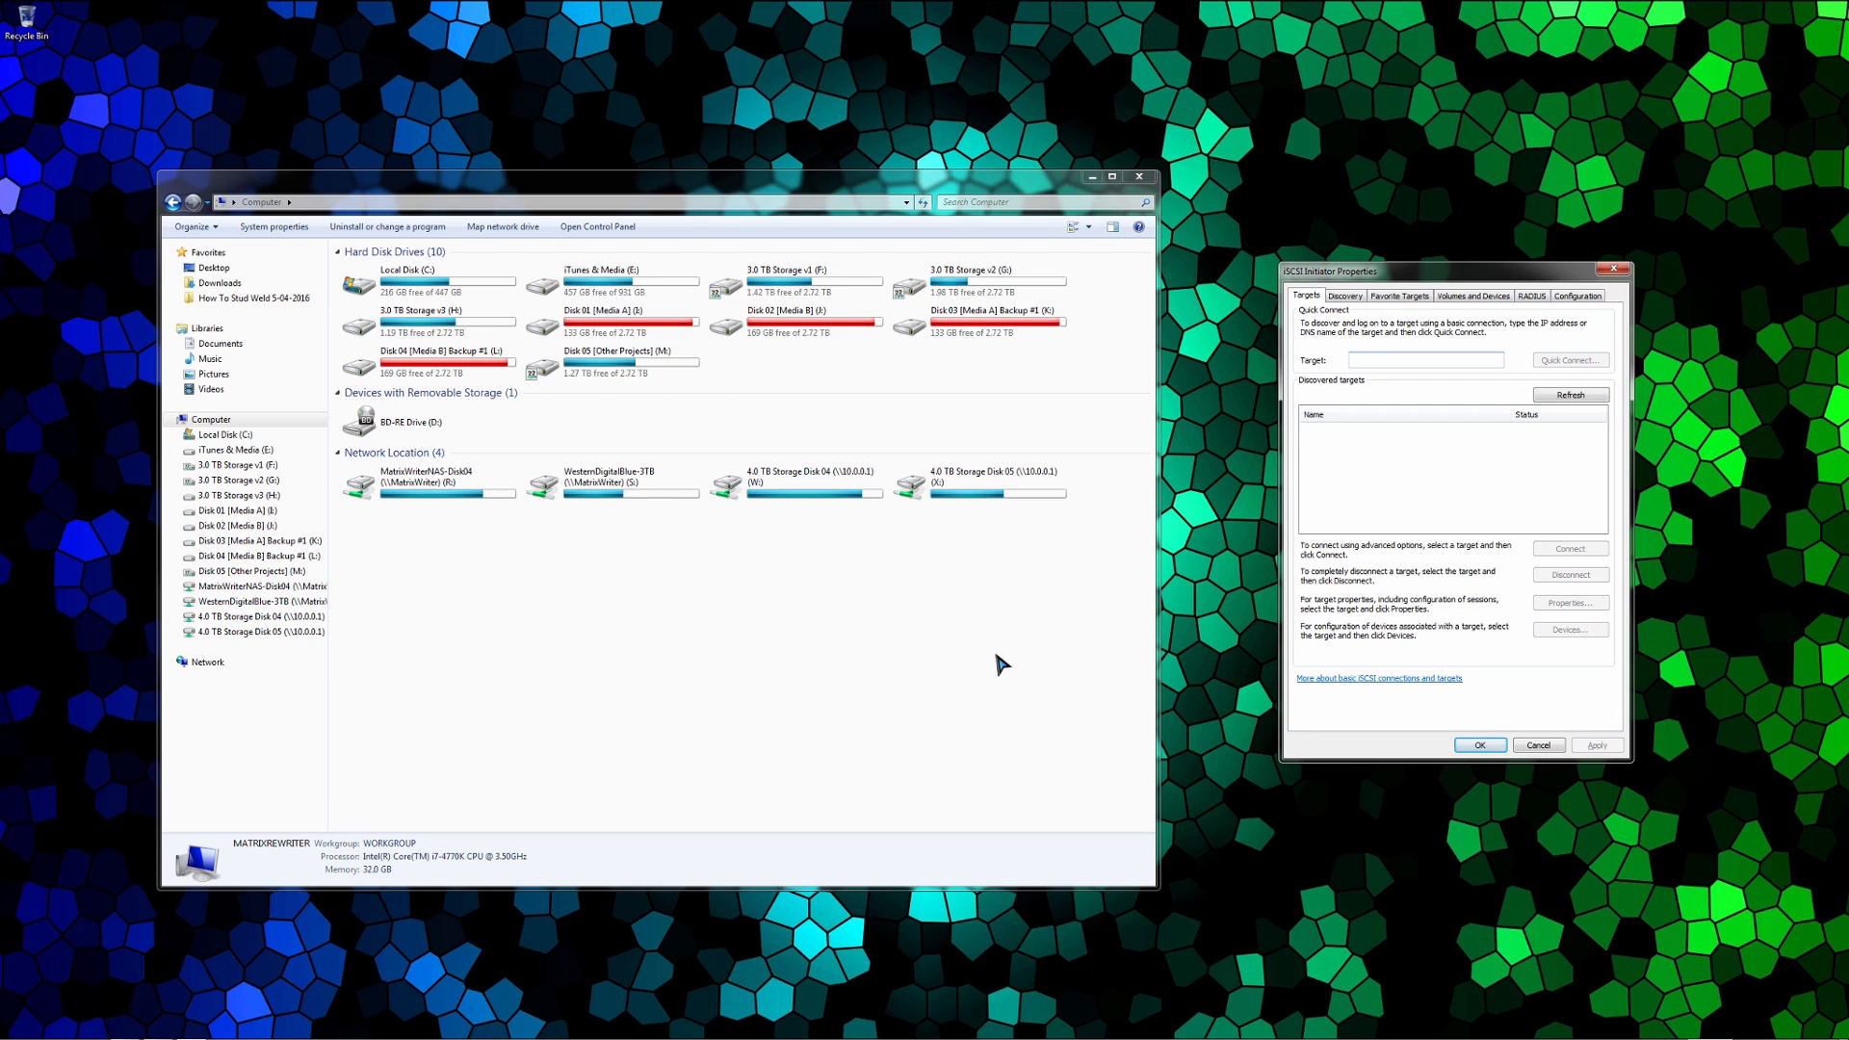
Step: Repeatedly click the same control in Server Manager
{"action": "left_click", "coordinate": [1421, 359]}
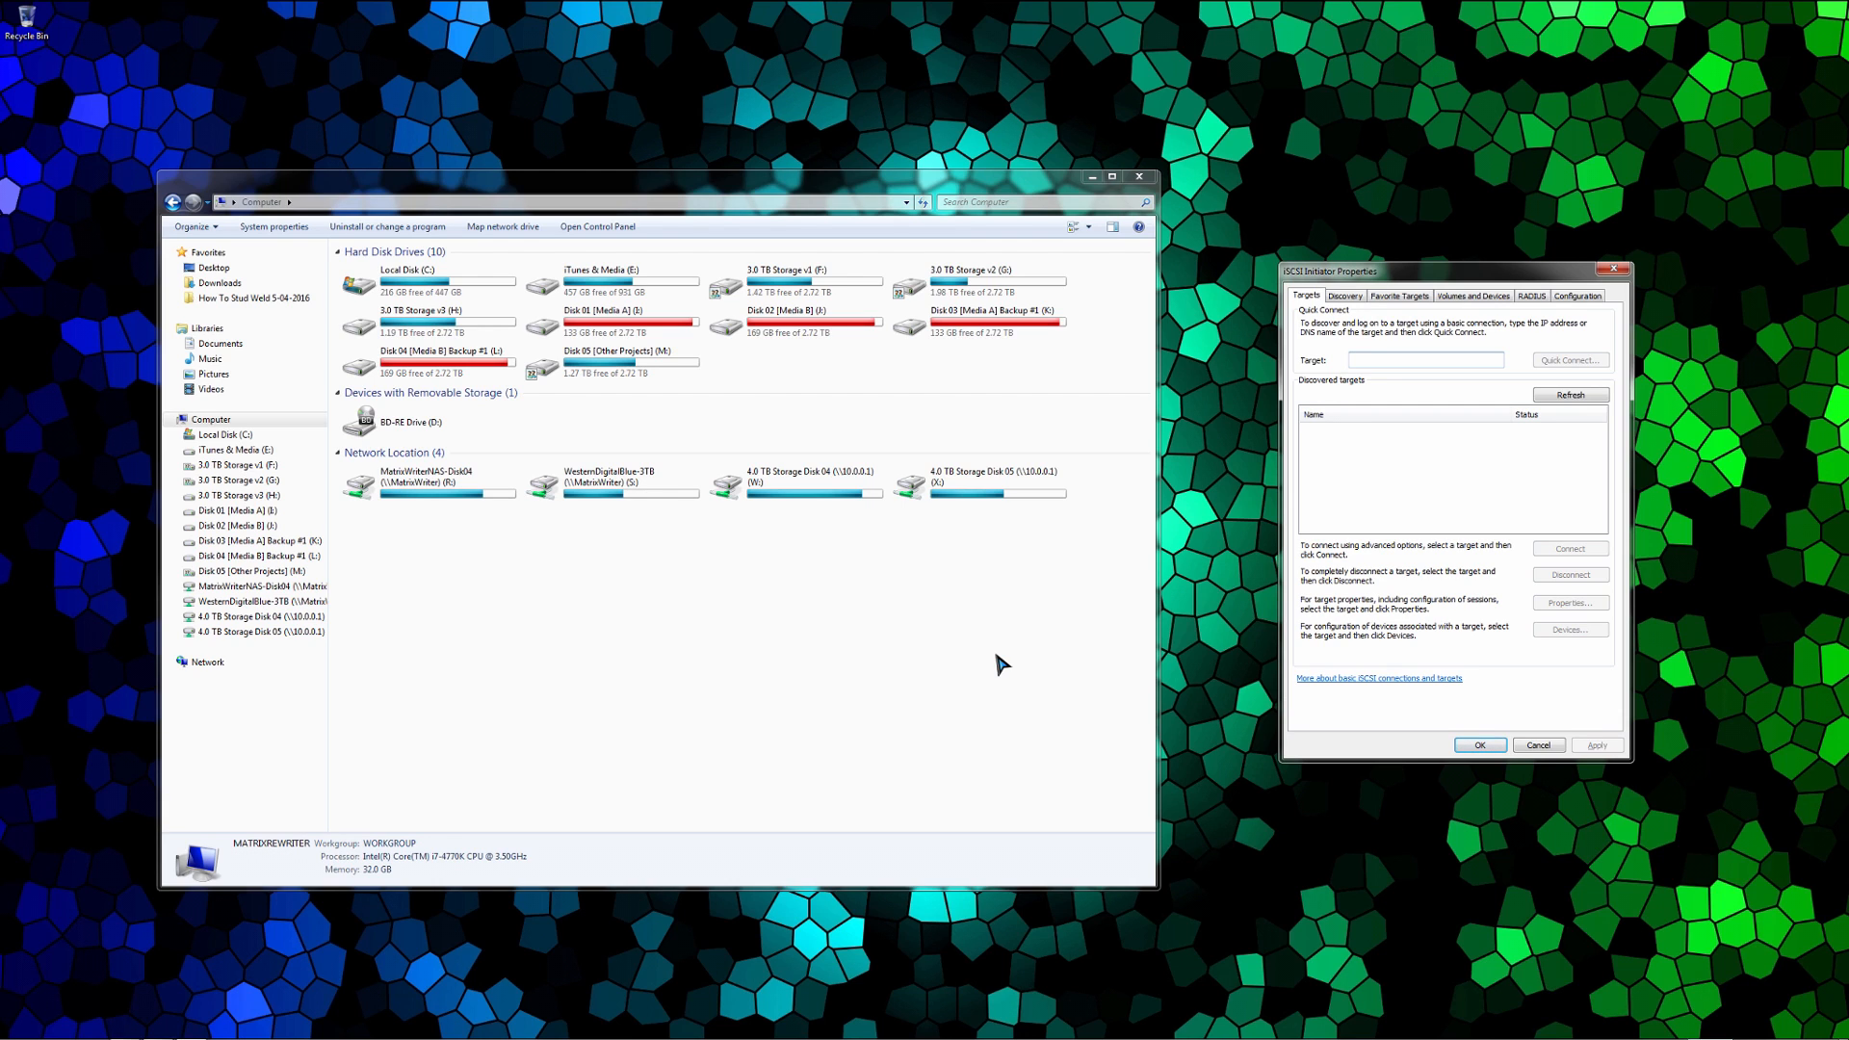
{"action": "left_click", "coordinate": [1424, 359]}
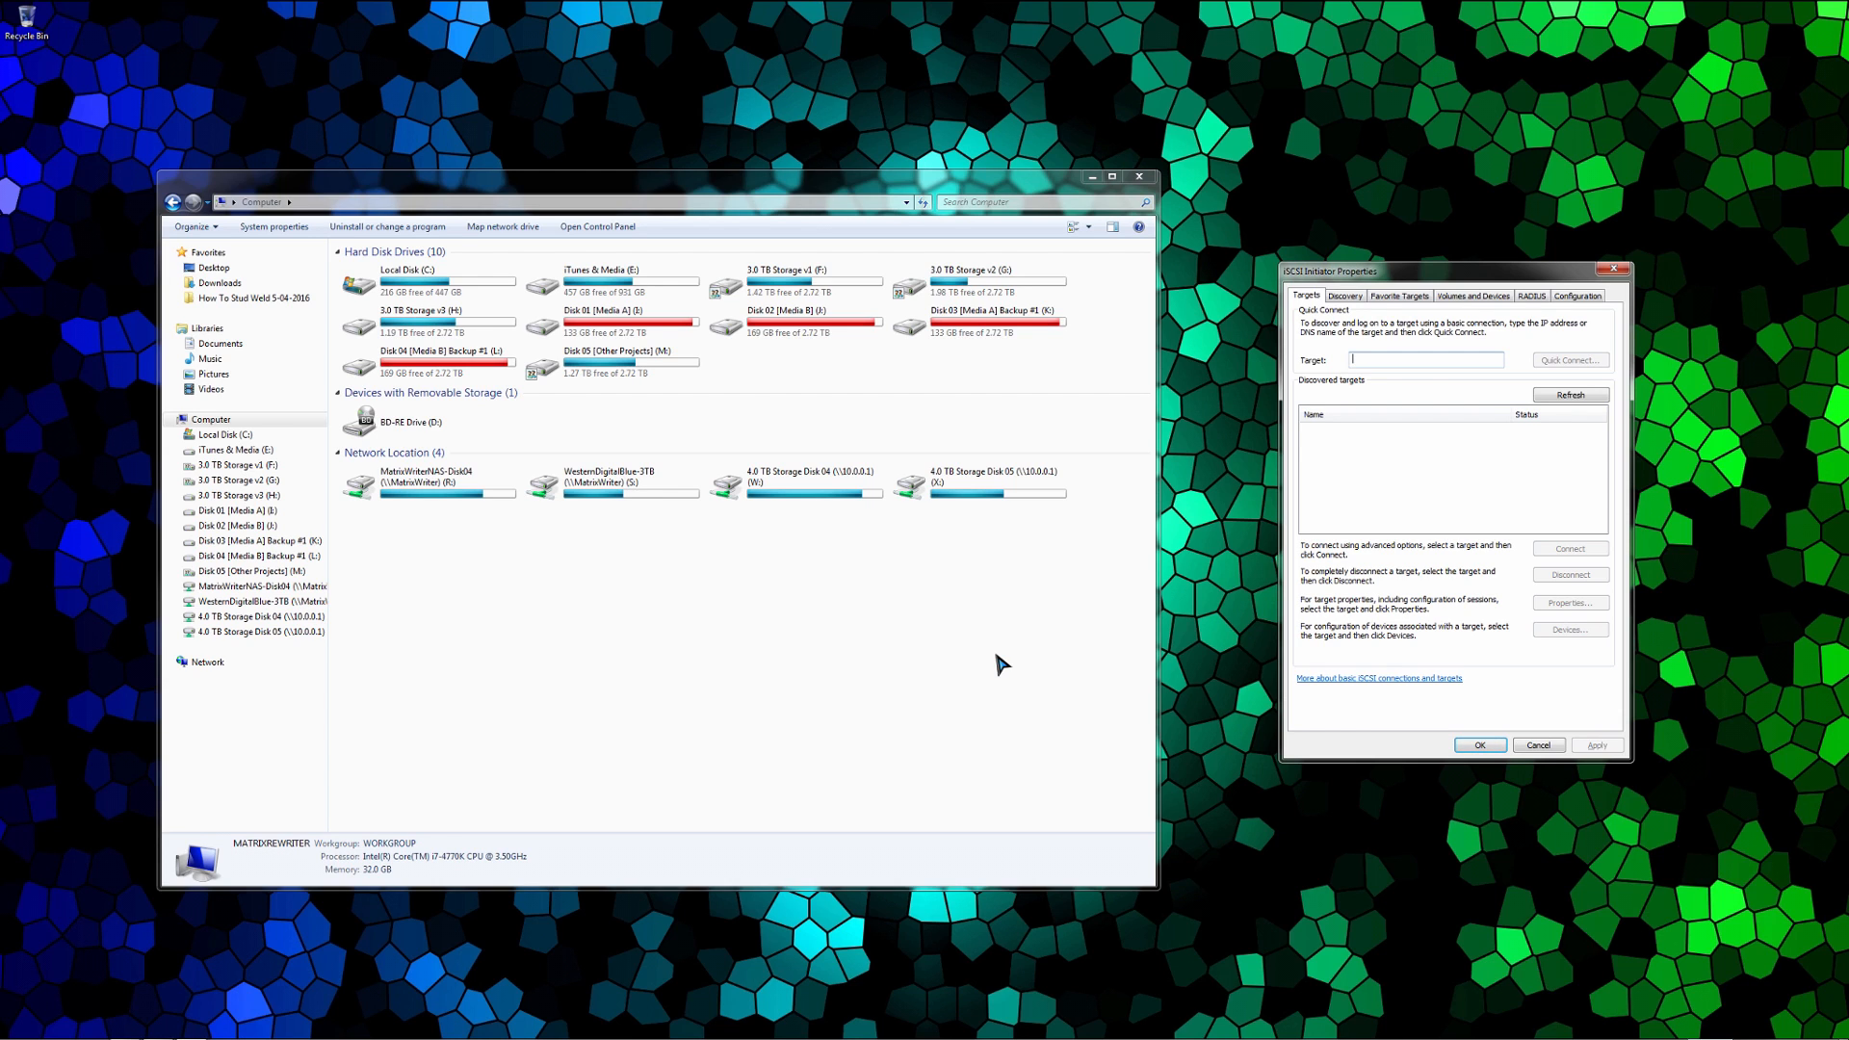
{"action": "mouse_move", "coordinate": [1449, 385]}
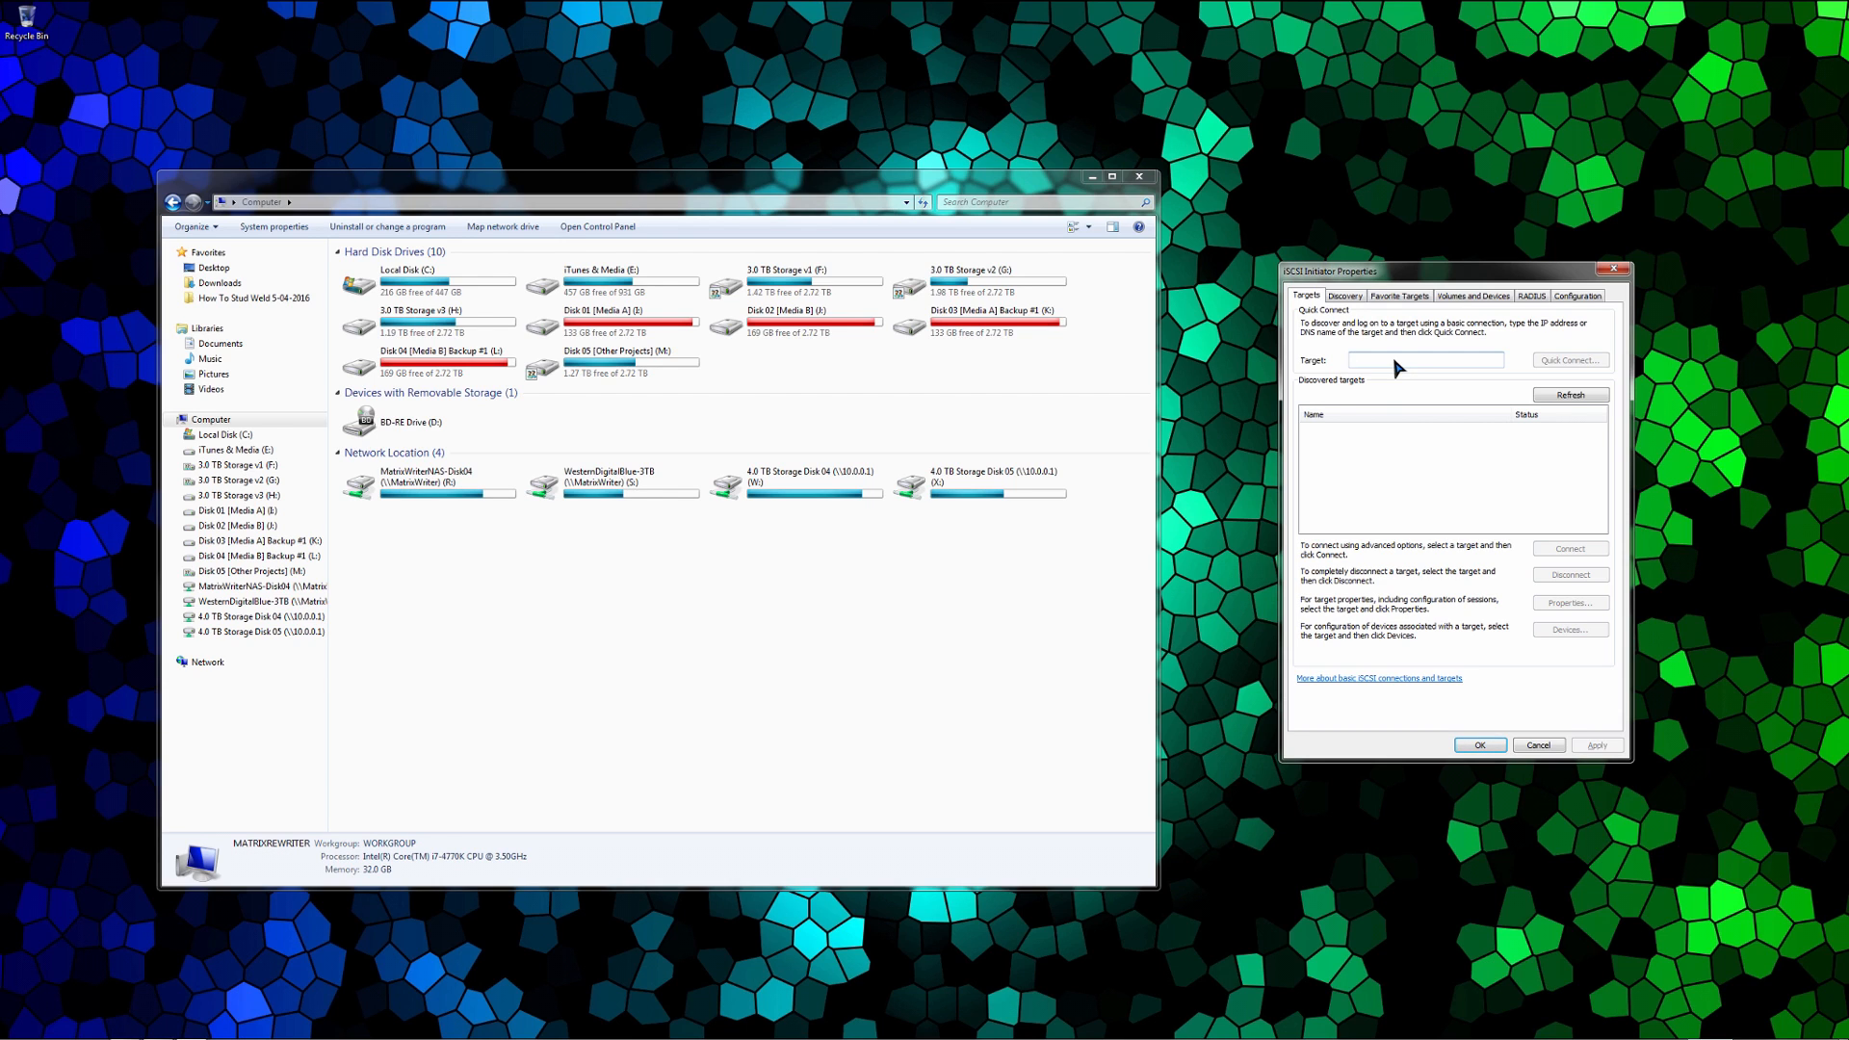
{"action": "mouse_move", "coordinate": [1424, 464]}
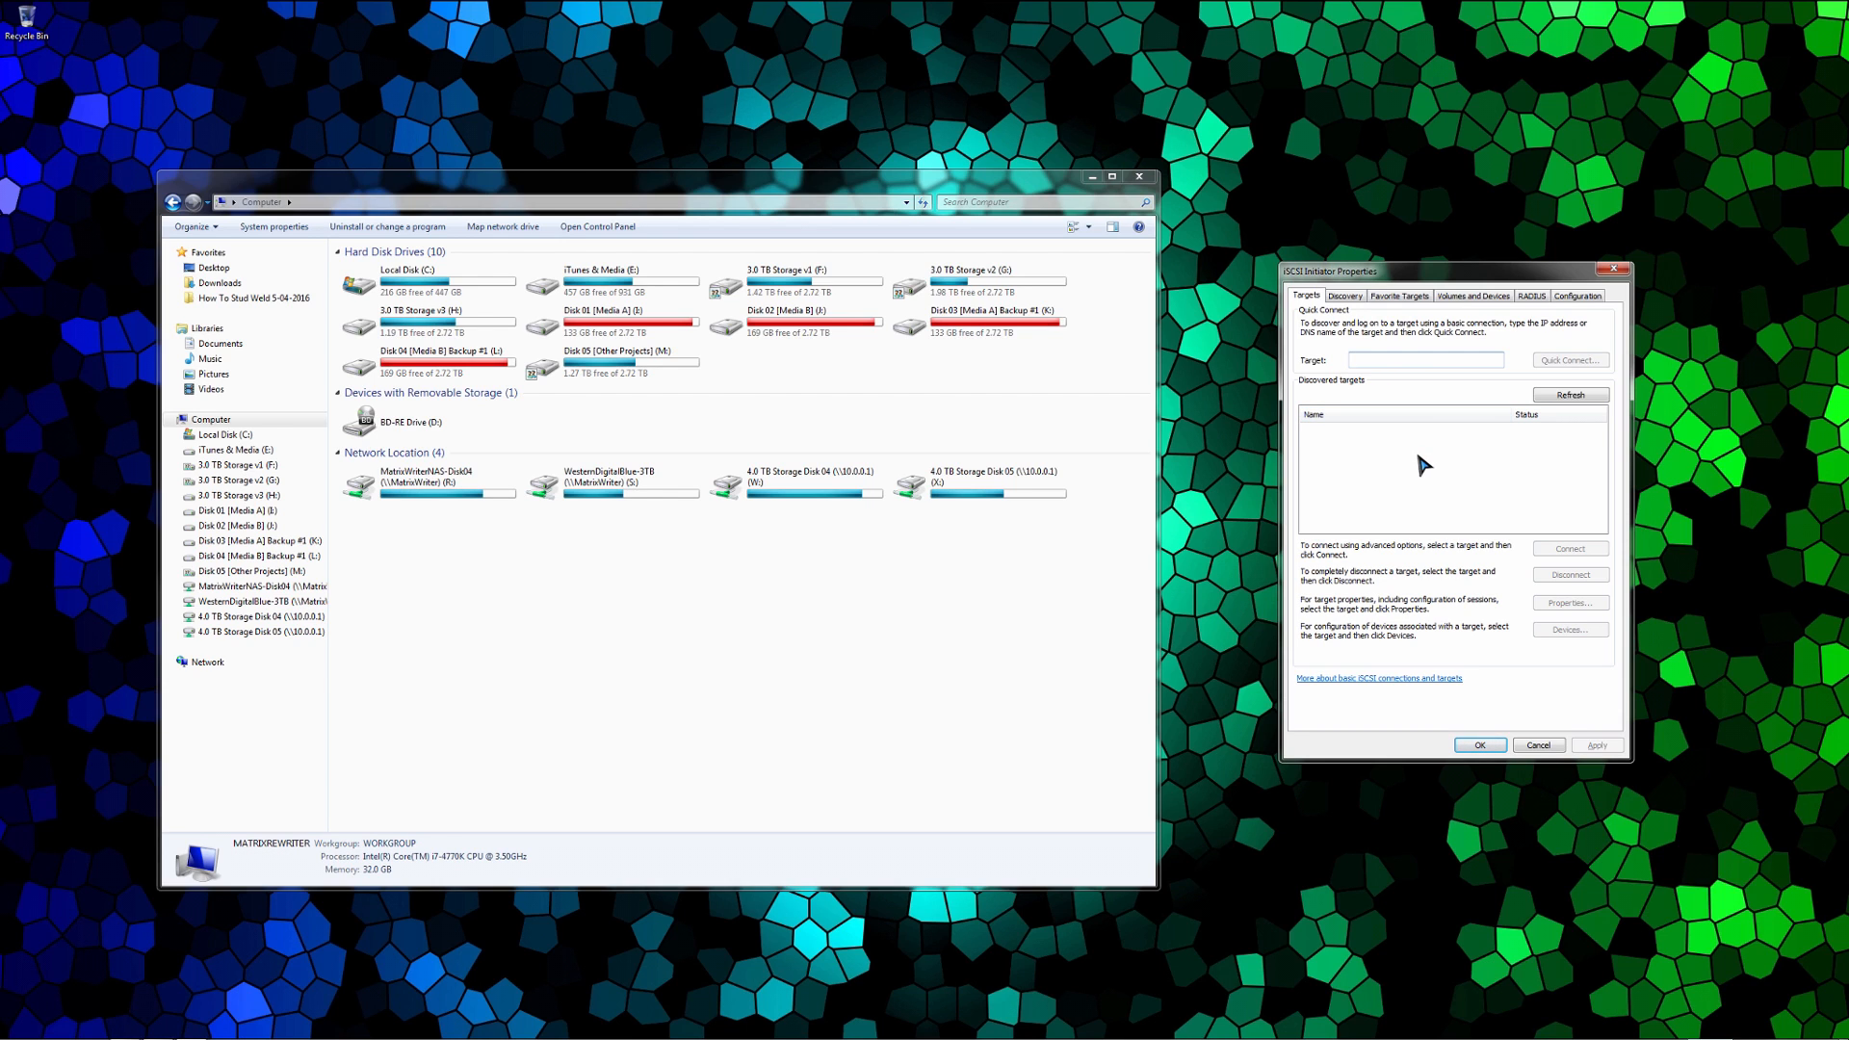
{"action": "mouse_move", "coordinate": [1423, 463]}
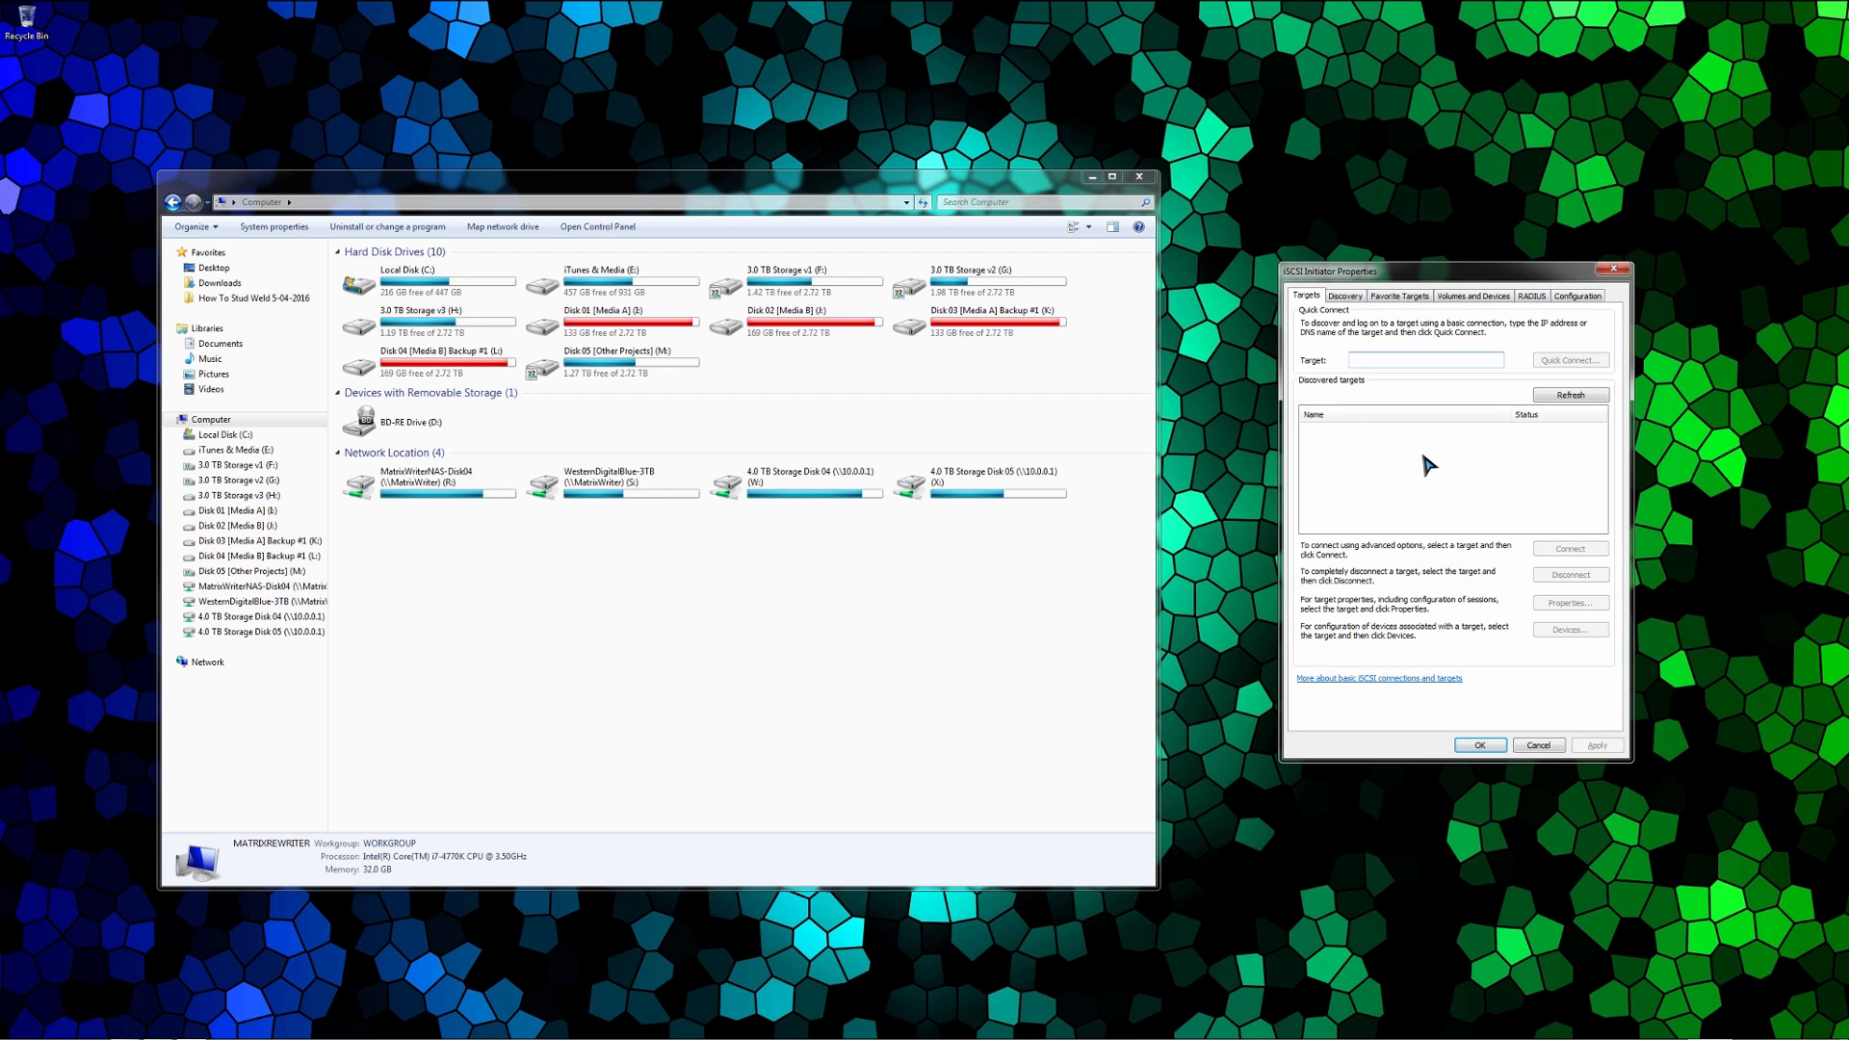
{"action": "left_click", "coordinate": [1424, 359]}
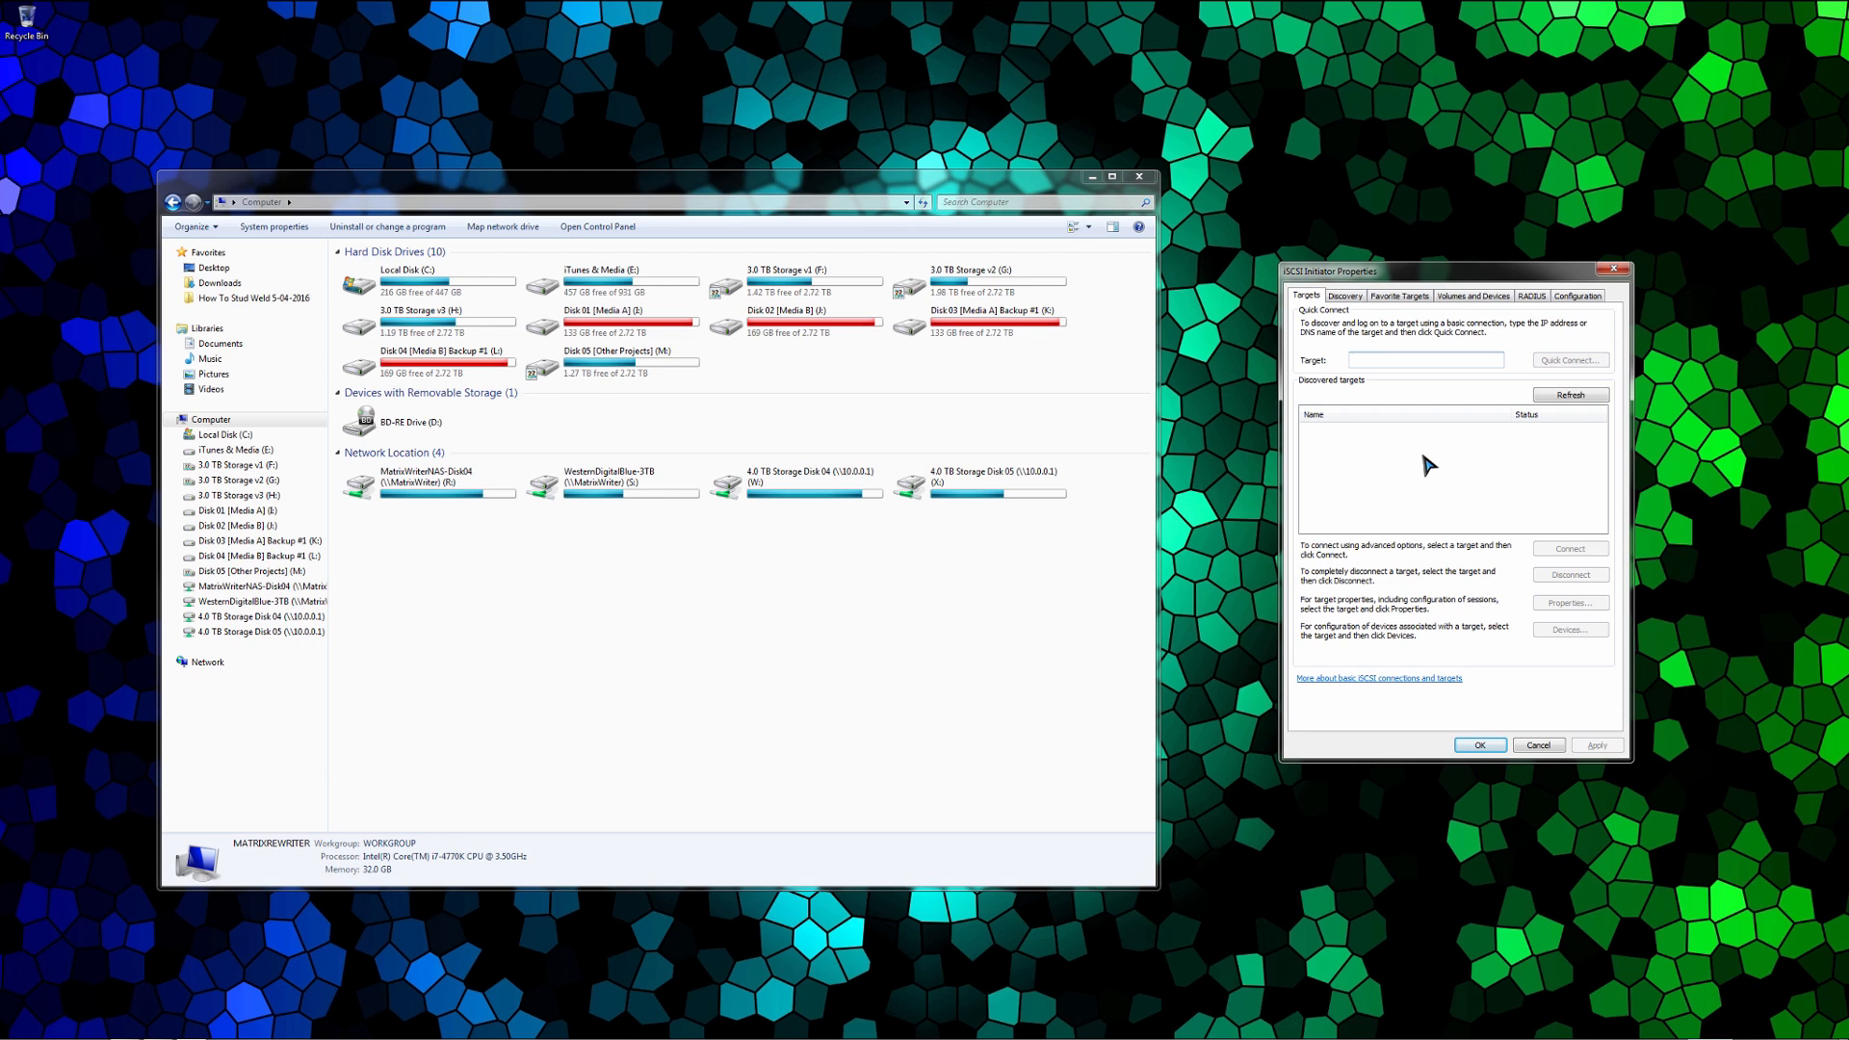
{"action": "left_click", "coordinate": [1423, 359]}
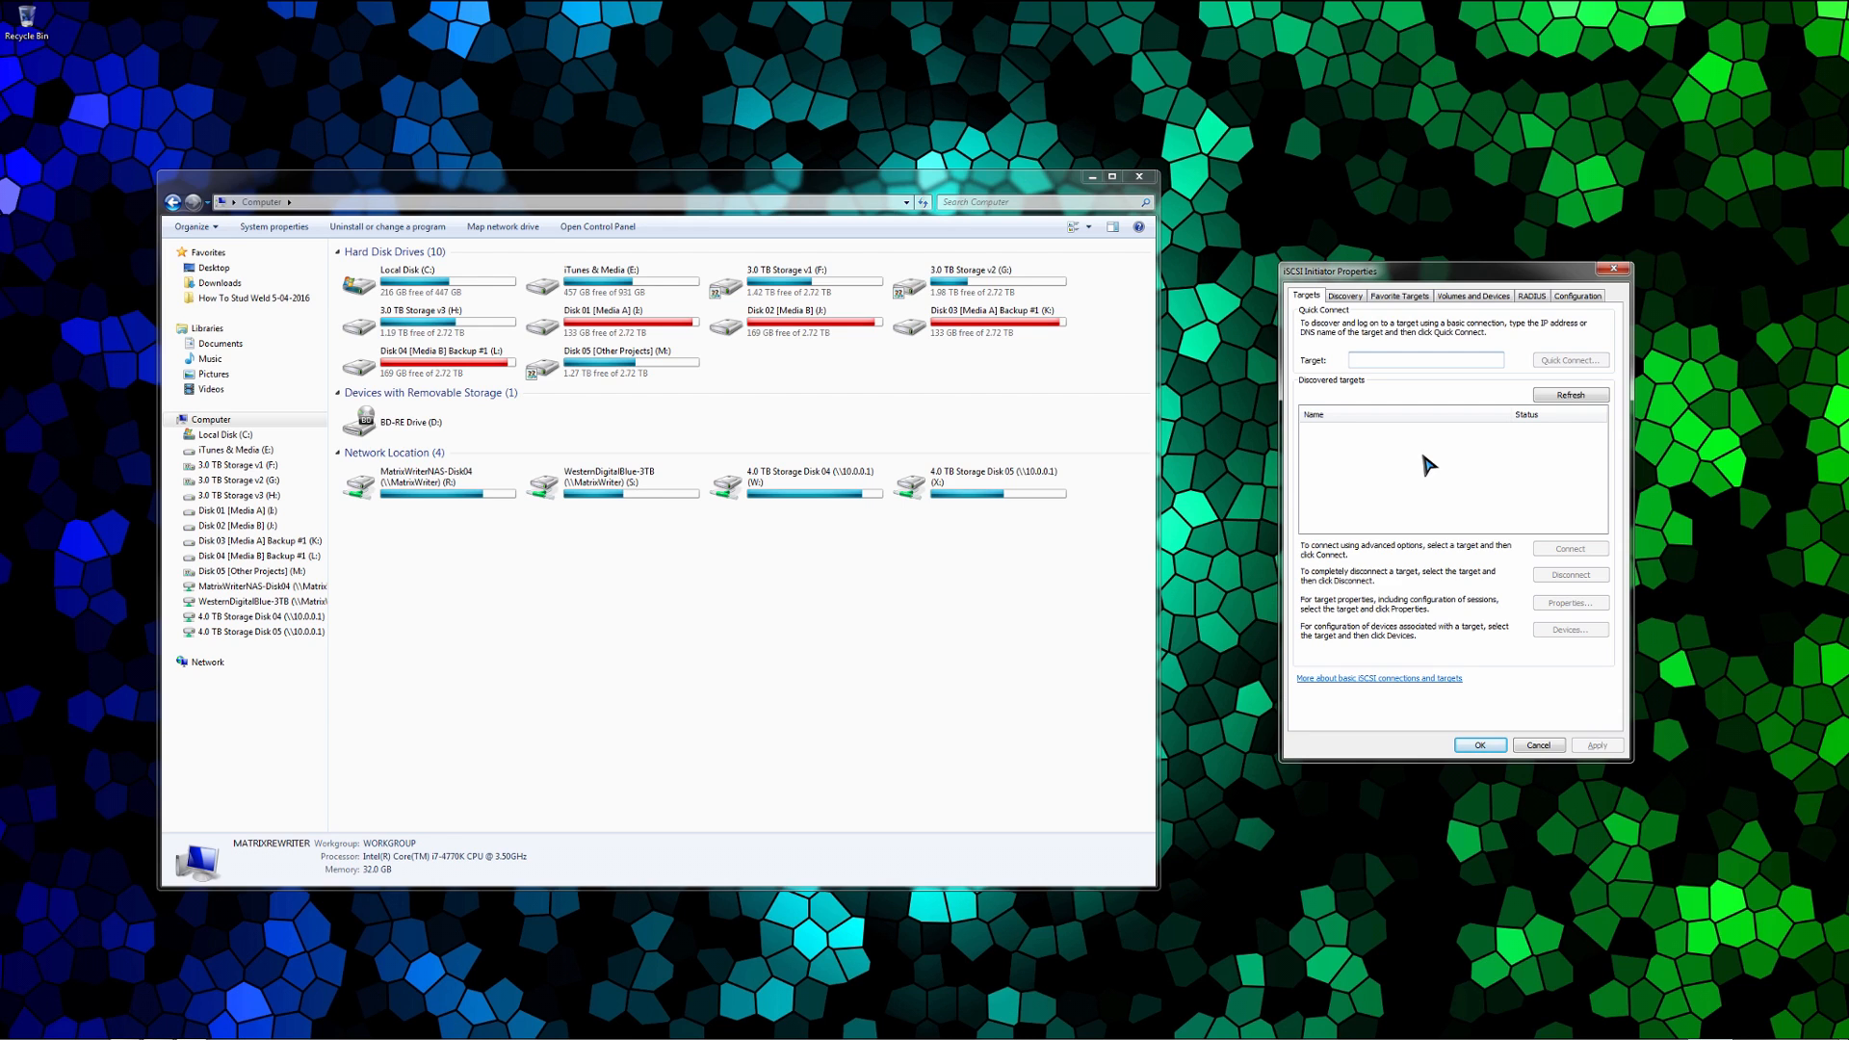
{"action": "left_click", "coordinate": [1421, 359]}
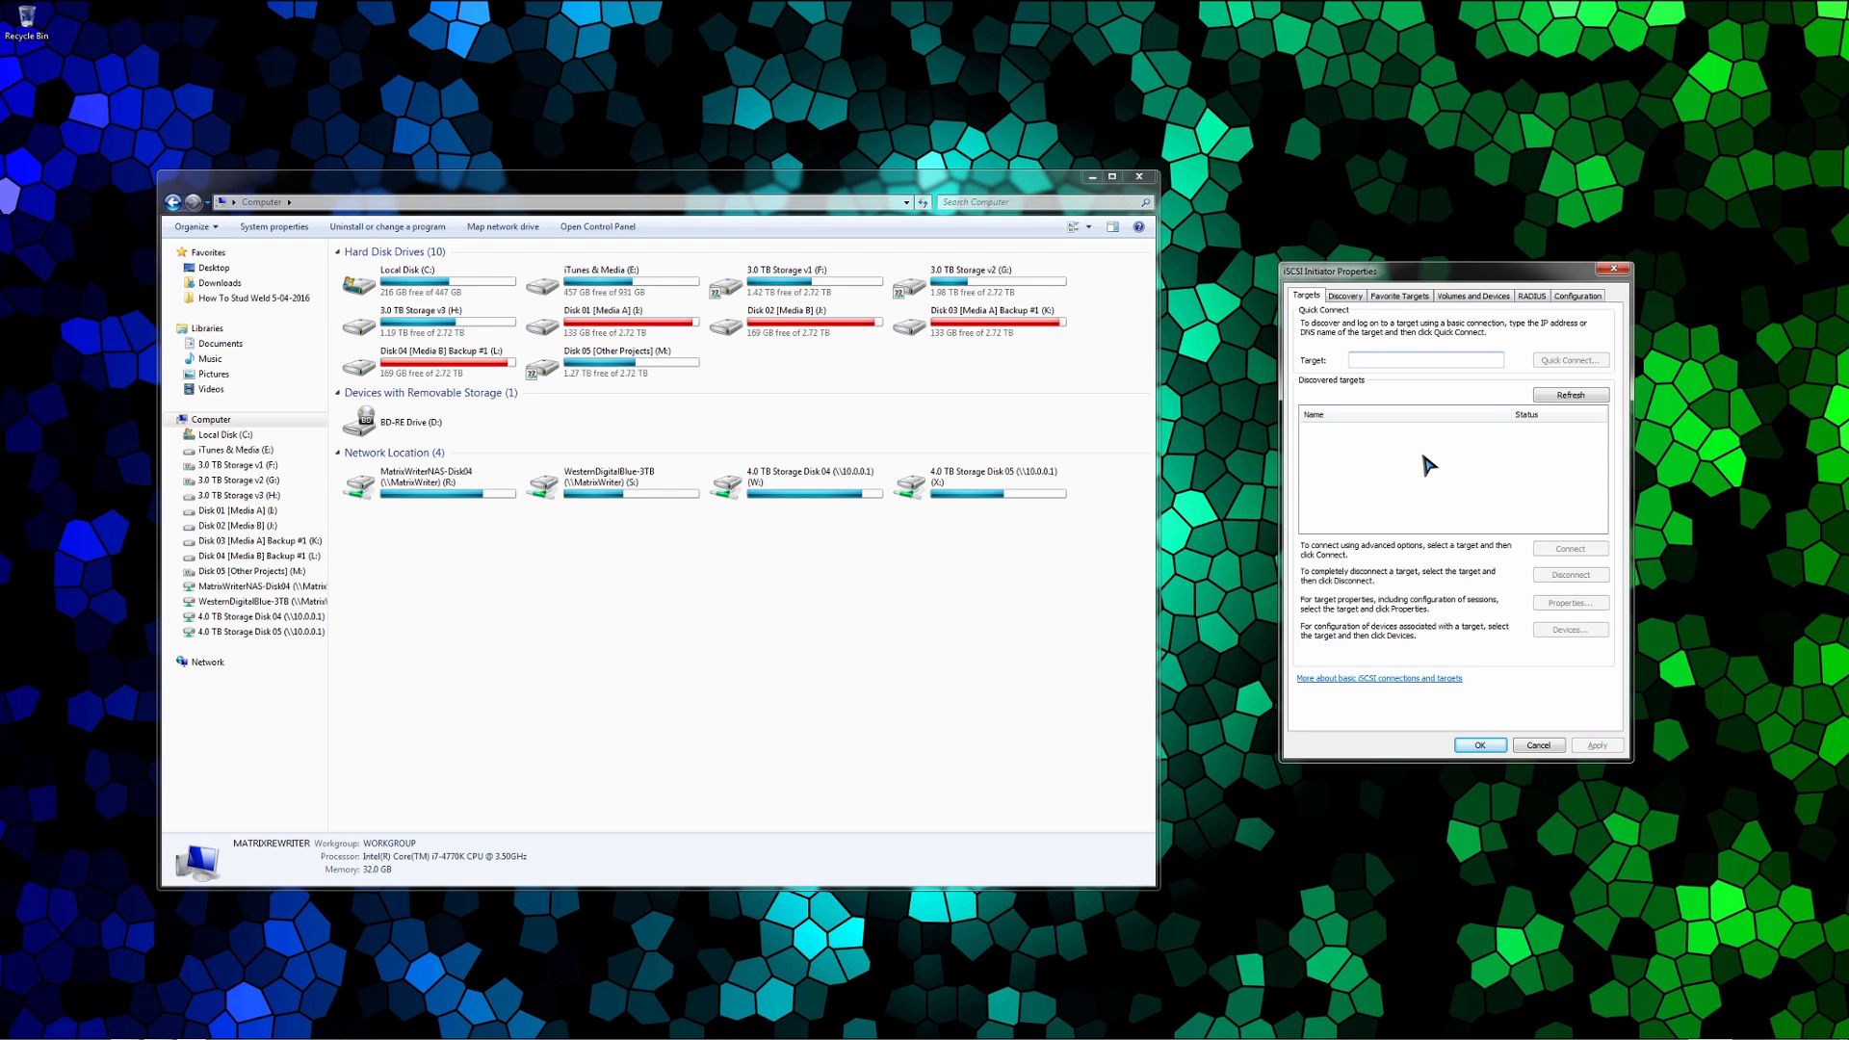
{"action": "left_click", "coordinate": [1427, 359]}
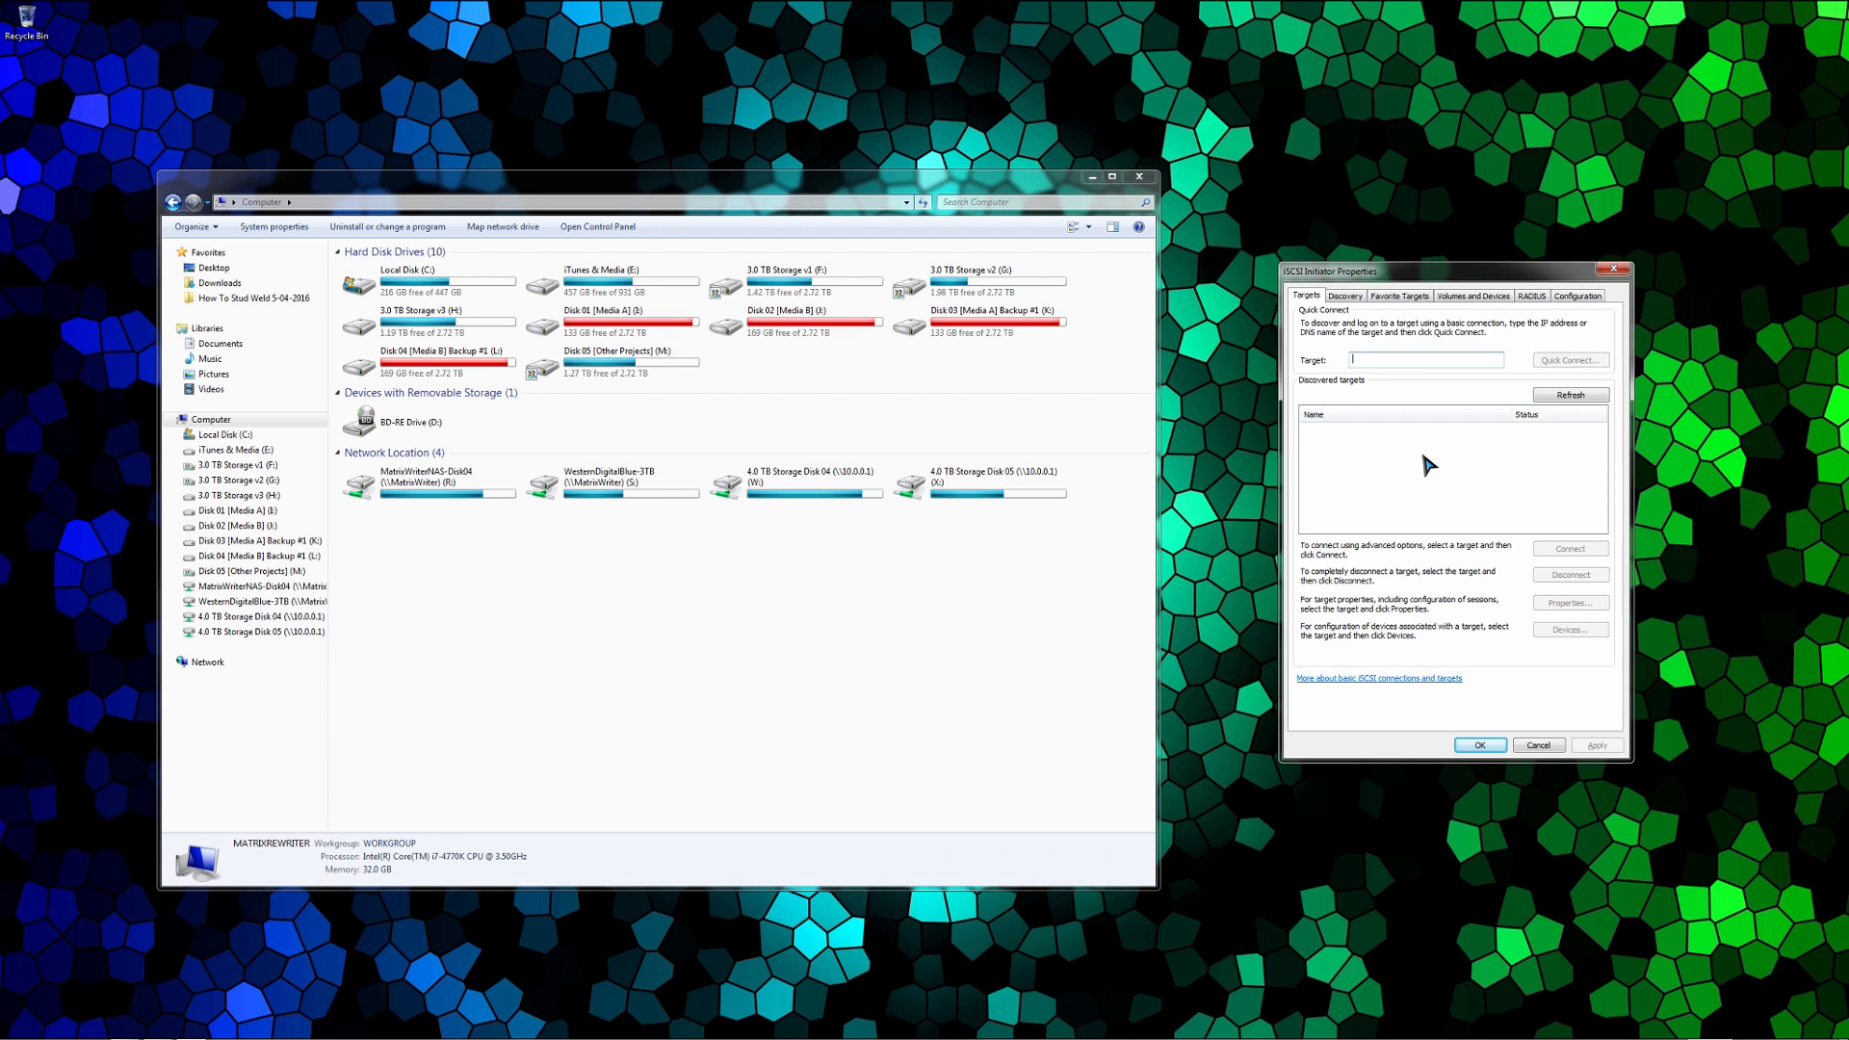
{"action": "mouse_move", "coordinate": [1367, 370]}
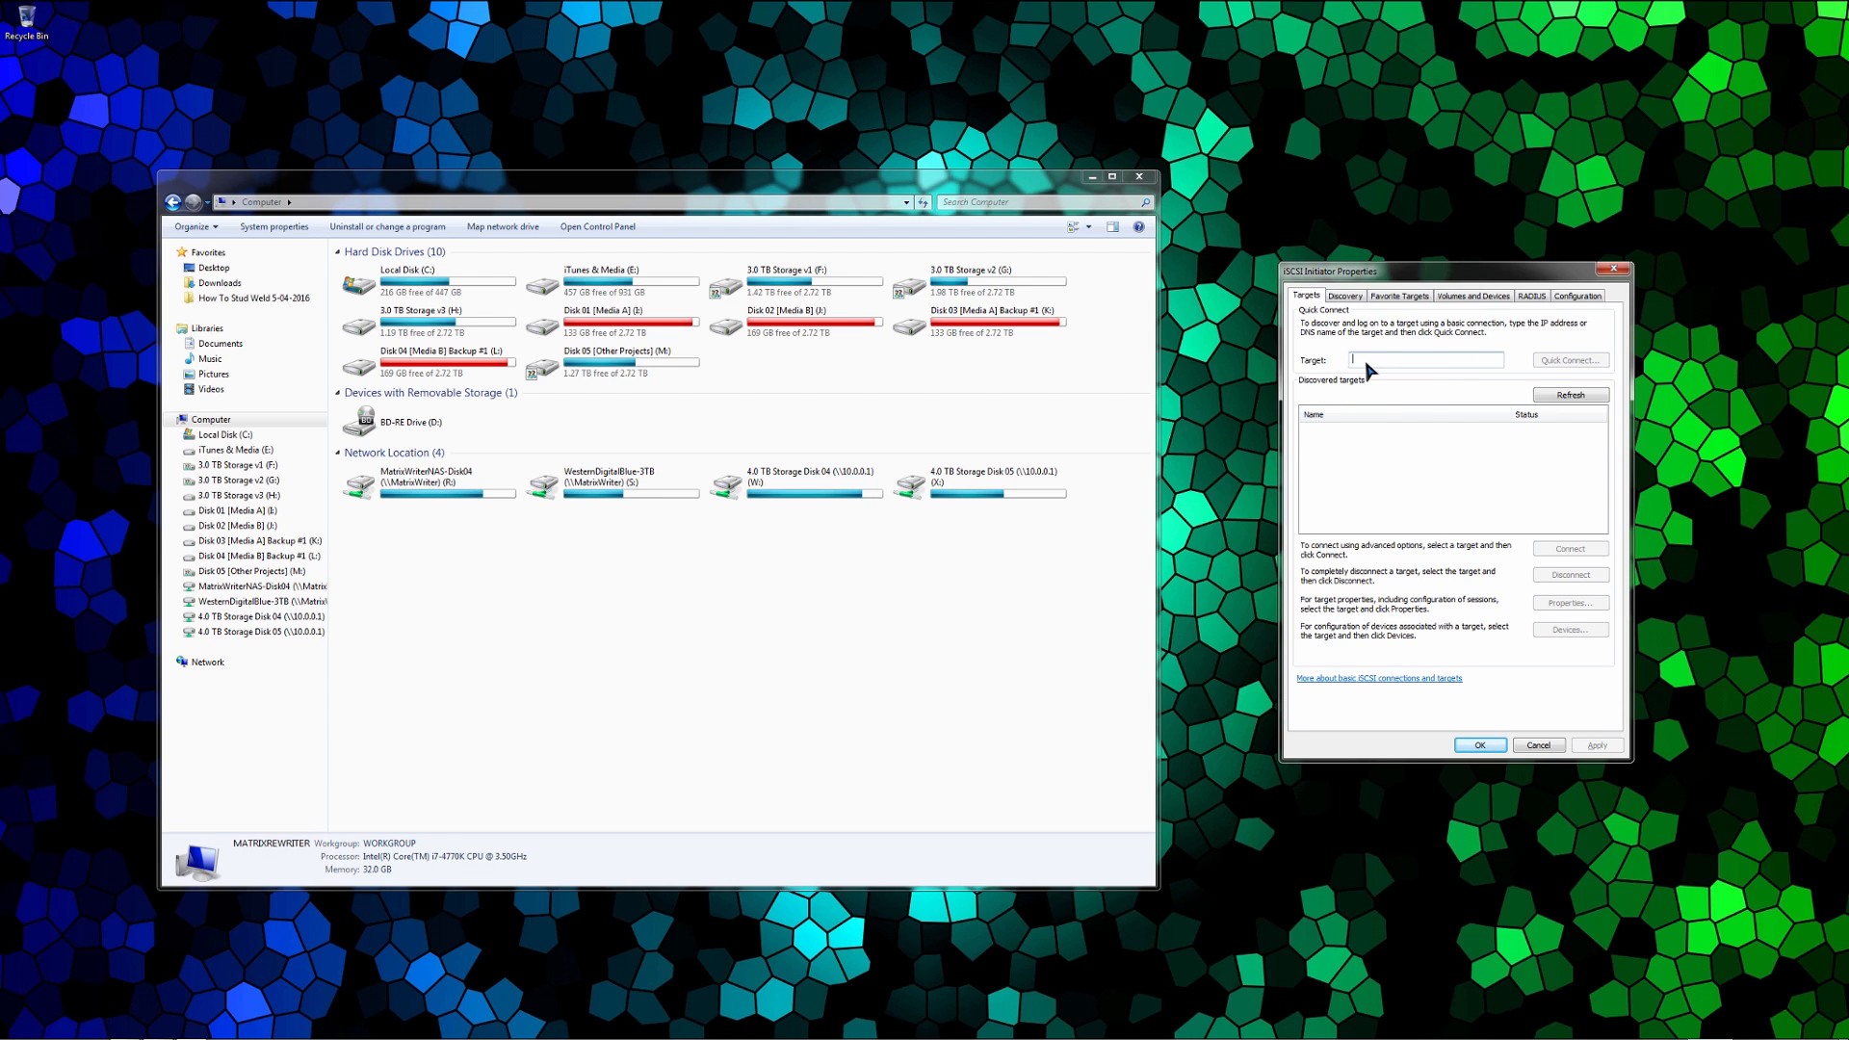
{"action": "mouse_move", "coordinate": [1406, 363]}
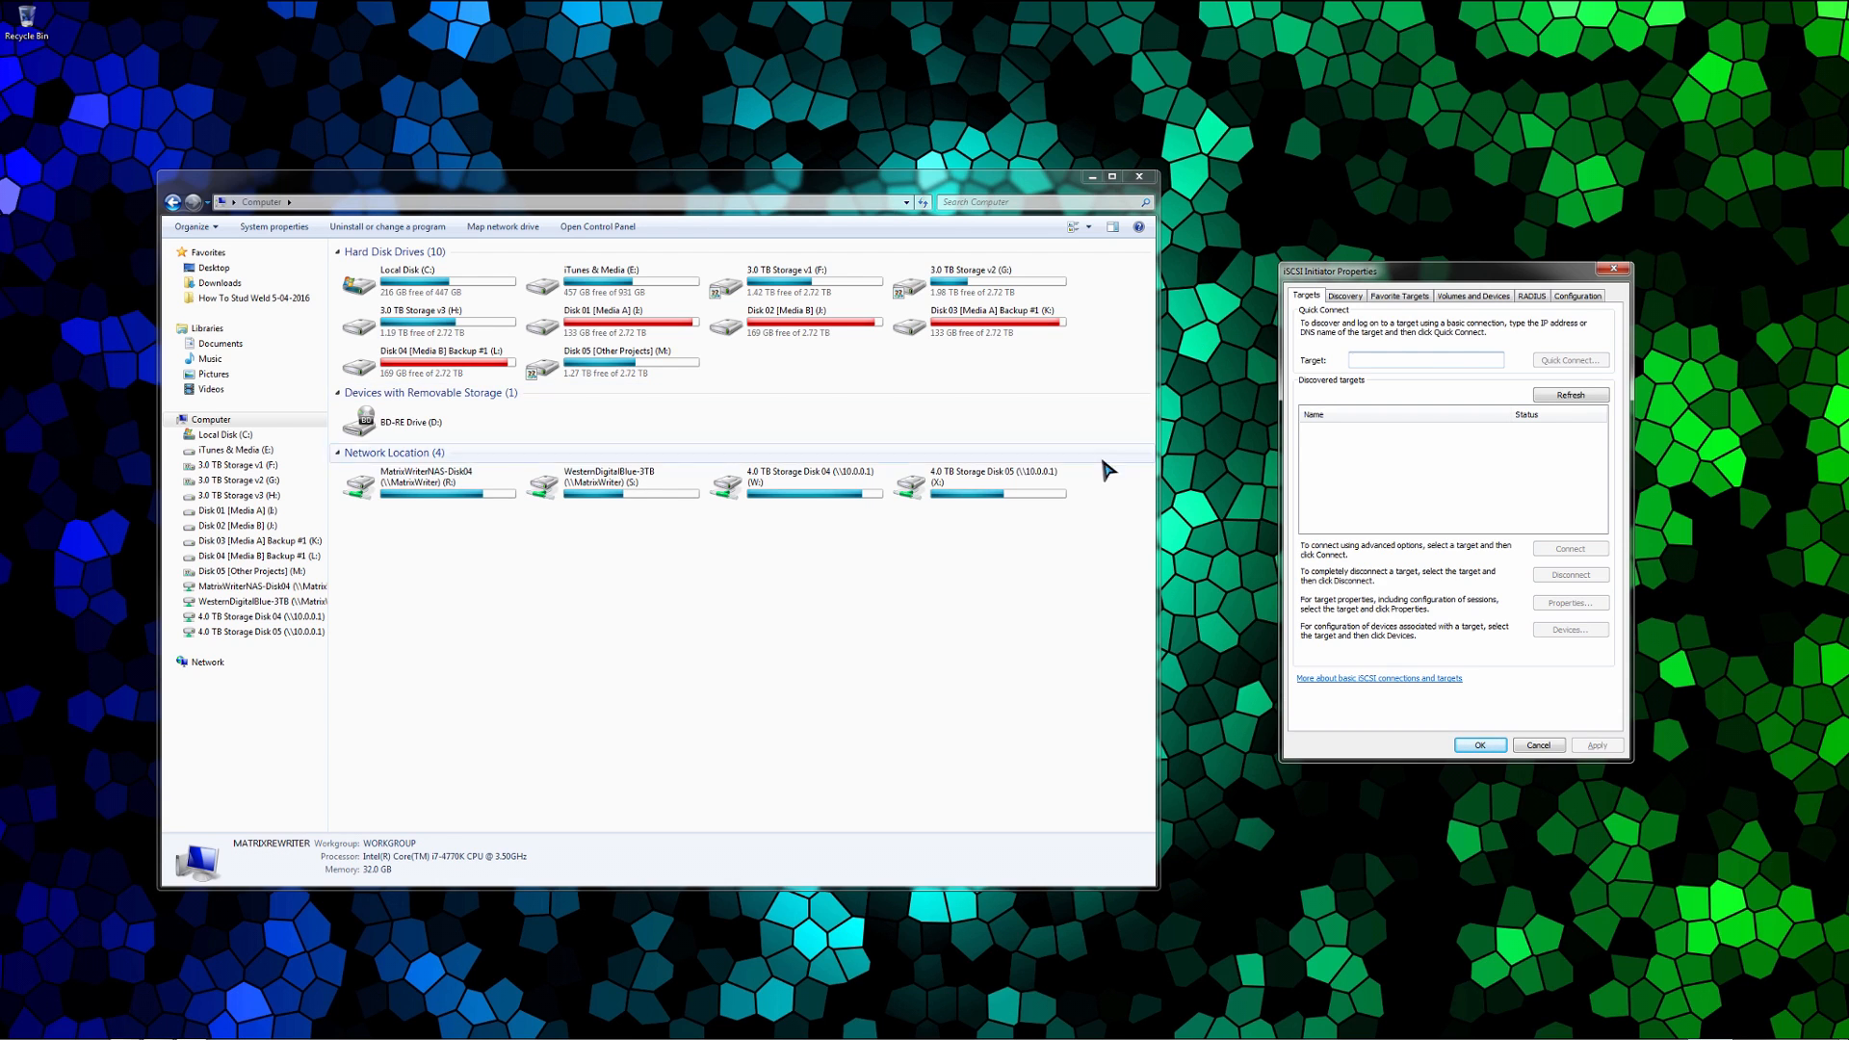
{"action": "mouse_move", "coordinate": [1386, 405]}
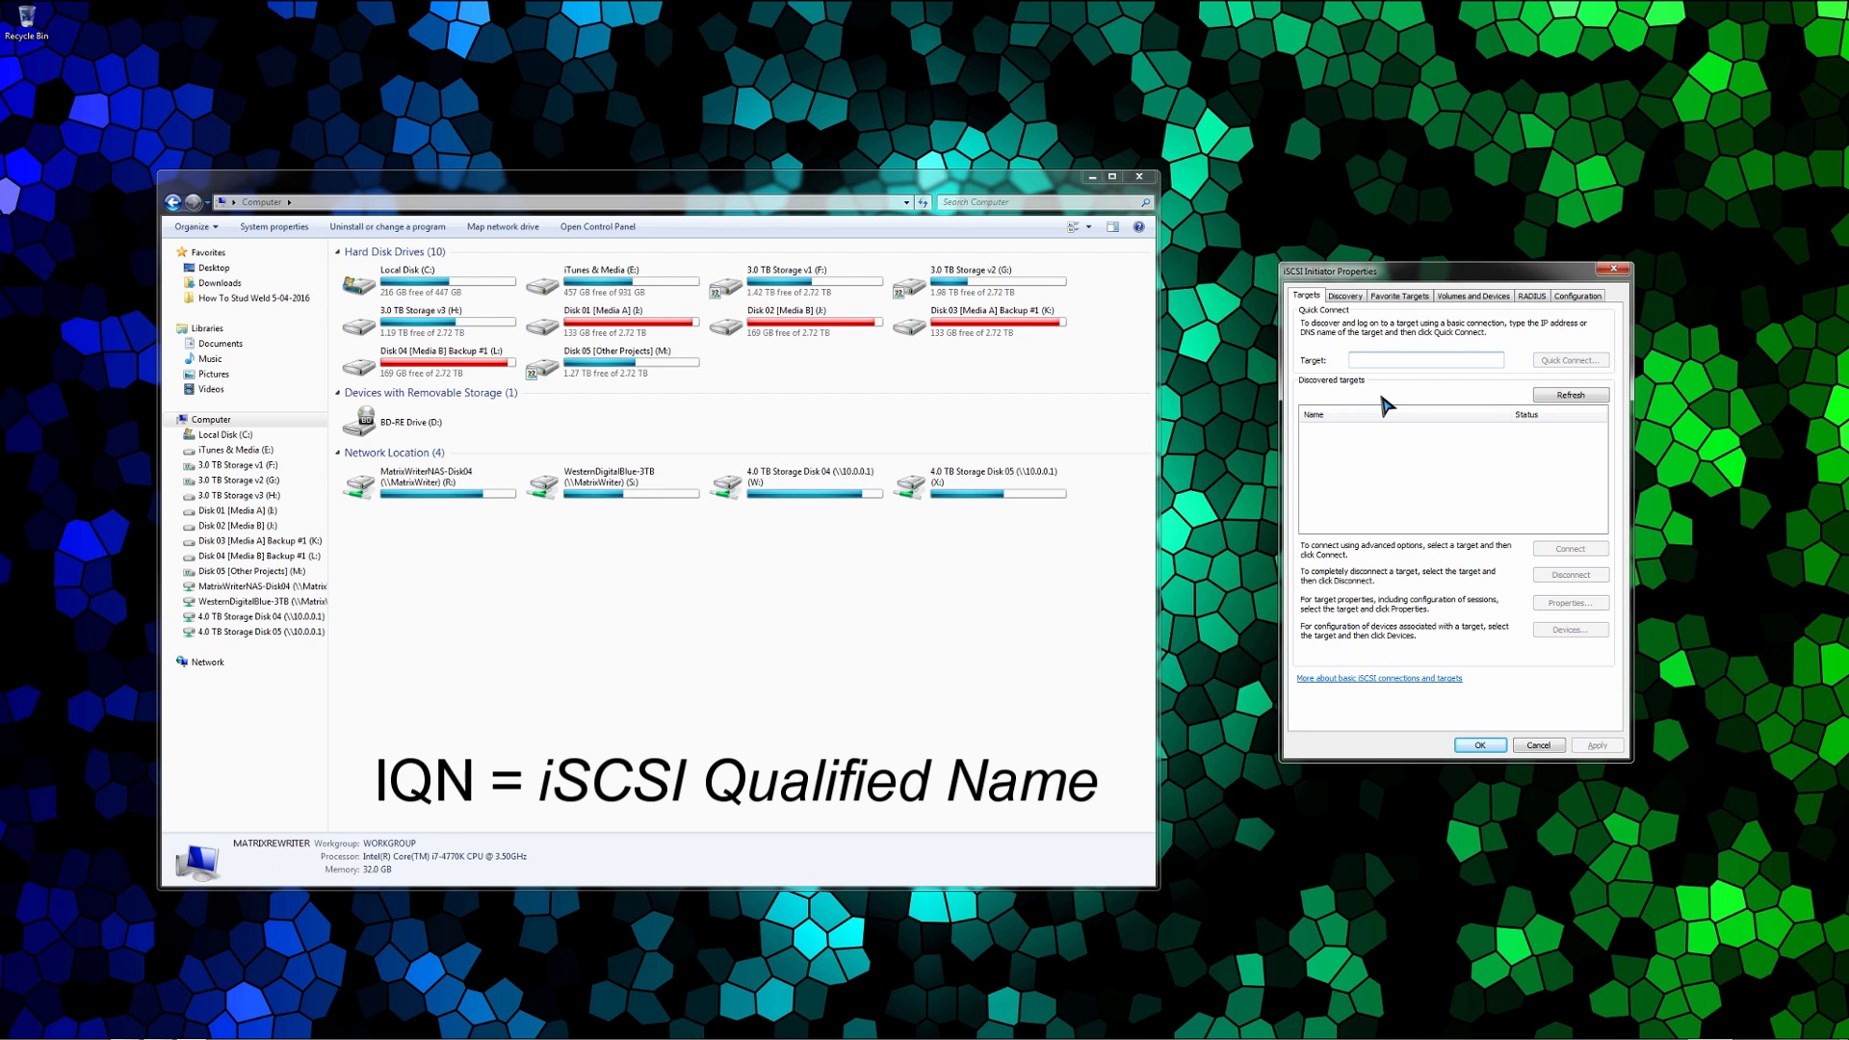
{"action": "left_click", "coordinate": [1424, 359]}
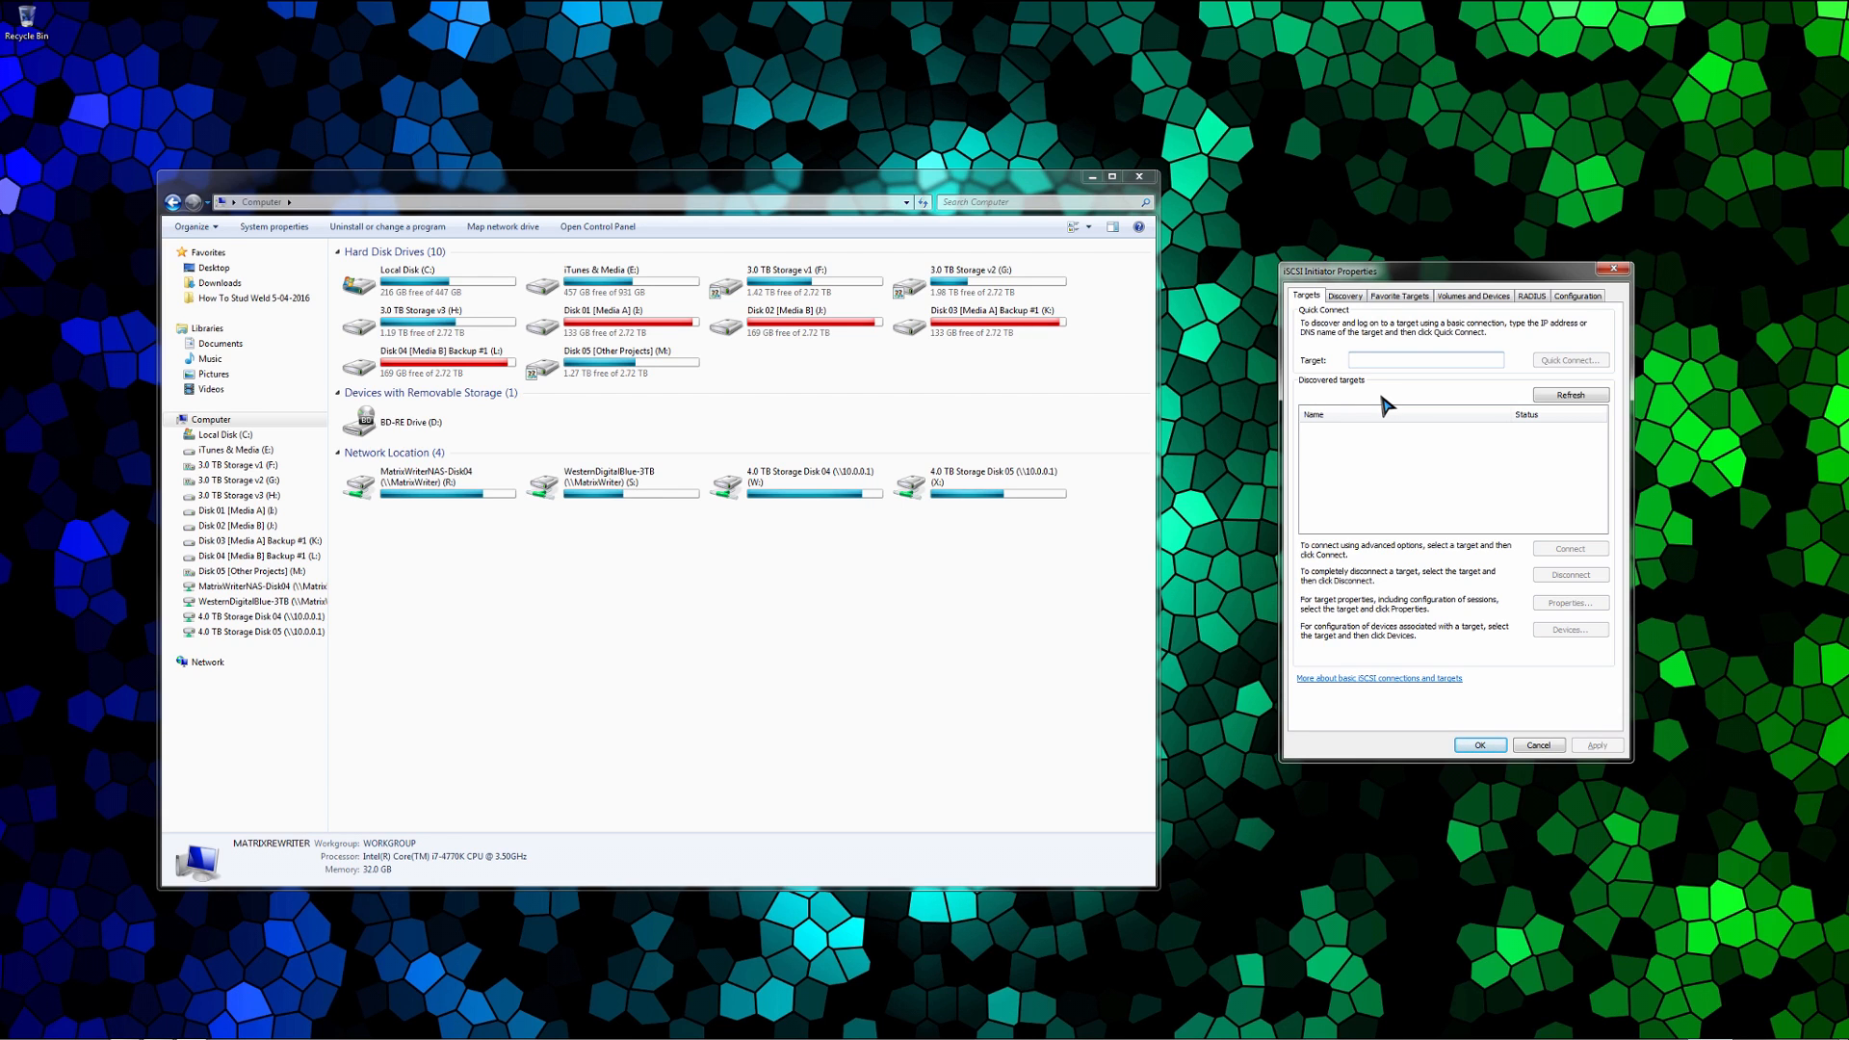
{"action": "left_click", "coordinate": [1424, 359]}
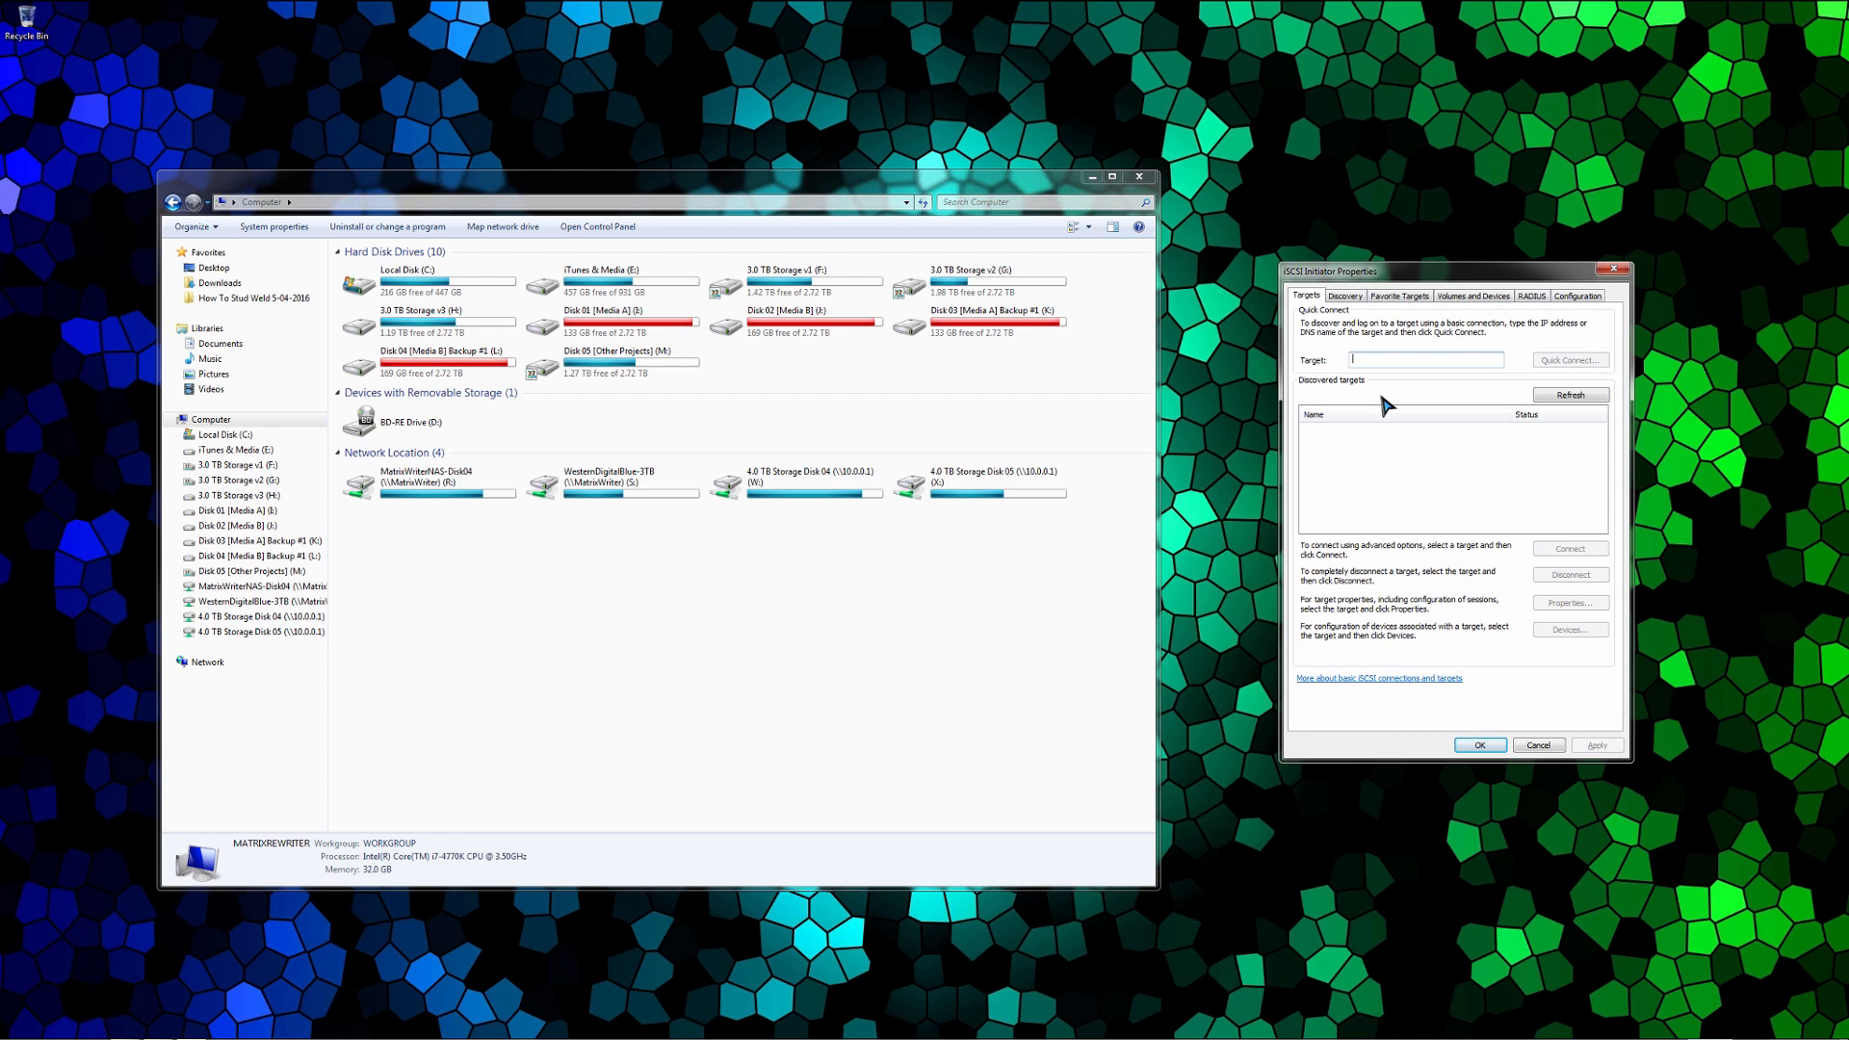
{"action": "mouse_move", "coordinate": [1114, 572]}
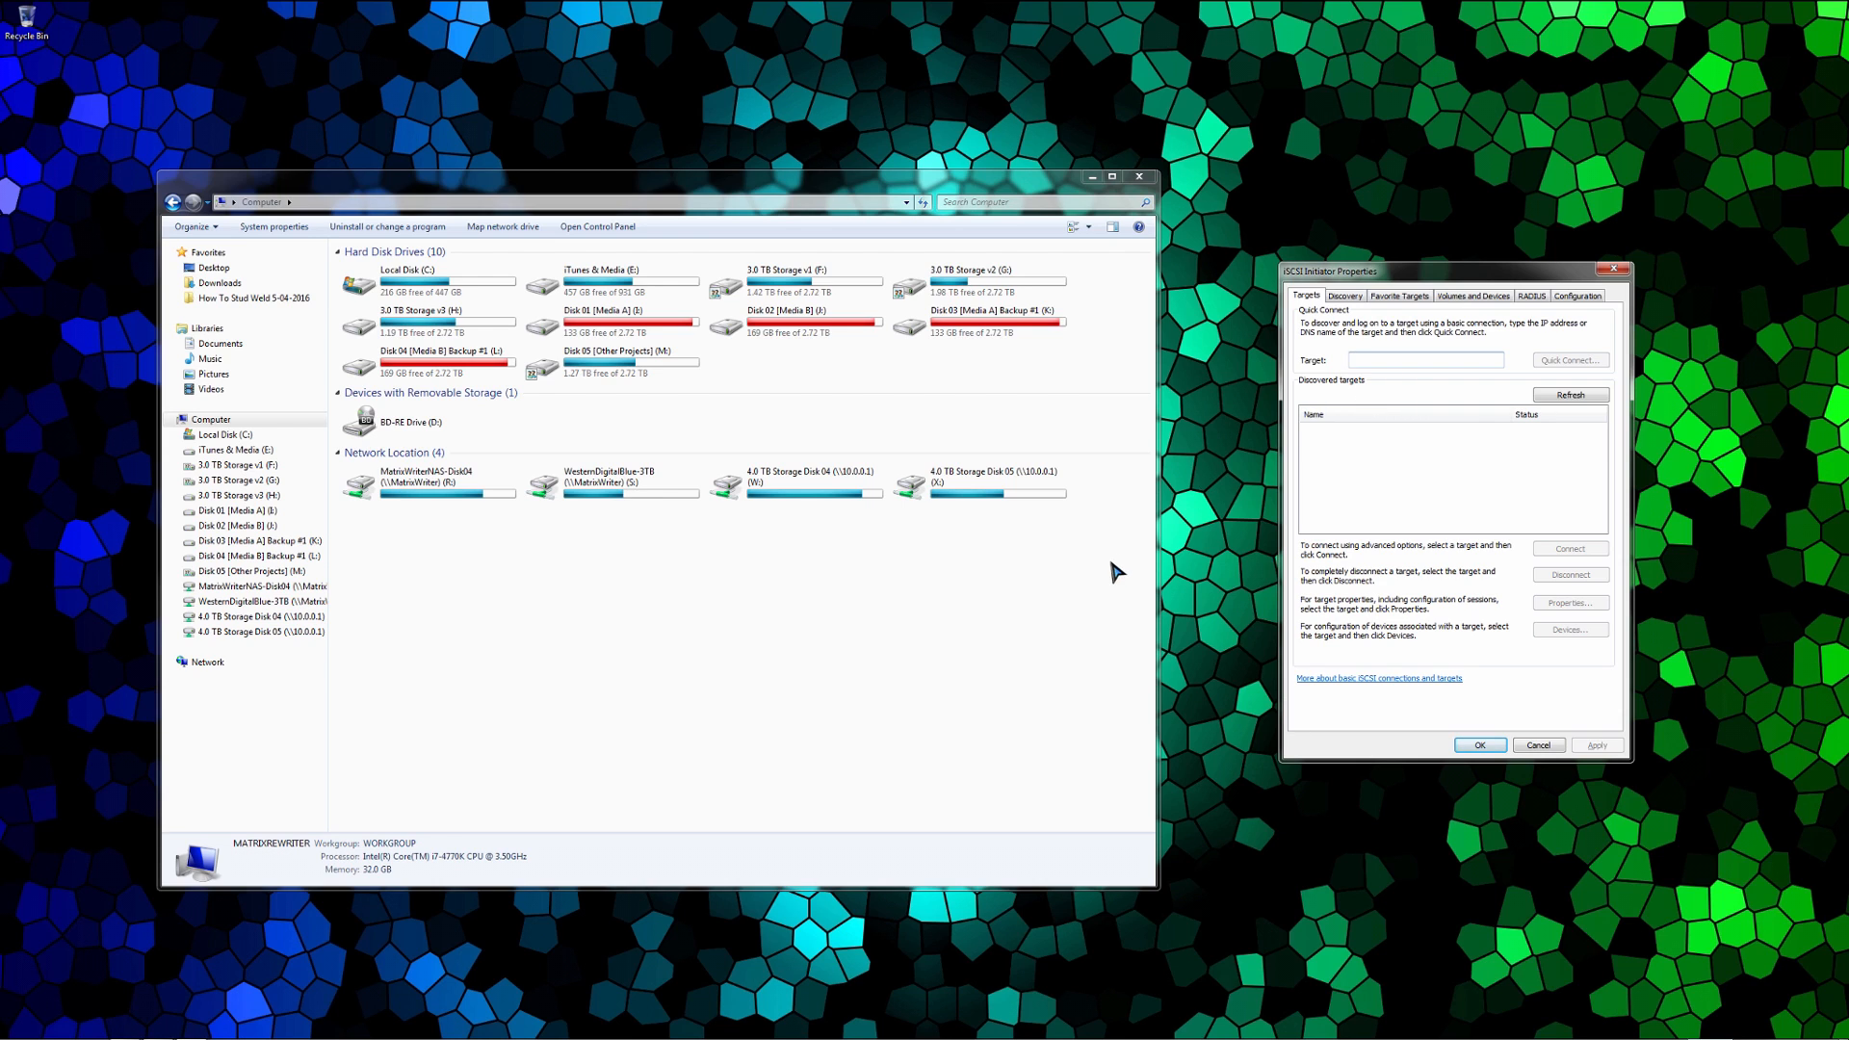
{"action": "mouse_move", "coordinate": [1200, 739]}
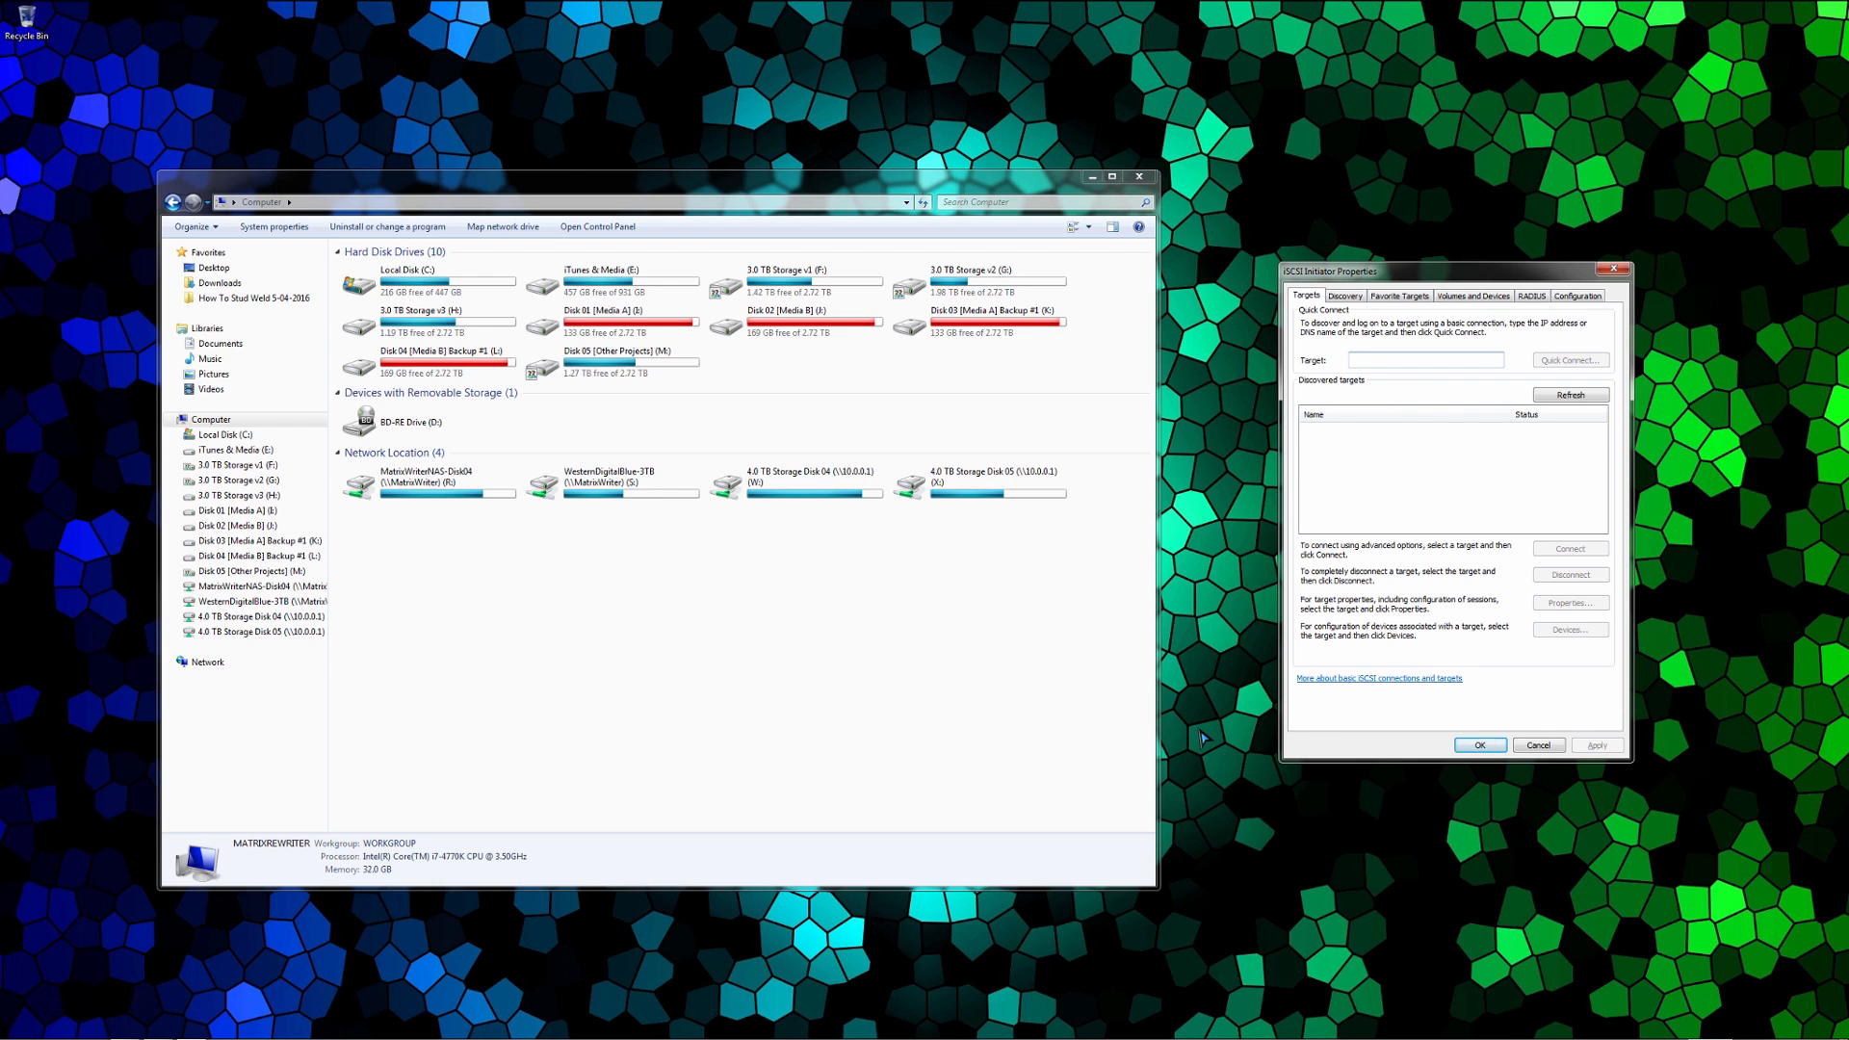
{"action": "mouse_move", "coordinate": [884, 703]}
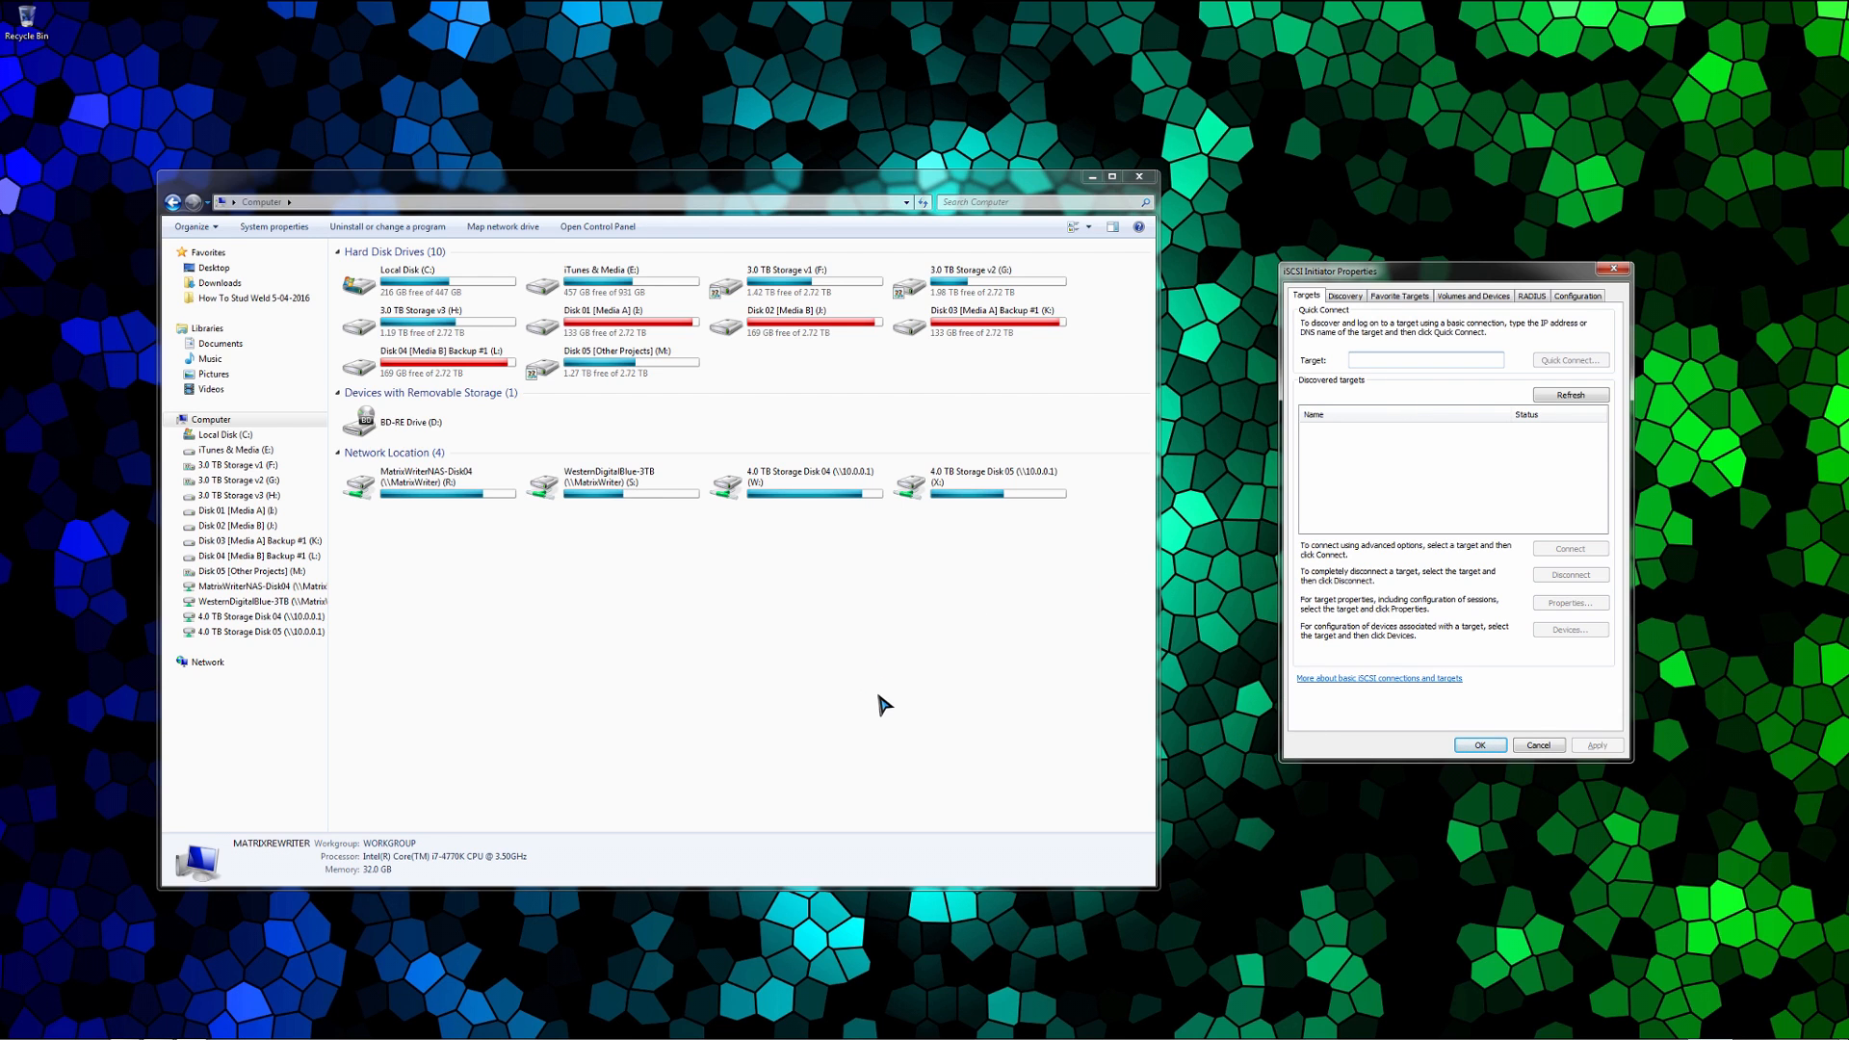
{"action": "mouse_move", "coordinate": [392, 919]}
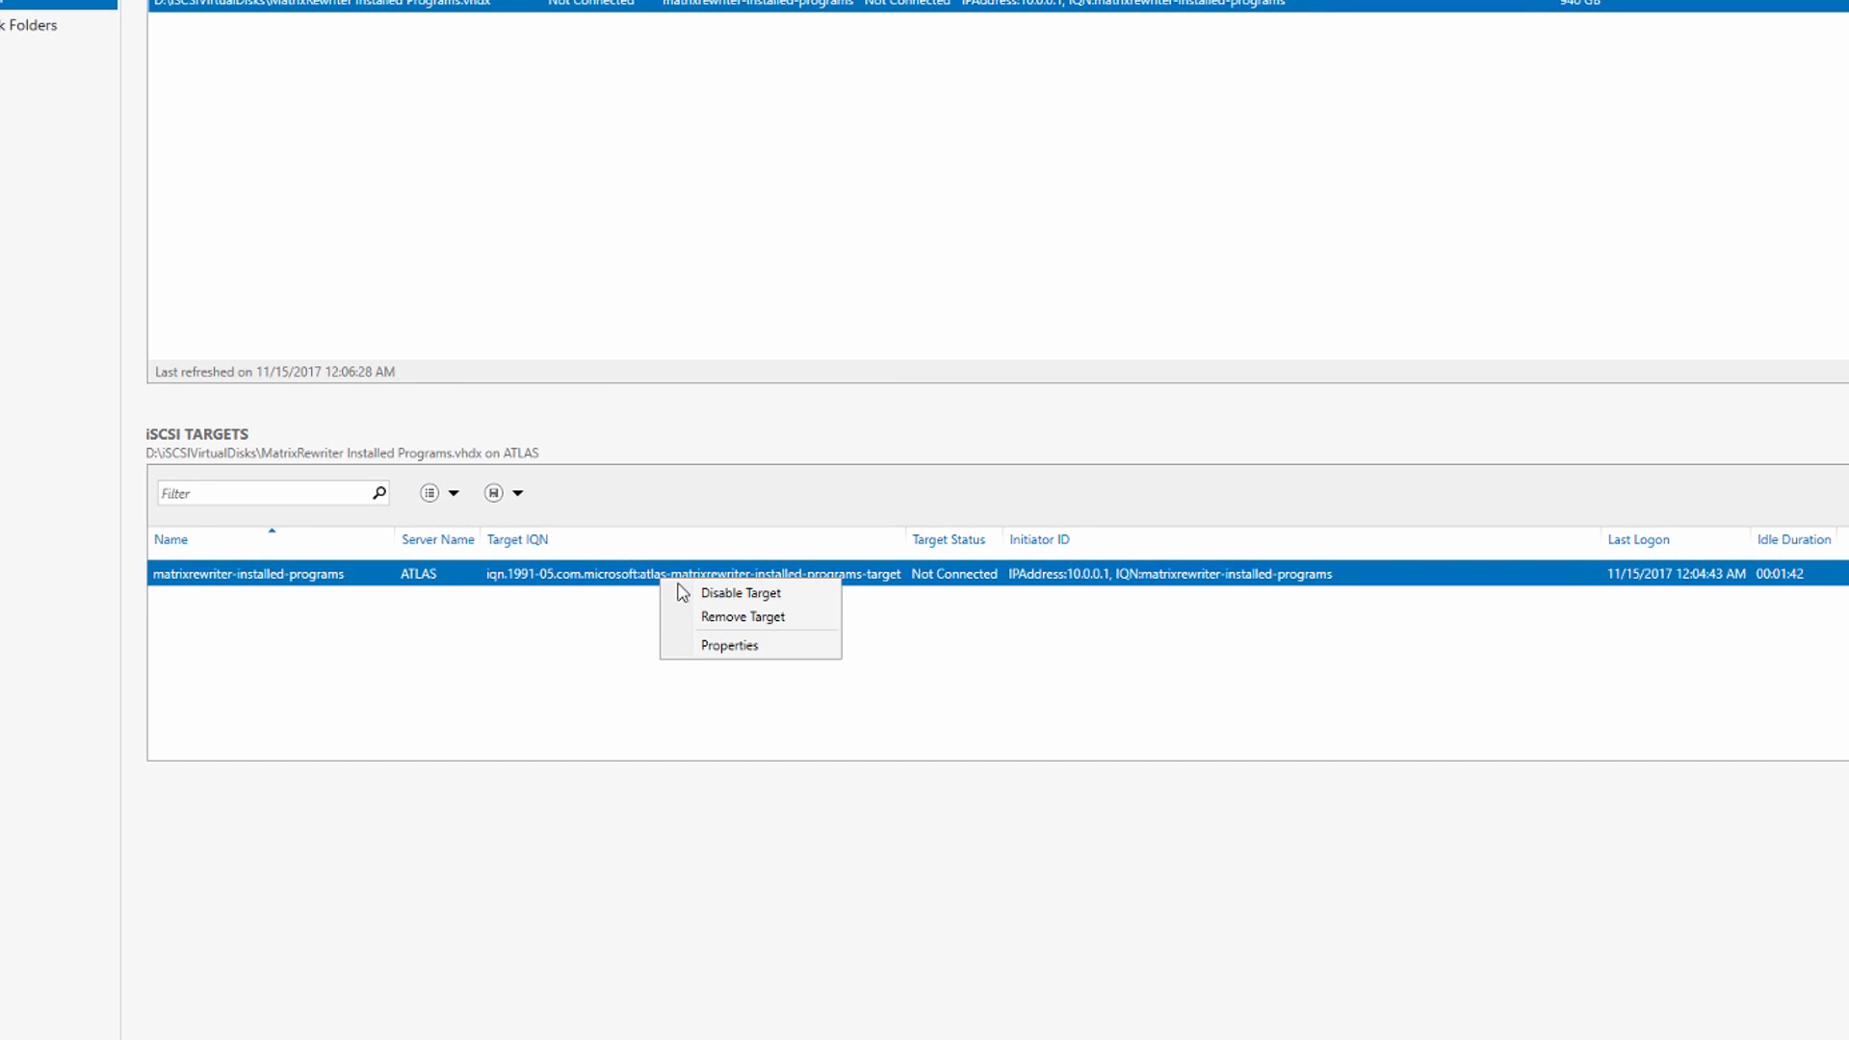
Step: Review the installed-programs target's allowed initiators, CHAP security and active sessions in Properties
{"action": "left_click", "coordinate": [729, 645]}
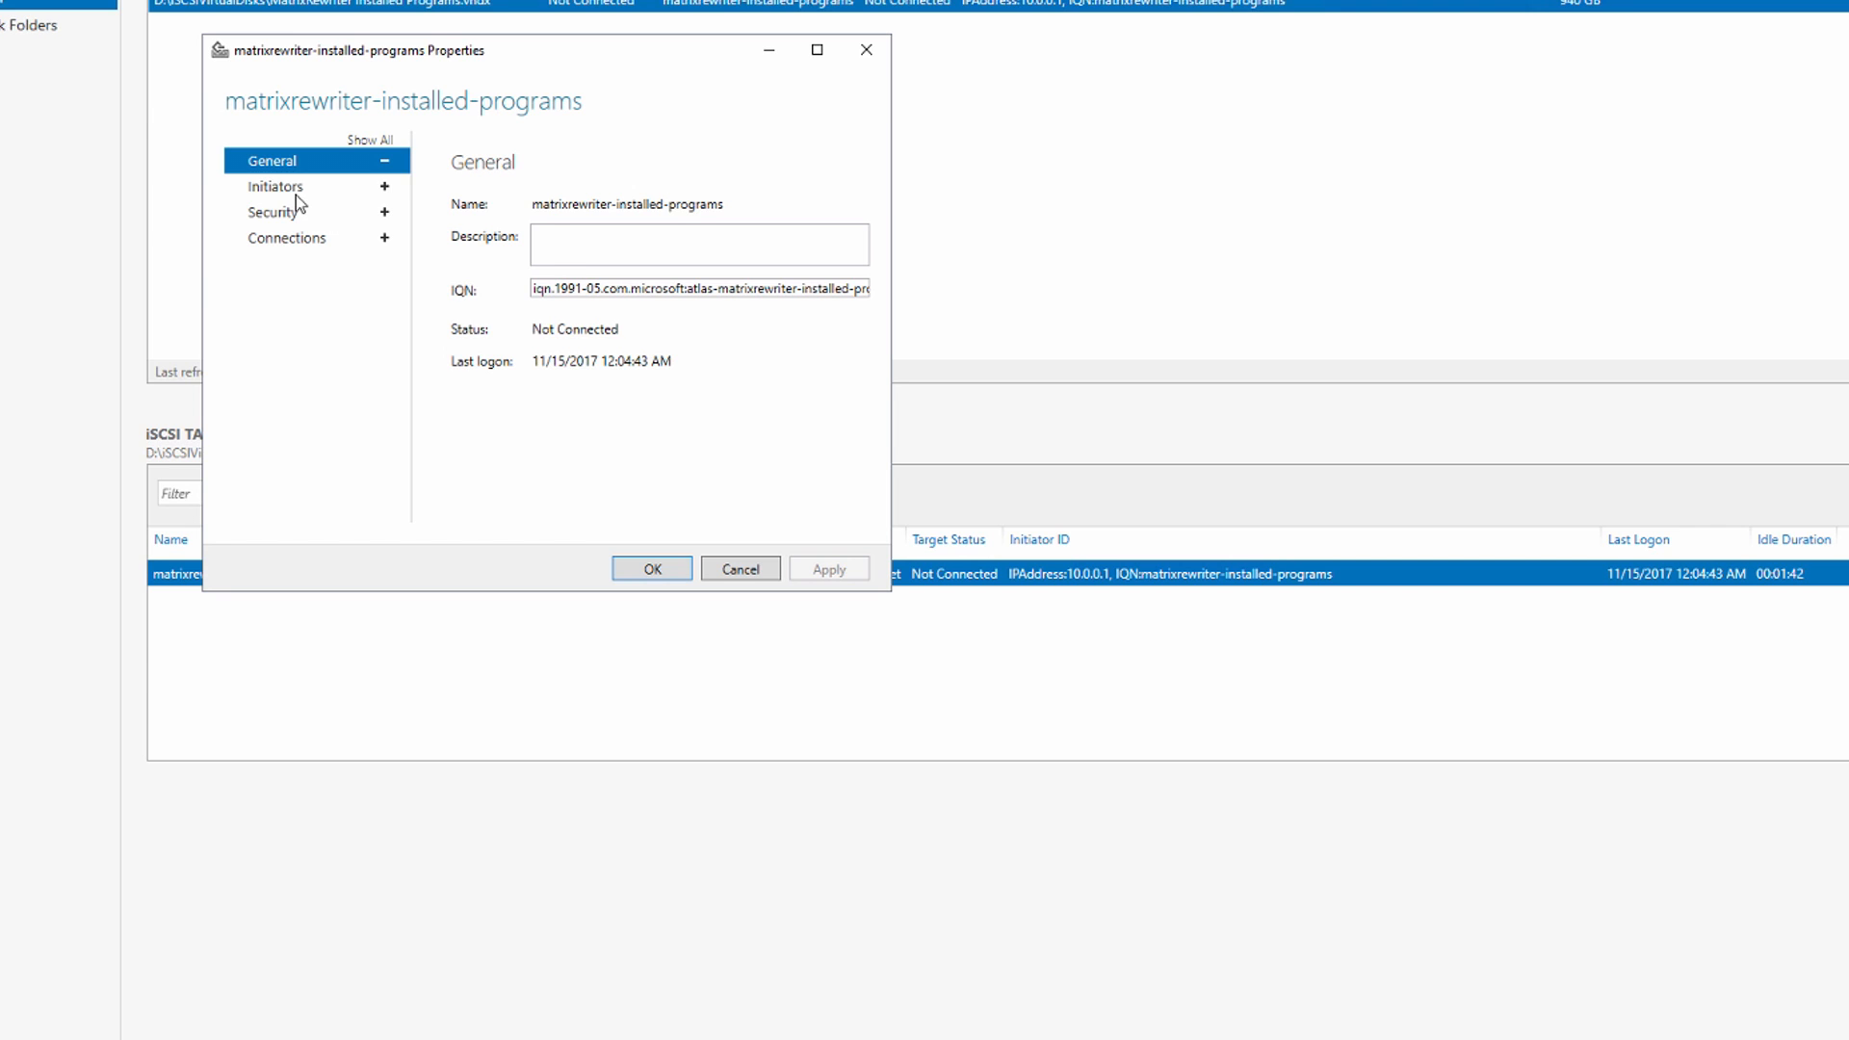
{"action": "left_click", "coordinate": [274, 186]}
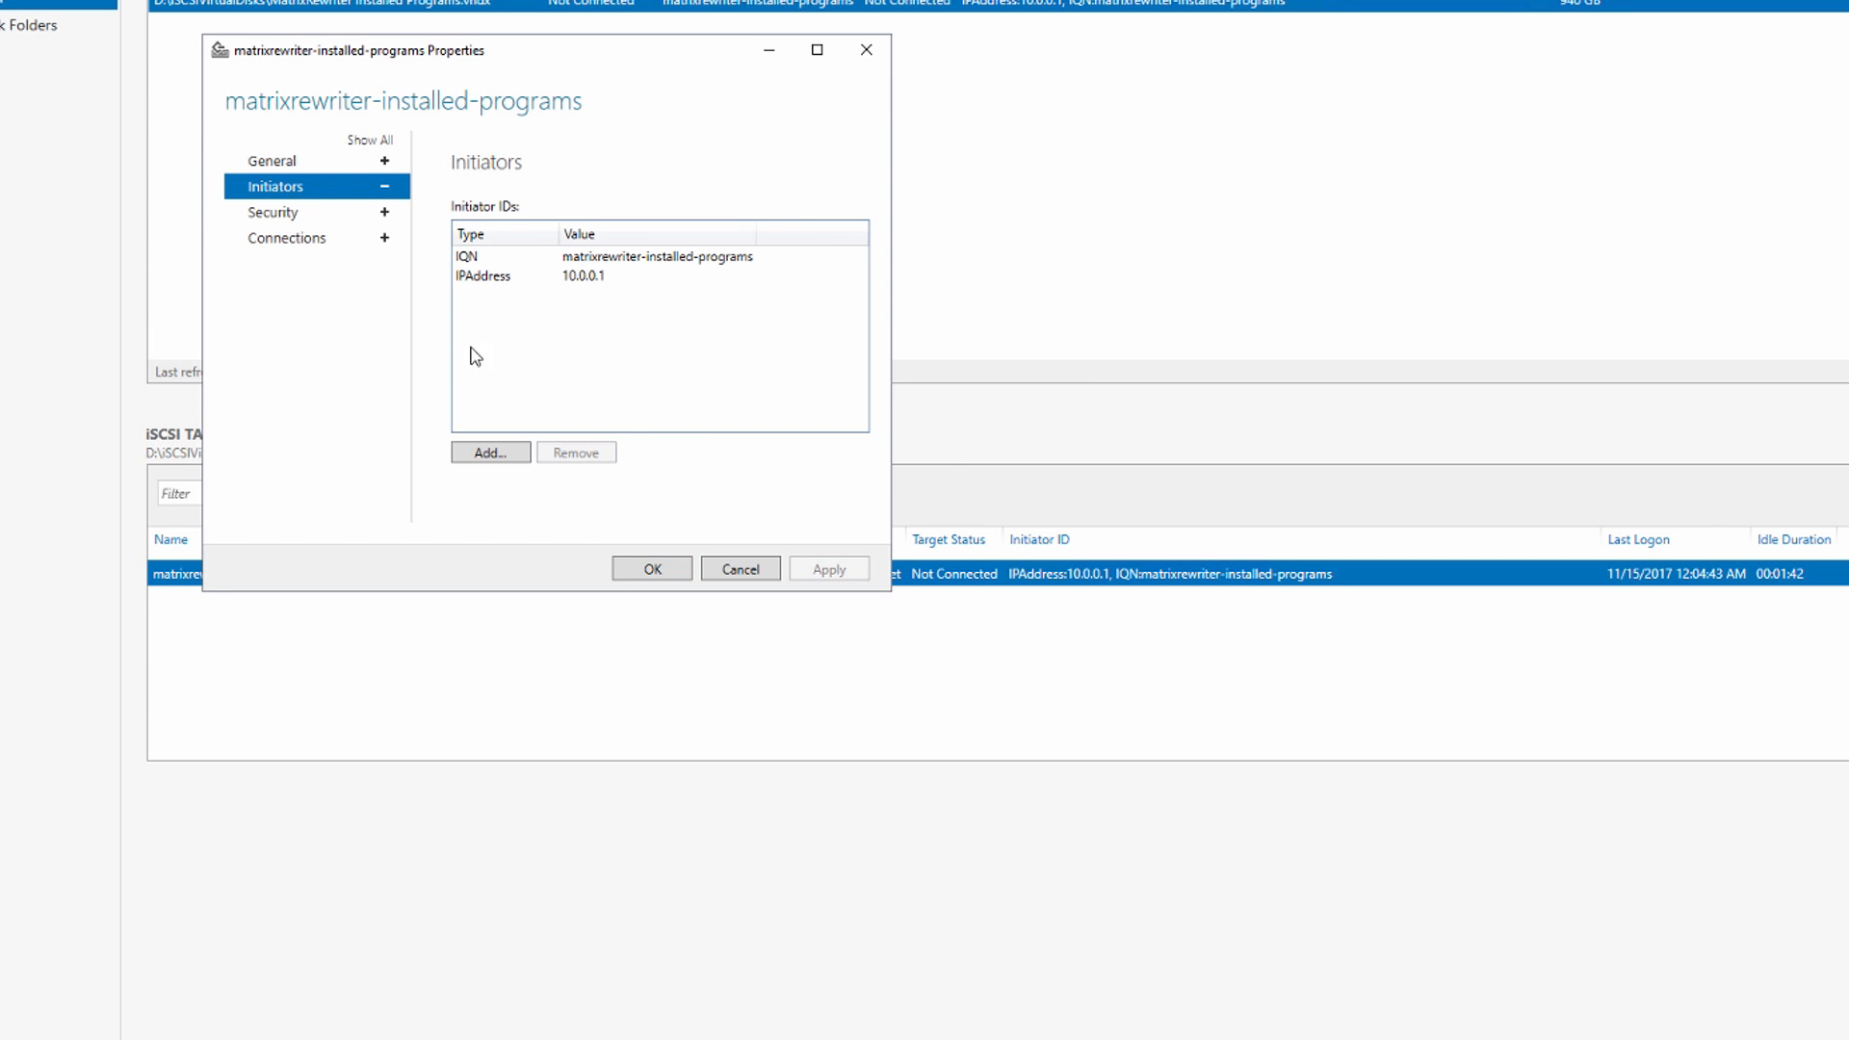
{"action": "mouse_move", "coordinate": [507, 63]}
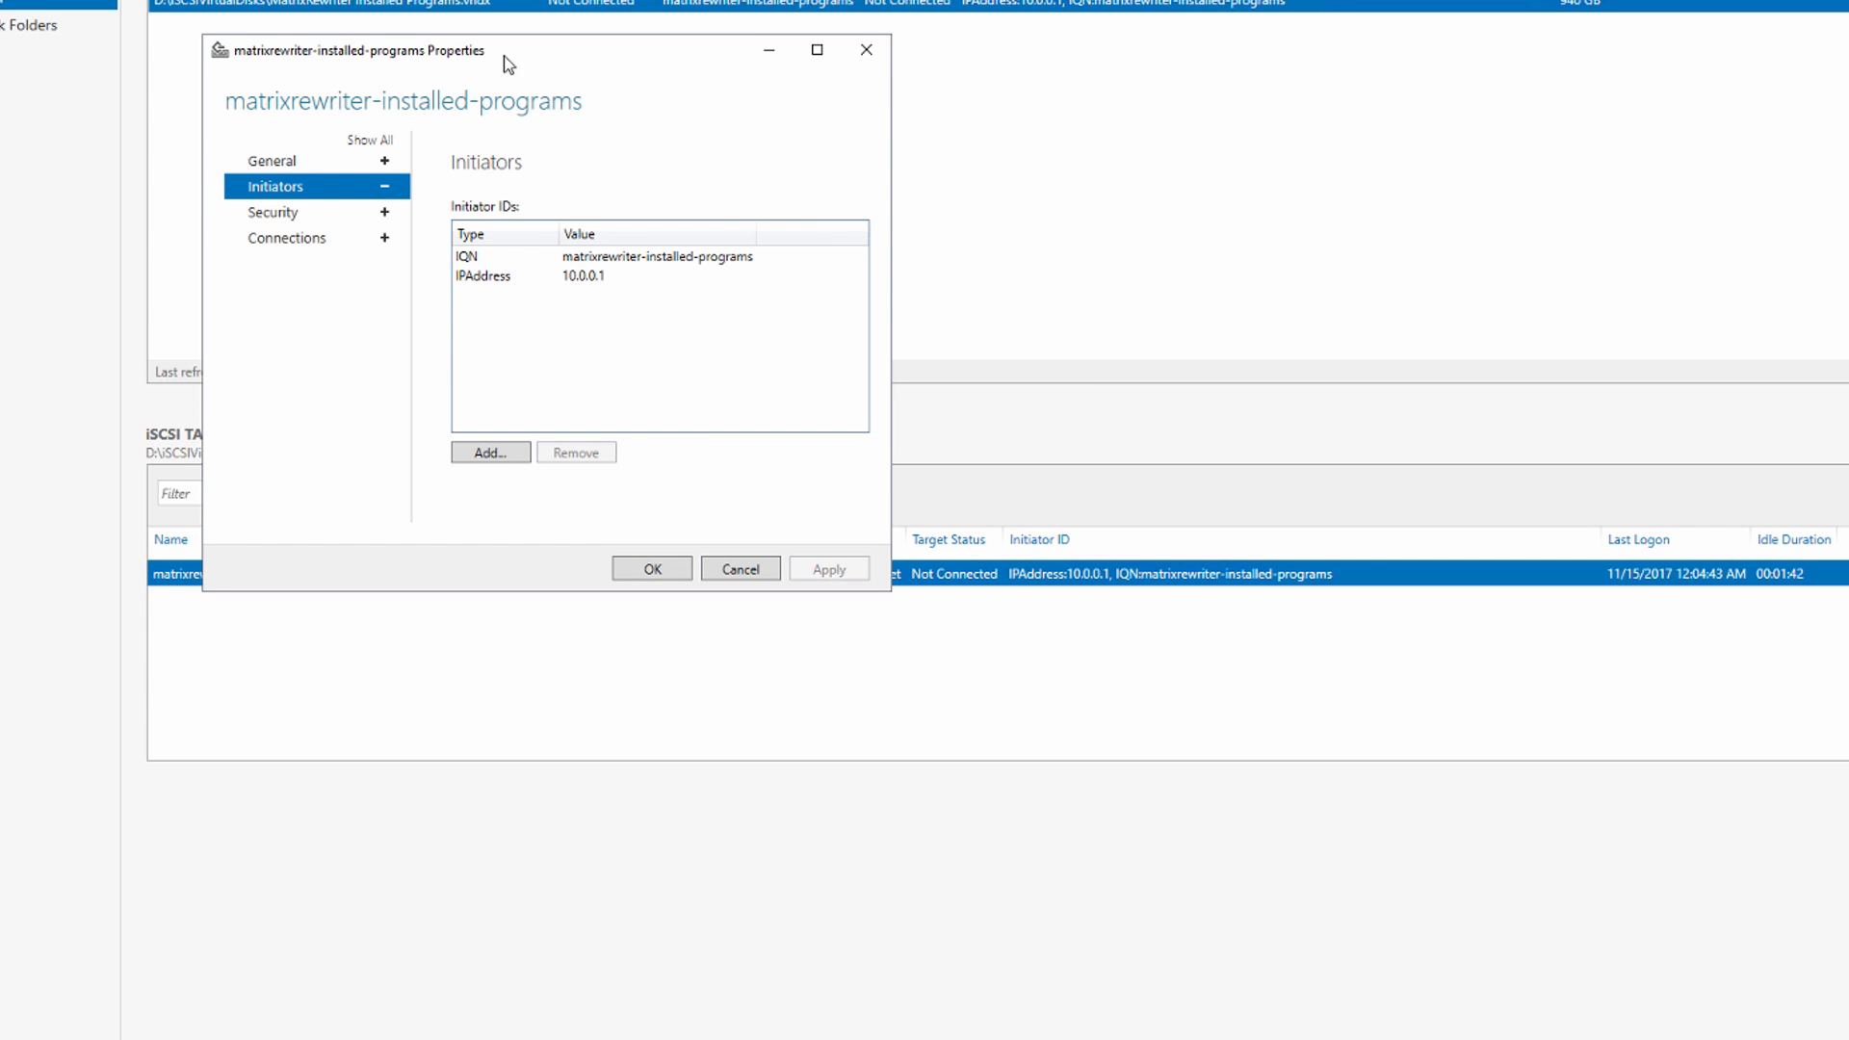
{"action": "left_click_drag", "start_coordinate": [507, 49], "coordinate": [967, 280]}
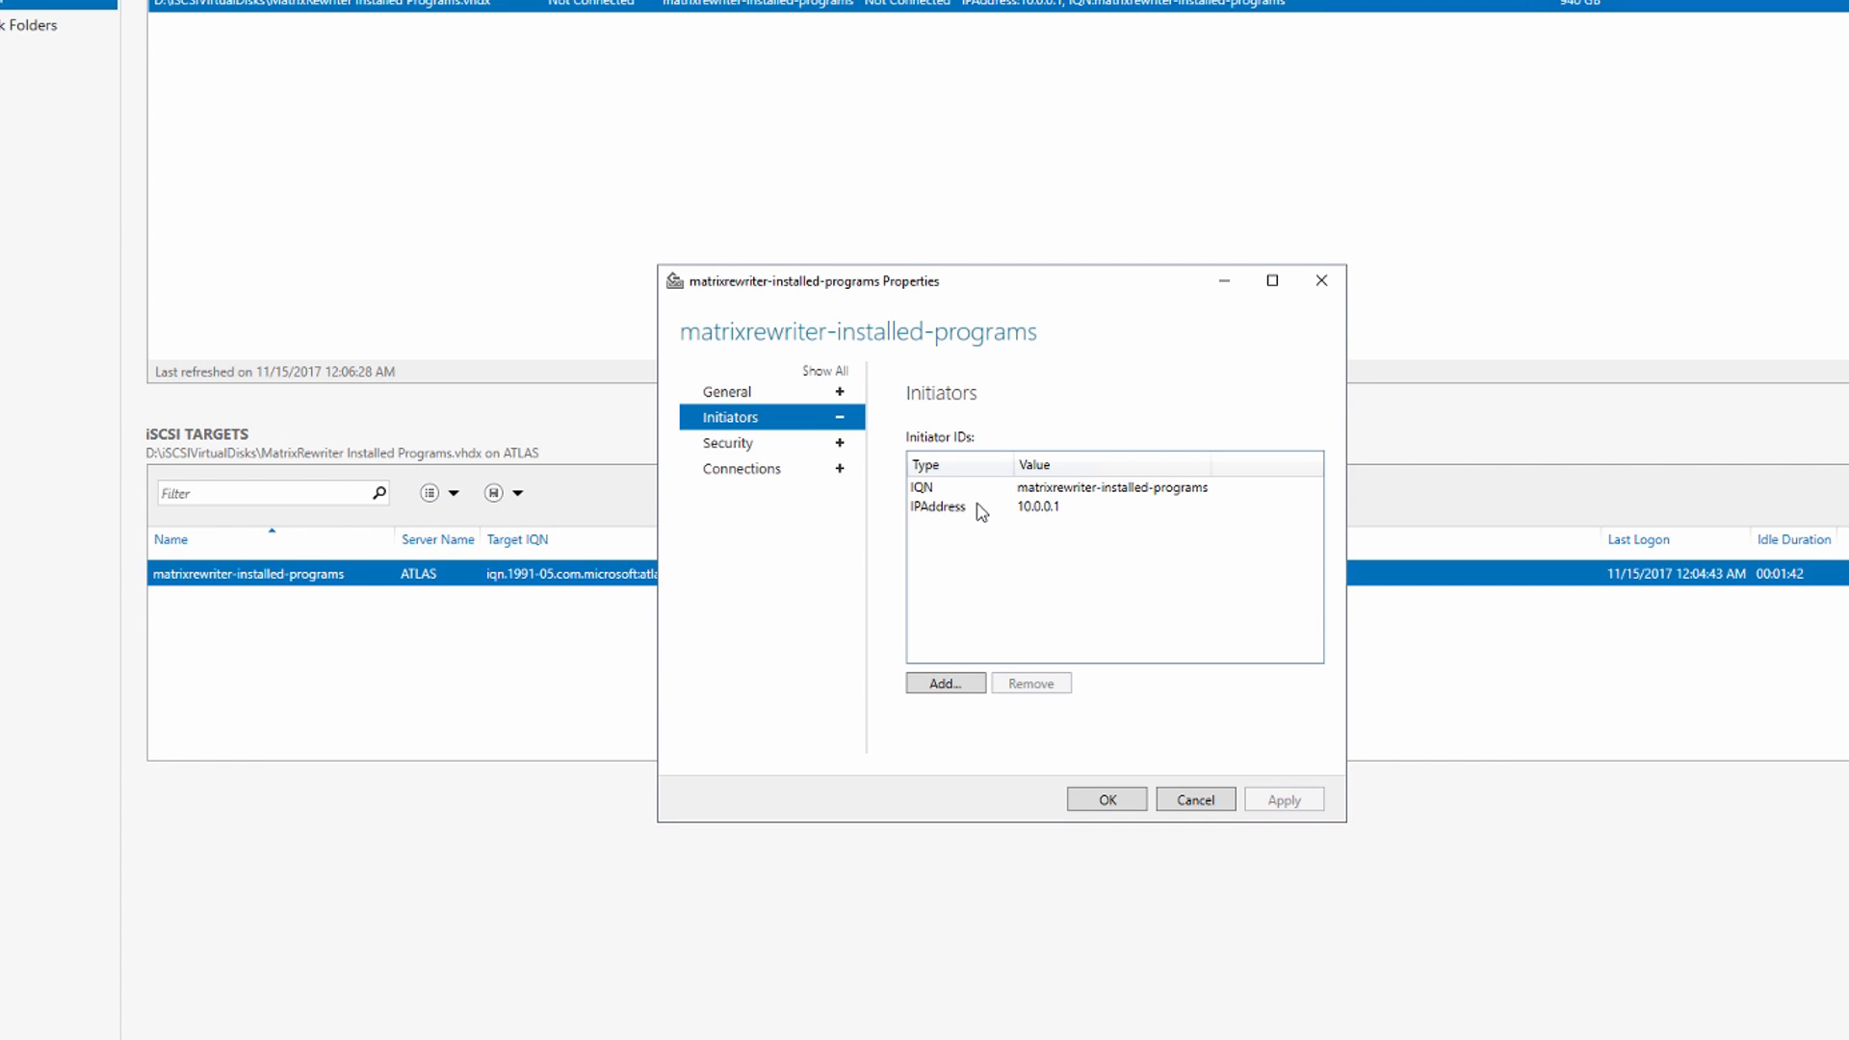
{"action": "mouse_move", "coordinate": [703, 454]}
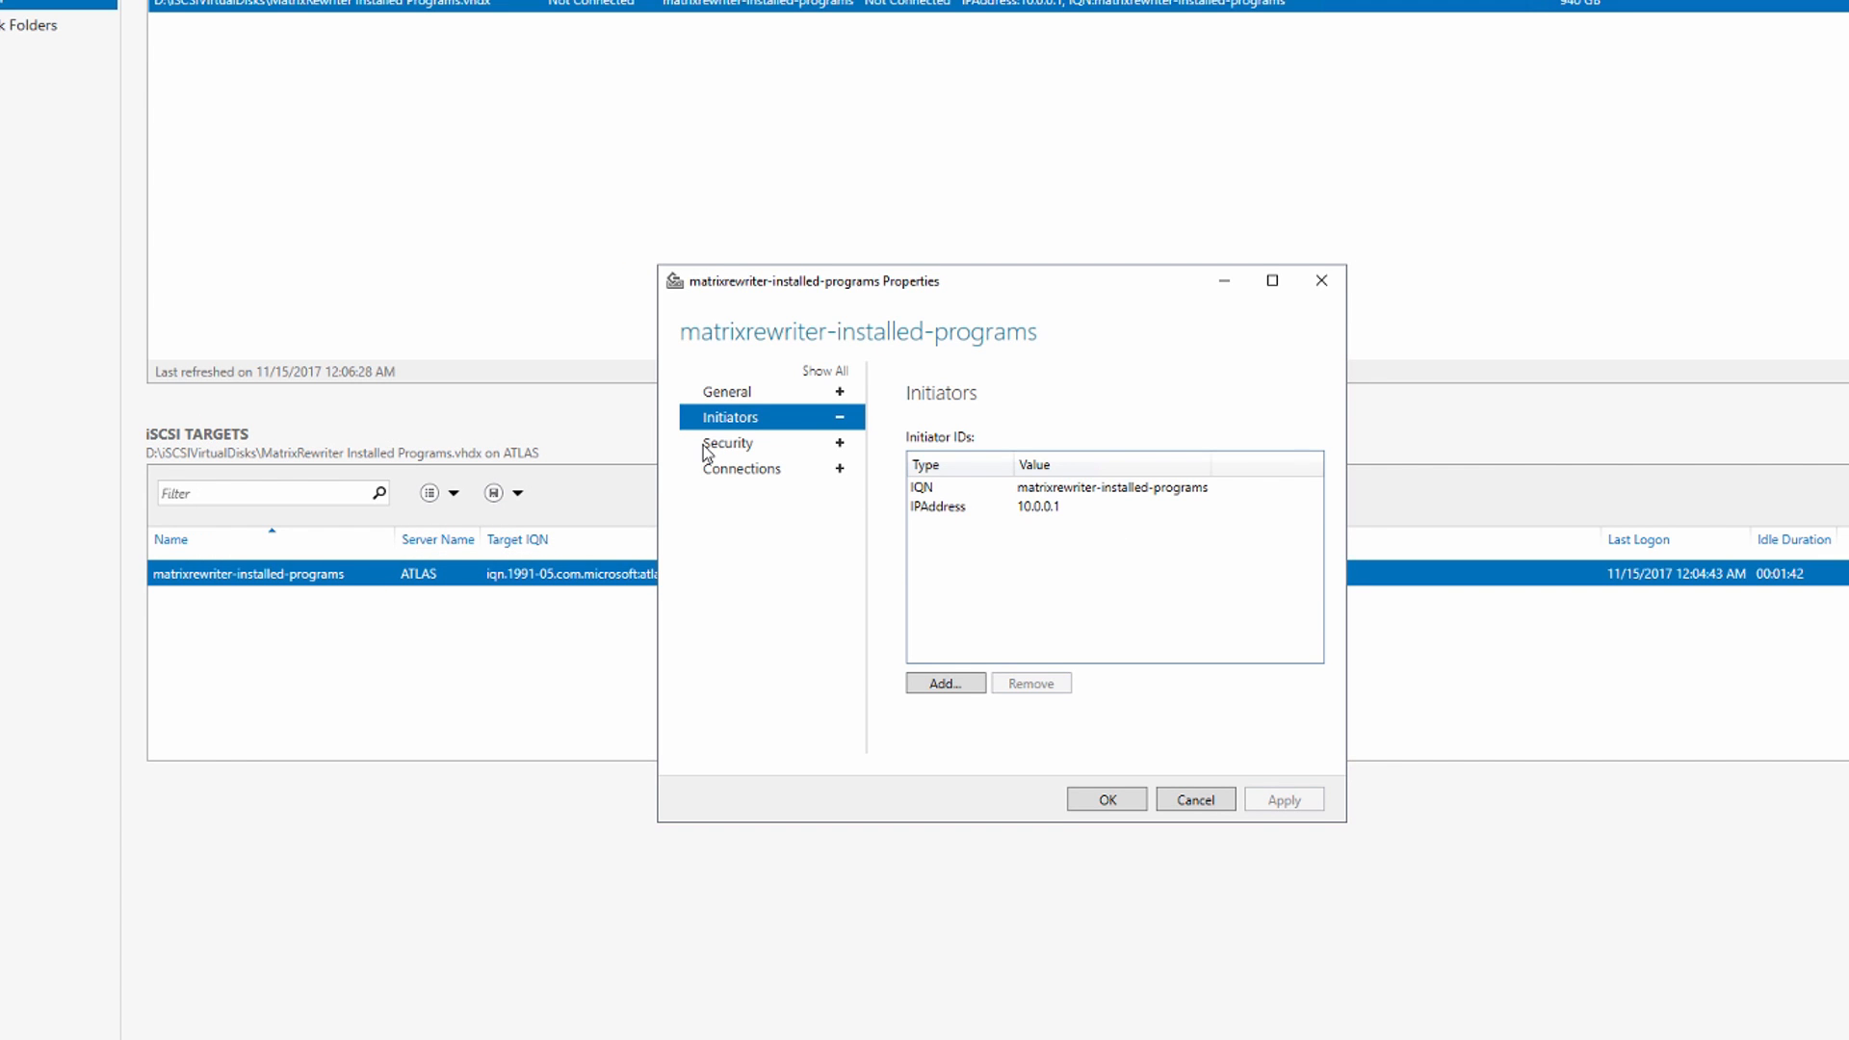
{"action": "left_click", "coordinate": [728, 442]}
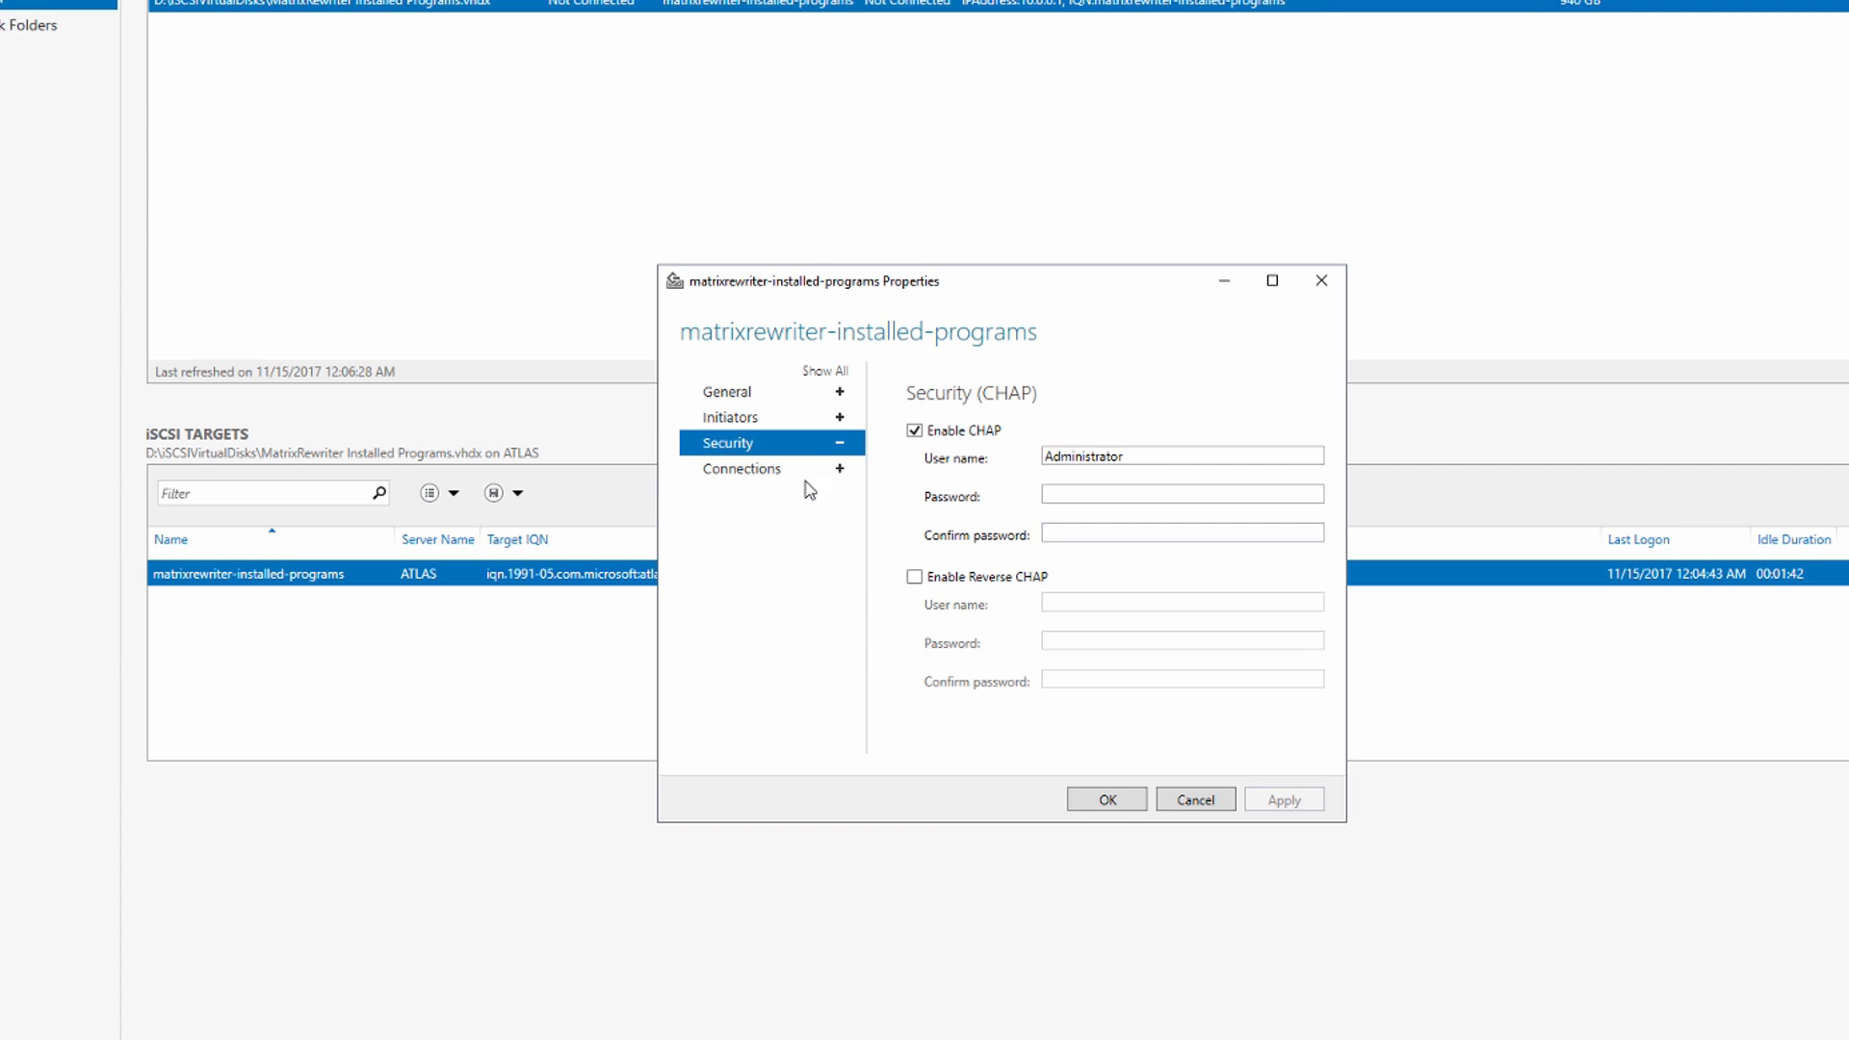
{"action": "left_click", "coordinate": [742, 468]}
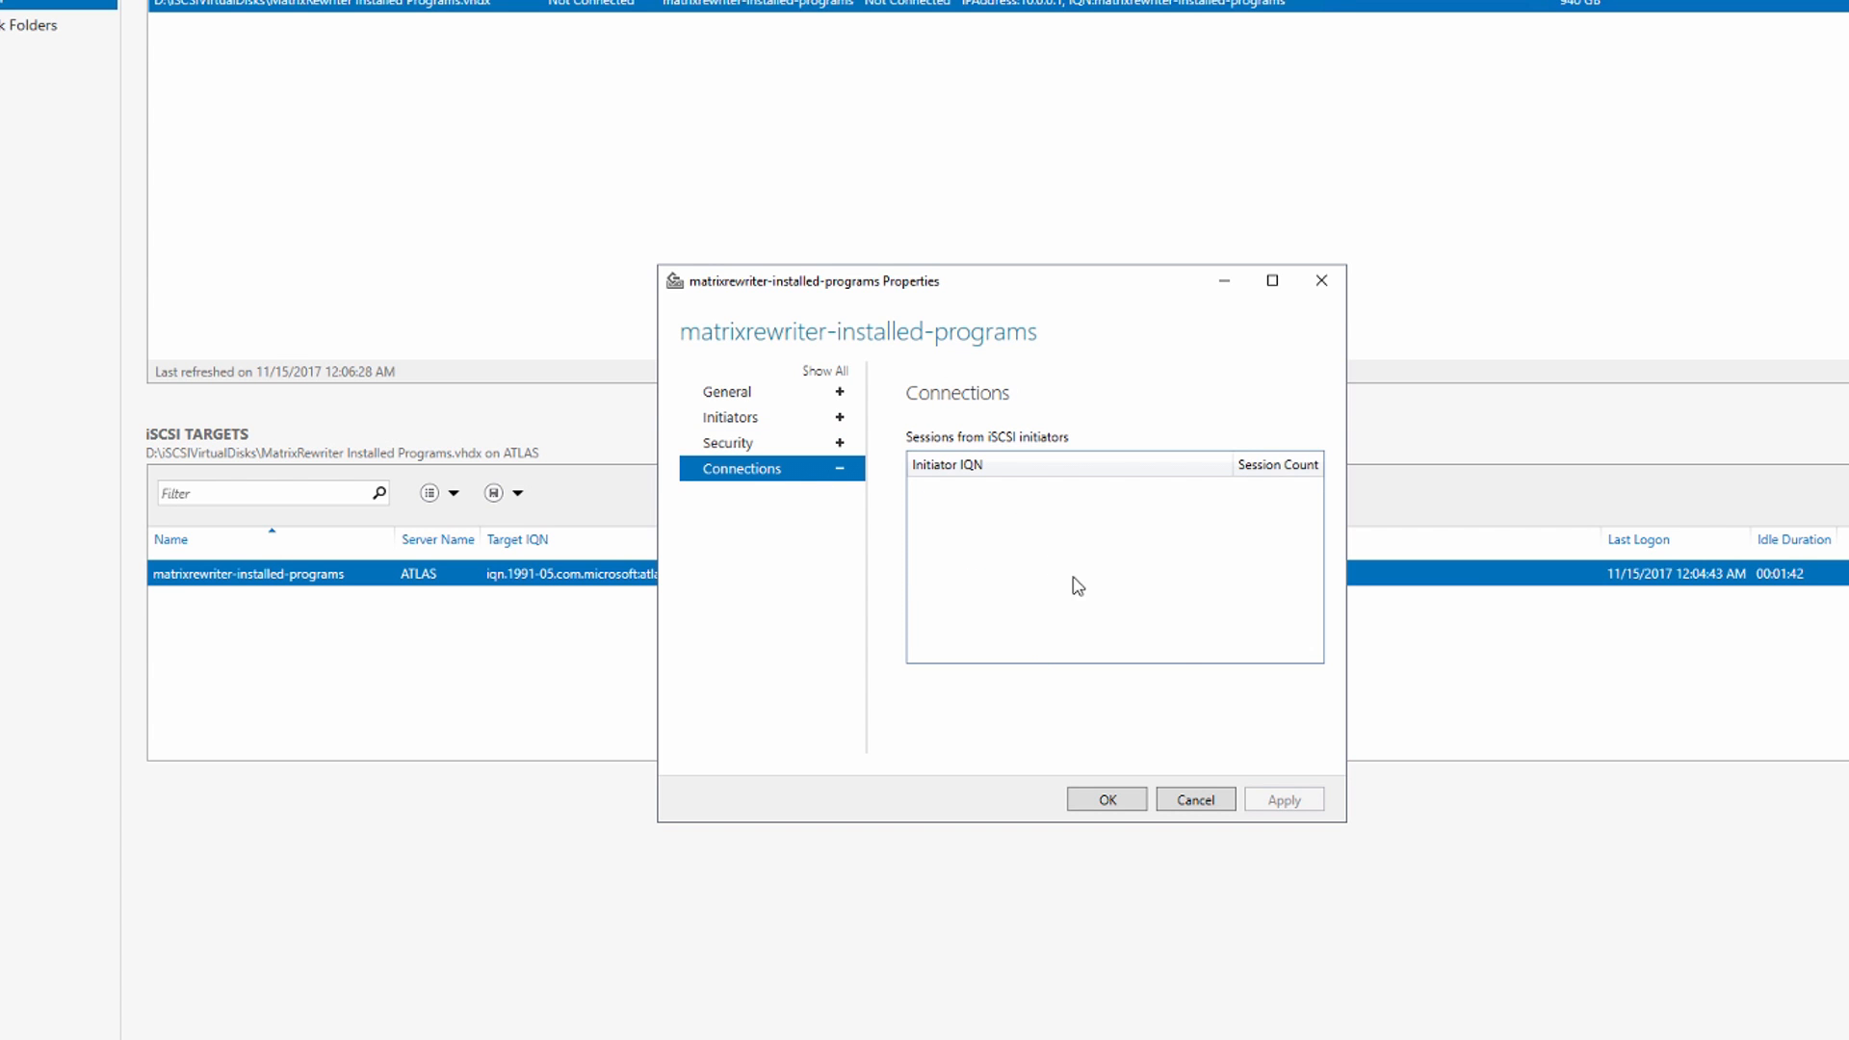
{"action": "left_click", "coordinate": [1104, 798]}
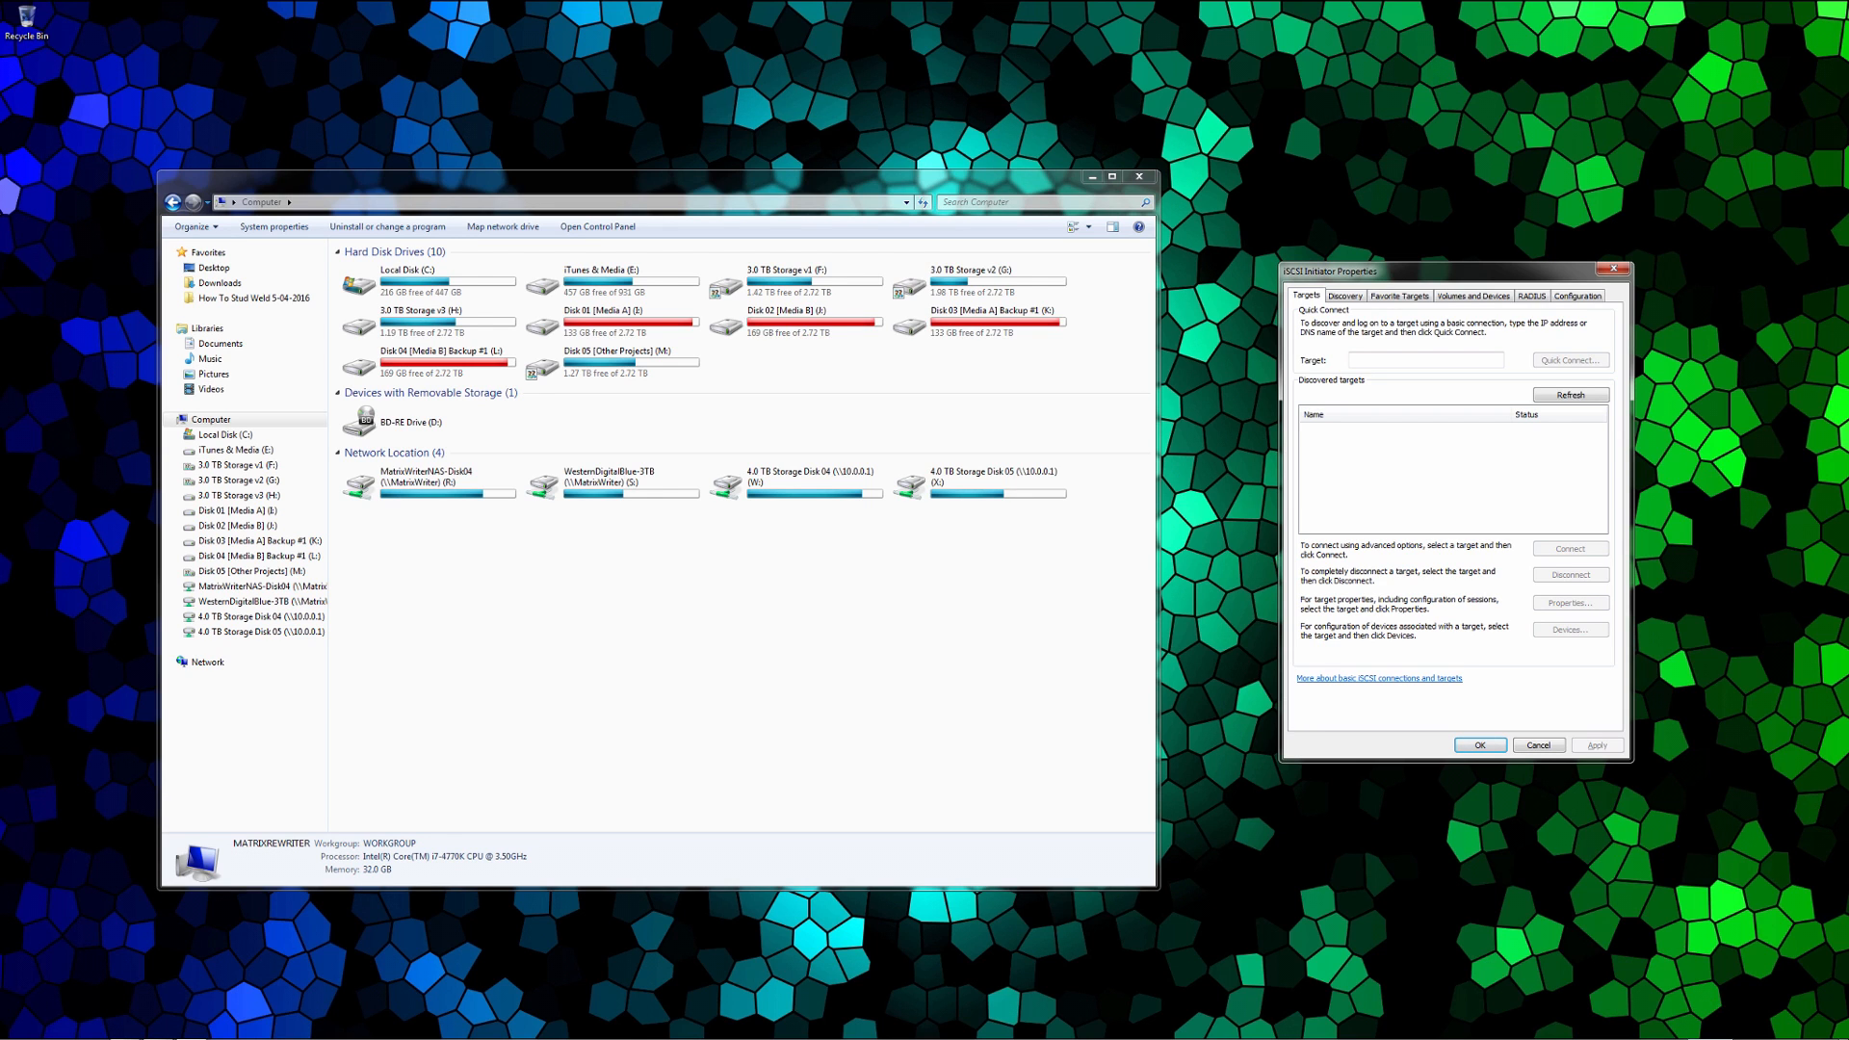
Step: Bring up Network and Sharing Center from the taskbar's network connections list
{"action": "left_click", "coordinate": [1758, 1026]}
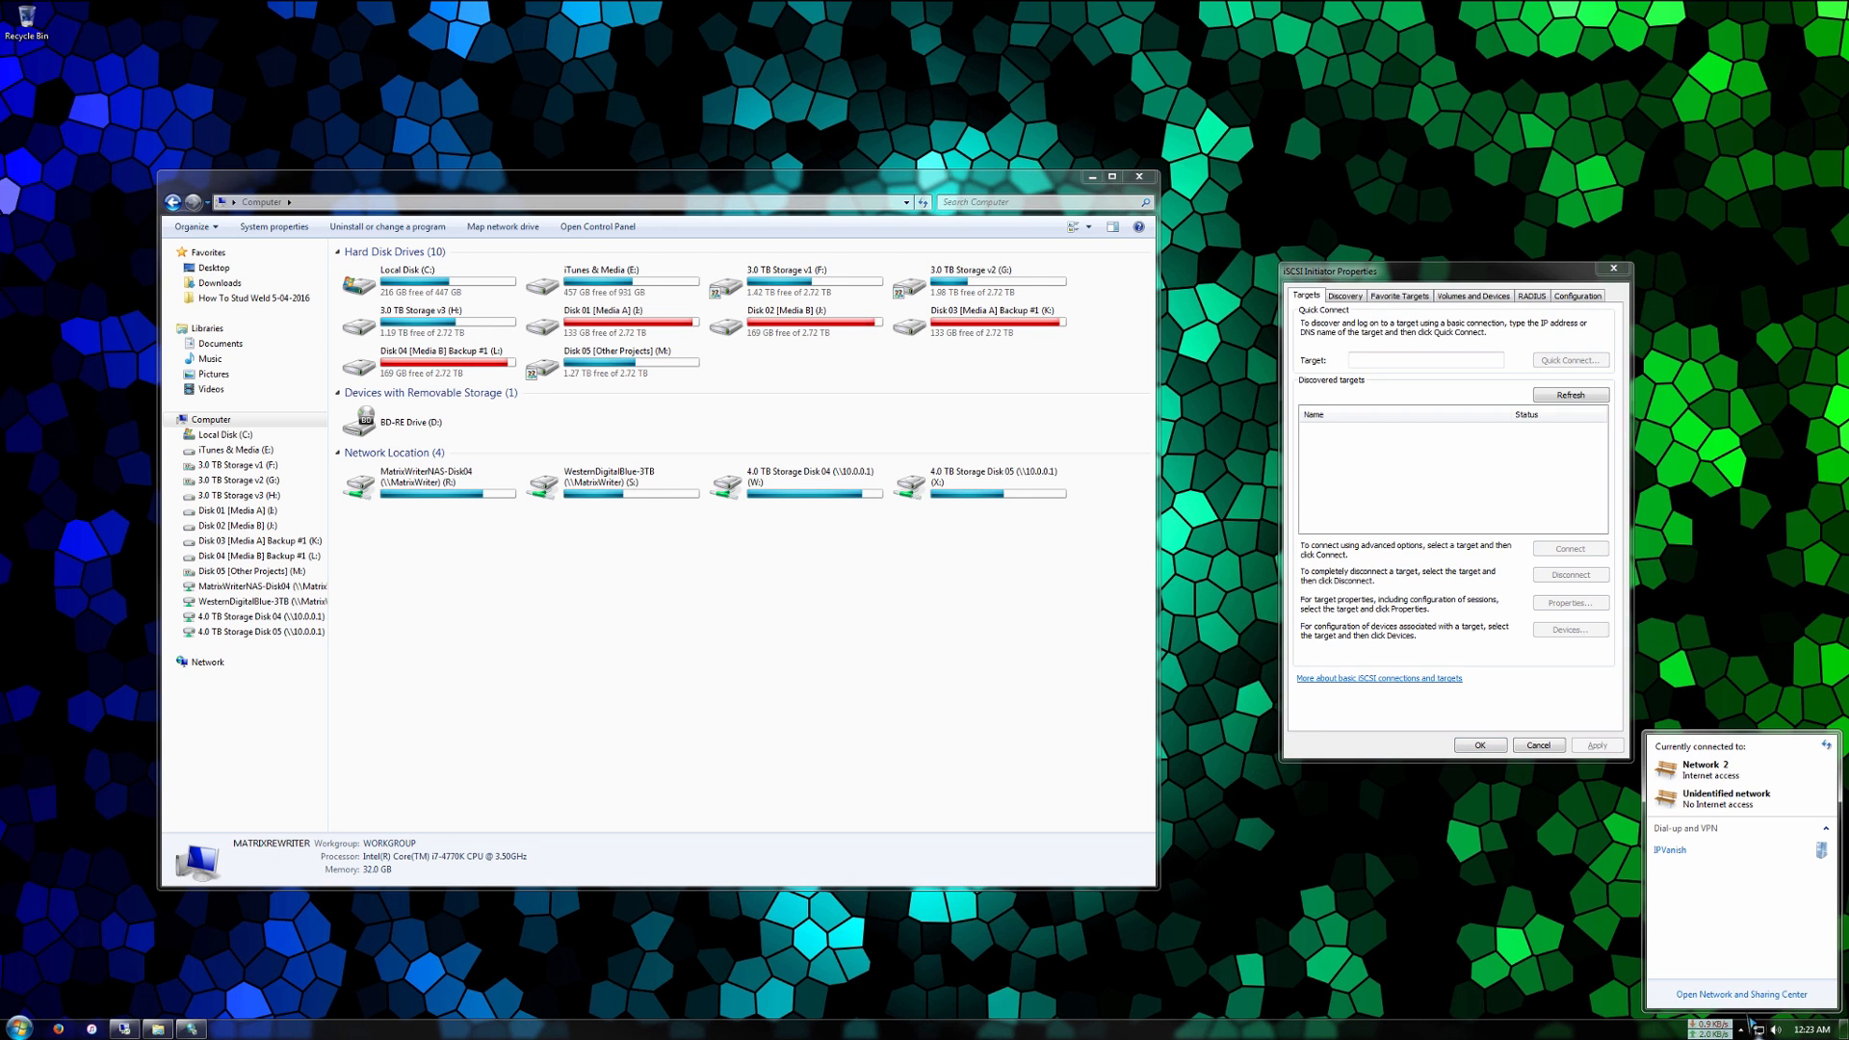
{"action": "left_click", "coordinate": [1739, 994]}
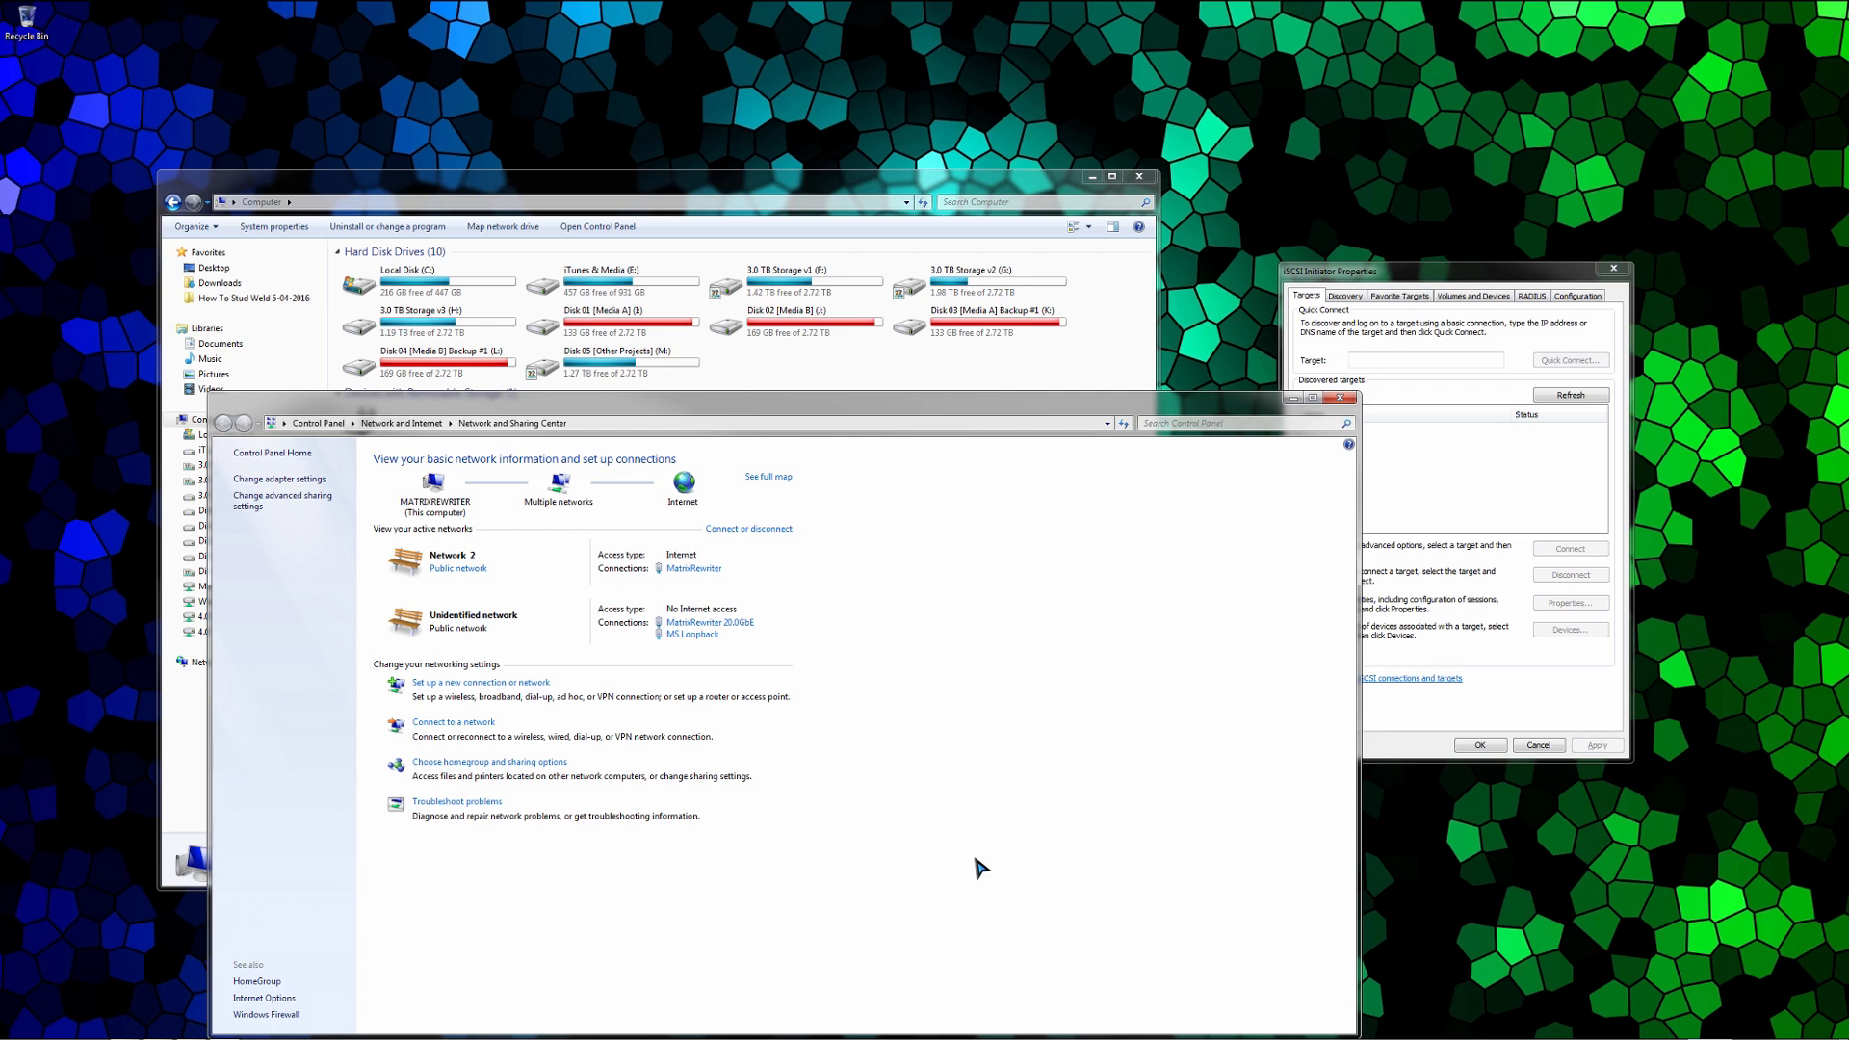
{"action": "mouse_move", "coordinate": [933, 729]}
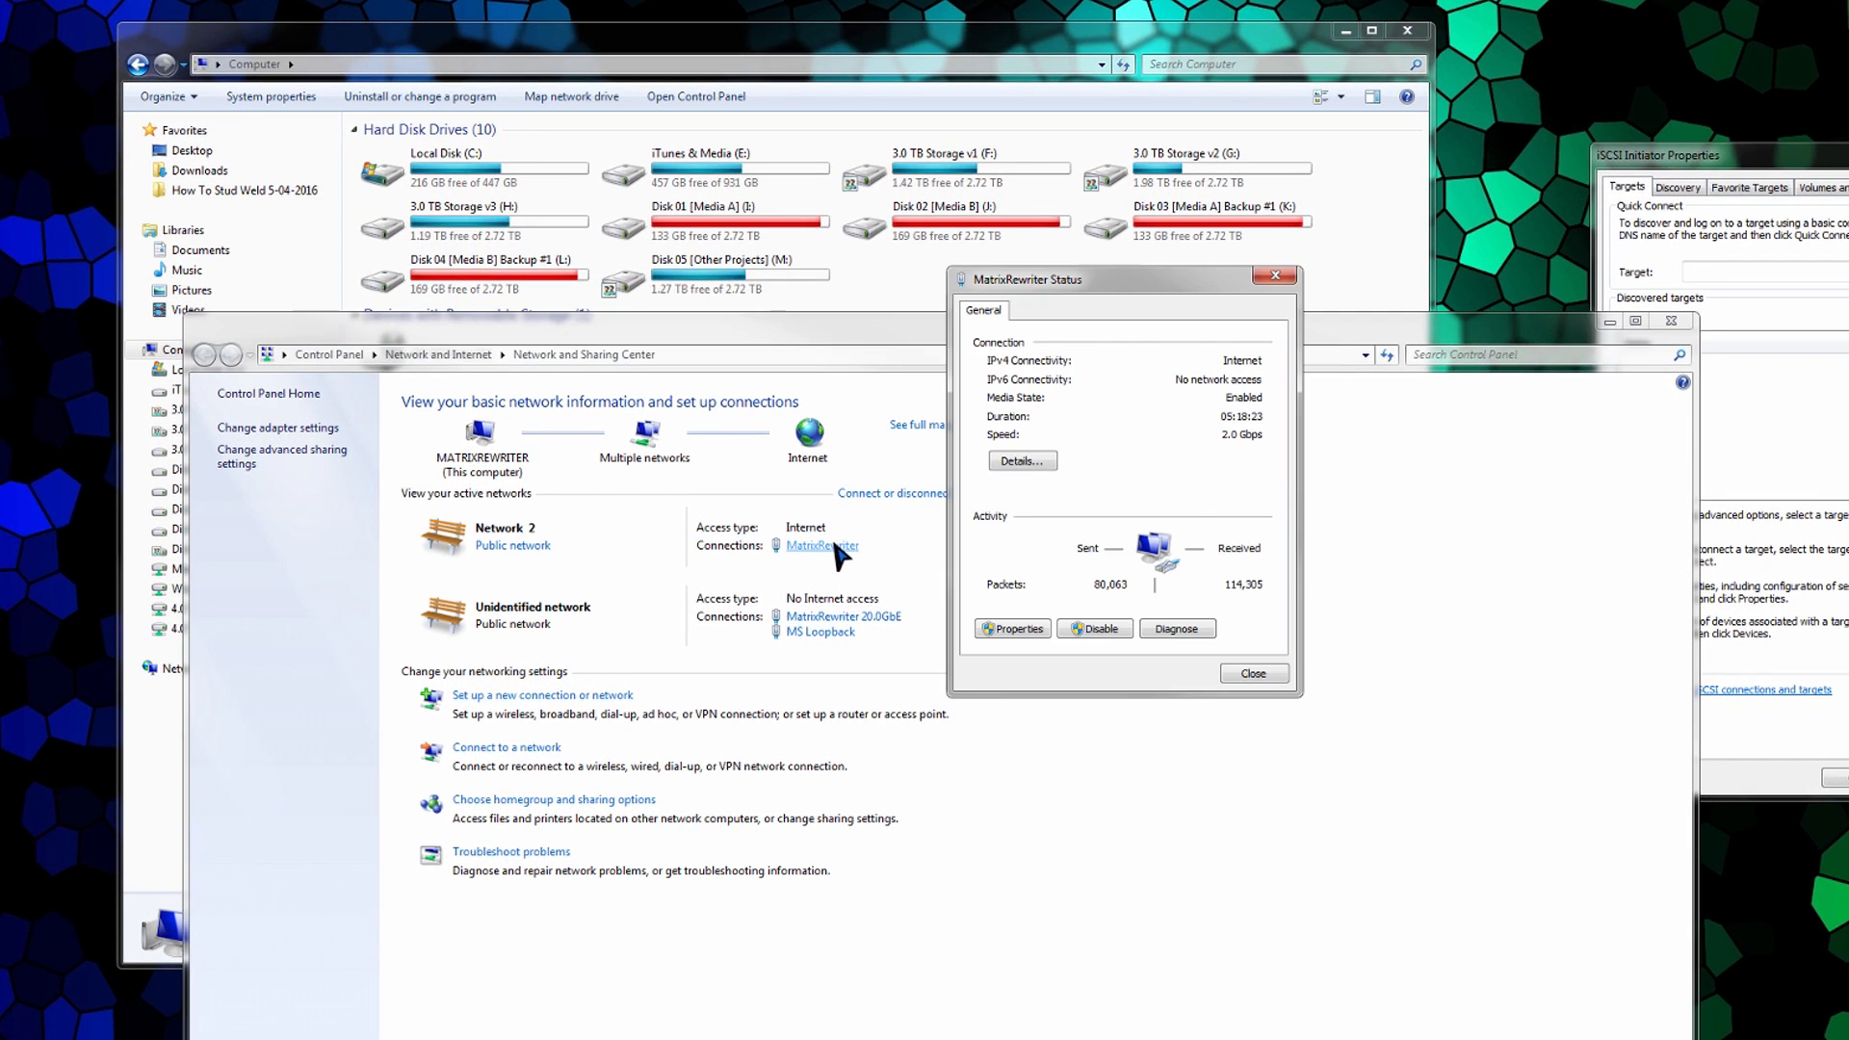
{"action": "mouse_move", "coordinate": [1160, 487]}
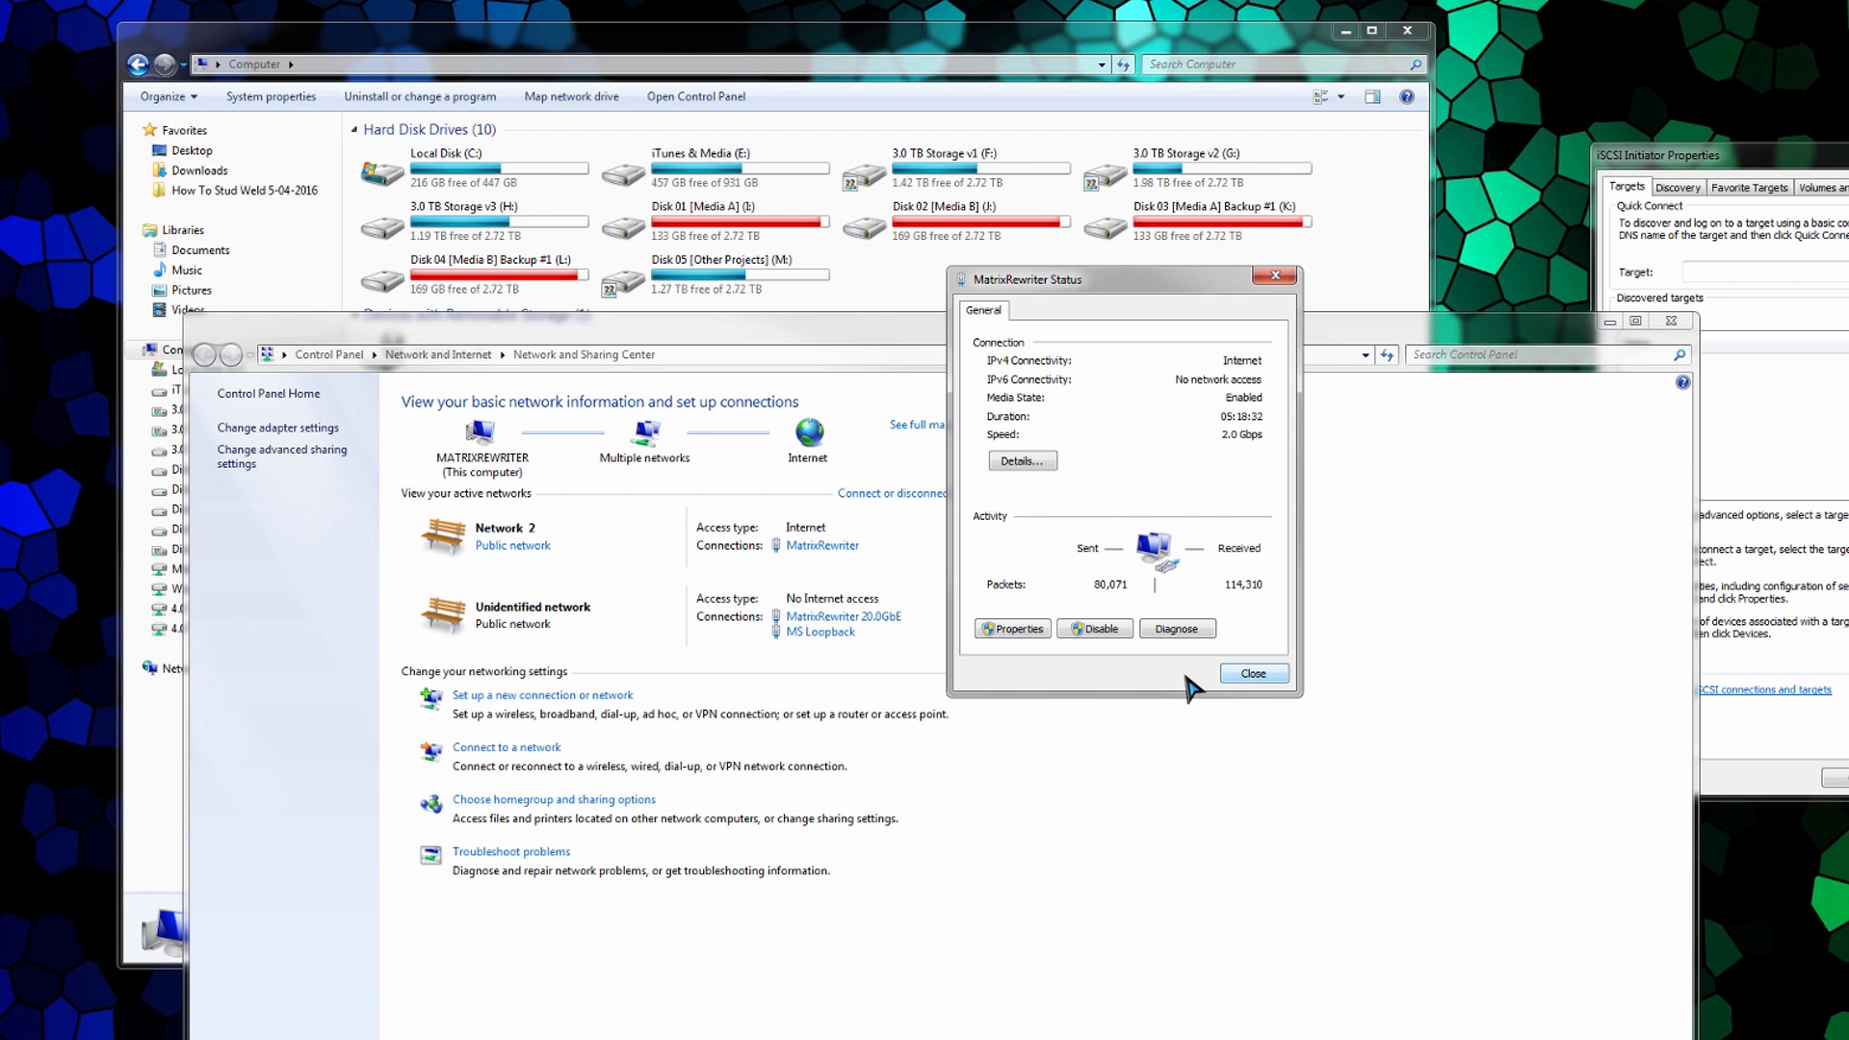
{"action": "mouse_move", "coordinate": [1233, 469]}
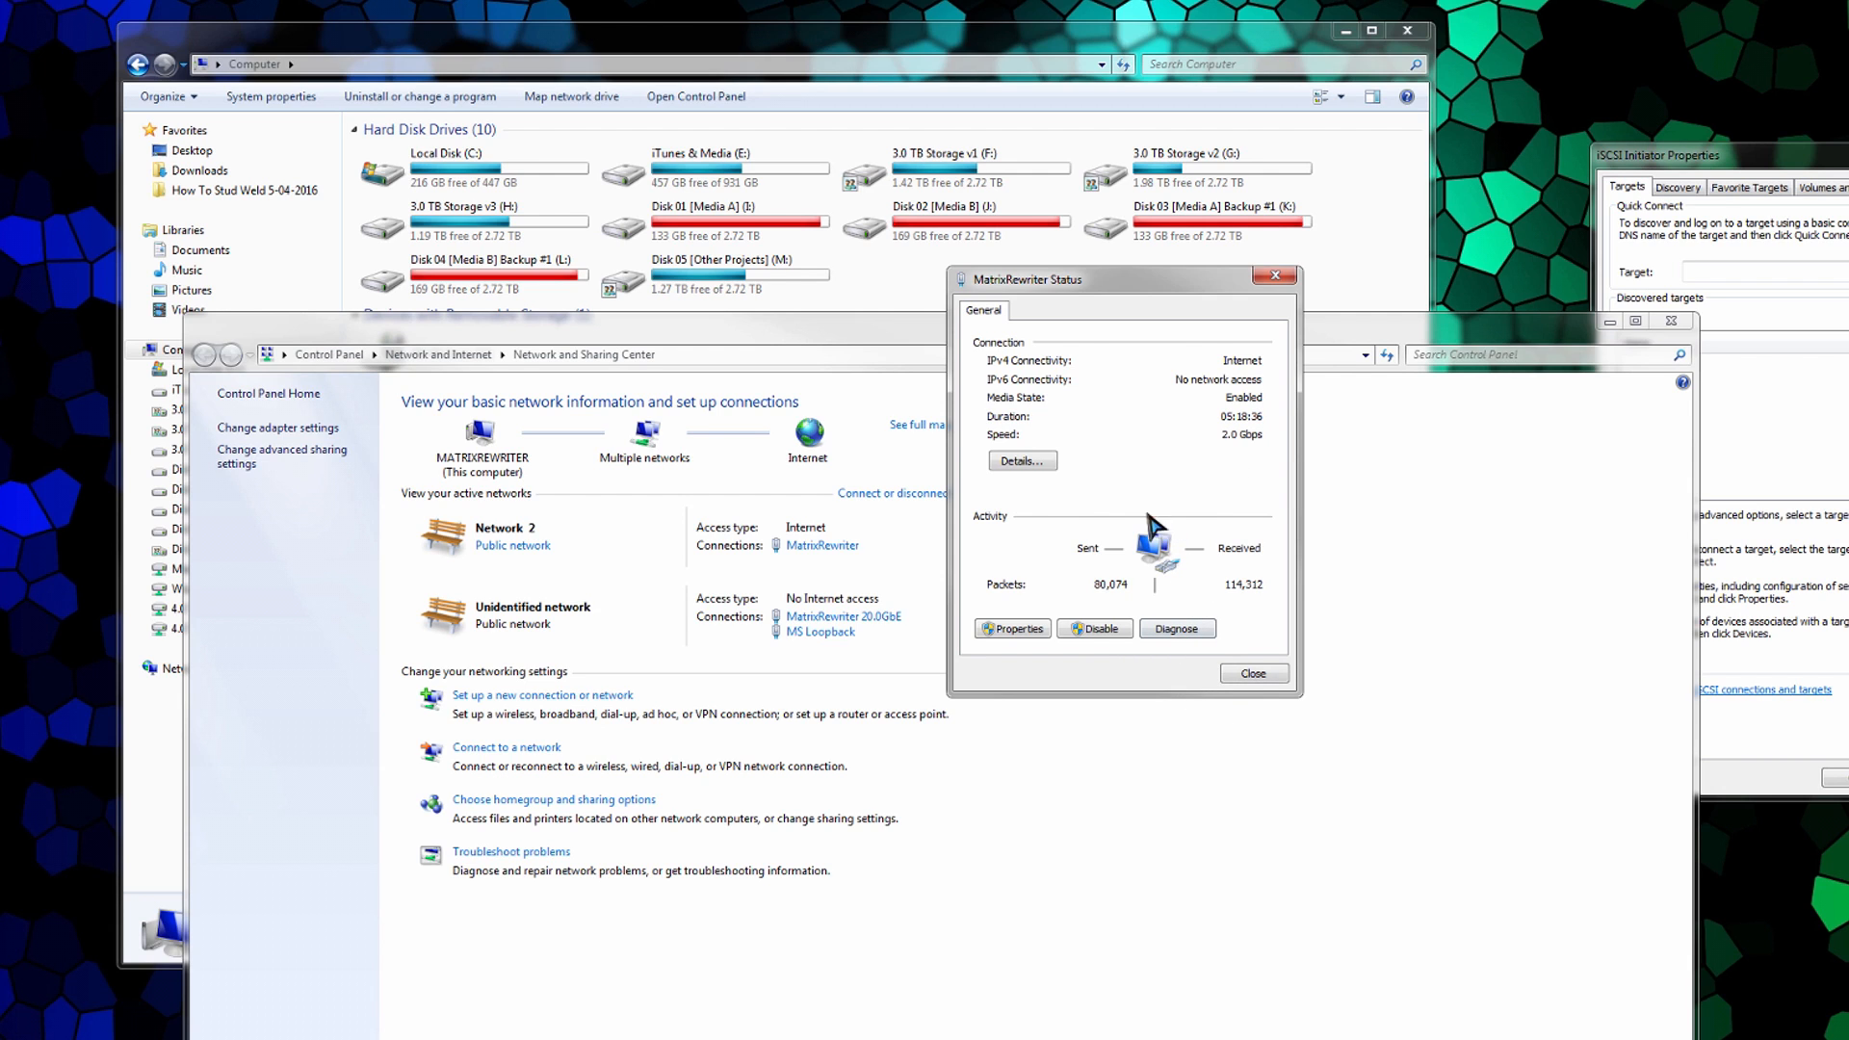
{"action": "mouse_move", "coordinate": [1115, 462]}
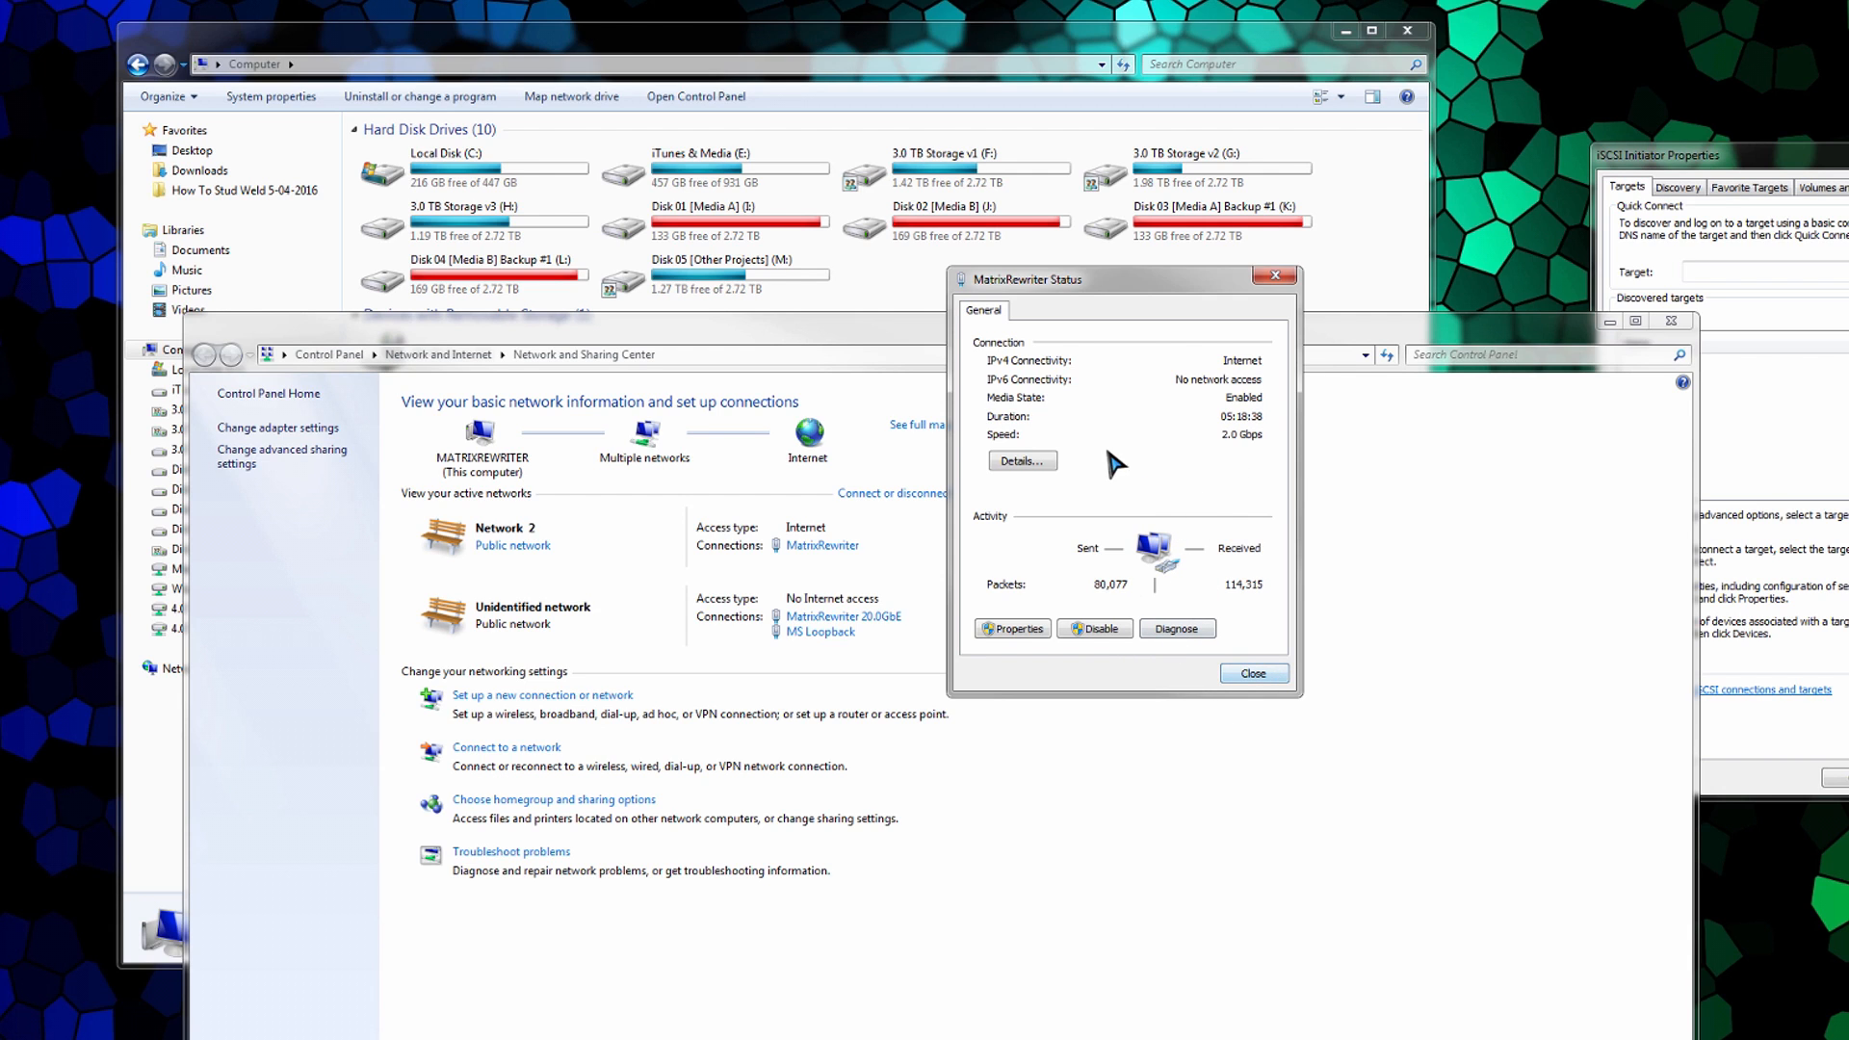
{"action": "mouse_move", "coordinate": [1130, 487]}
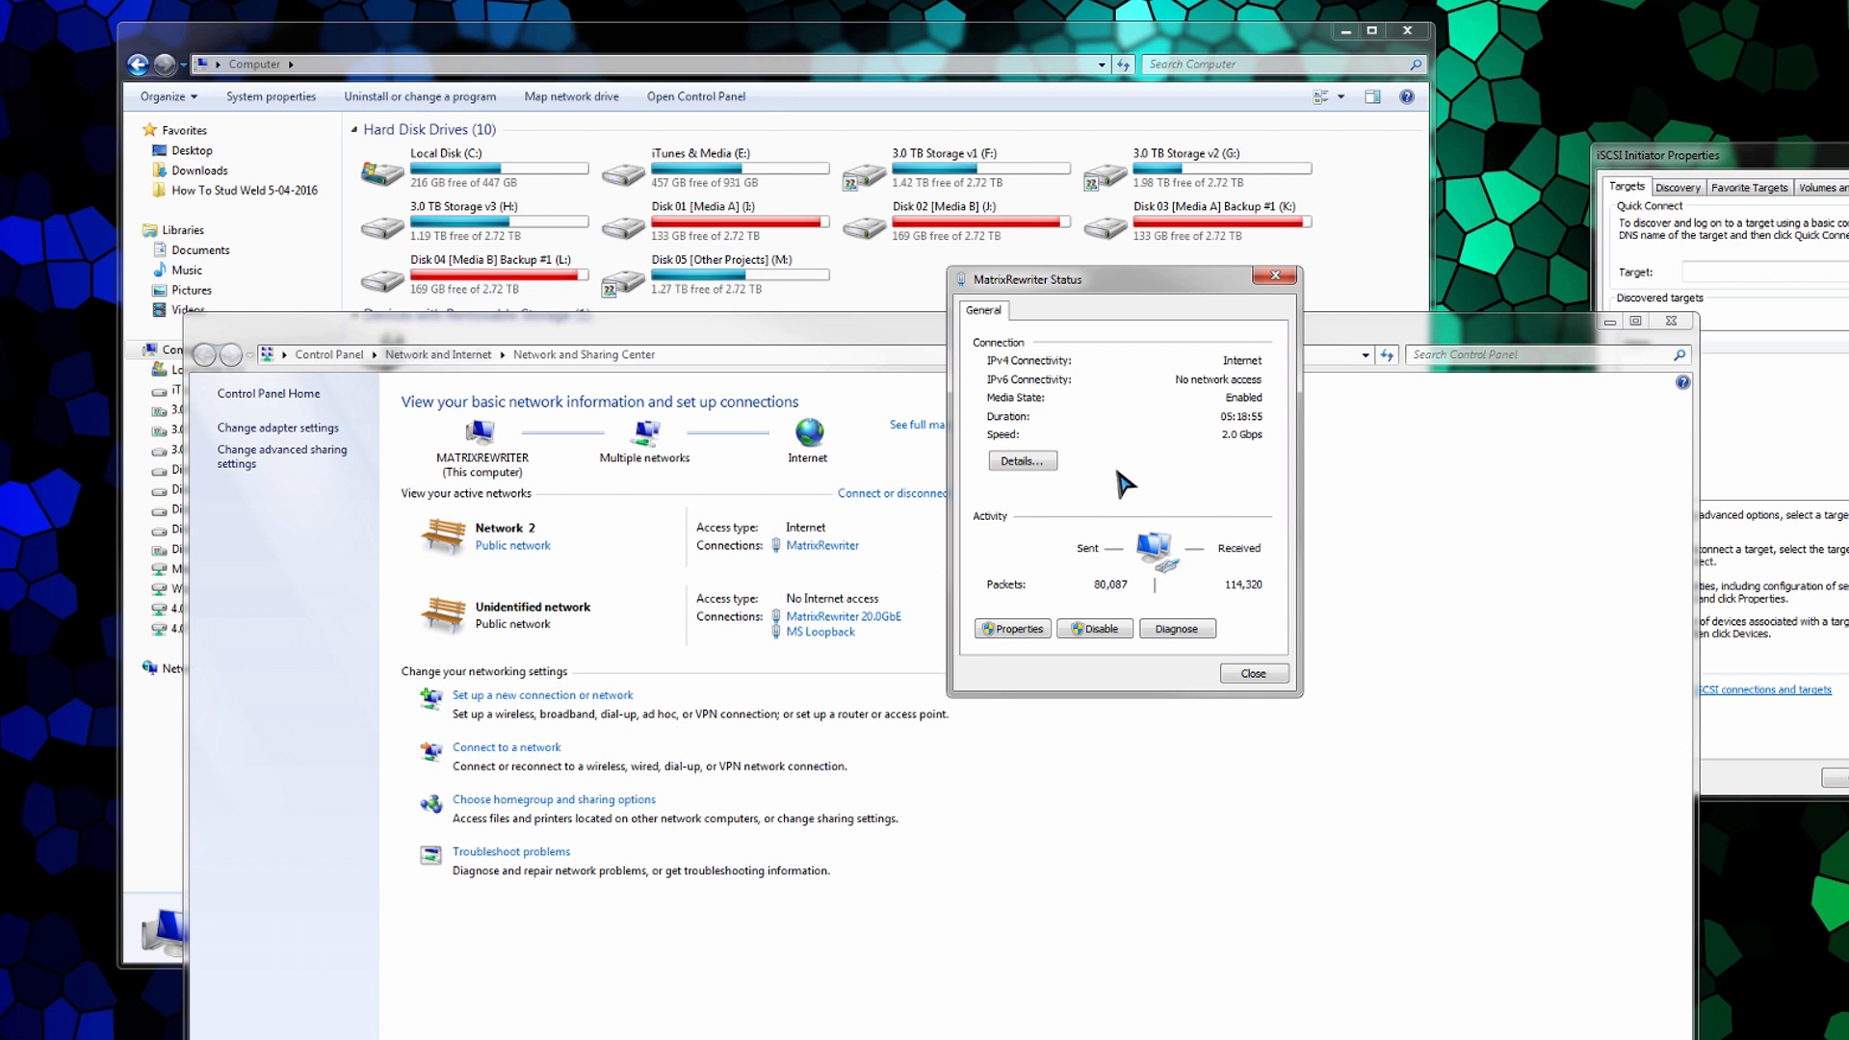
{"action": "mouse_move", "coordinate": [1132, 460]}
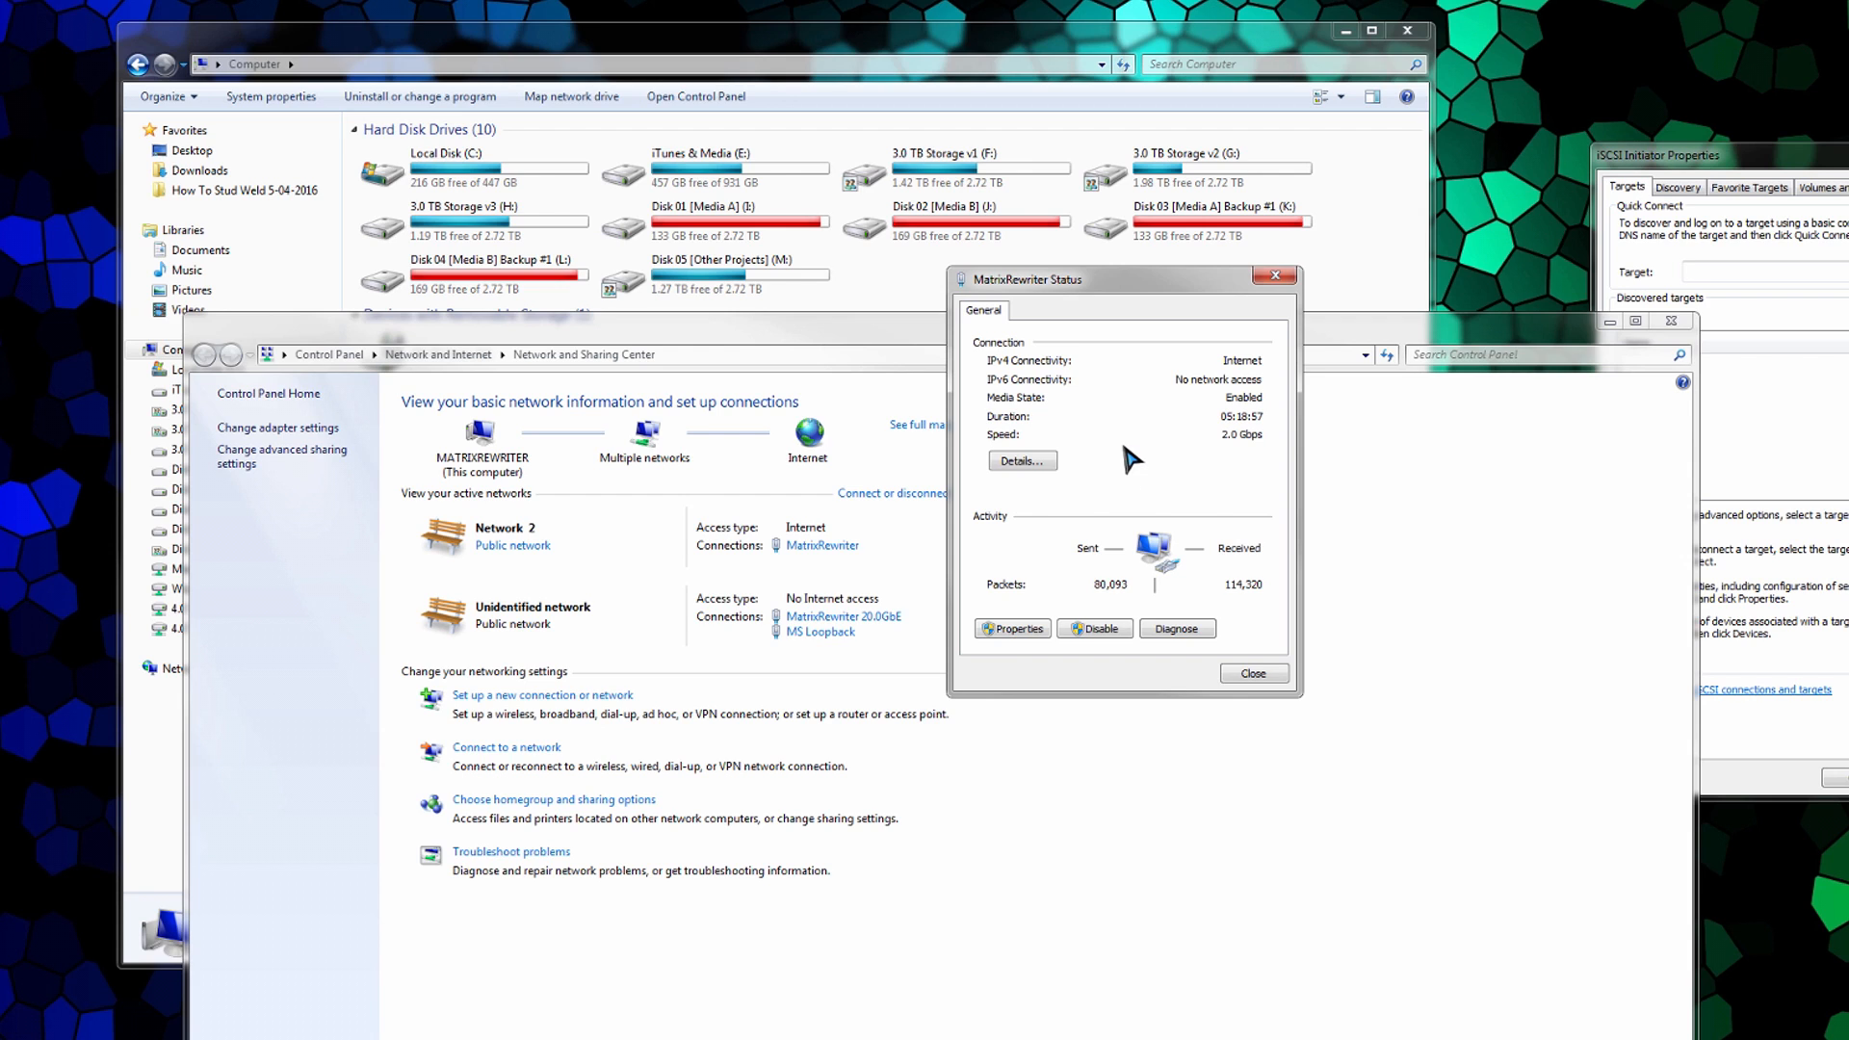
{"action": "mouse_move", "coordinate": [1122, 473]}
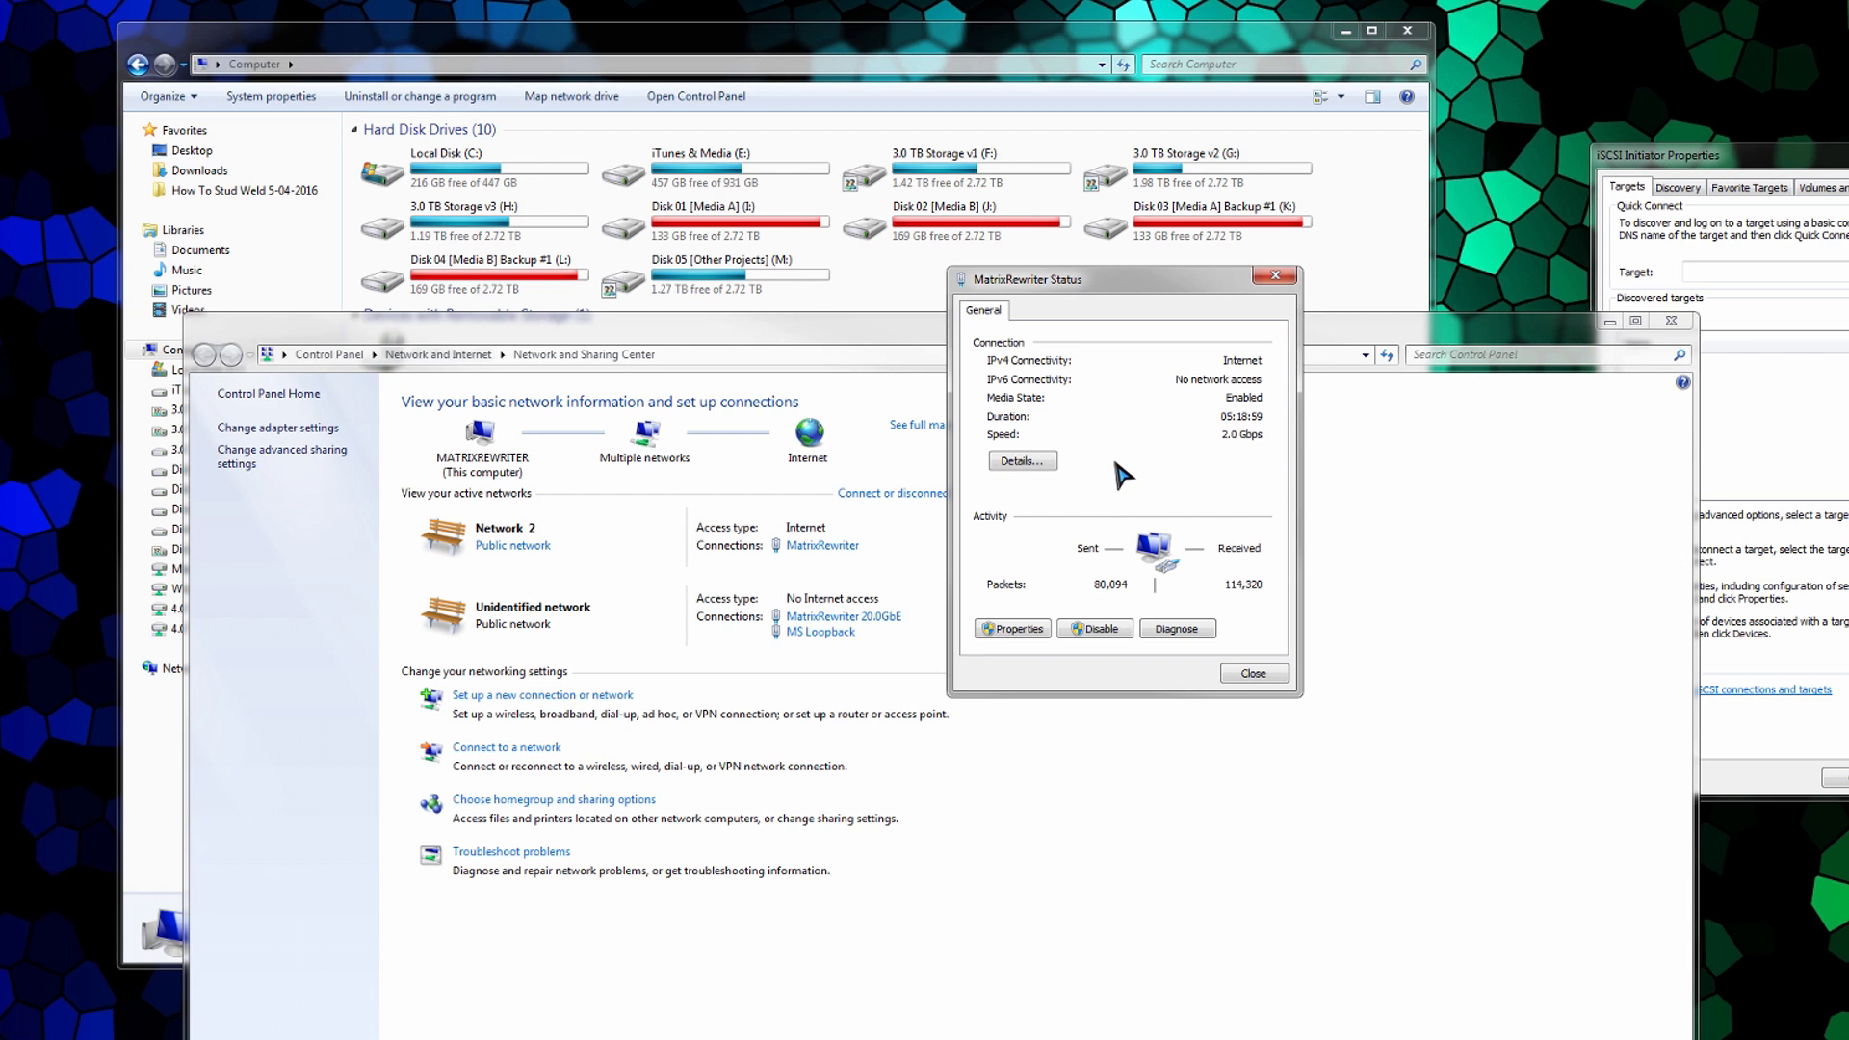
{"action": "mouse_move", "coordinate": [1206, 499]}
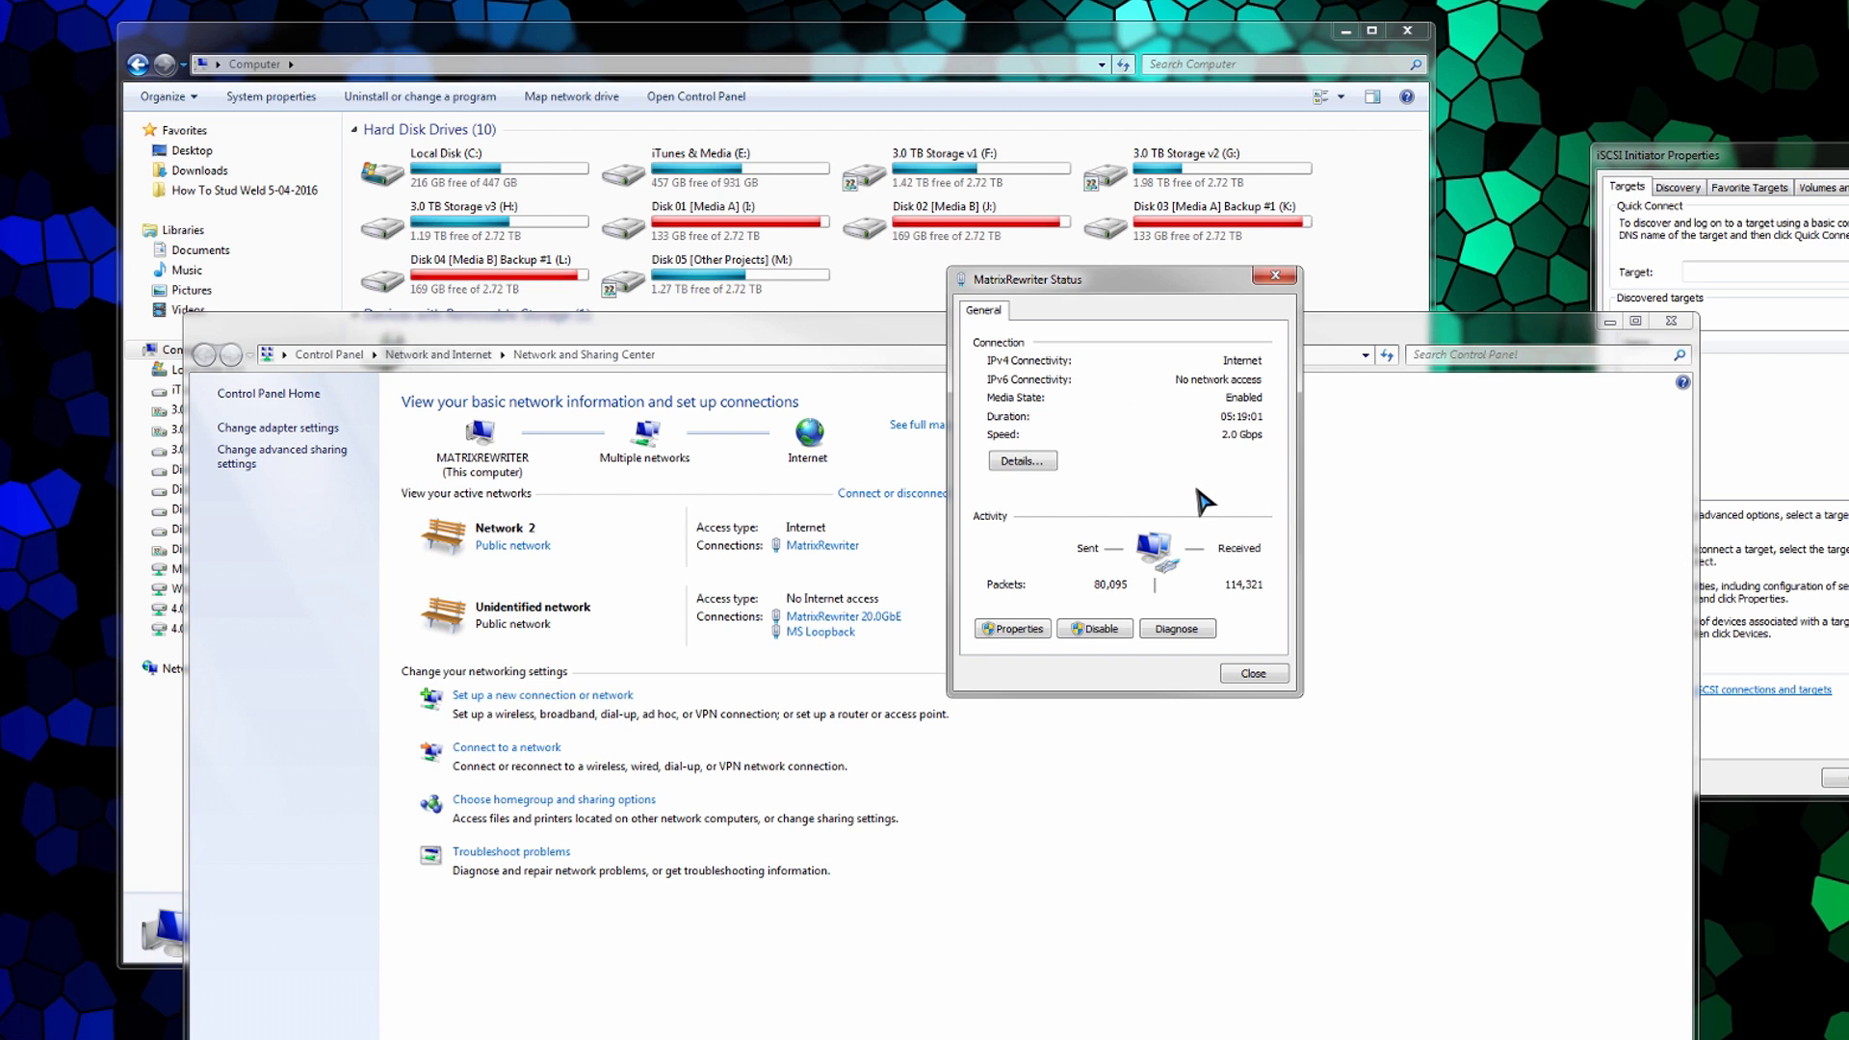
{"action": "mouse_move", "coordinate": [1273, 710]}
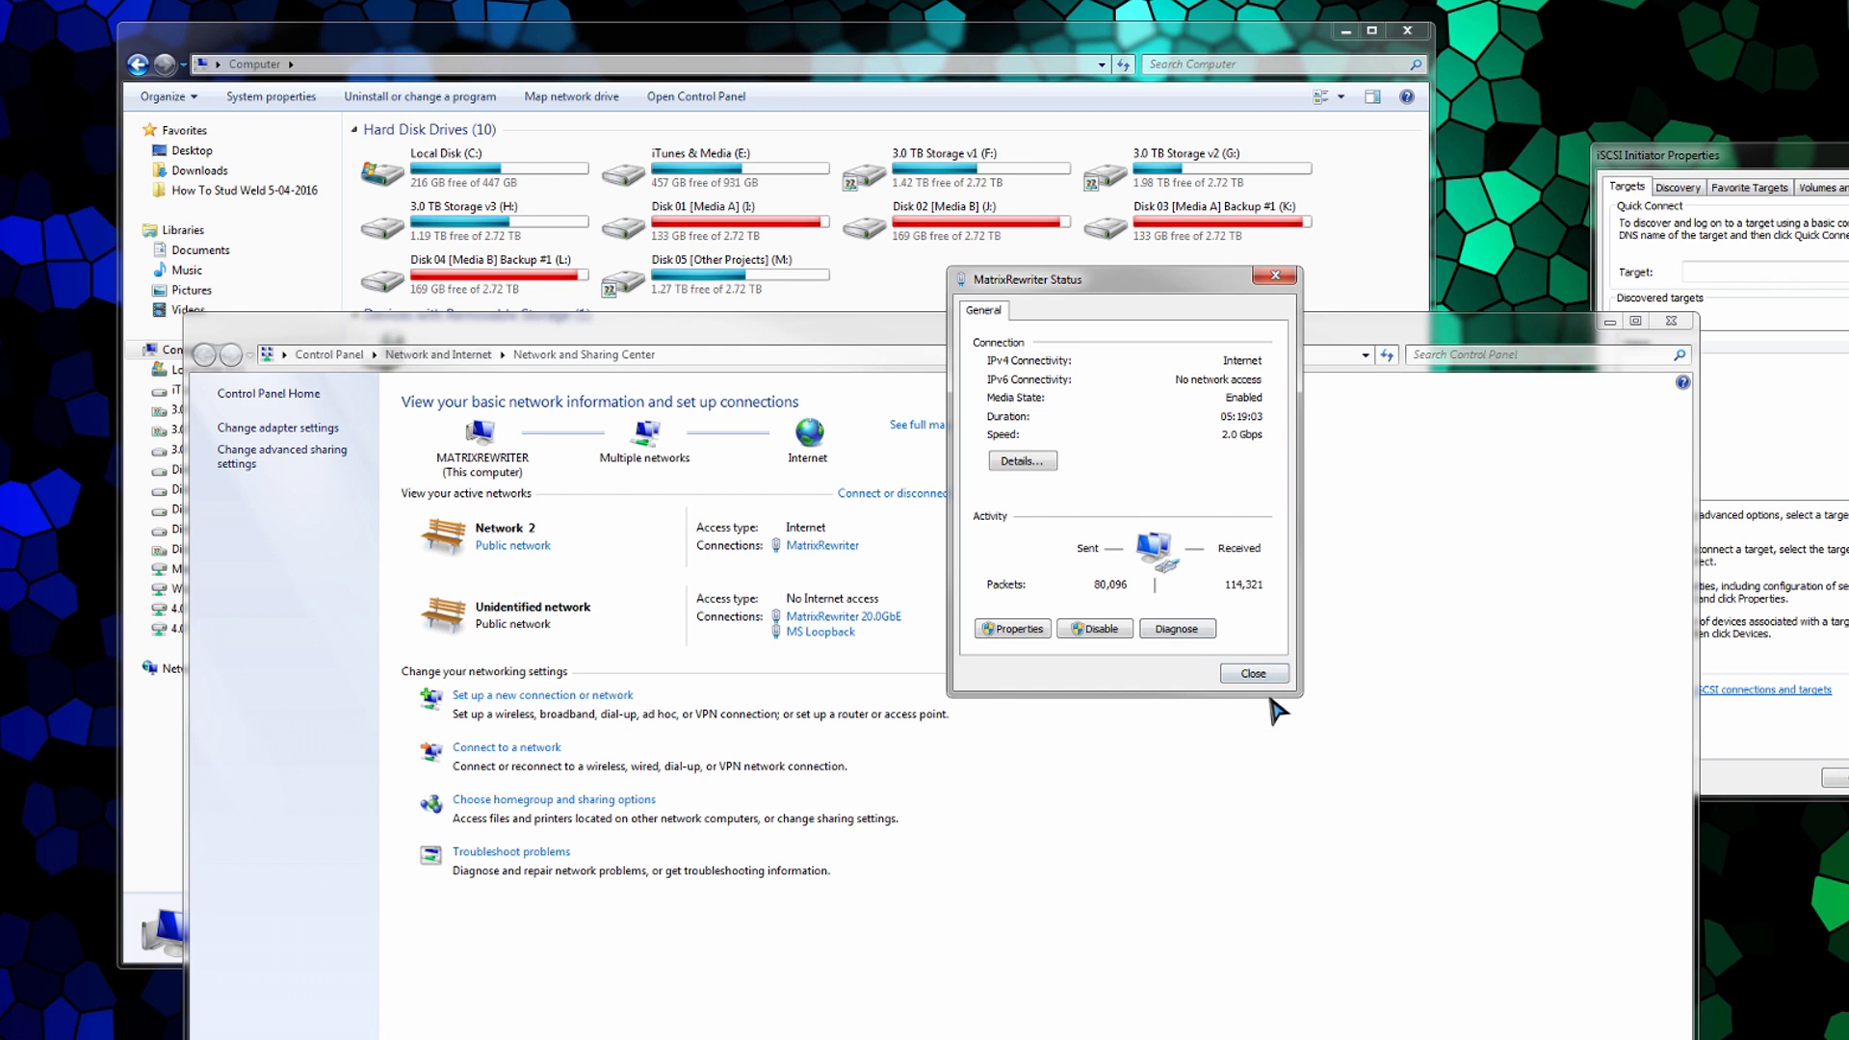
{"action": "mouse_move", "coordinate": [1223, 474]}
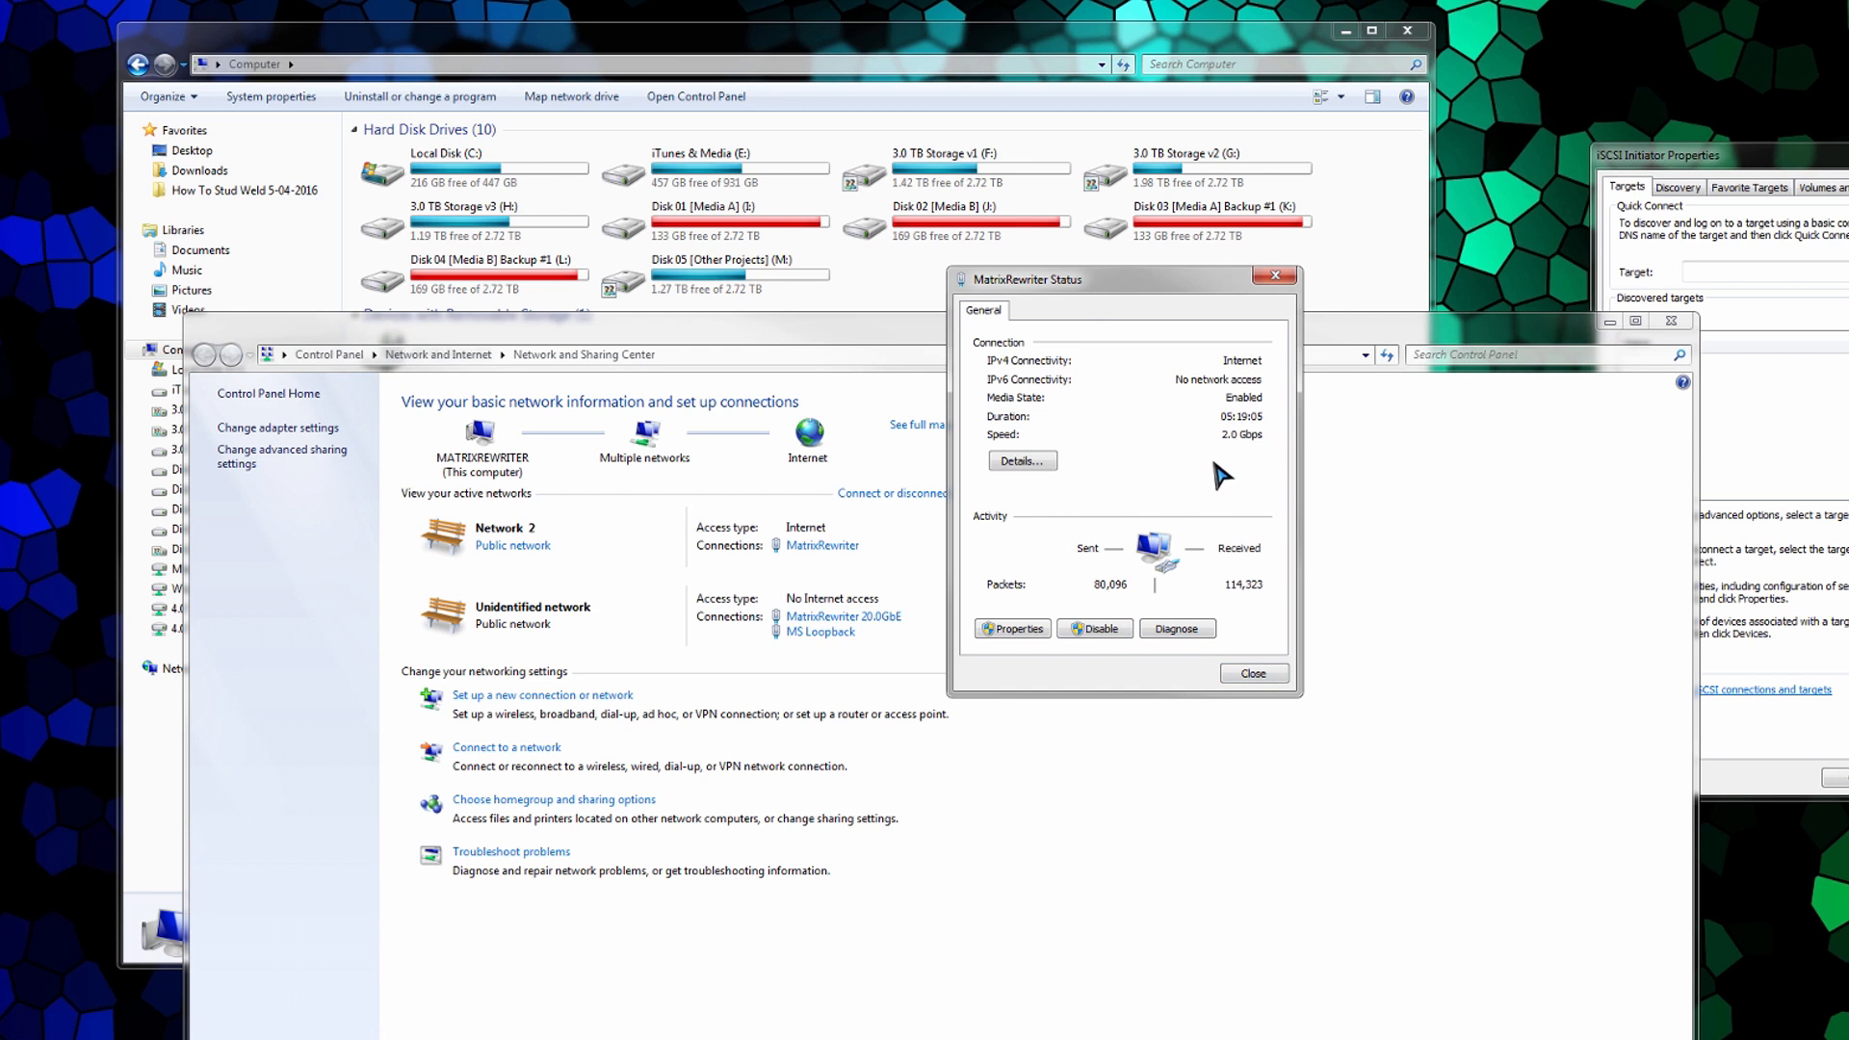
{"action": "mouse_move", "coordinate": [1123, 298]}
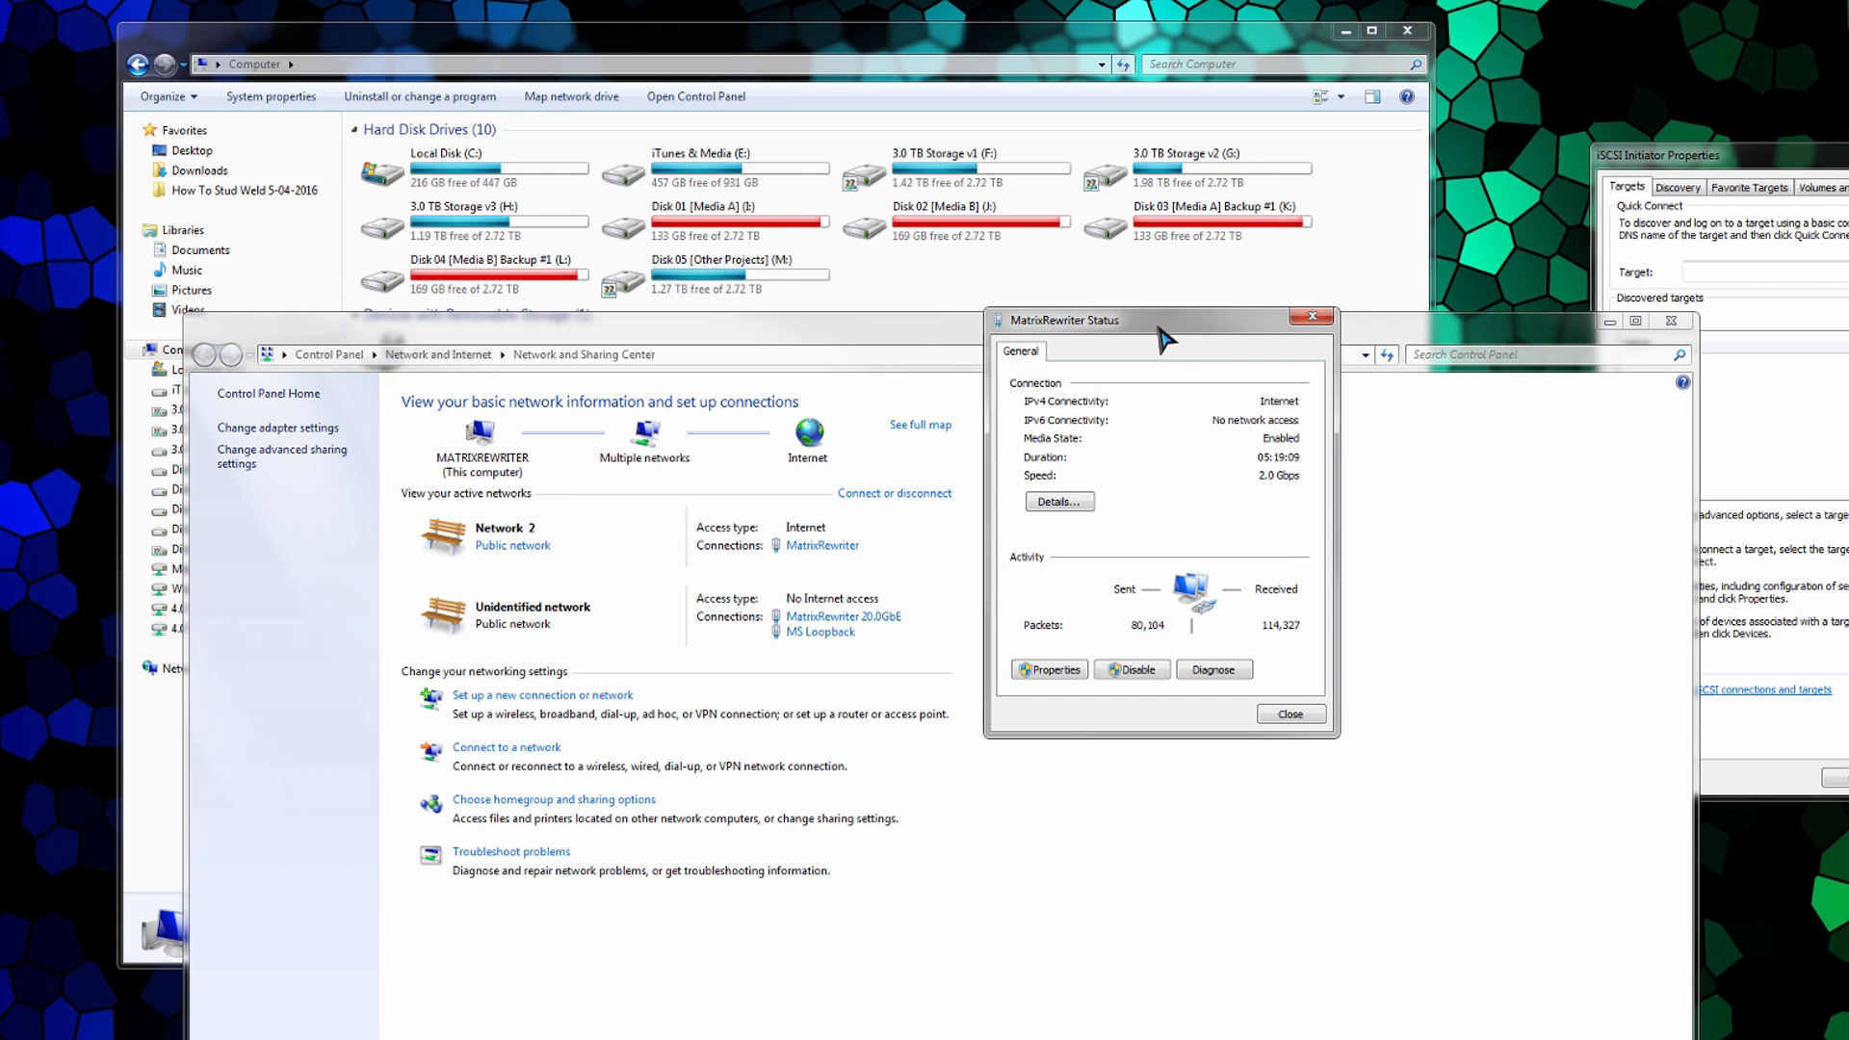
{"action": "mouse_move", "coordinate": [1214, 656]}
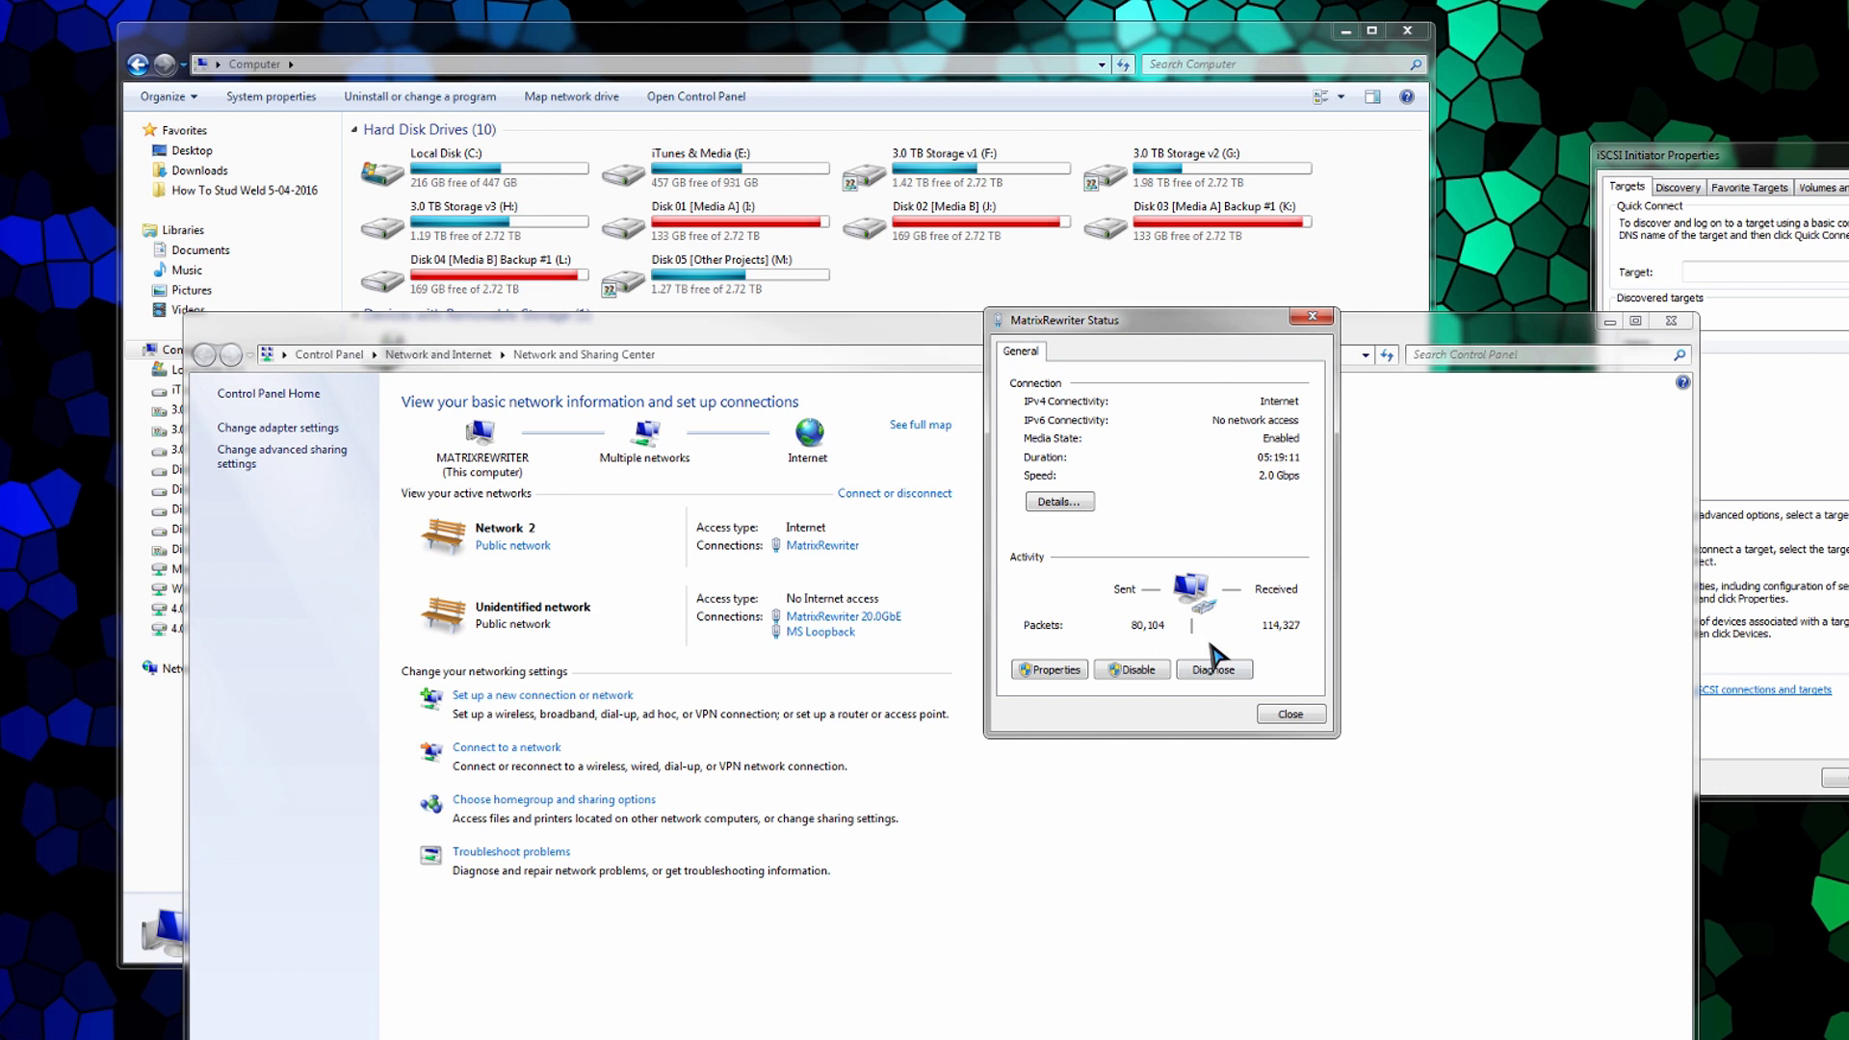
{"action": "mouse_move", "coordinate": [931, 636]}
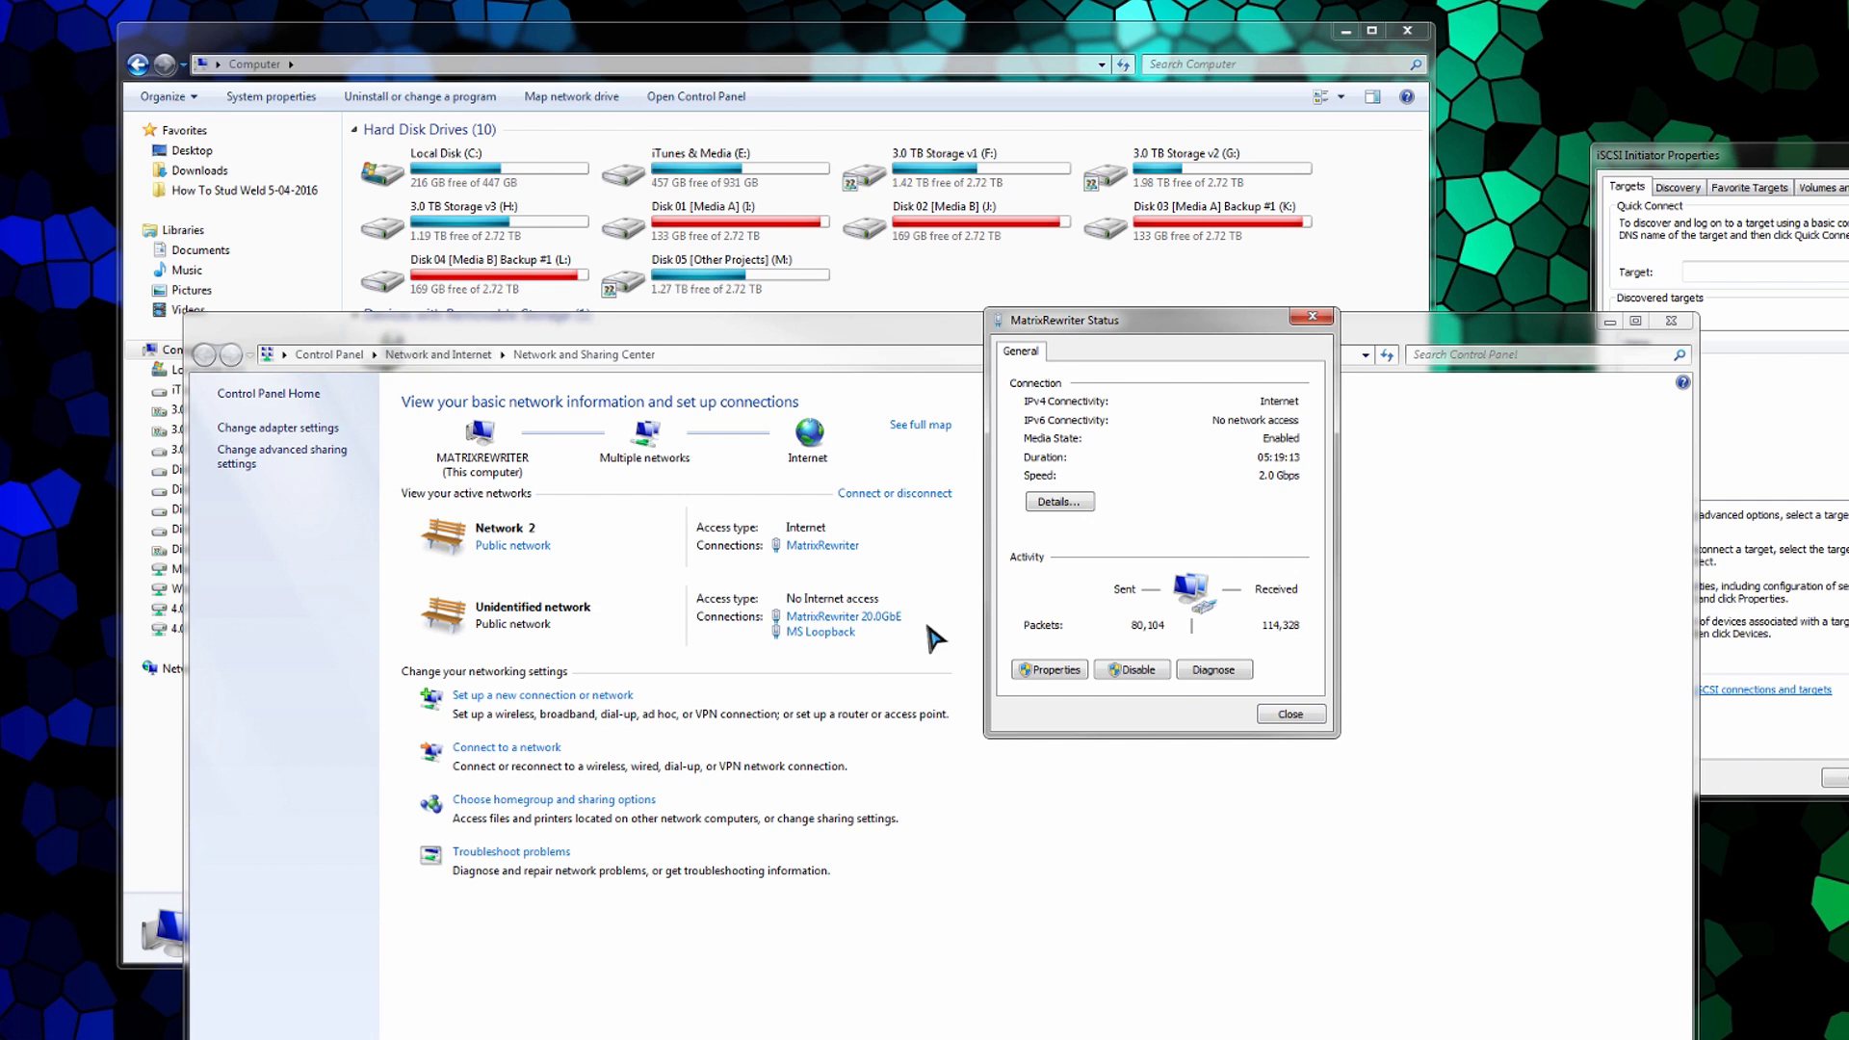
Step: Check the MatrixRewriter 20.0GbE connection status: 20.0 Gbps with no internet access
{"action": "left_click", "coordinate": [1287, 713]}
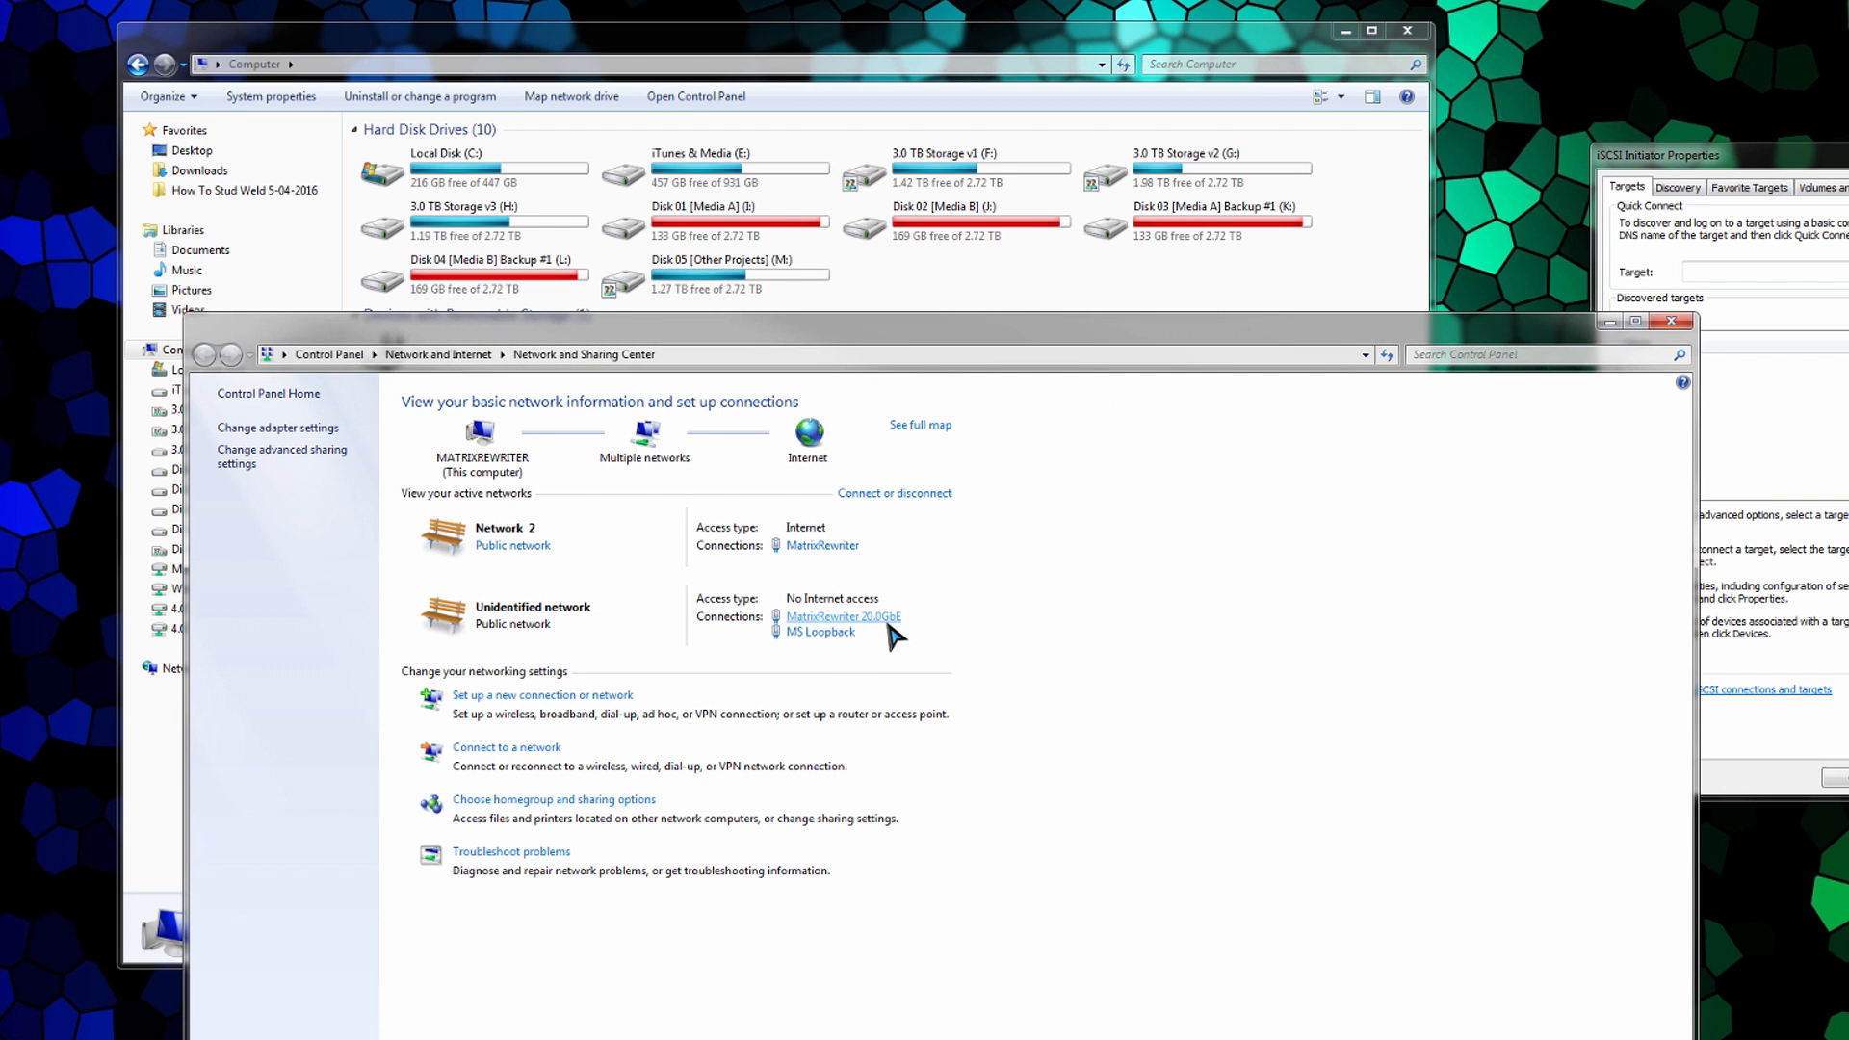
{"action": "left_click", "coordinate": [841, 617]}
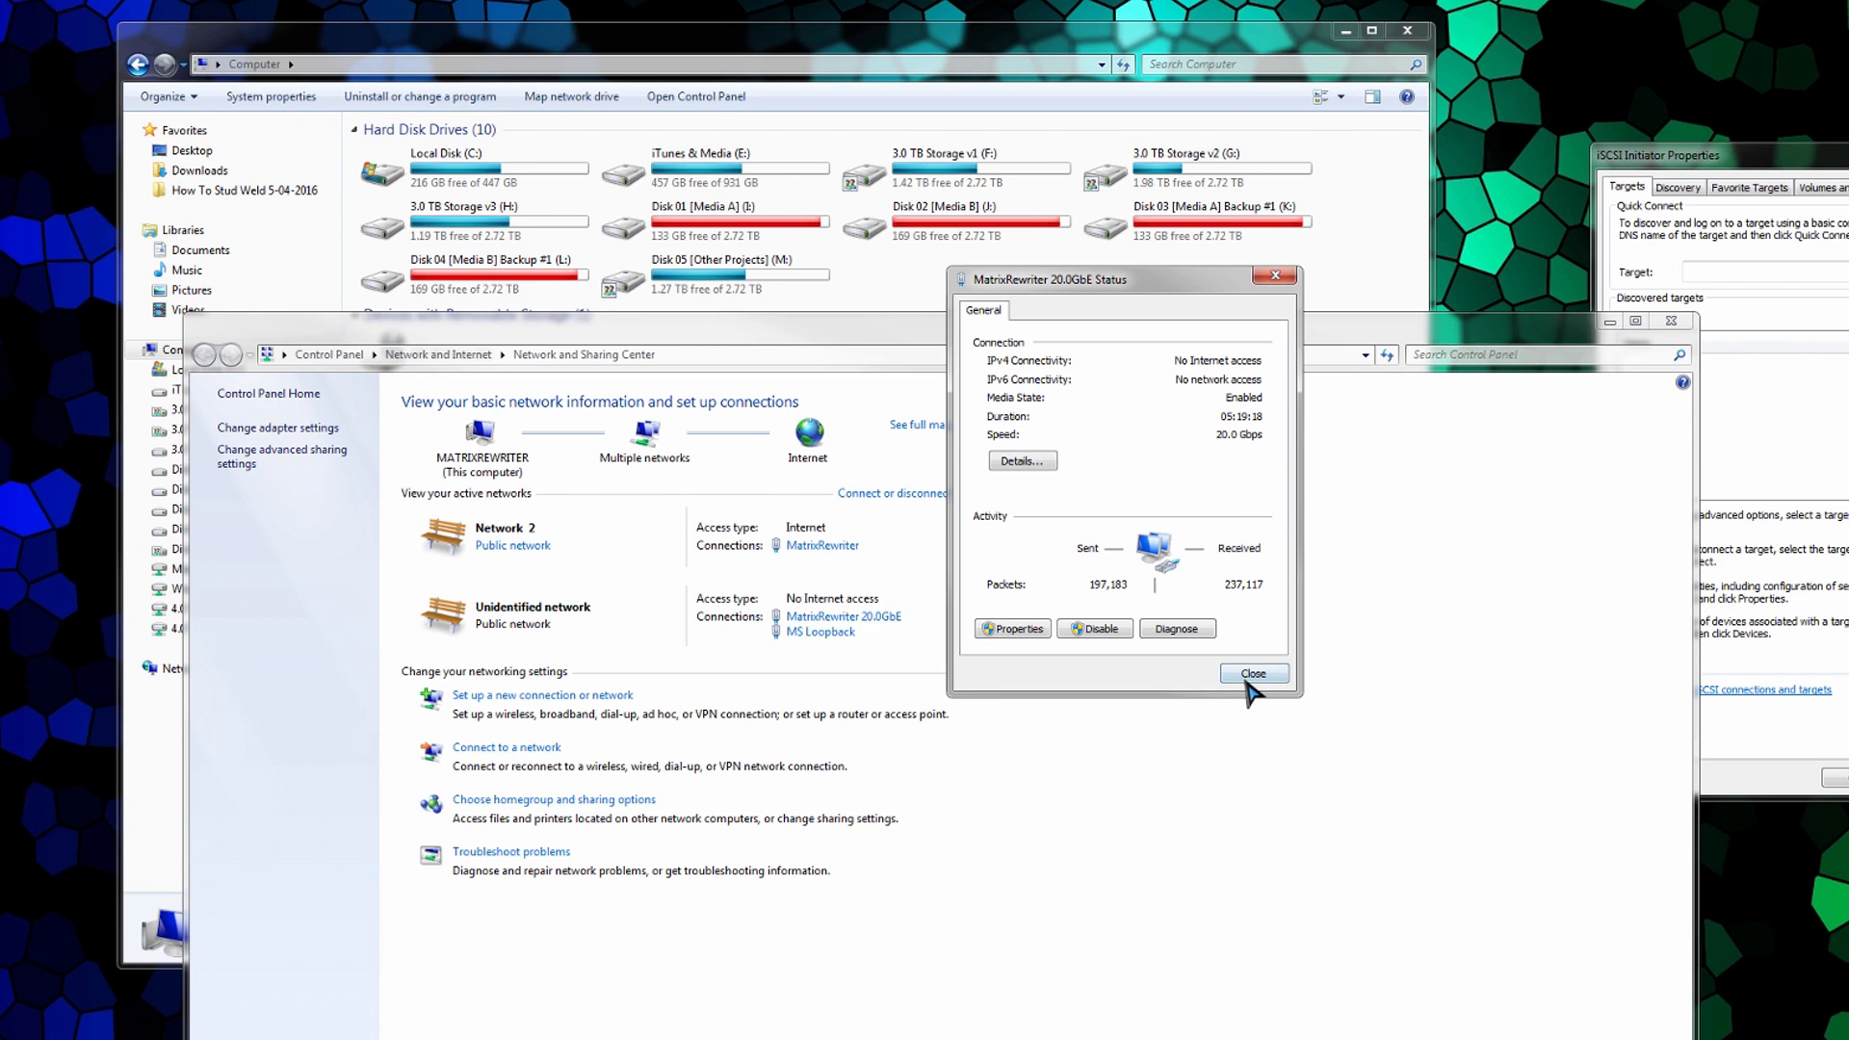
{"action": "left_click", "coordinate": [1252, 674]}
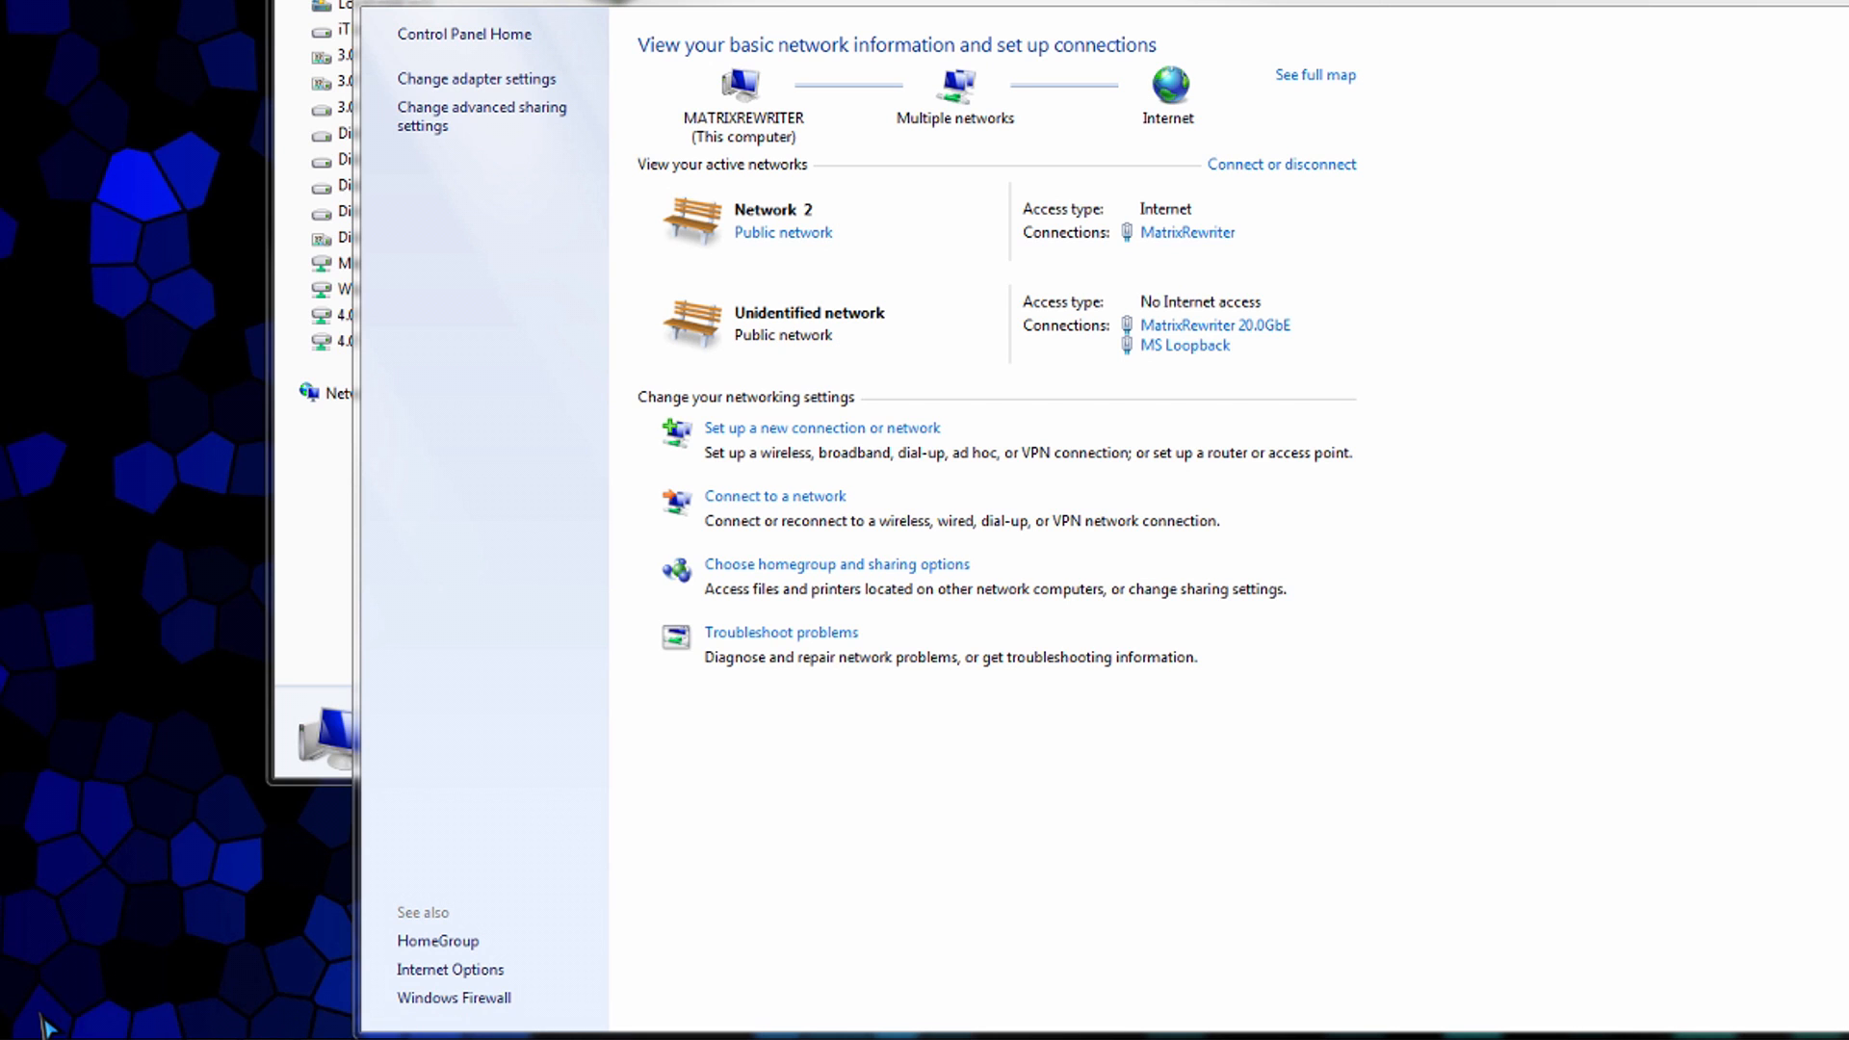
{"action": "left_click", "coordinate": [30, 1017]}
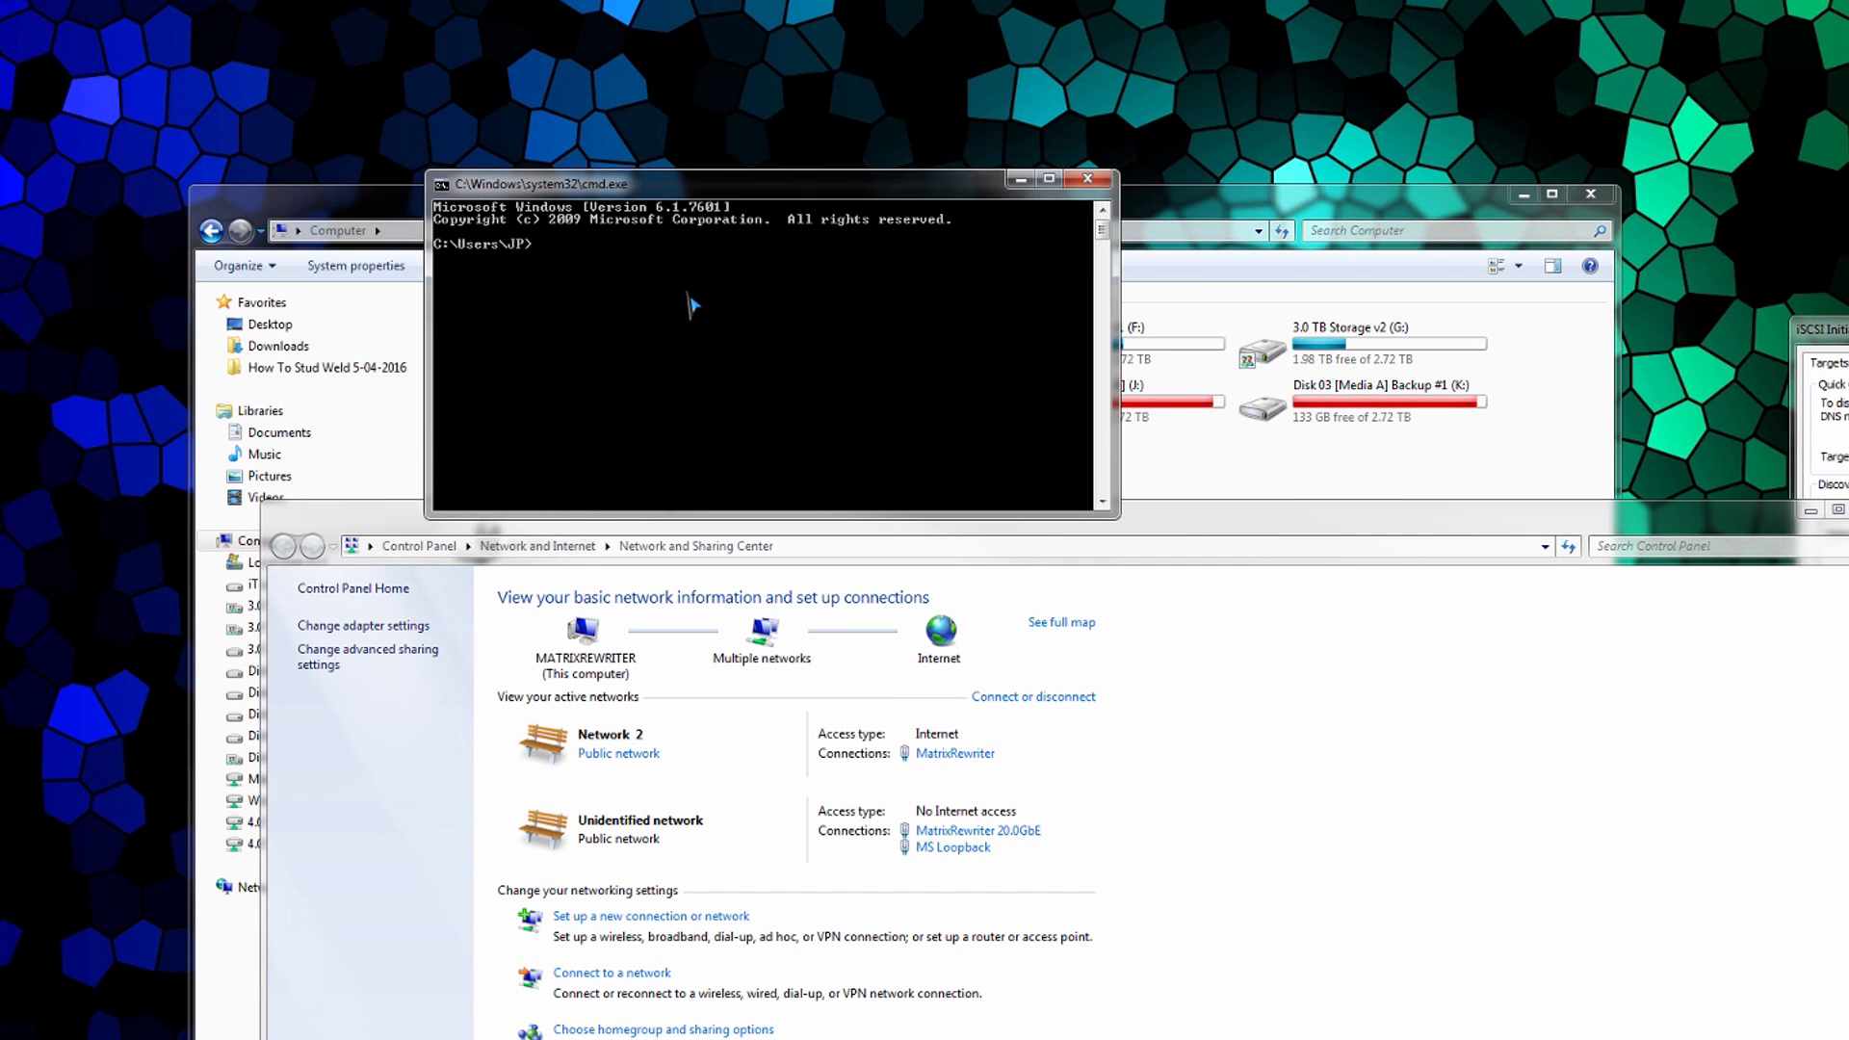
Step: Ping 10.0.0.1, confirm all four replies arrive, and close Command Prompt
{"action": "type", "text": "ping"}
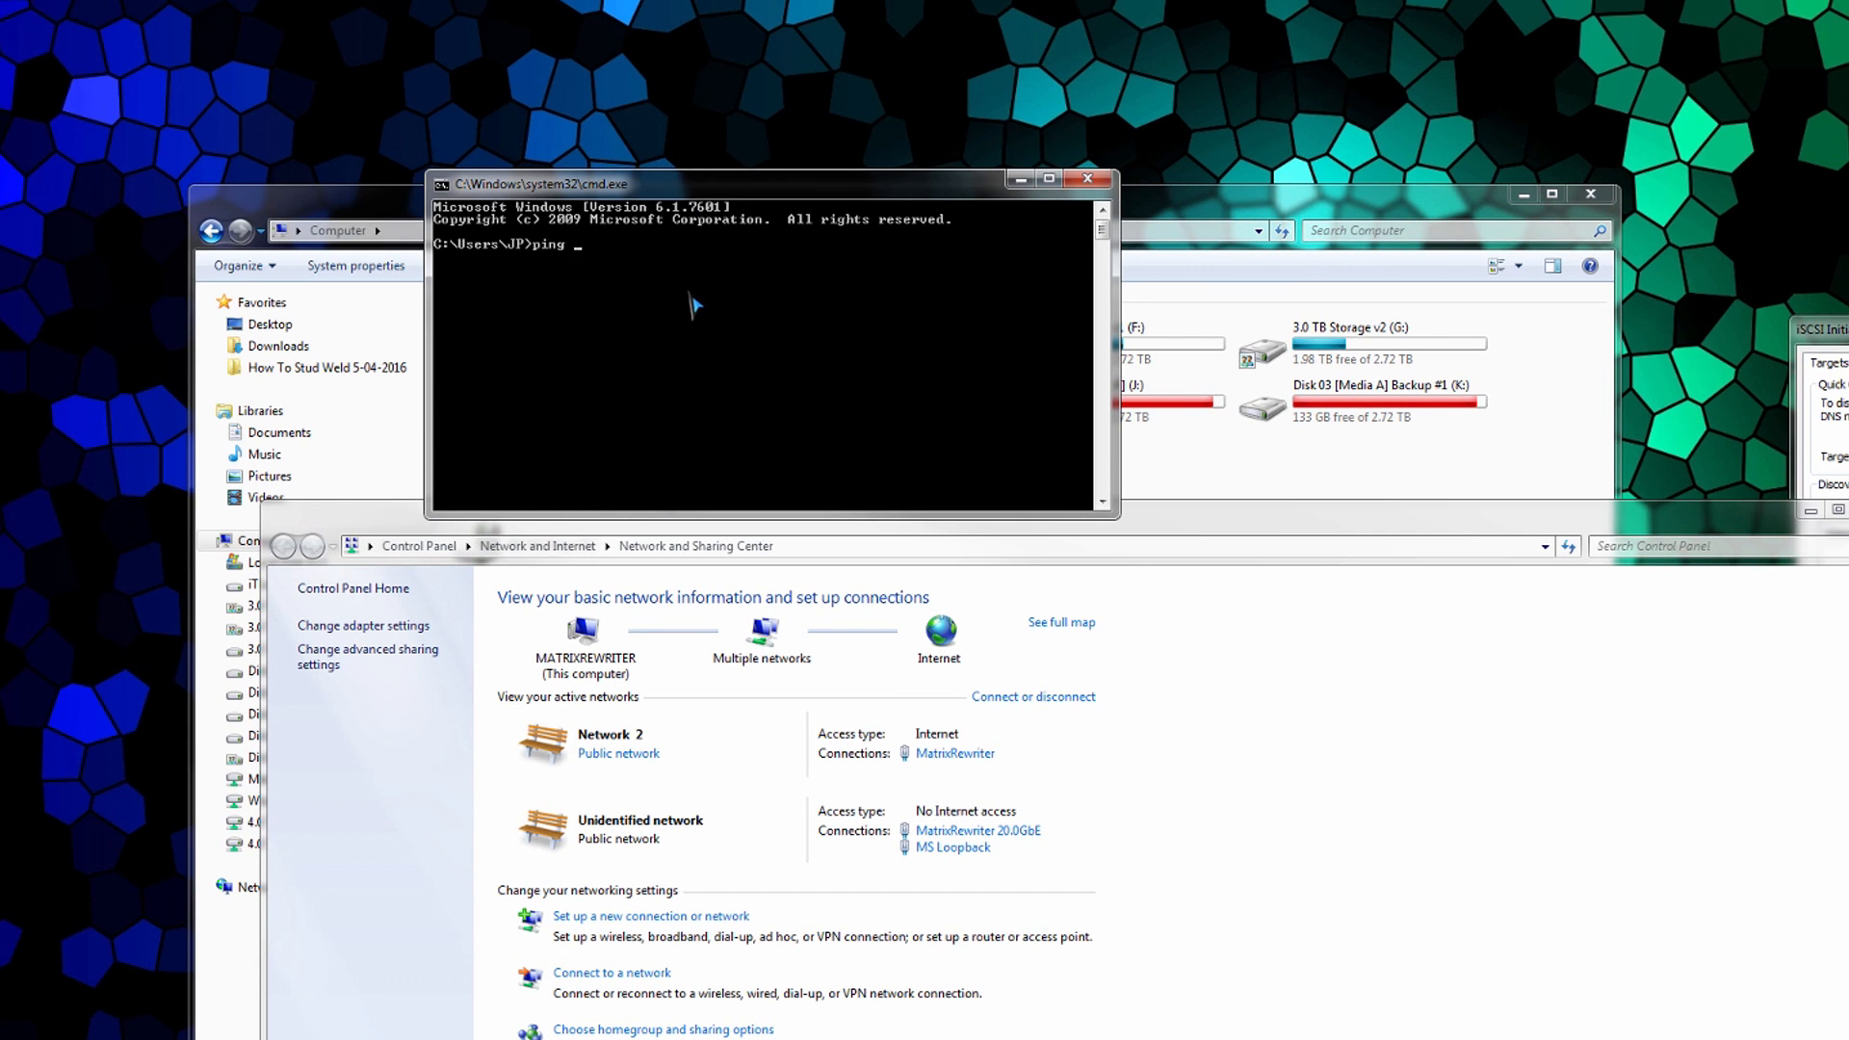
{"action": "type", "text": "10.0.0"}
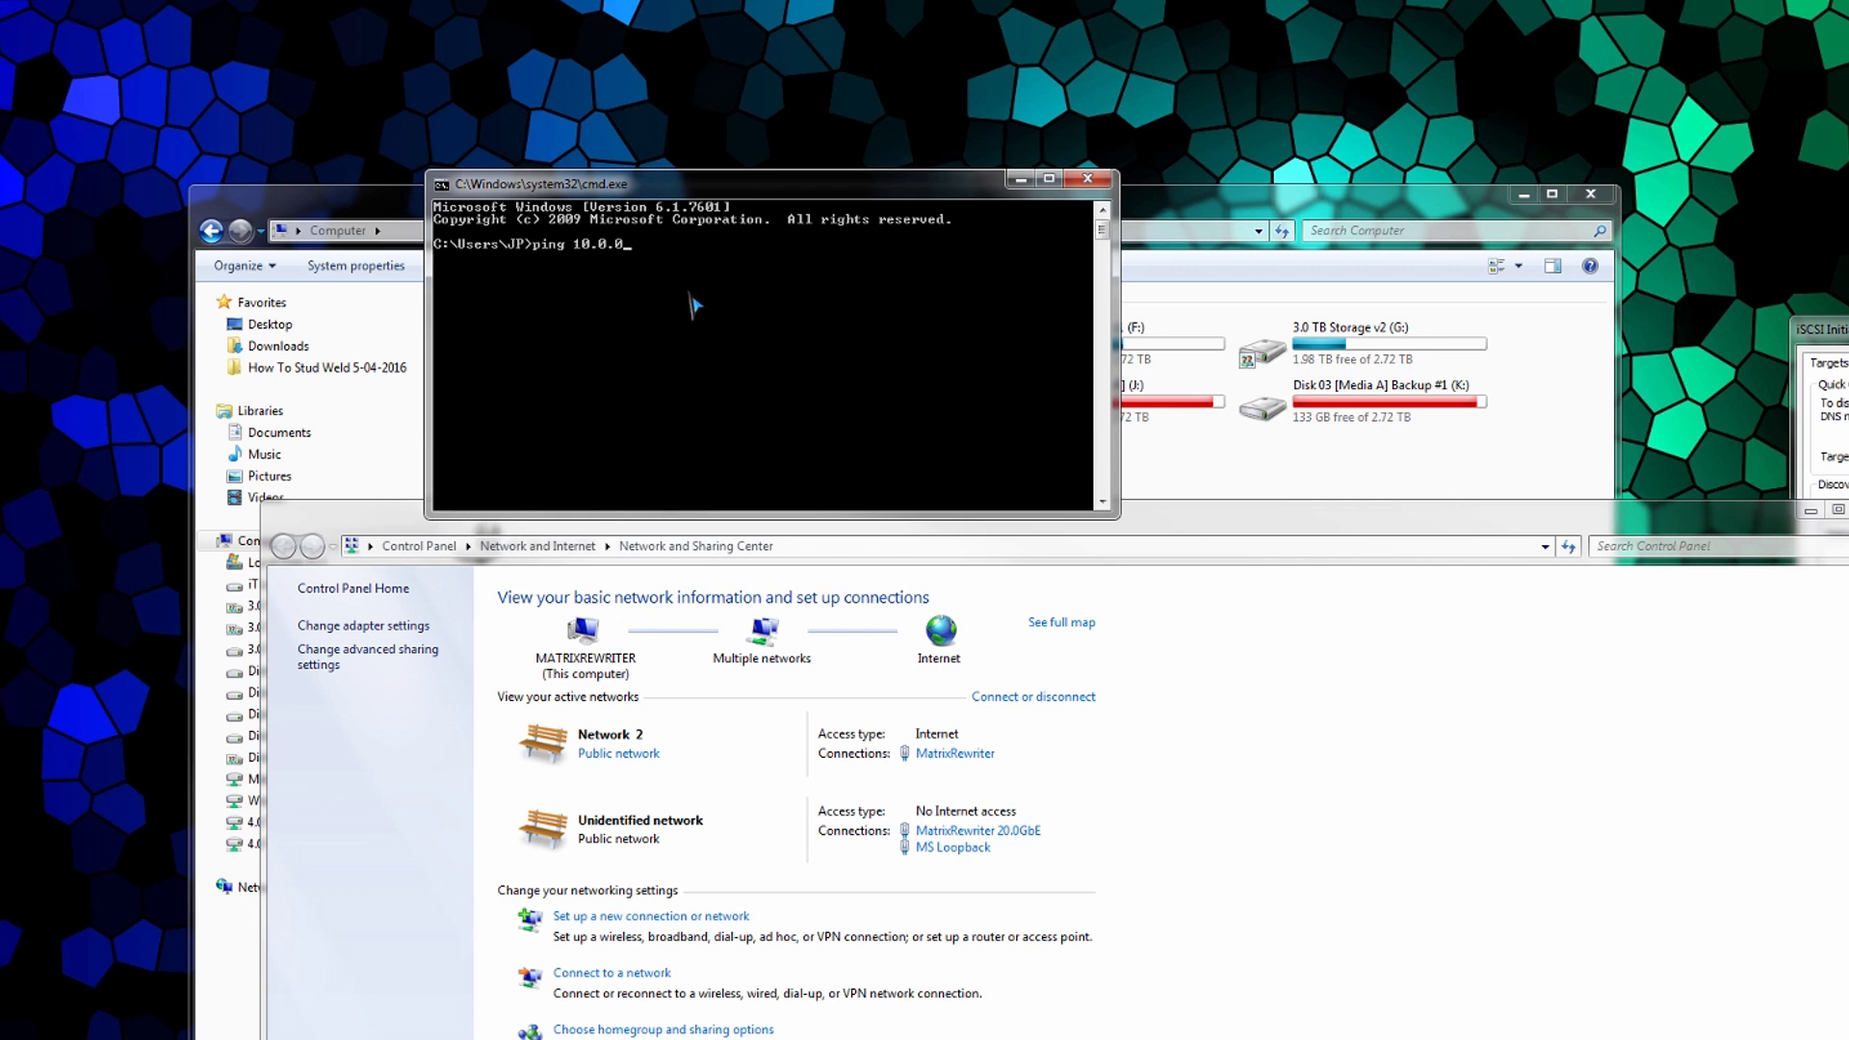
{"action": "type", "text": "1"}
{"action": "key", "text": "Return"}
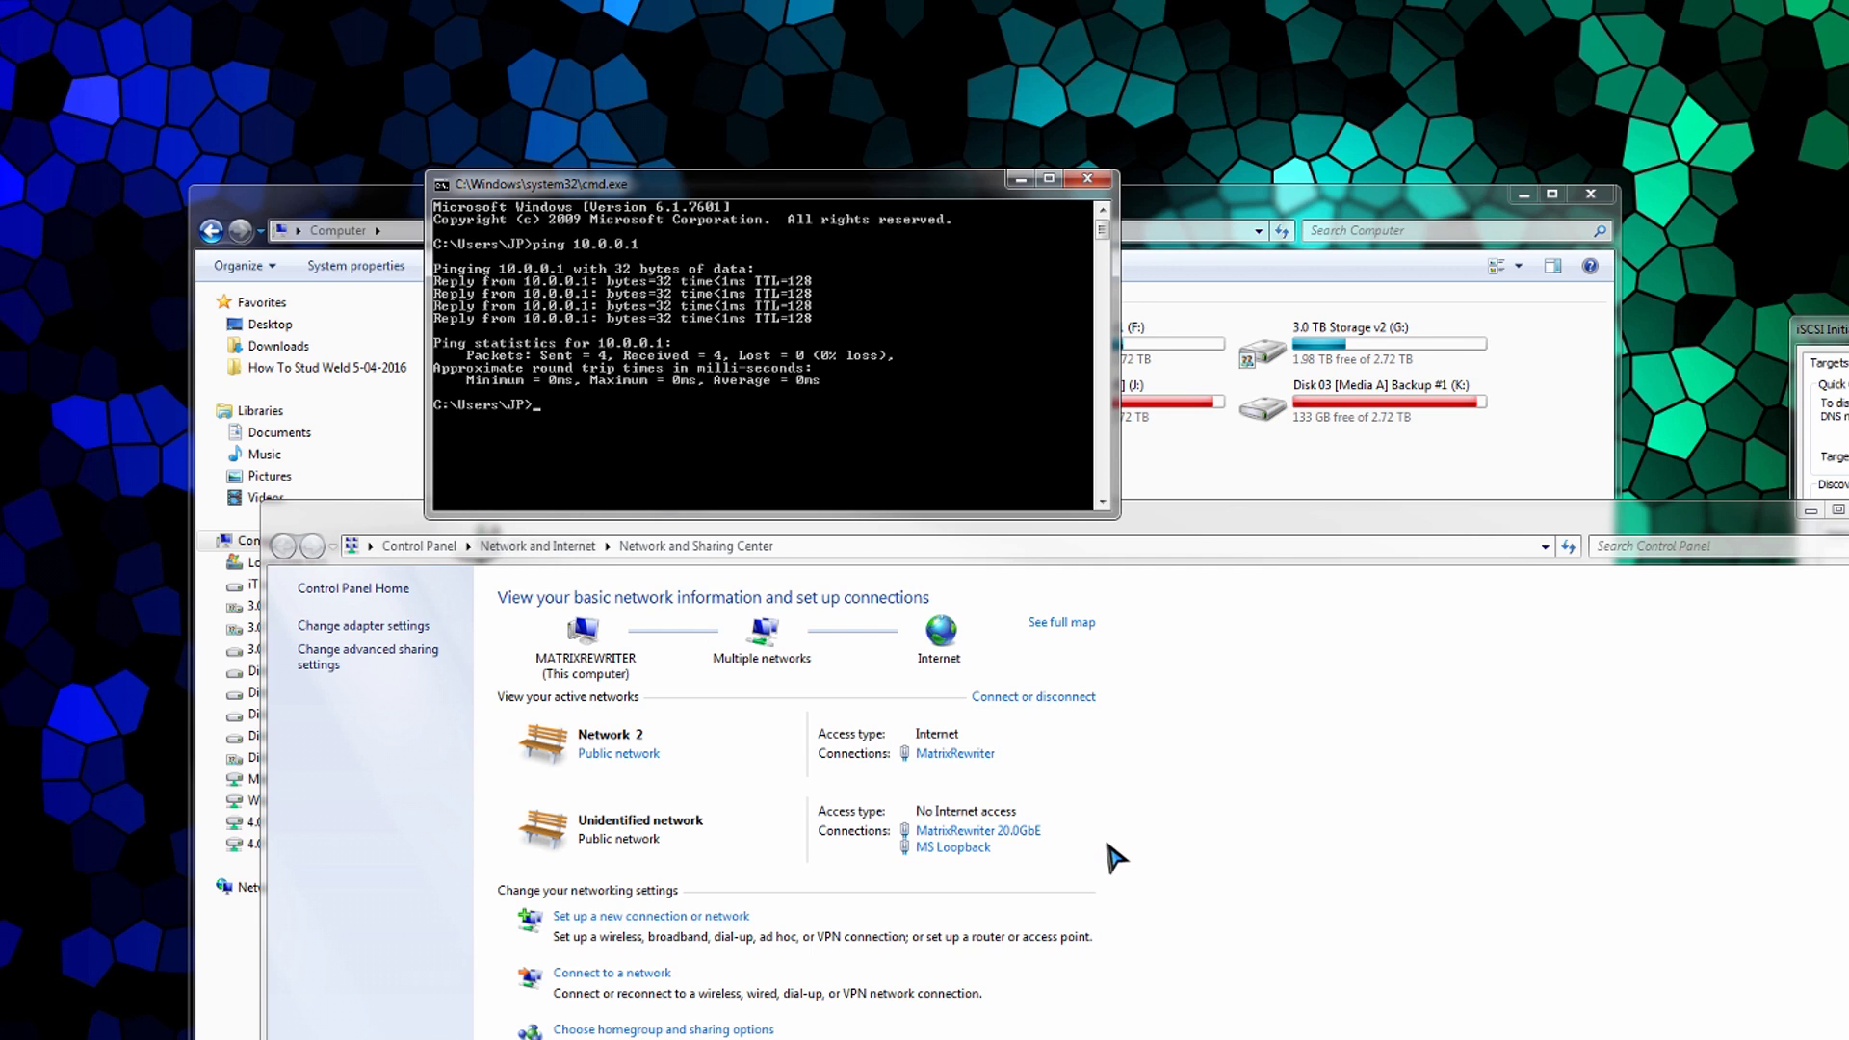
{"action": "mouse_move", "coordinate": [977, 830]}
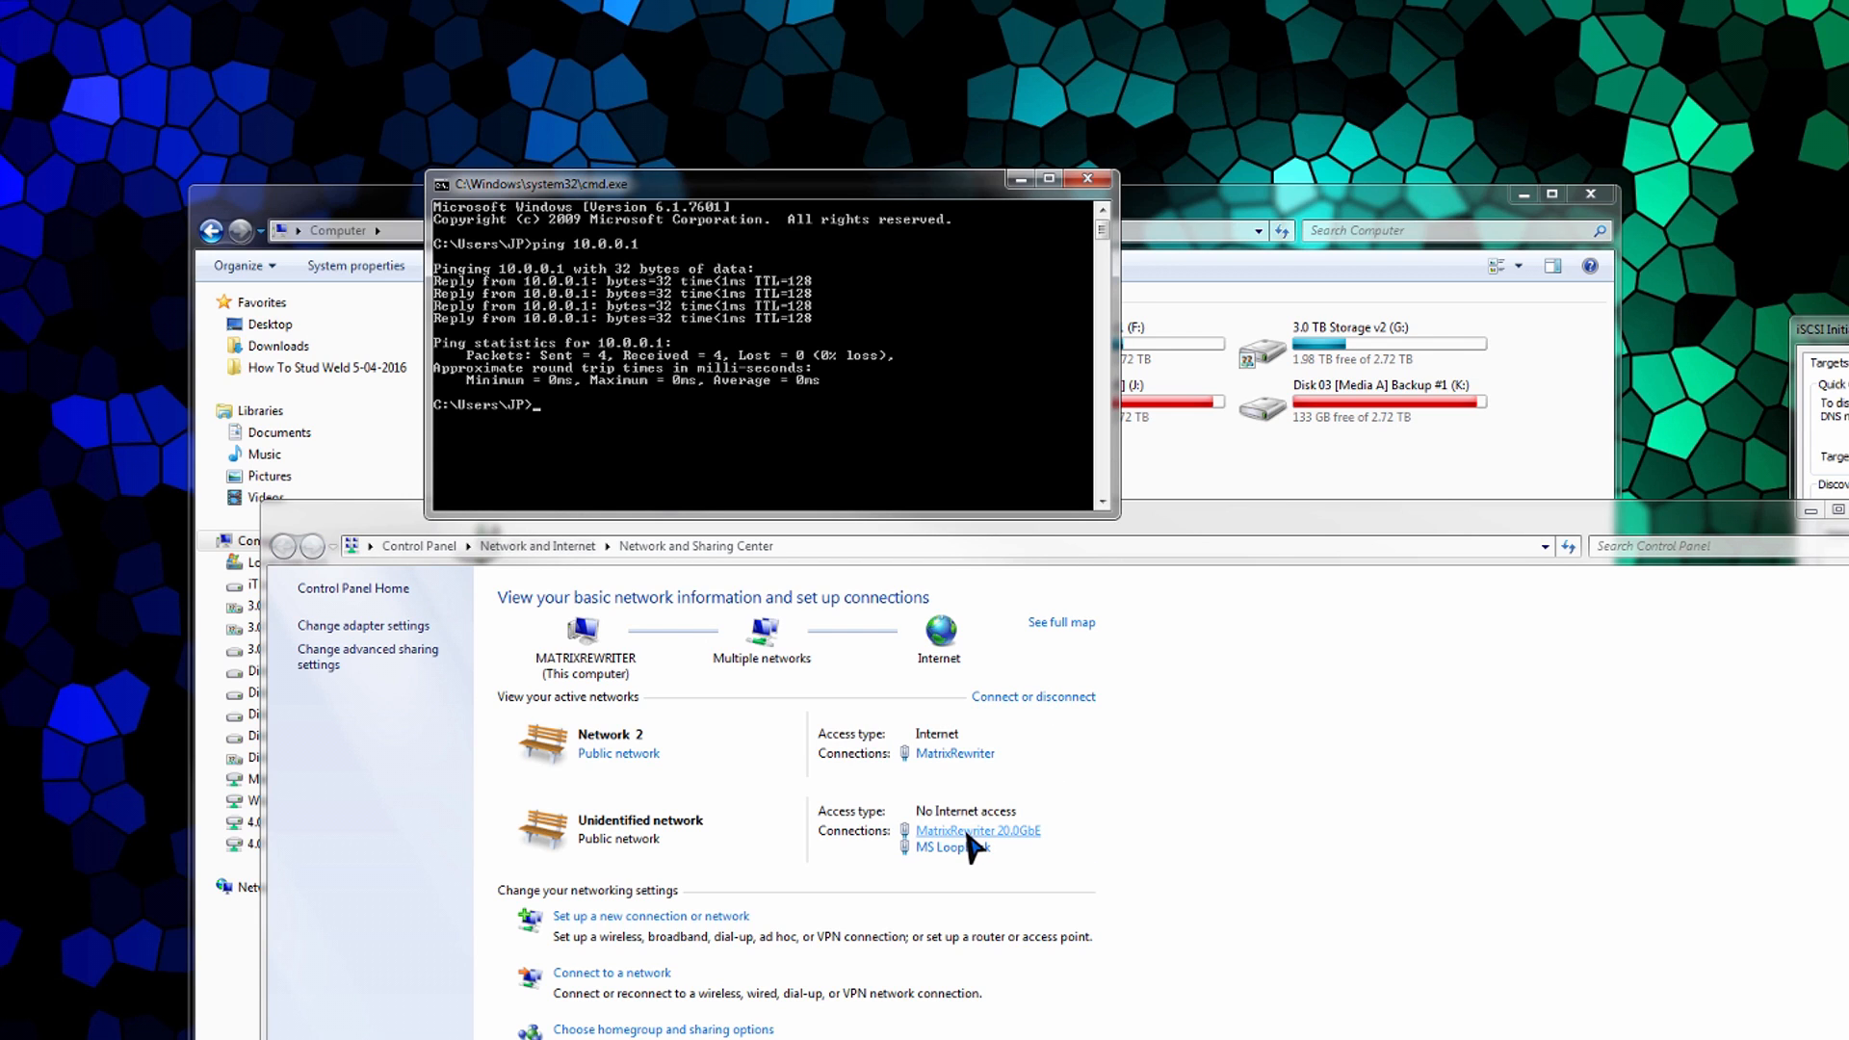
{"action": "mouse_move", "coordinate": [994, 424]}
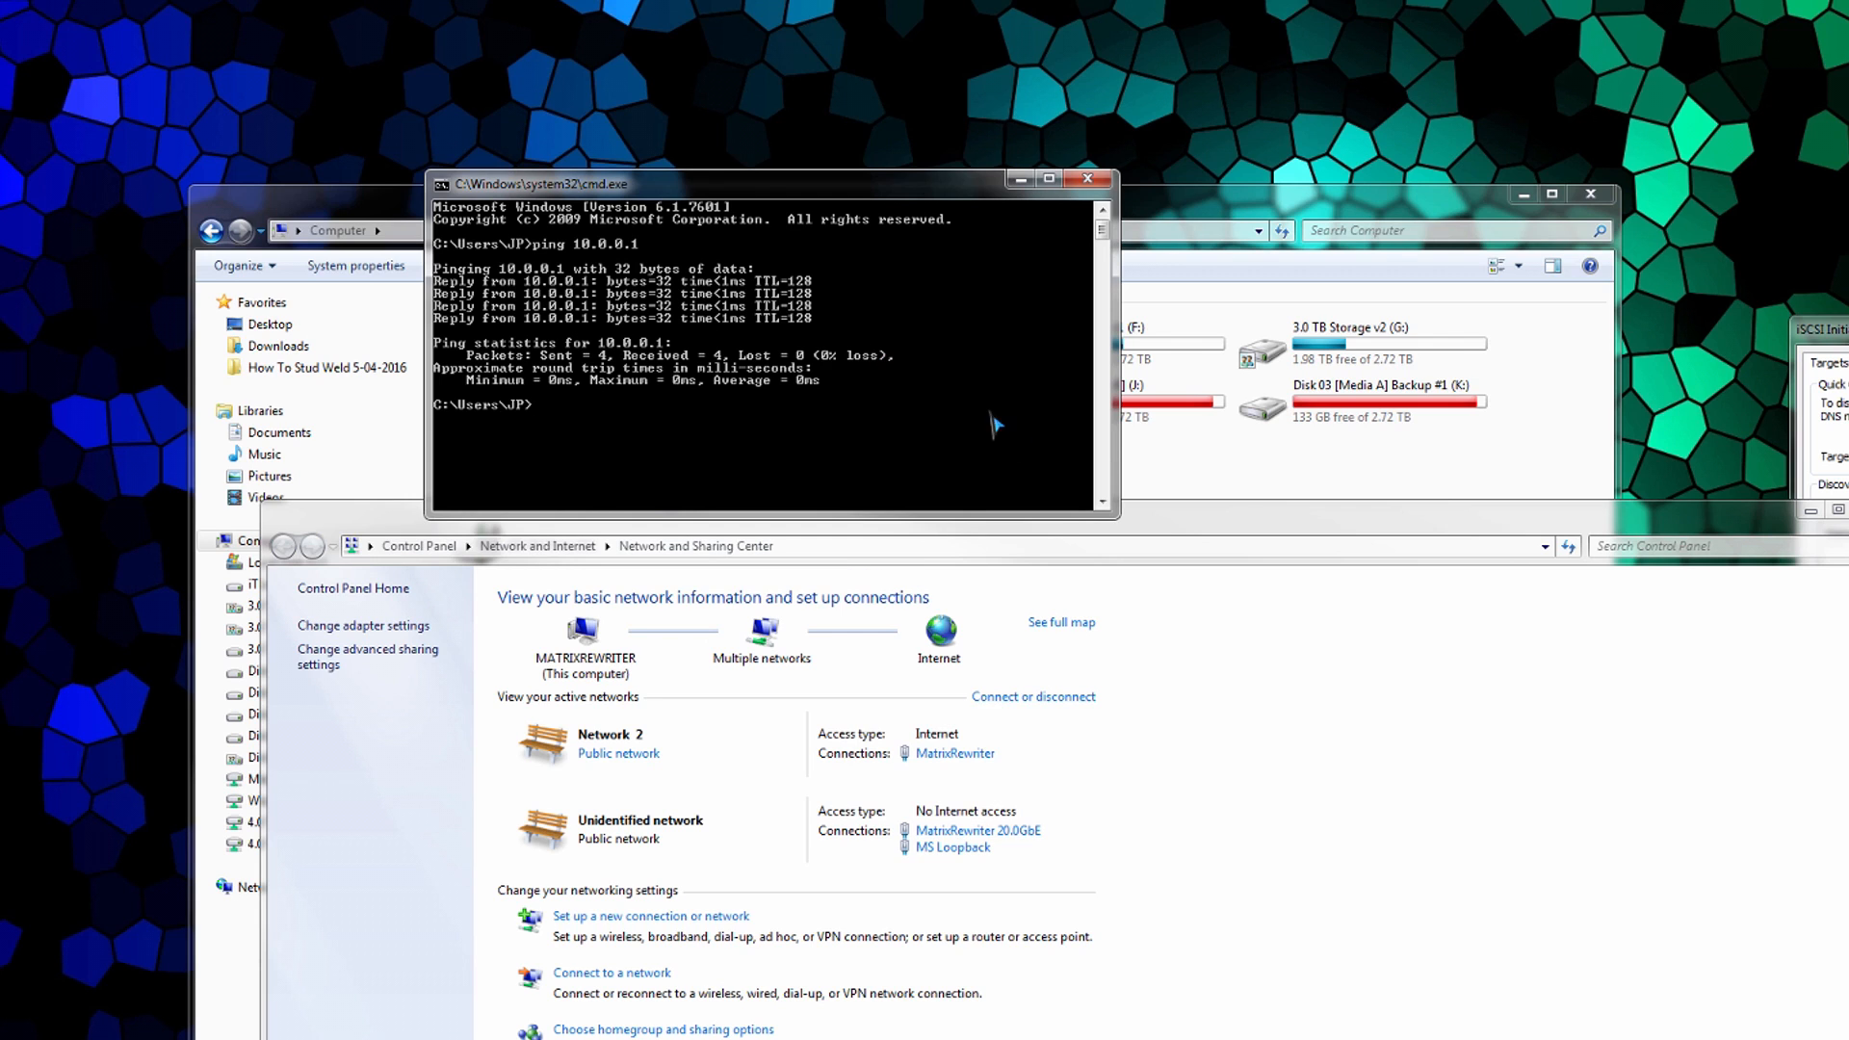
{"action": "mouse_move", "coordinate": [1001, 868]}
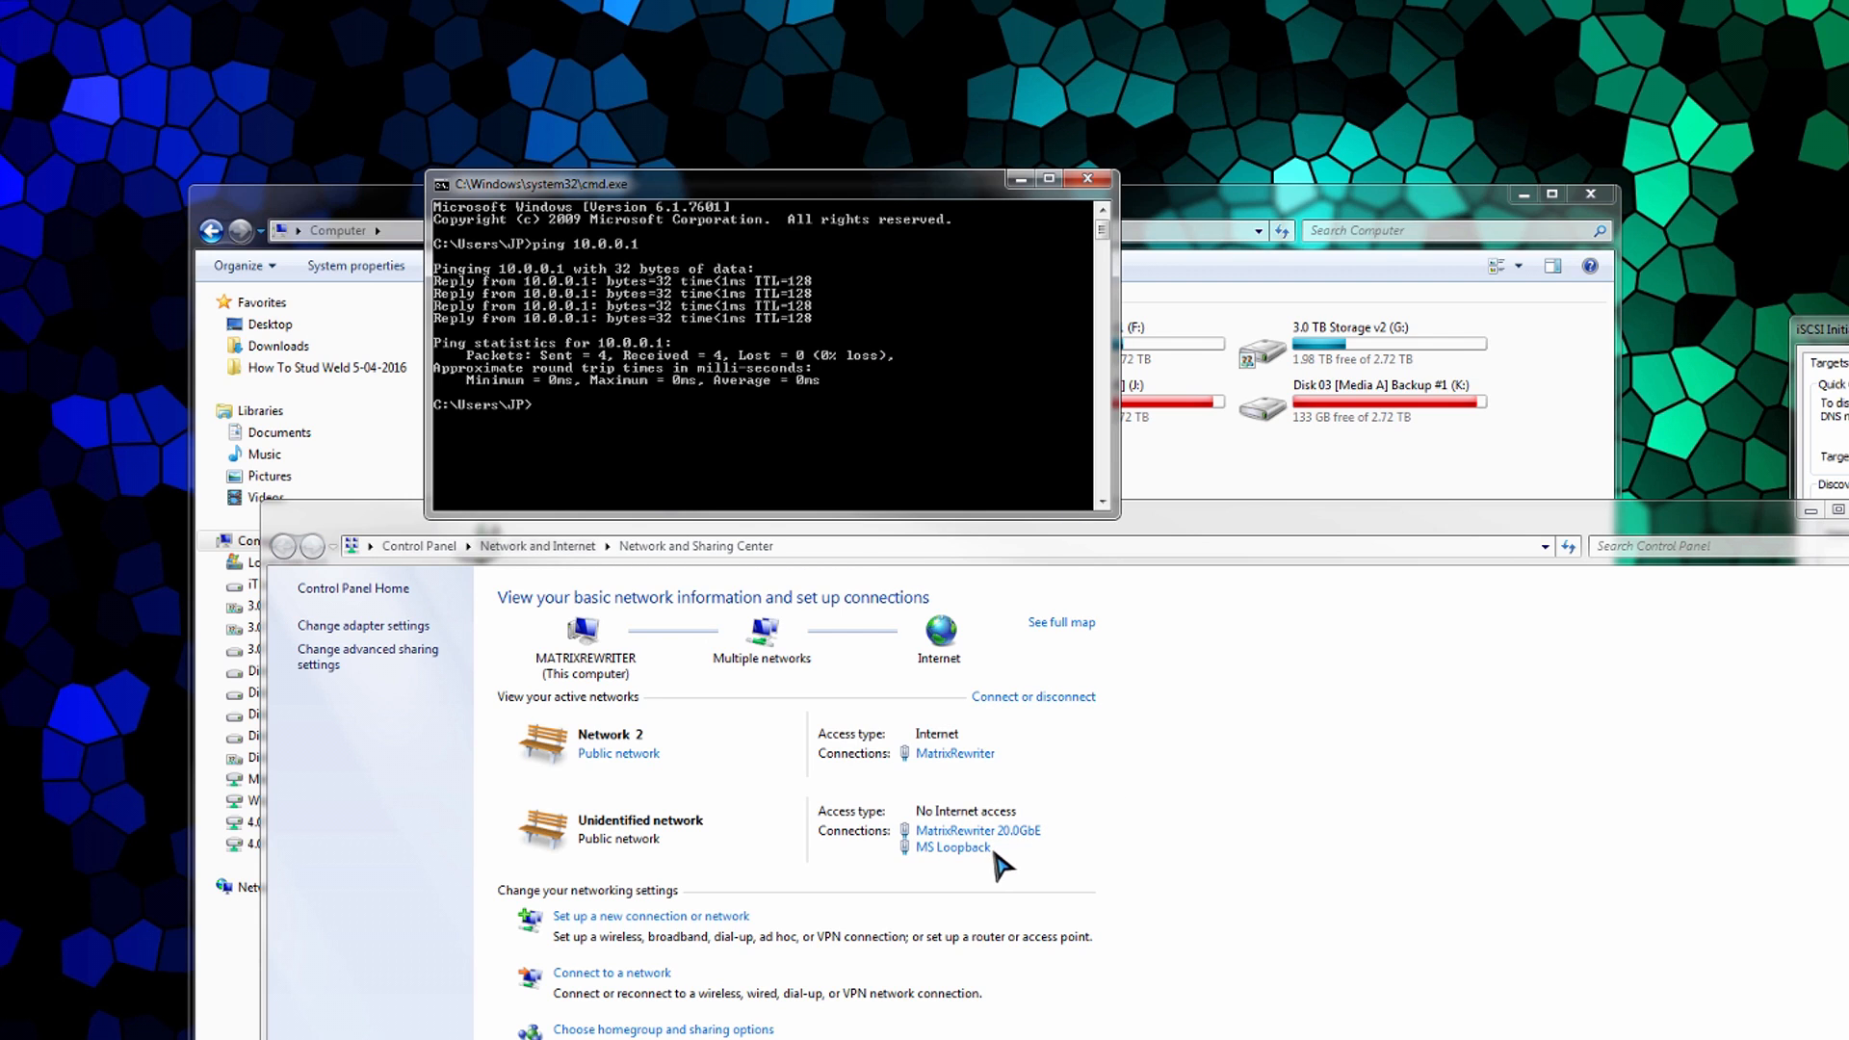
{"action": "mouse_move", "coordinate": [1143, 831]}
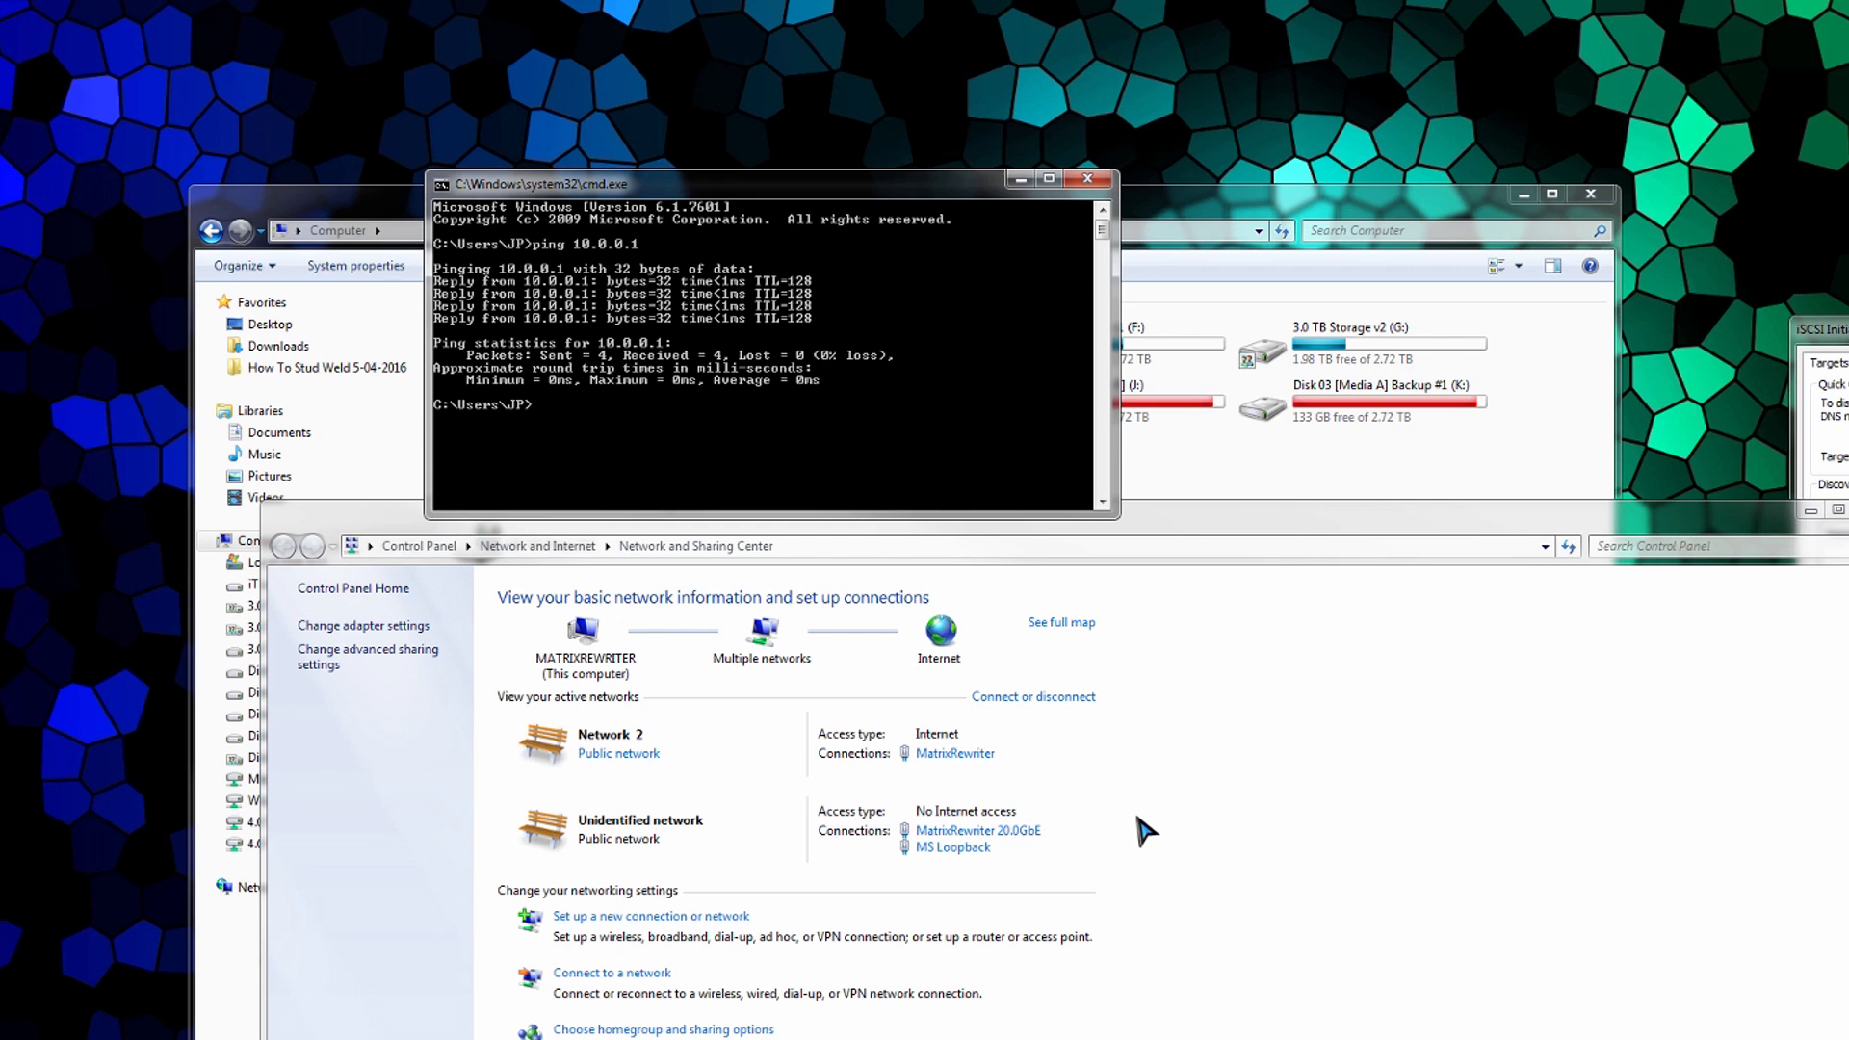
{"action": "mouse_move", "coordinate": [1075, 844]}
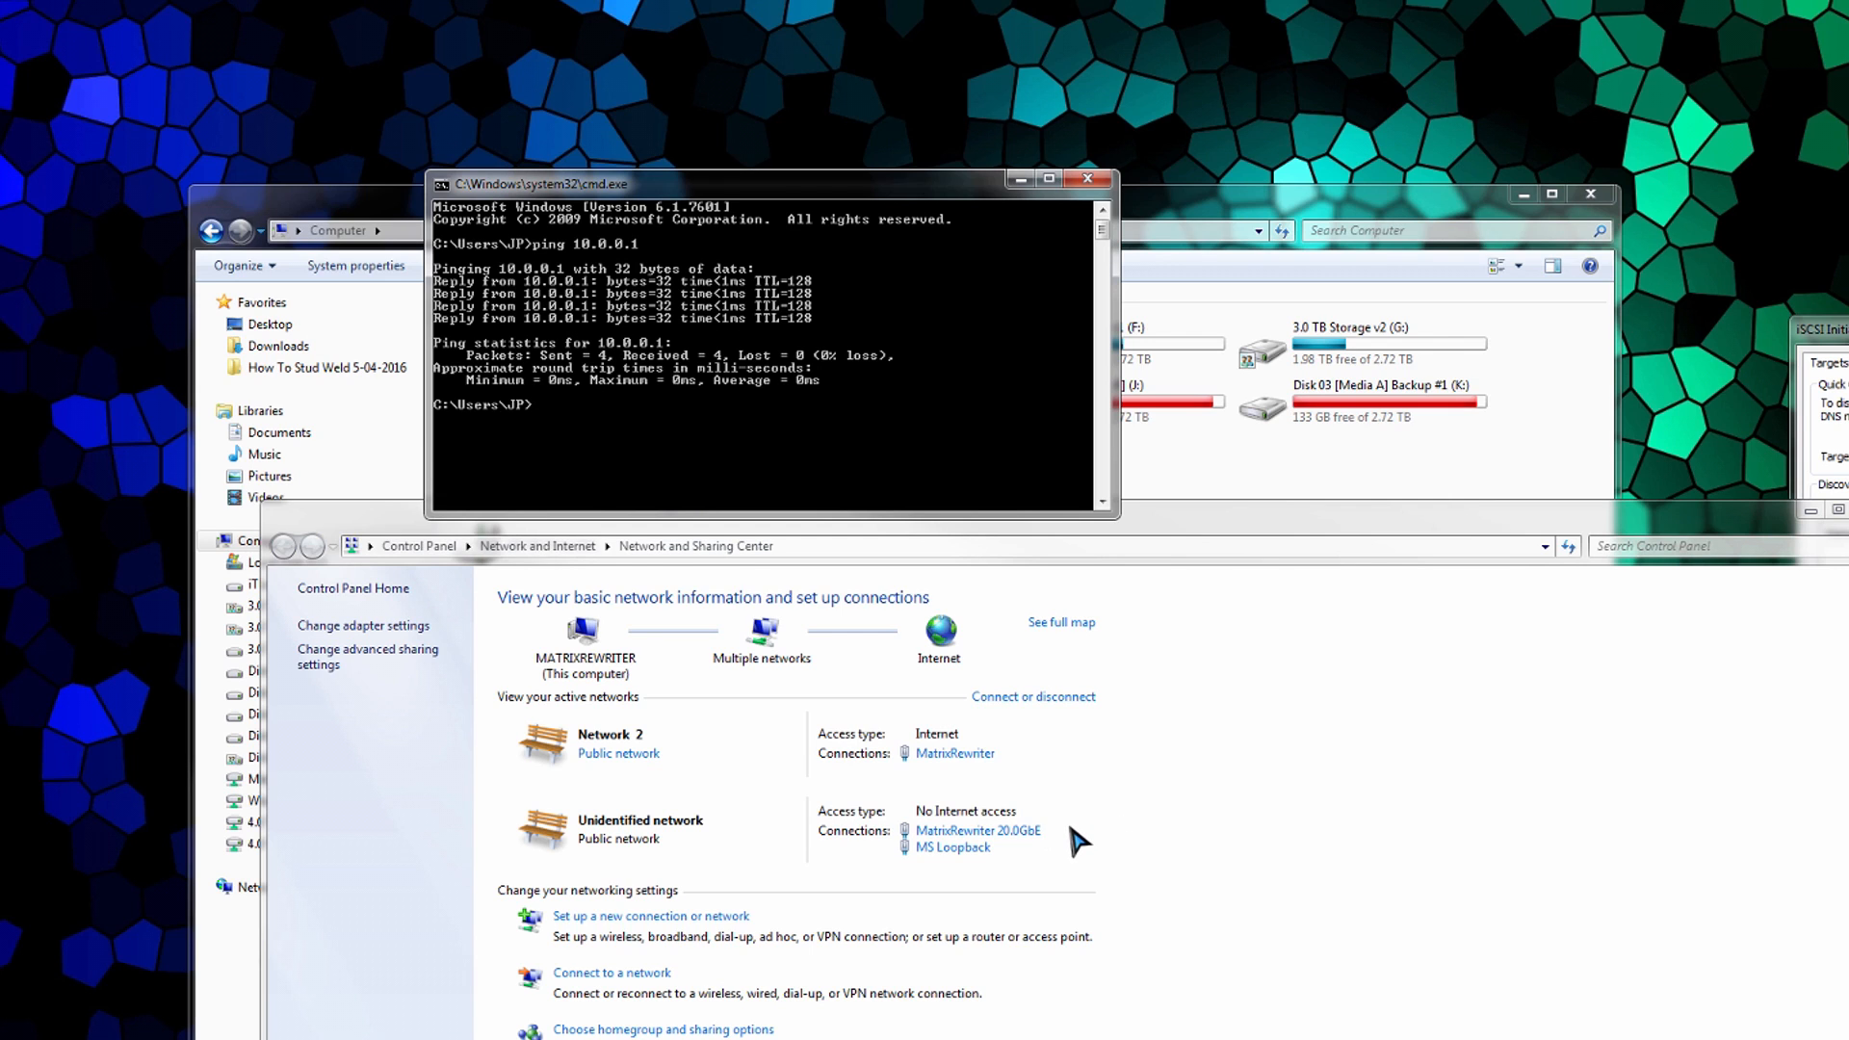
{"action": "mouse_move", "coordinate": [1050, 826]}
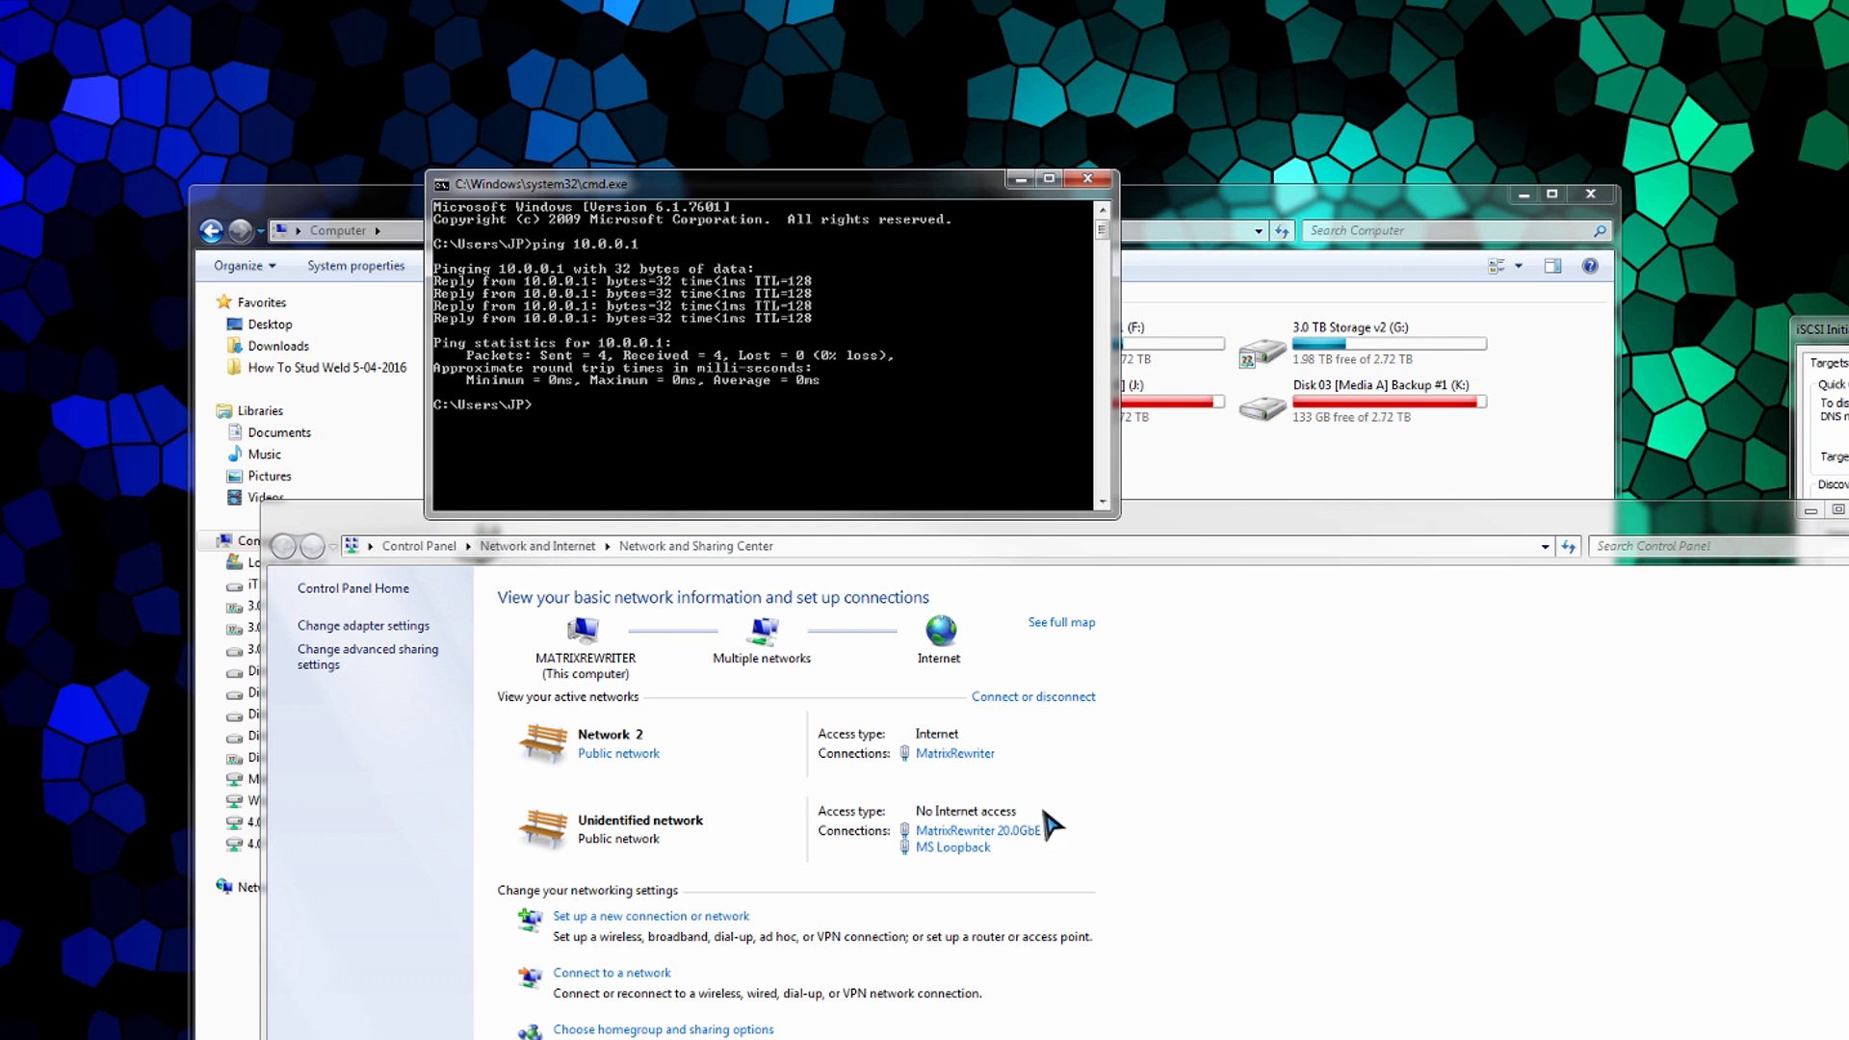
{"action": "mouse_move", "coordinate": [926, 764]}
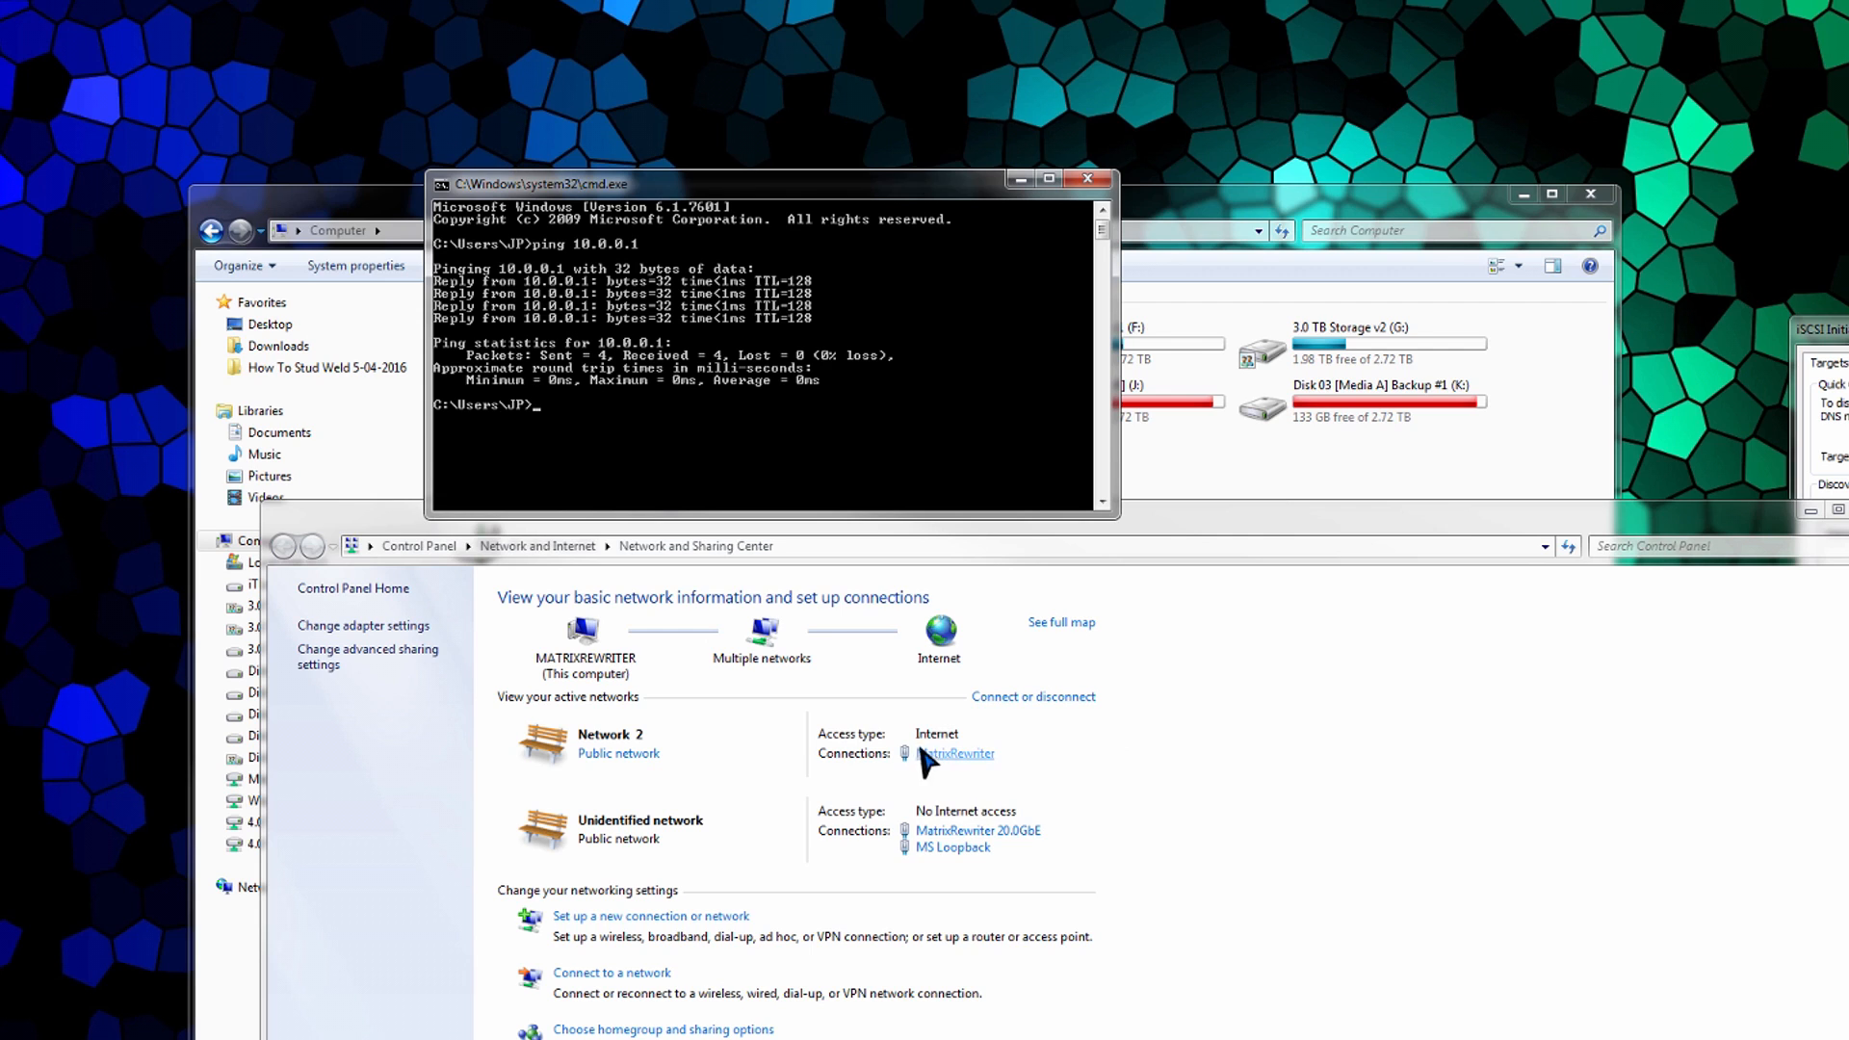
{"action": "mouse_move", "coordinate": [1088, 770]}
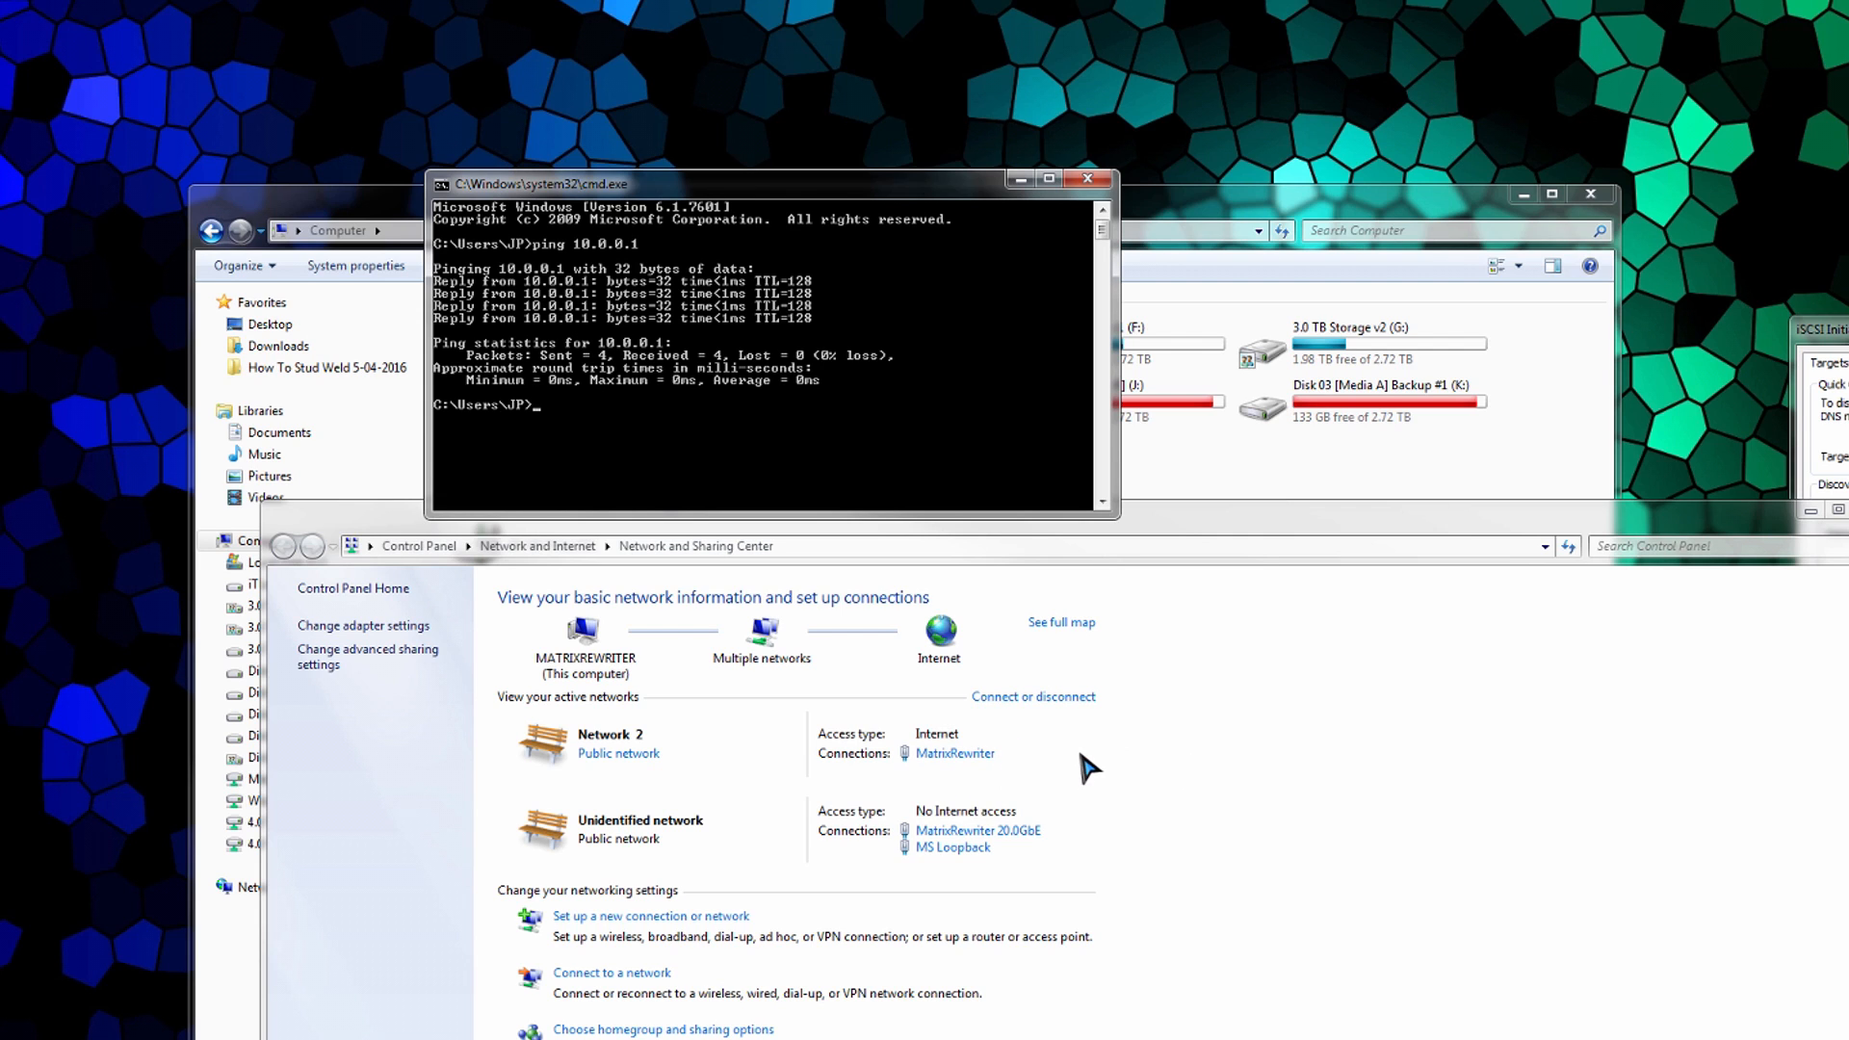
{"action": "mouse_move", "coordinate": [1017, 865]}
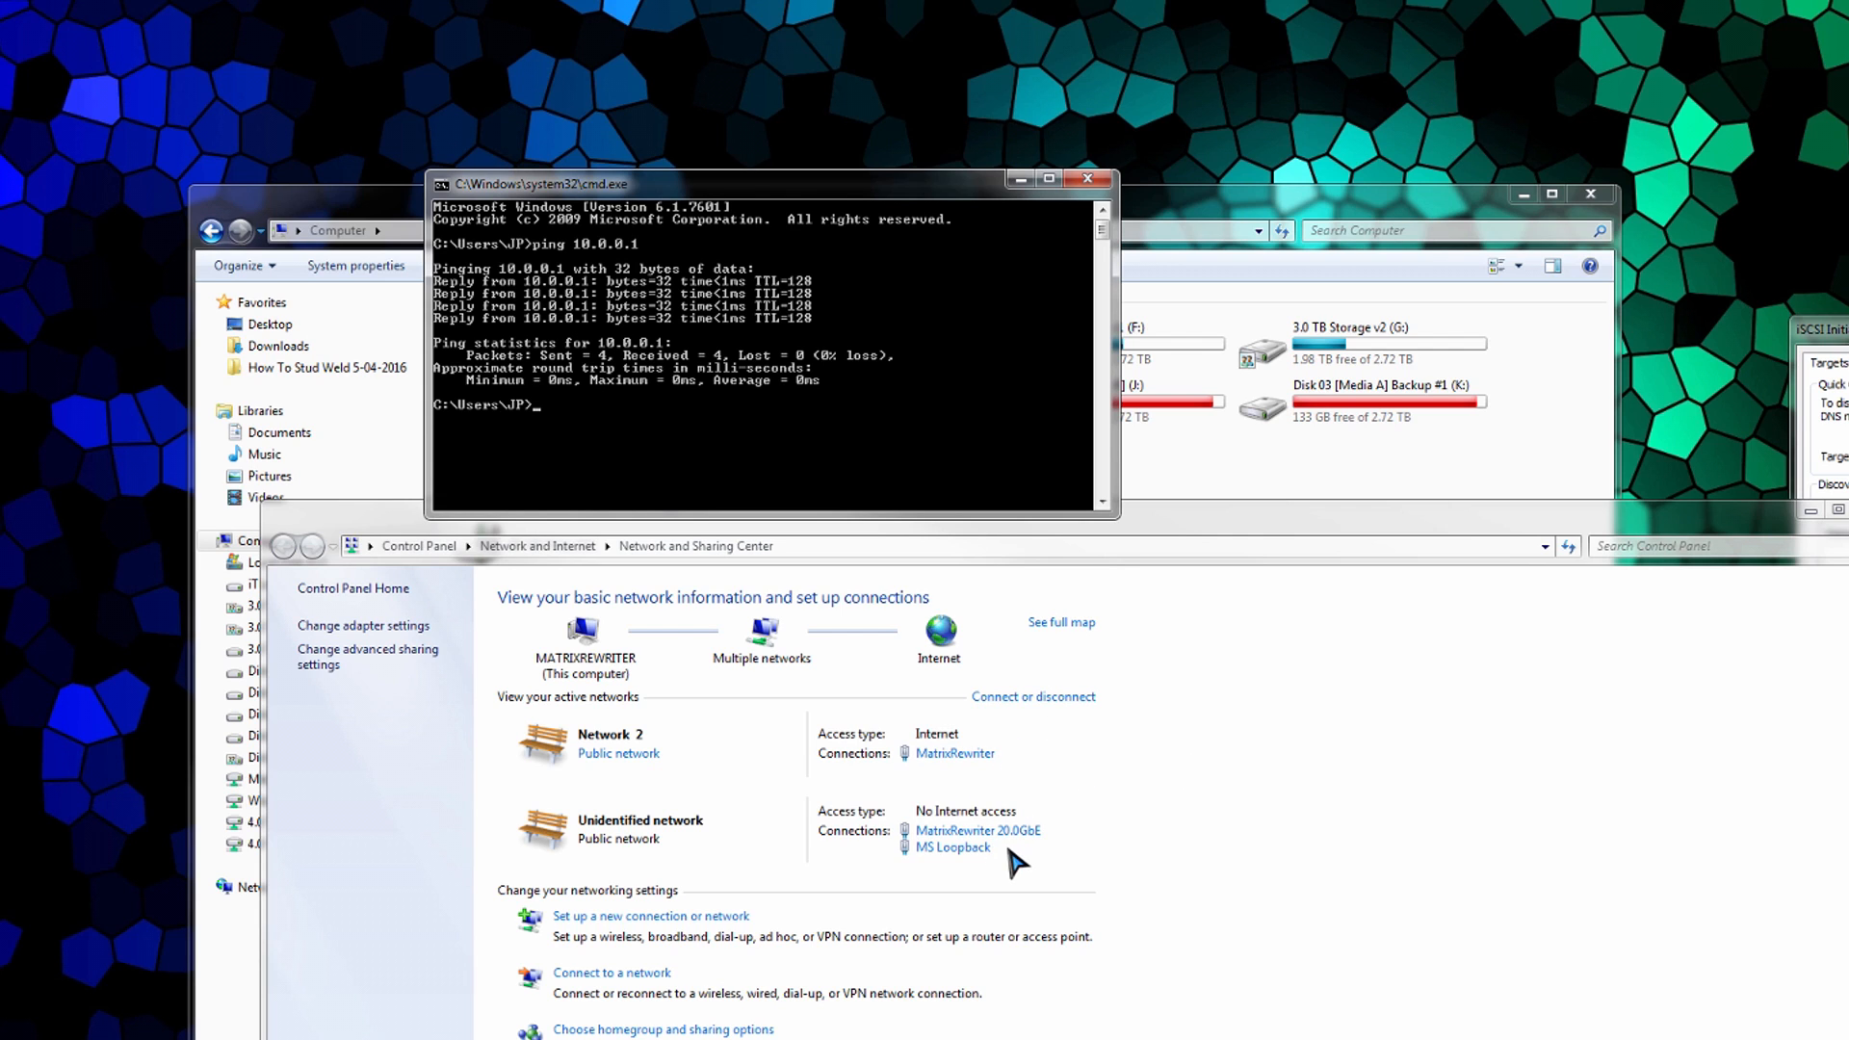
{"action": "mouse_move", "coordinate": [1075, 201]}
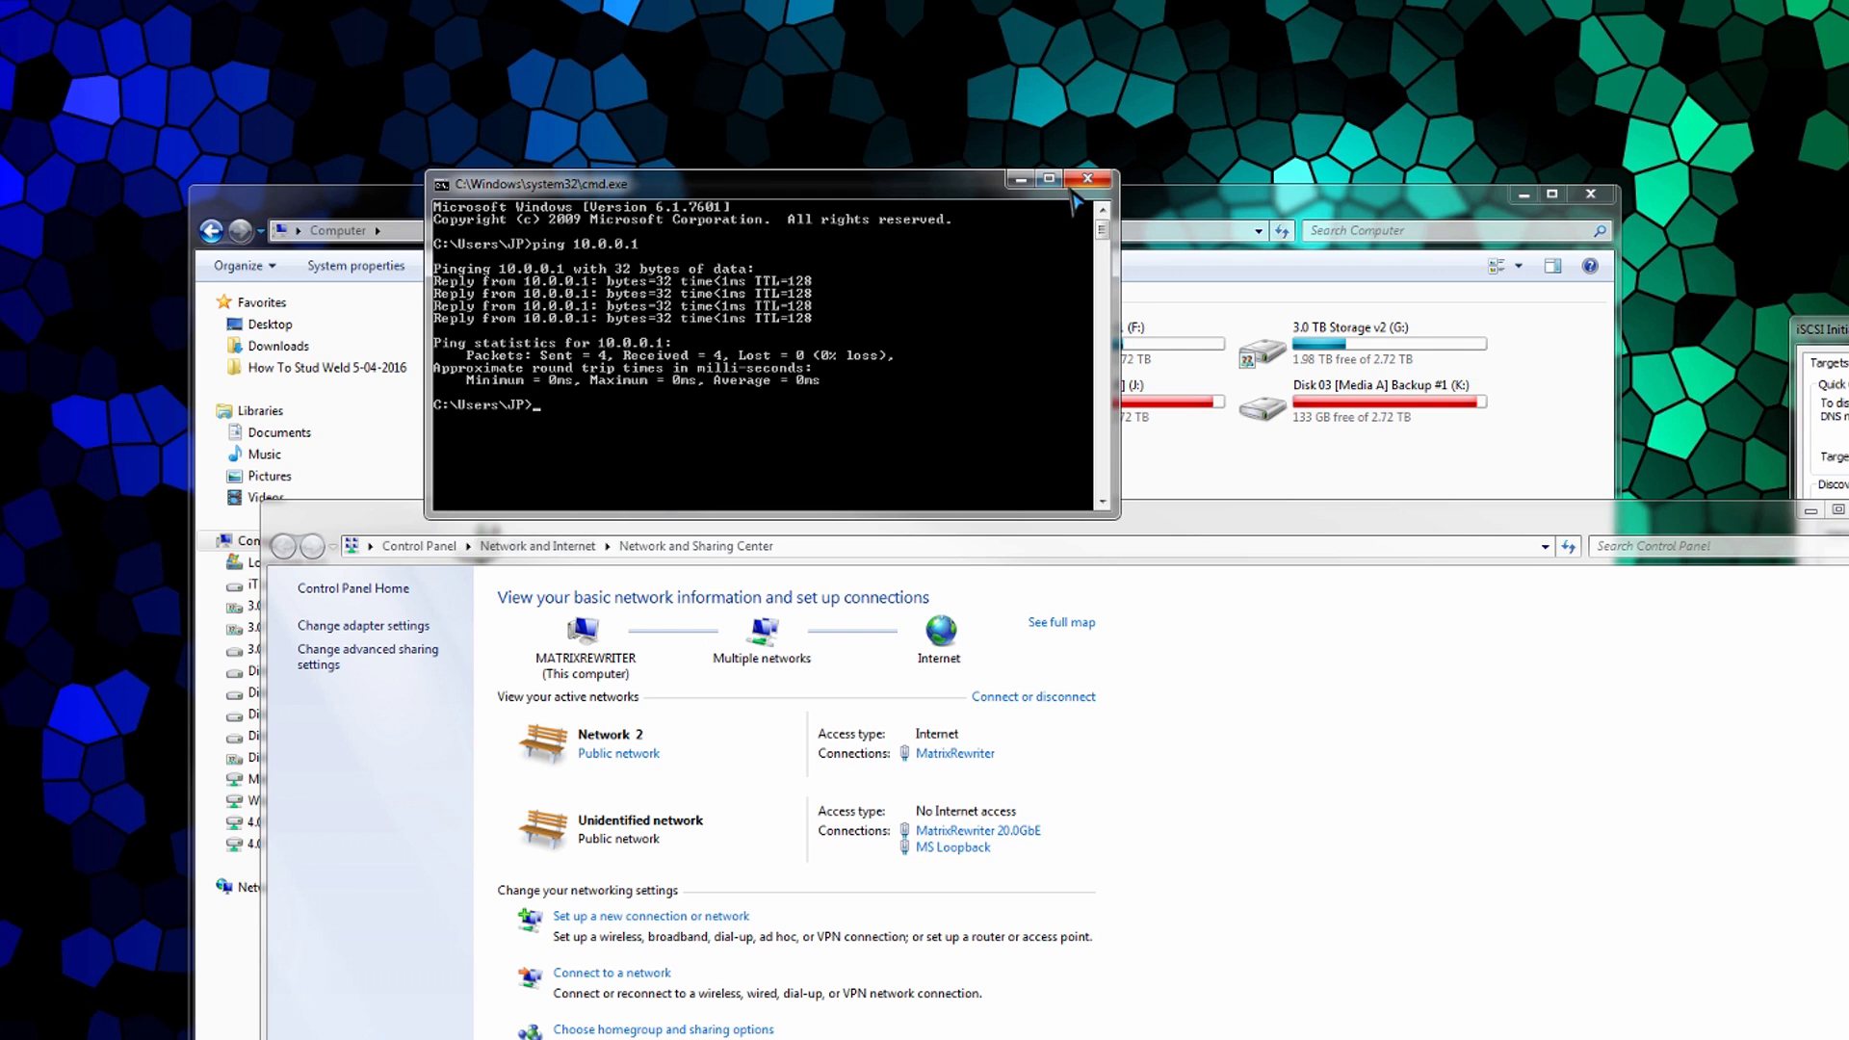
{"action": "mouse_move", "coordinate": [1086, 179]}
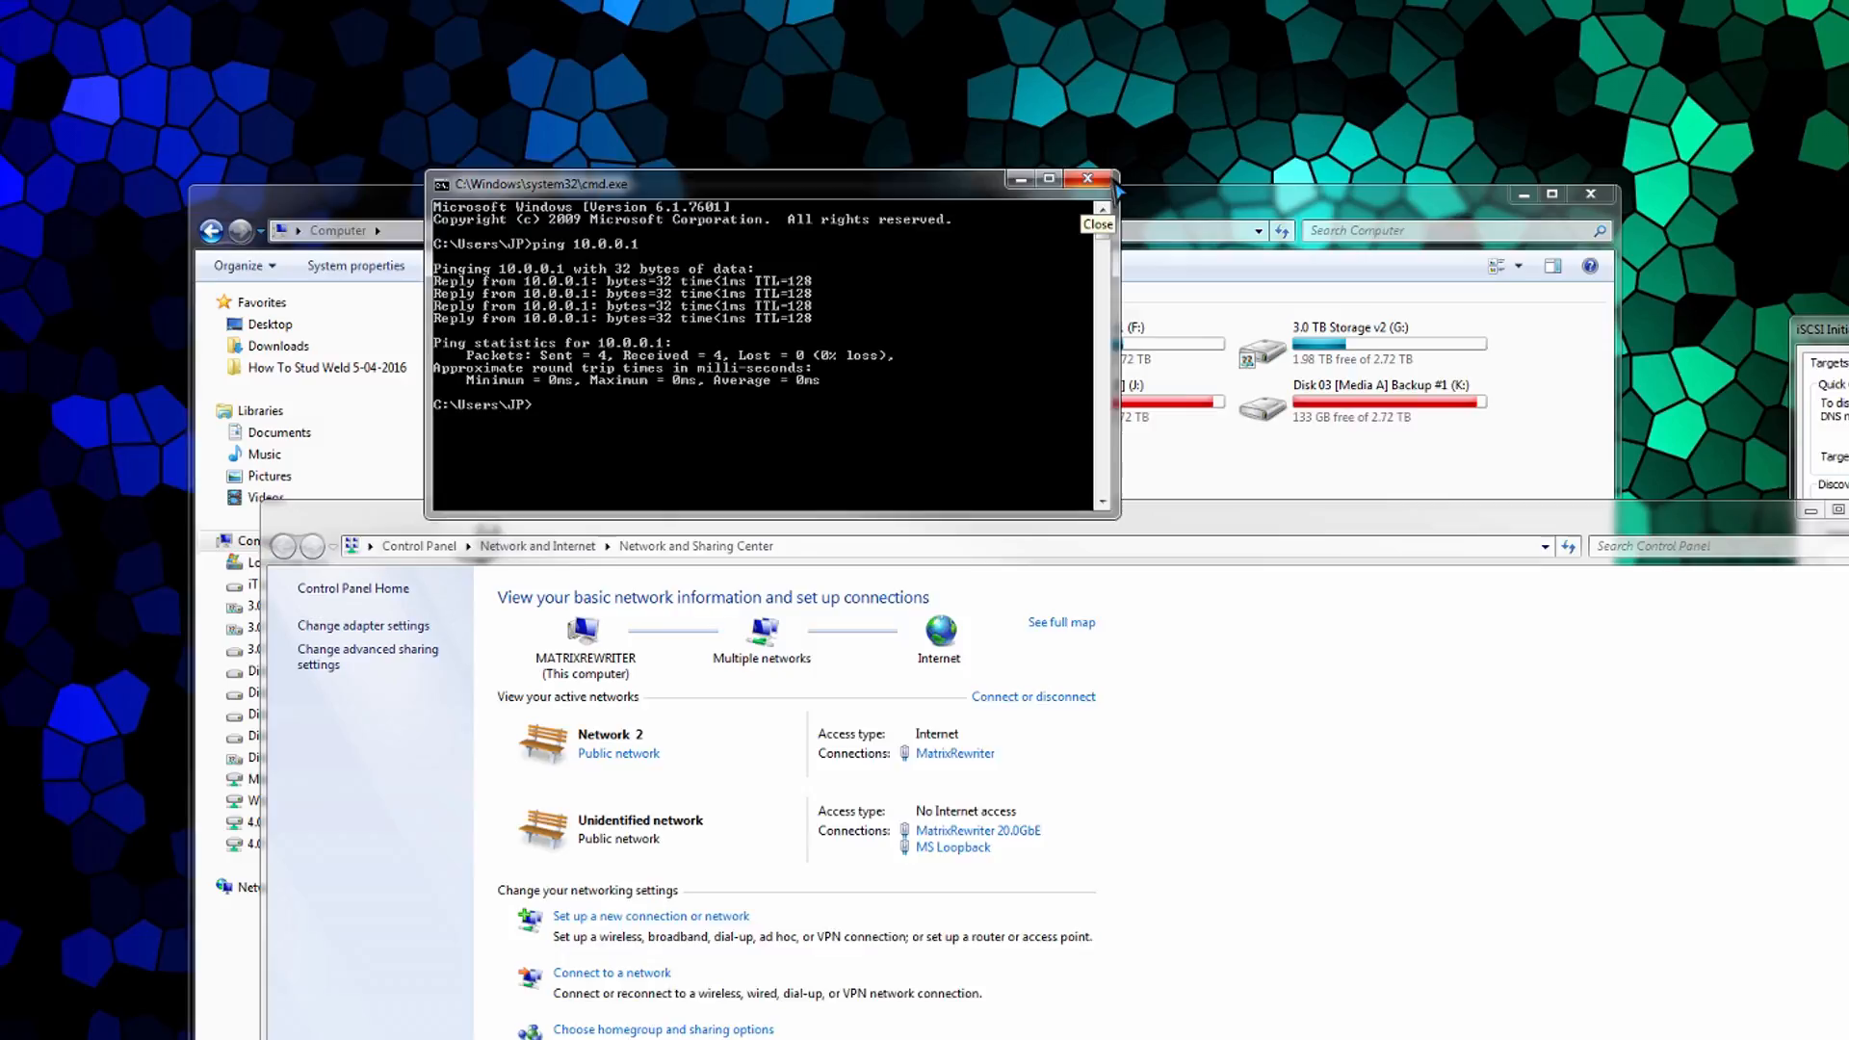
{"action": "left_click", "coordinate": [1085, 178]}
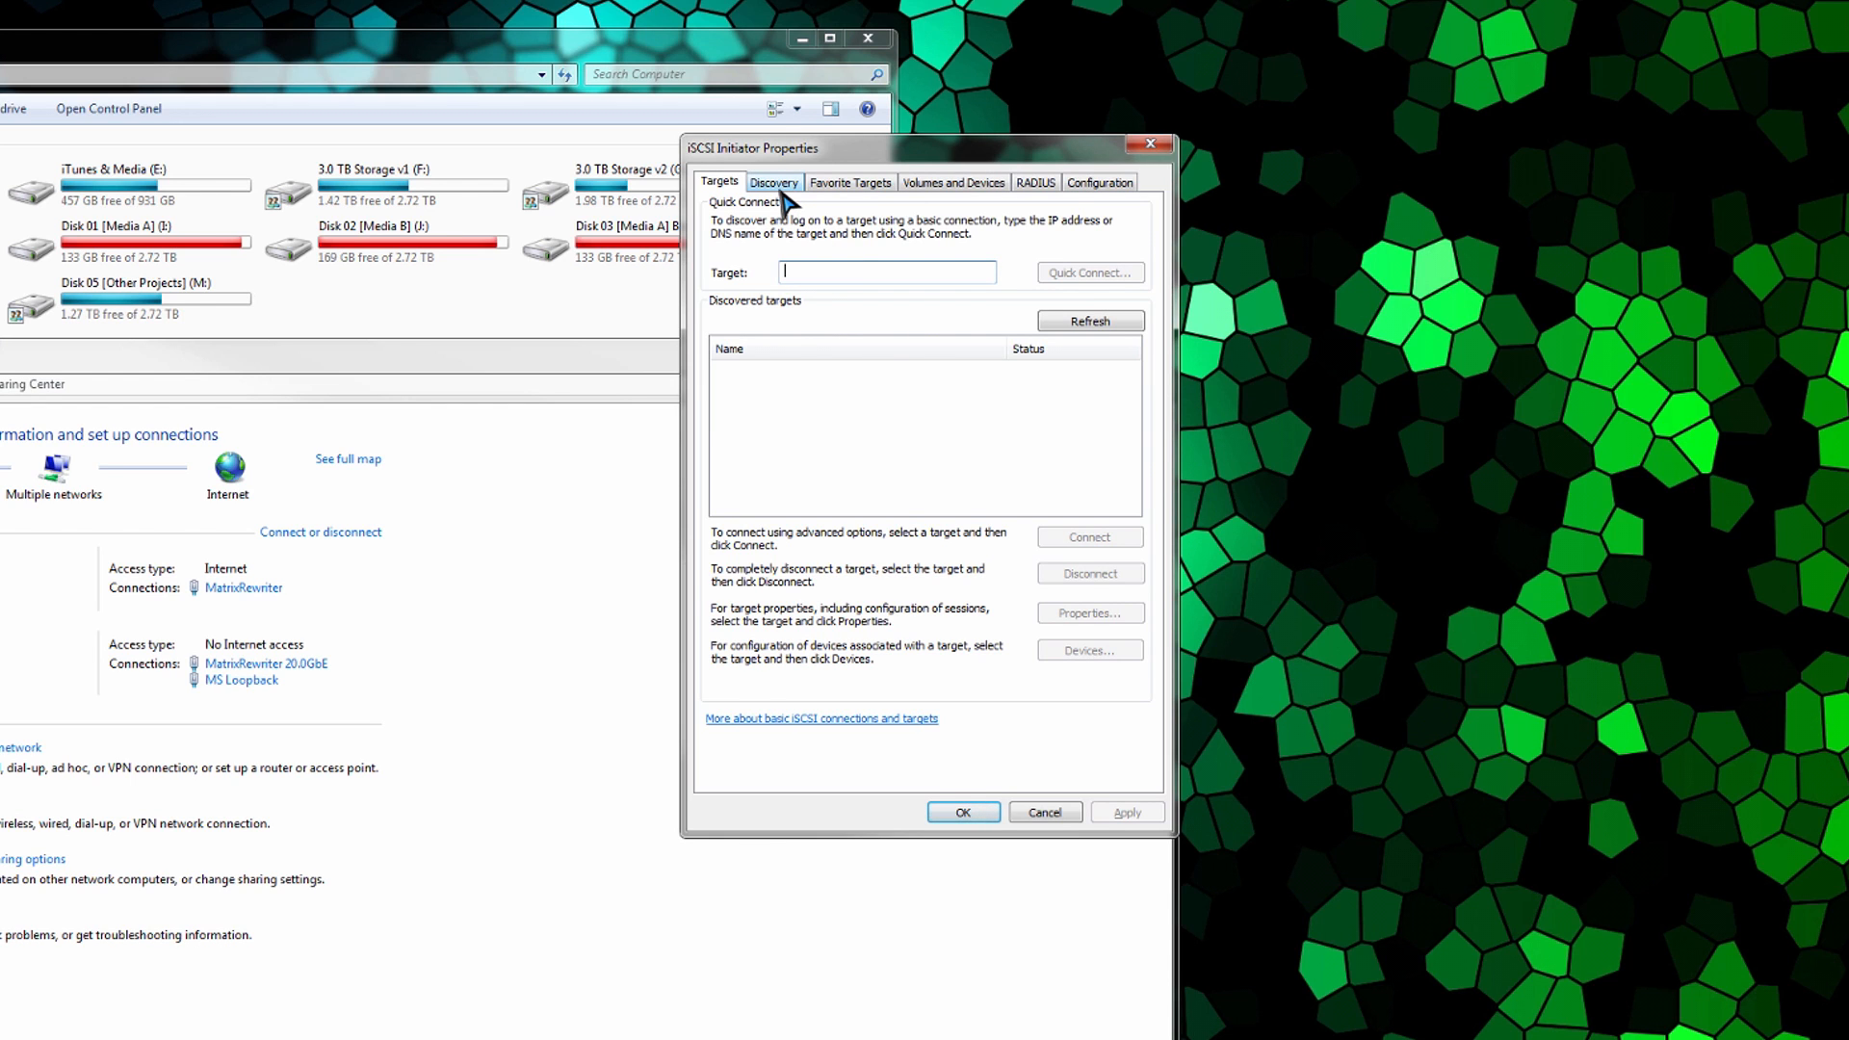
{"action": "mouse_move", "coordinate": [714, 204]}
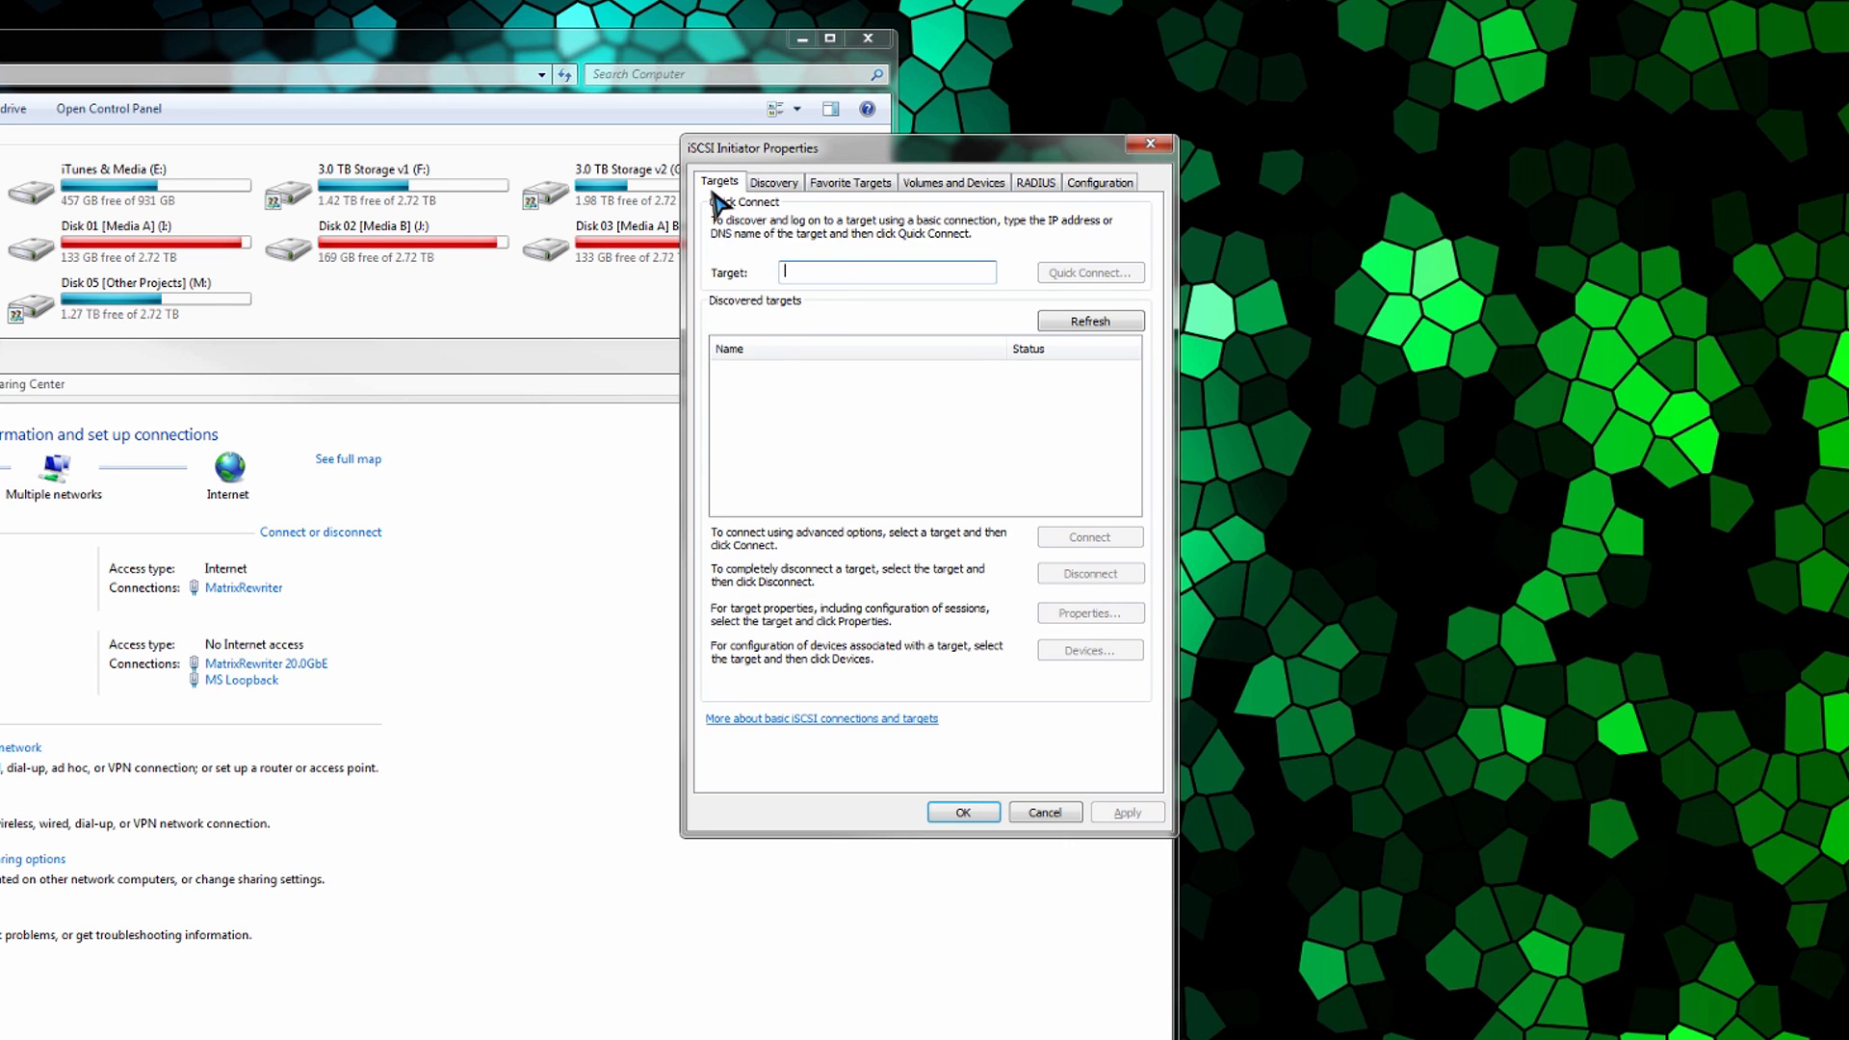
{"action": "mouse_move", "coordinate": [804, 299]}
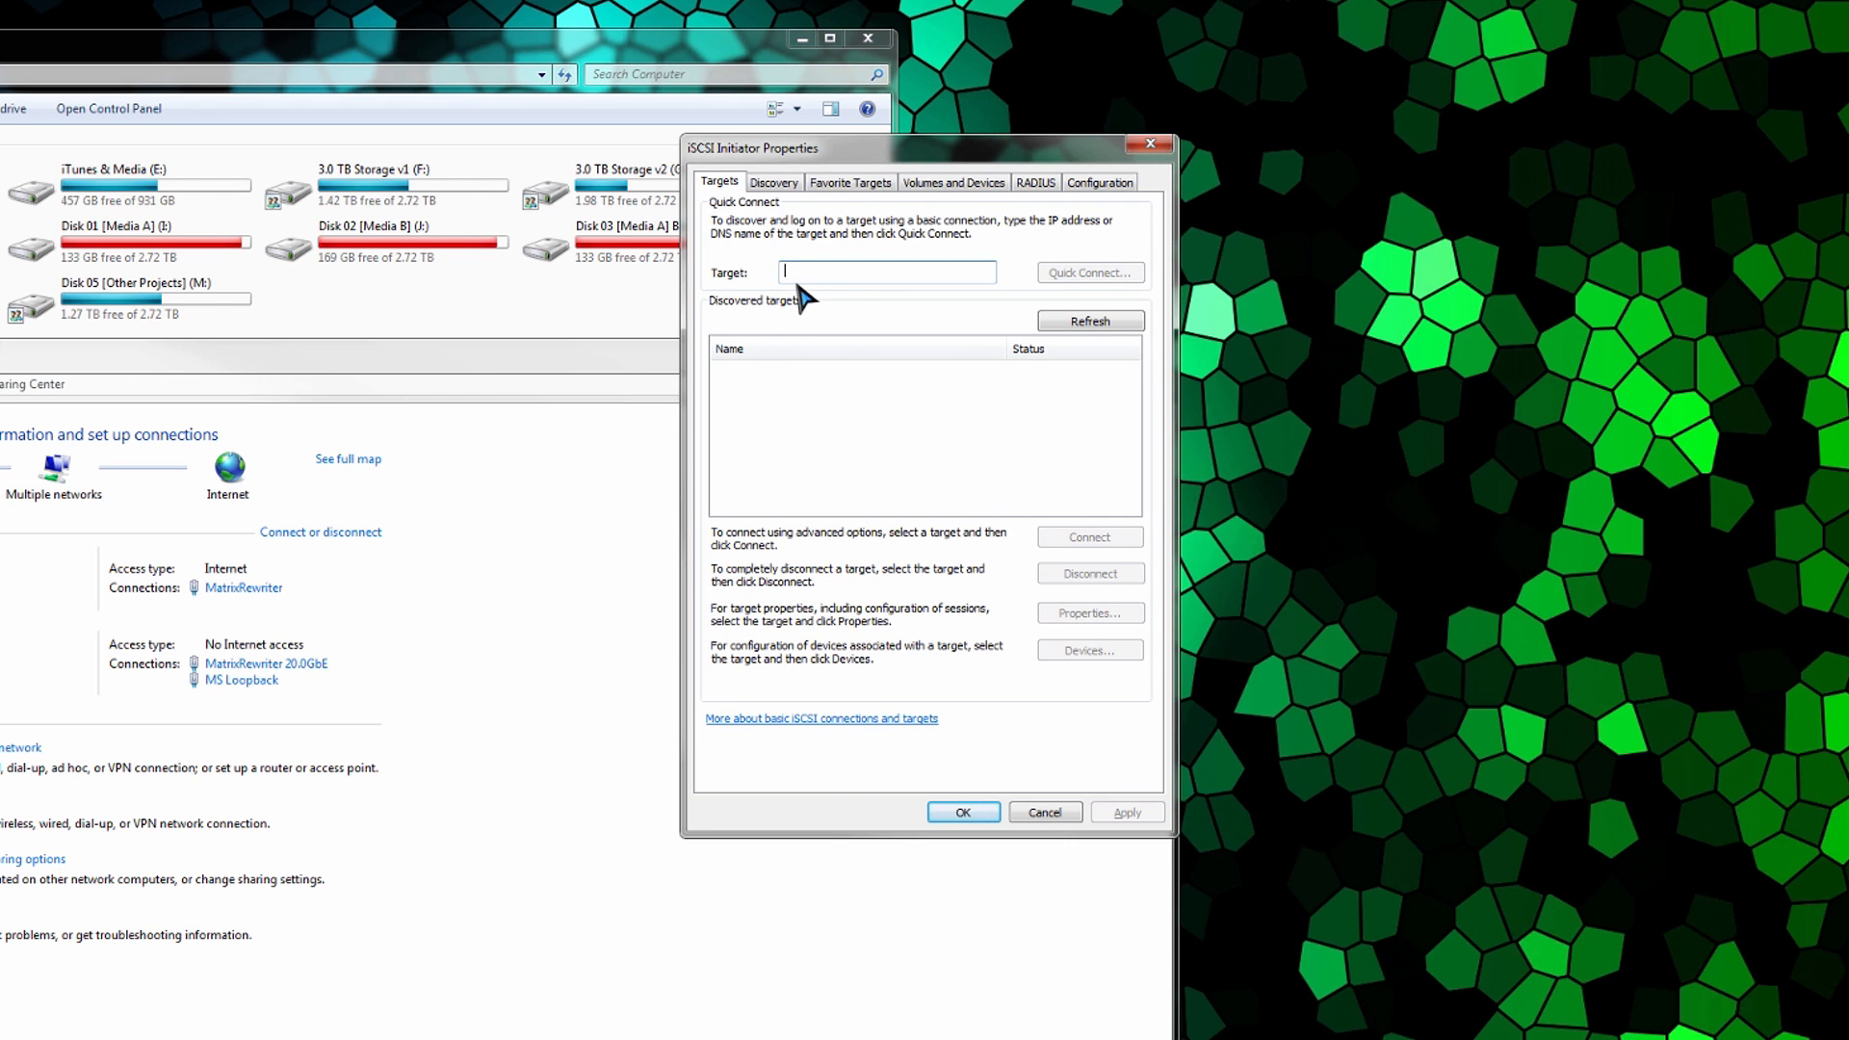
{"action": "mouse_move", "coordinate": [788, 309]}
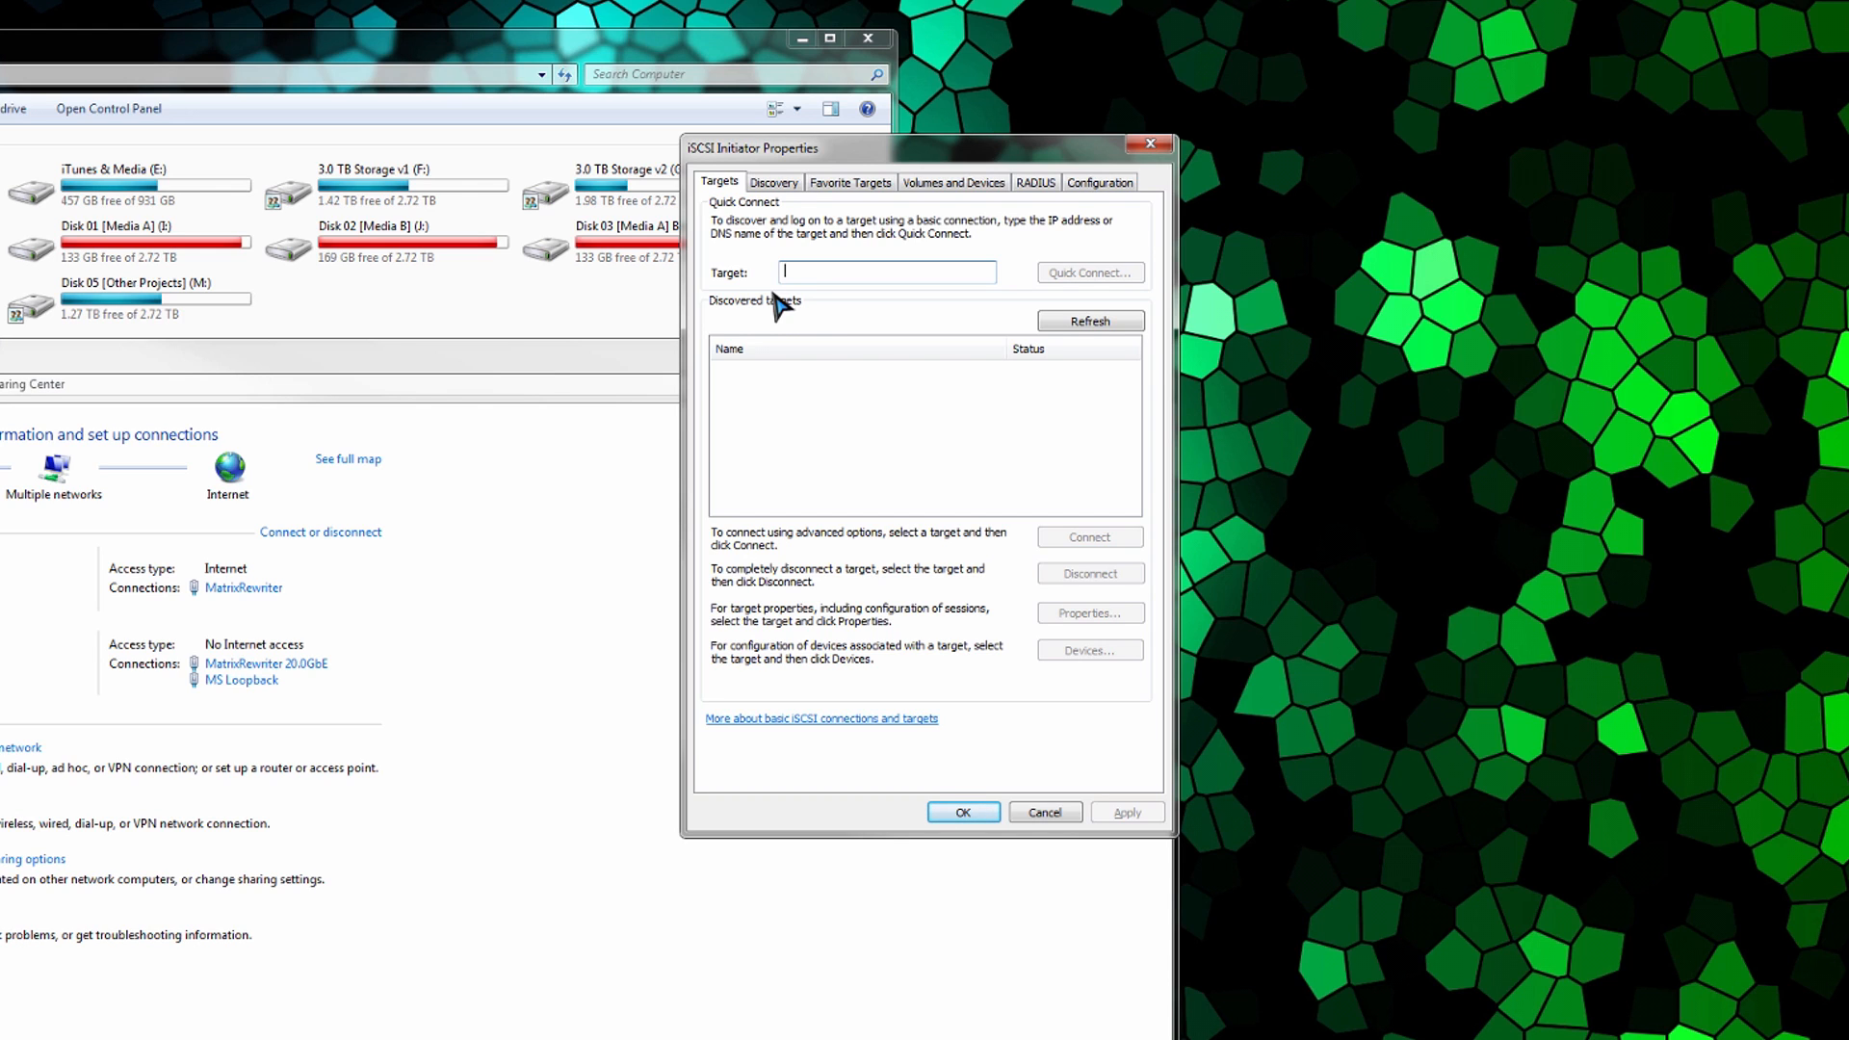
{"action": "mouse_move", "coordinate": [453, 565]}
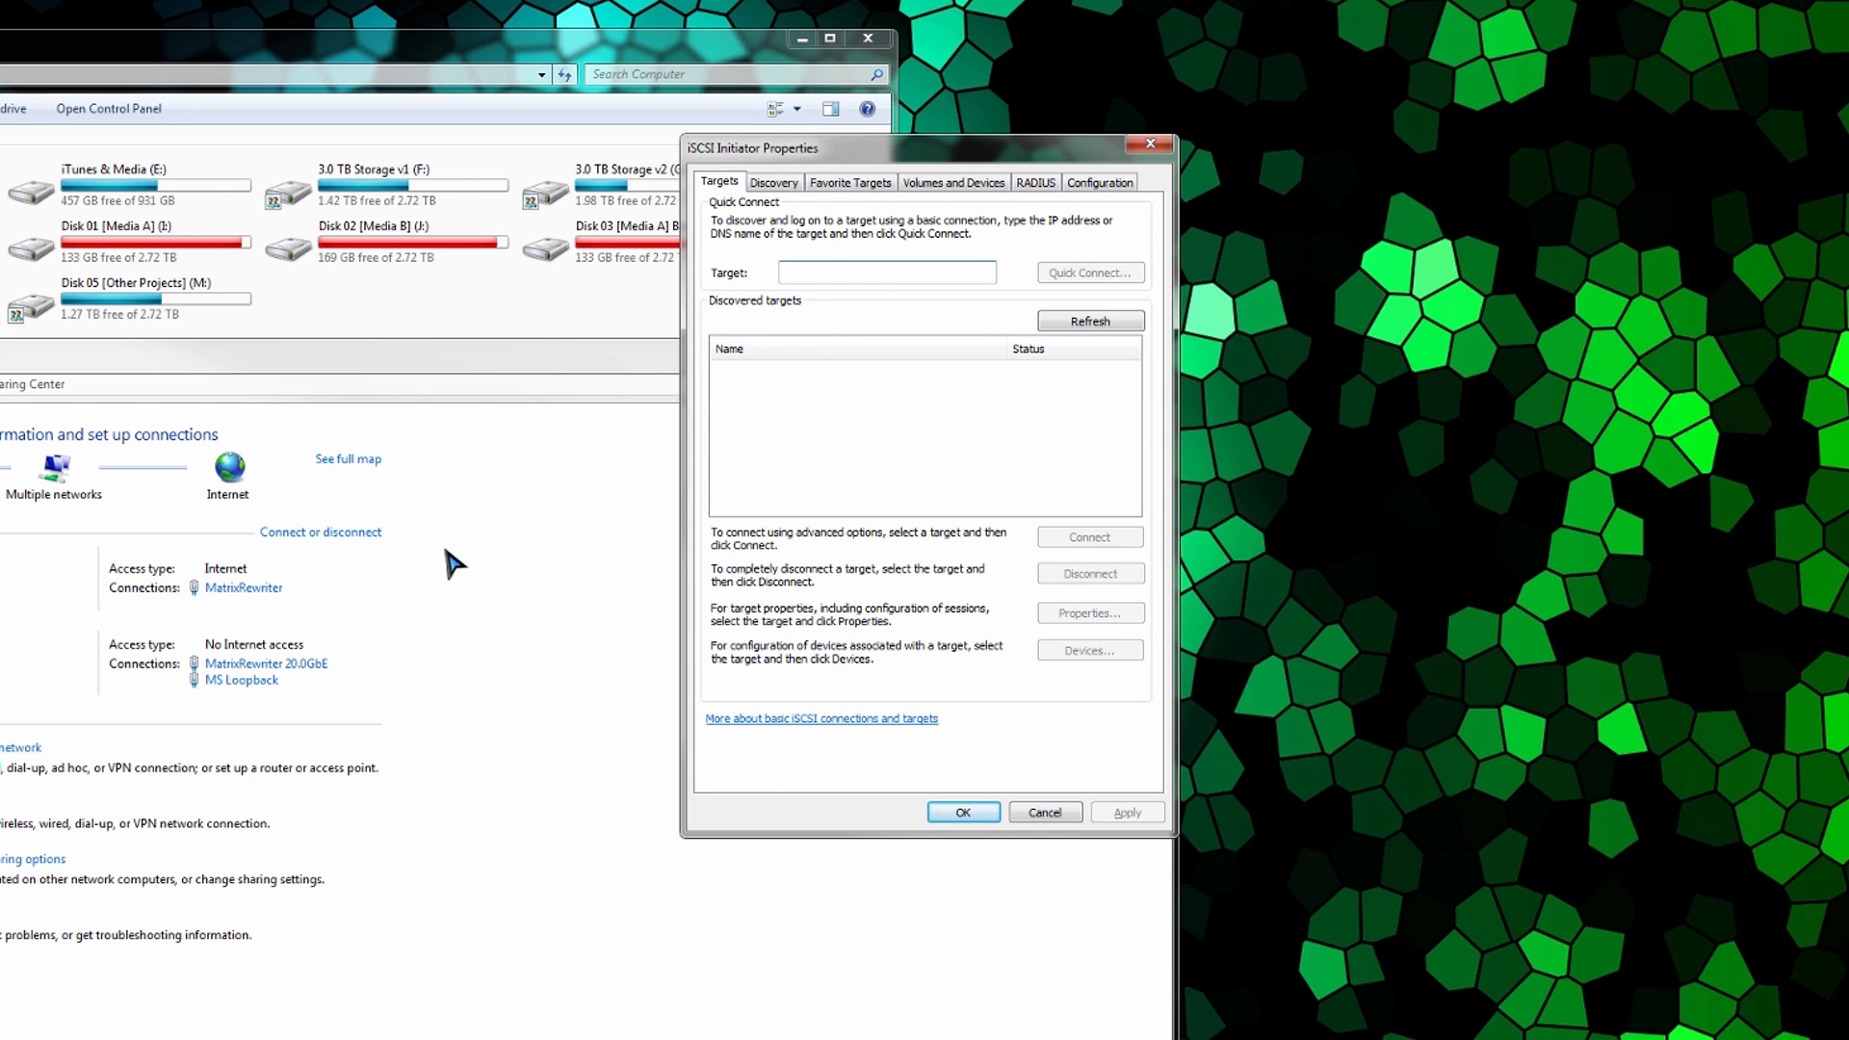
Step: Start adding a new target portal from the empty Discovery tab
{"action": "left_click", "coordinate": [774, 182]}
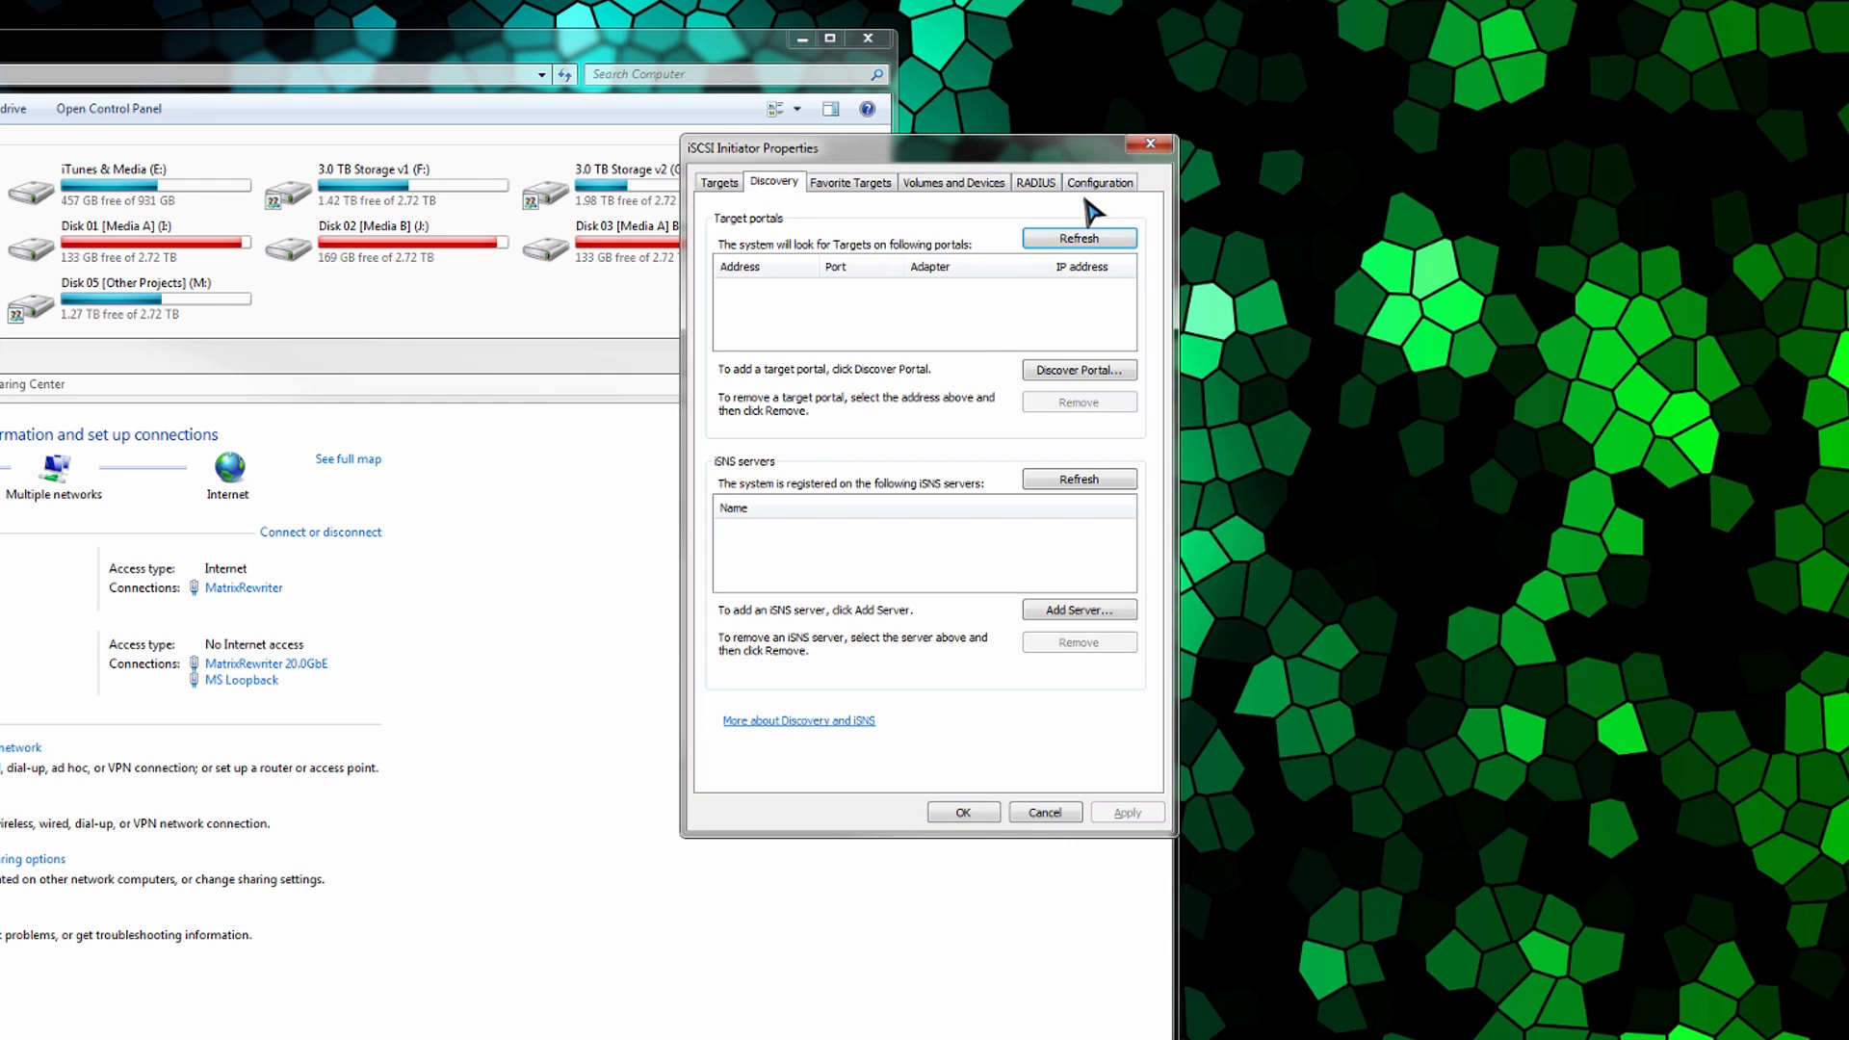
{"action": "mouse_move", "coordinate": [1045, 384]}
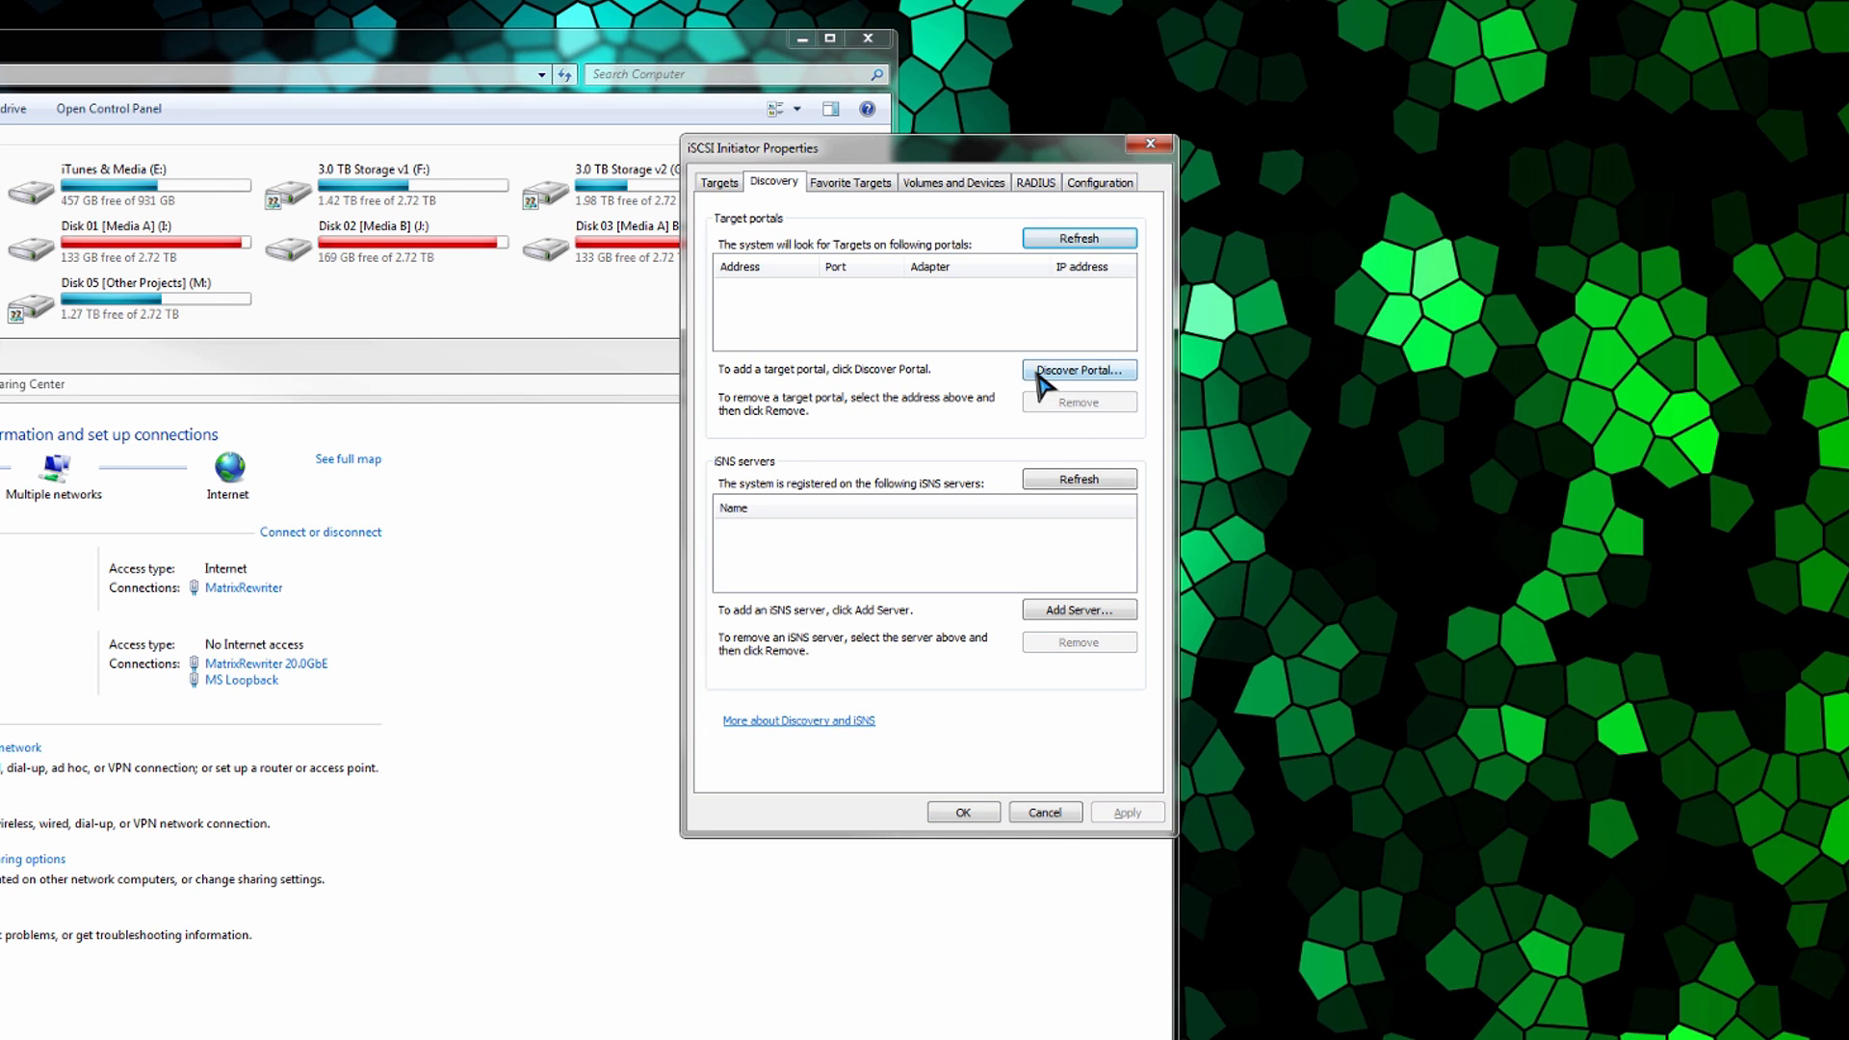
{"action": "left_click", "coordinate": [1076, 369]}
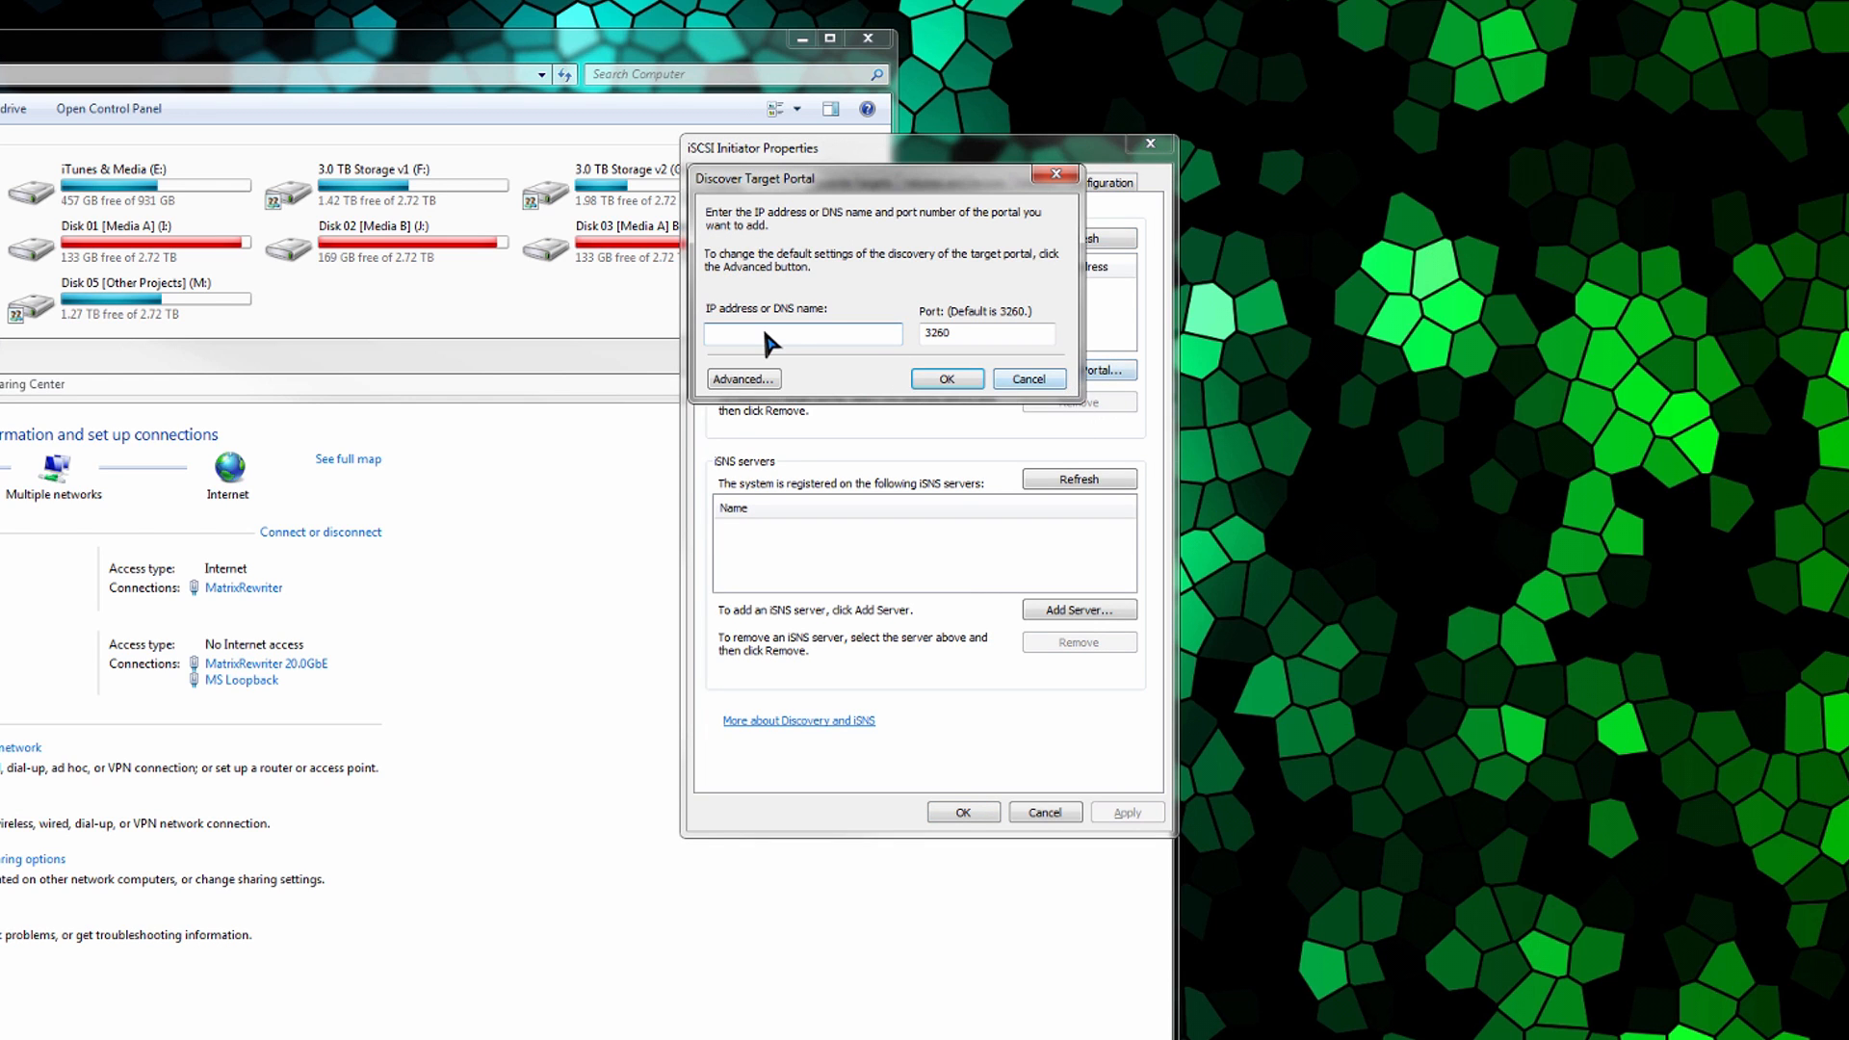
Step: Enter 10.0.0.1 as the new portal's IP address
{"action": "left_click", "coordinate": [802, 334]}
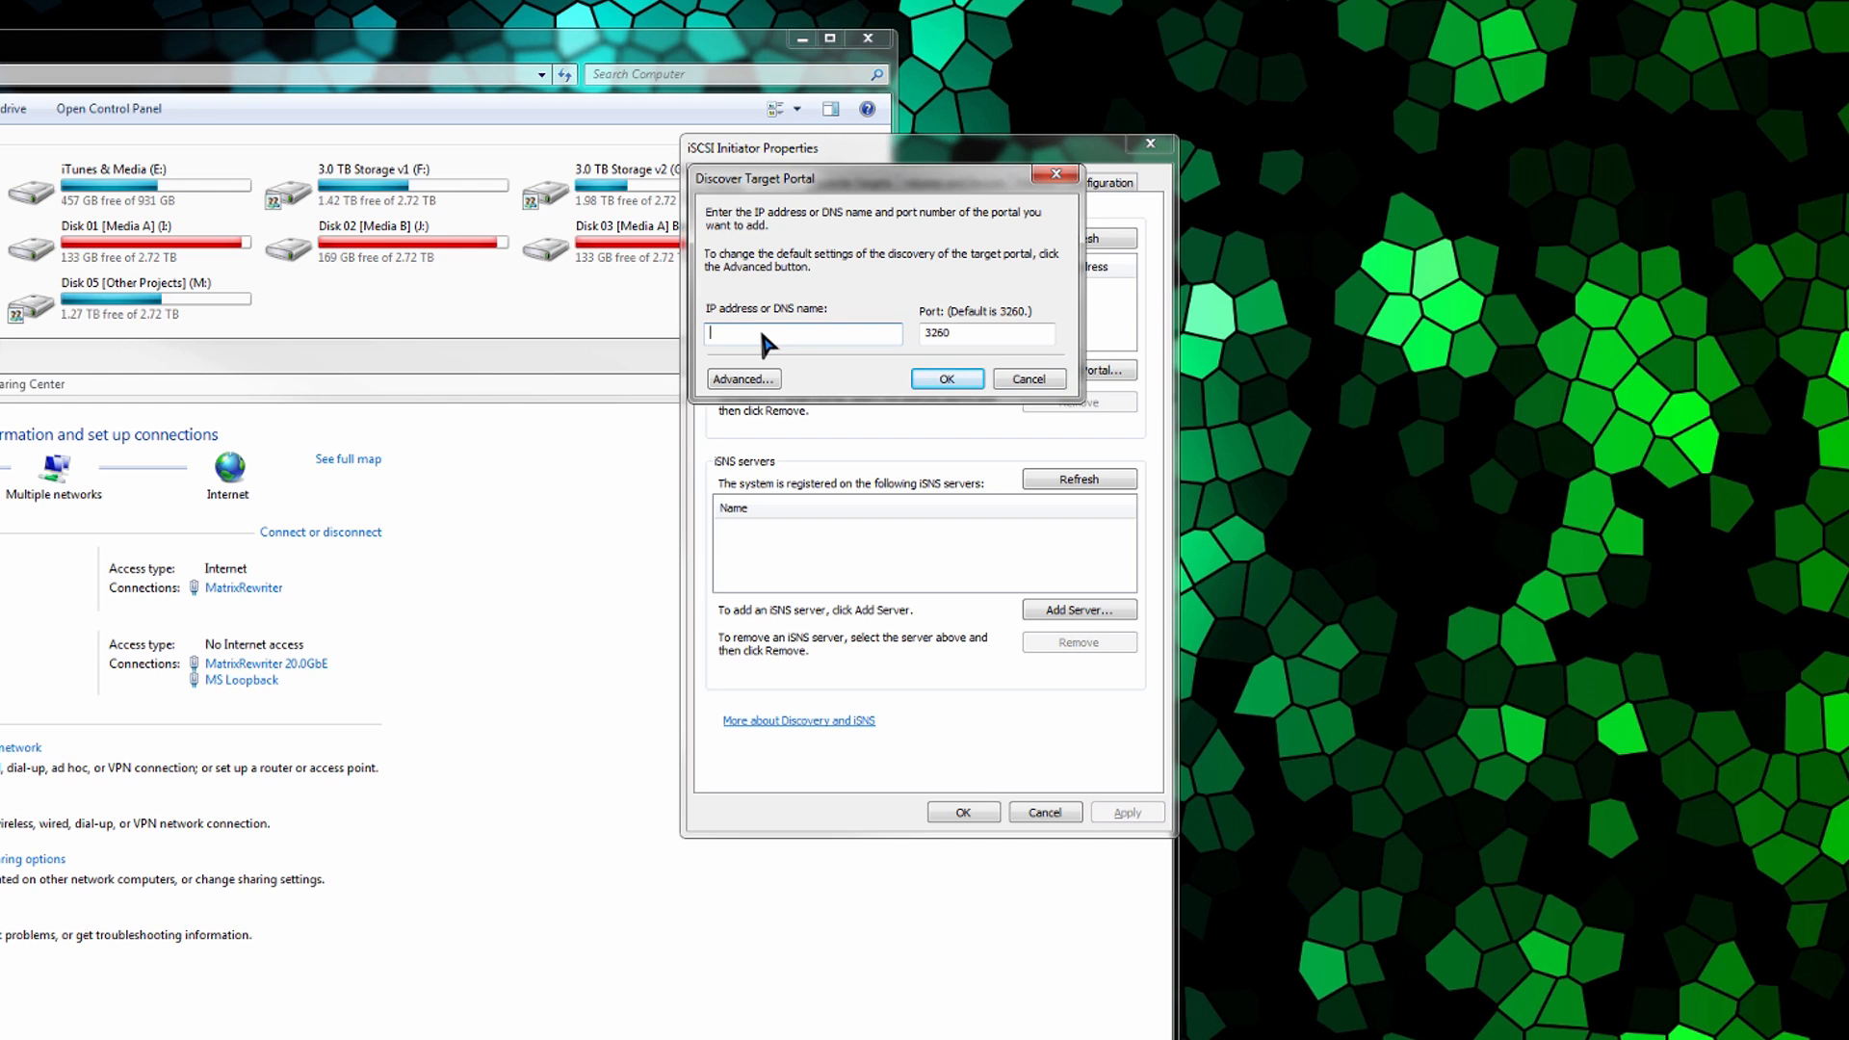
{"action": "type", "text": "10.0.0"}
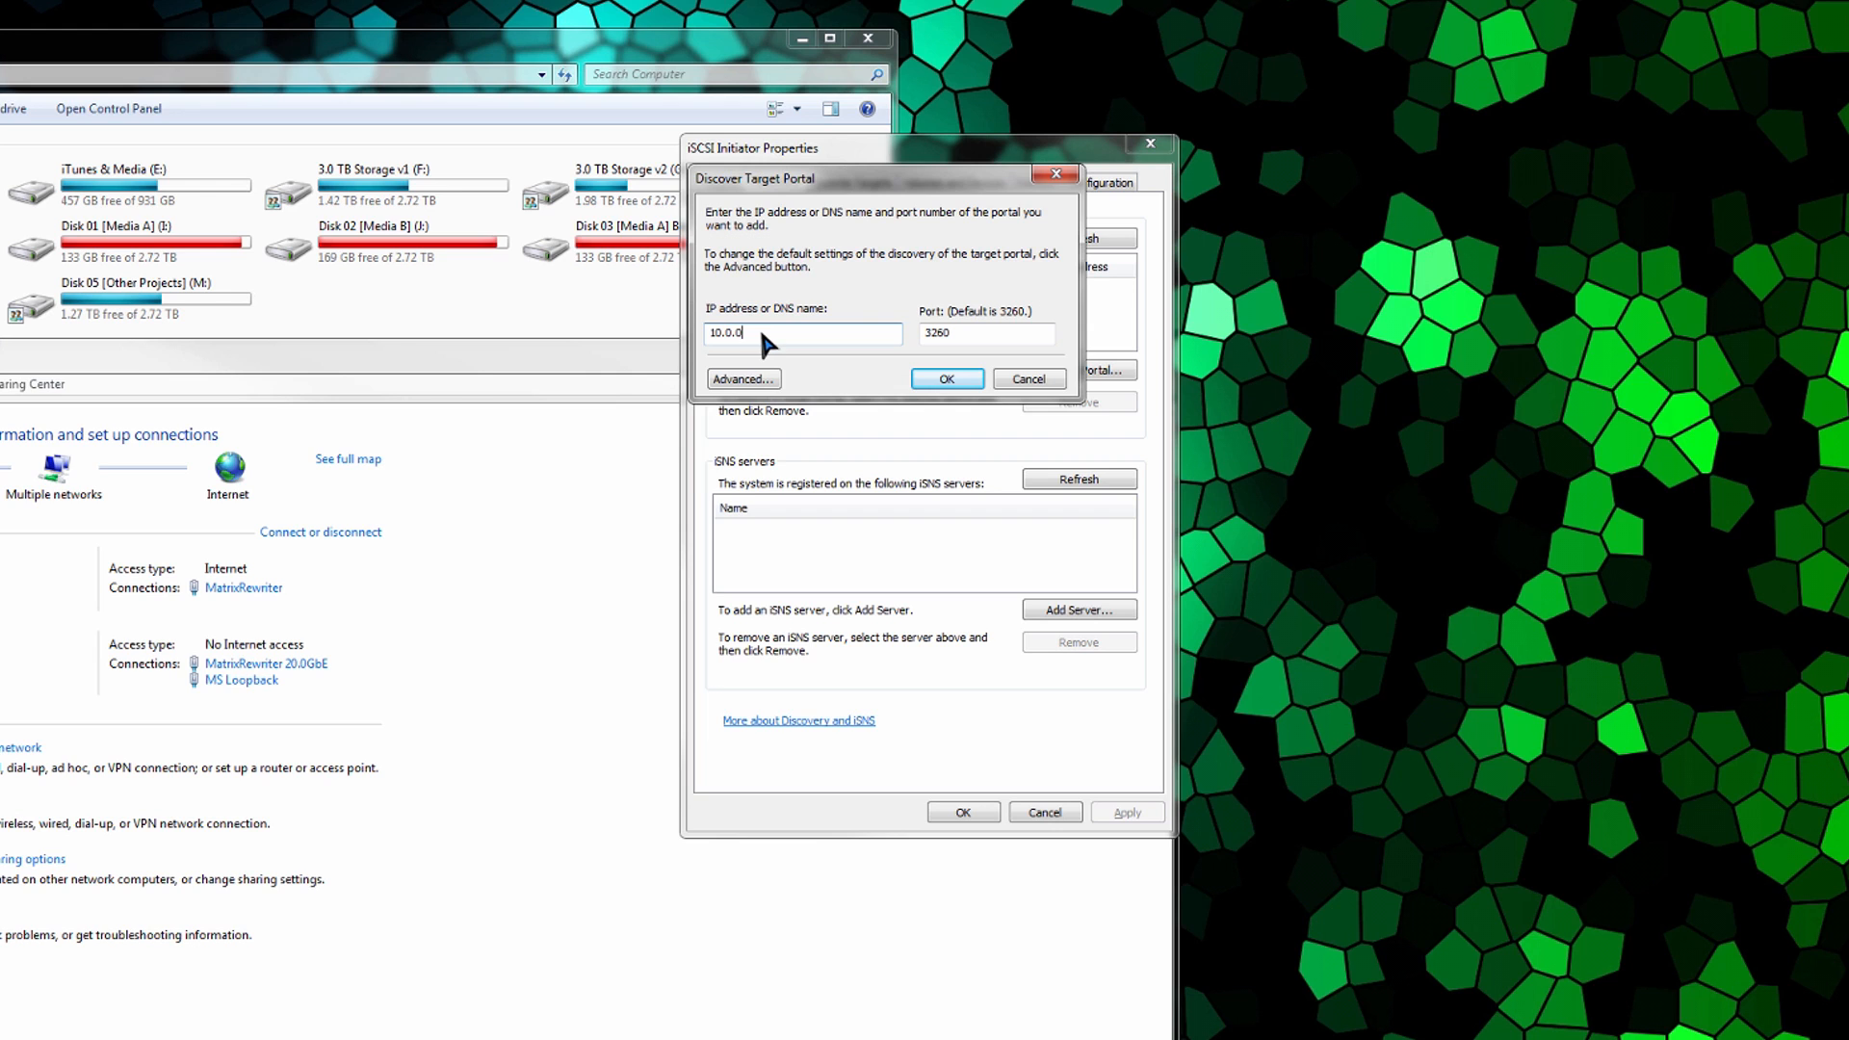
{"action": "type", "text": ".1"}
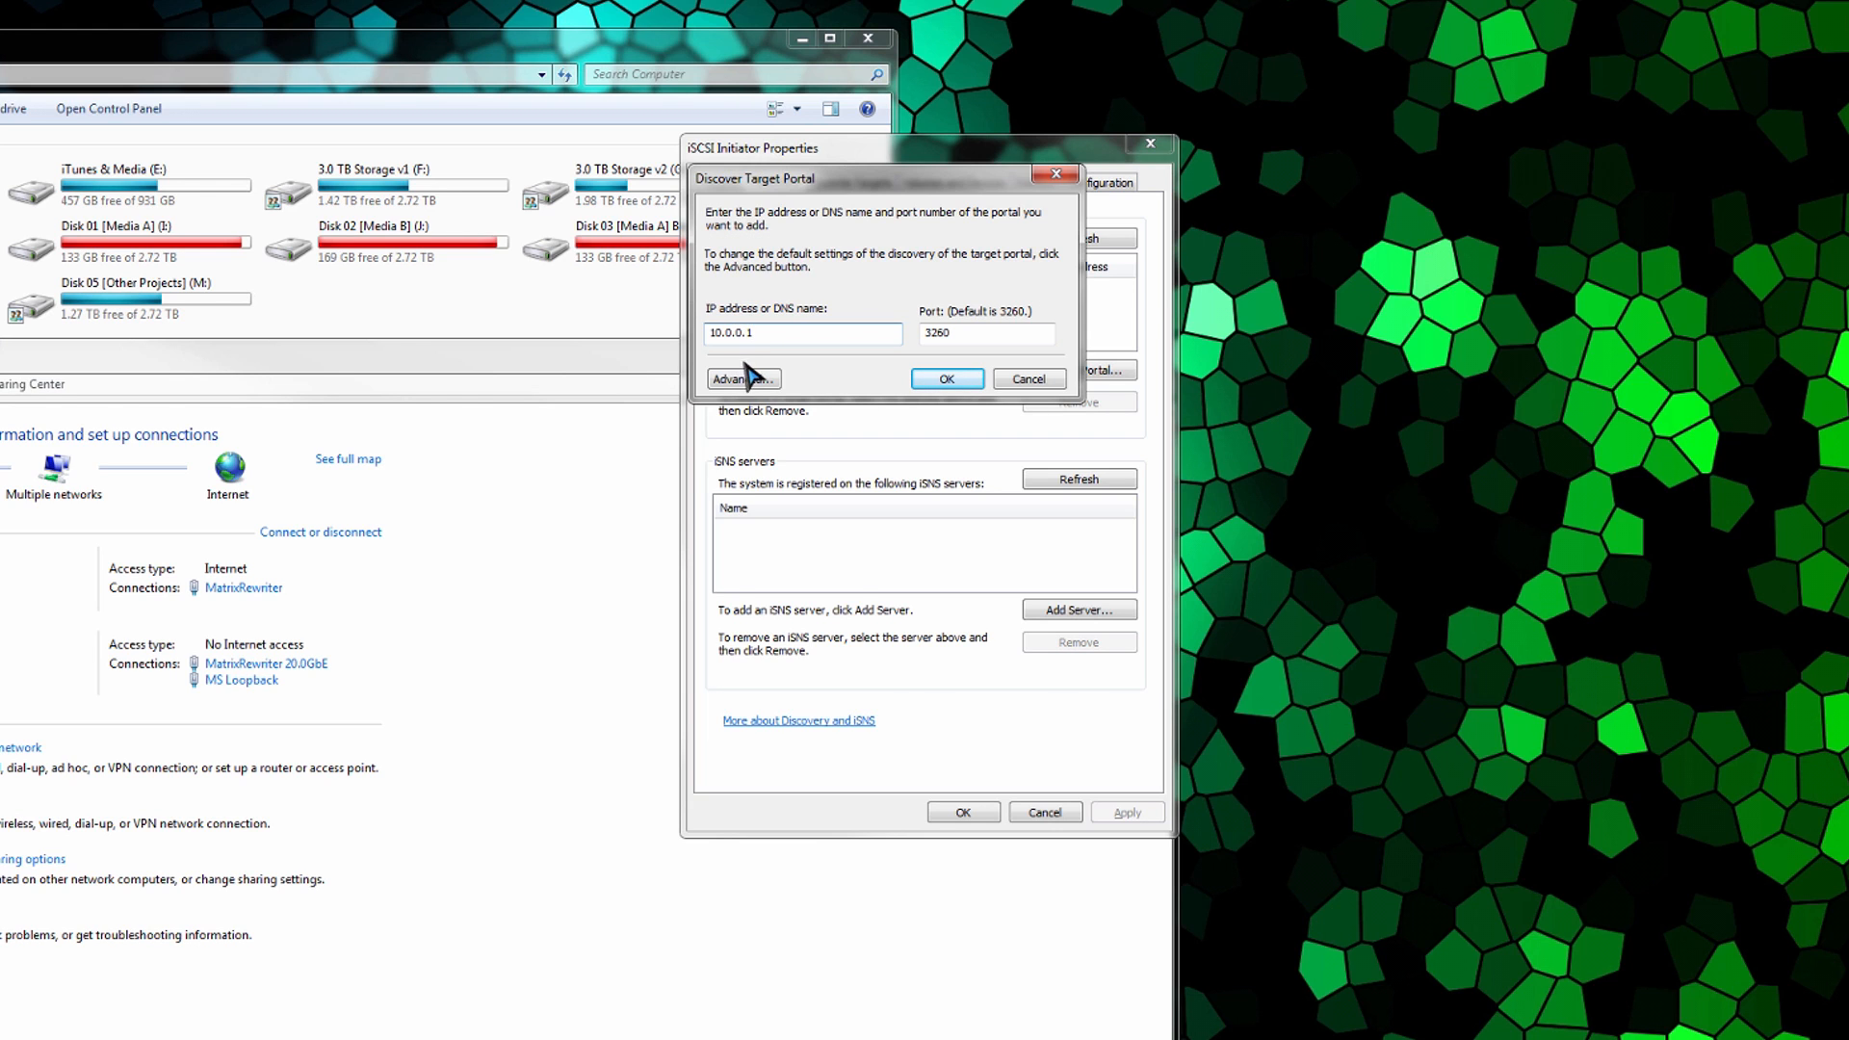
Step: Set the portal's local adapter to Microsoft iSCSI Initiator, leaving initiator IP at Default
{"action": "left_click", "coordinate": [743, 378]}
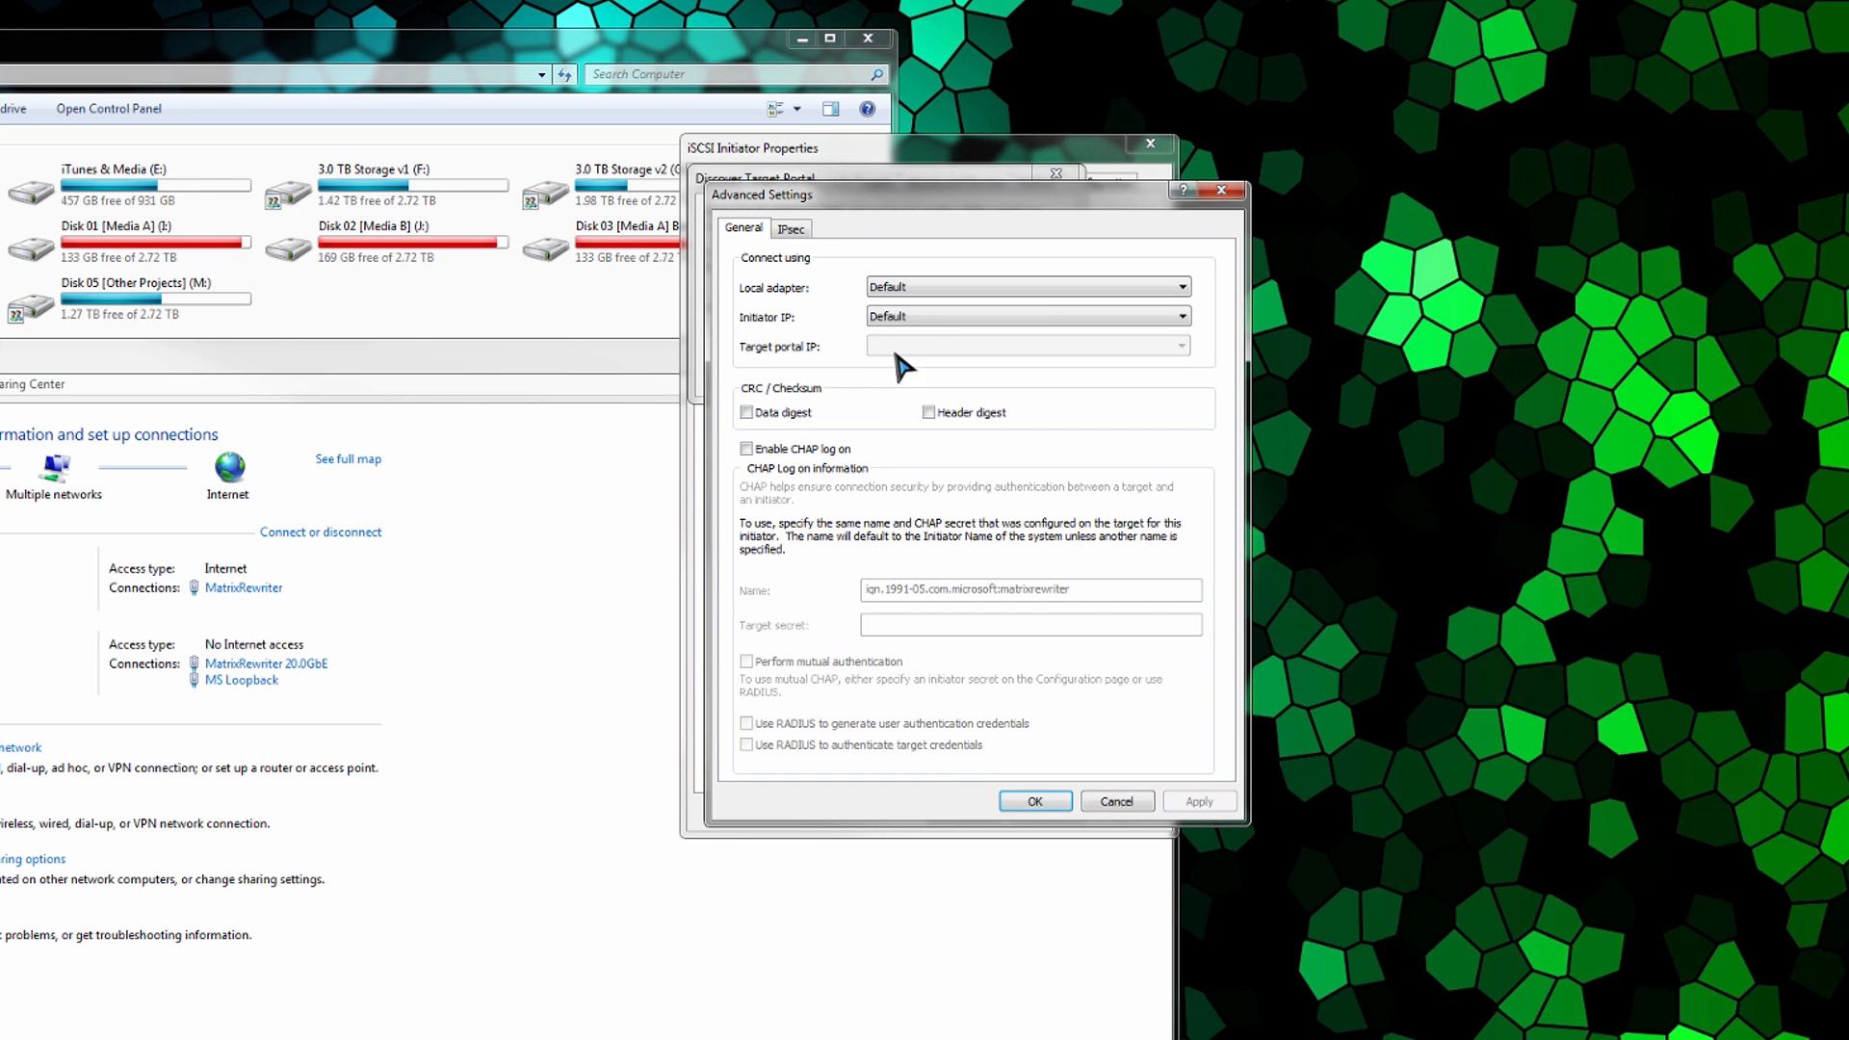
{"action": "left_click", "coordinate": [1025, 287]}
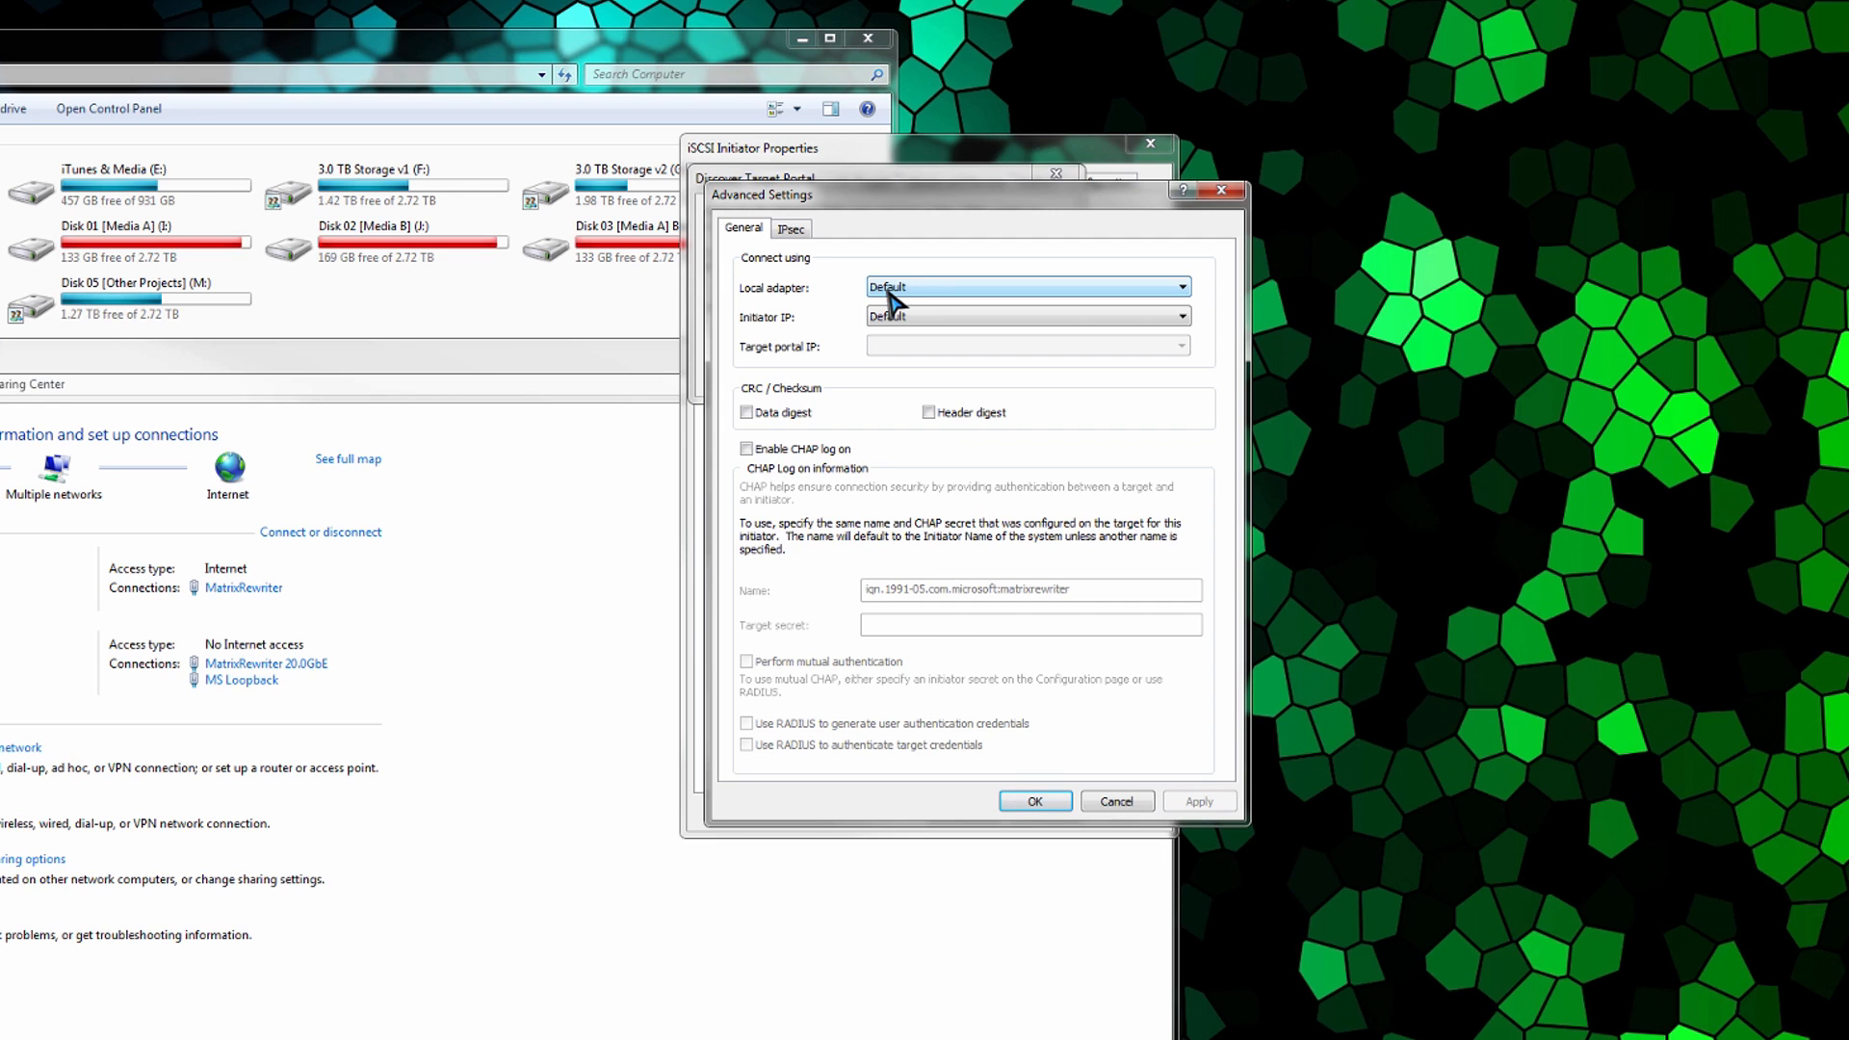
{"action": "left_click", "coordinate": [1180, 287]}
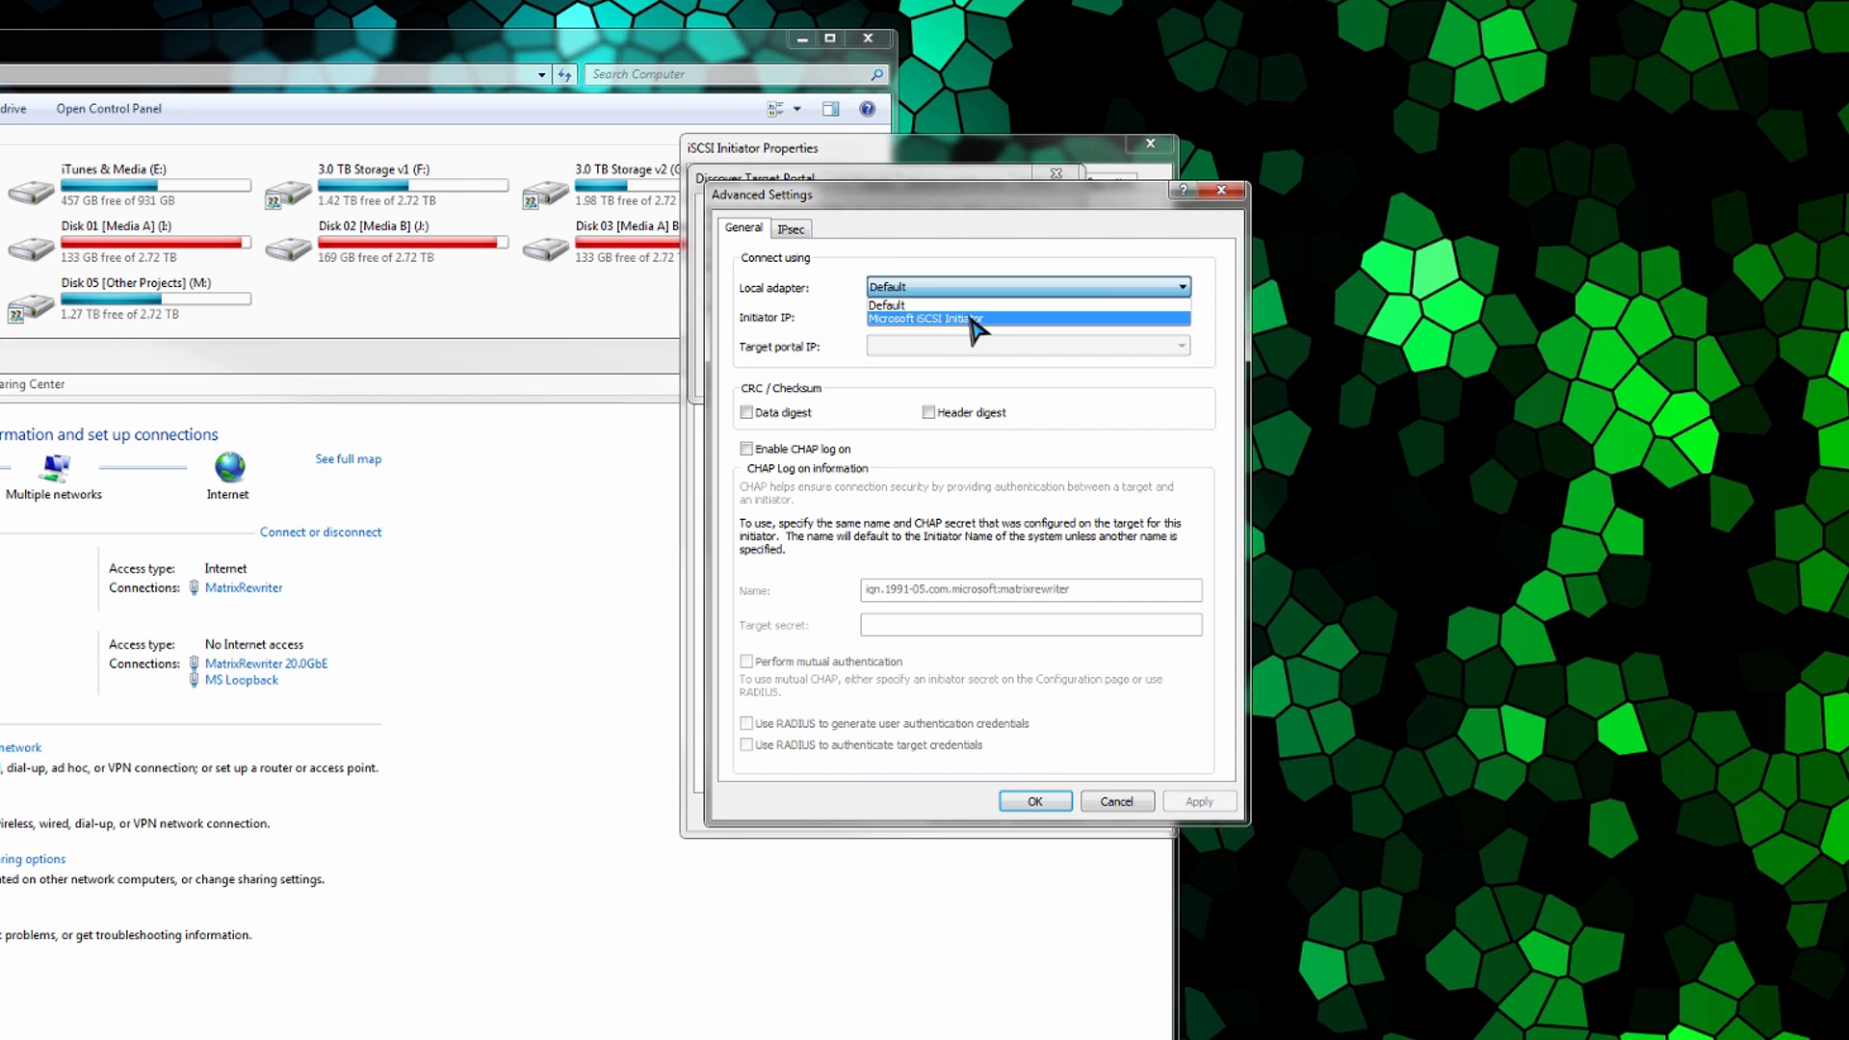
{"action": "mouse_move", "coordinate": [823, 334]}
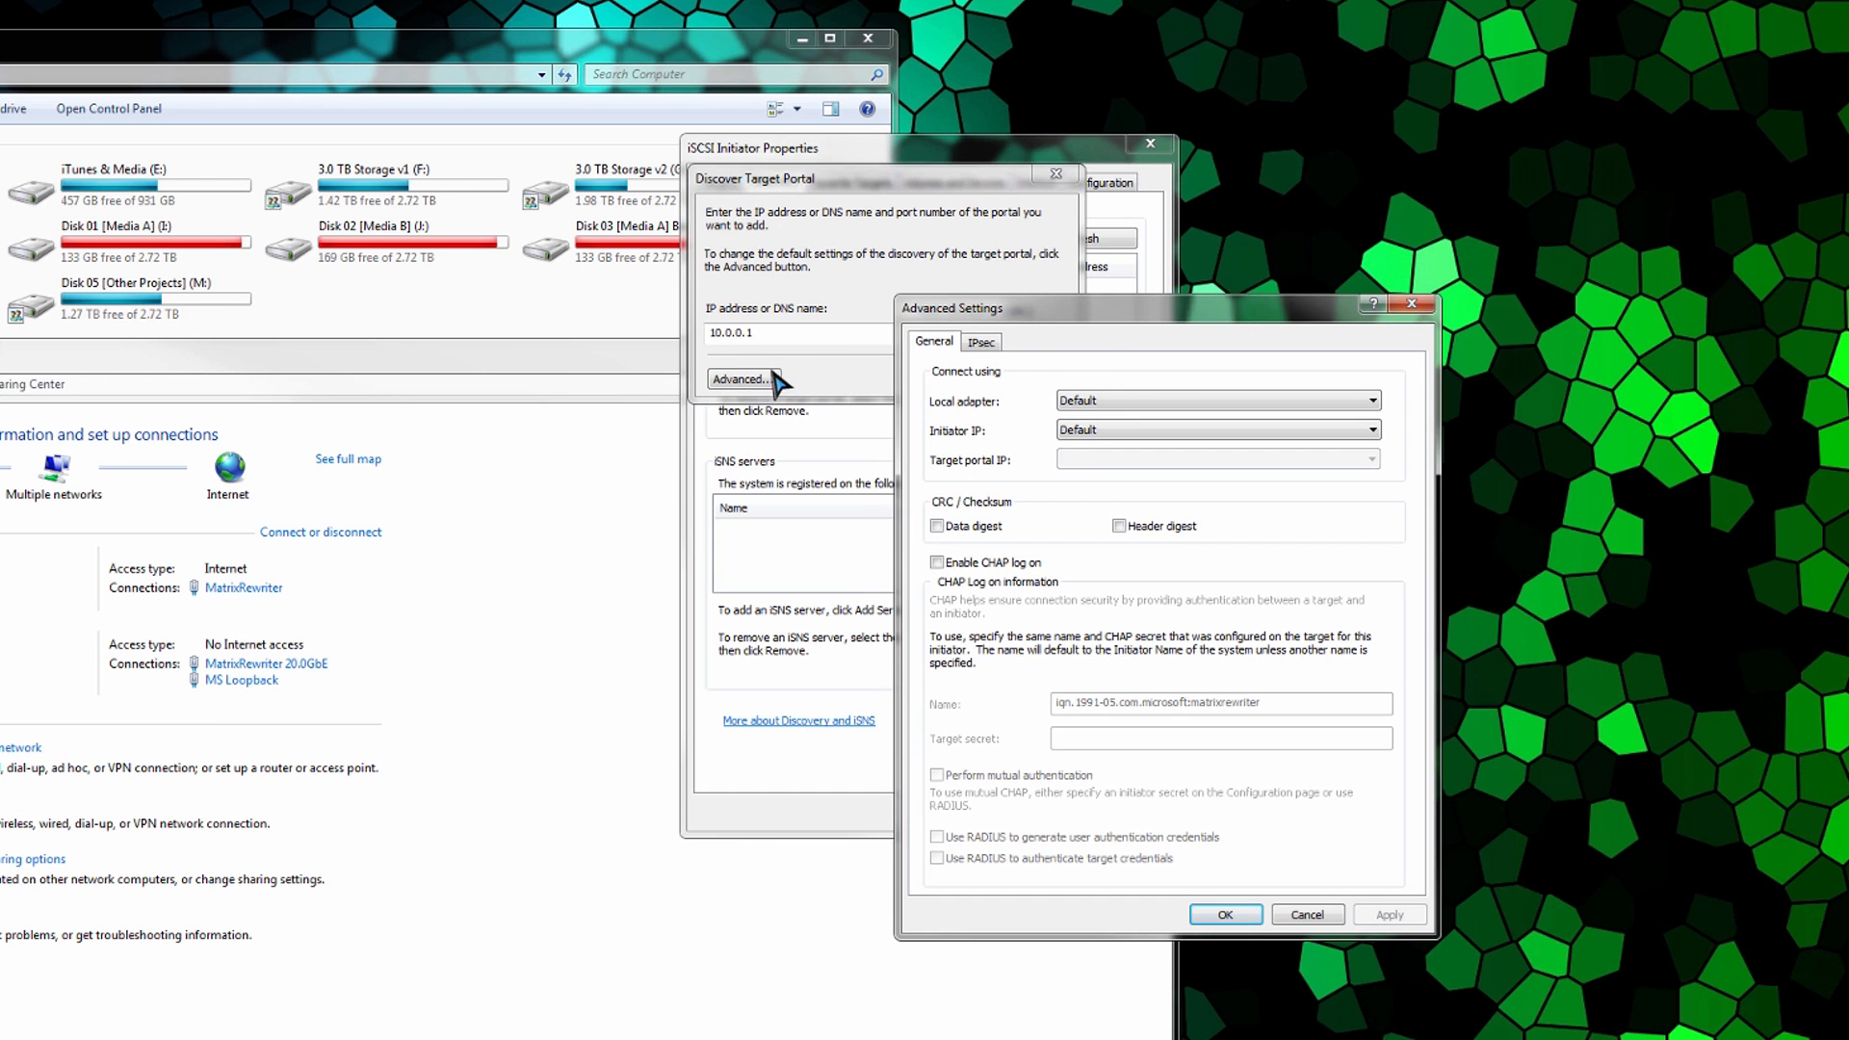
{"action": "mouse_move", "coordinate": [1097, 427]}
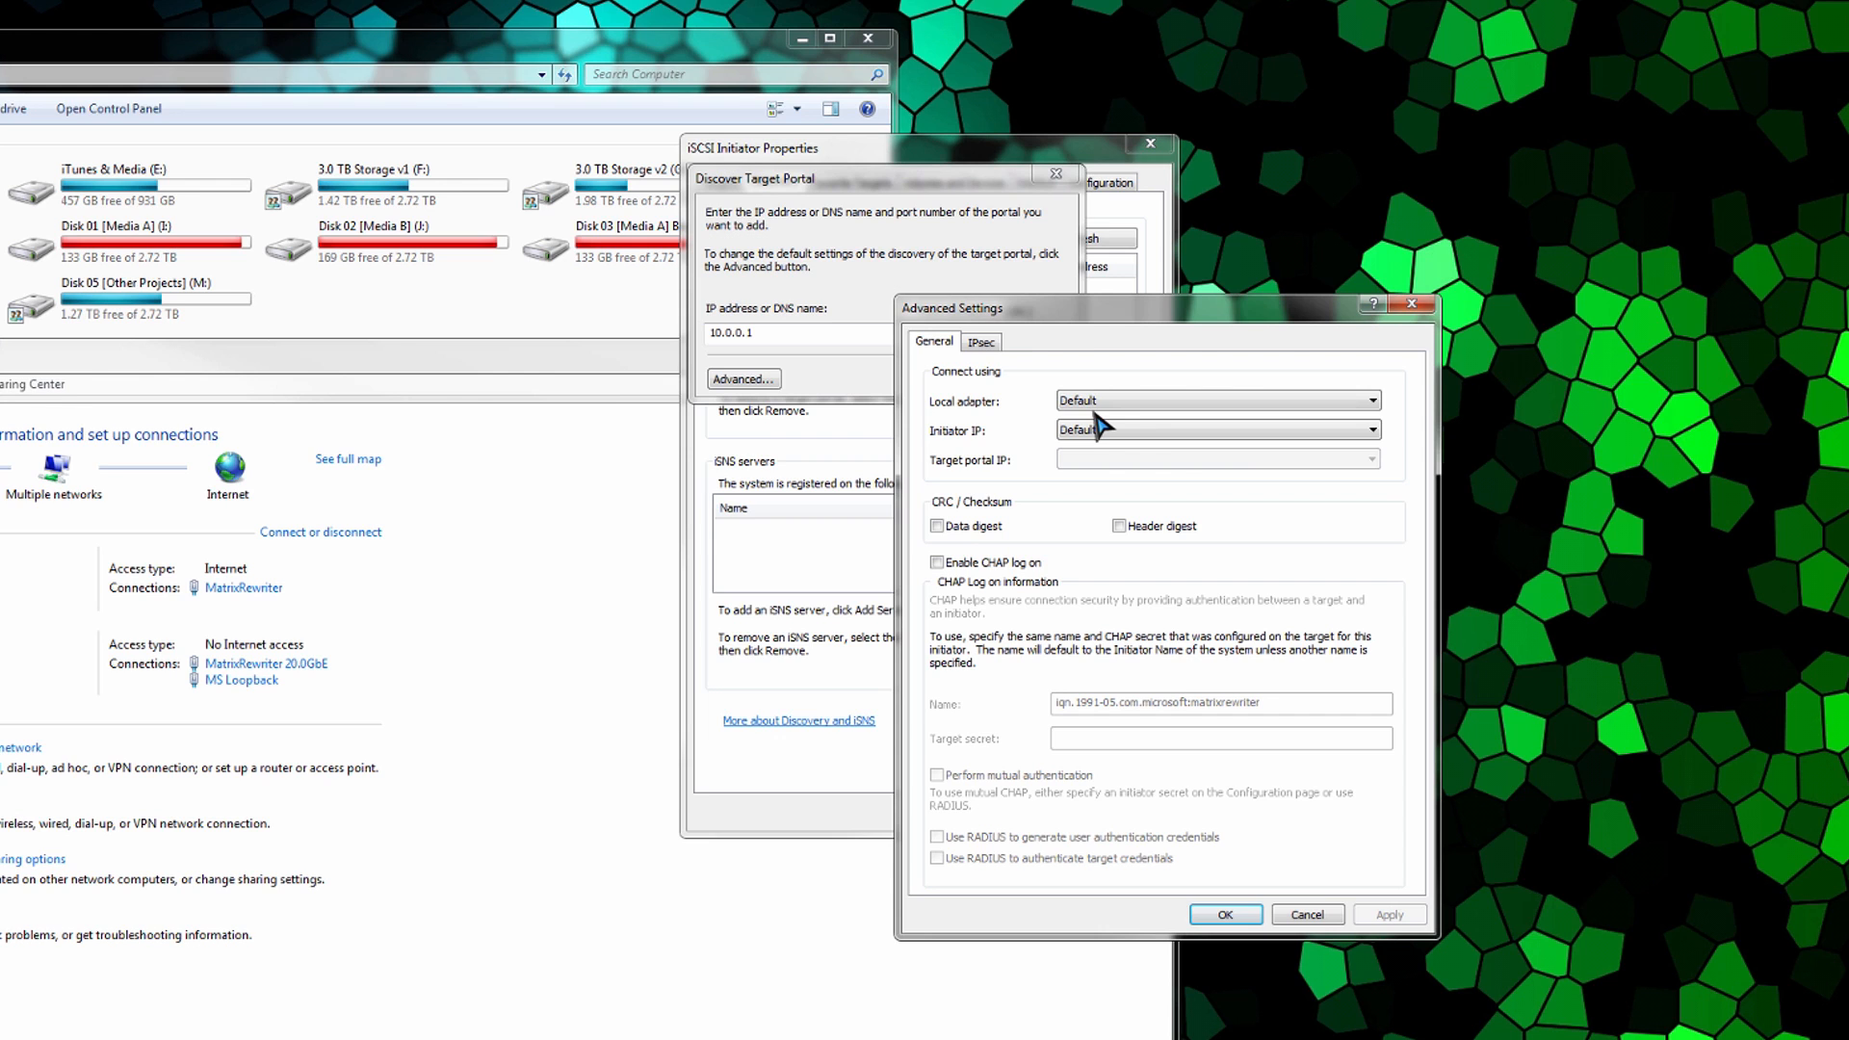
{"action": "mouse_move", "coordinate": [1002, 330]}
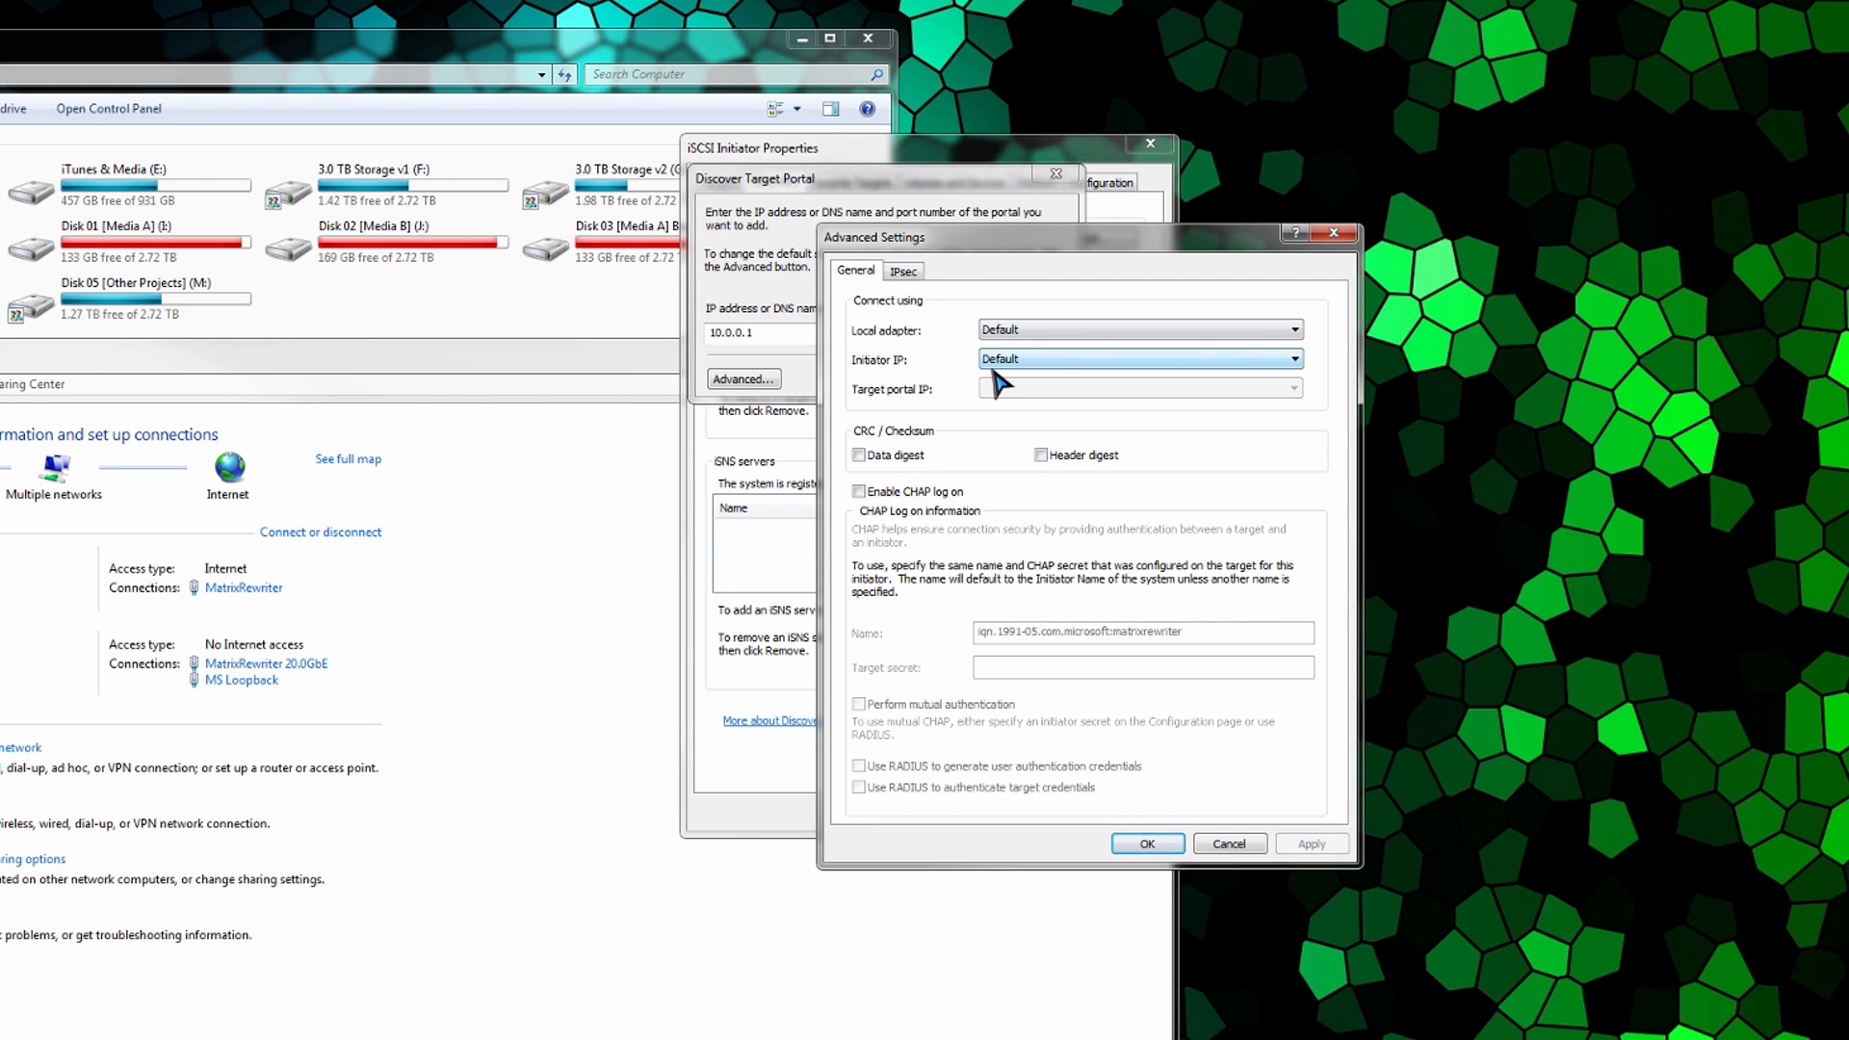
{"action": "mouse_move", "coordinate": [773, 357]}
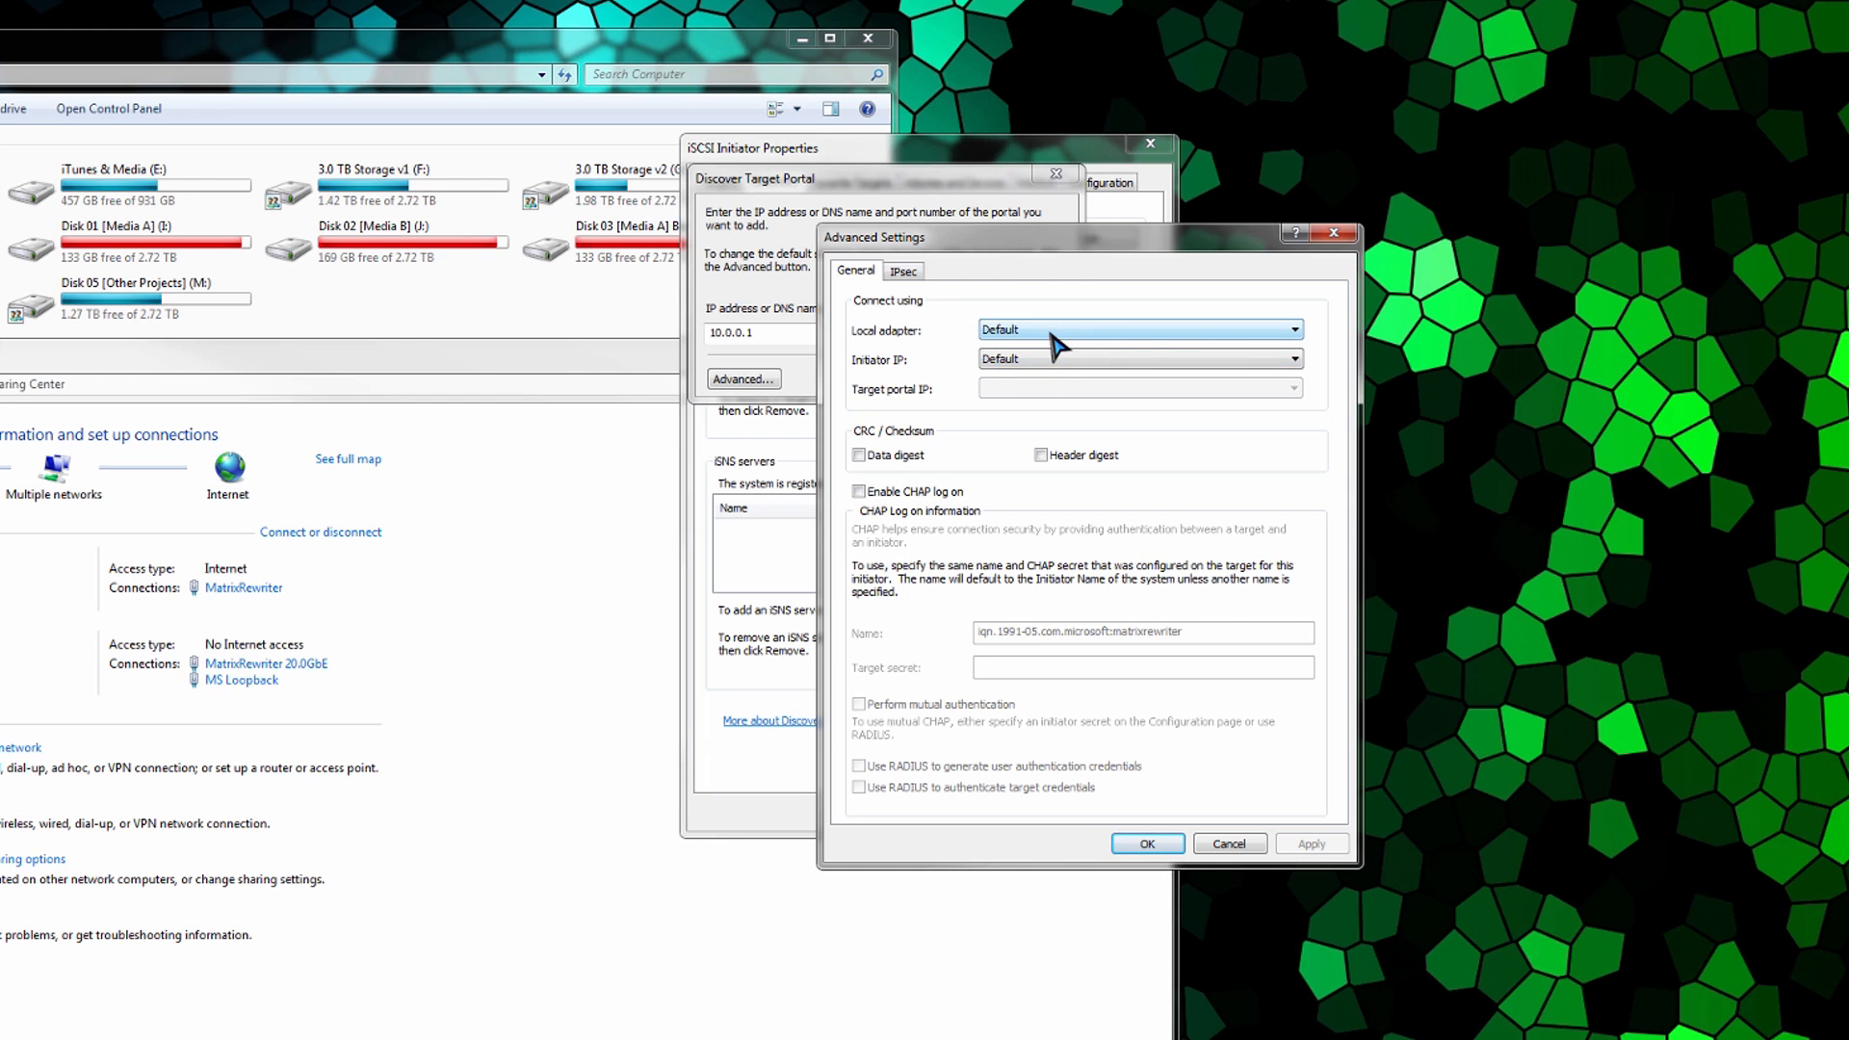
{"action": "left_click", "coordinate": [1294, 329]}
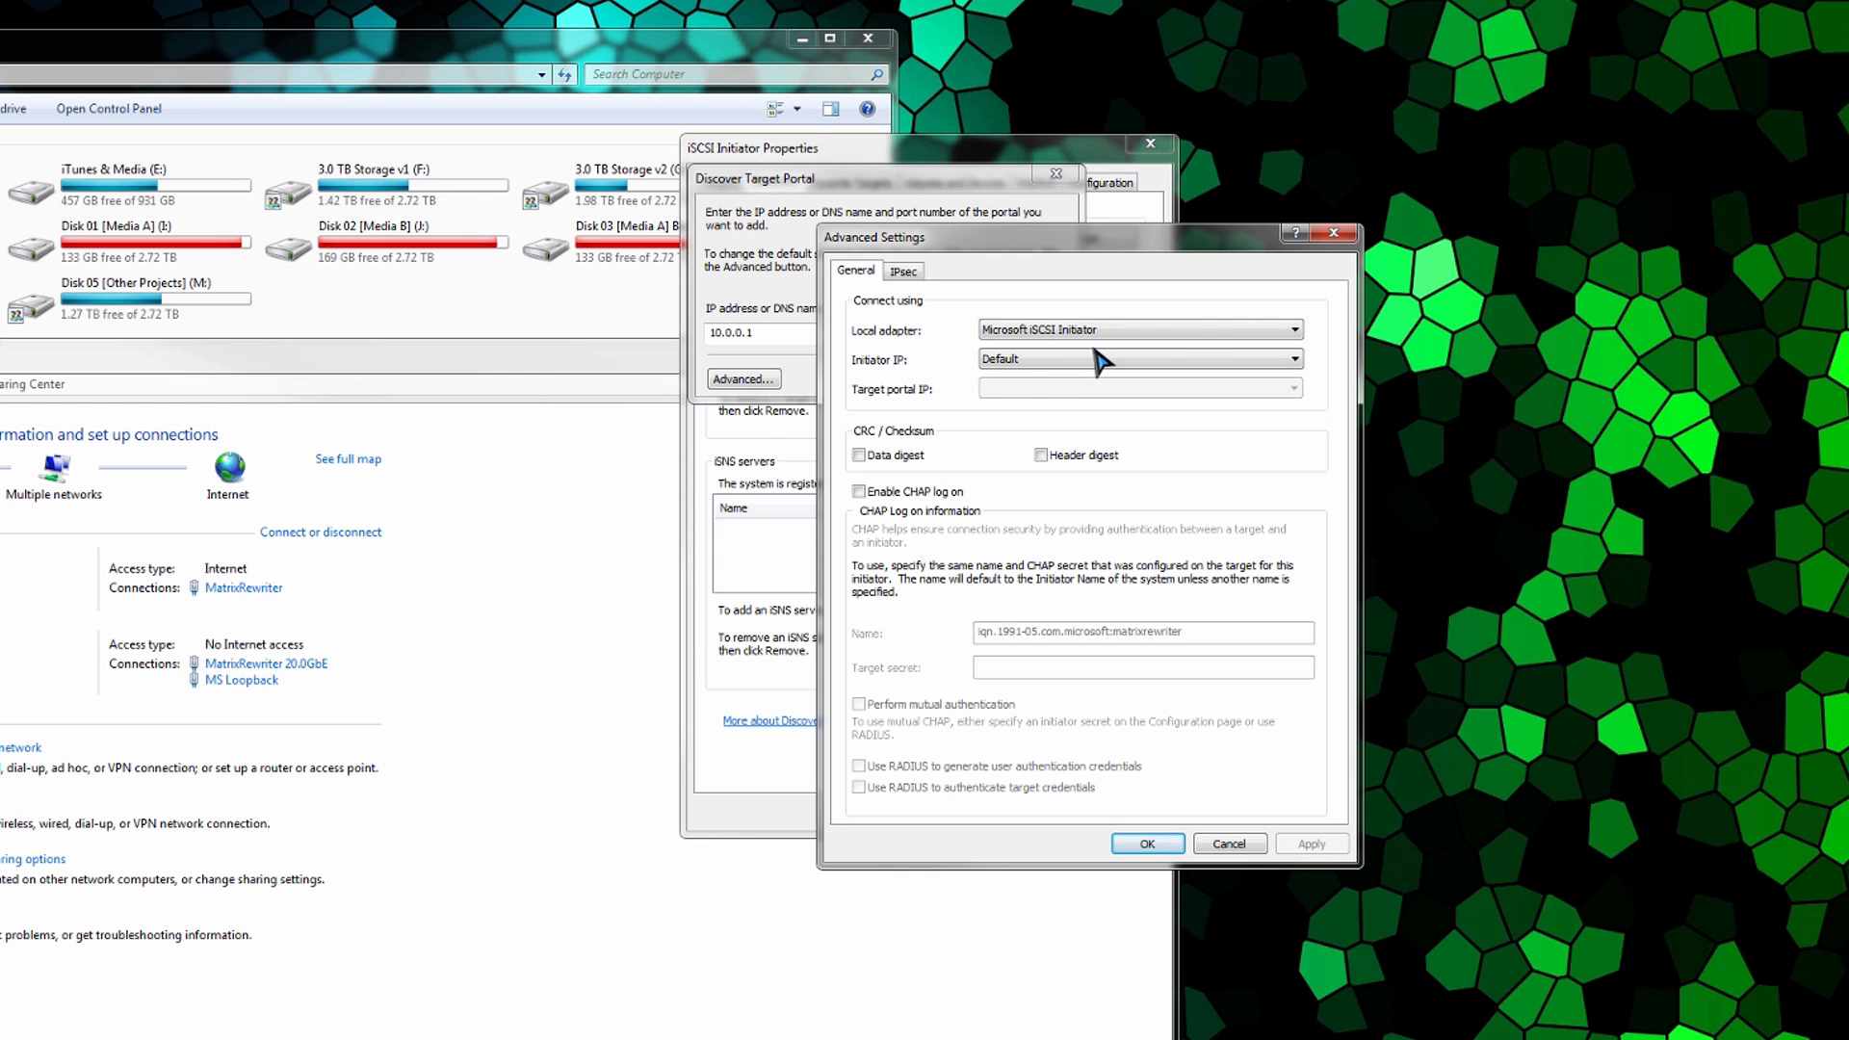
{"action": "left_click", "coordinate": [1292, 358]}
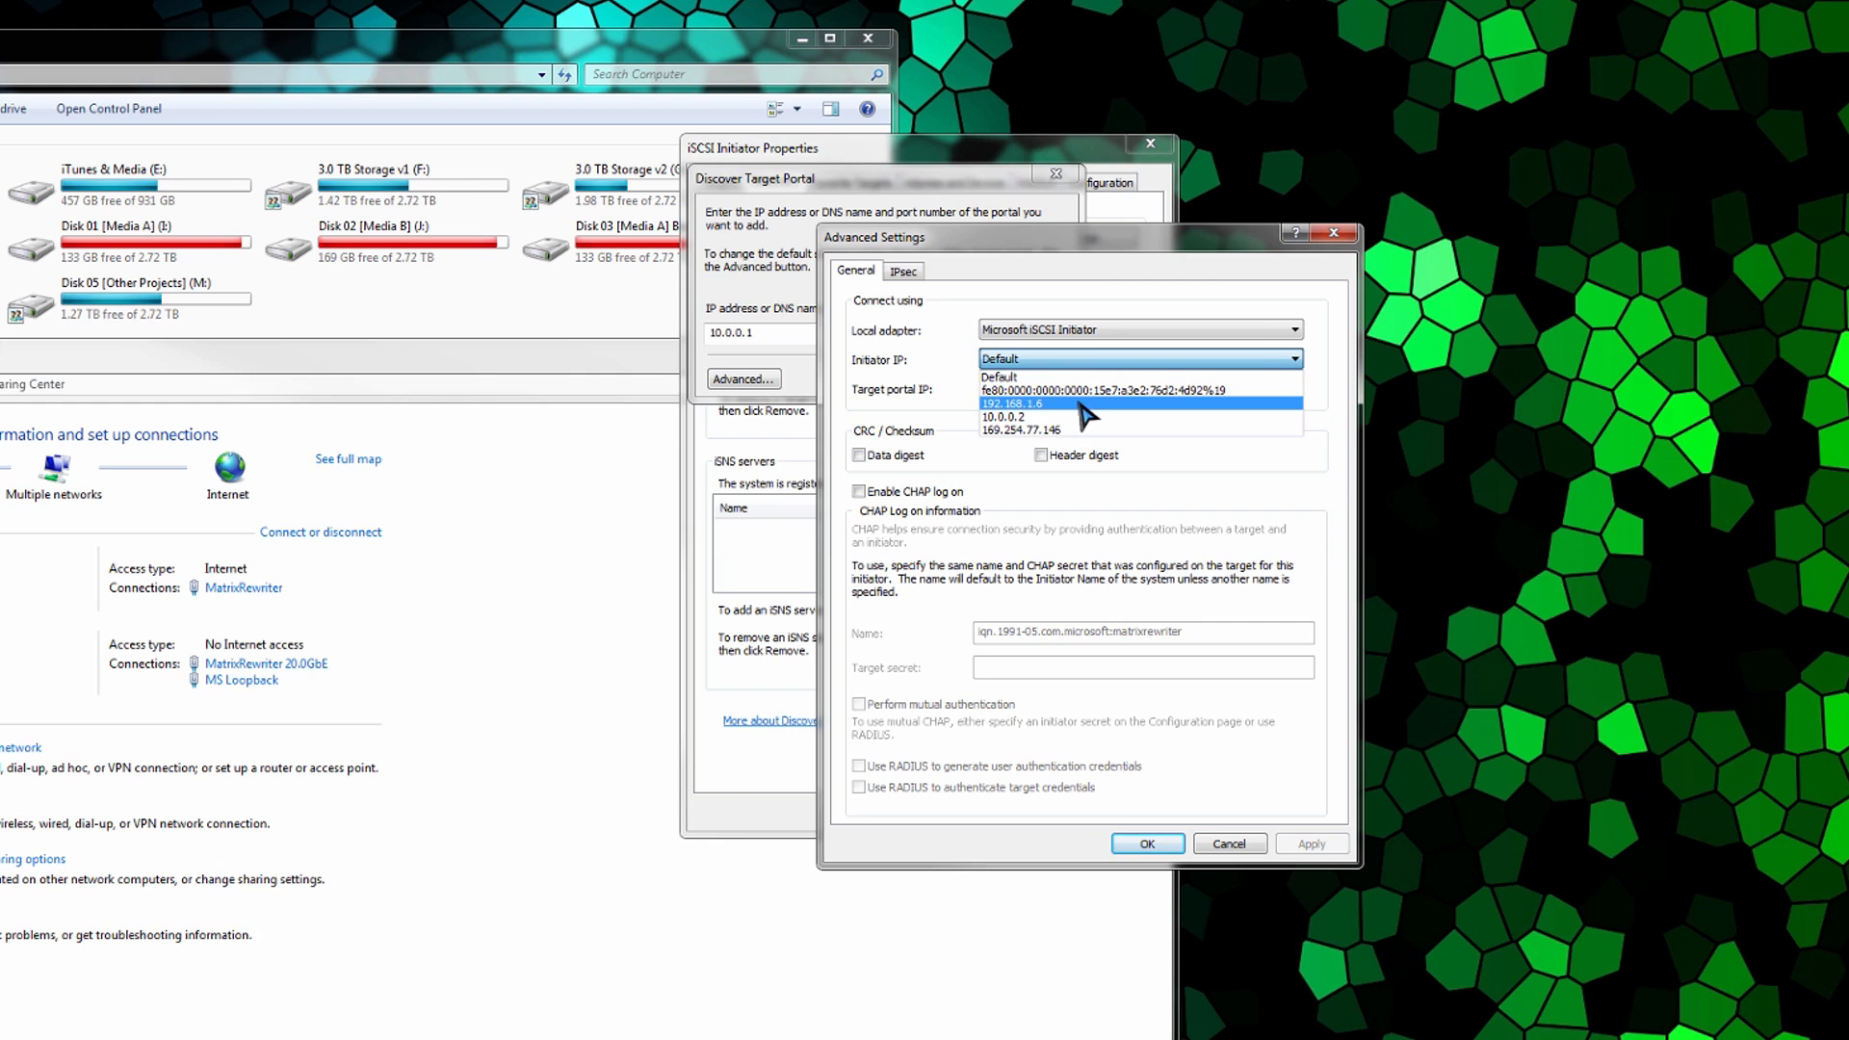
{"action": "mouse_move", "coordinate": [1065, 424]}
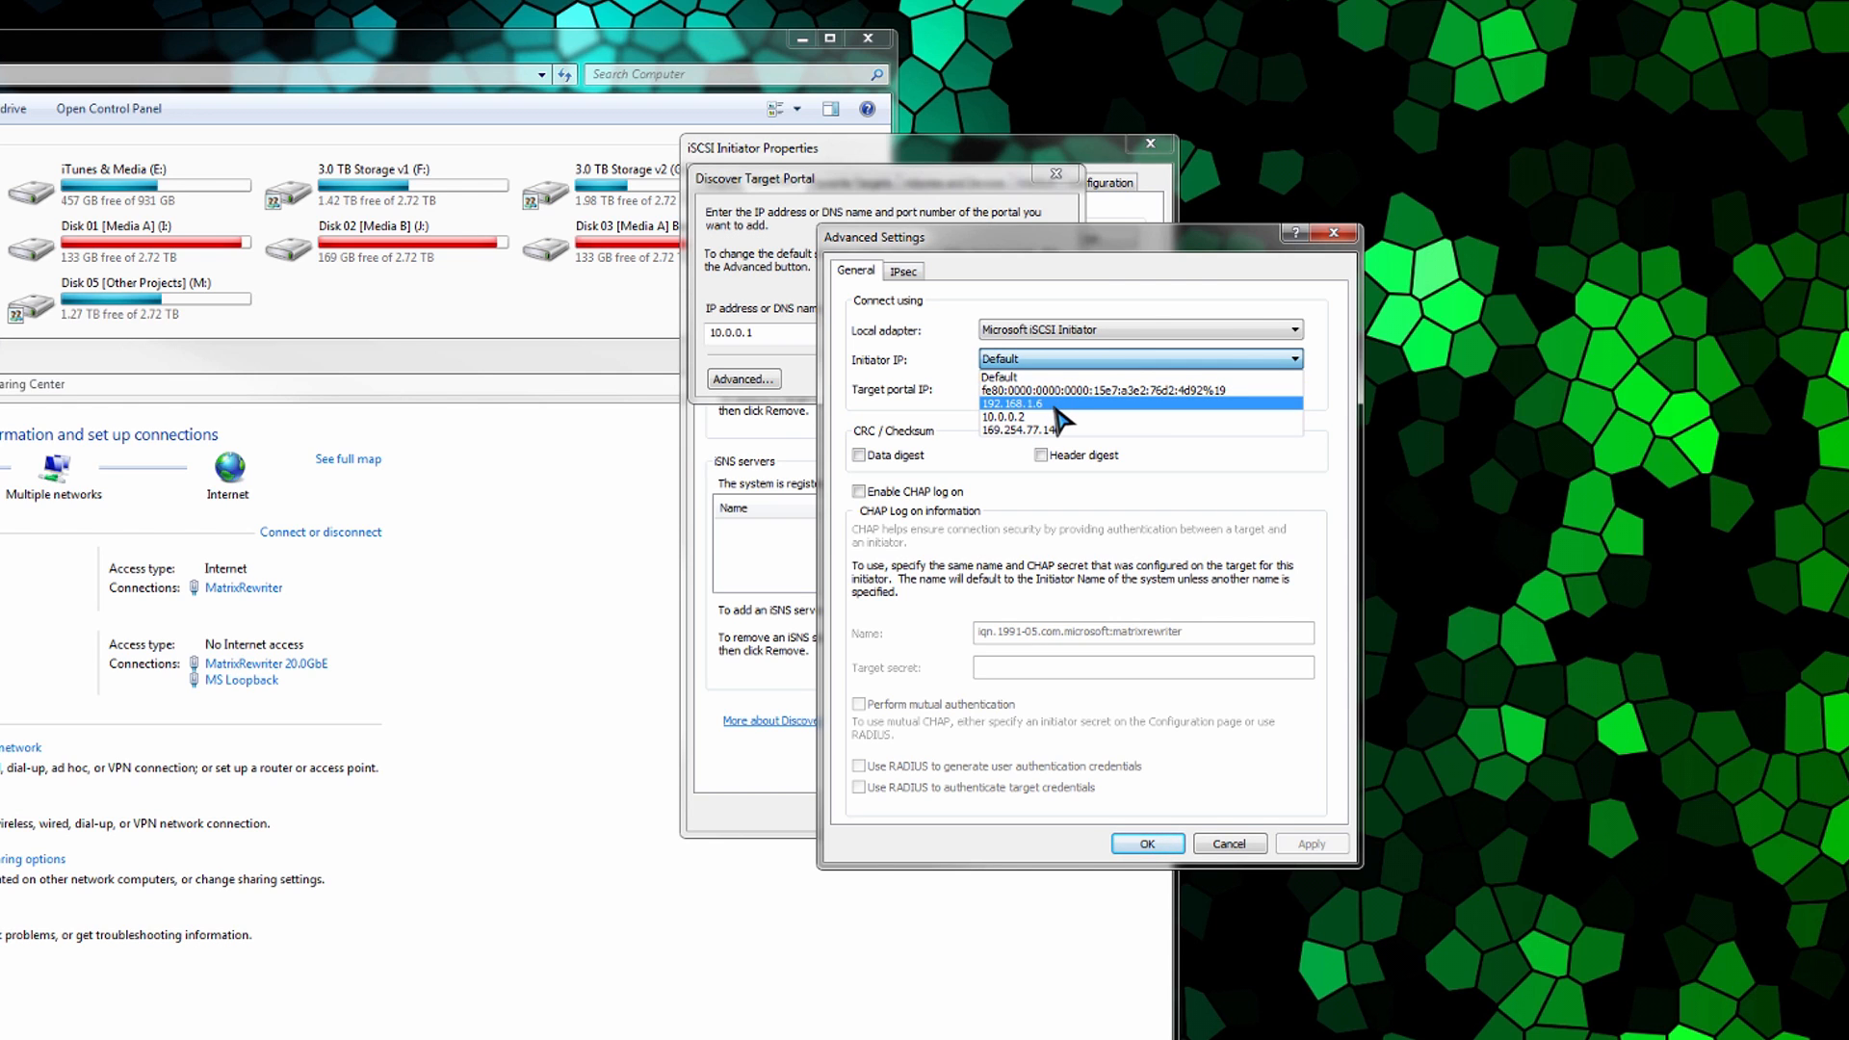
{"action": "left_click", "coordinate": [1003, 416]}
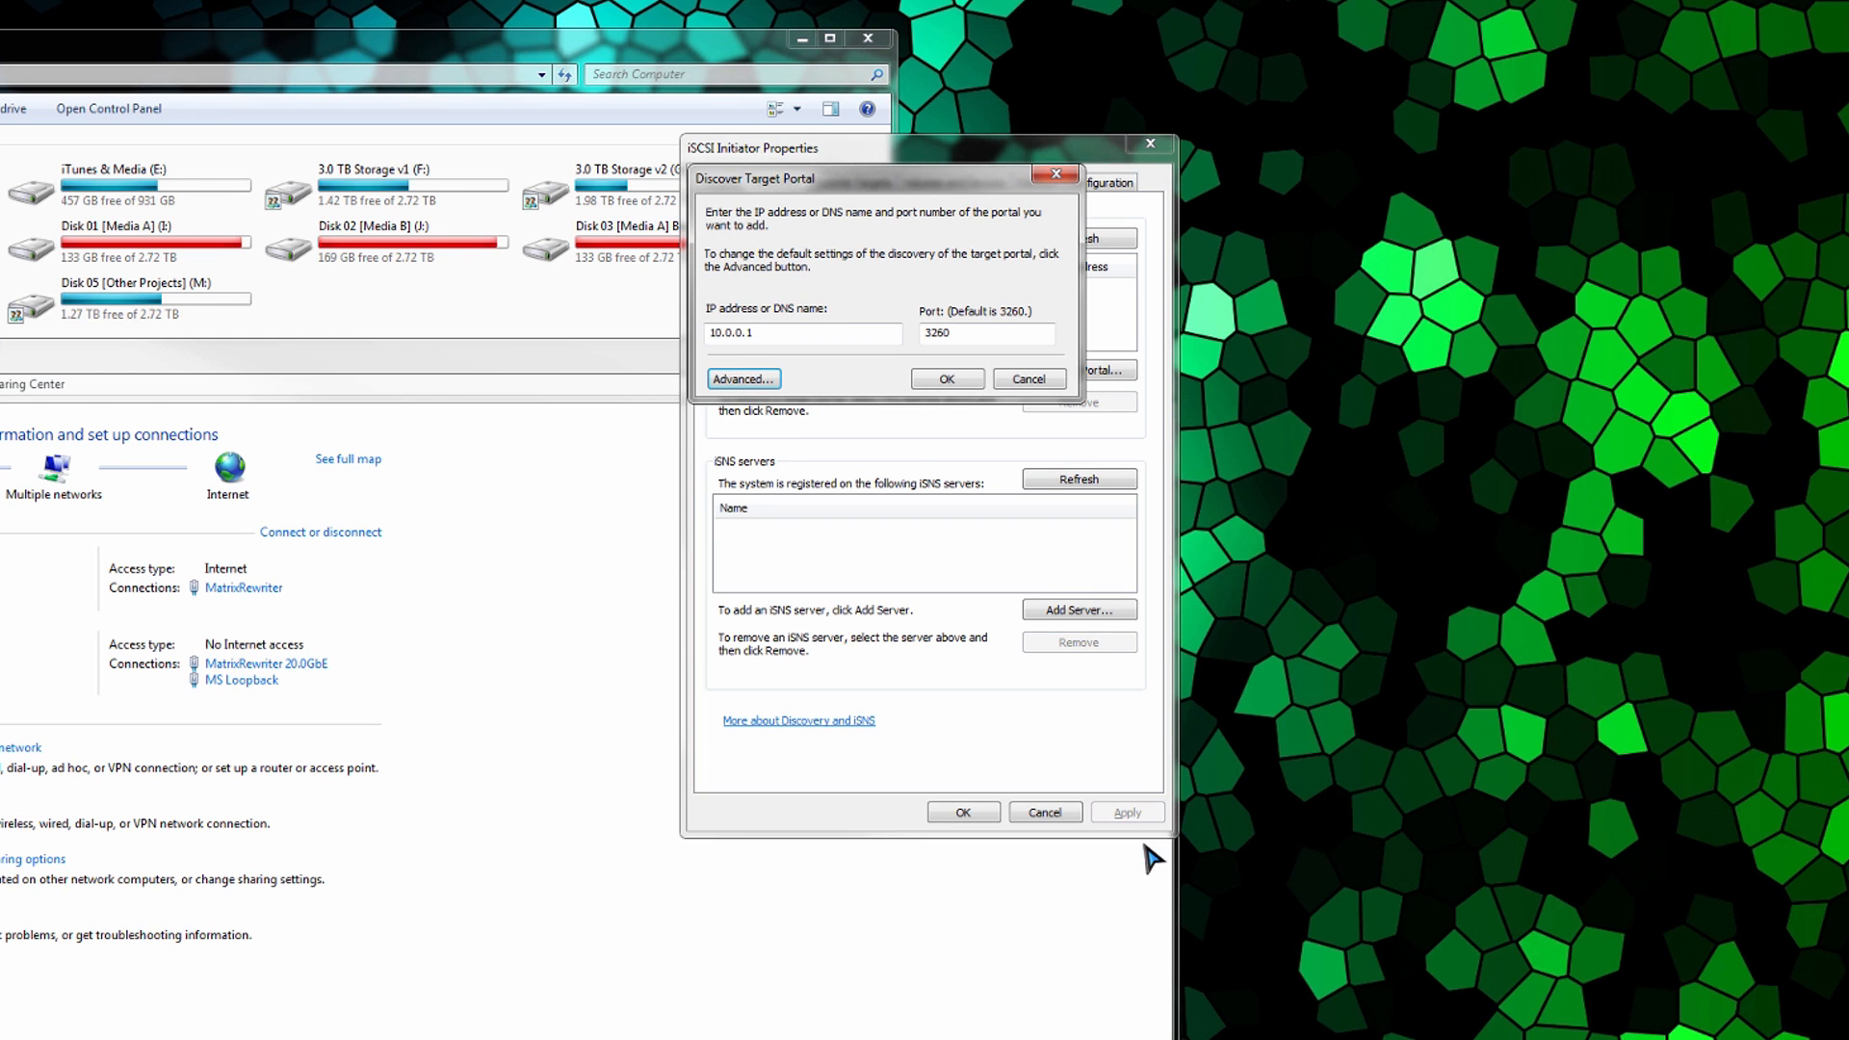
{"action": "left_click", "coordinate": [742, 378]}
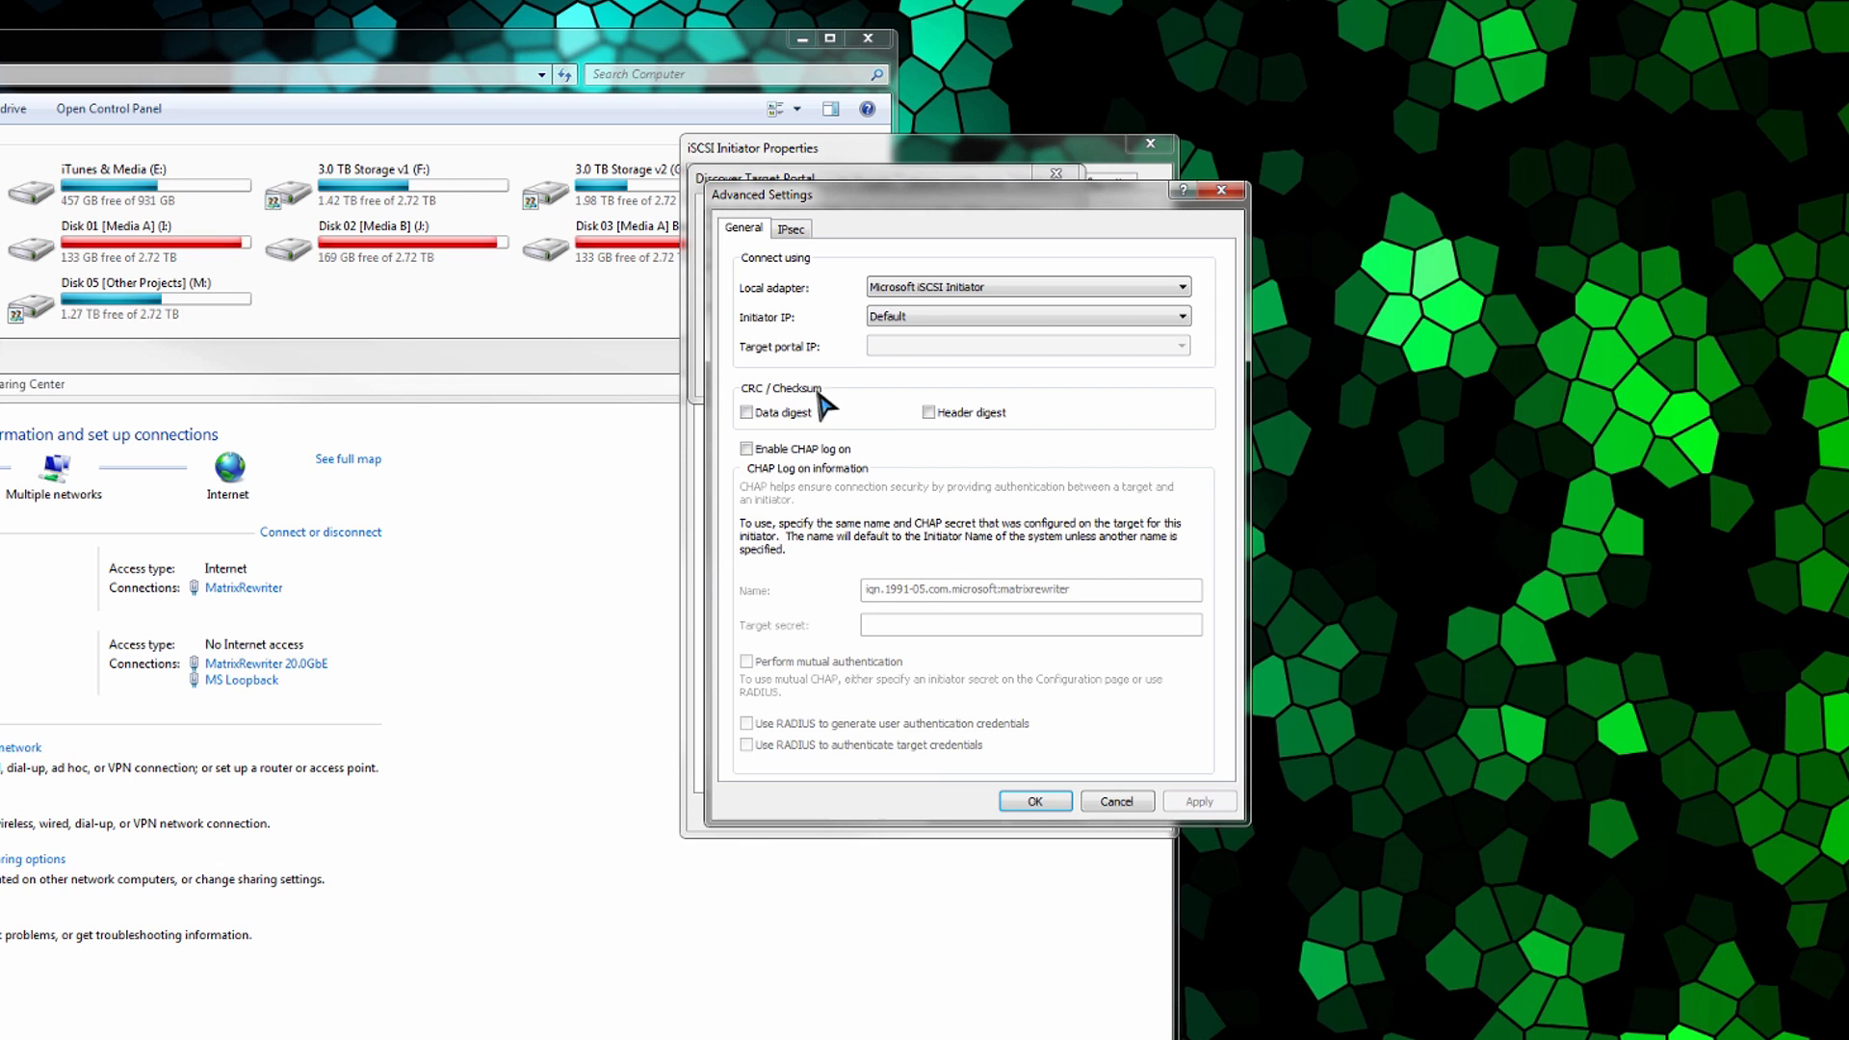
{"action": "mouse_move", "coordinate": [890, 535]}
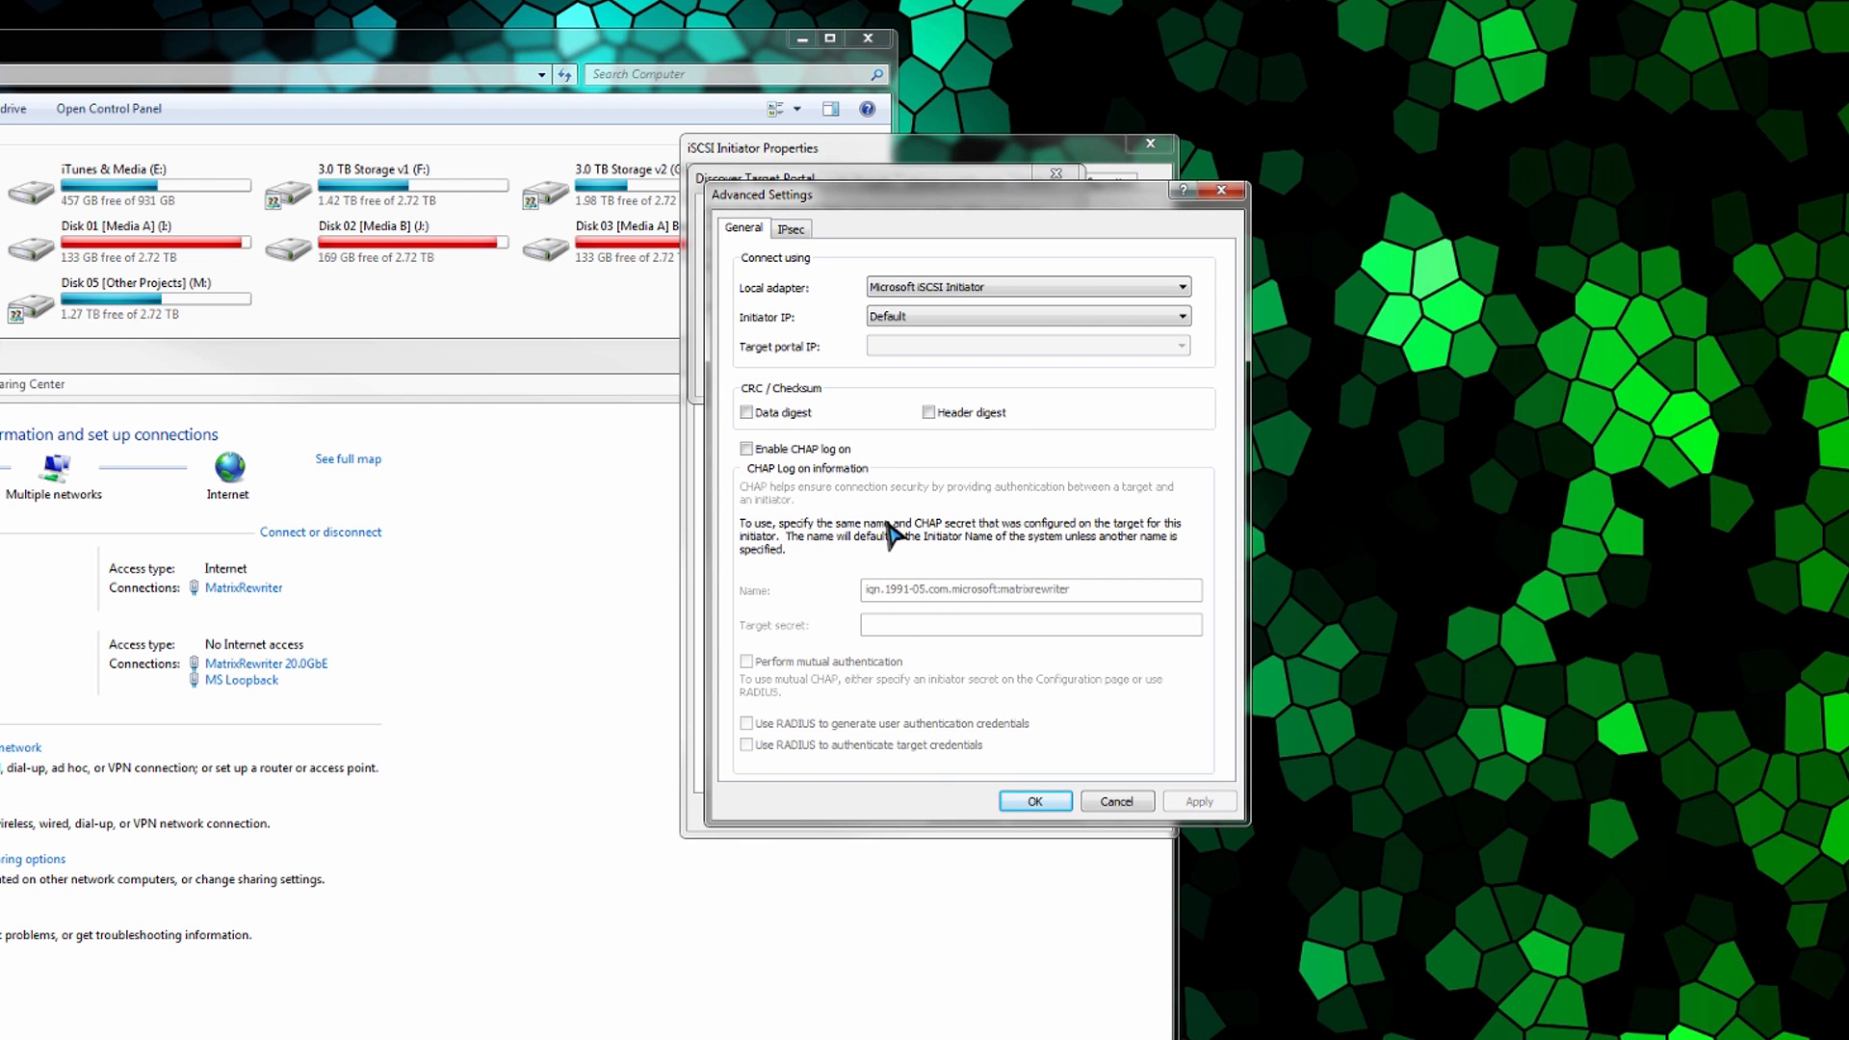
{"action": "mouse_move", "coordinate": [949, 595]}
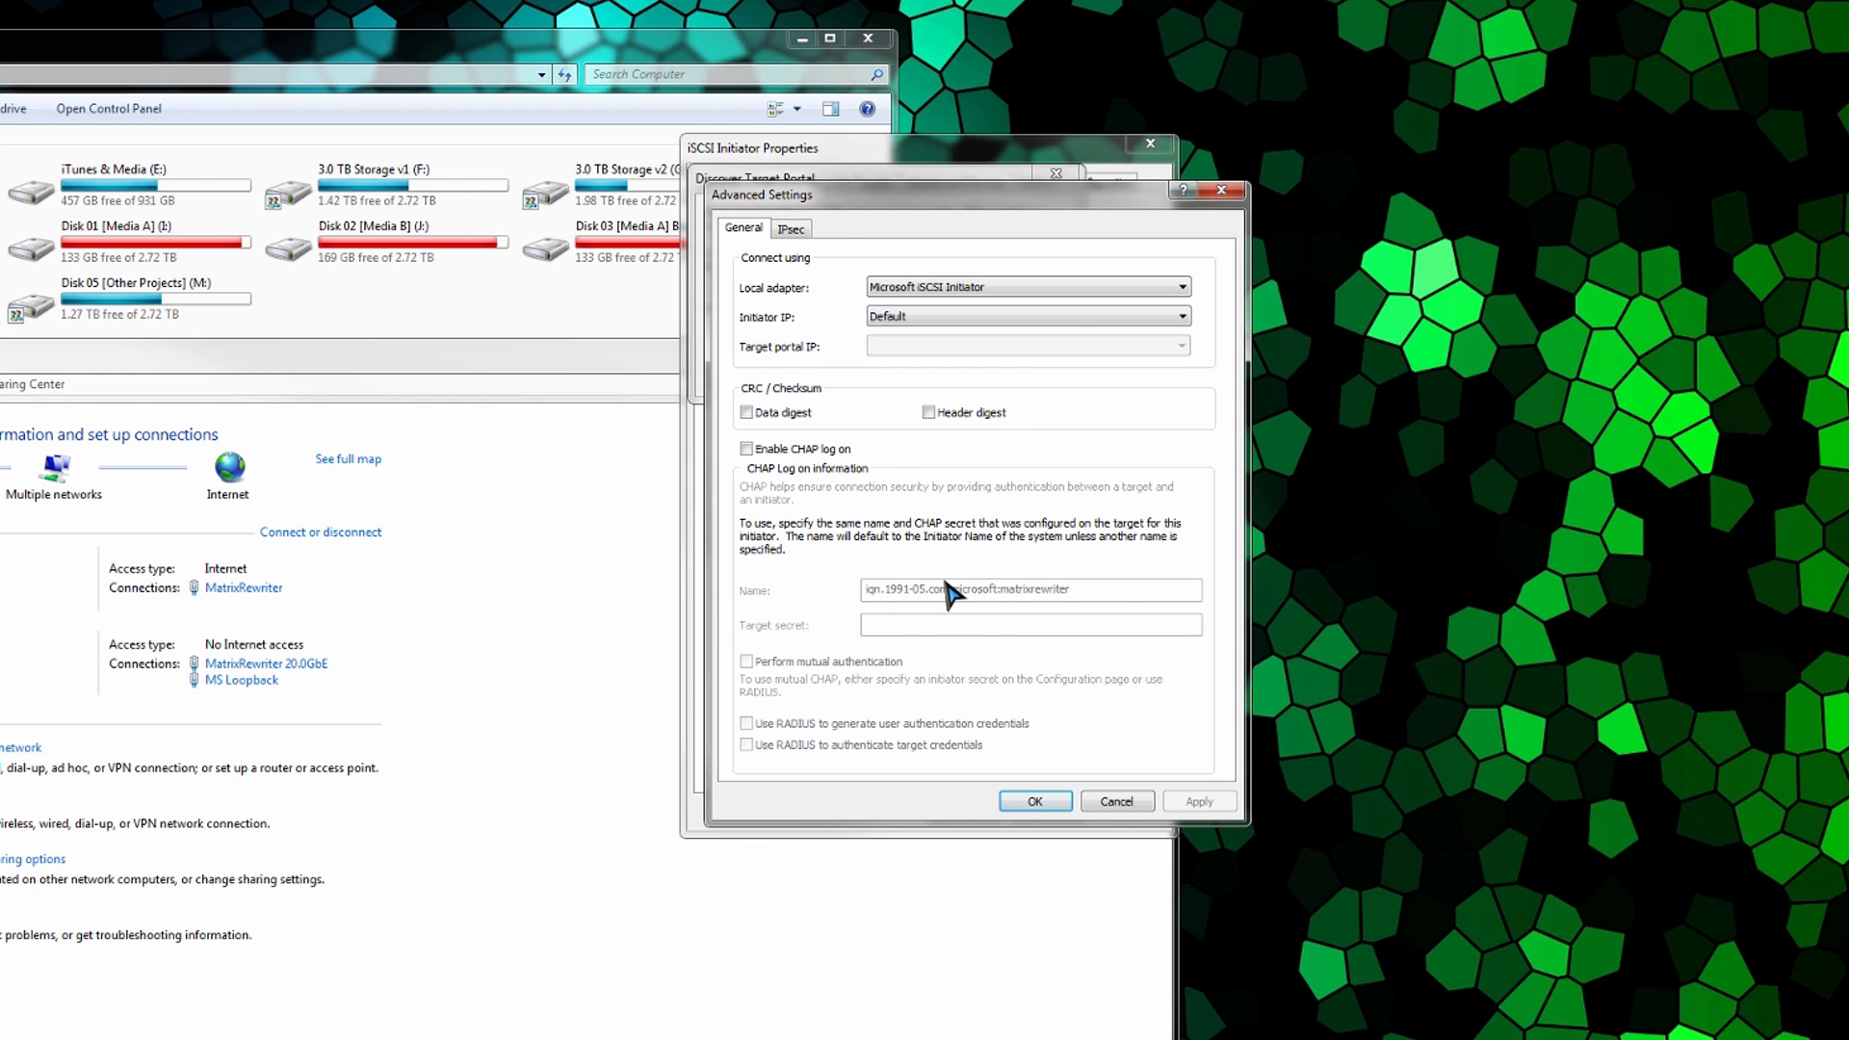
{"action": "mouse_move", "coordinate": [970, 599]}
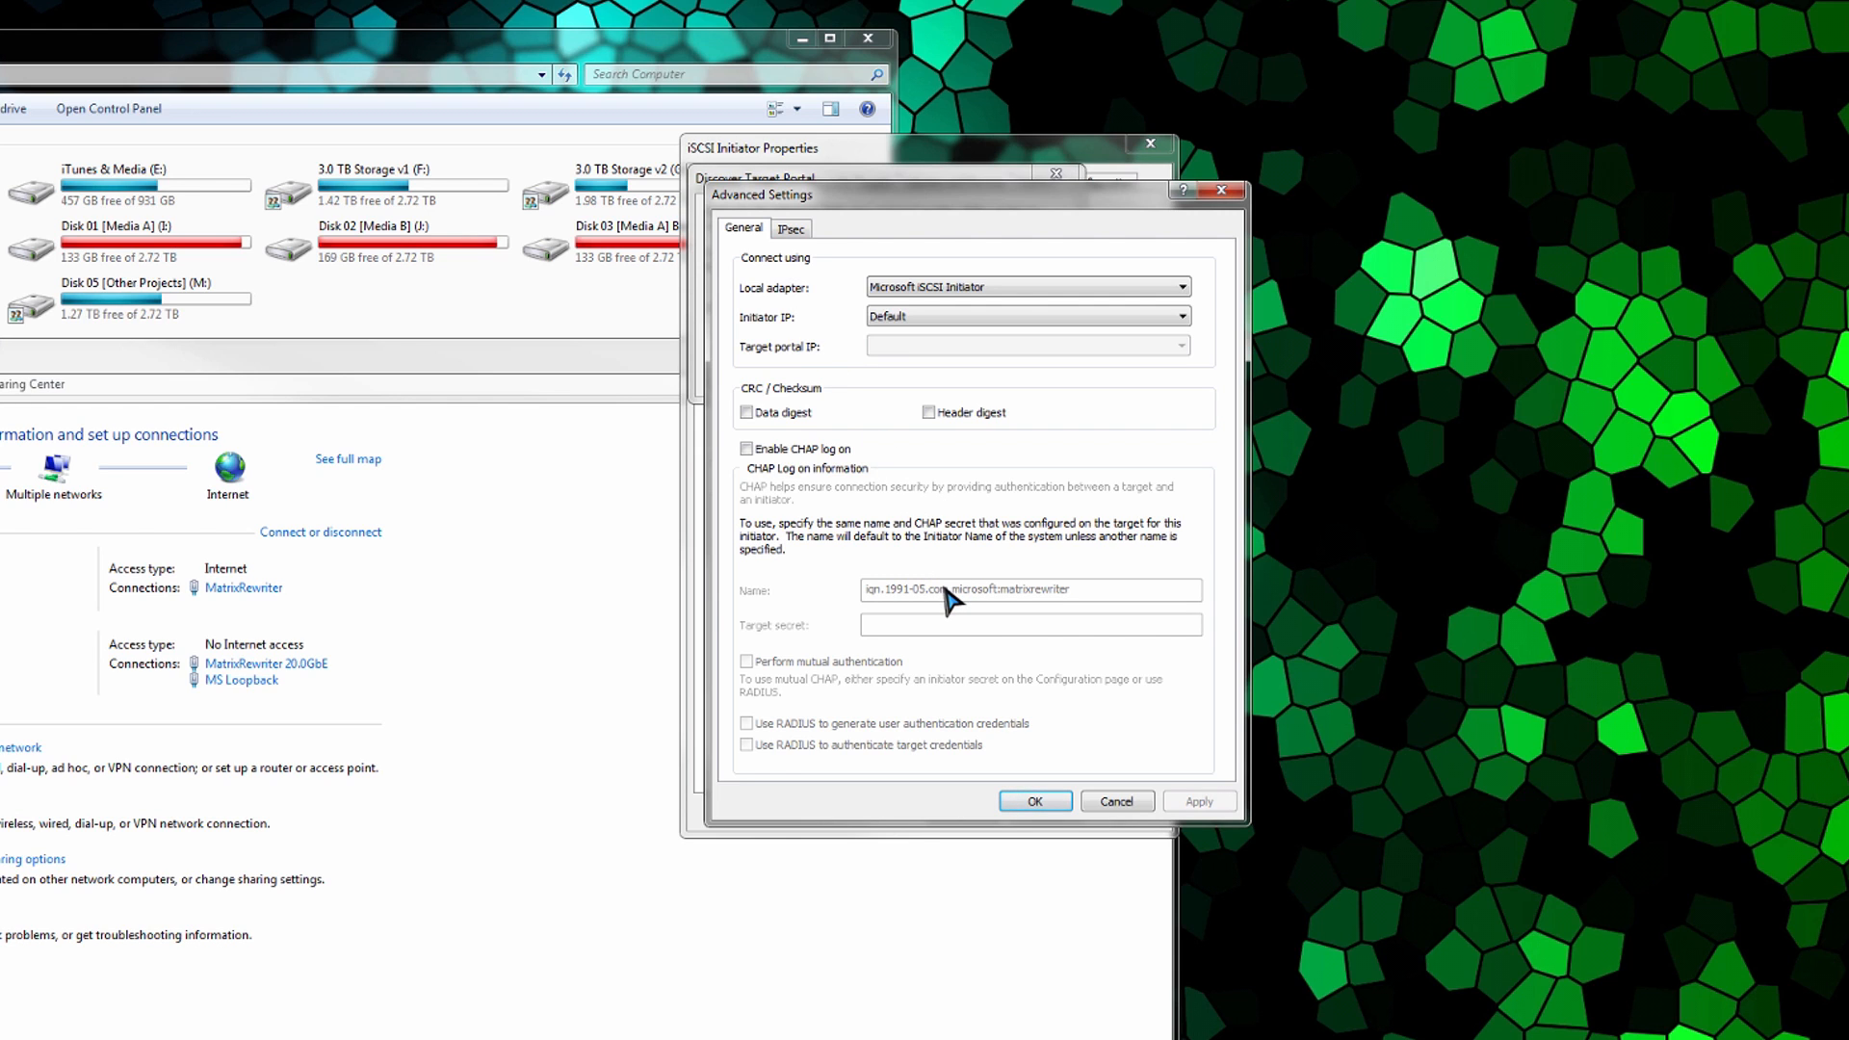
{"action": "mouse_move", "coordinate": [955, 580]}
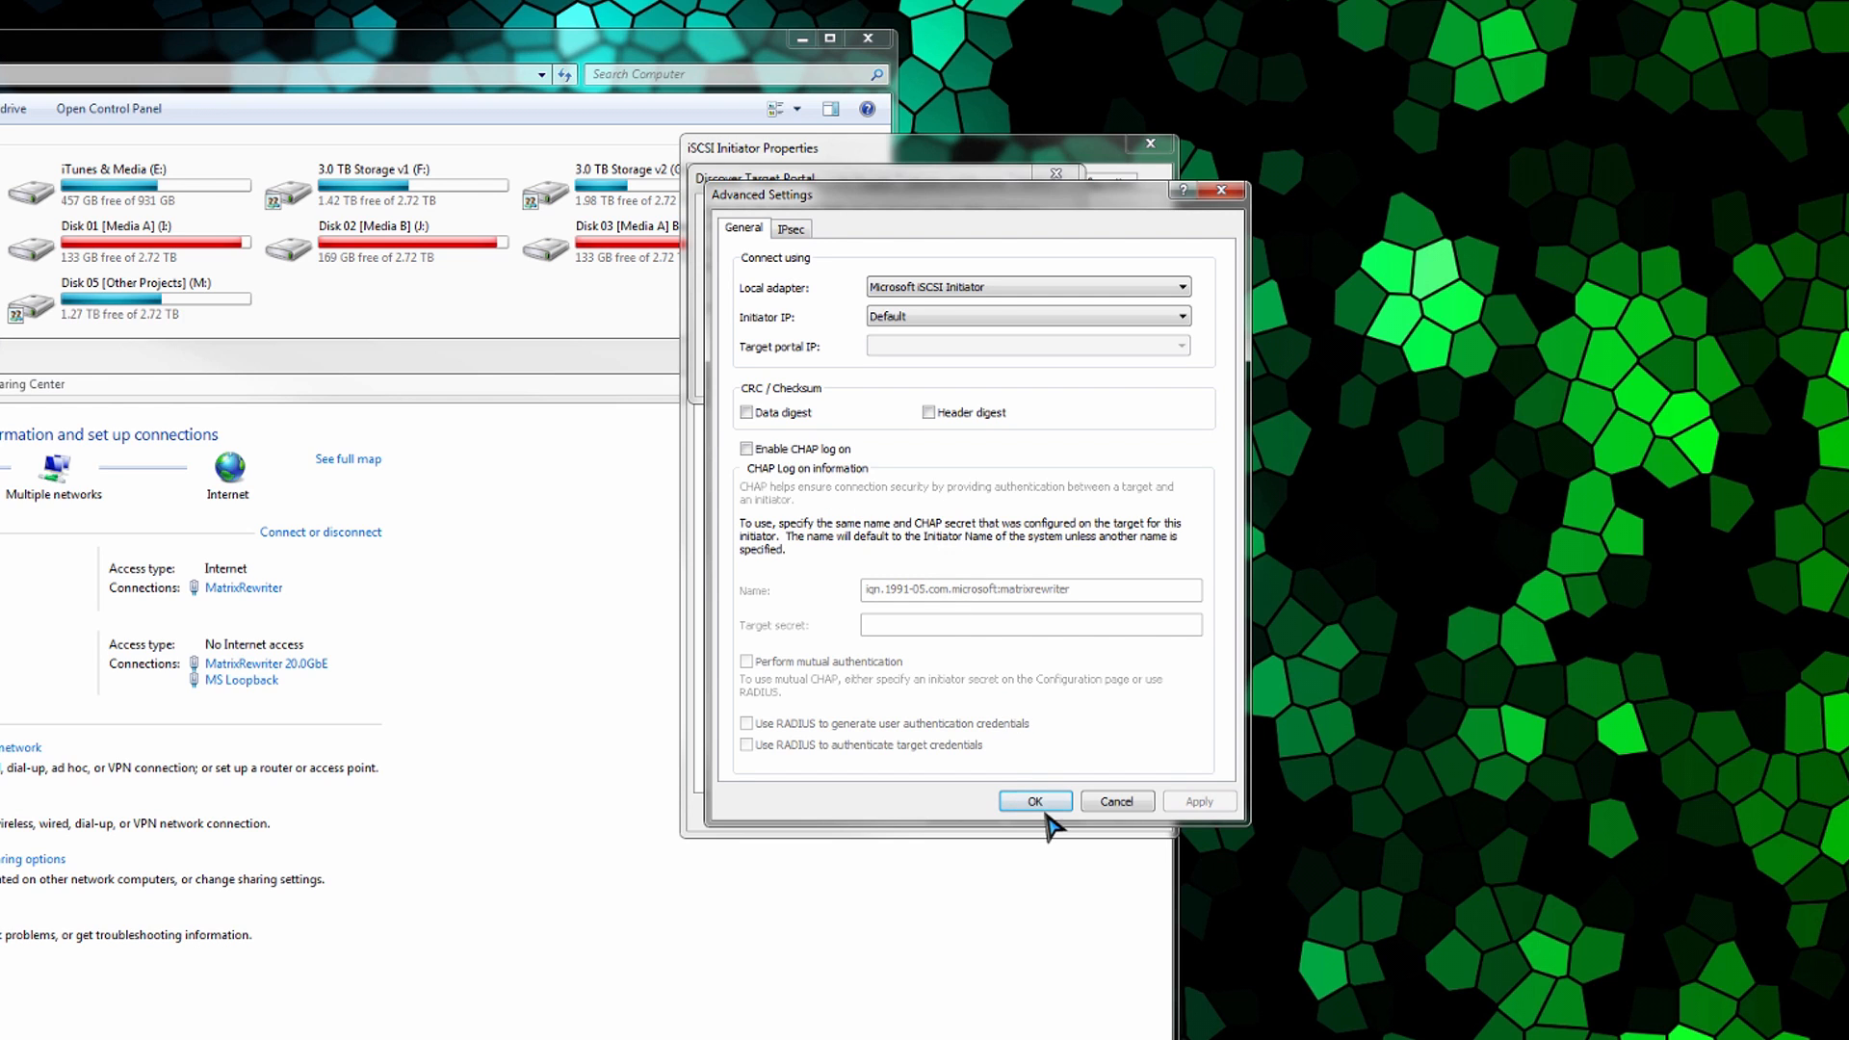
{"action": "left_click", "coordinate": [1034, 802]}
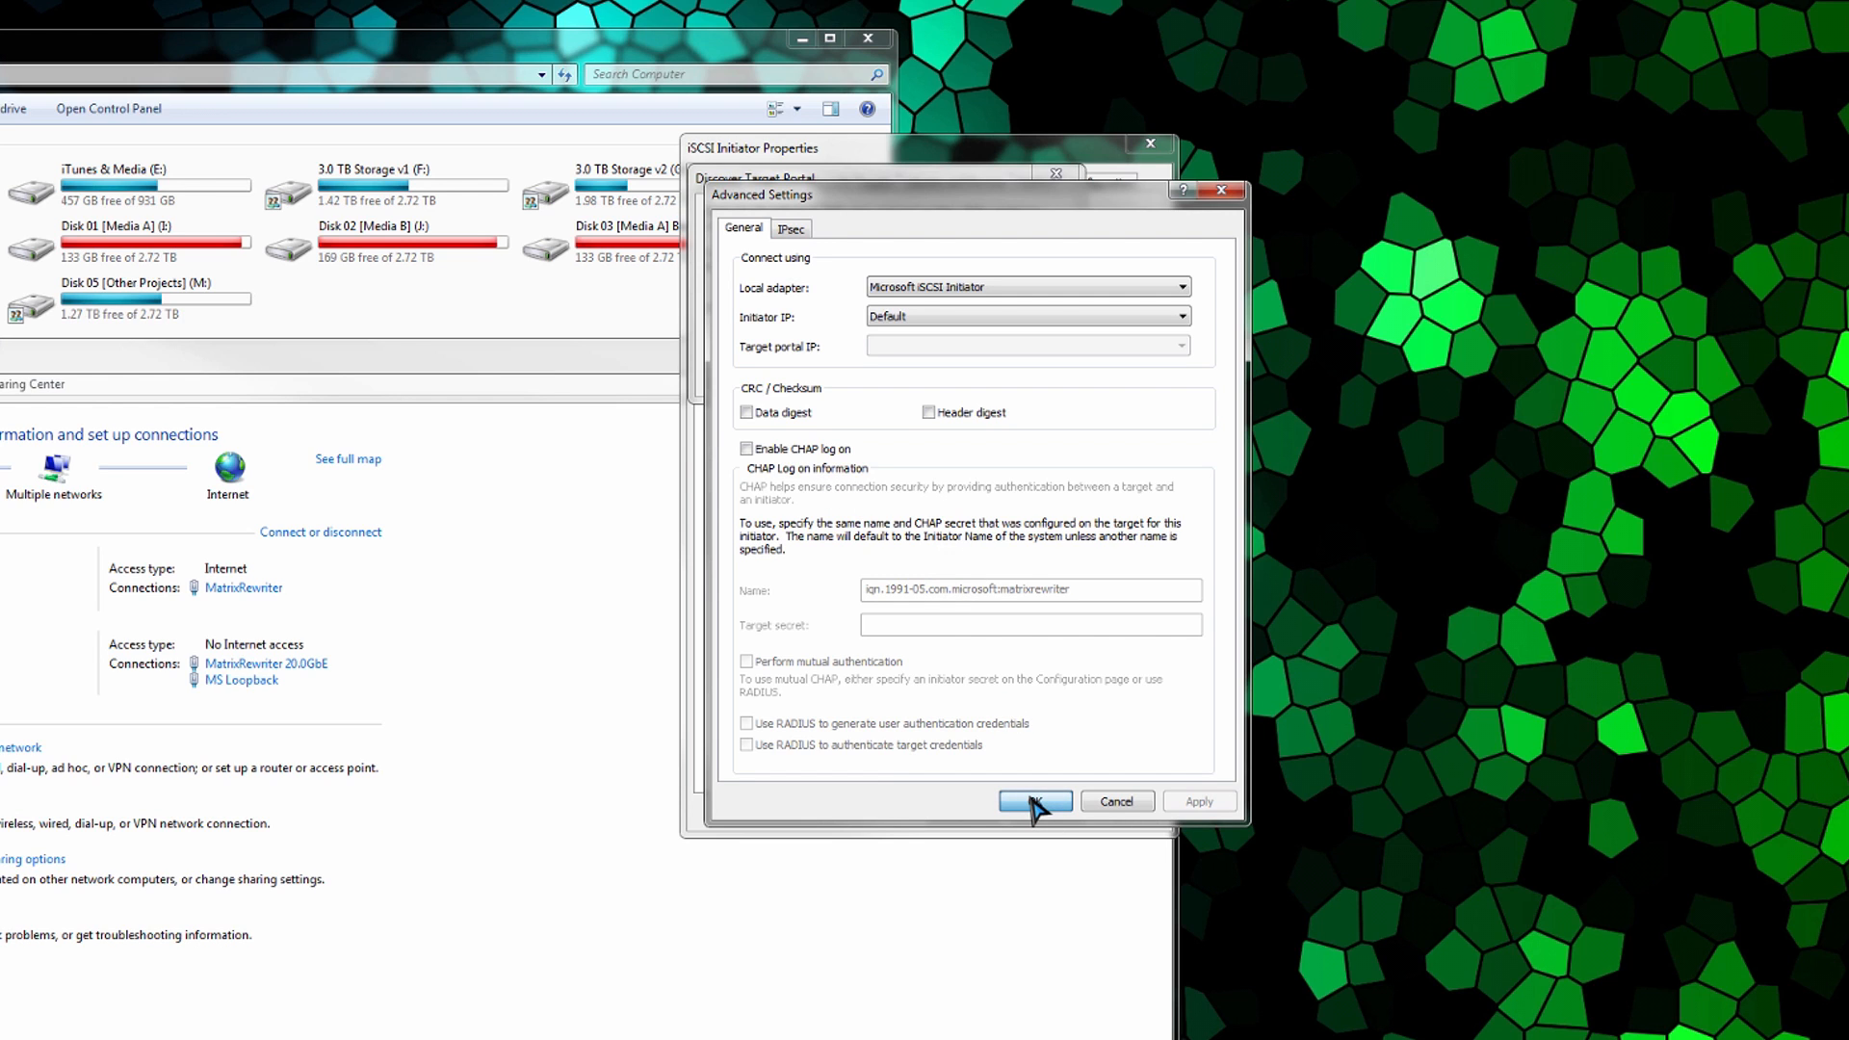
{"action": "left_click", "coordinate": [1034, 800]}
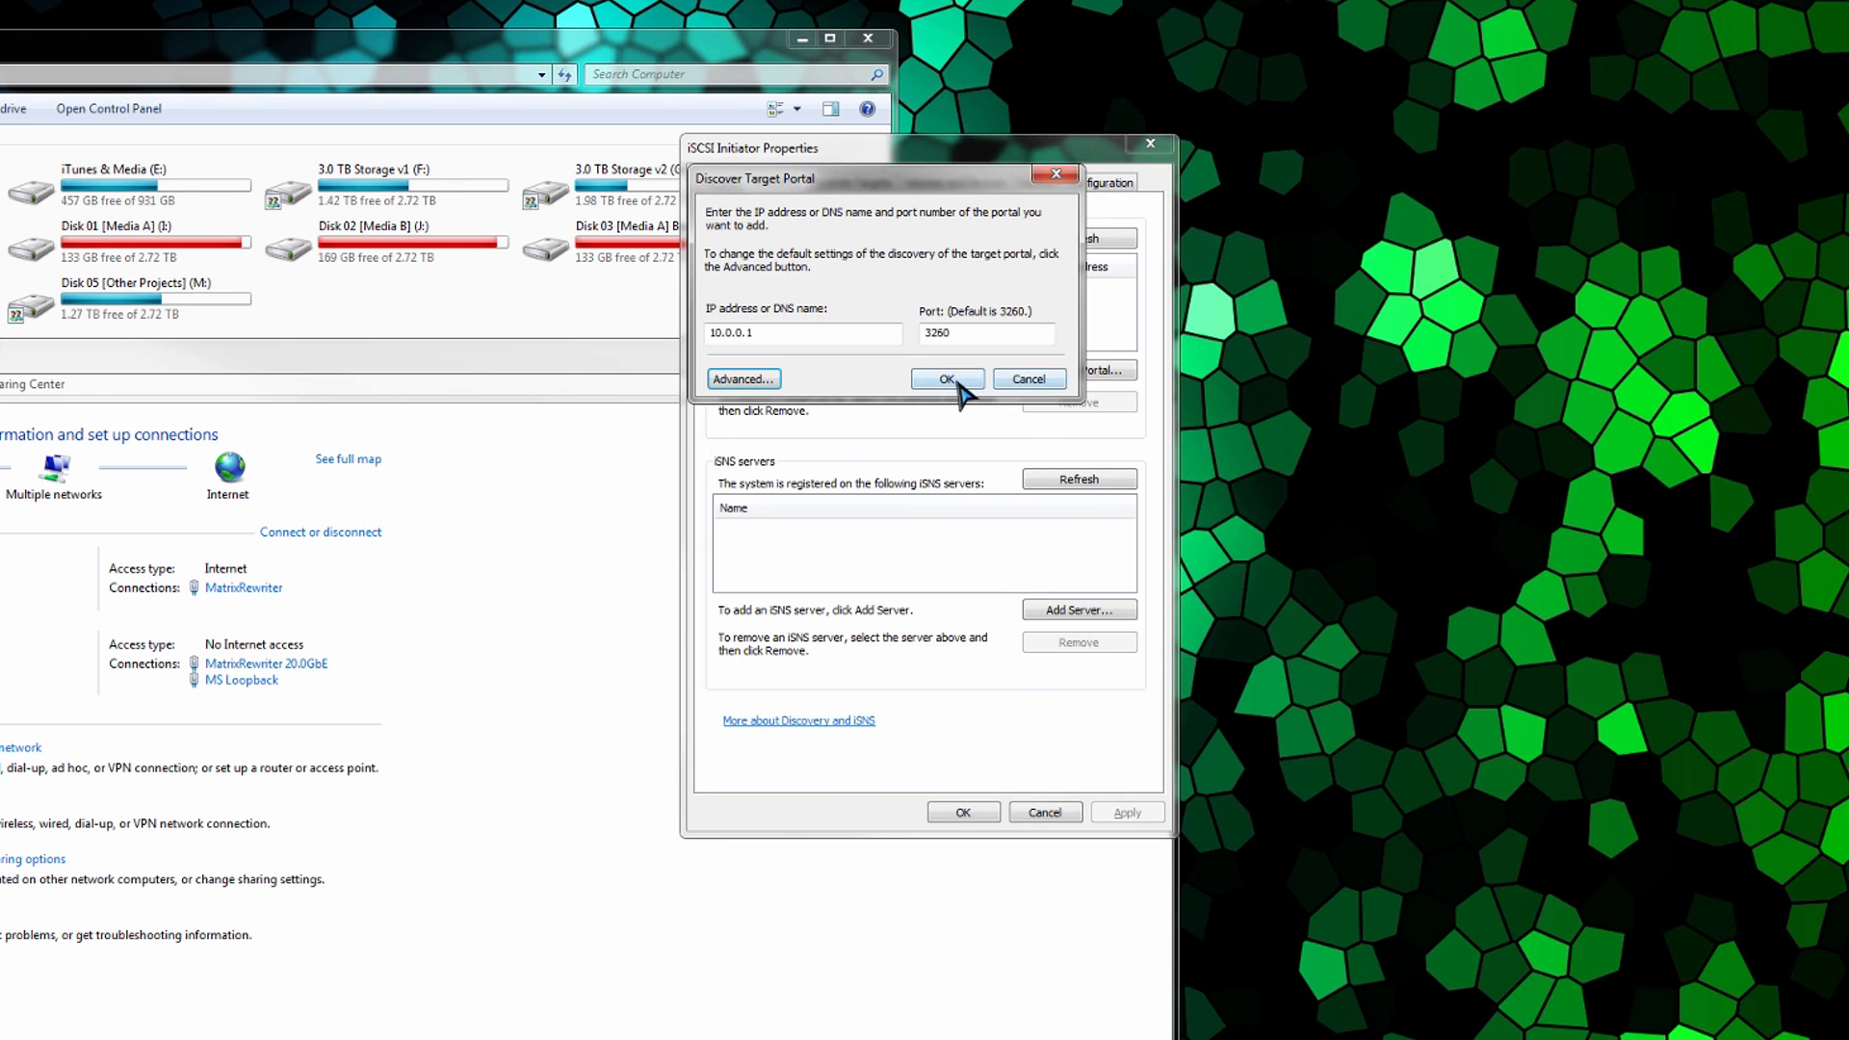
Step: Add portal 10.0.0.1:3260 and return to the still-empty Targets list
{"action": "left_click", "coordinate": [945, 378]}
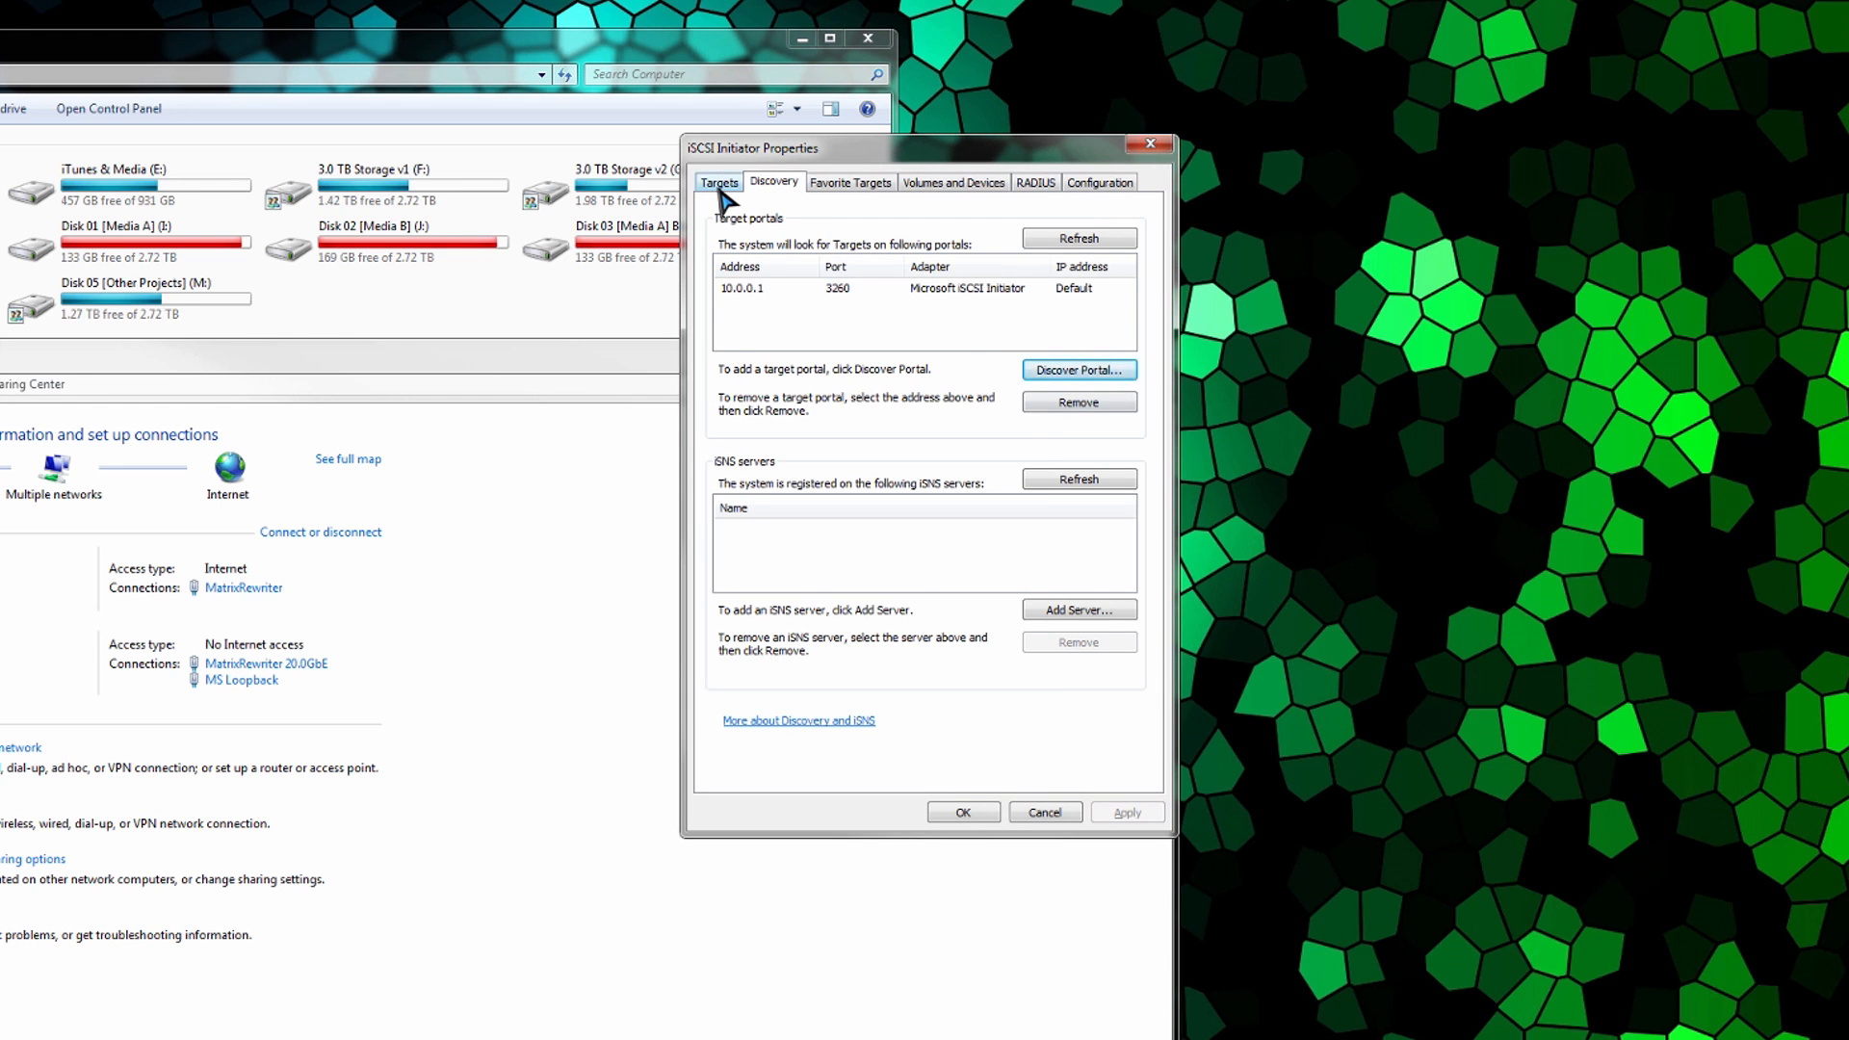
{"action": "left_click", "coordinate": [720, 182]}
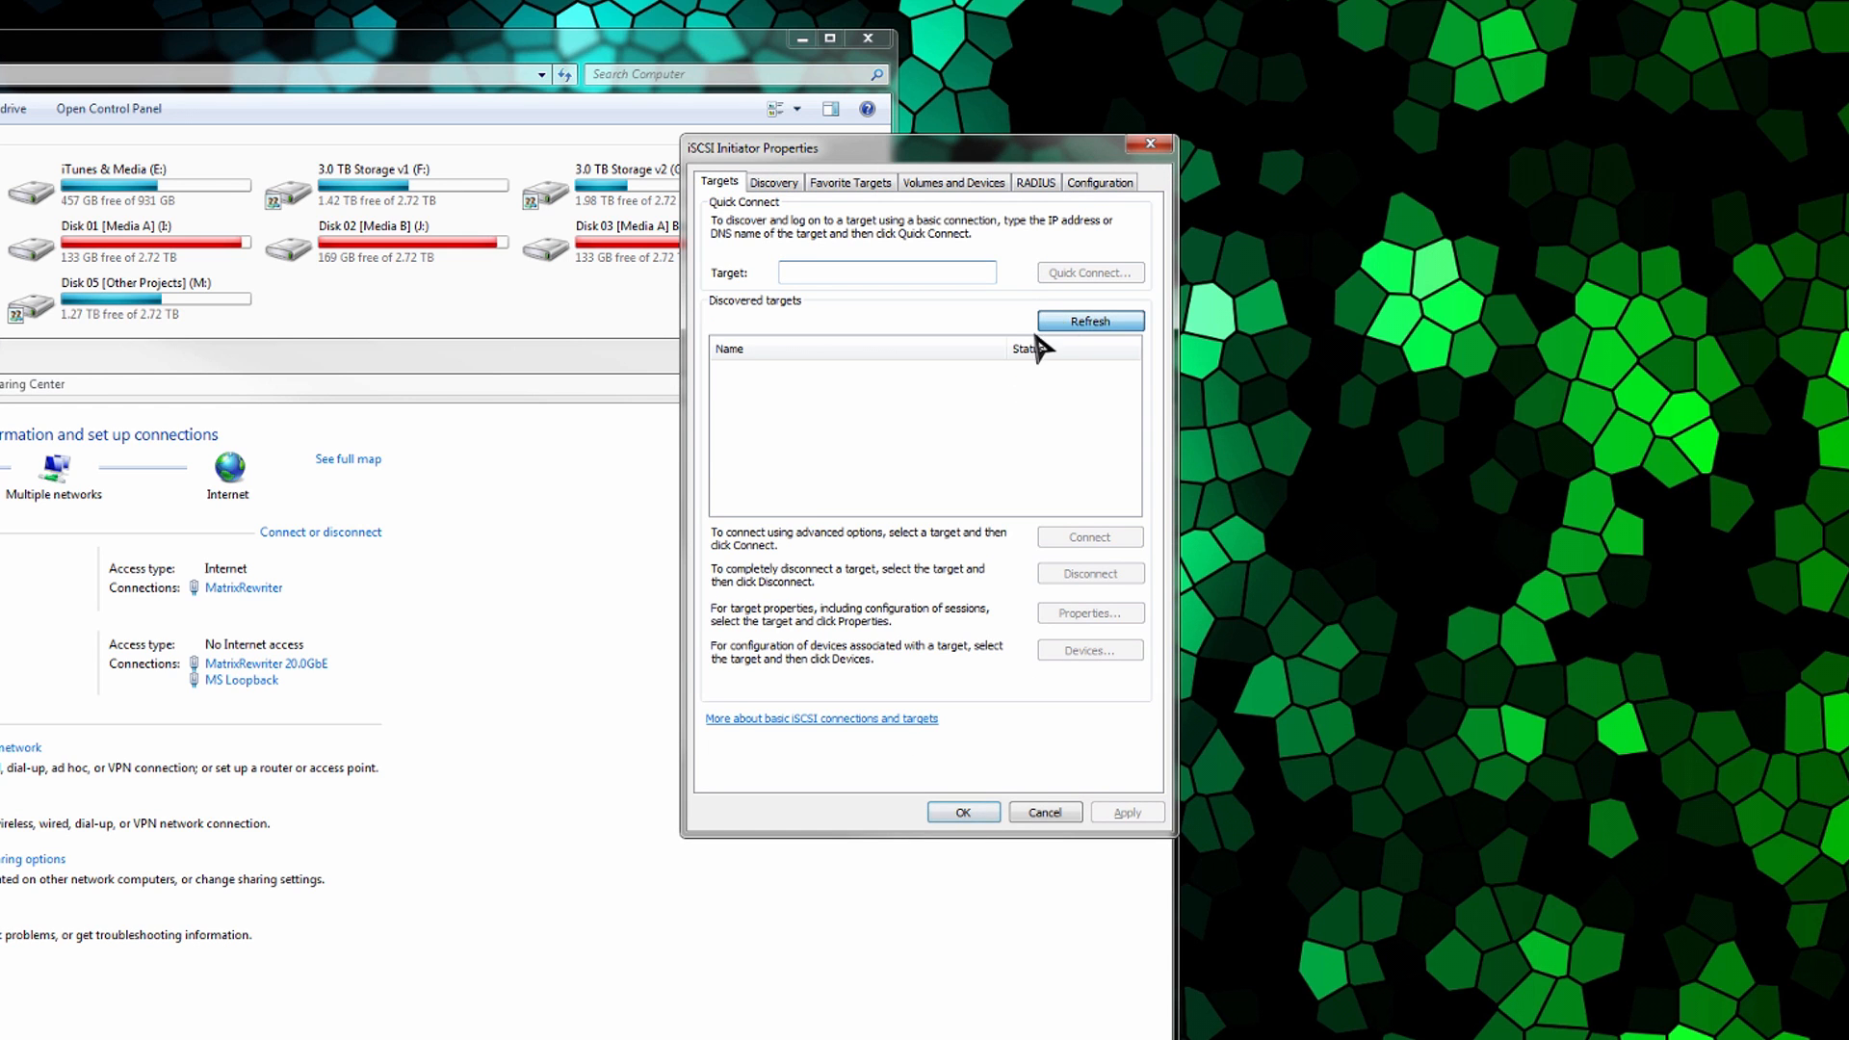
{"action": "mouse_move", "coordinate": [915, 434]}
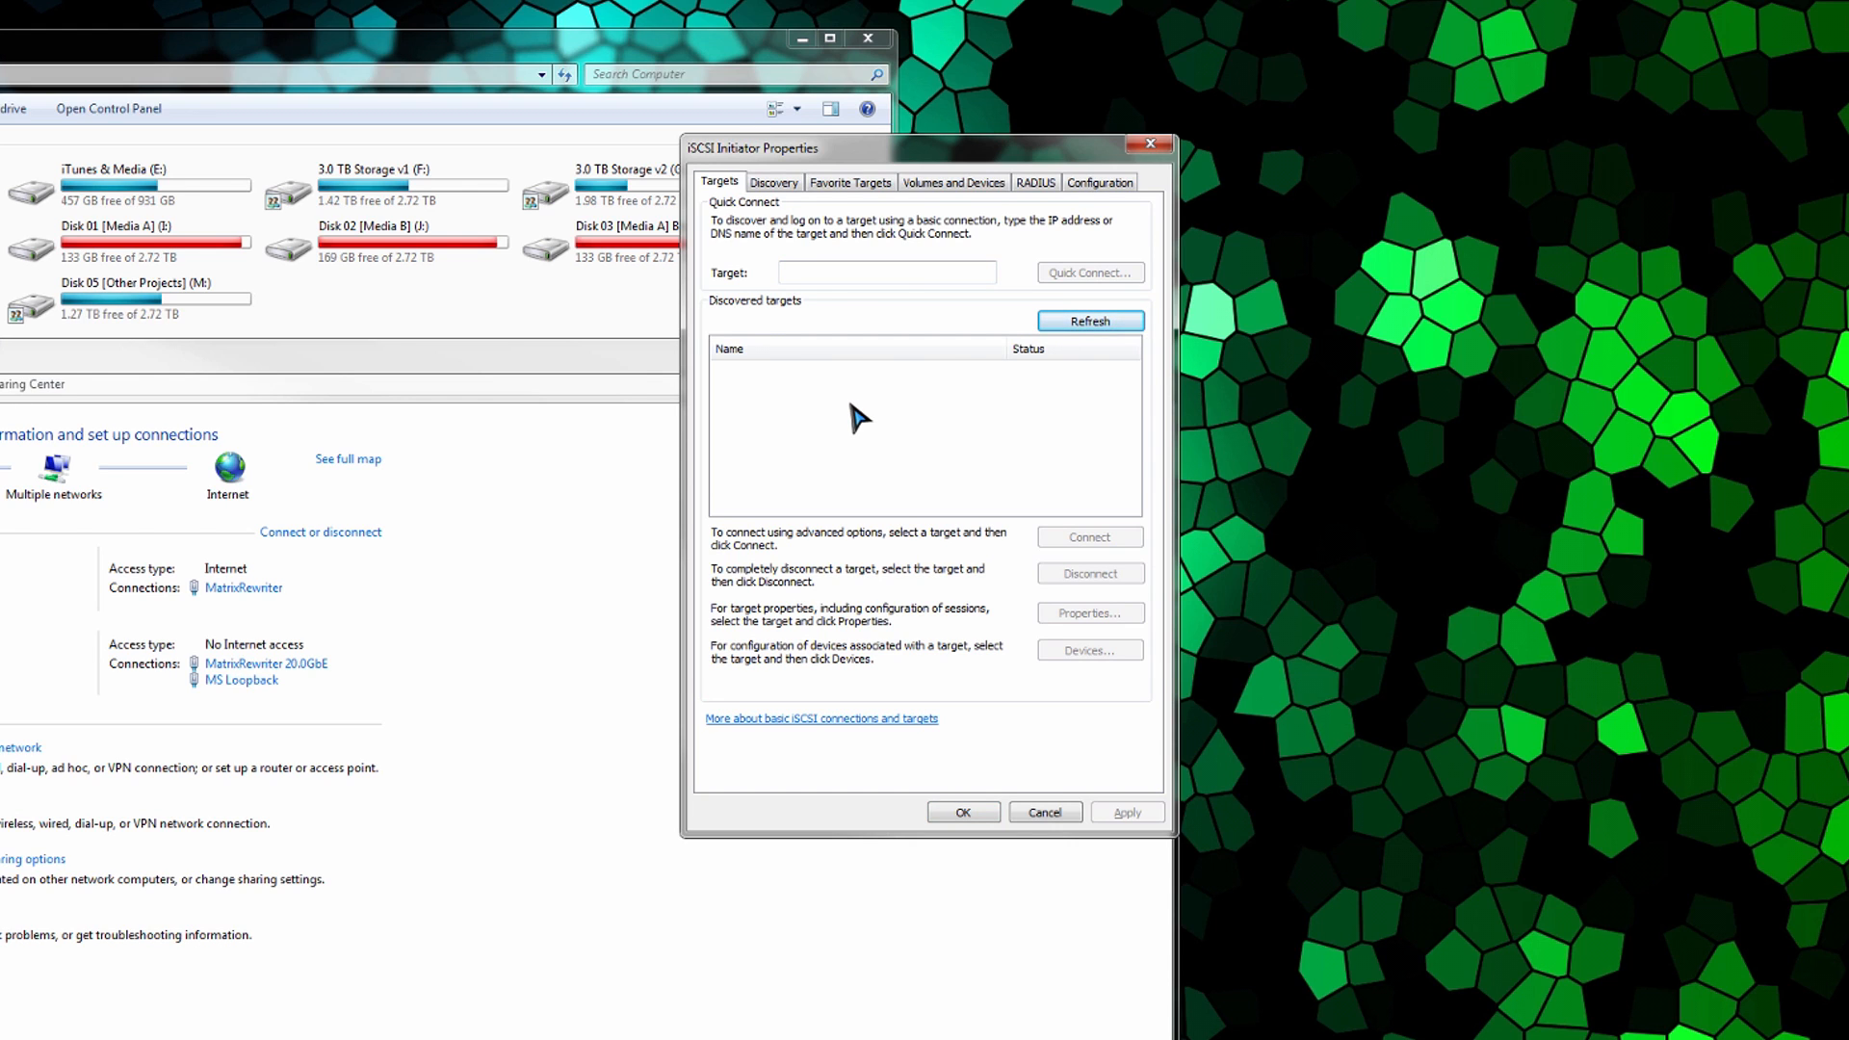
{"action": "mouse_move", "coordinate": [855, 164]}
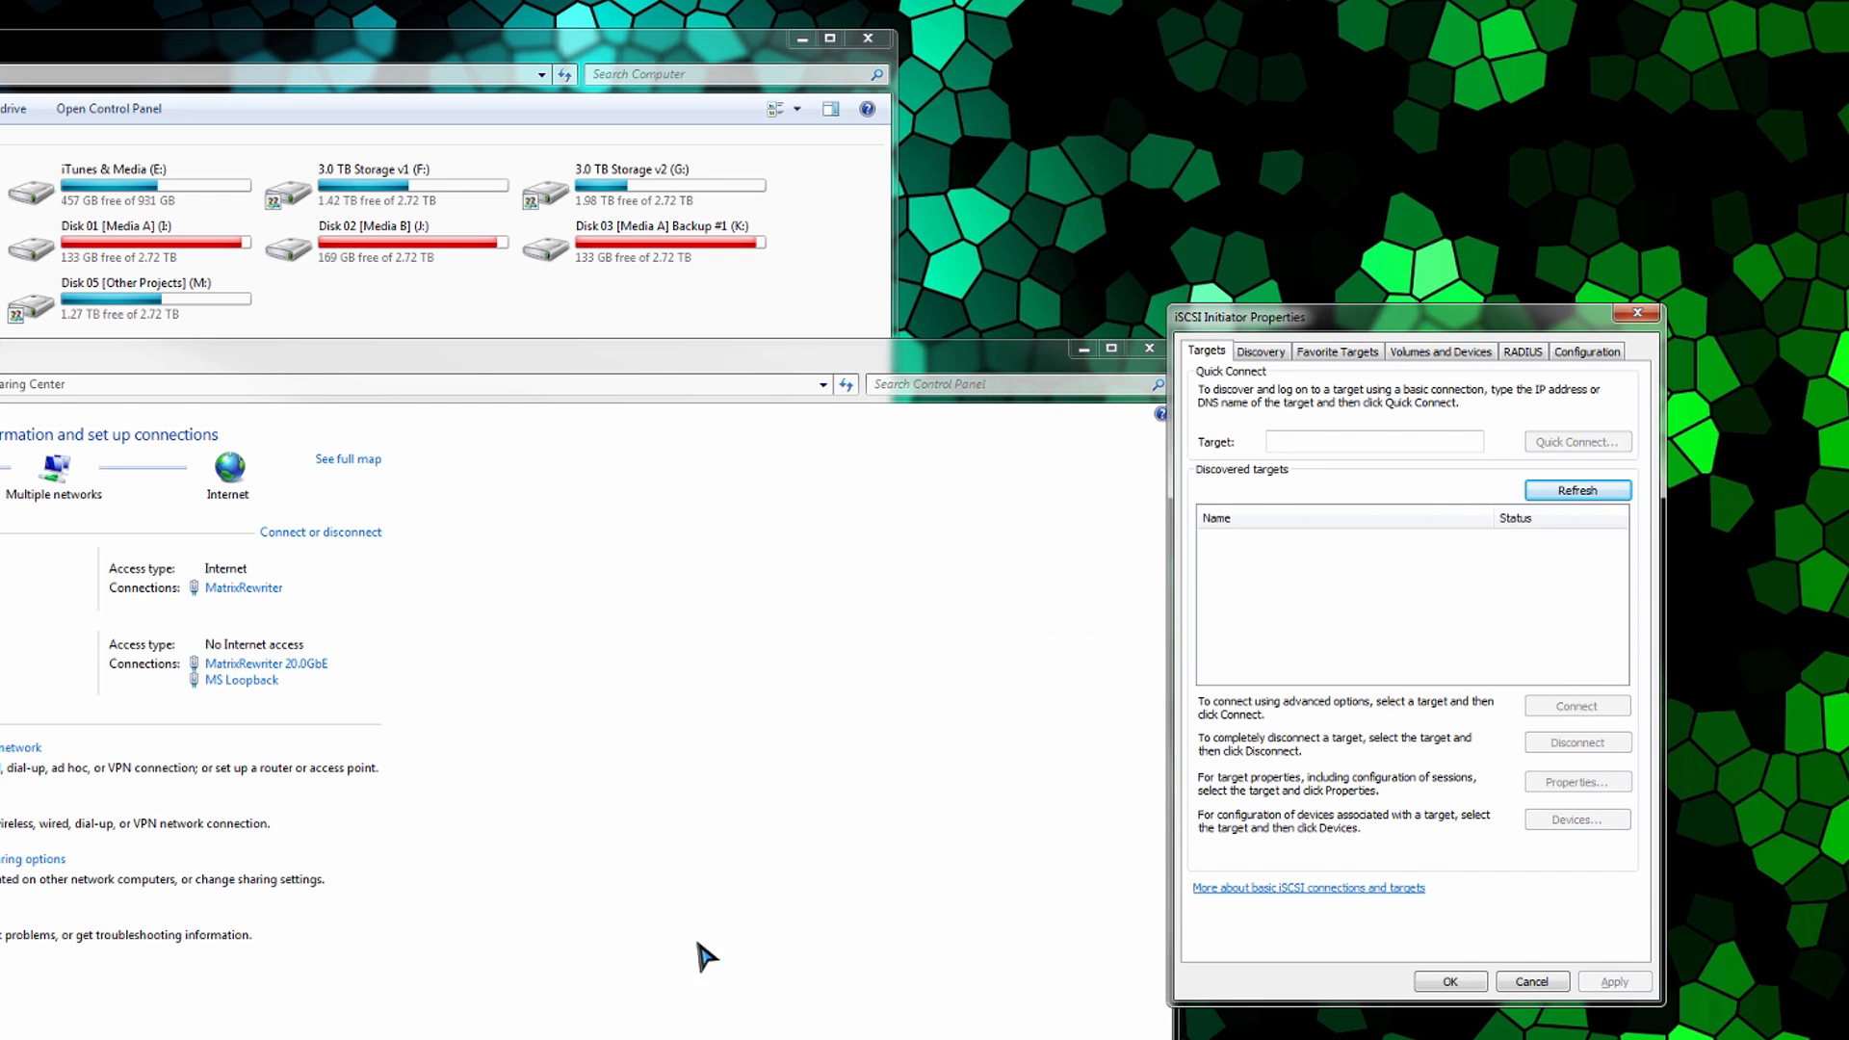
{"action": "mouse_move", "coordinate": [1587, 352]}
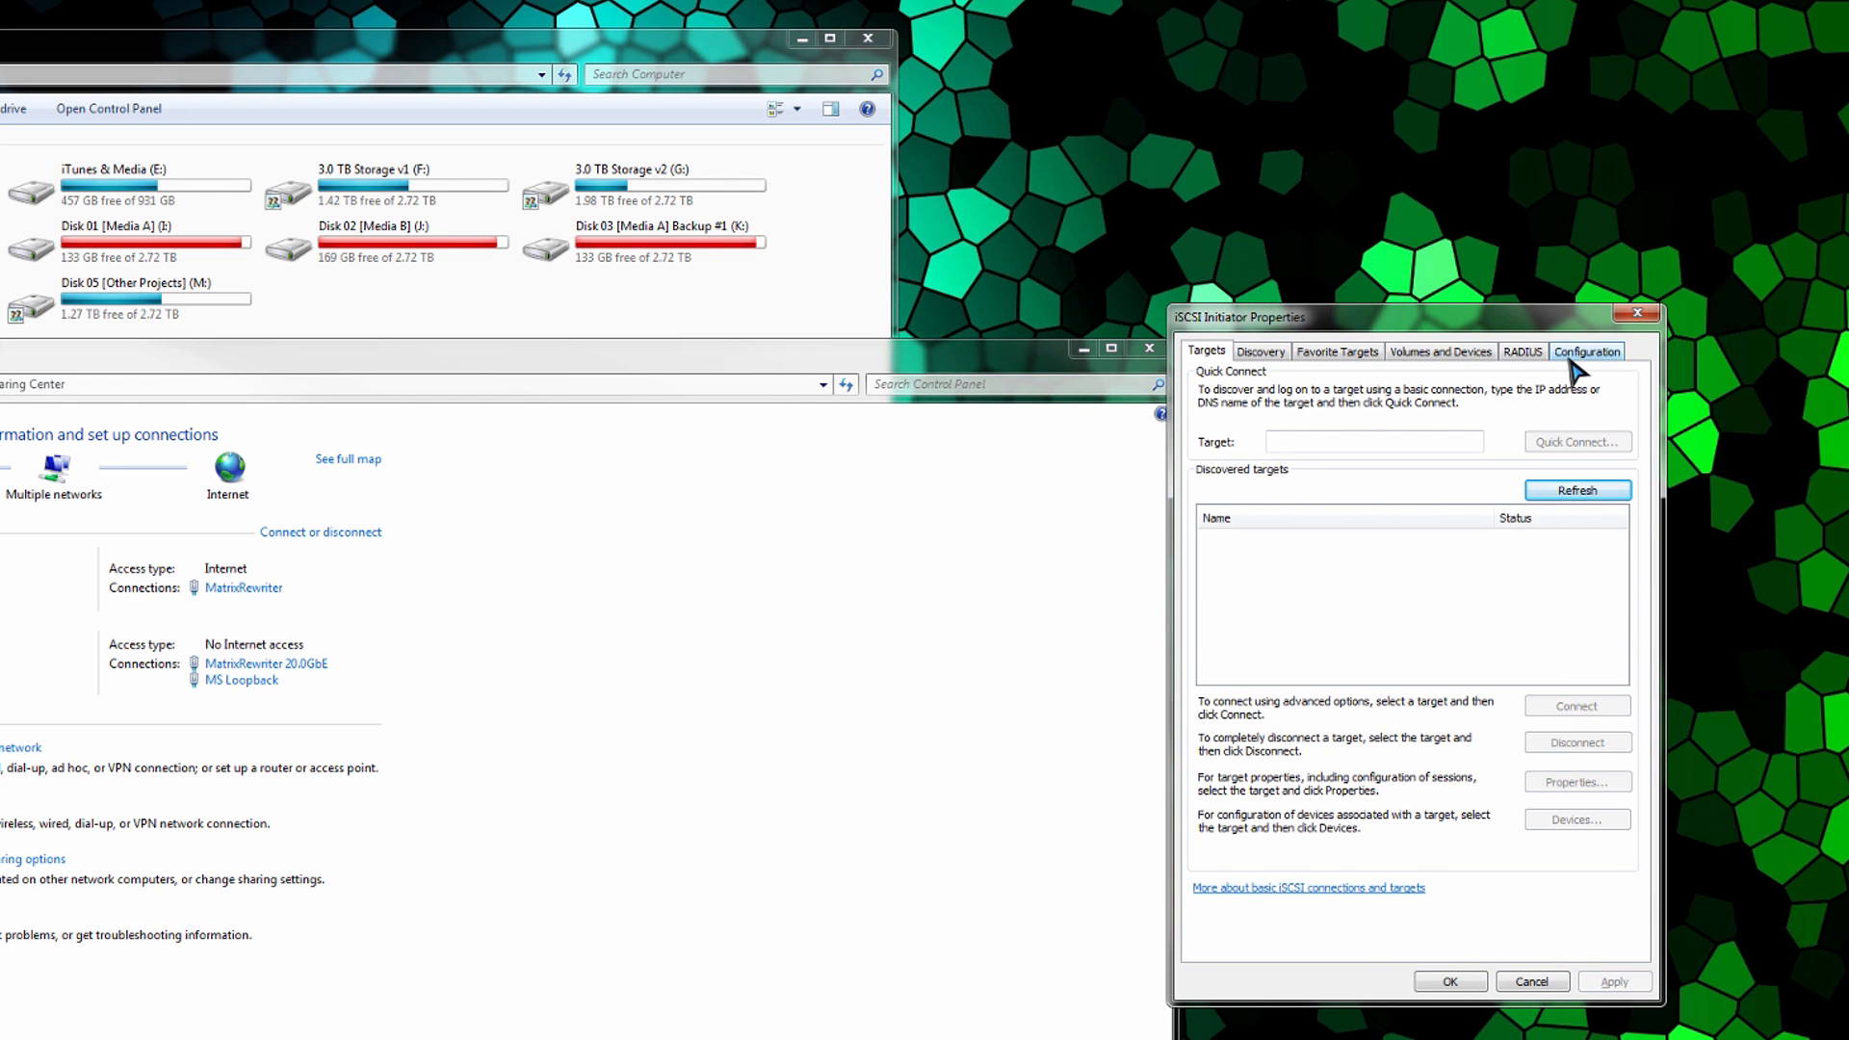
Step: Select the initiator name iqn.1991-05.com.microsoft:matrixrewriter on the Configuration tab
{"action": "left_click", "coordinate": [1585, 351]}
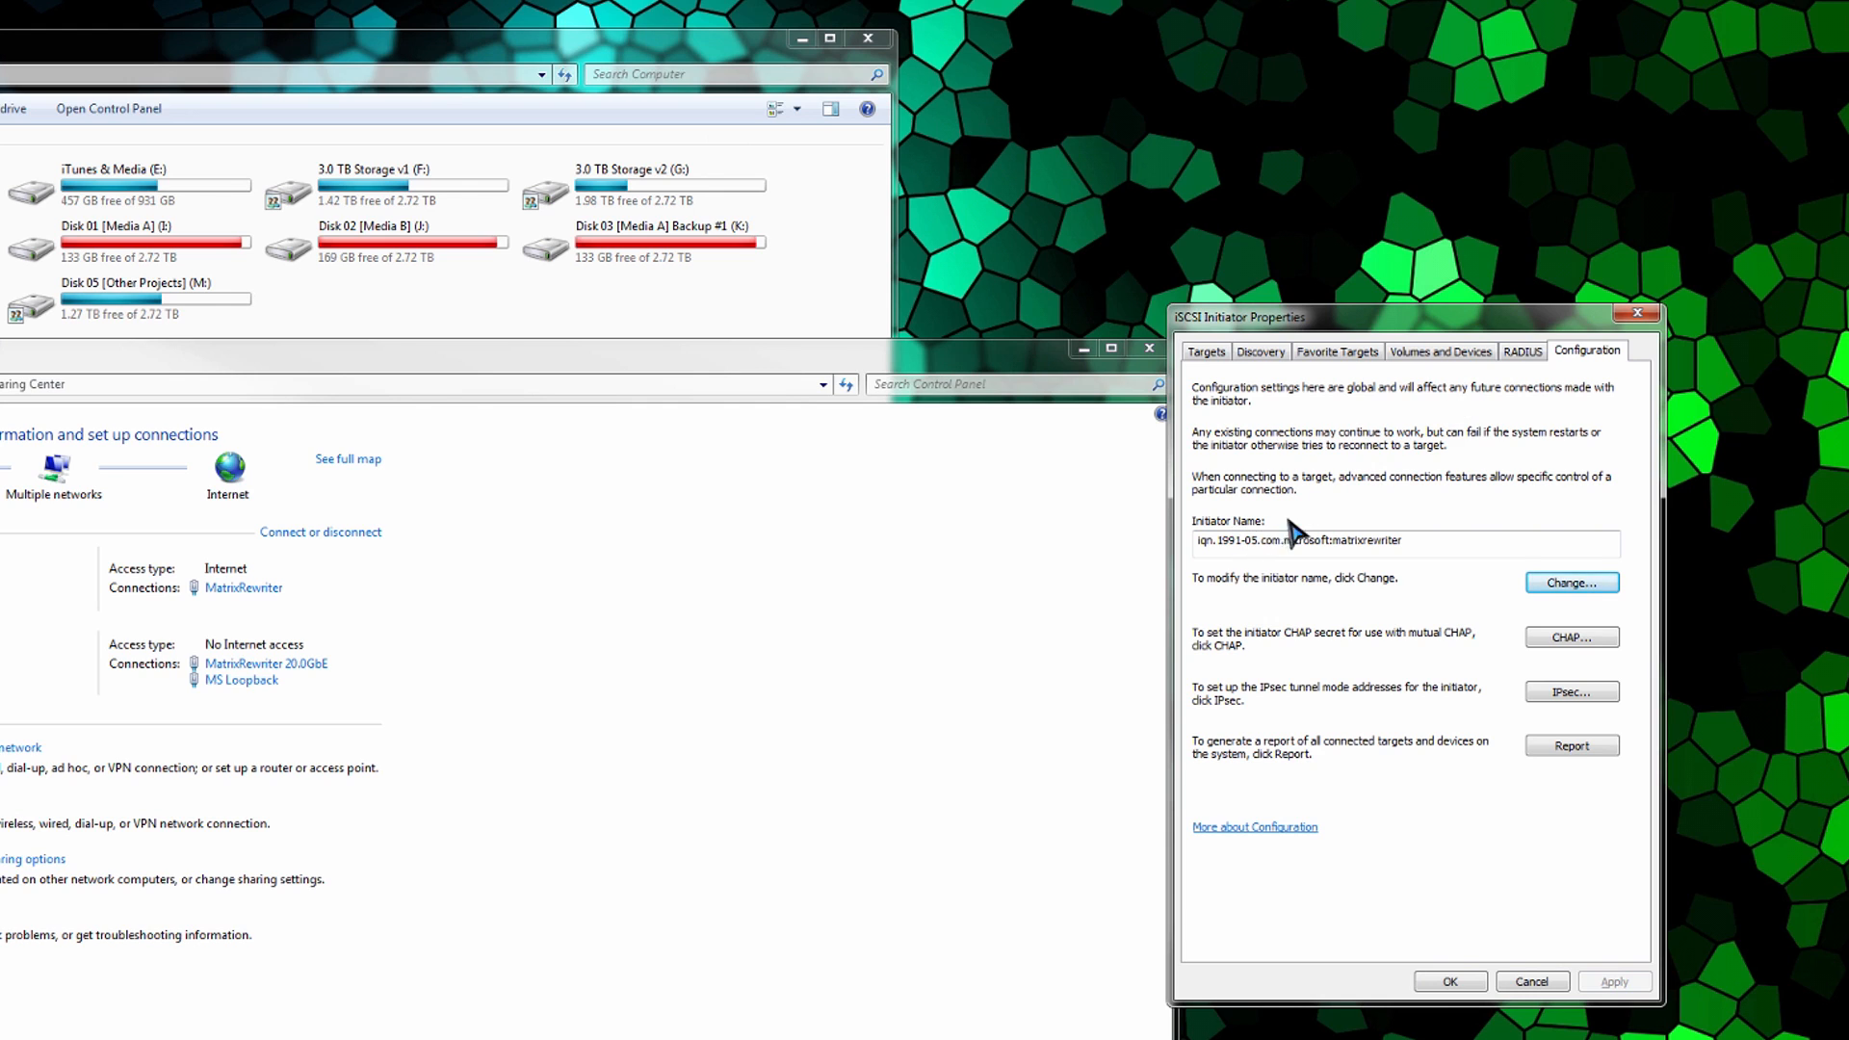
{"action": "triple_click", "coordinate": [1297, 541]}
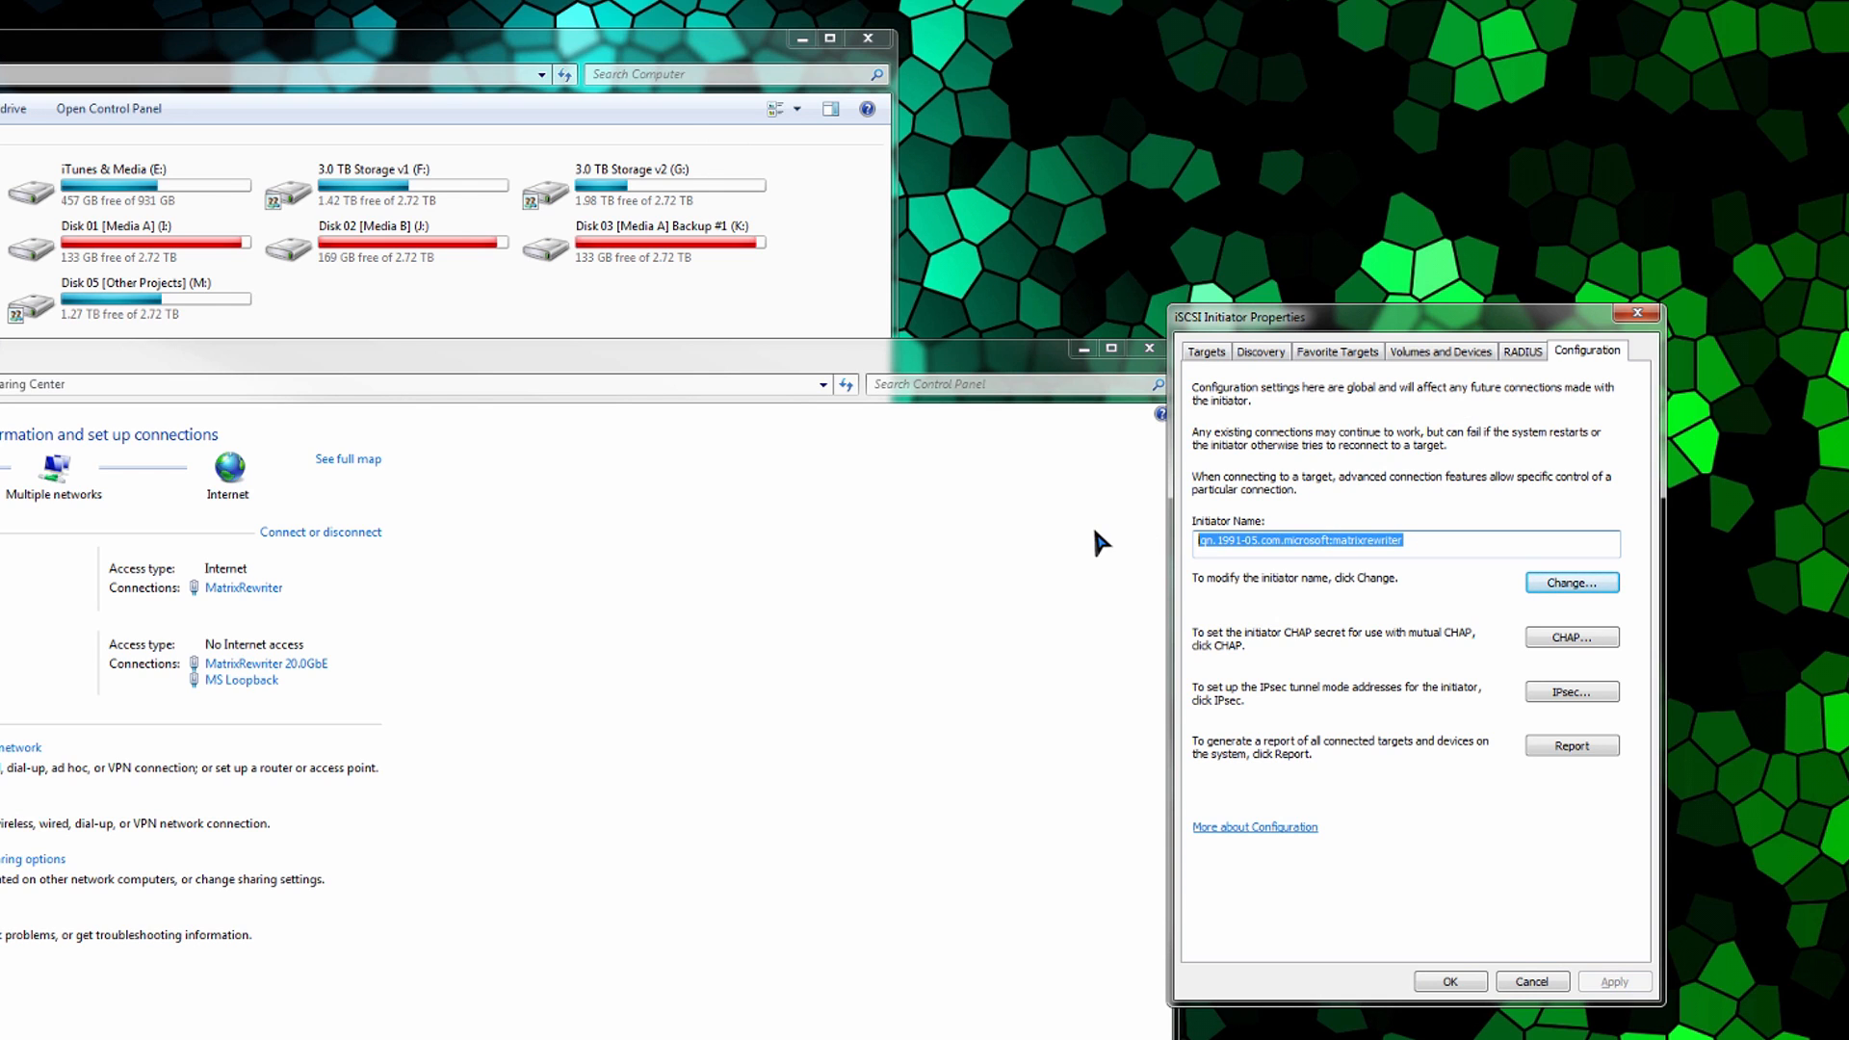
{"action": "mouse_move", "coordinate": [1380, 545]}
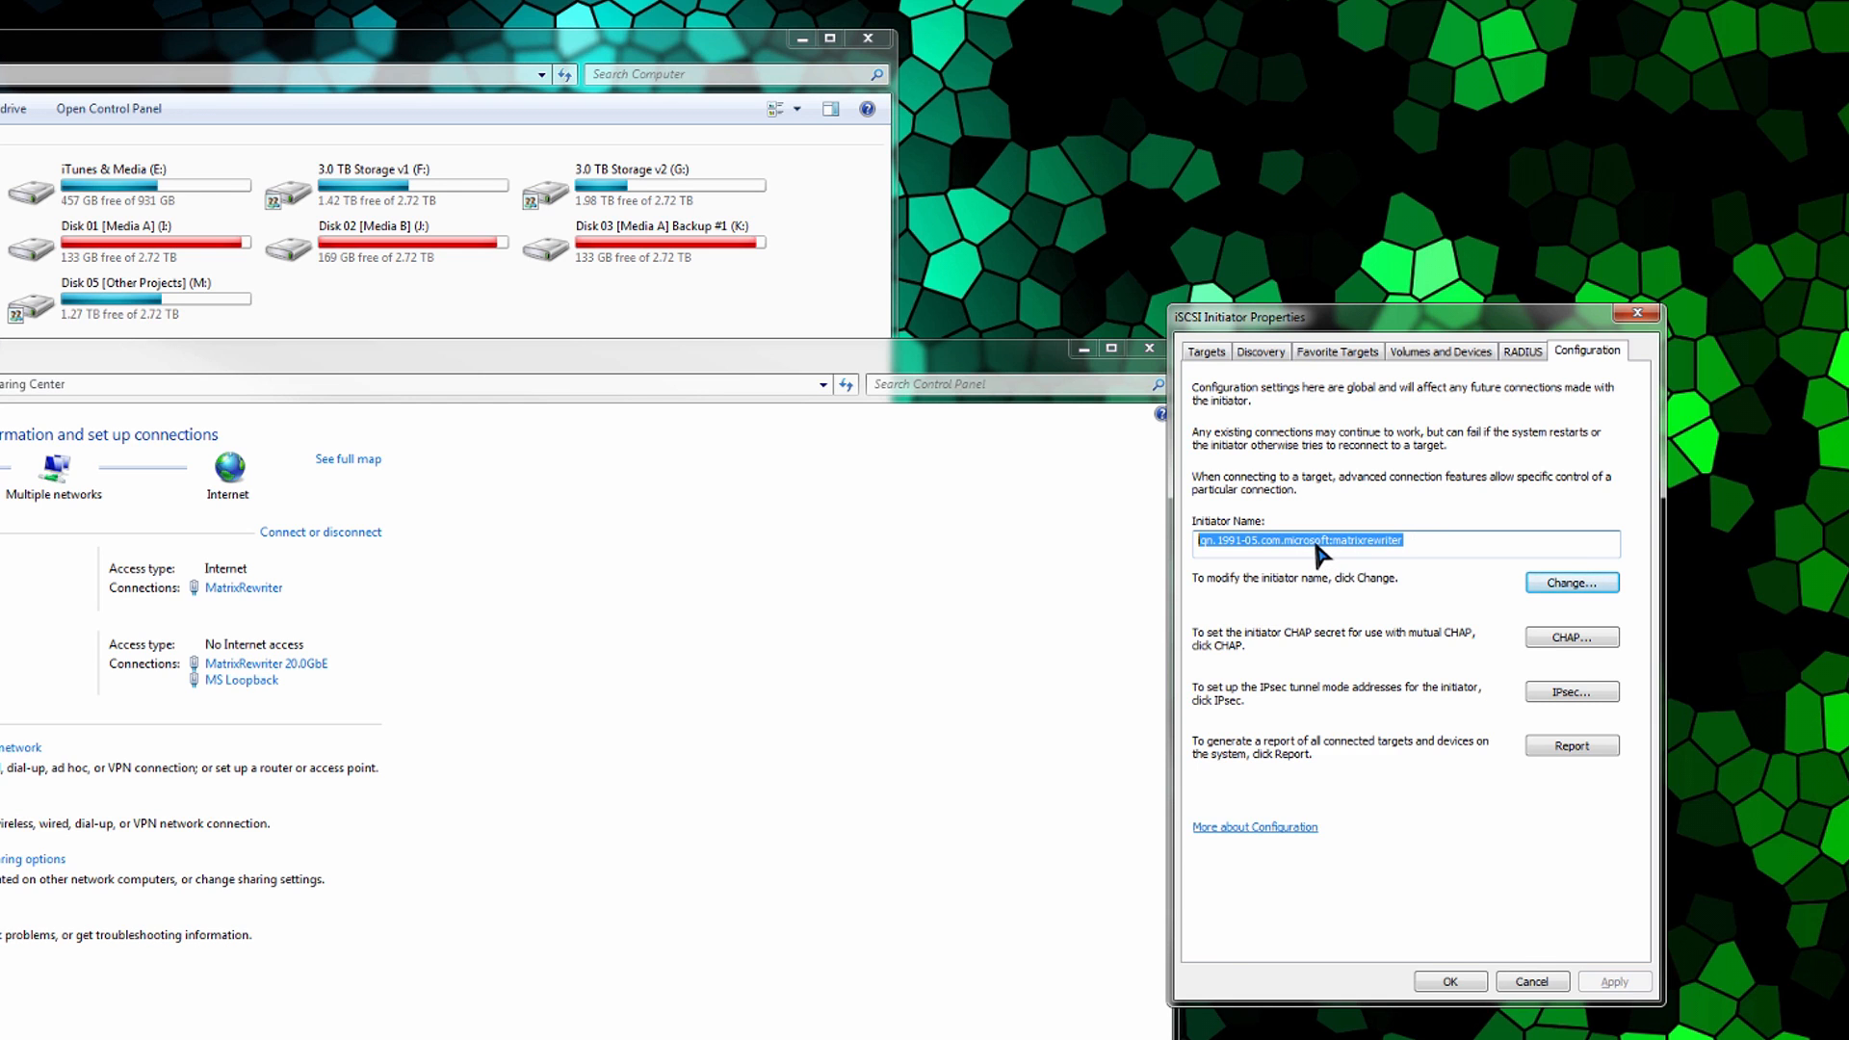
{"action": "mouse_move", "coordinate": [1391, 648]}
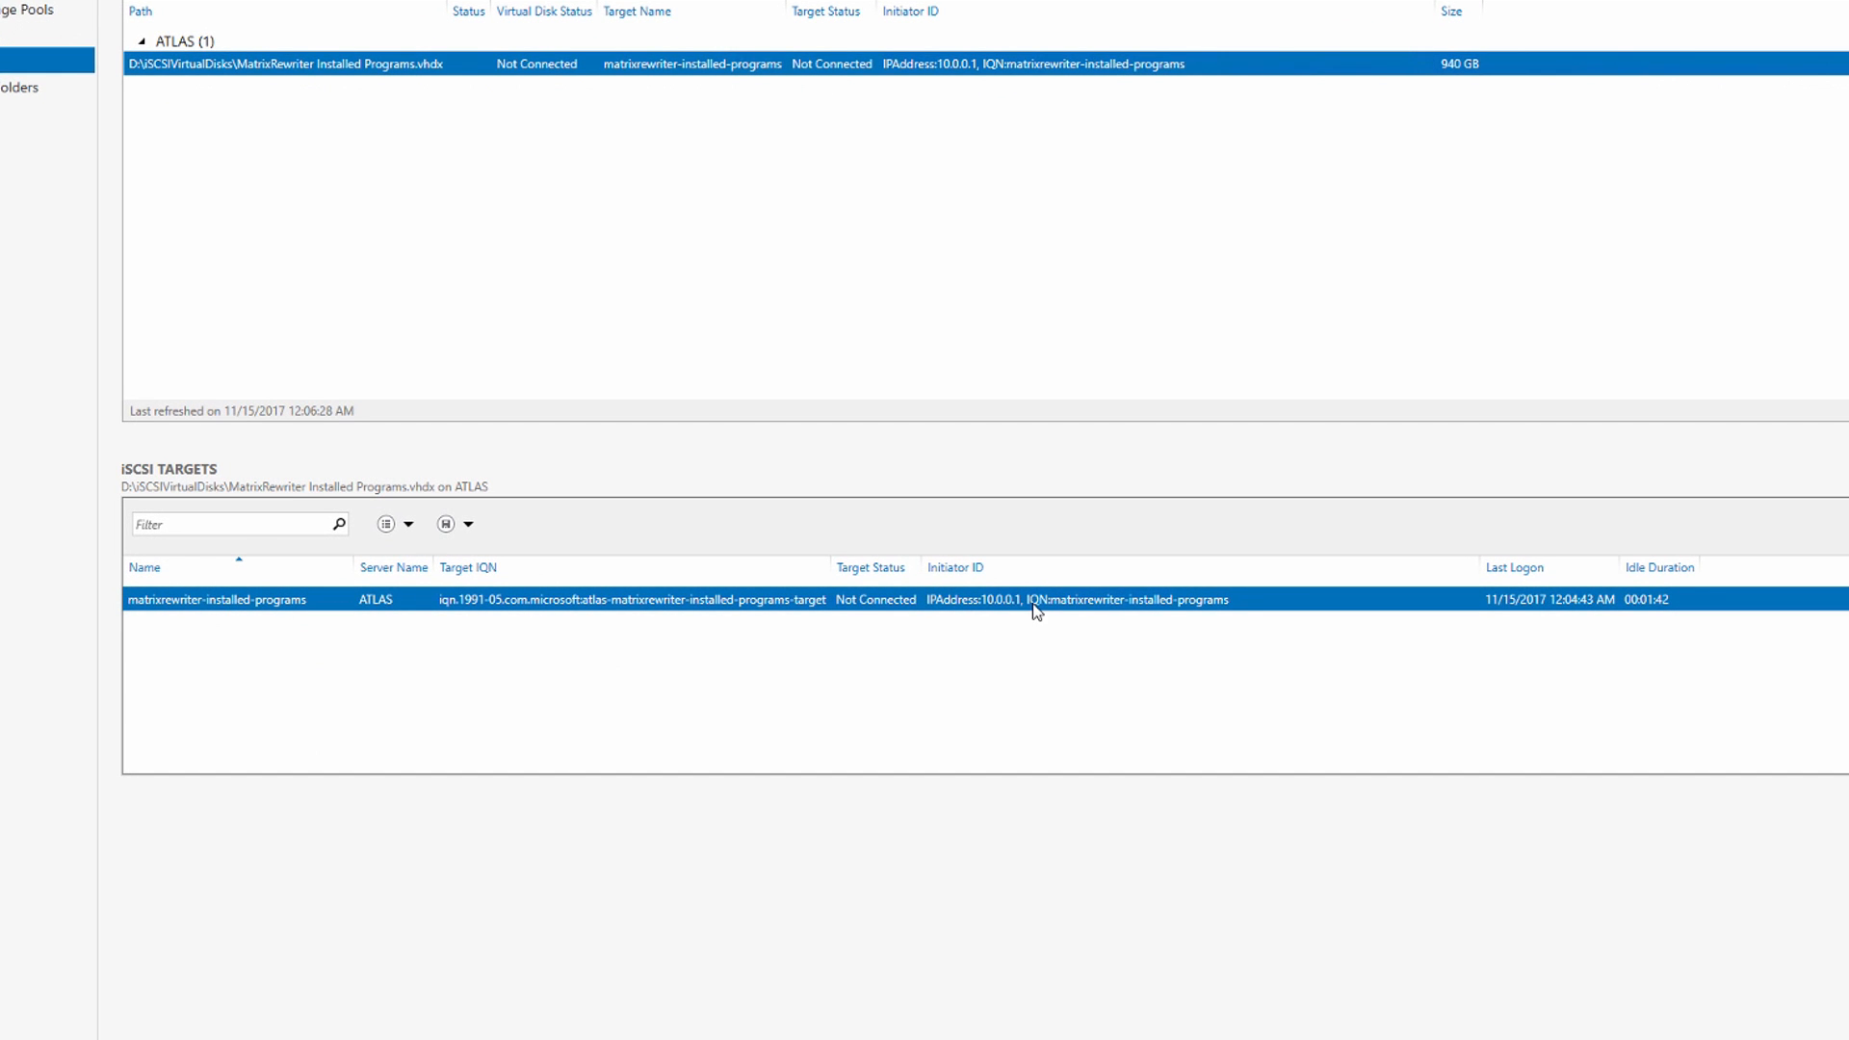
Step: Add cached initiator iqn.1991-05.com.microsoft:matrixrewriter to the installed-programs target and apply
{"action": "right_click", "coordinate": [1035, 599]}
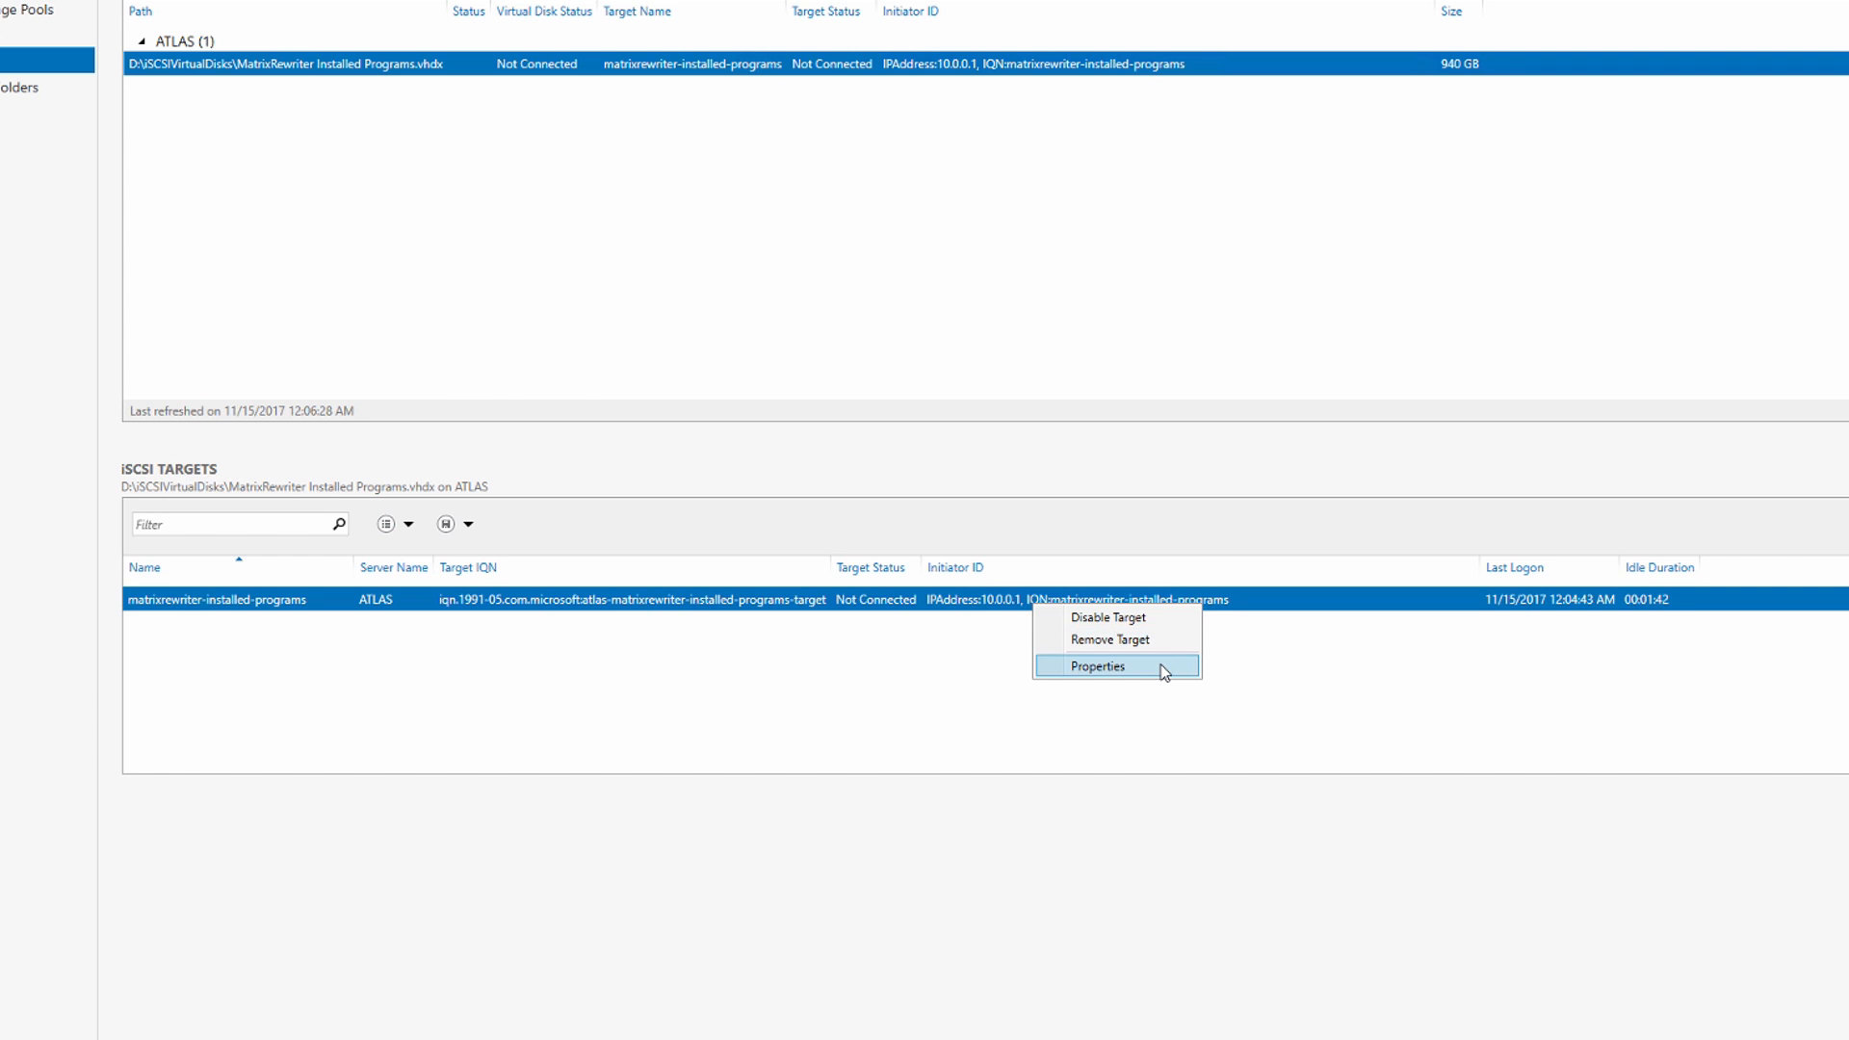
{"action": "left_click", "coordinate": [1095, 666]}
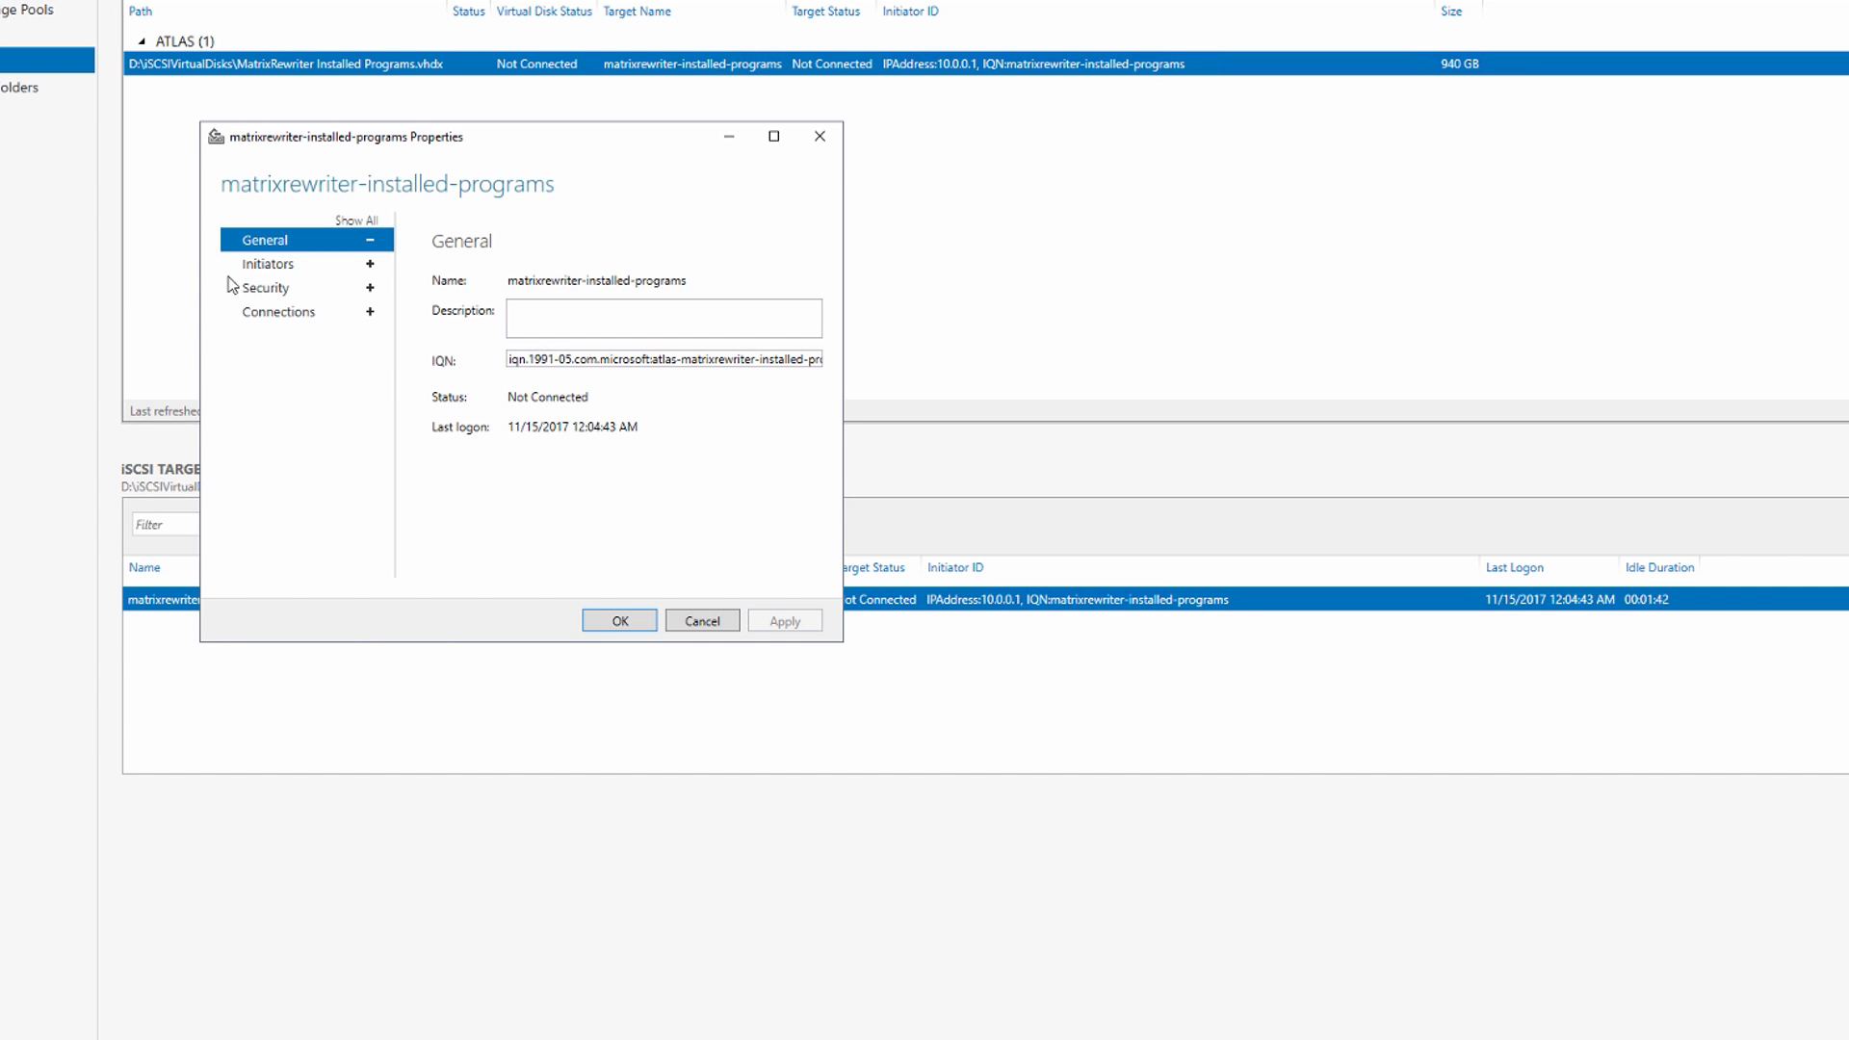
{"action": "left_click", "coordinate": [268, 263]}
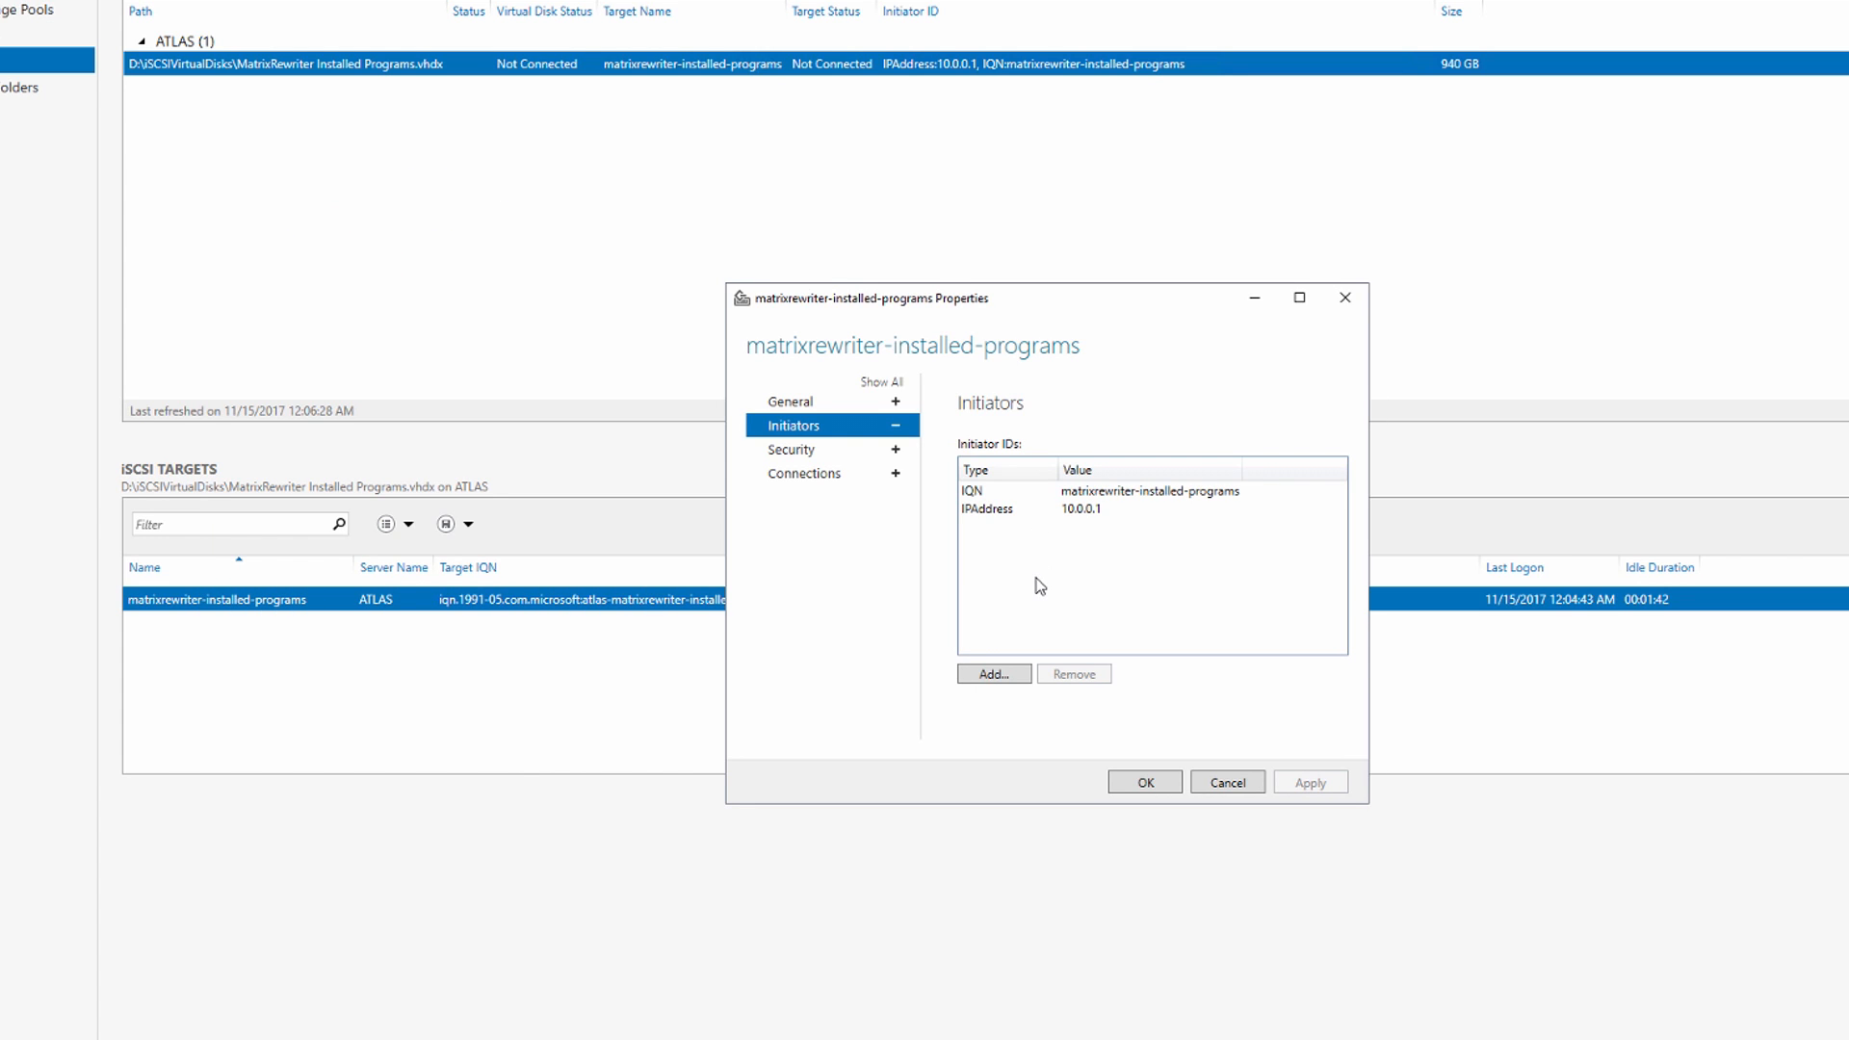
{"action": "mouse_move", "coordinate": [999, 583]}
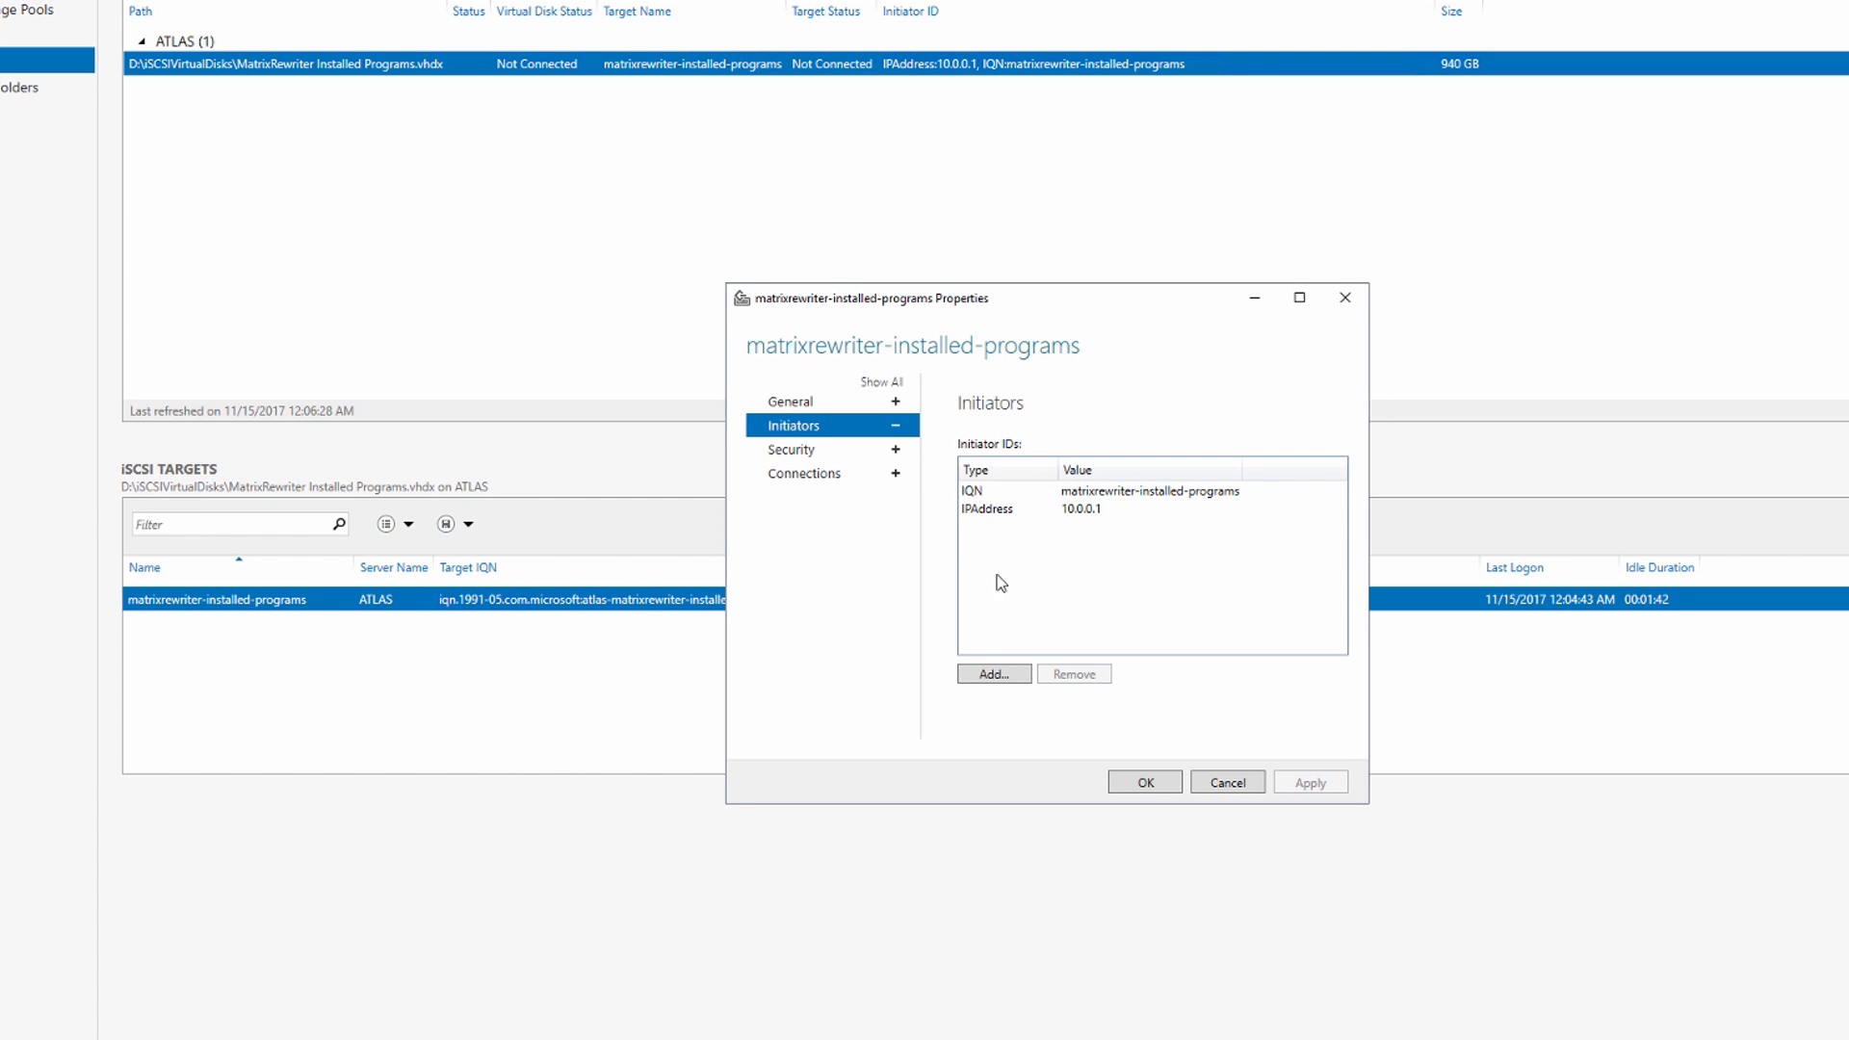
{"action": "left_click", "coordinate": [992, 673]}
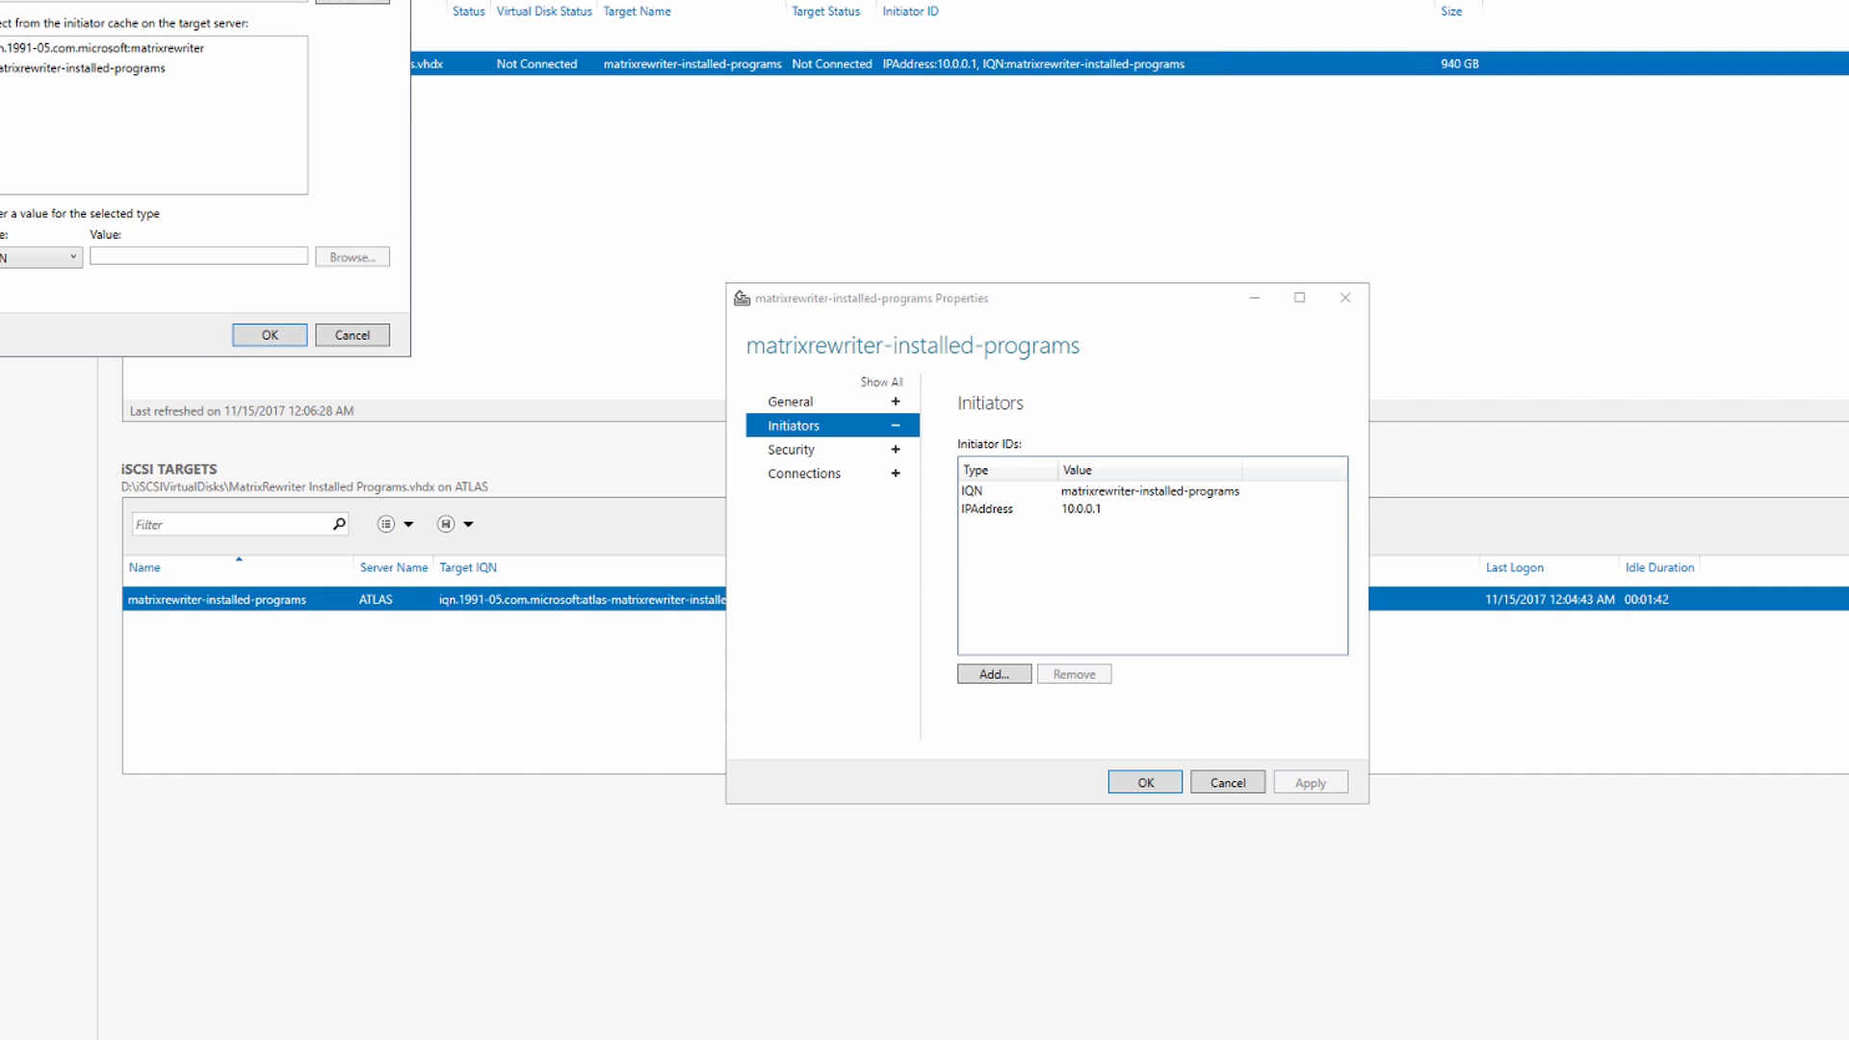
{"action": "left_click", "coordinate": [993, 673]}
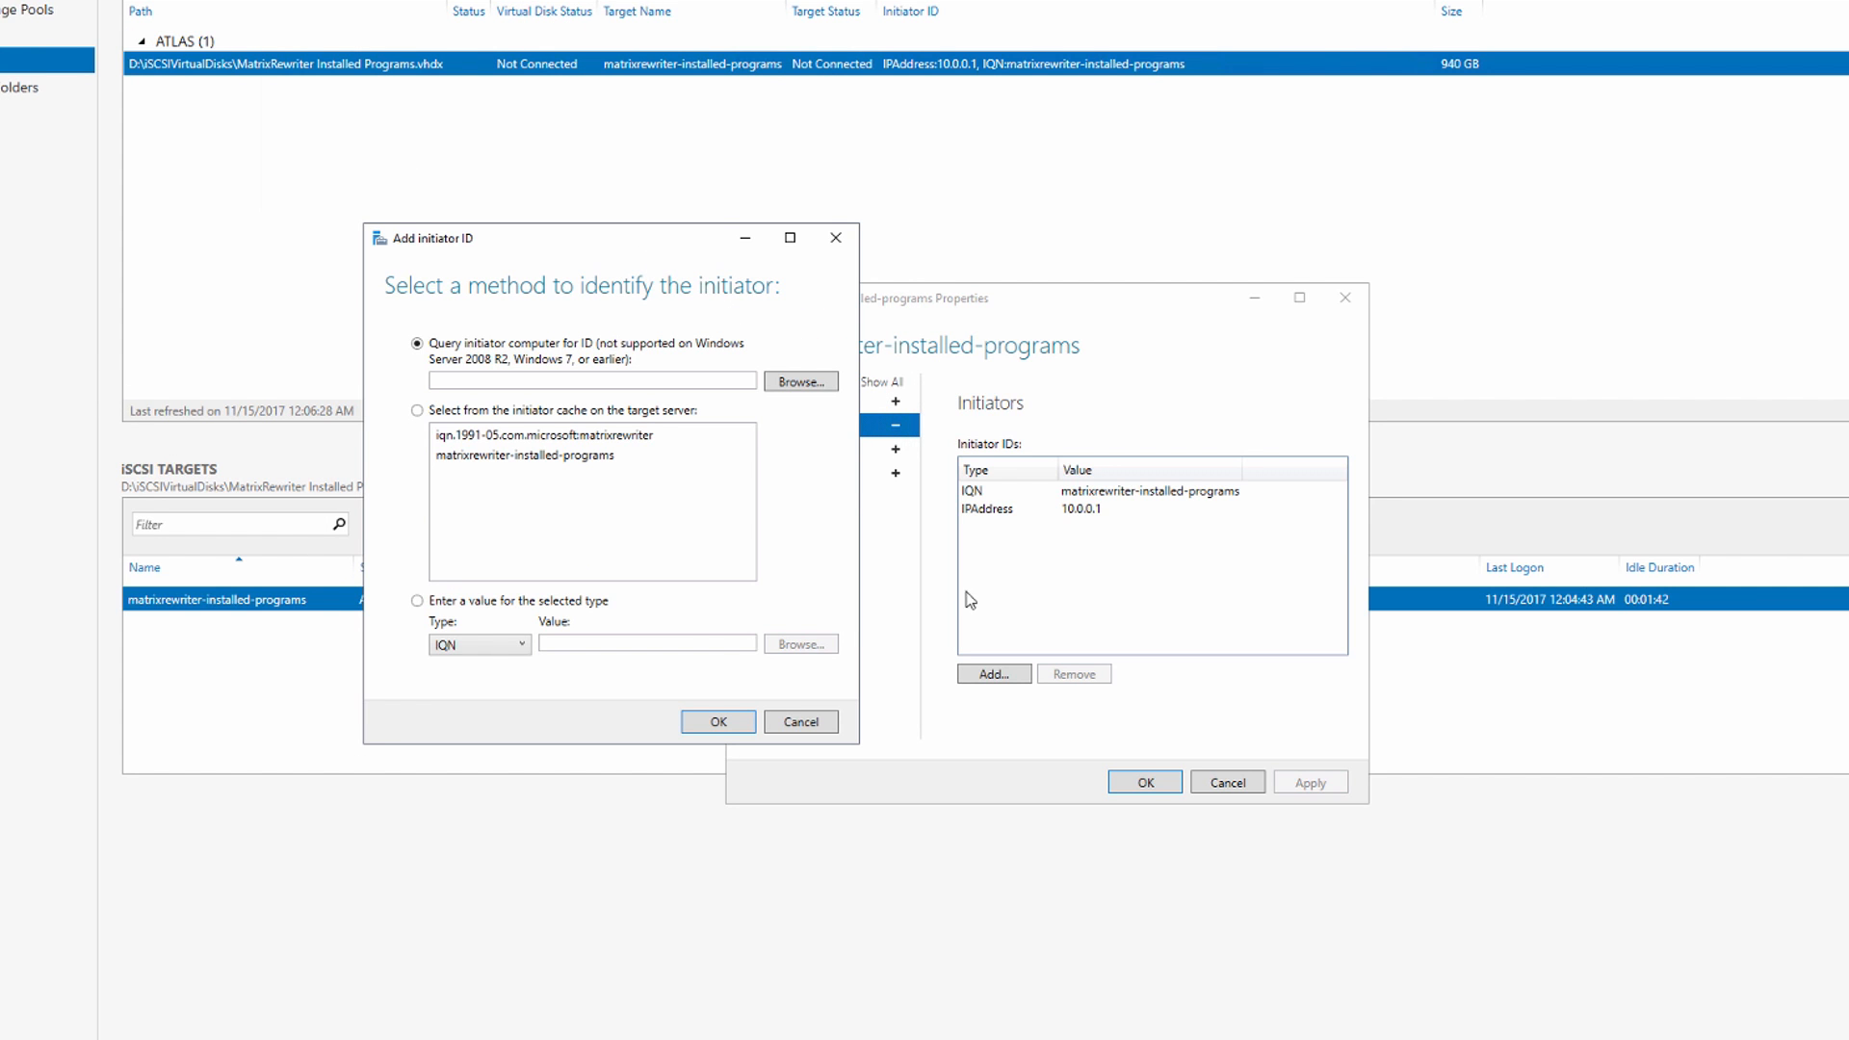
{"action": "mouse_move", "coordinate": [555, 563]}
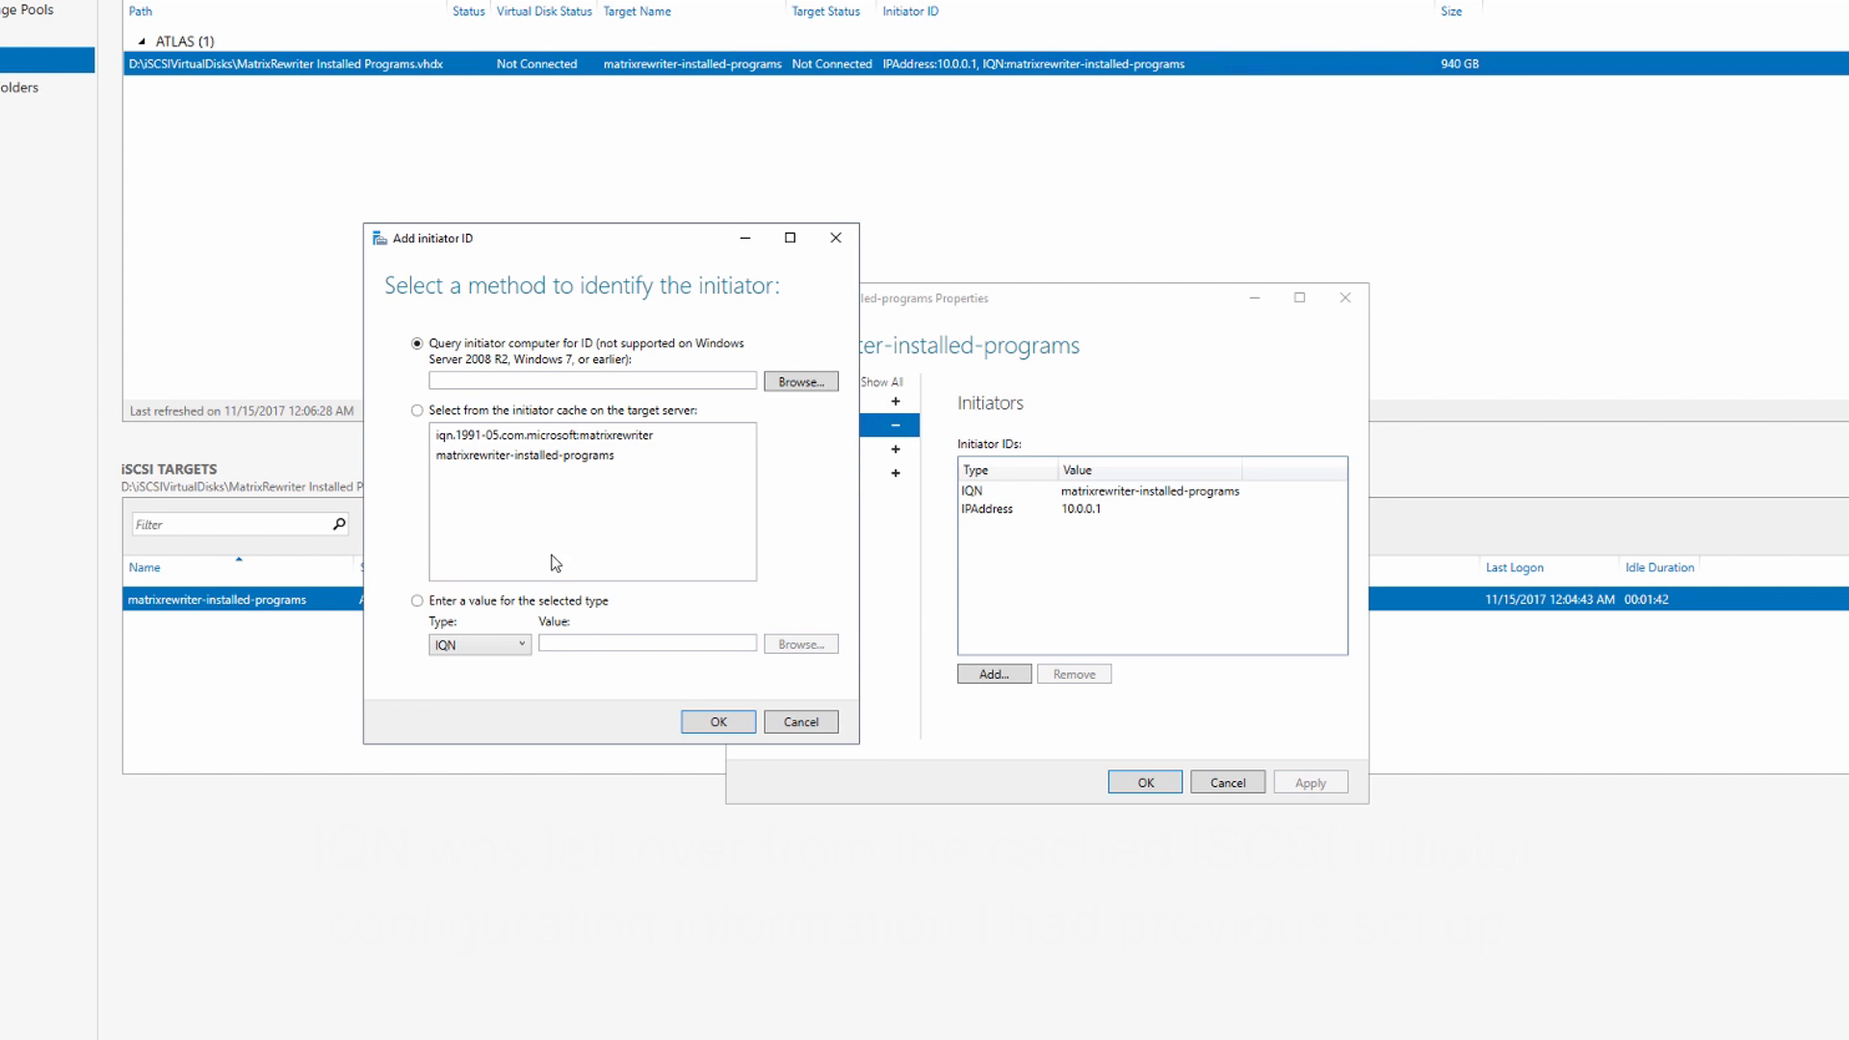
{"action": "left_click", "coordinate": [416, 410]}
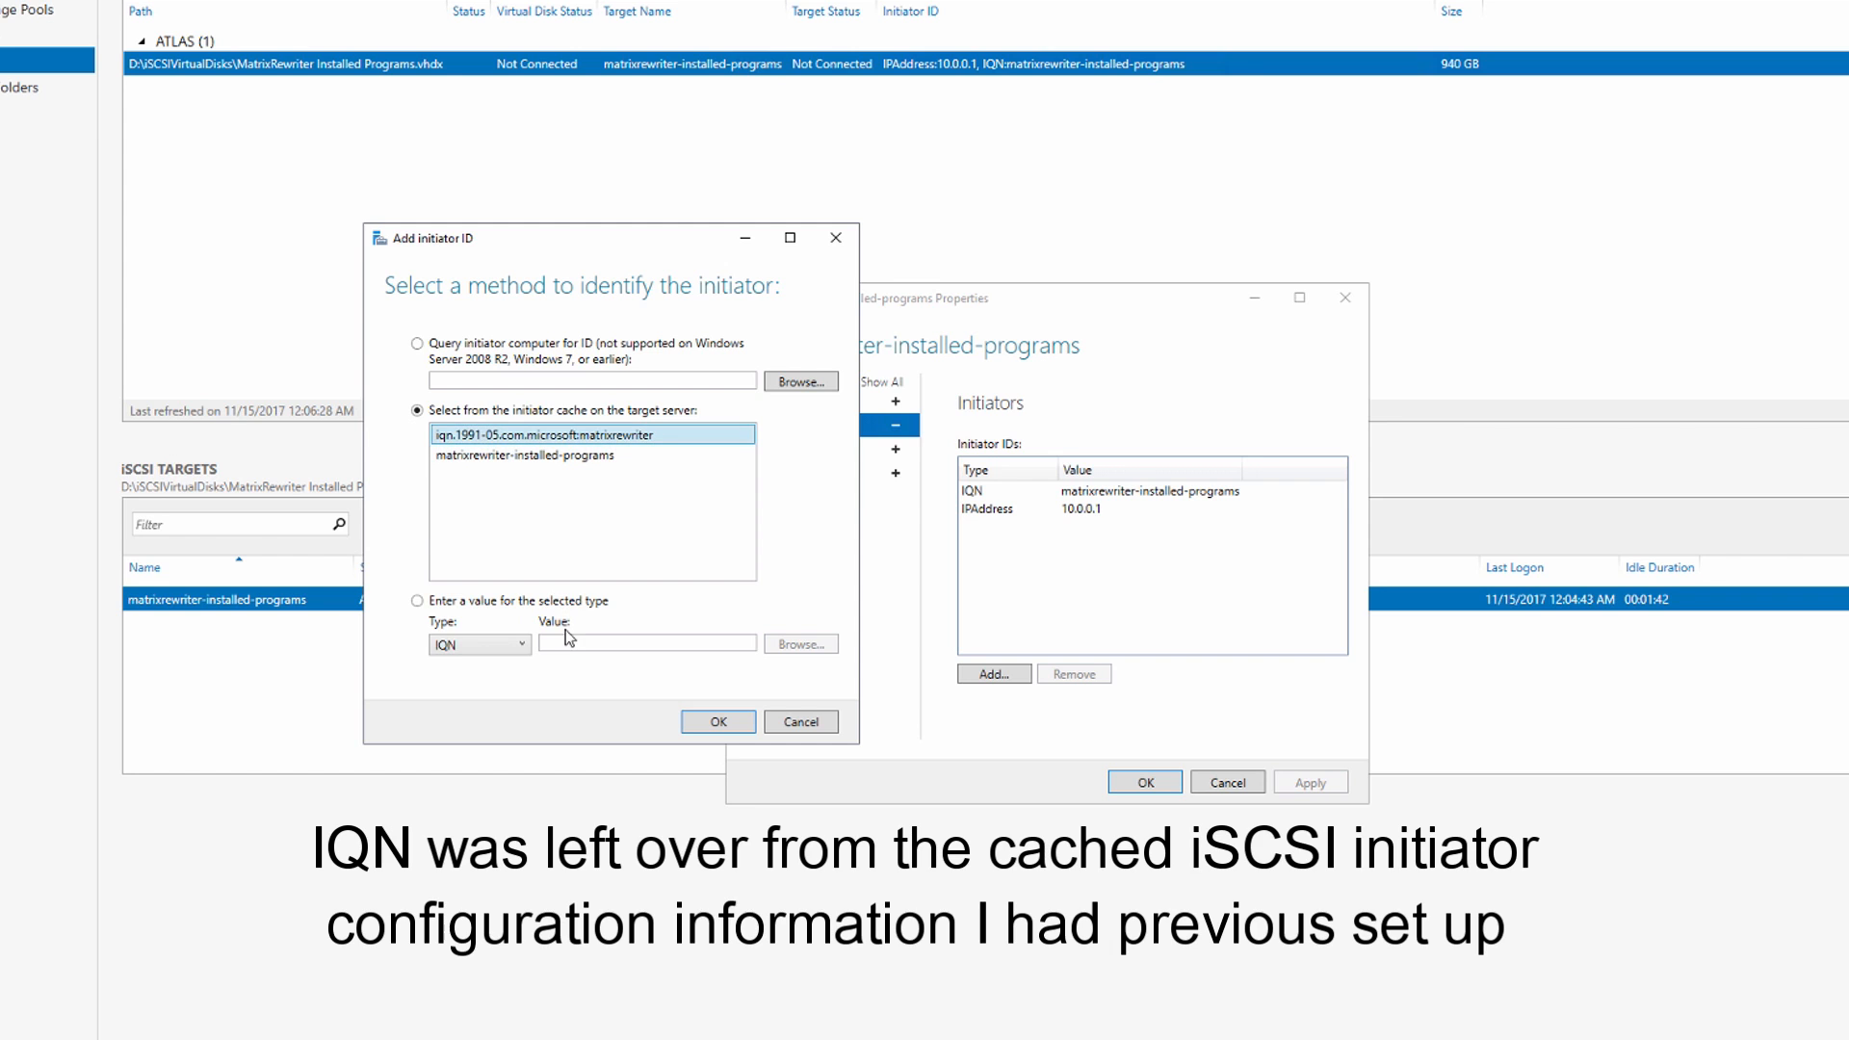
{"action": "left_click", "coordinate": [646, 642]}
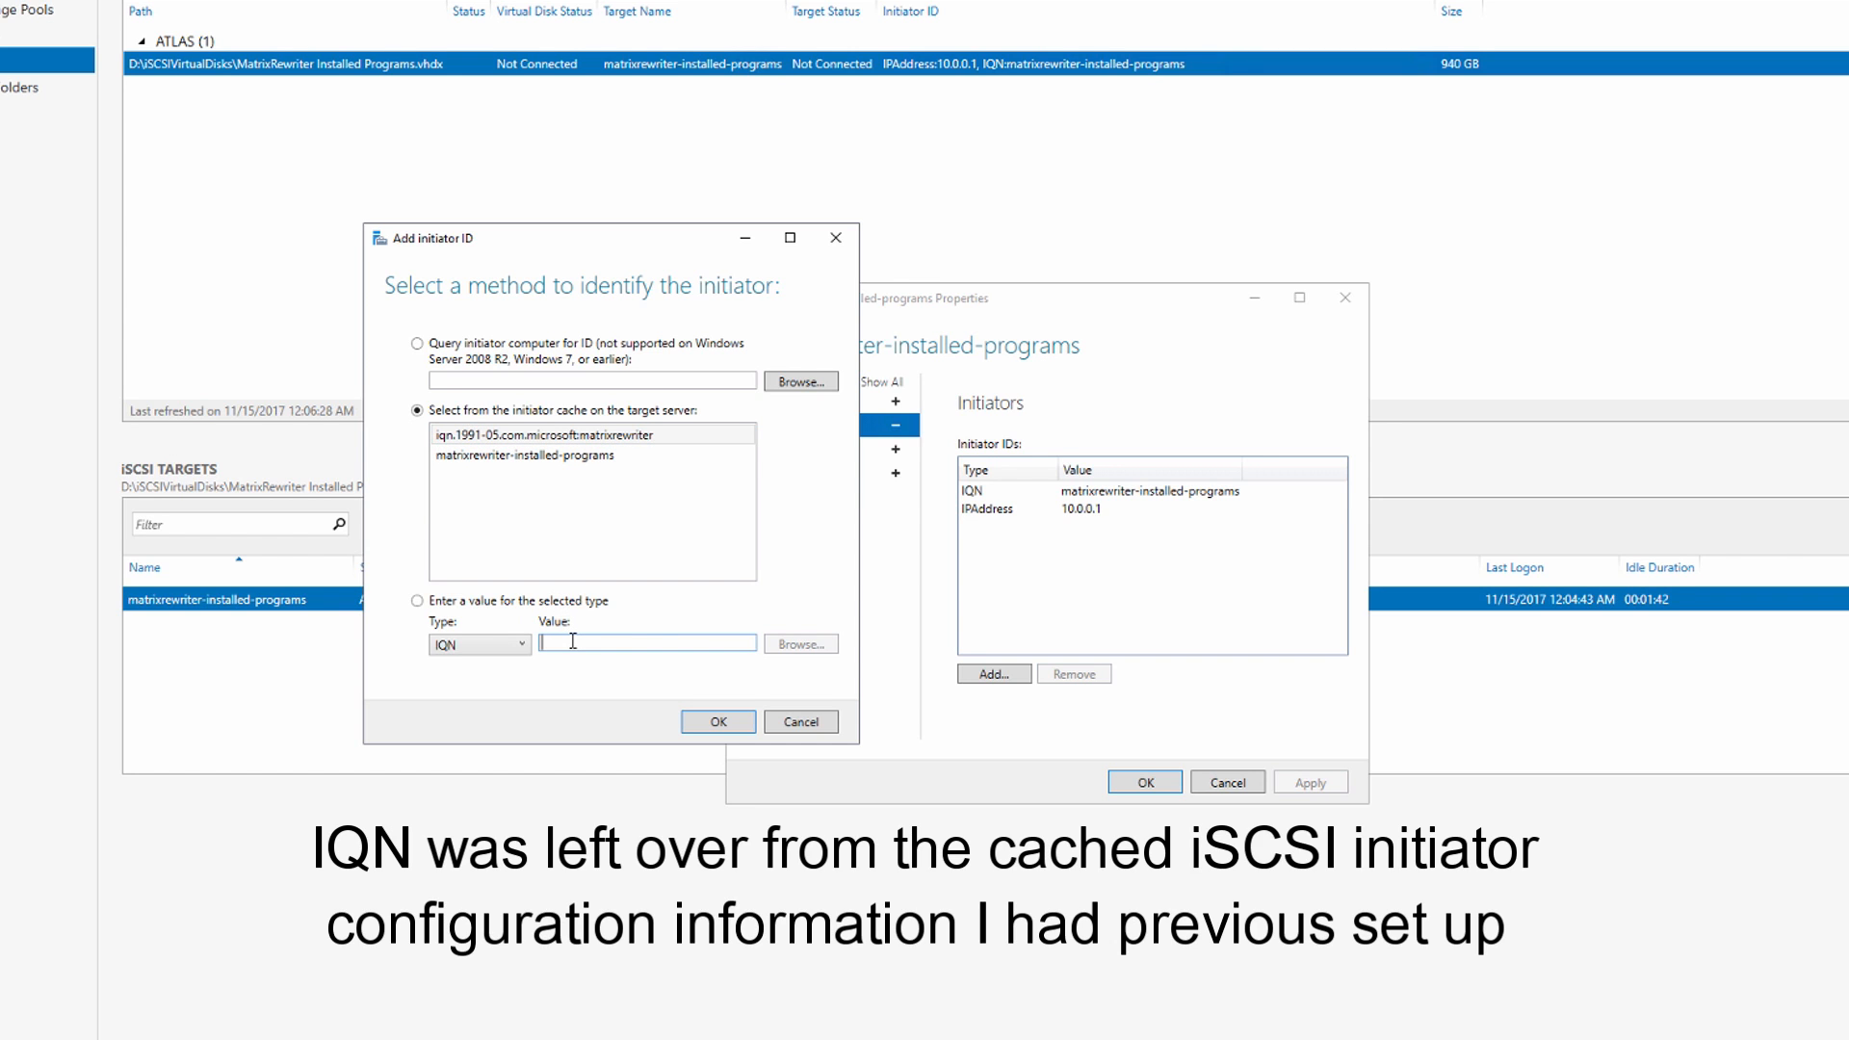
{"action": "left_click", "coordinate": [589, 435]}
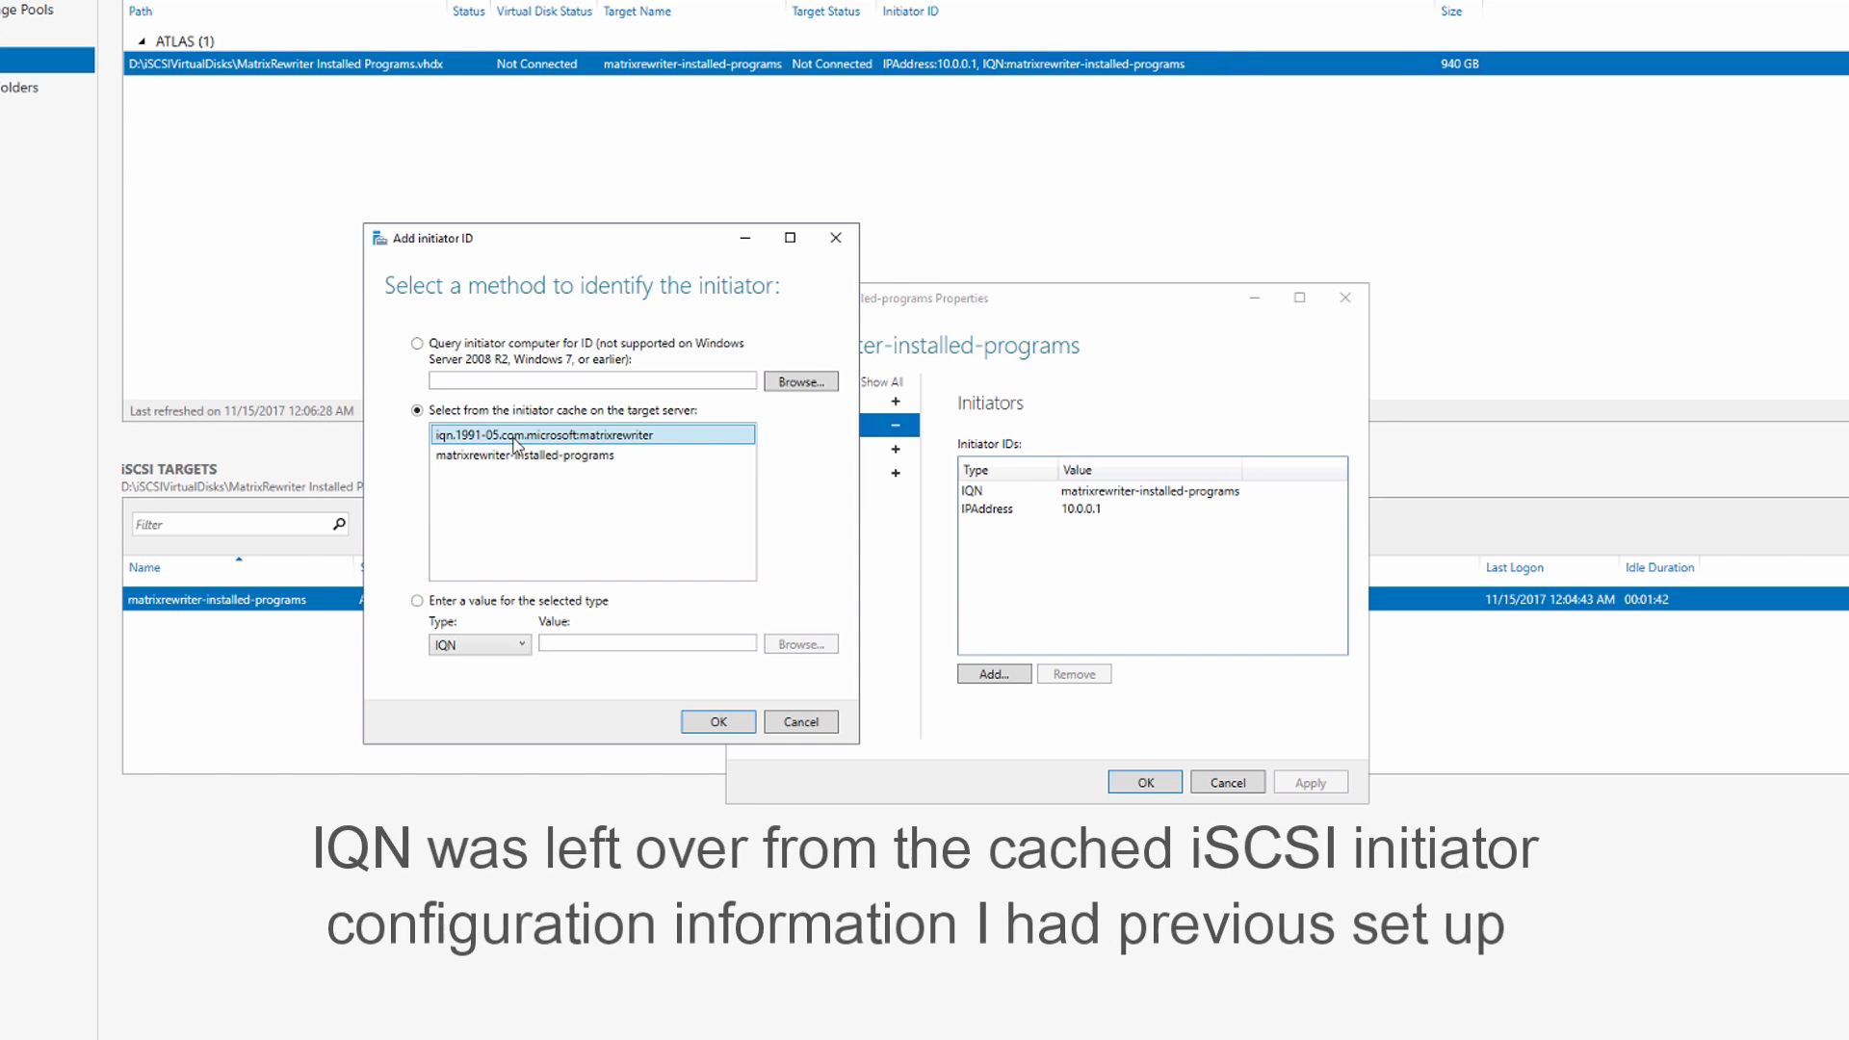
{"action": "mouse_move", "coordinate": [713, 715]}
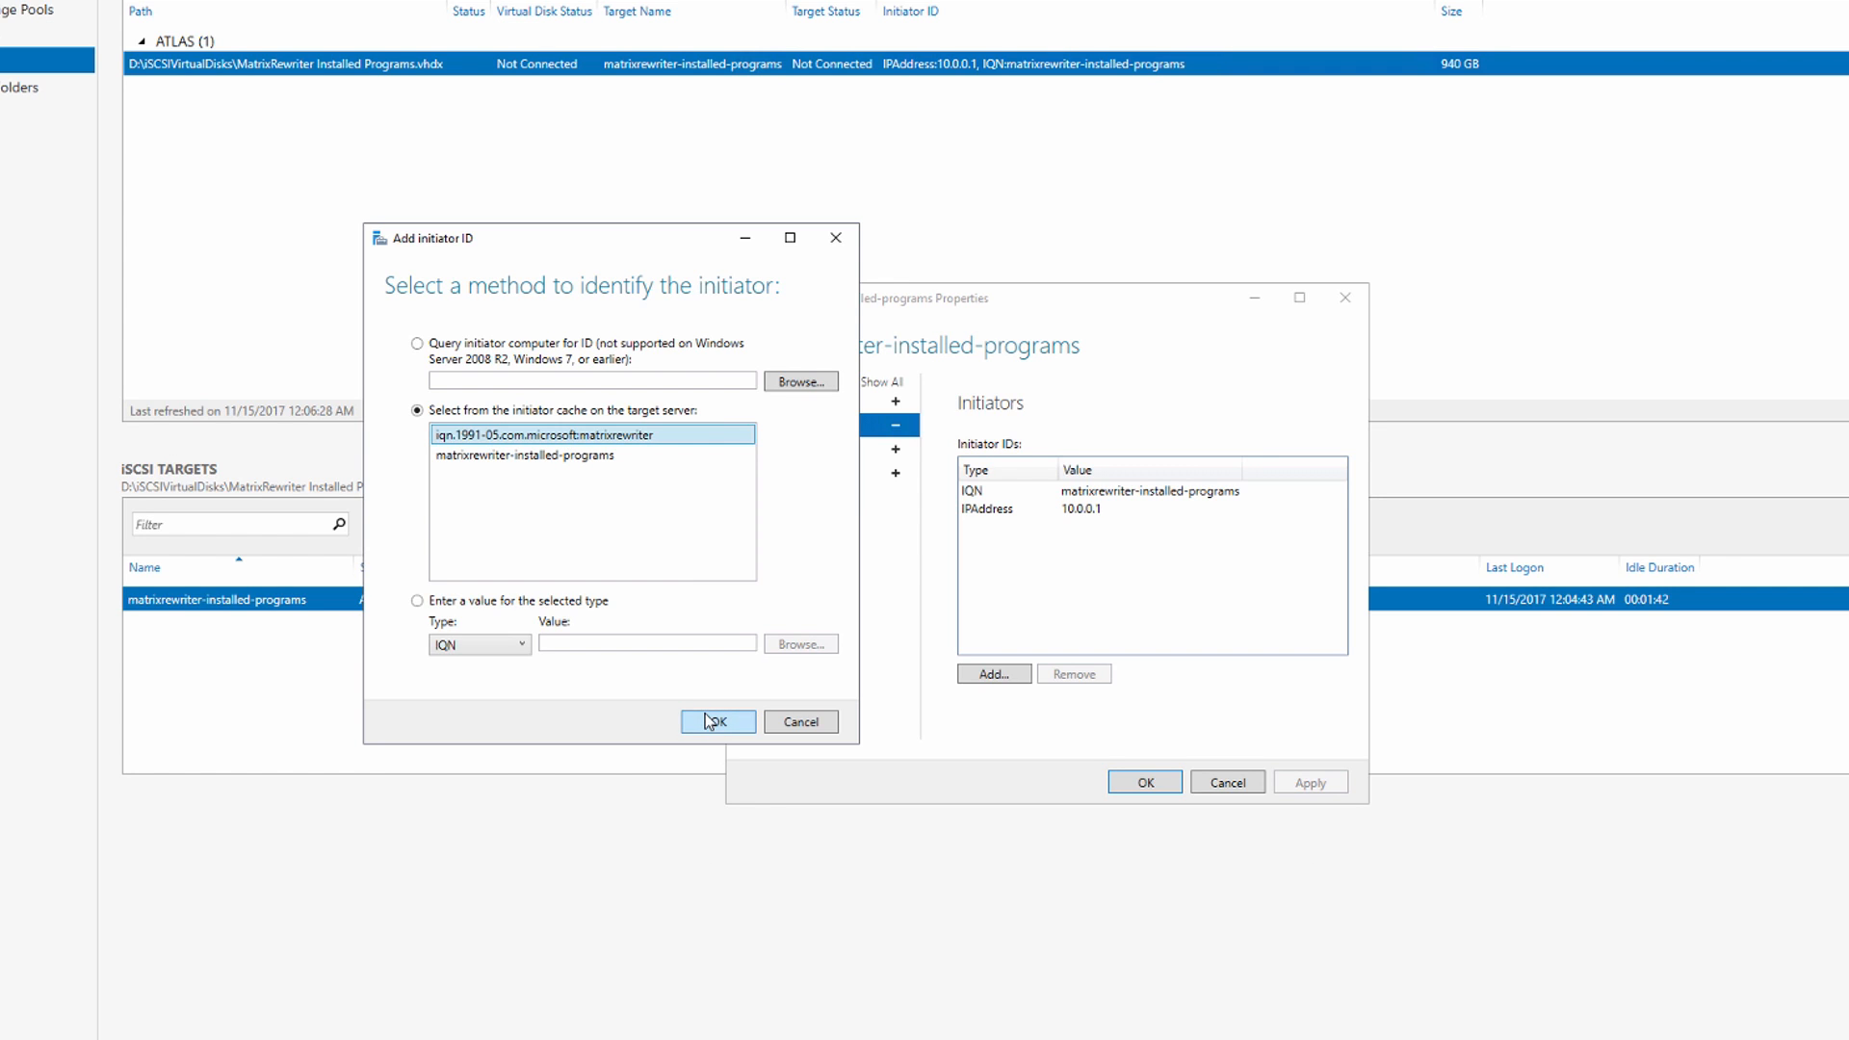
{"action": "left_click", "coordinate": [715, 721]}
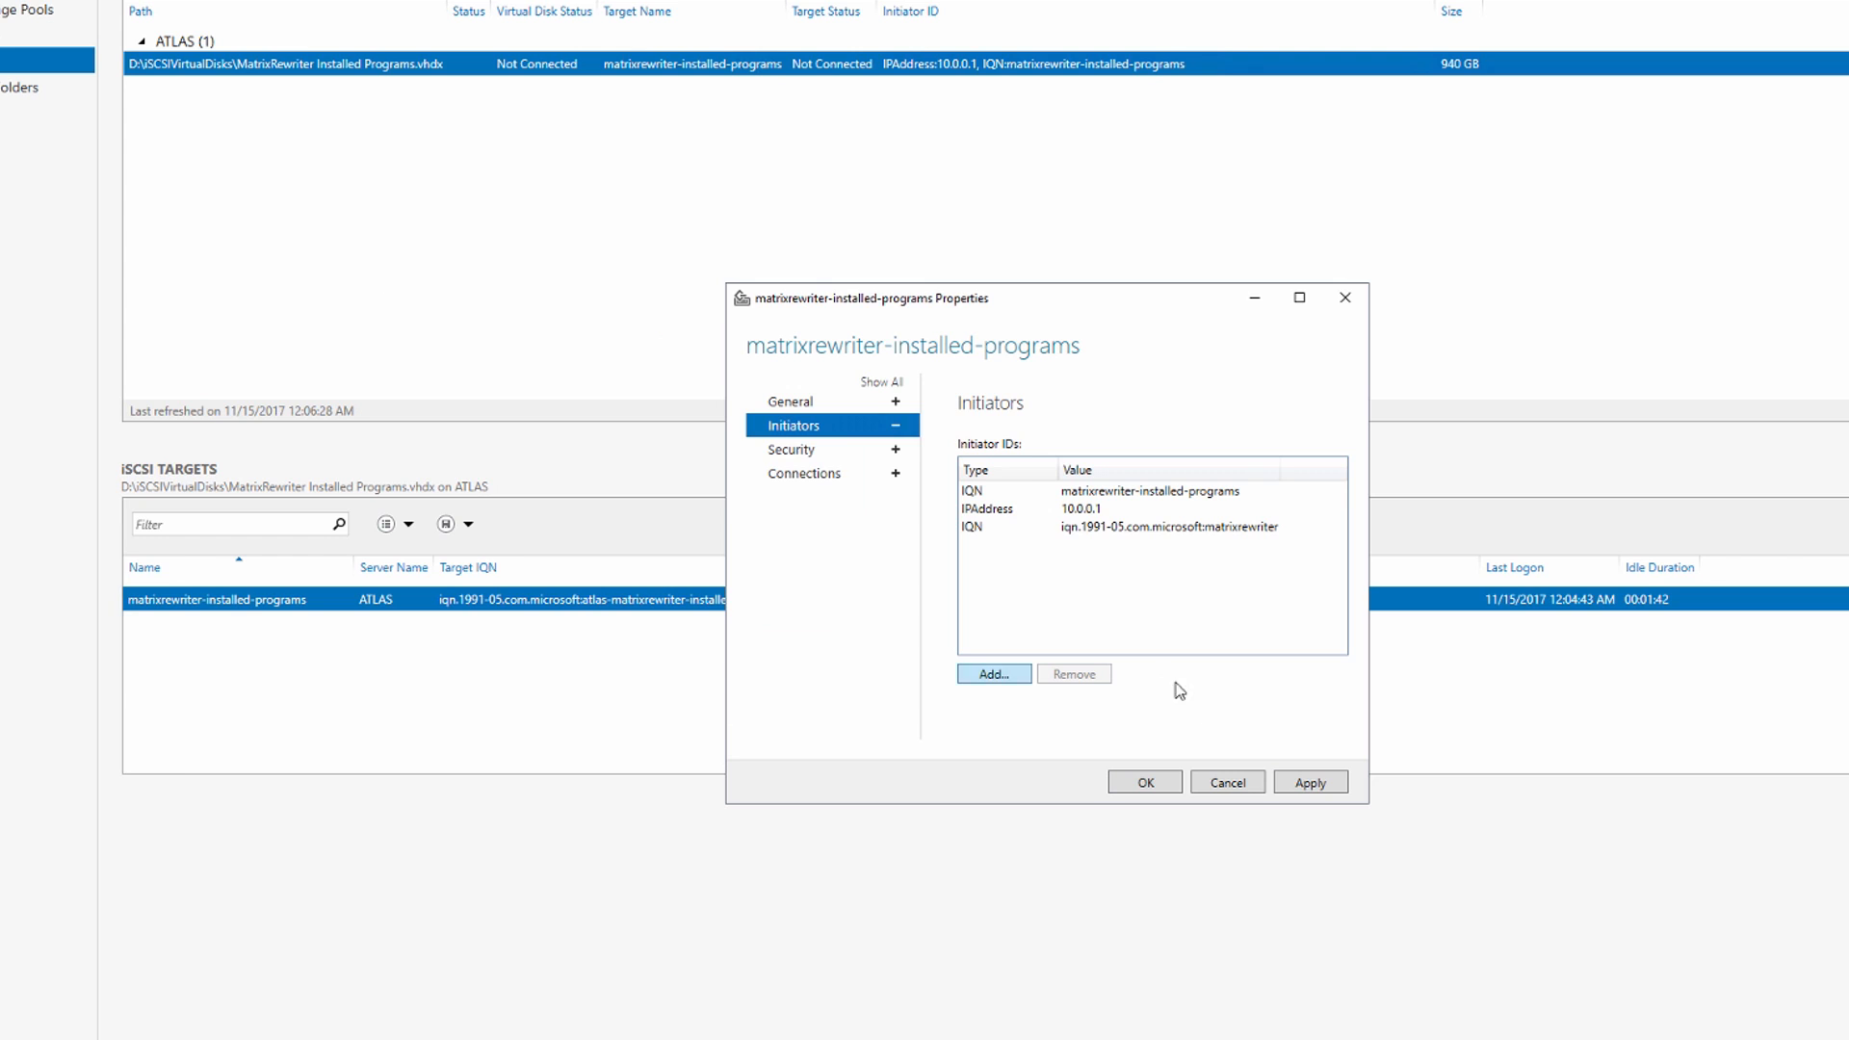
{"action": "left_click", "coordinate": [1309, 780]}
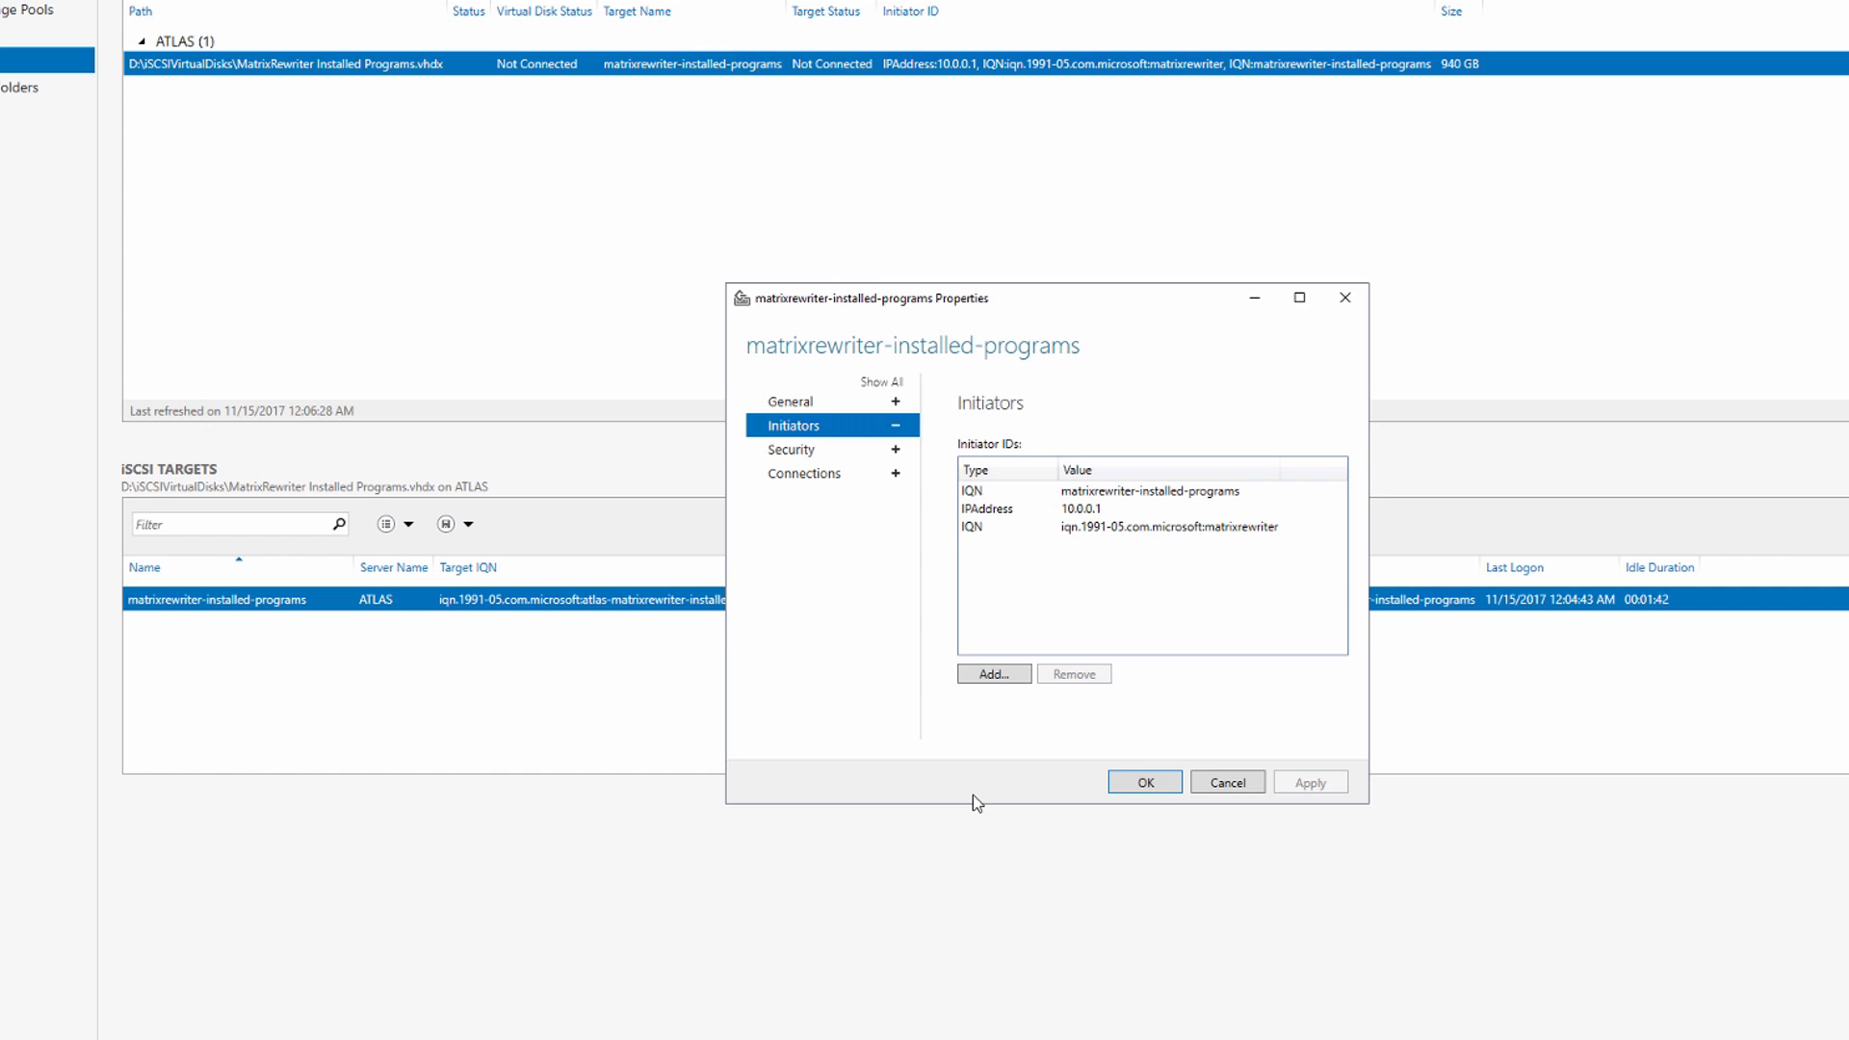
{"action": "mouse_move", "coordinate": [1135, 740]}
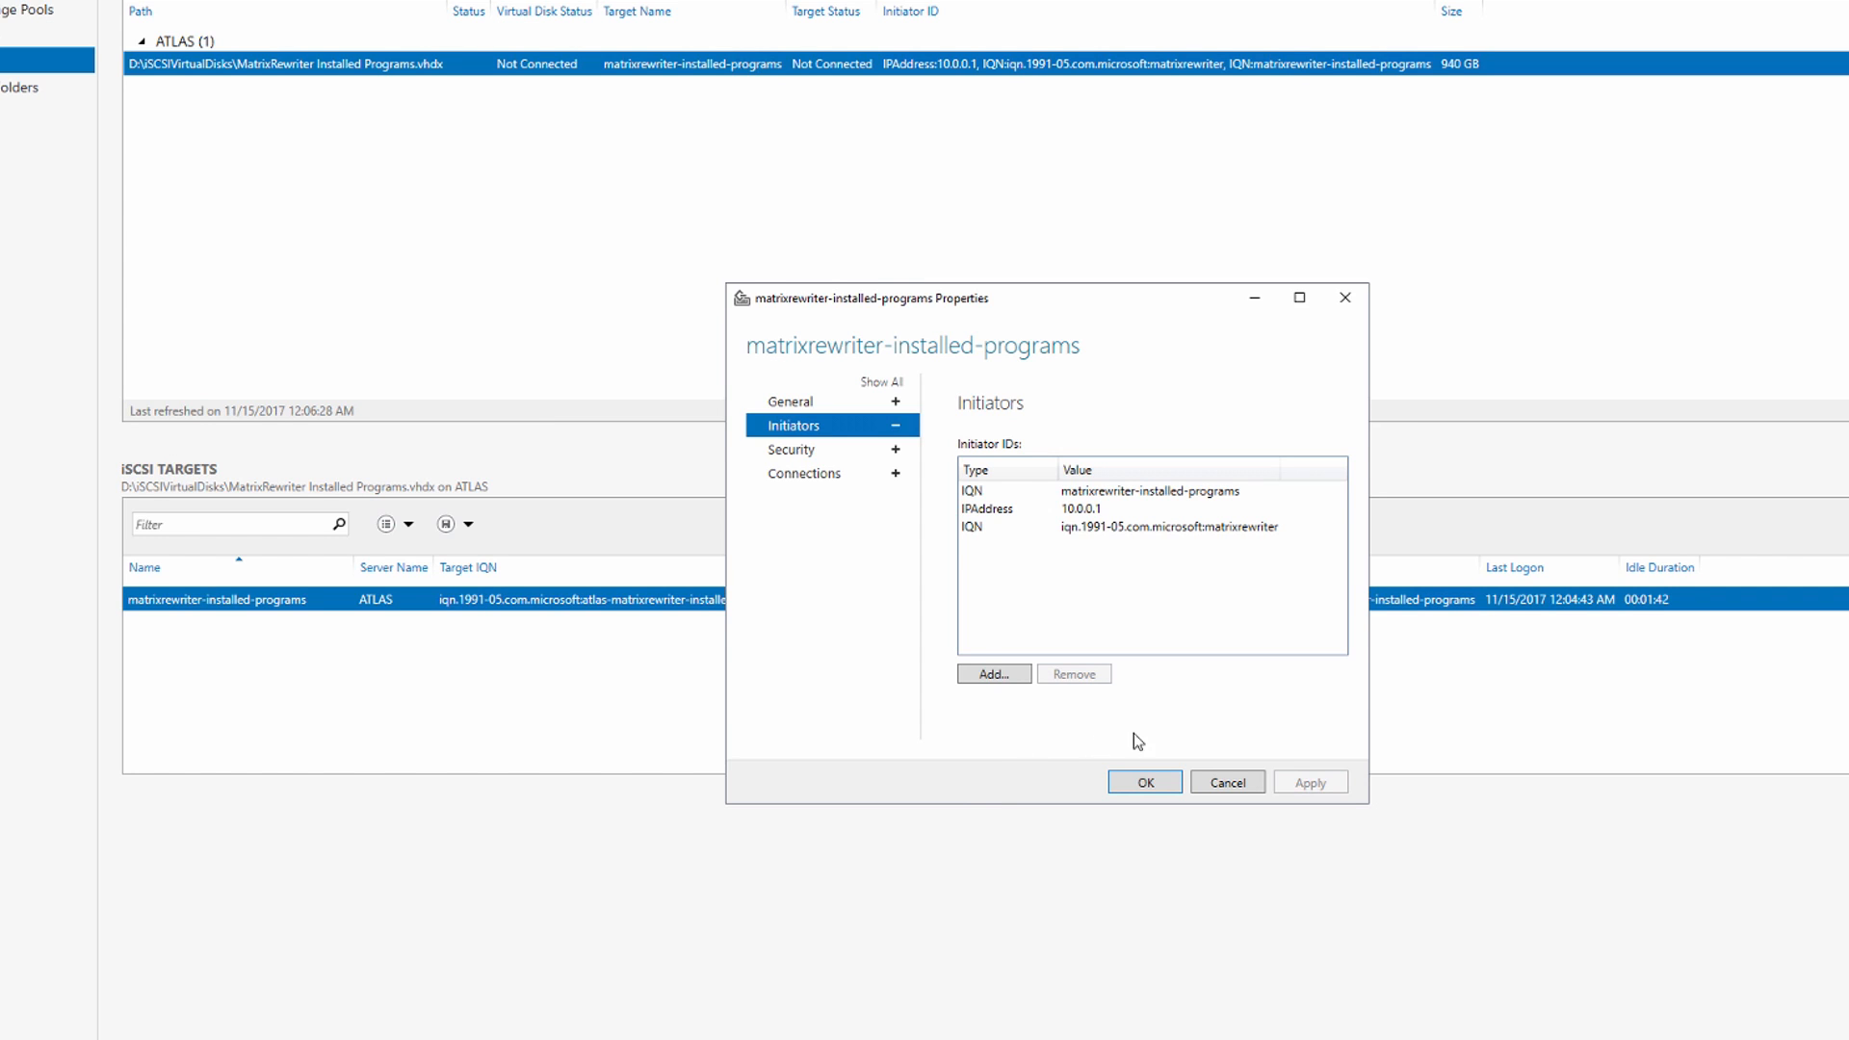
{"action": "mouse_move", "coordinate": [1135, 494]}
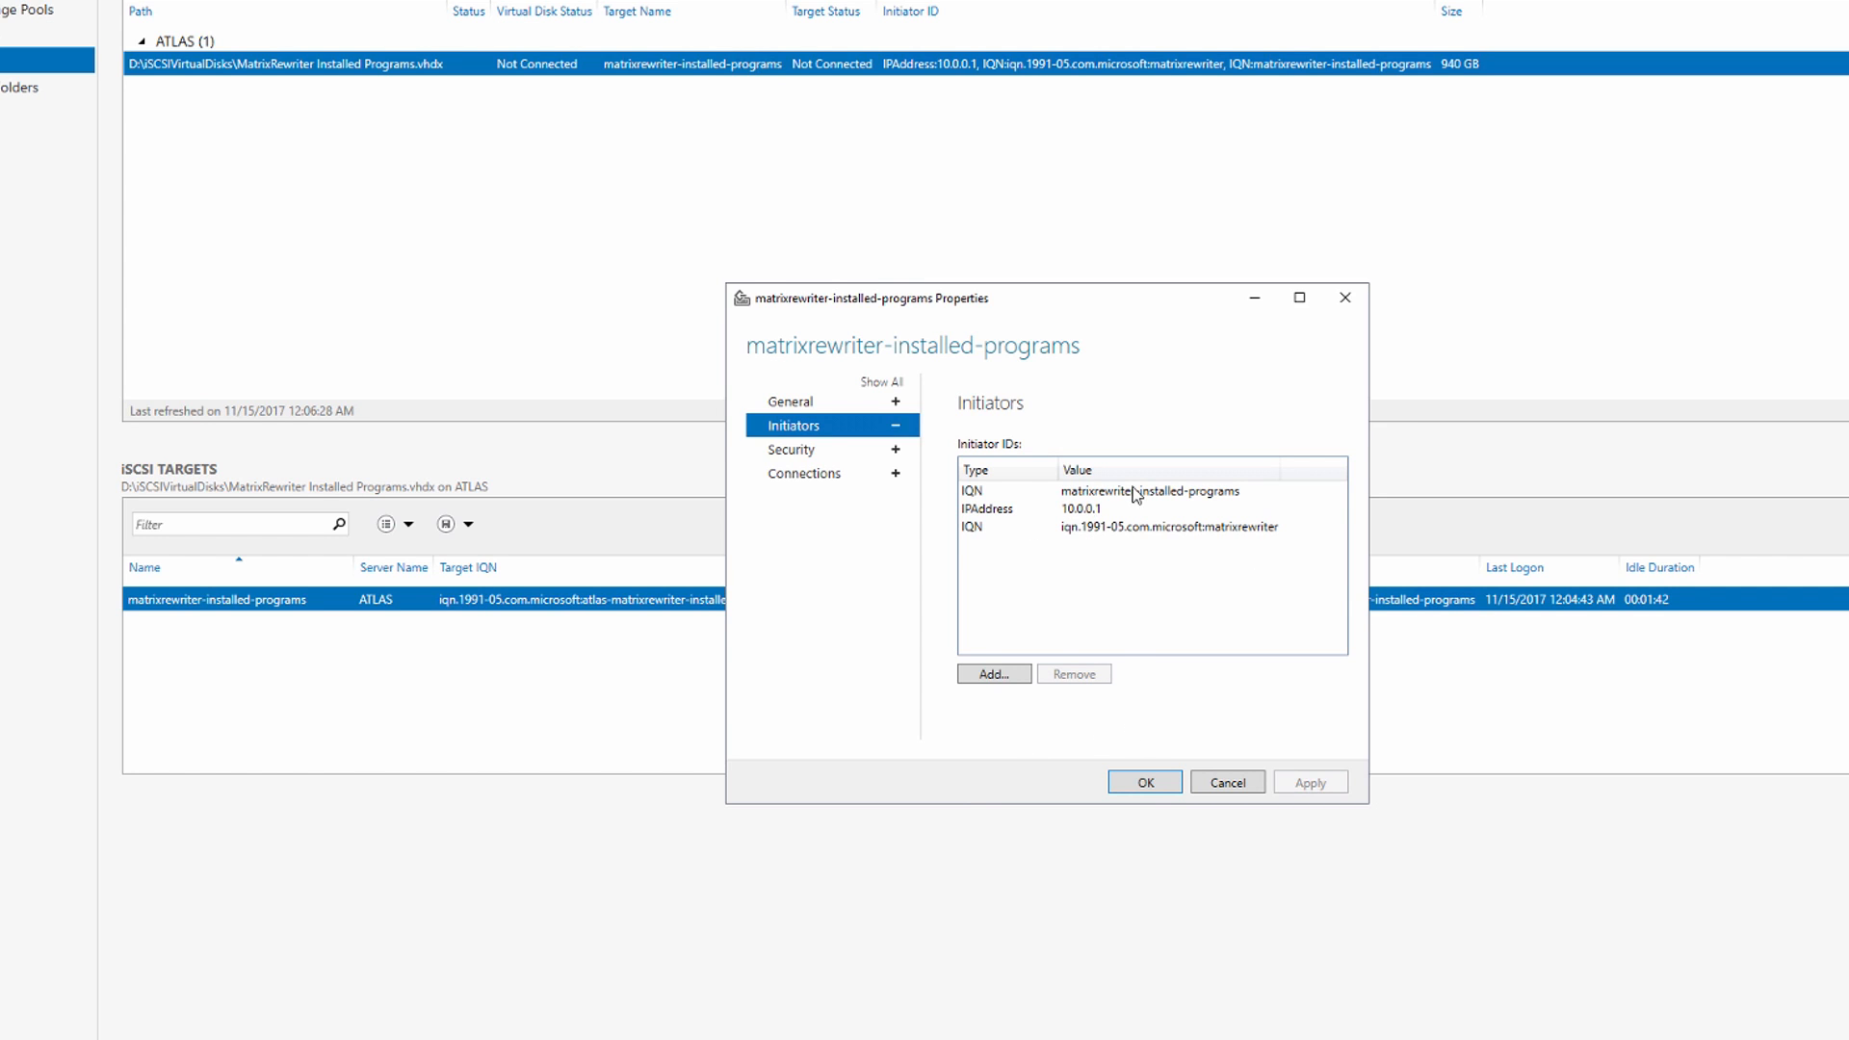
{"action": "mouse_move", "coordinate": [1042, 526]}
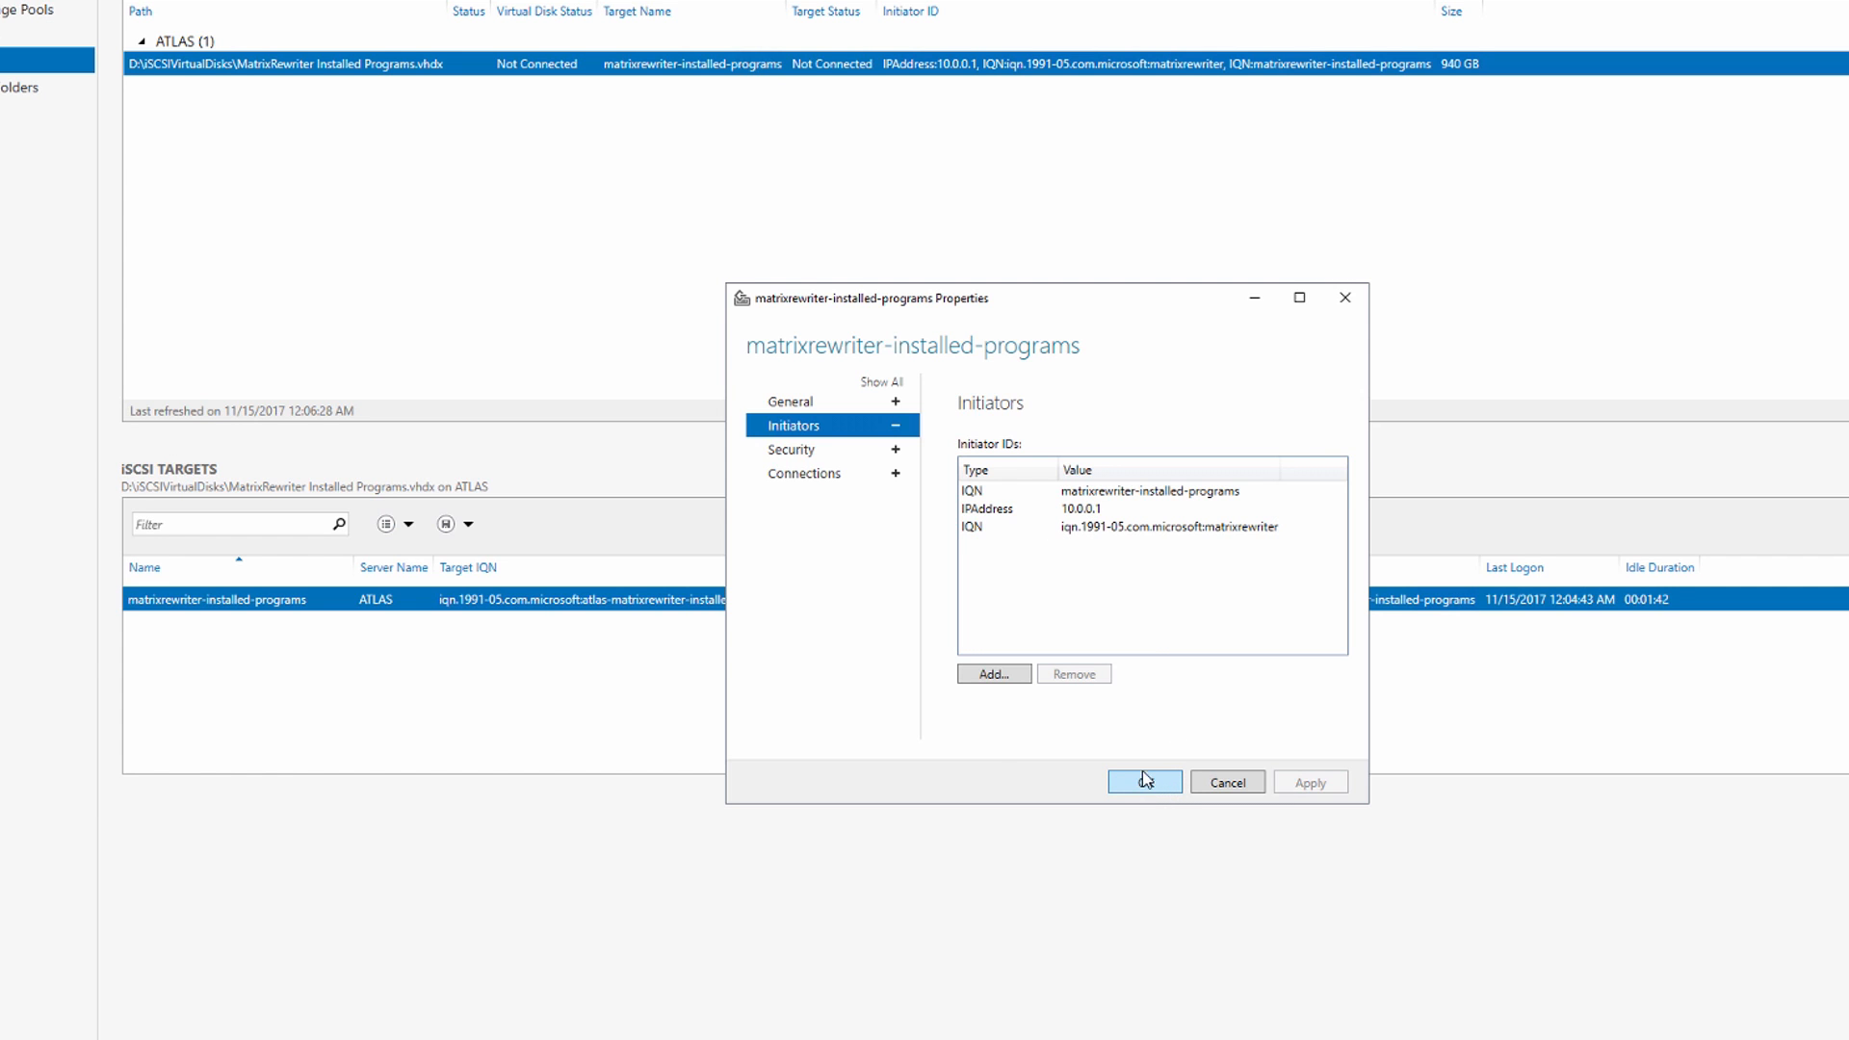
{"action": "left_click", "coordinate": [1143, 781]}
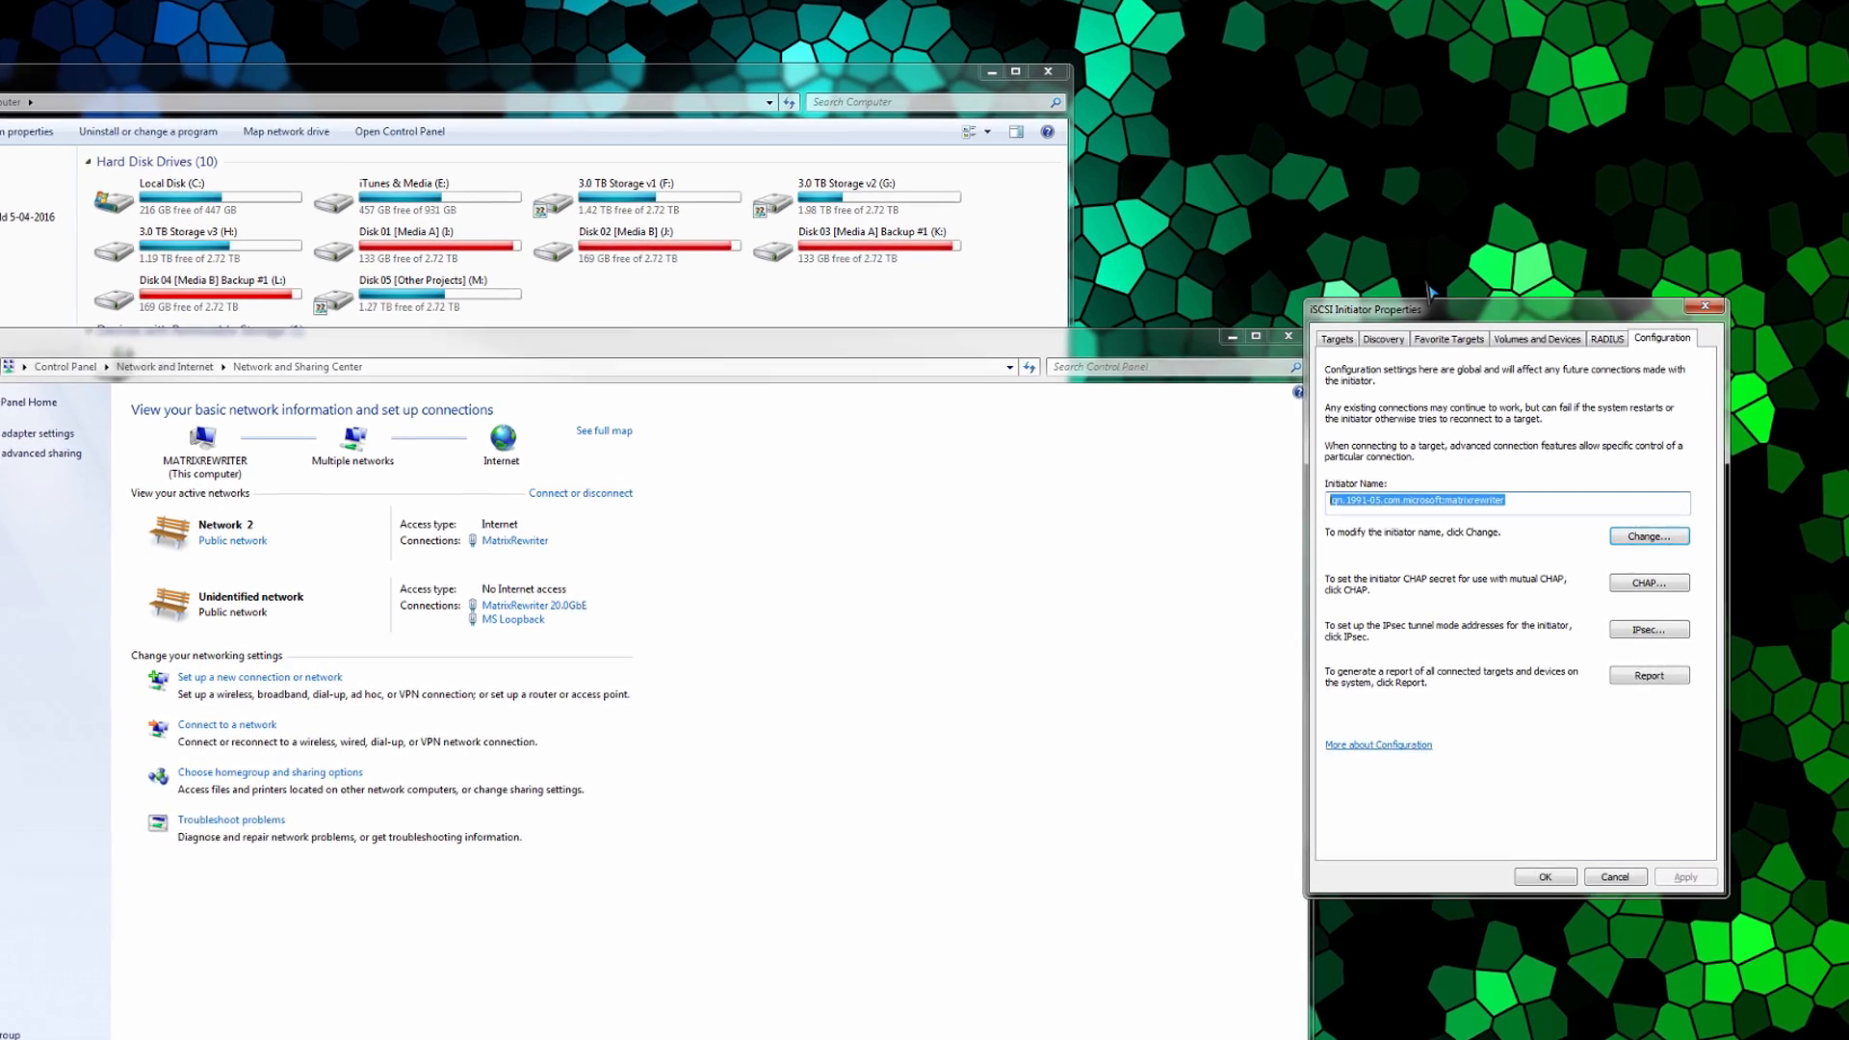
Step: Refresh the Targets list and begin connecting to the discovered installed-programs target
{"action": "left_click", "coordinate": [1060, 294]}
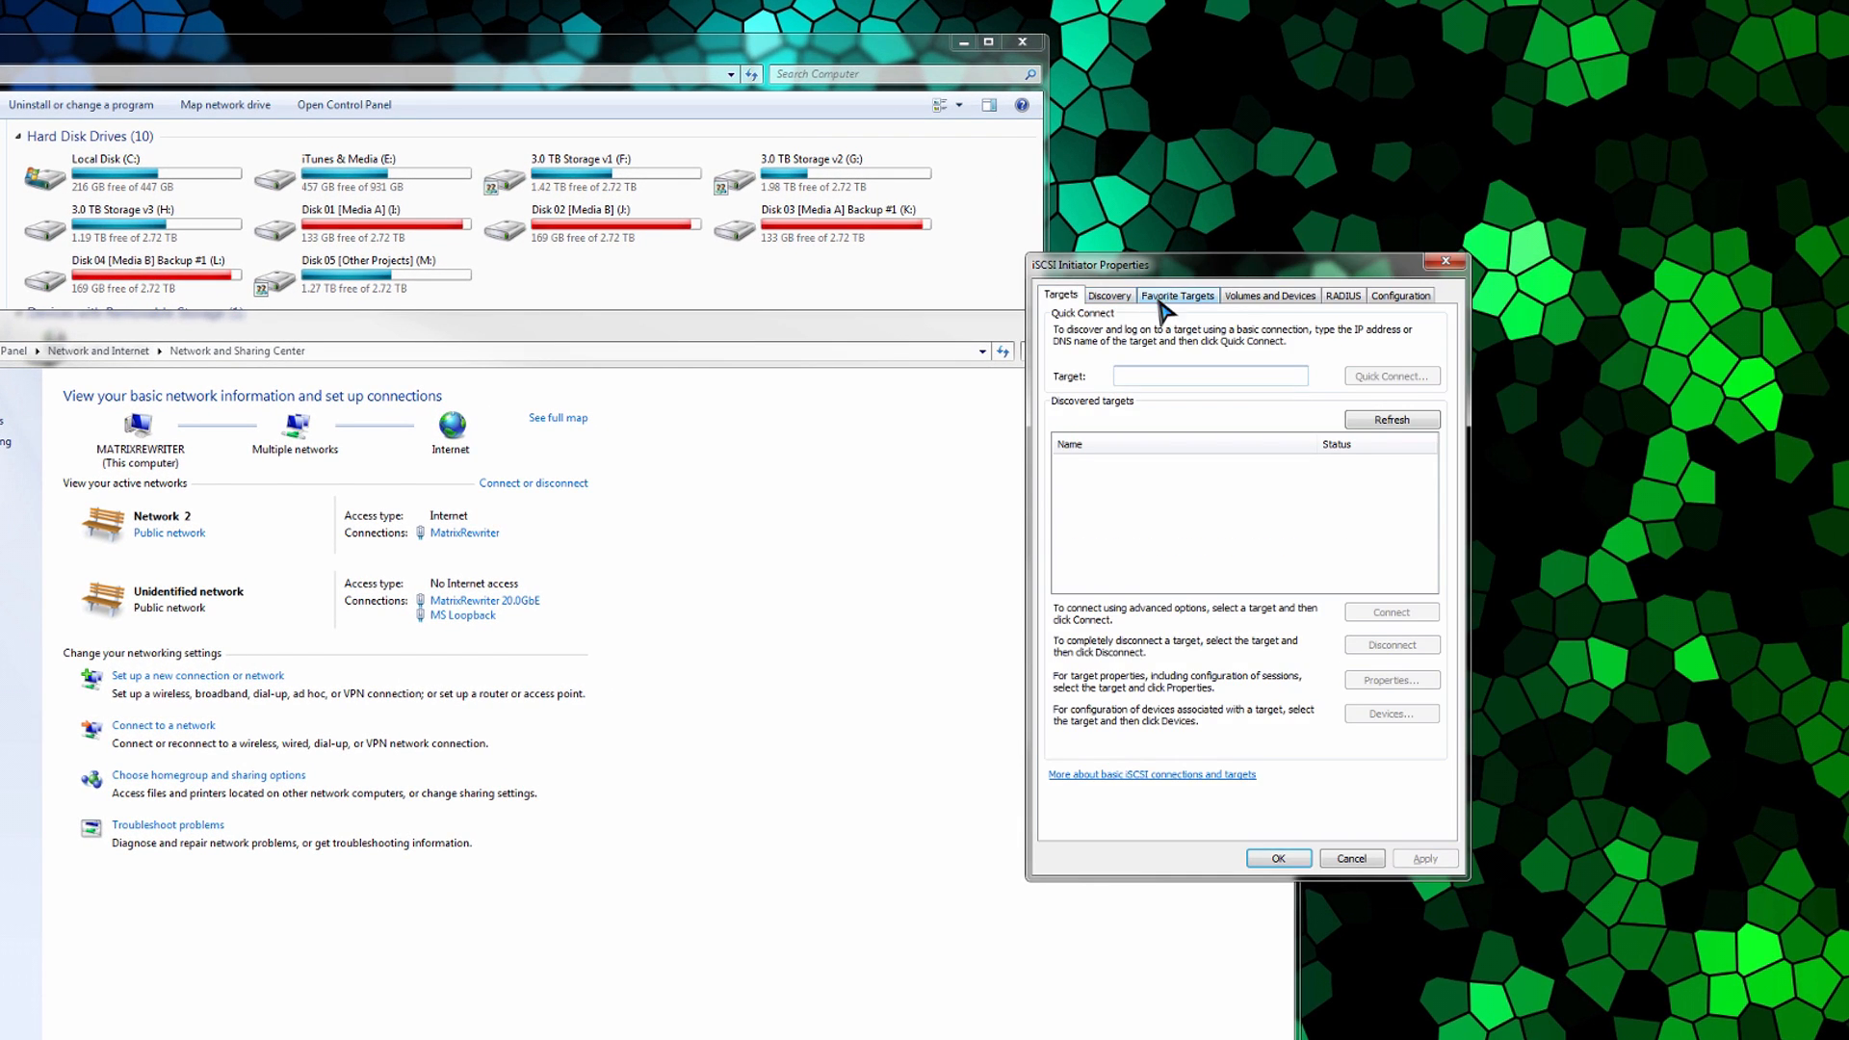
{"action": "mouse_move", "coordinate": [1393, 420]}
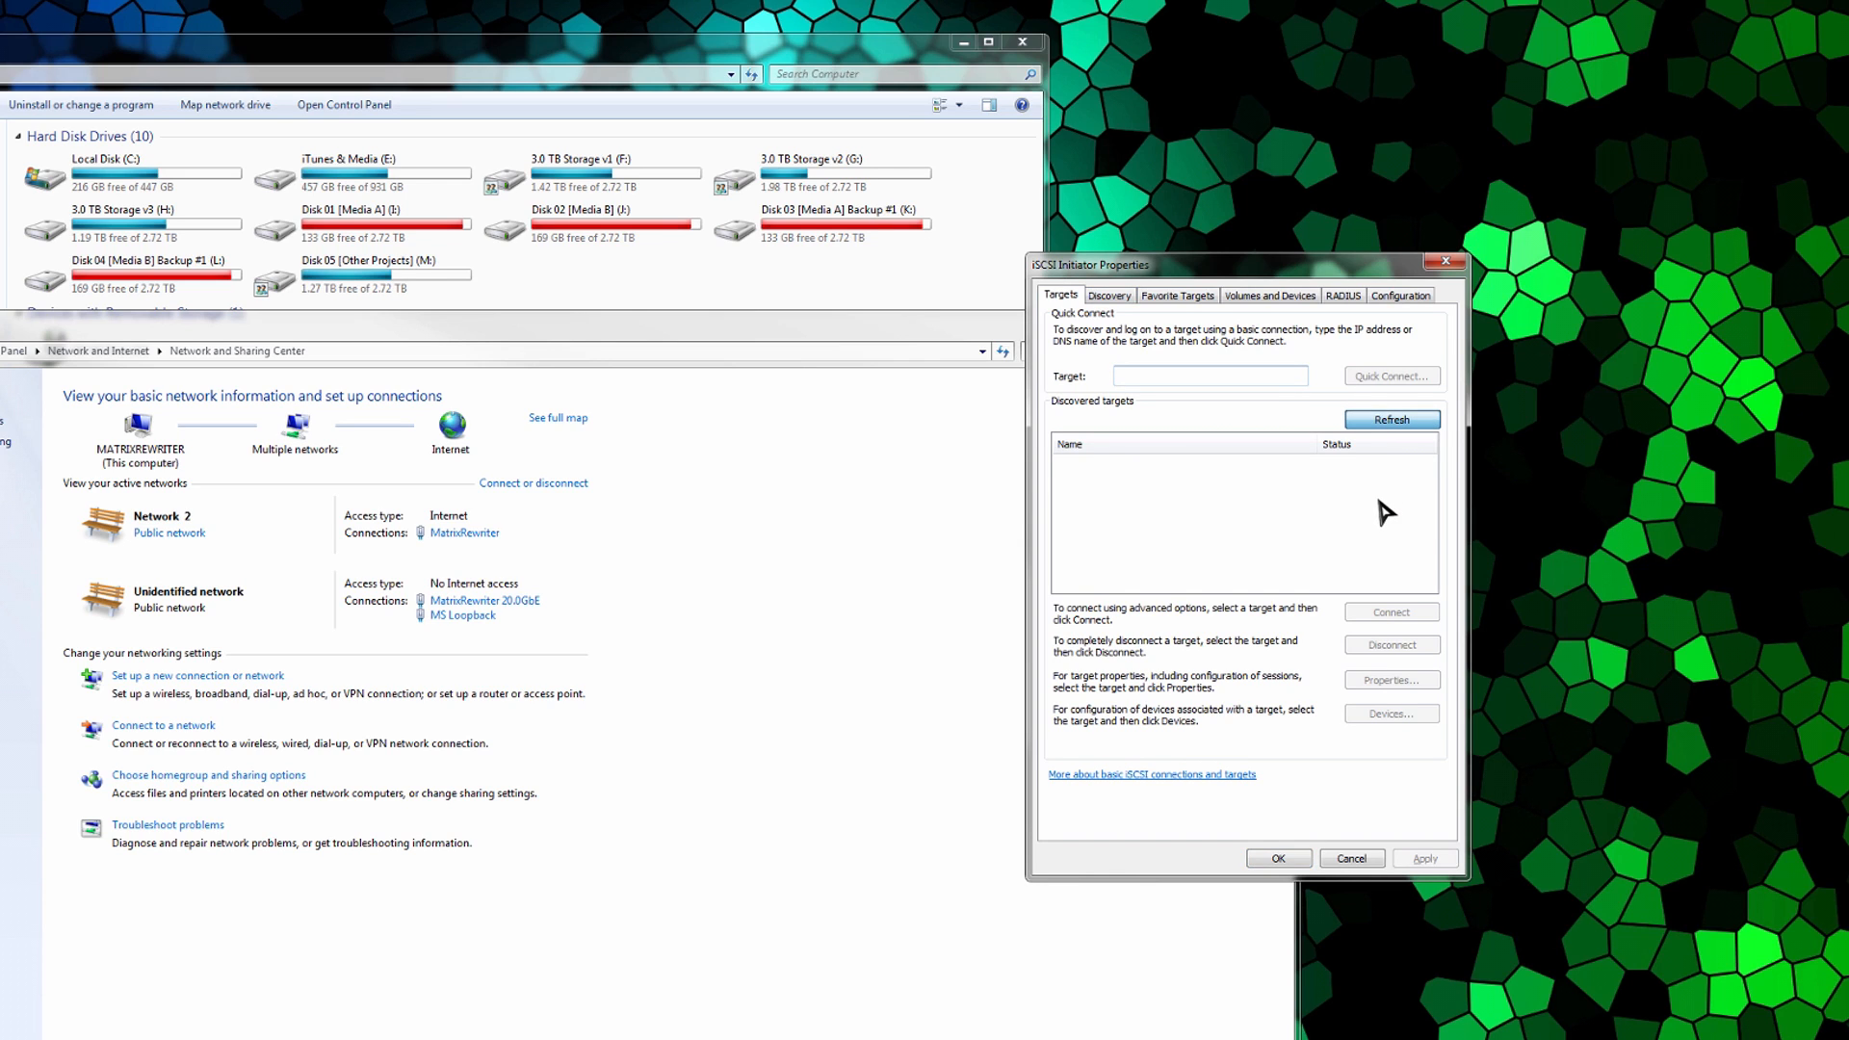
{"action": "left_click", "coordinate": [1391, 419]}
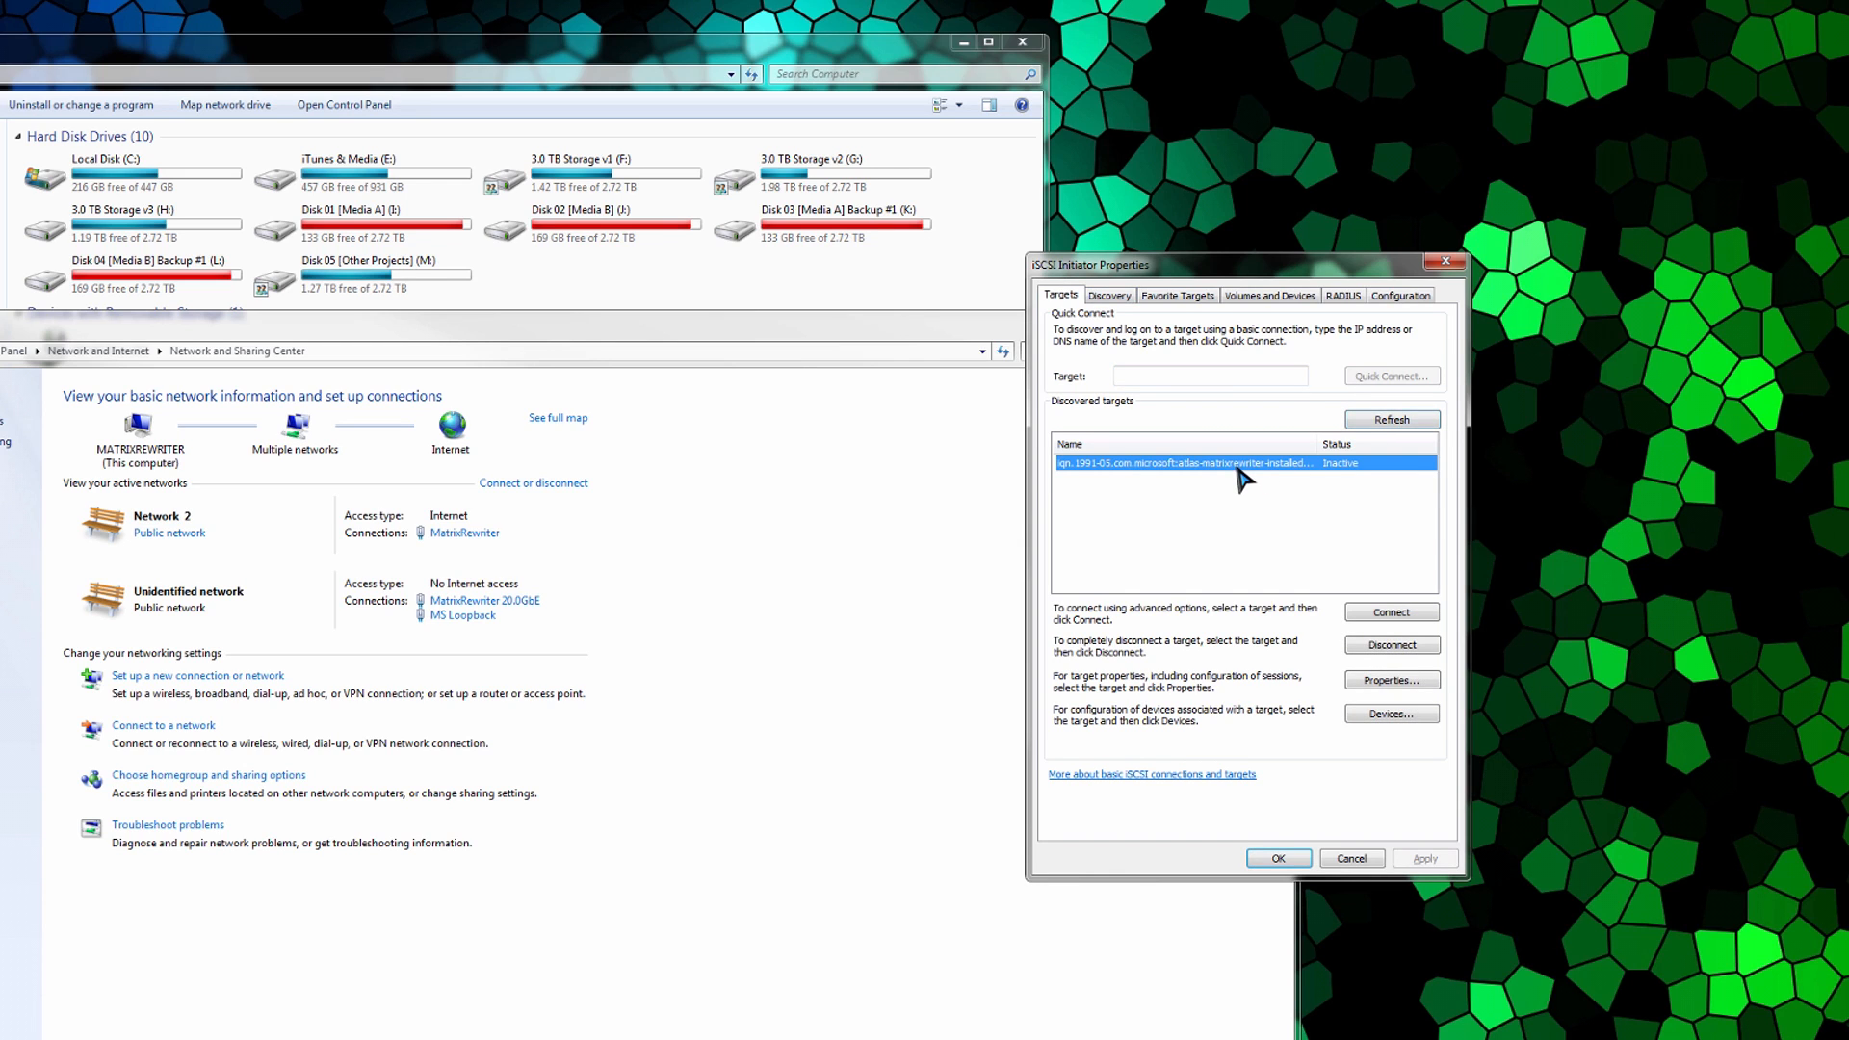
{"action": "mouse_move", "coordinate": [1461, 607]}
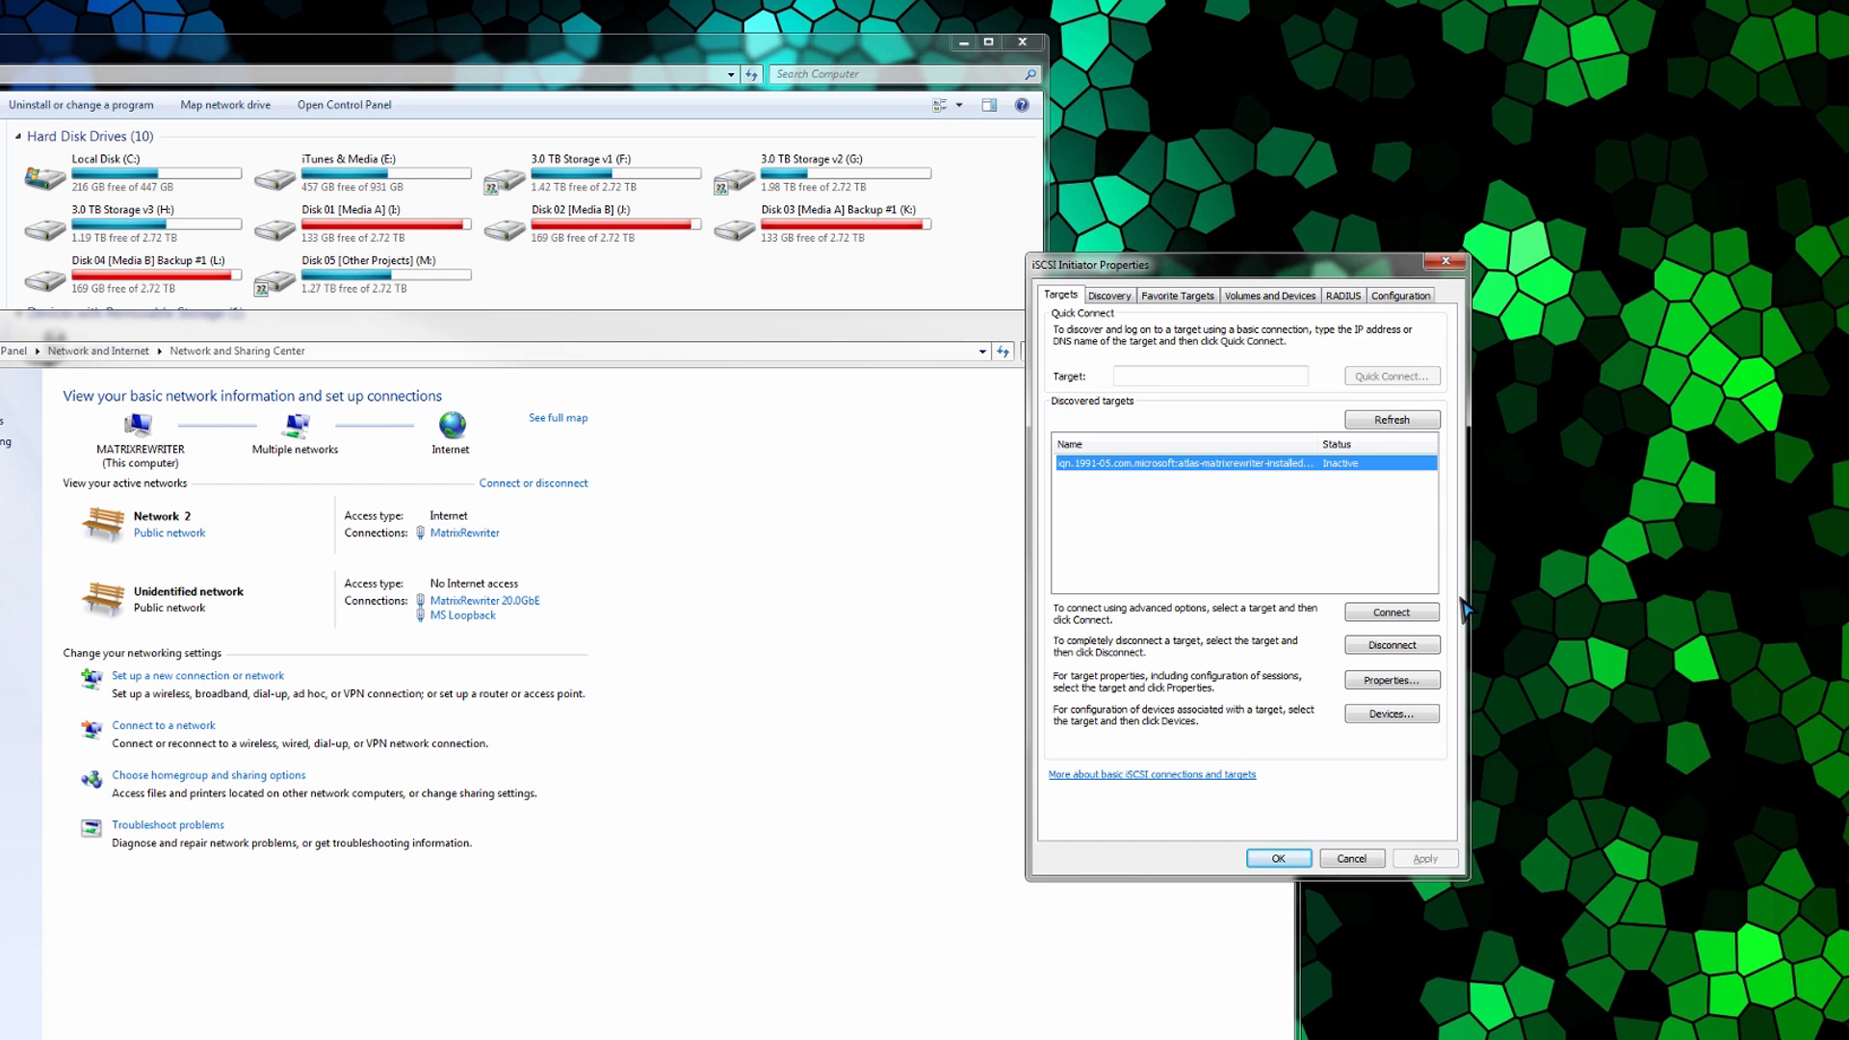
{"action": "left_click", "coordinate": [1389, 613]}
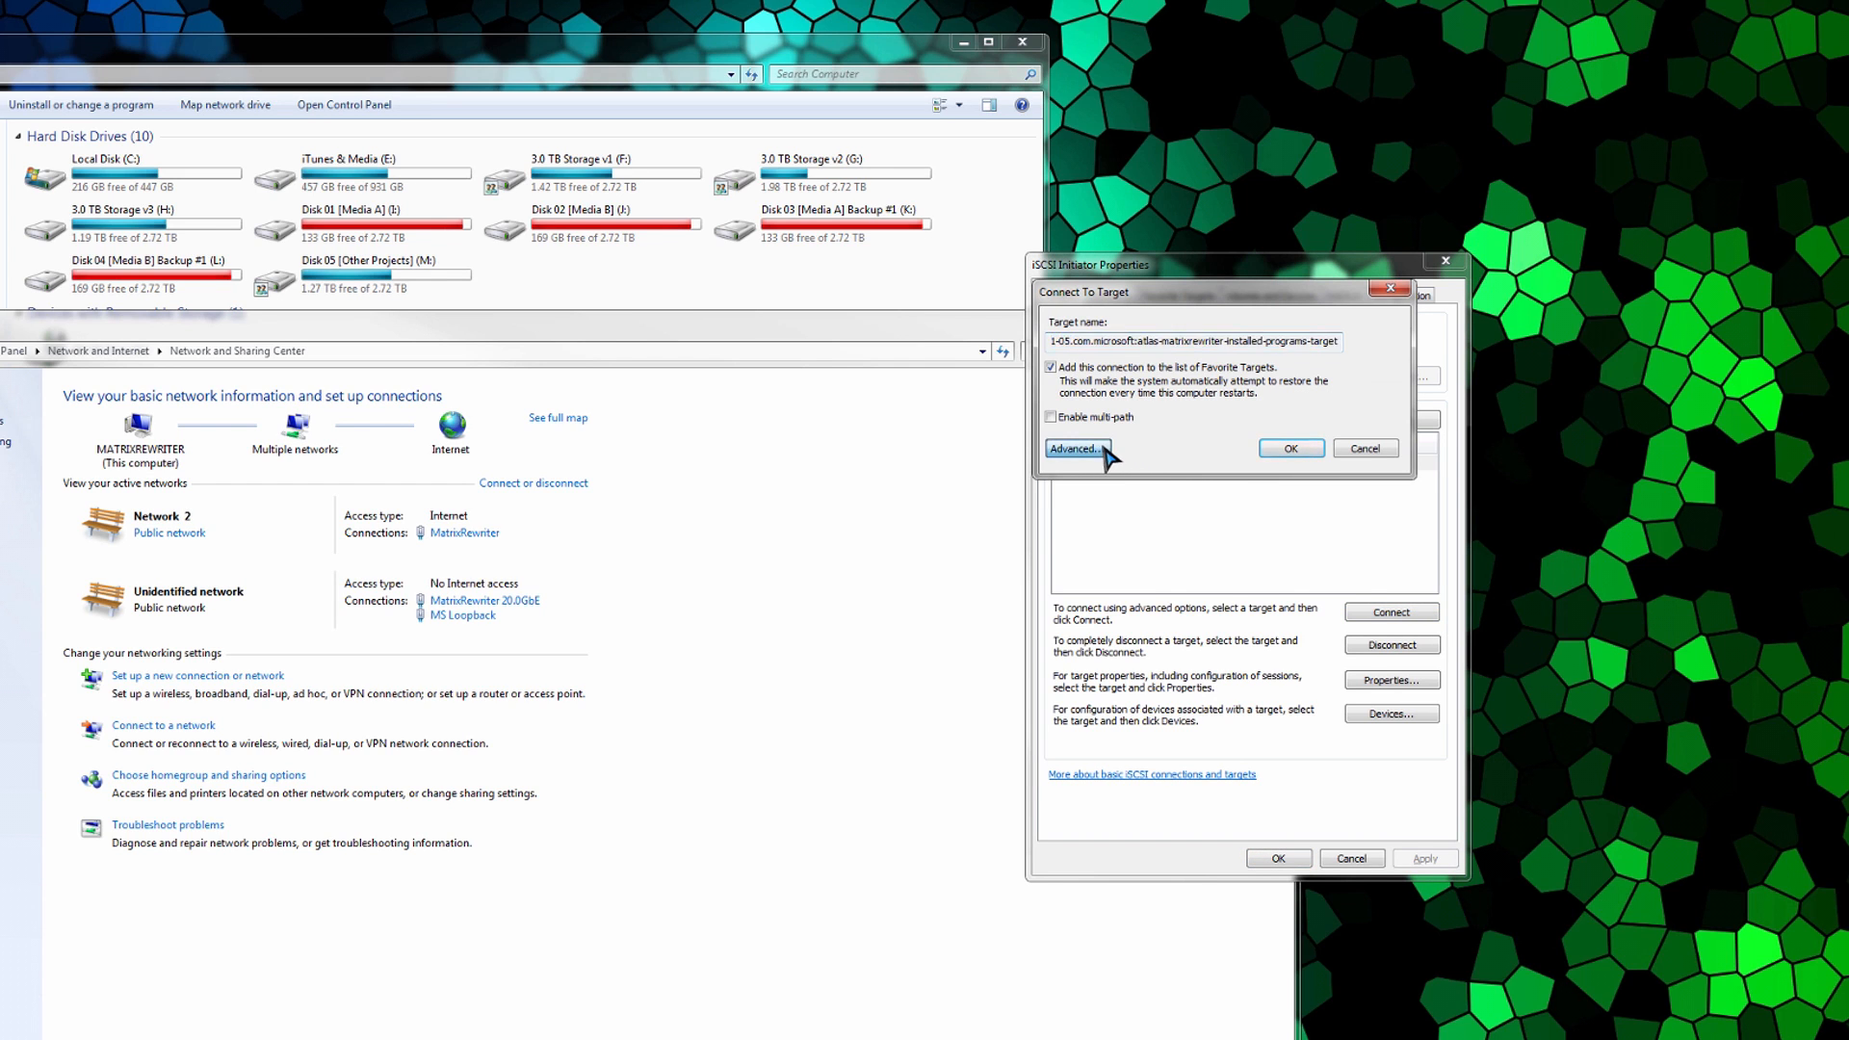
Step: Connect from initiator 10.0.0.2 to portal 10.0.0.1/3260 with CHAP logon as Administrator
{"action": "left_click", "coordinate": [1073, 448]}
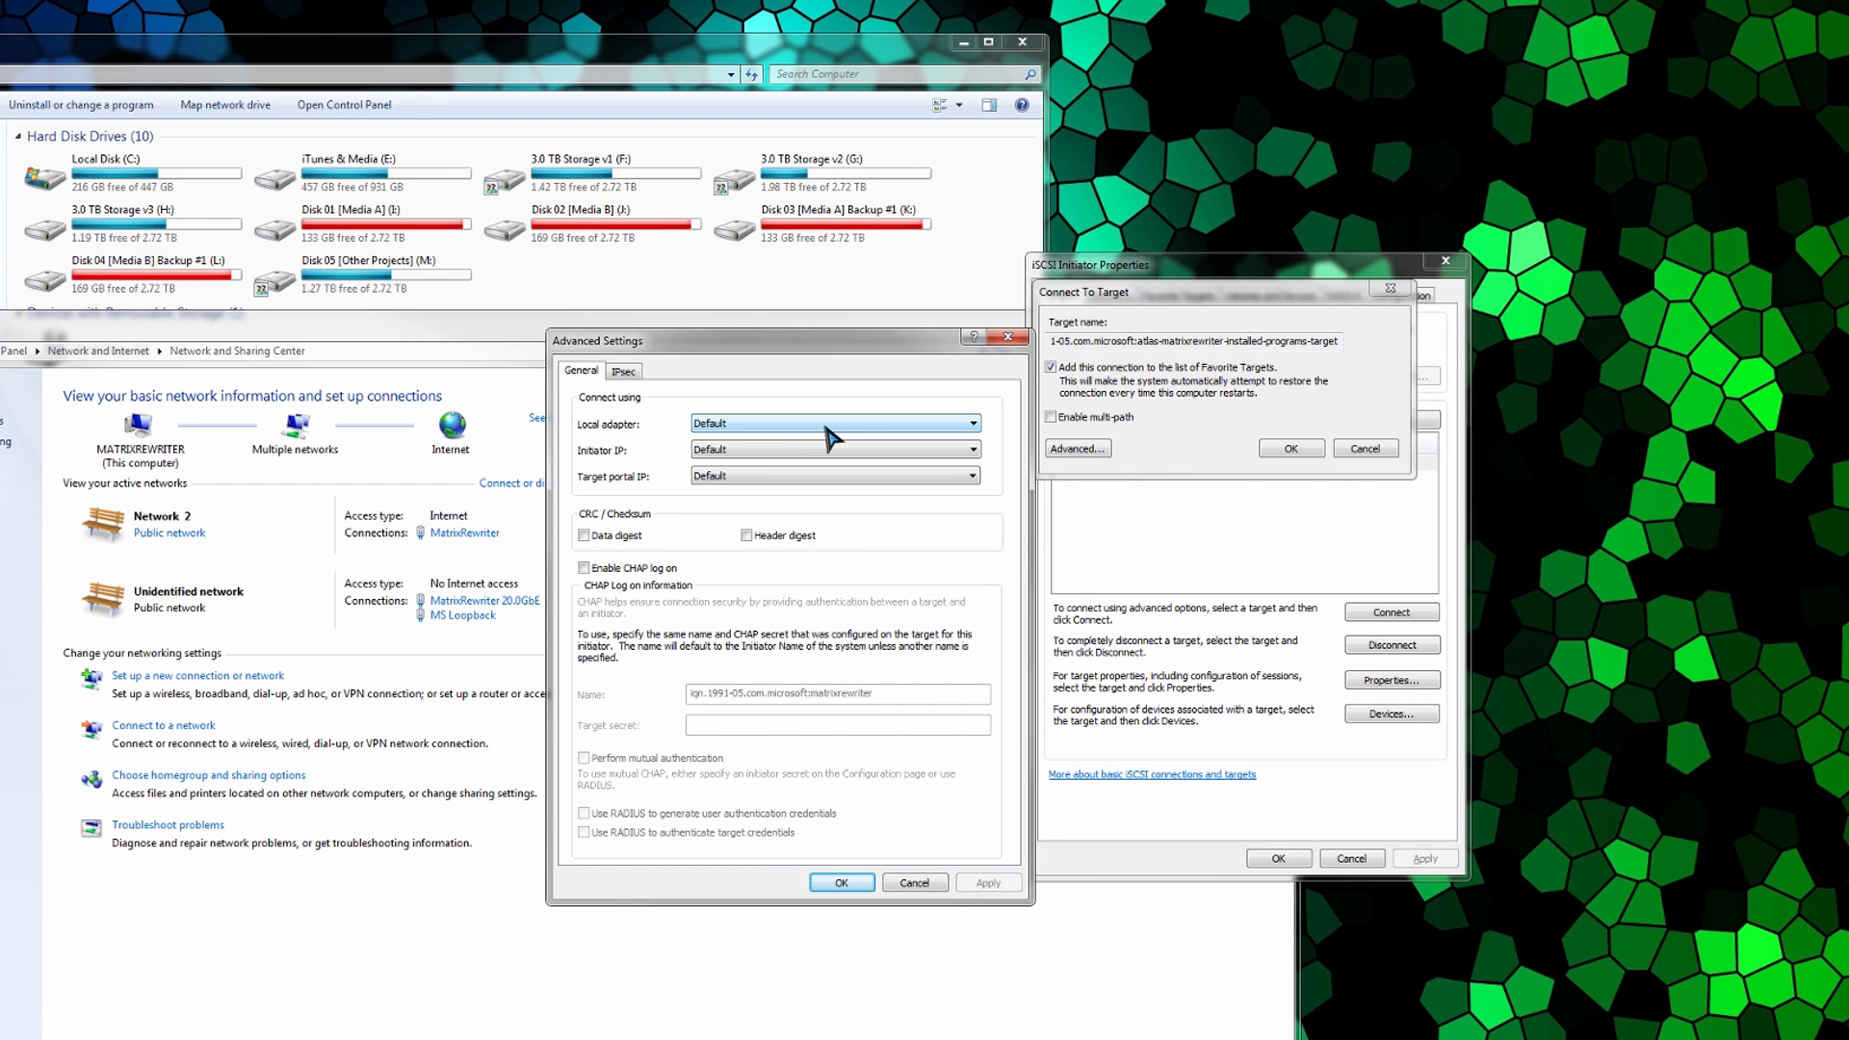
{"action": "left_click", "coordinate": [970, 424]}
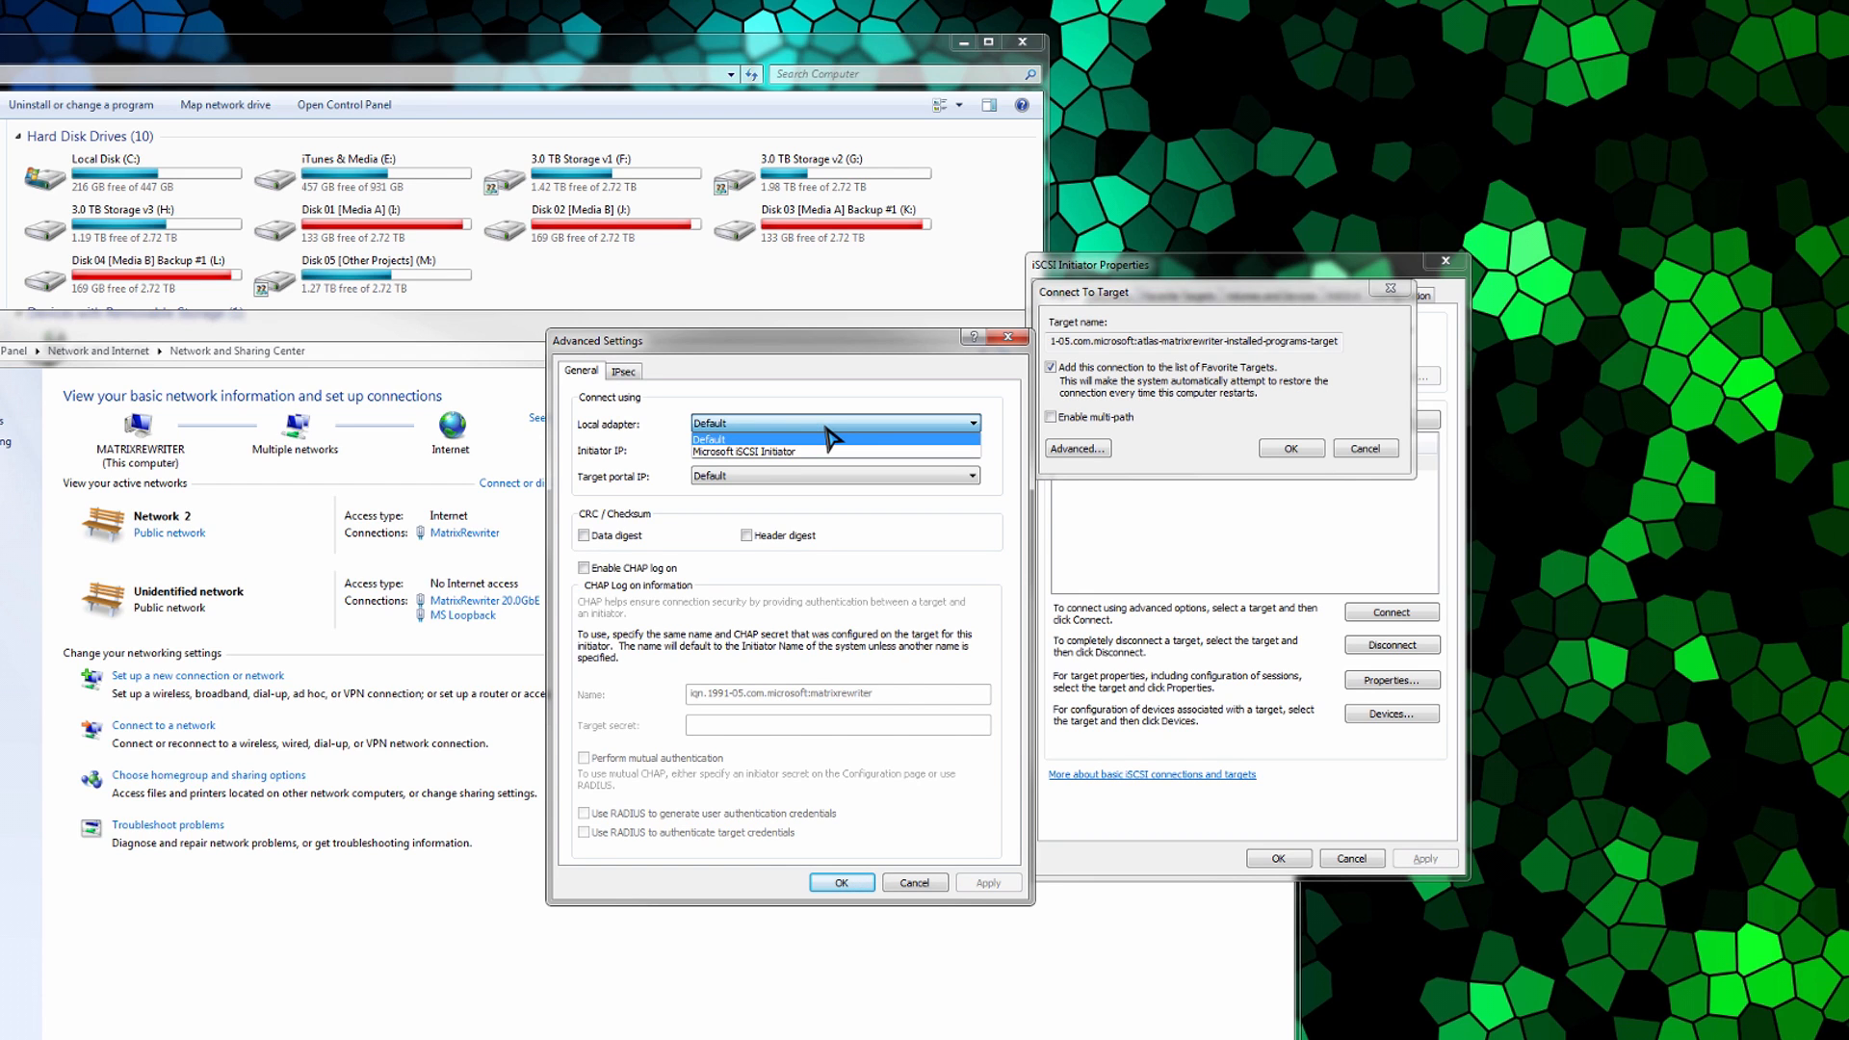
{"action": "mouse_move", "coordinate": [776, 454]}
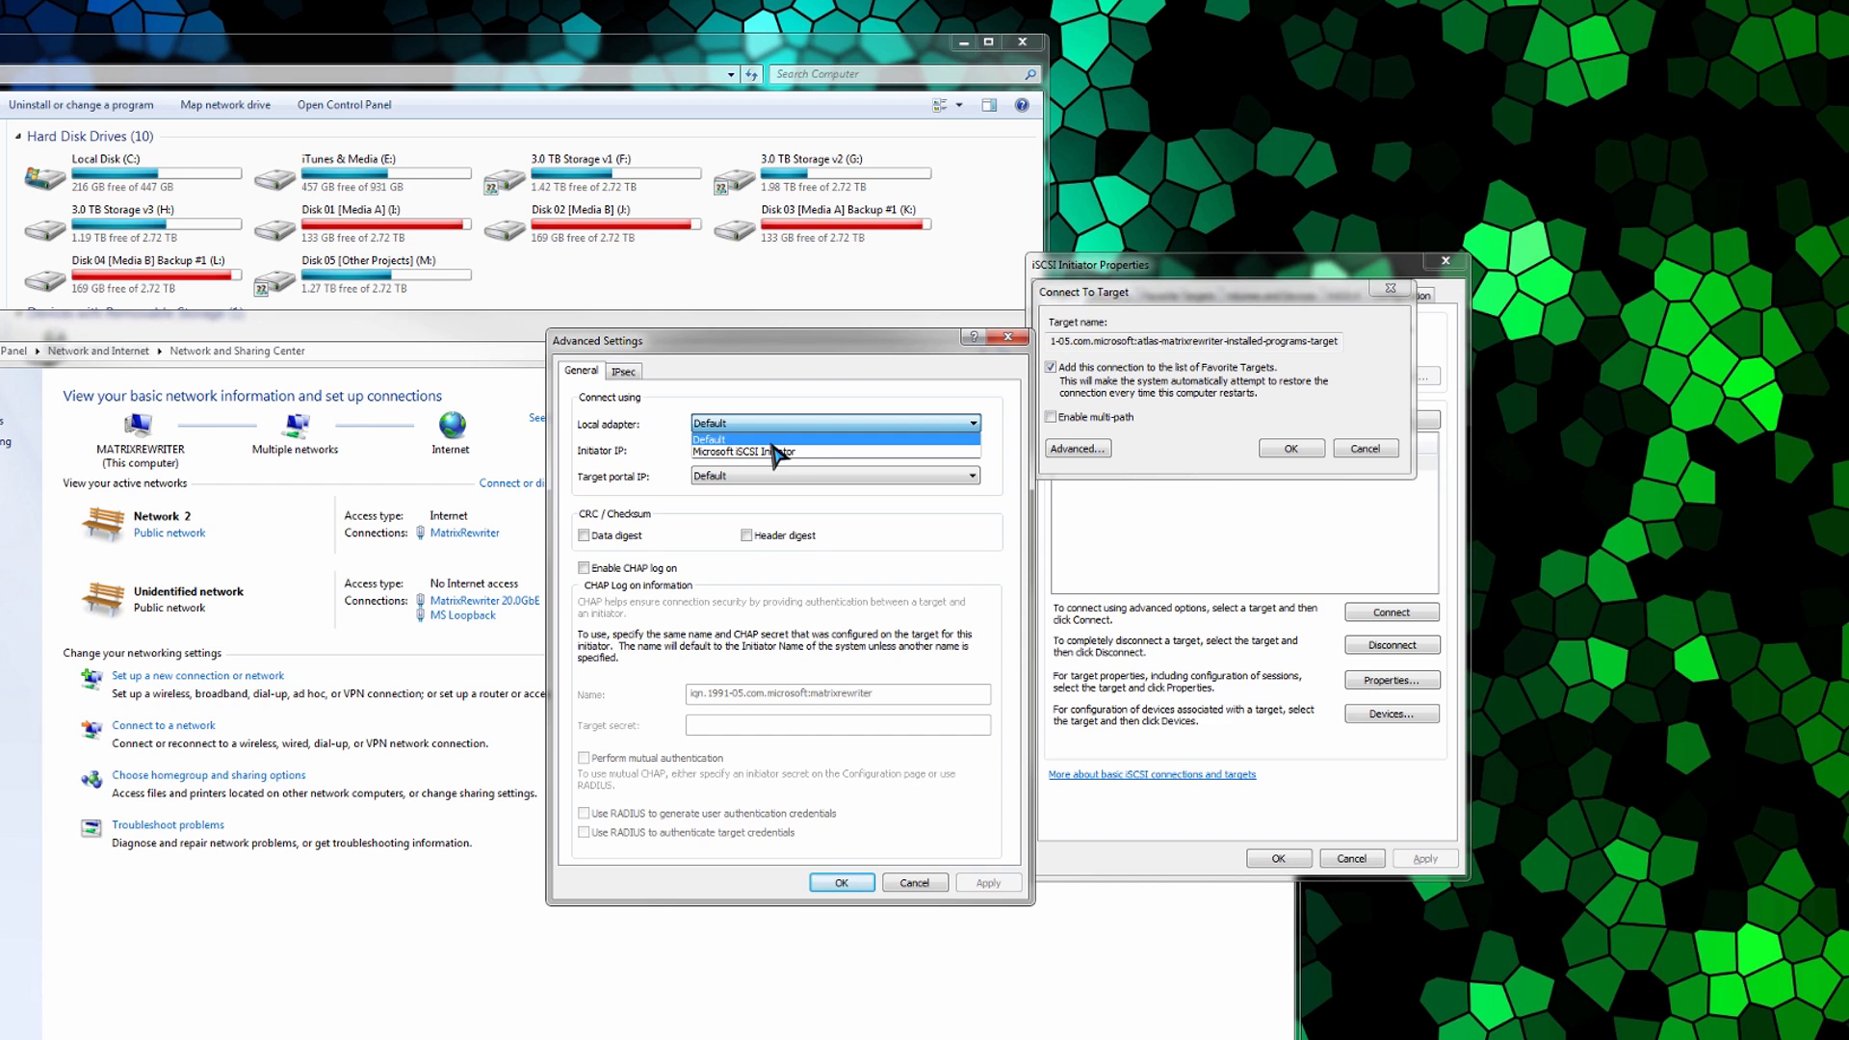
{"action": "mouse_move", "coordinate": [778, 453]}
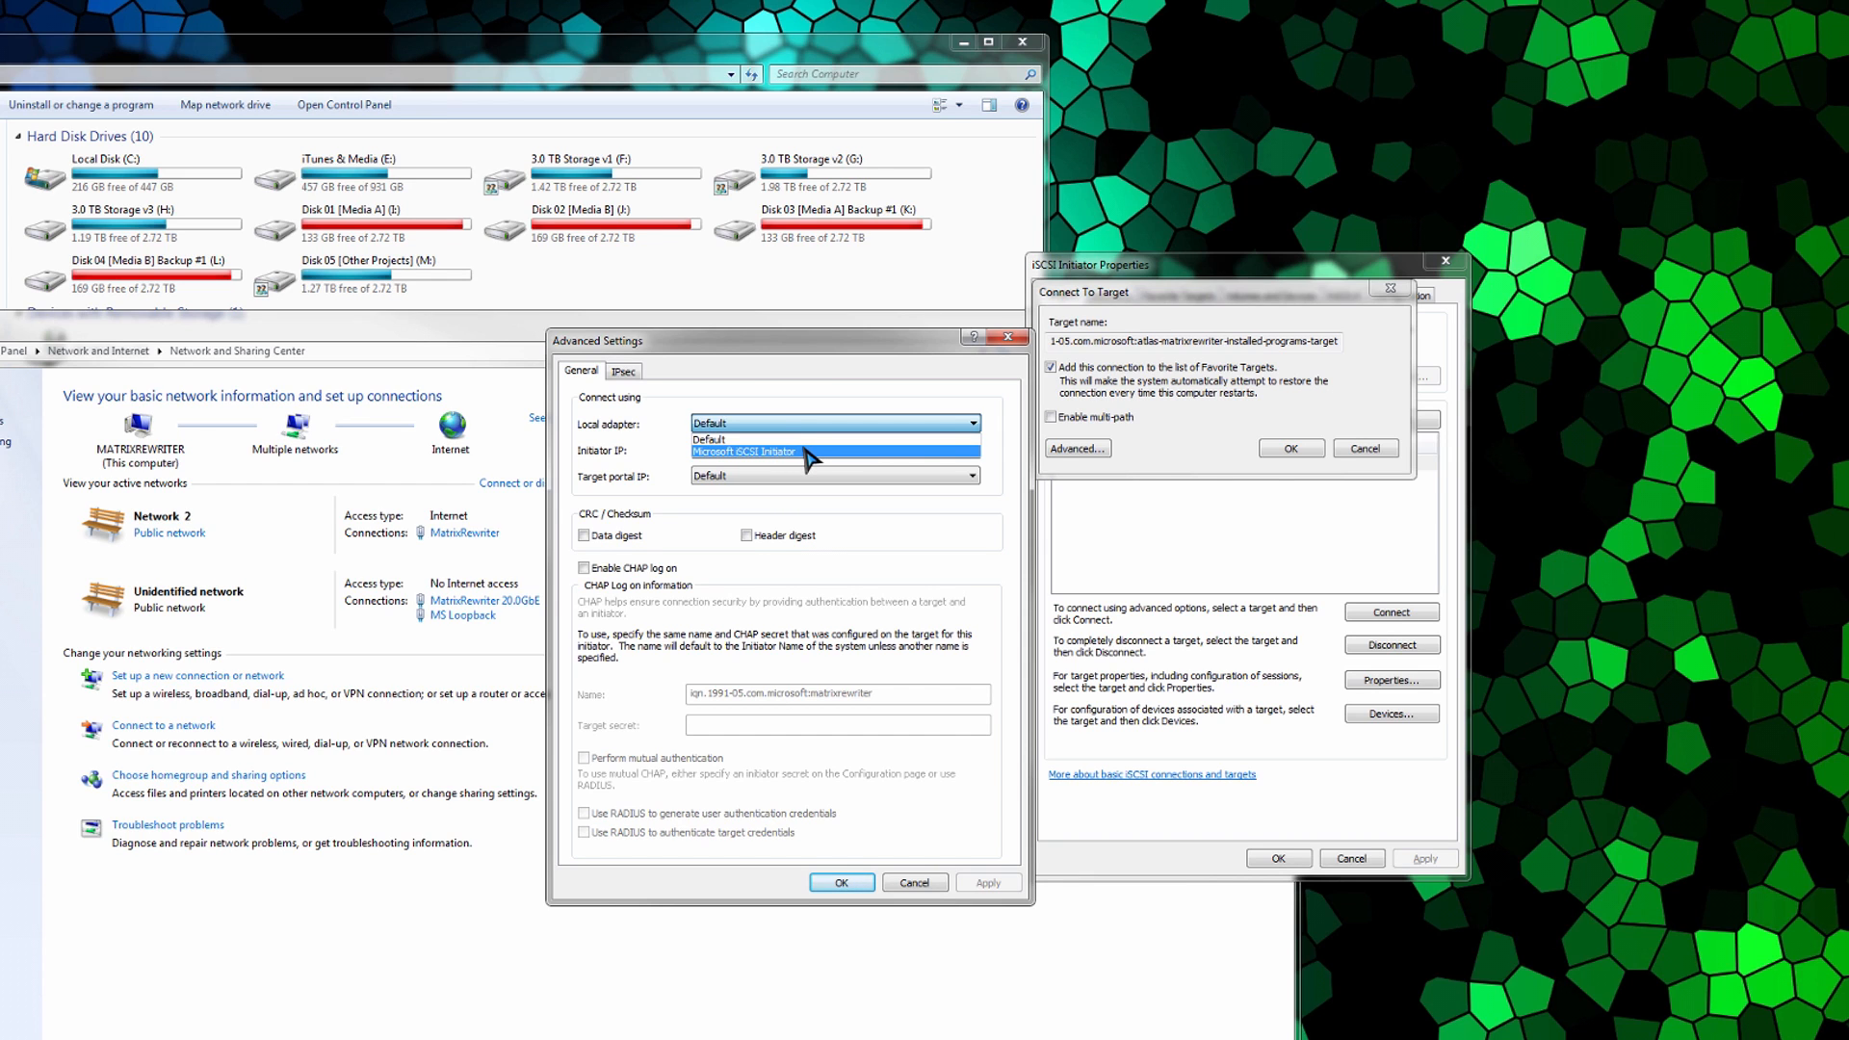
{"action": "left_click", "coordinate": [742, 451]}
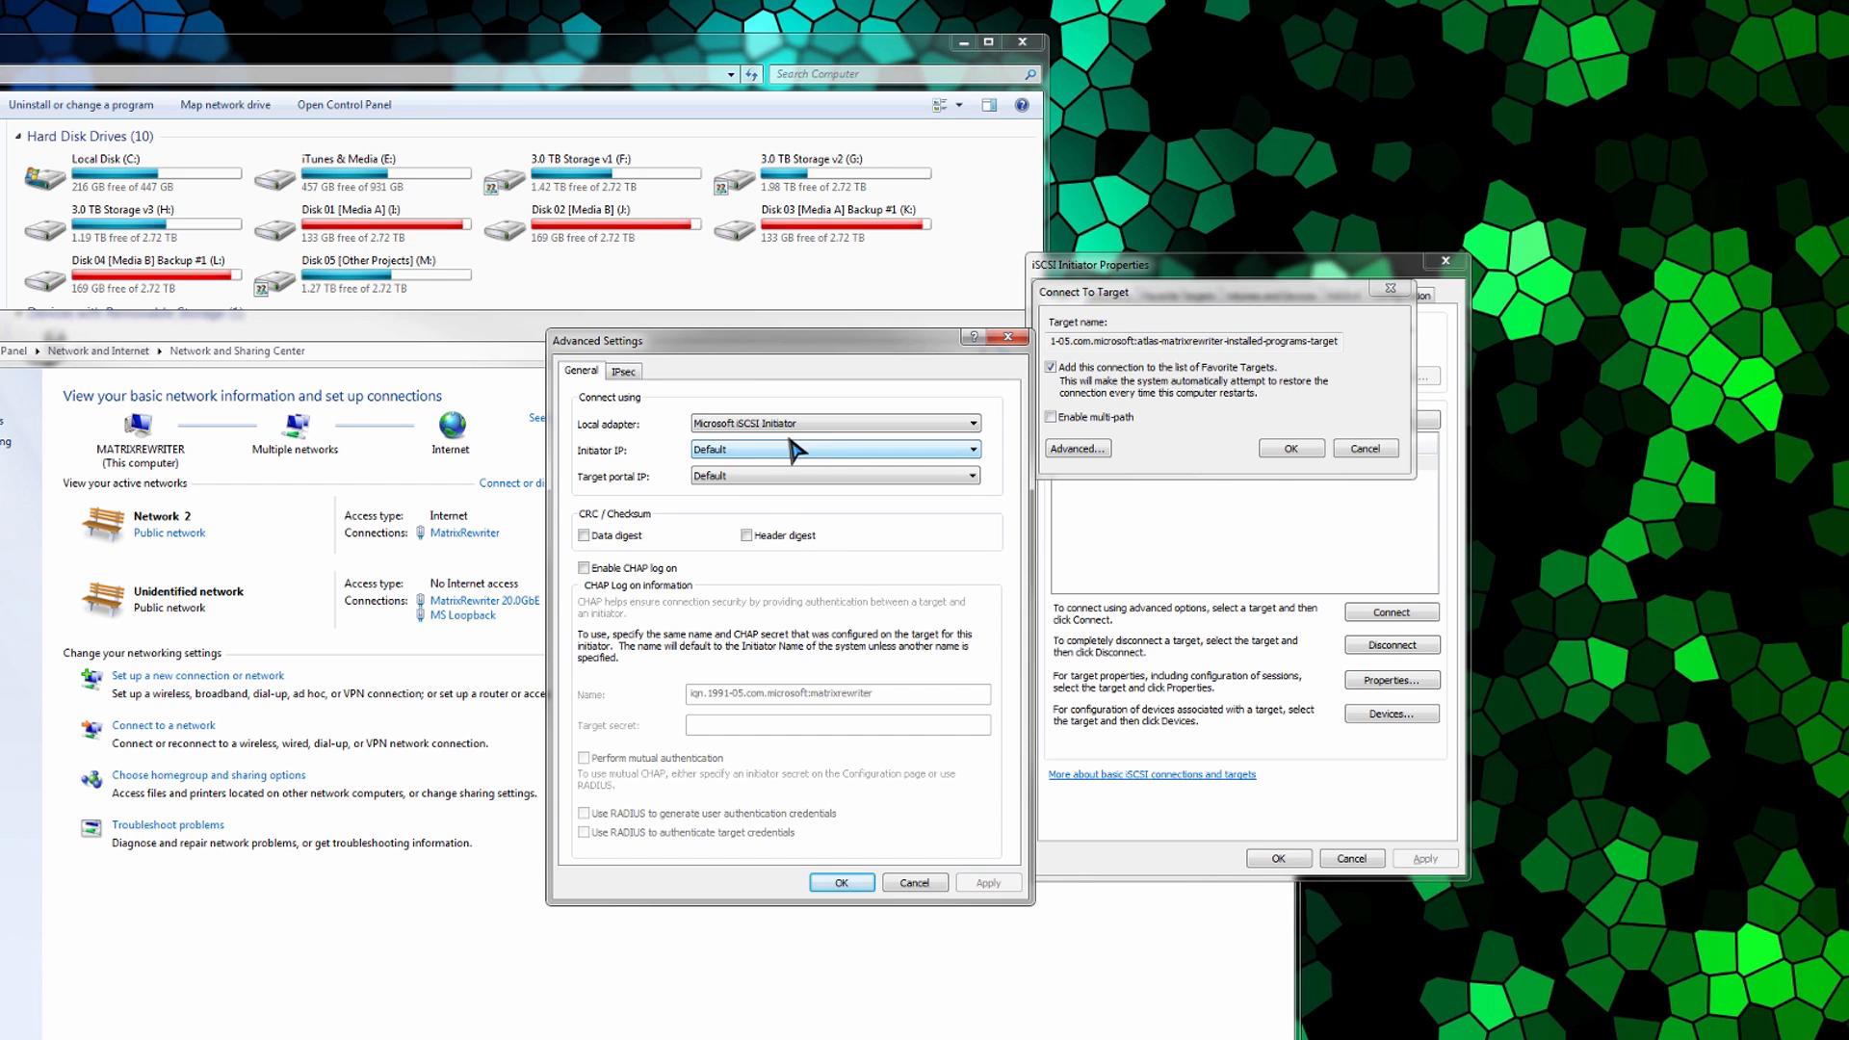
{"action": "left_click", "coordinate": [970, 450]}
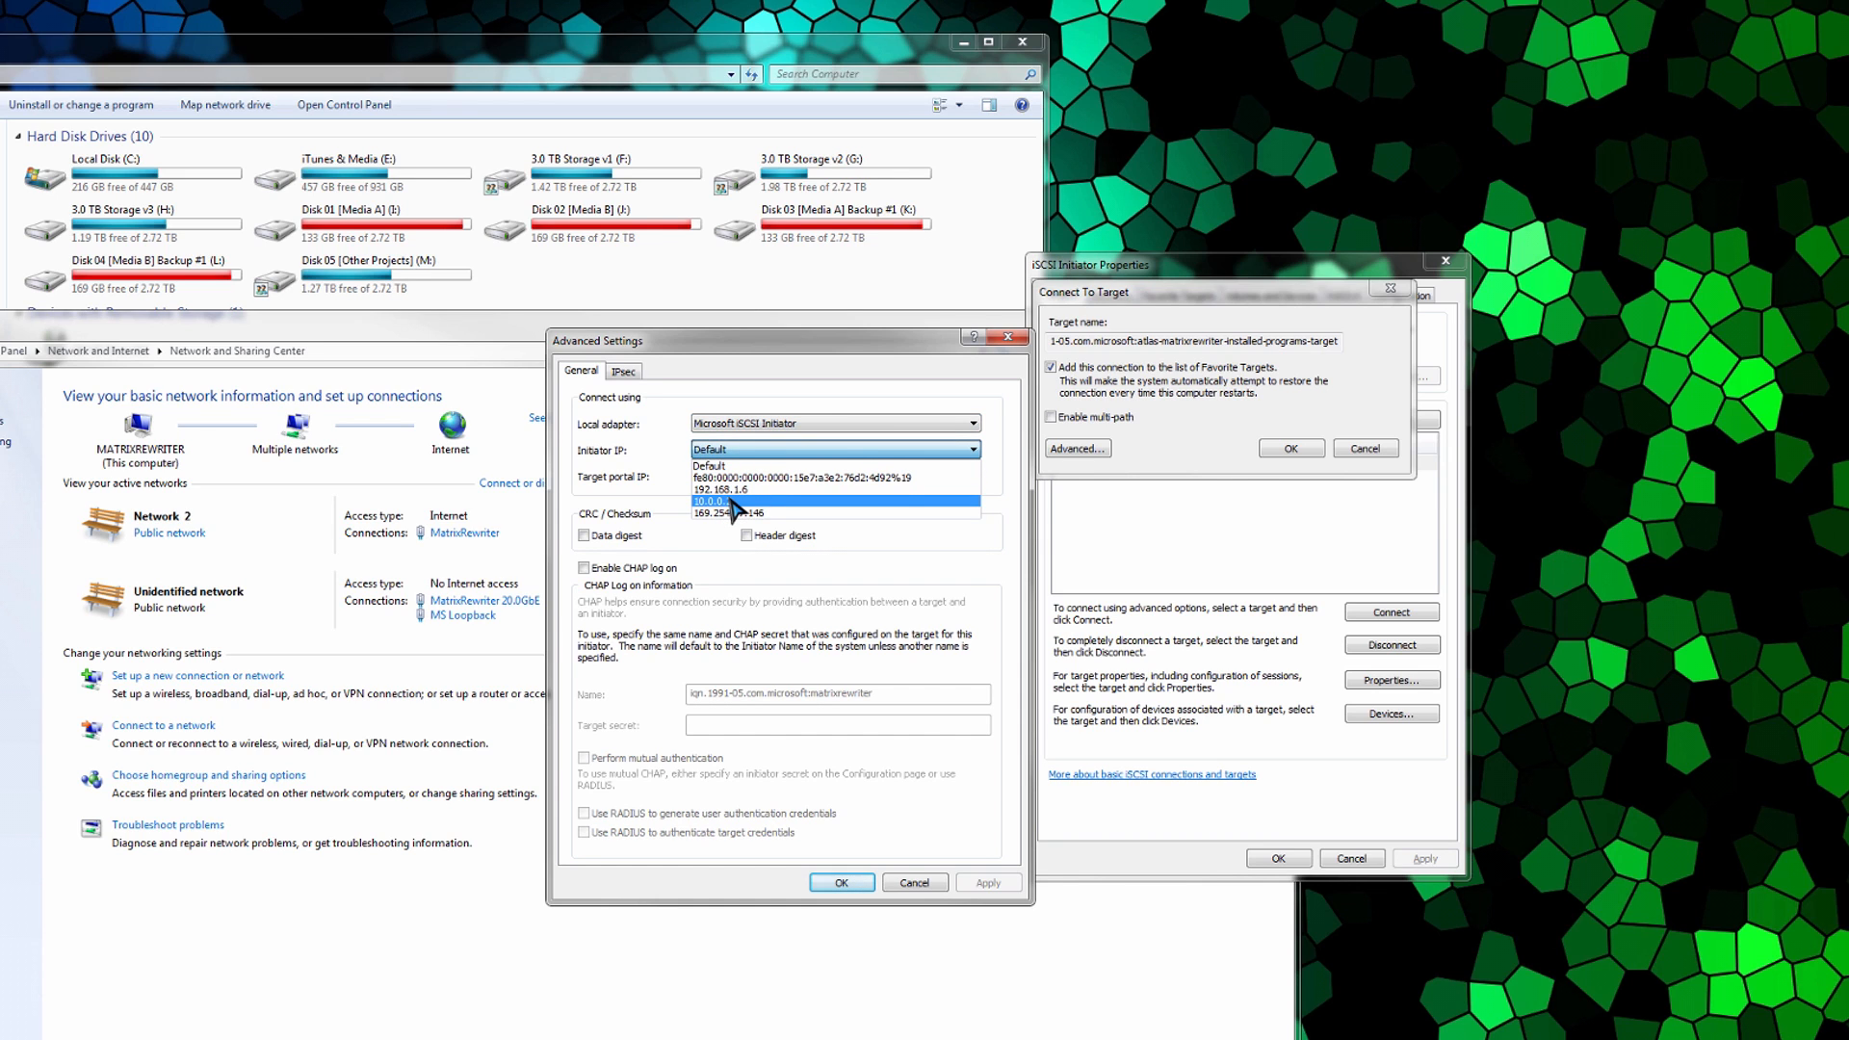
{"action": "mouse_move", "coordinate": [750, 507]}
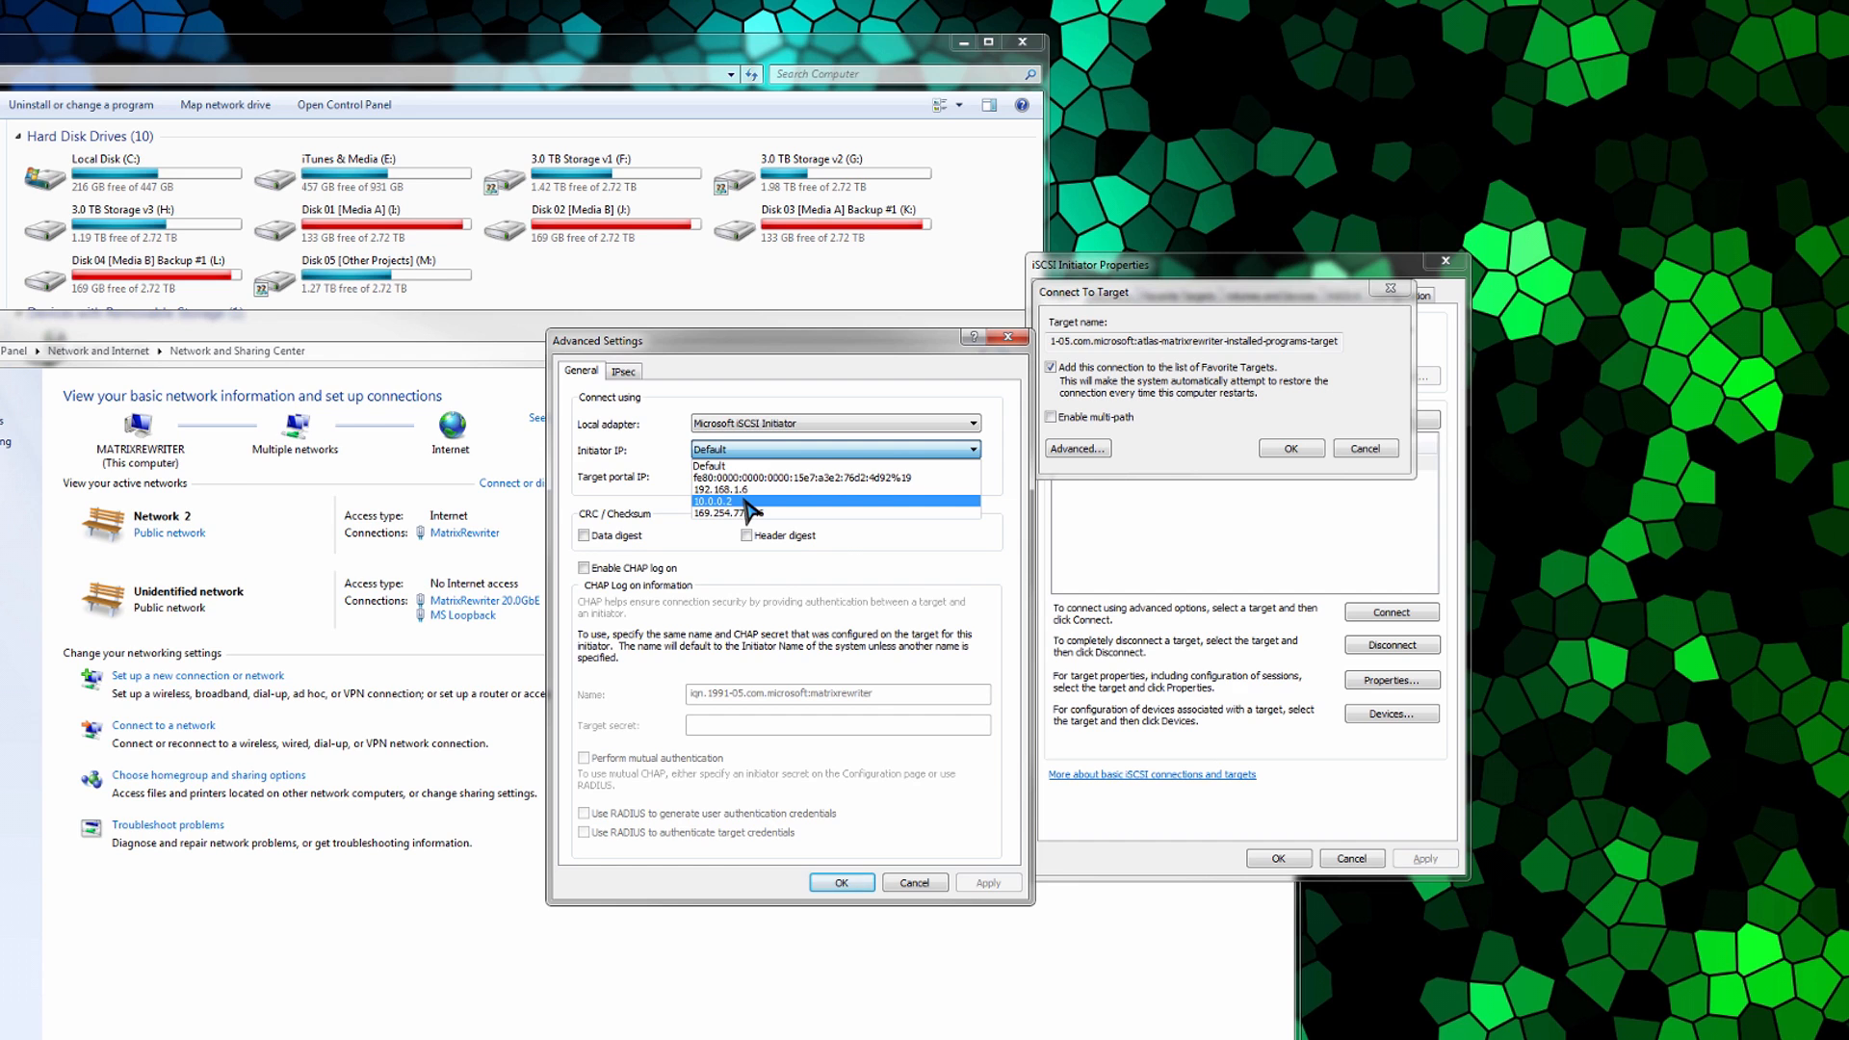
{"action": "left_click", "coordinate": [713, 500]}
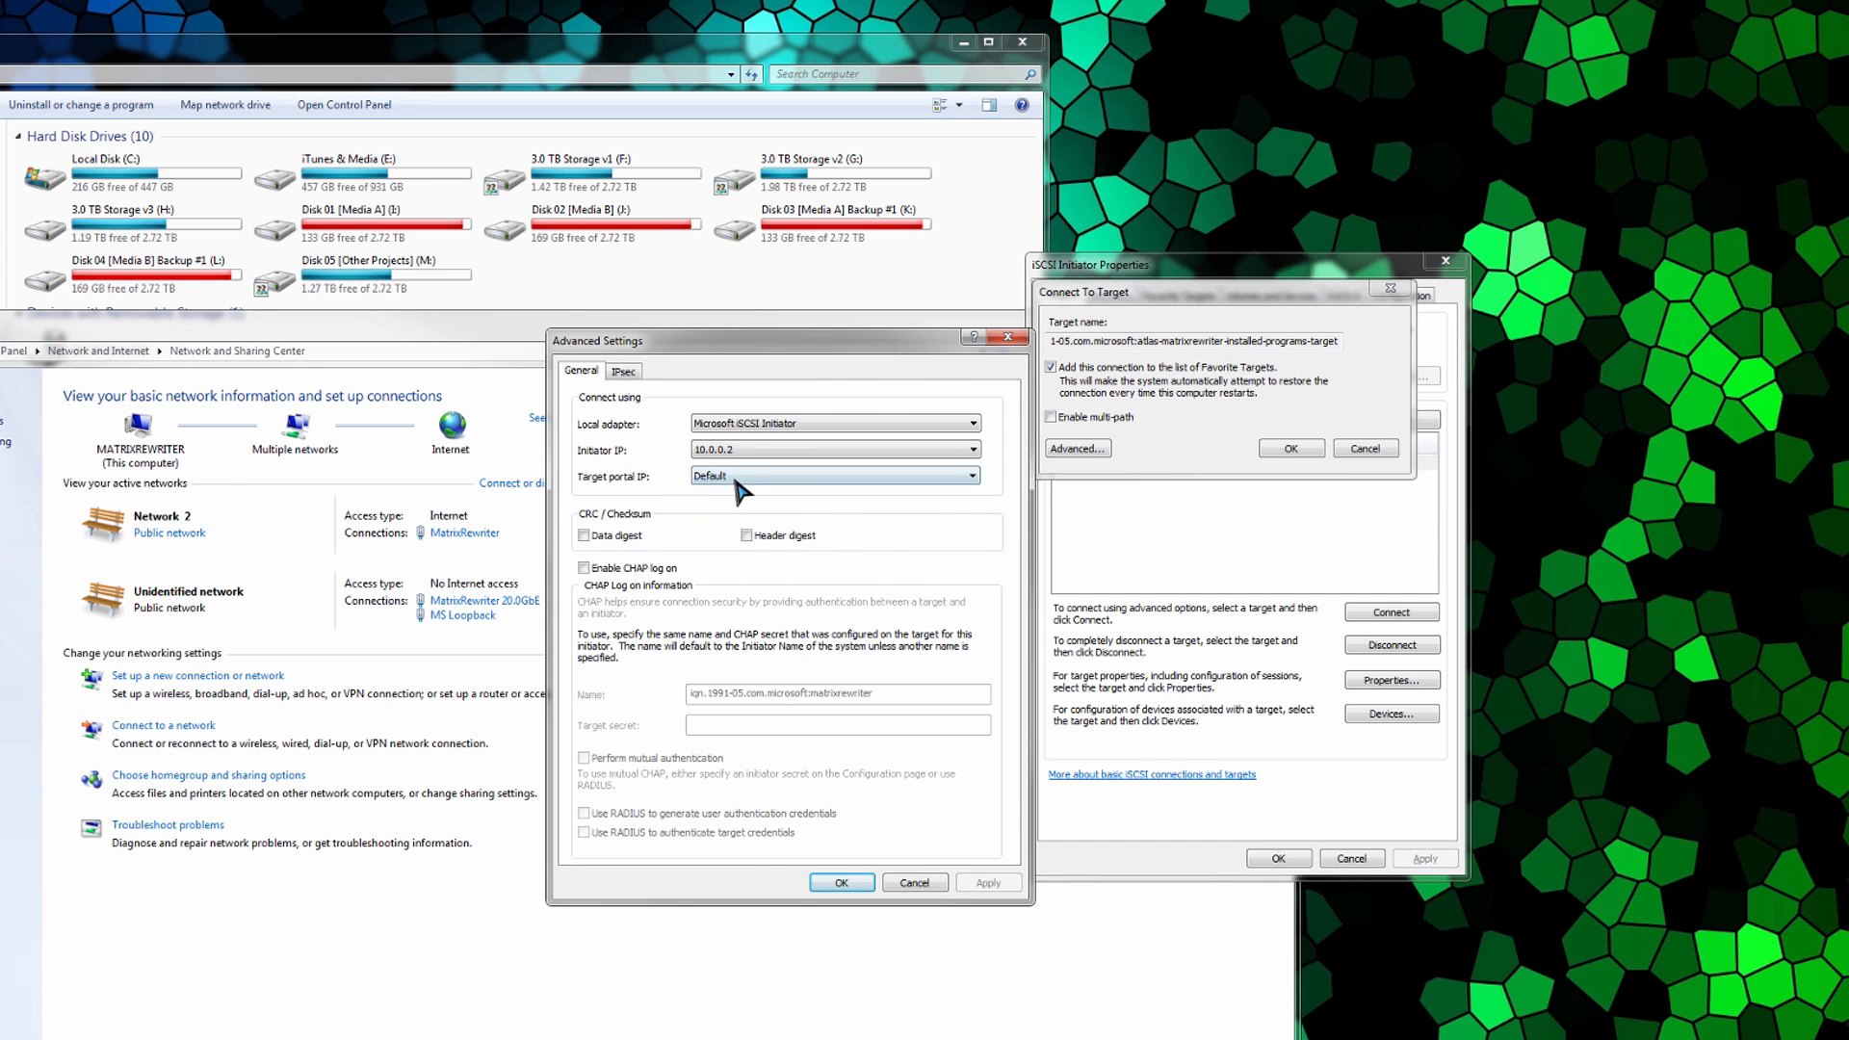
{"action": "left_click", "coordinate": [970, 474]}
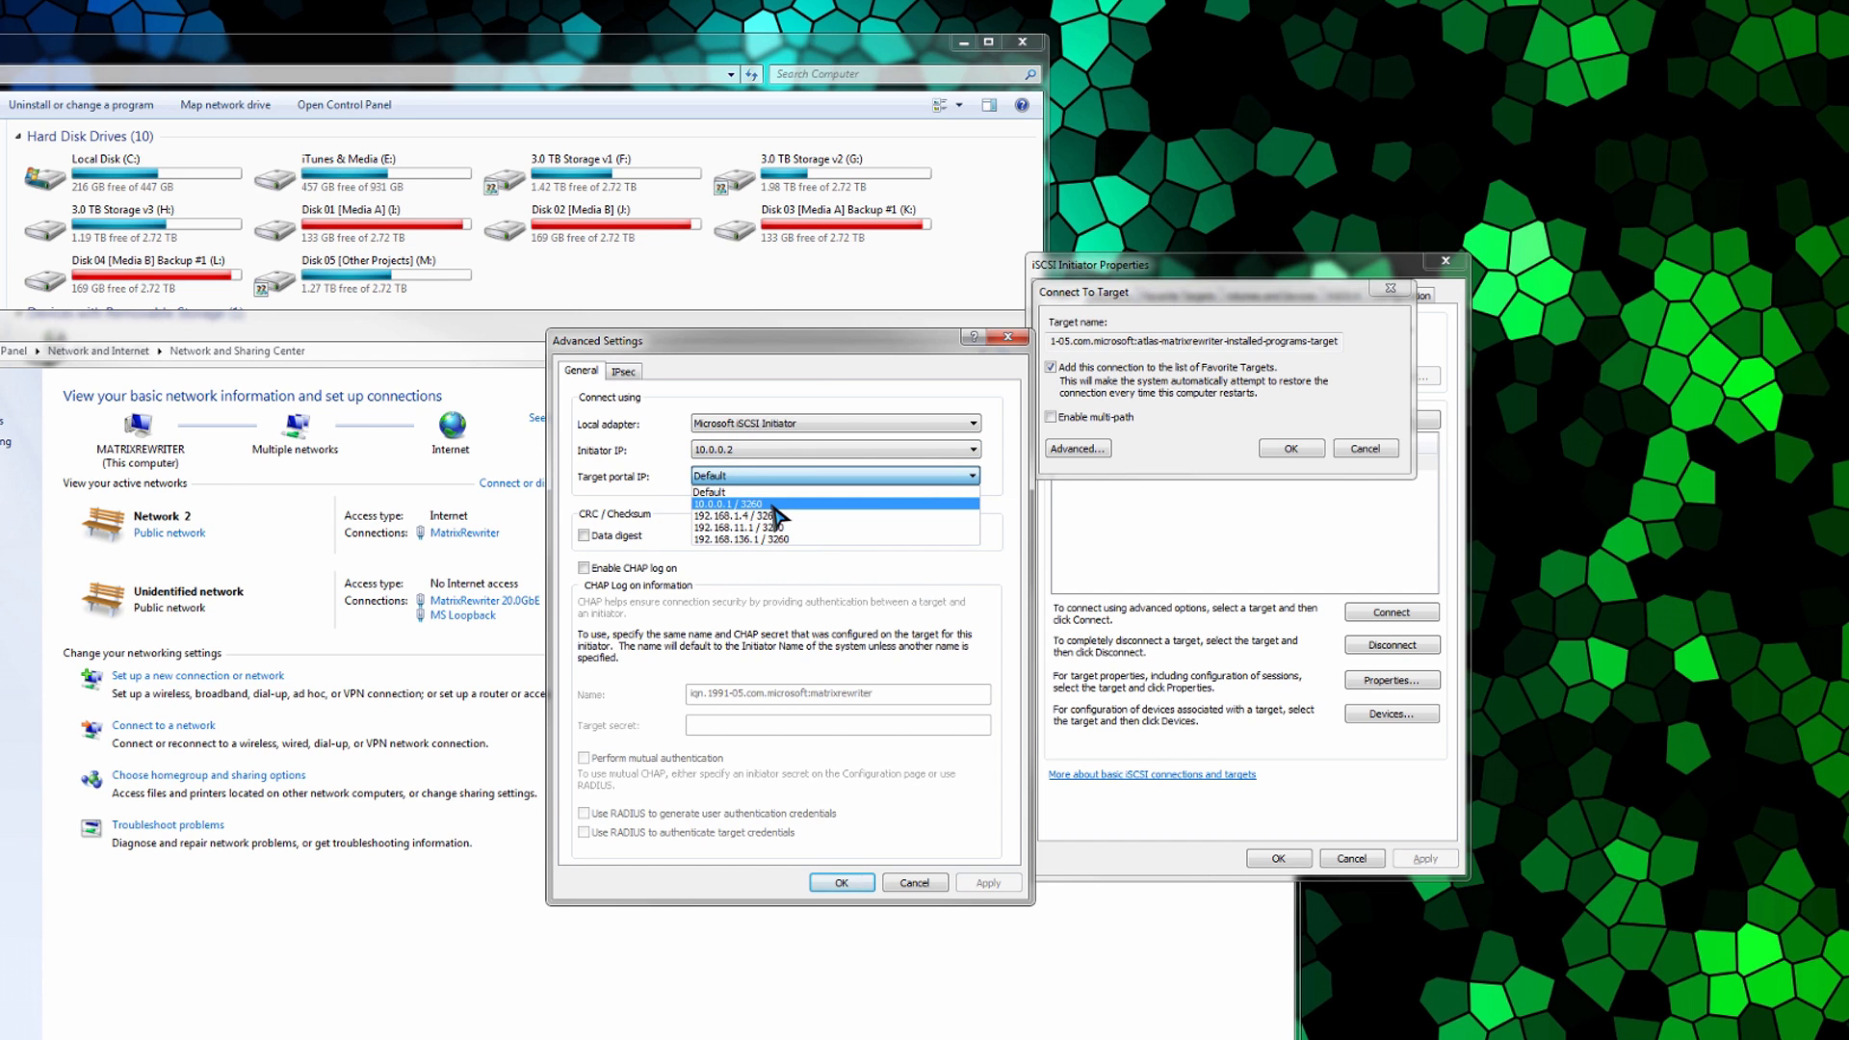
{"action": "left_click", "coordinate": [772, 505]}
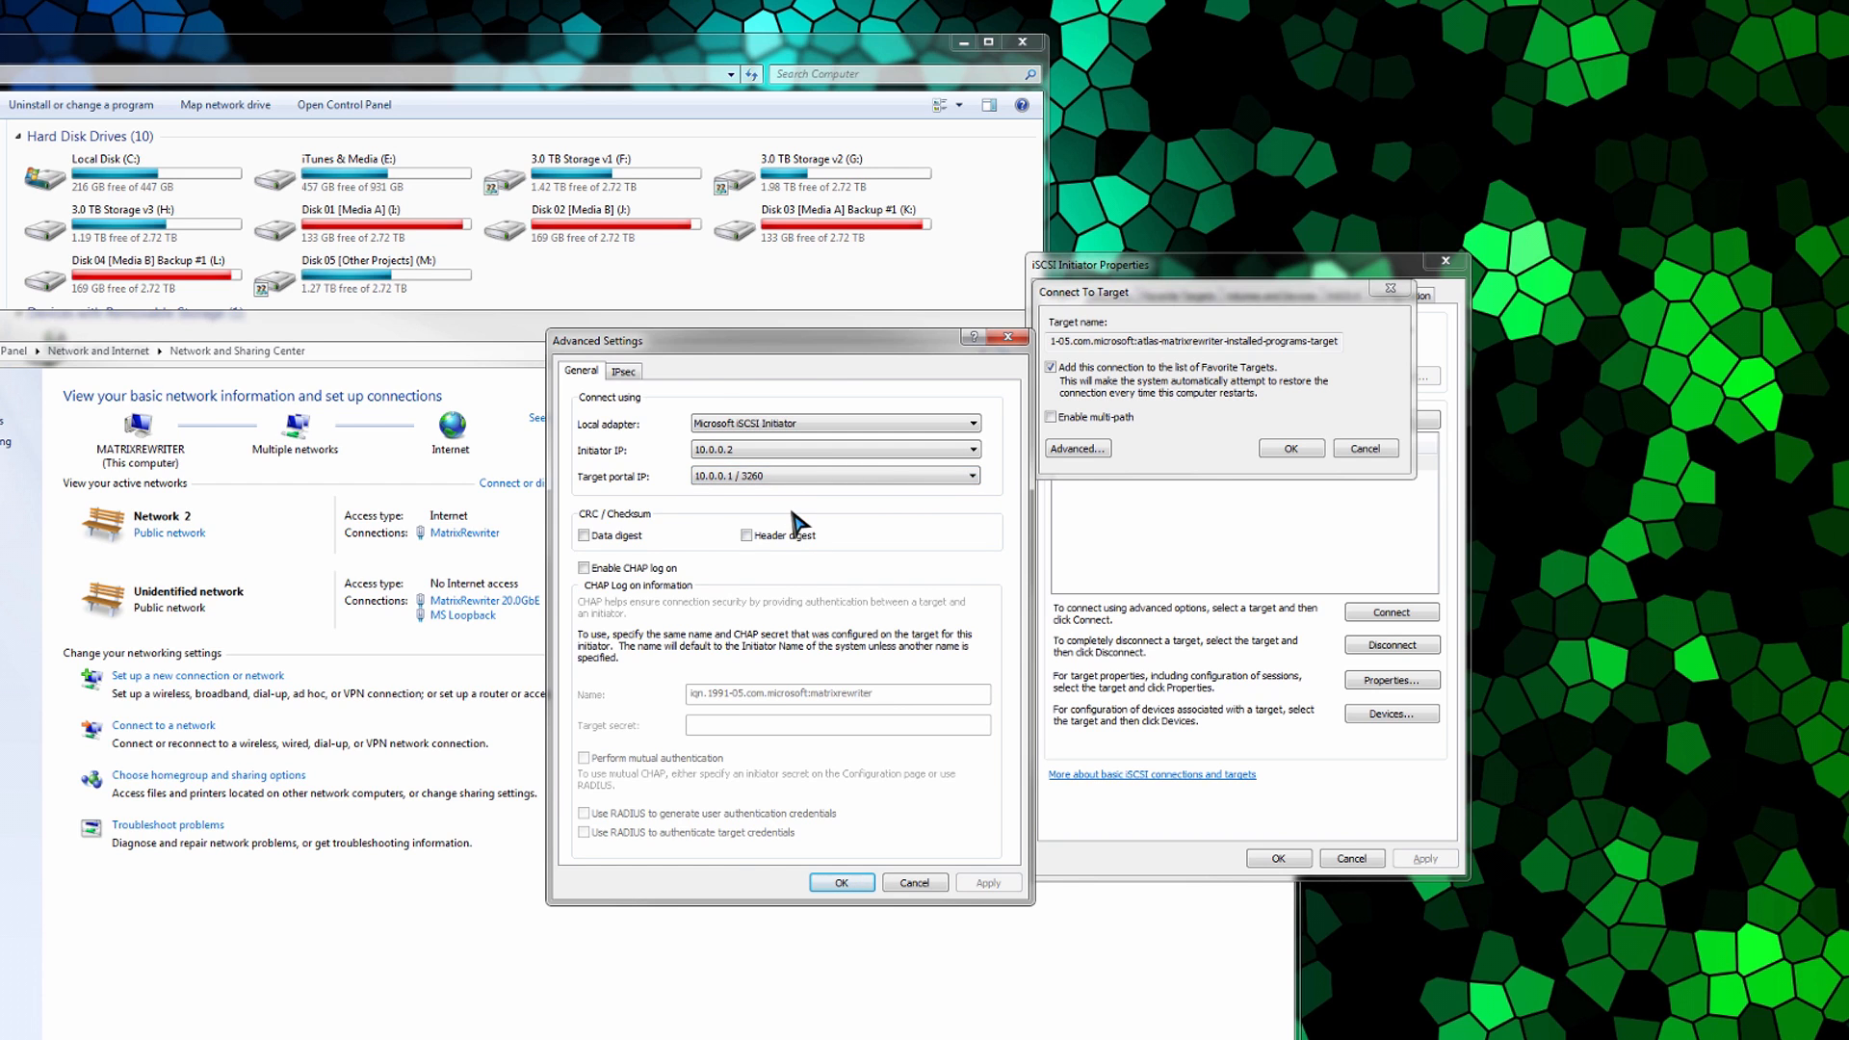
{"action": "mouse_move", "coordinate": [596, 599]}
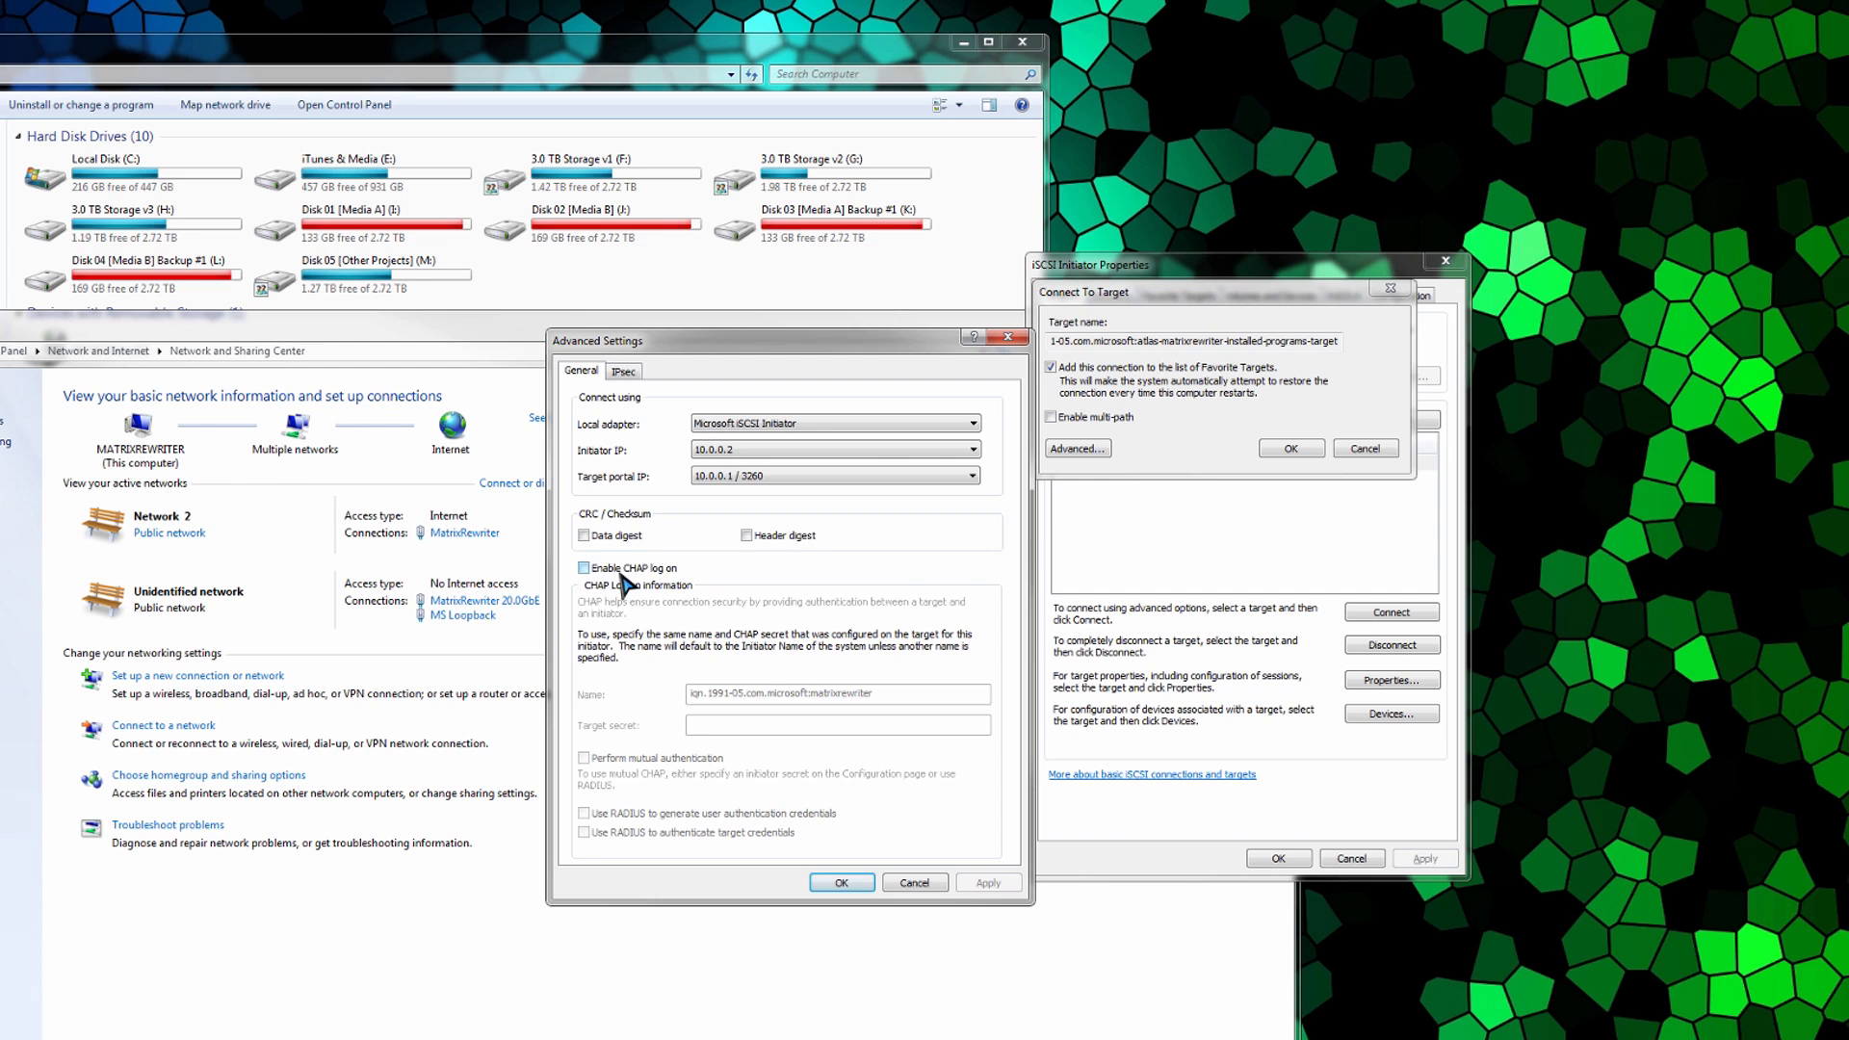
{"action": "left_click", "coordinate": [583, 567]}
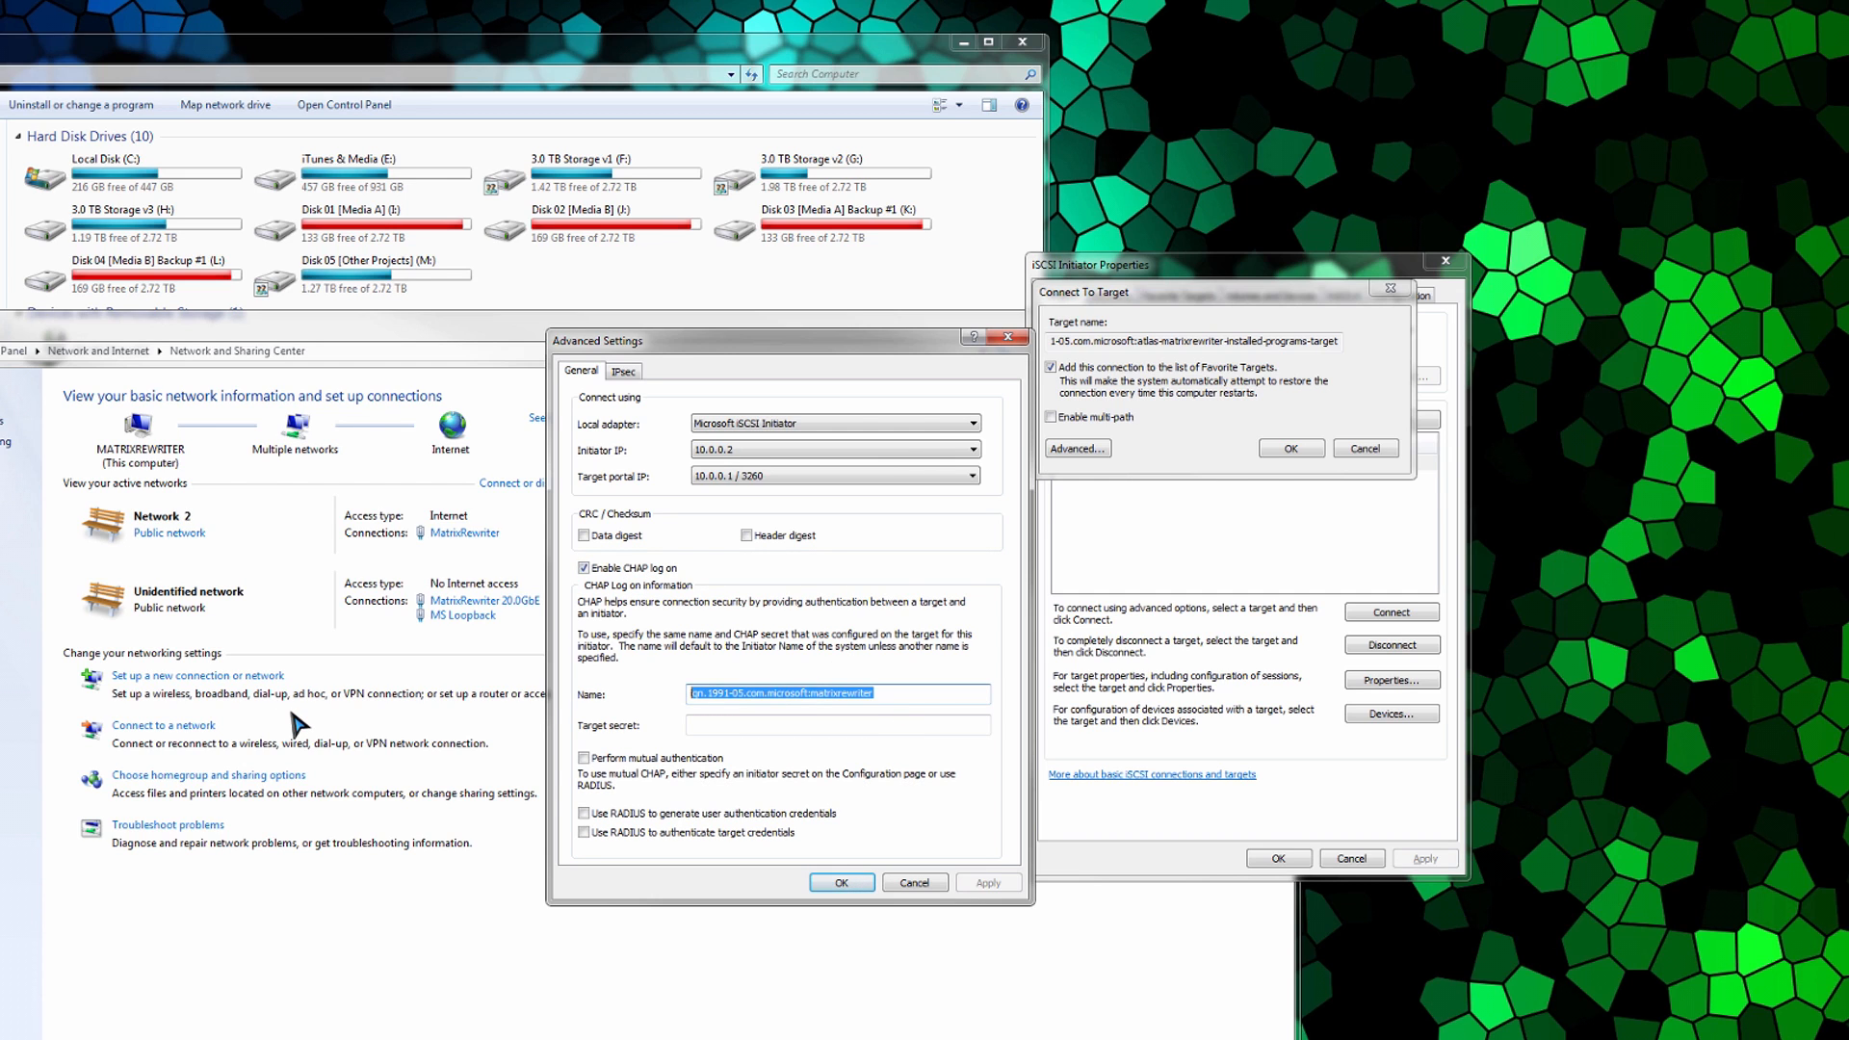
{"action": "type", "text": "Administrator"}
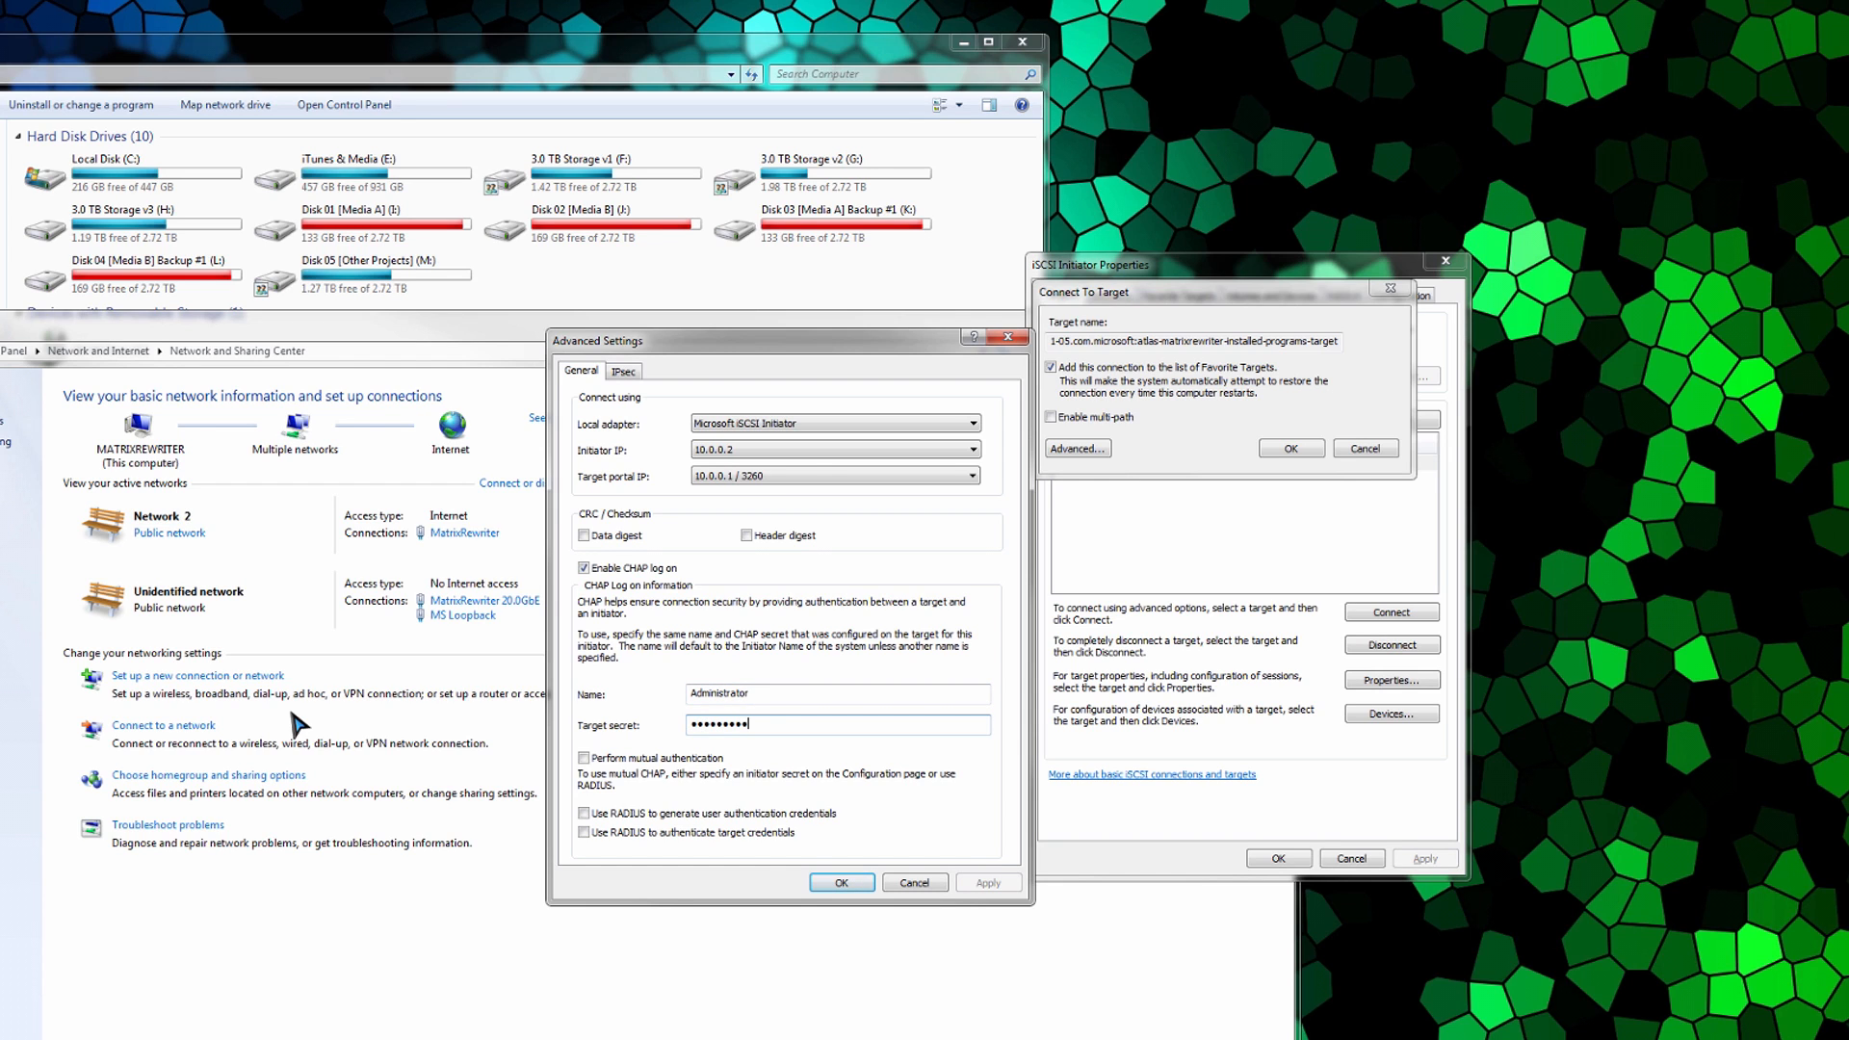
{"action": "type", "text": "•••••"}
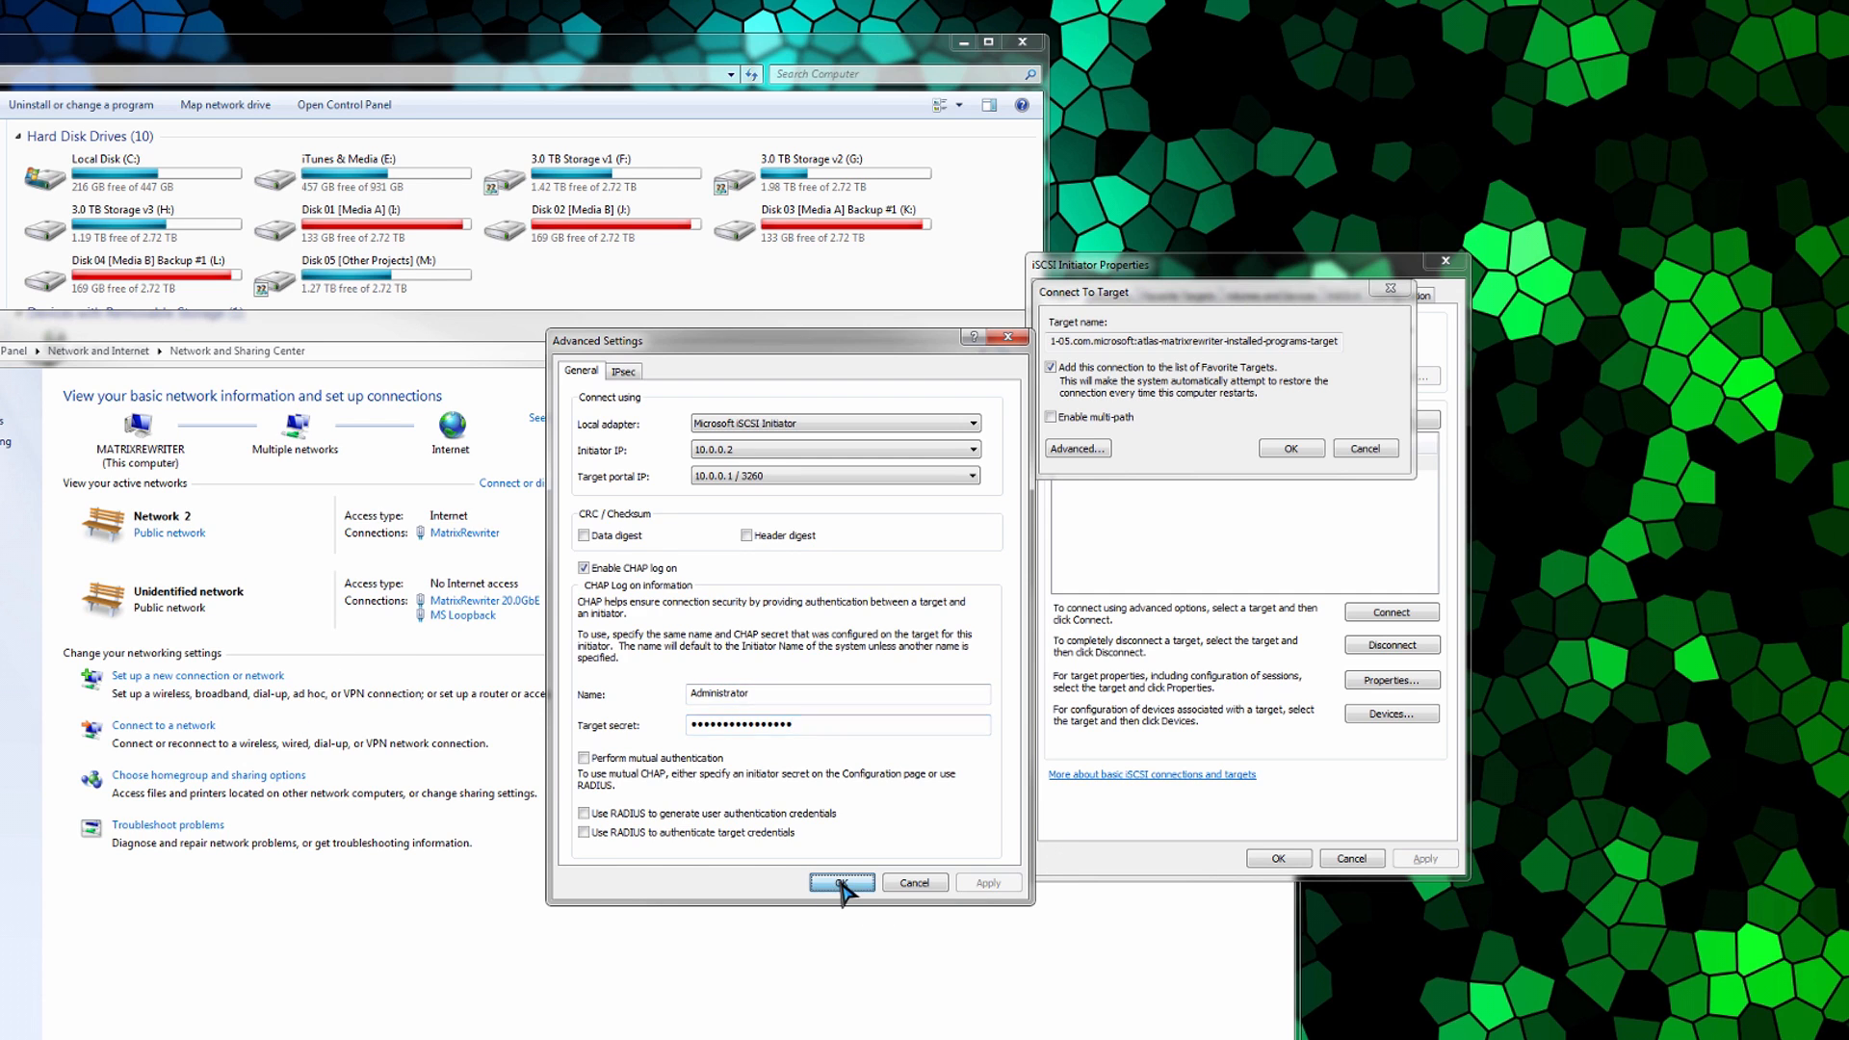
{"action": "left_click", "coordinate": [840, 882]}
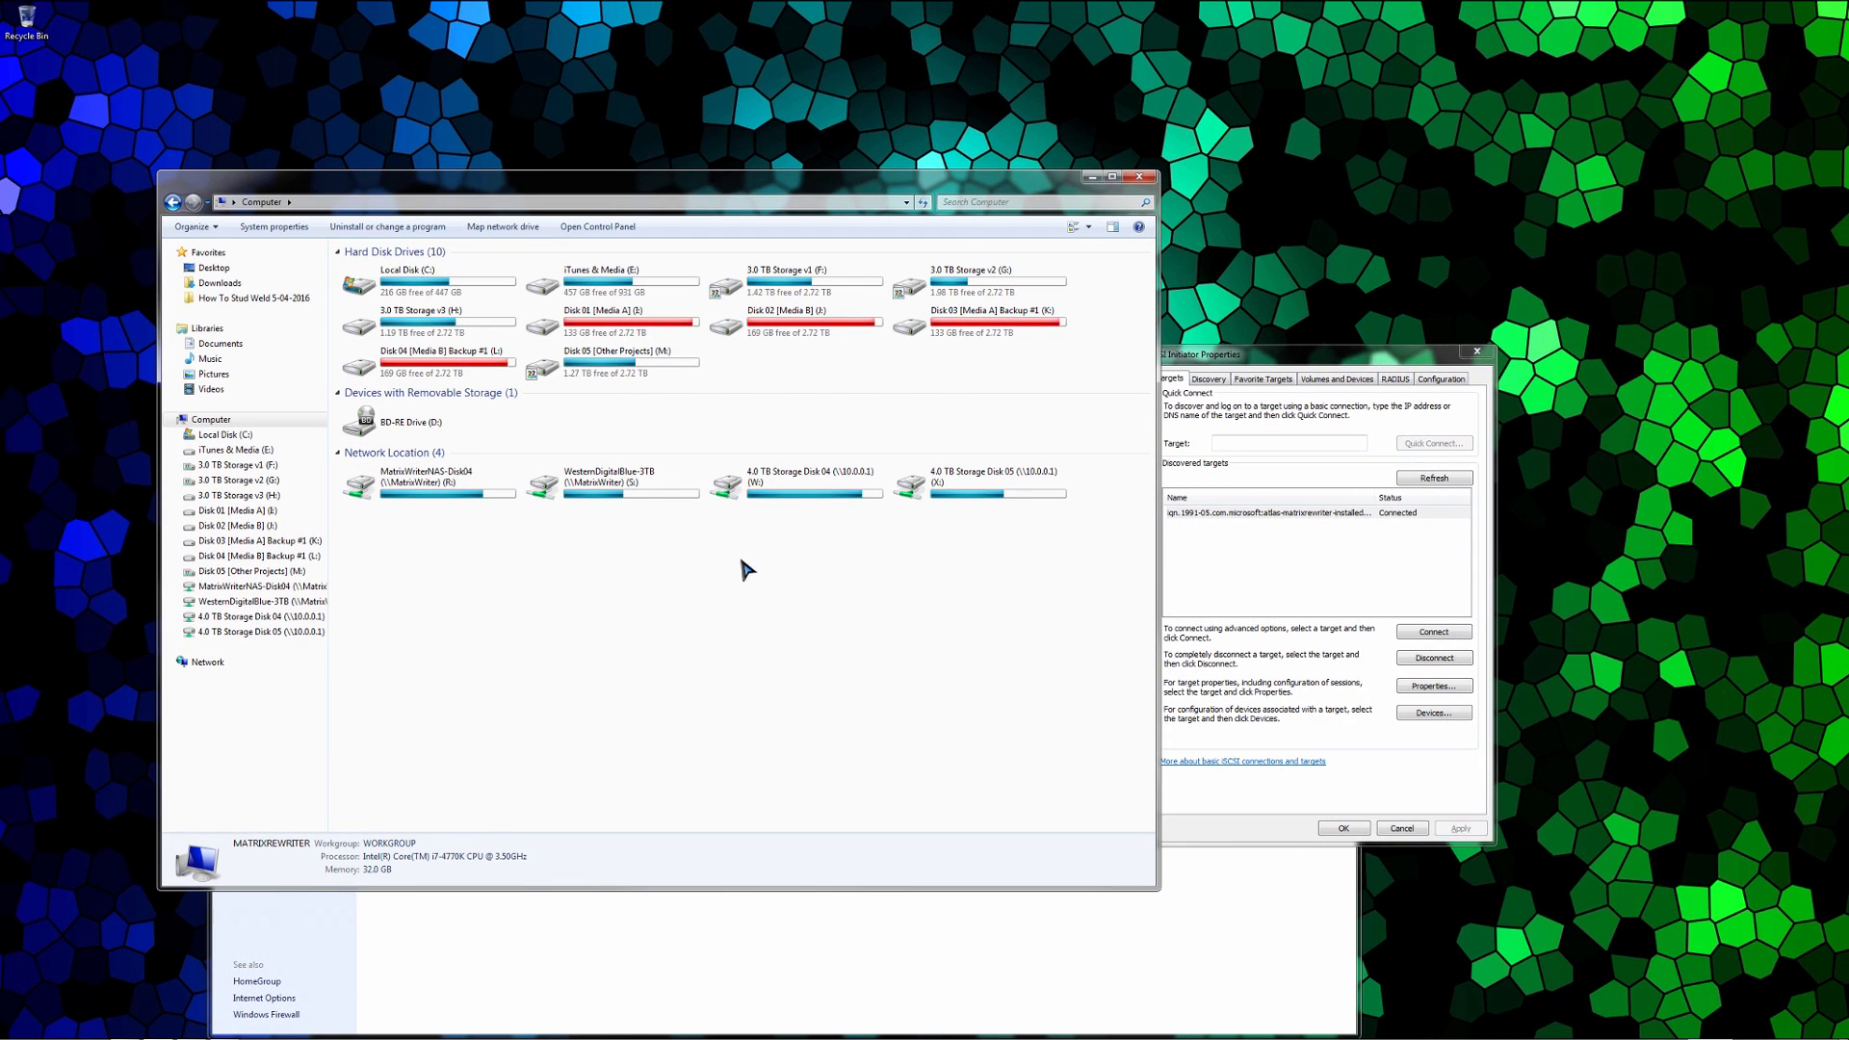
{"action": "mouse_move", "coordinate": [681, 594]}
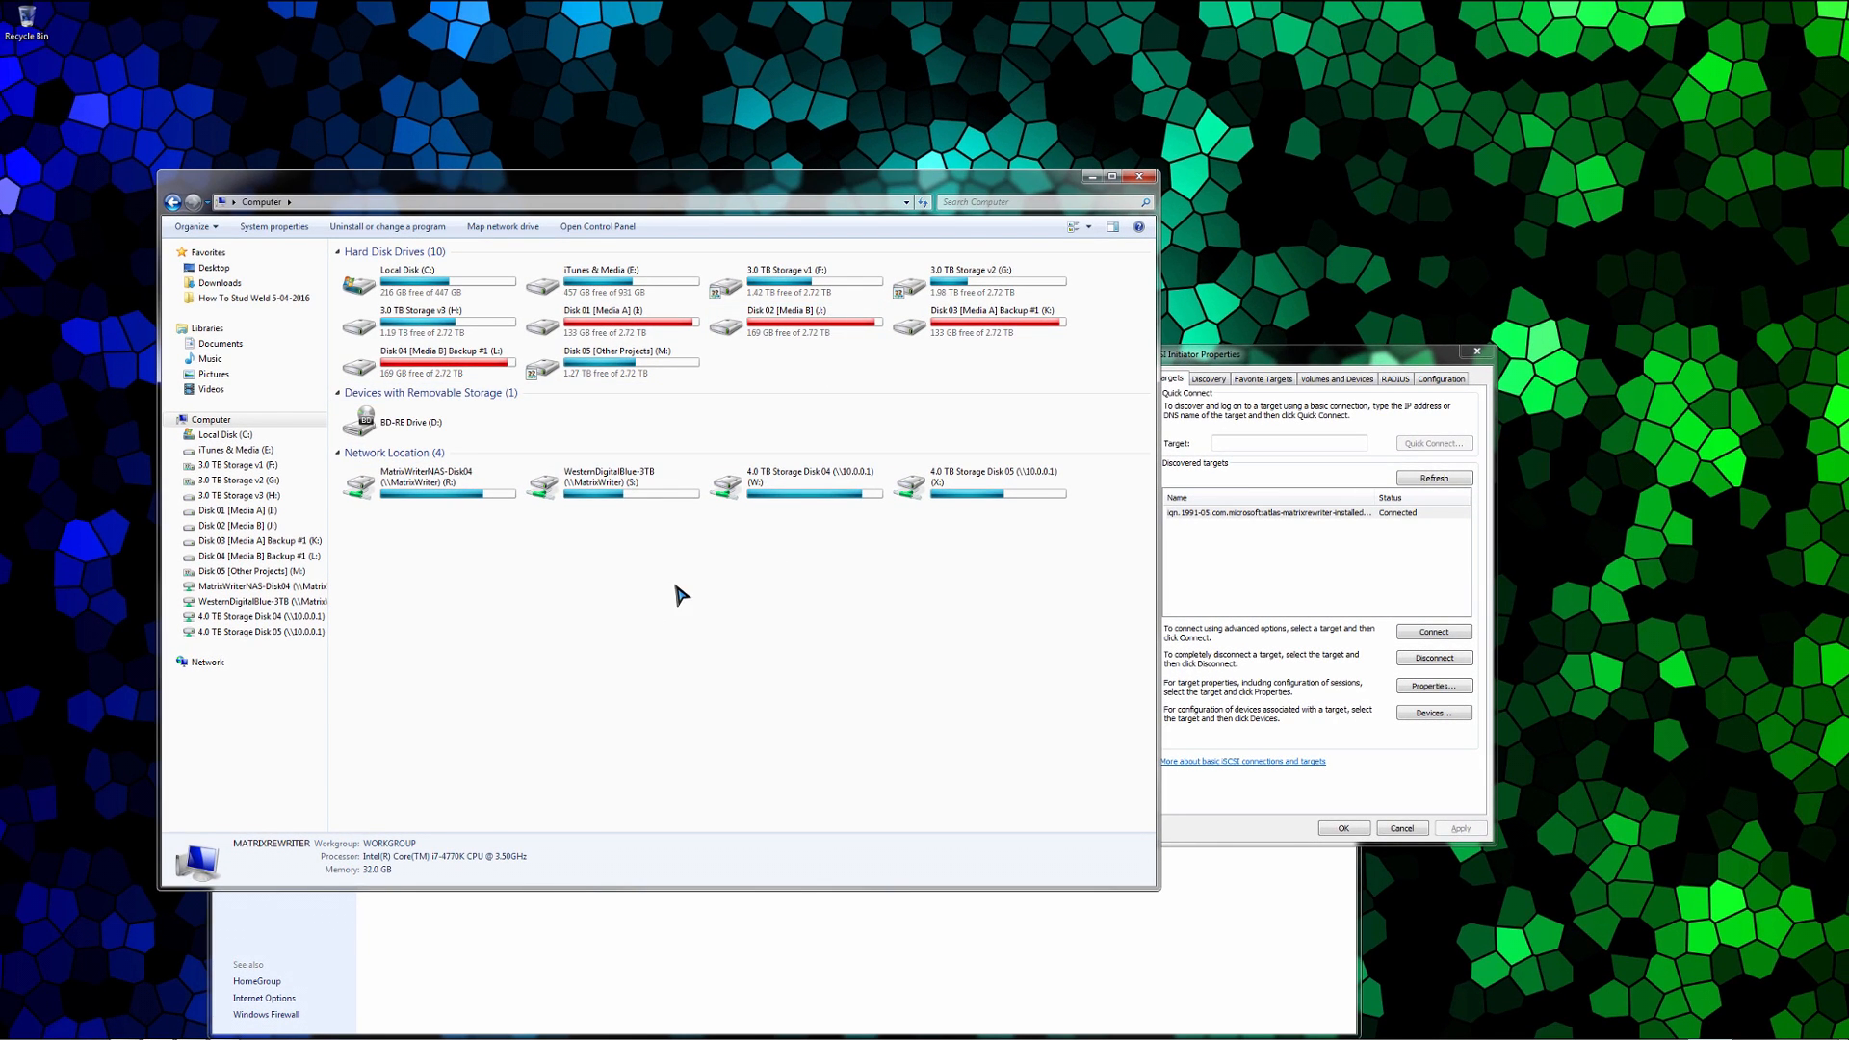
Step: Right-click Computer in the Explorer navigation pane to show its context menu
{"action": "right_click", "coordinate": [210, 419]}
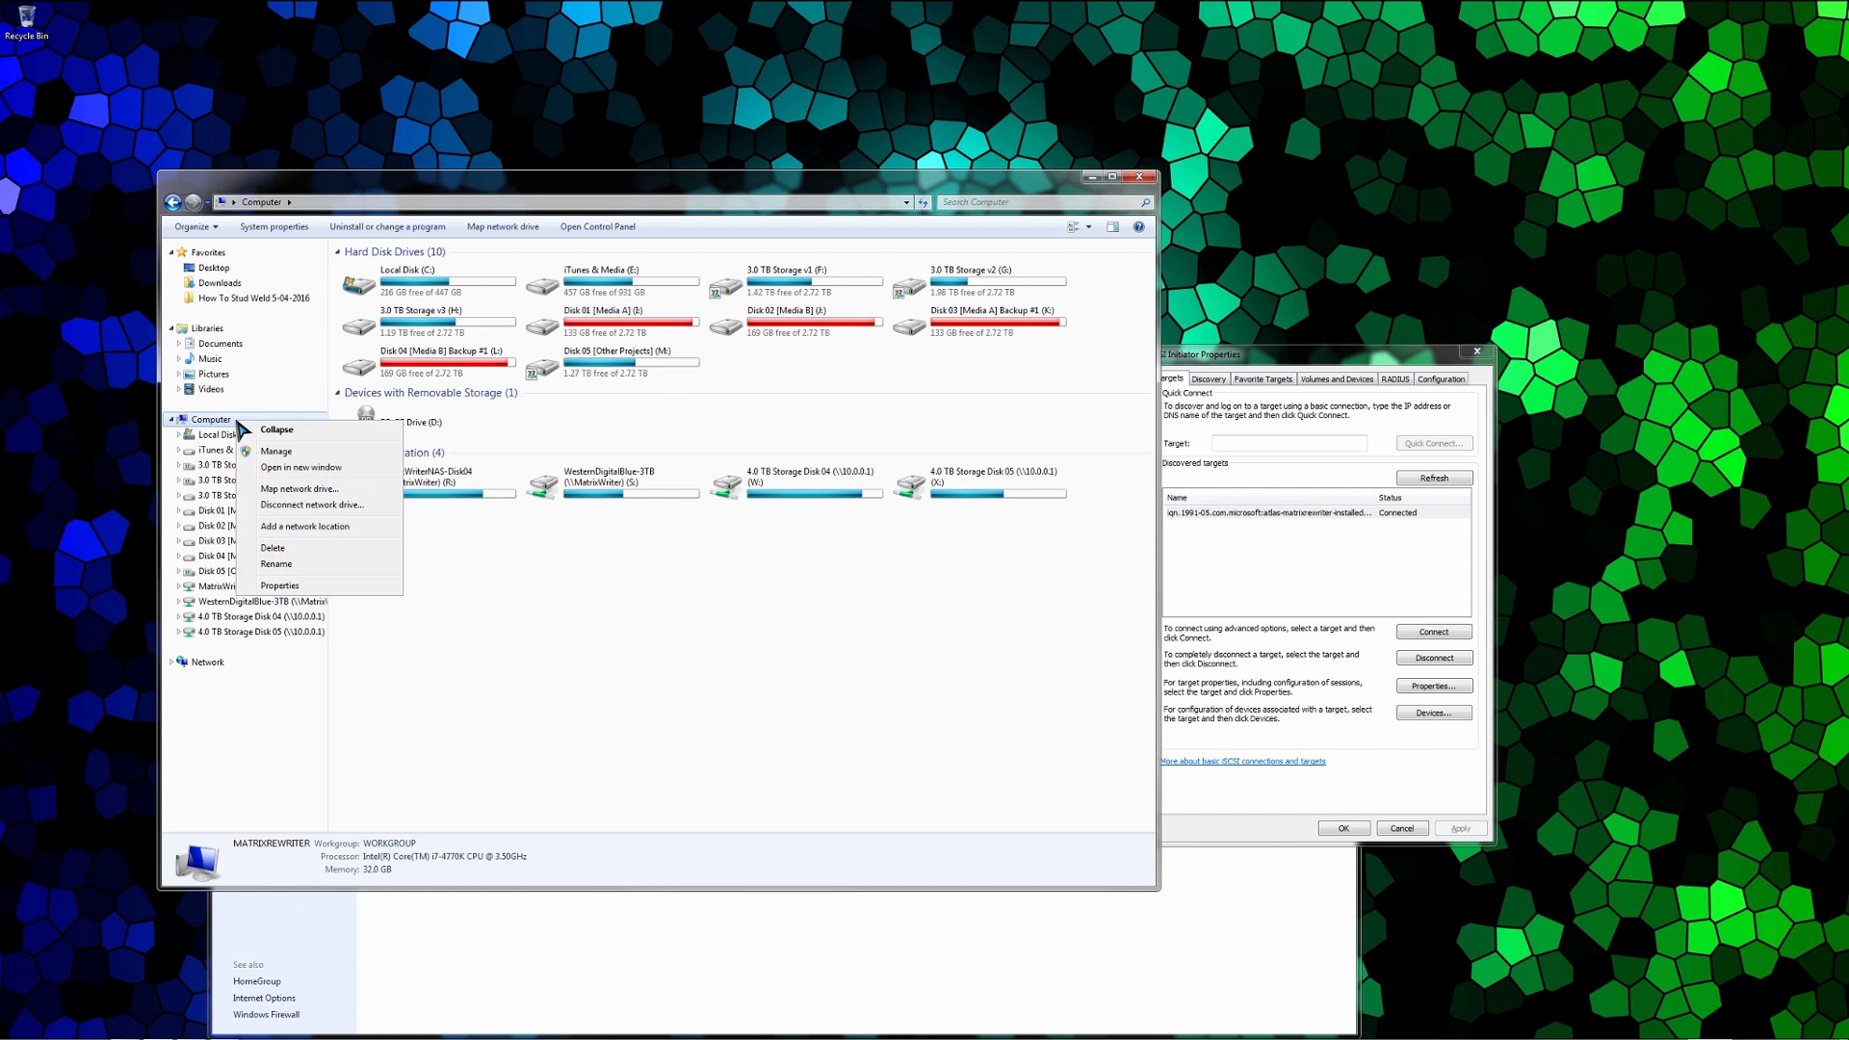
{"action": "mouse_move", "coordinate": [278, 451]}
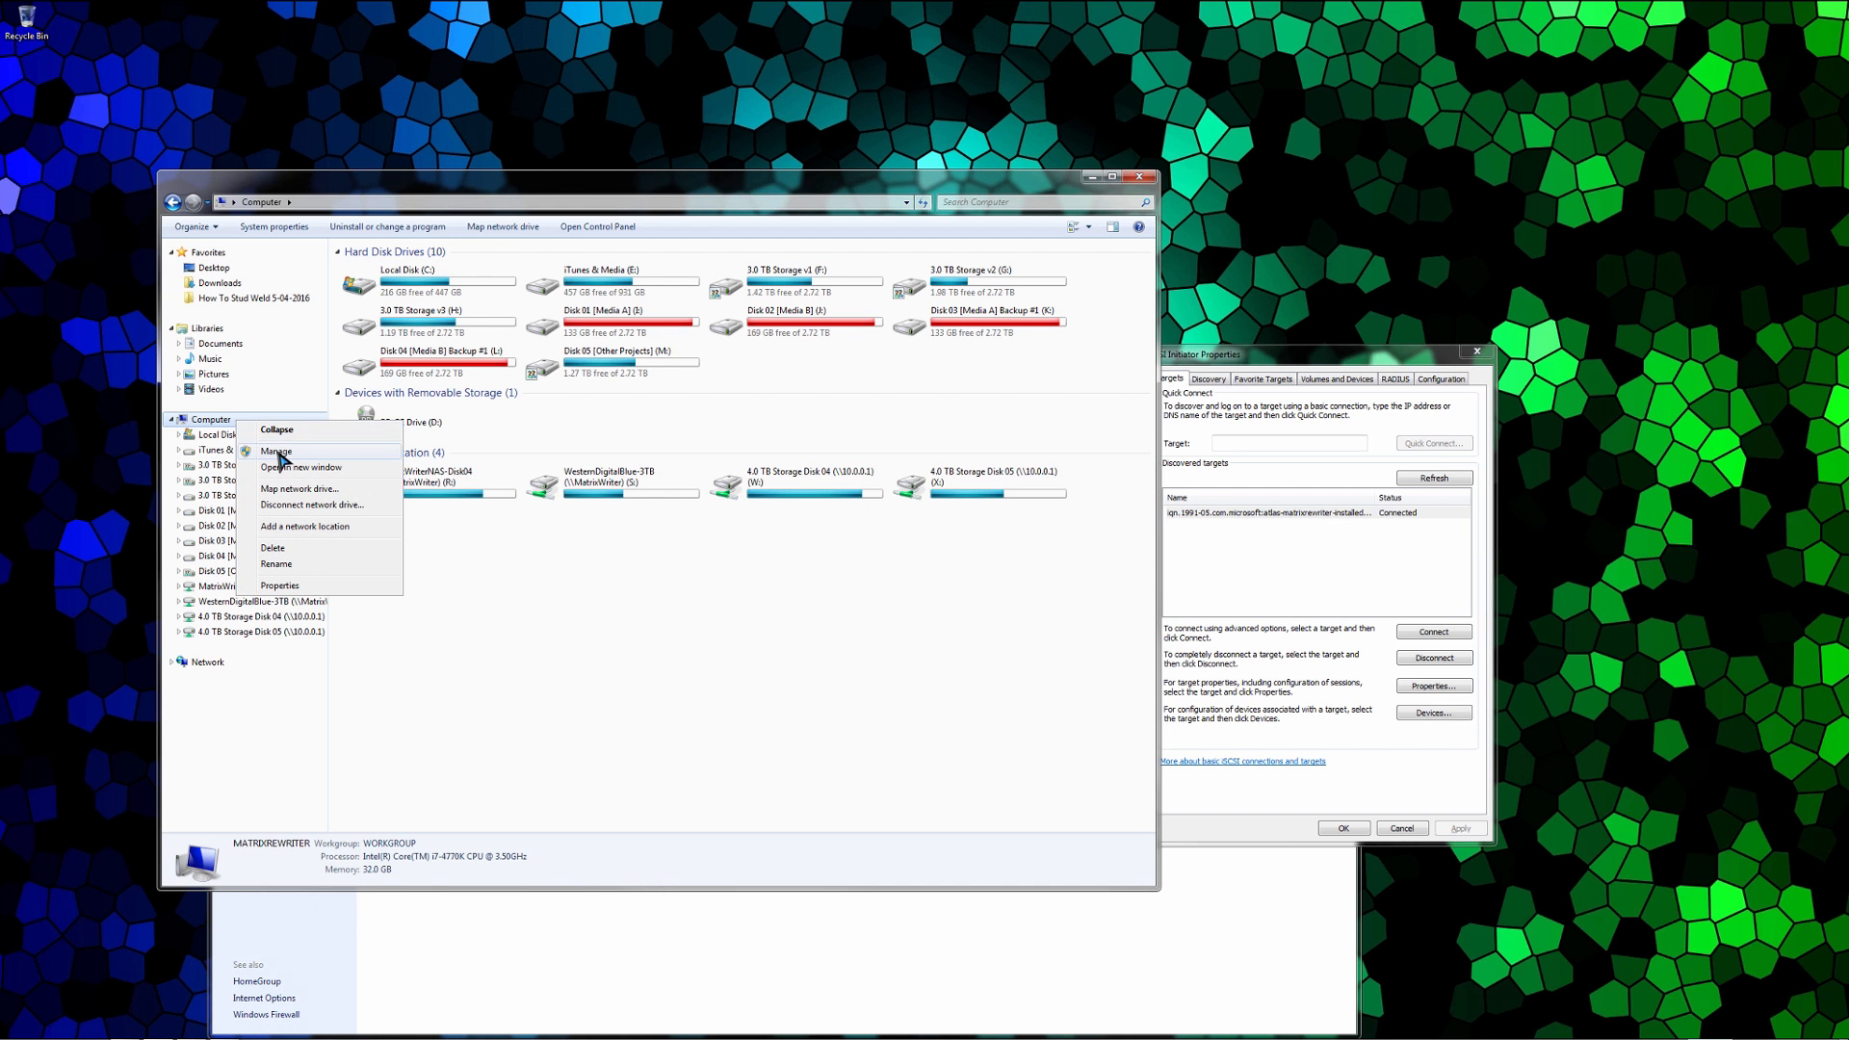
Step: Search for Computer Management, open Disk Management, and scroll down to Disk 10
{"action": "left_click", "coordinate": [19, 1020]}
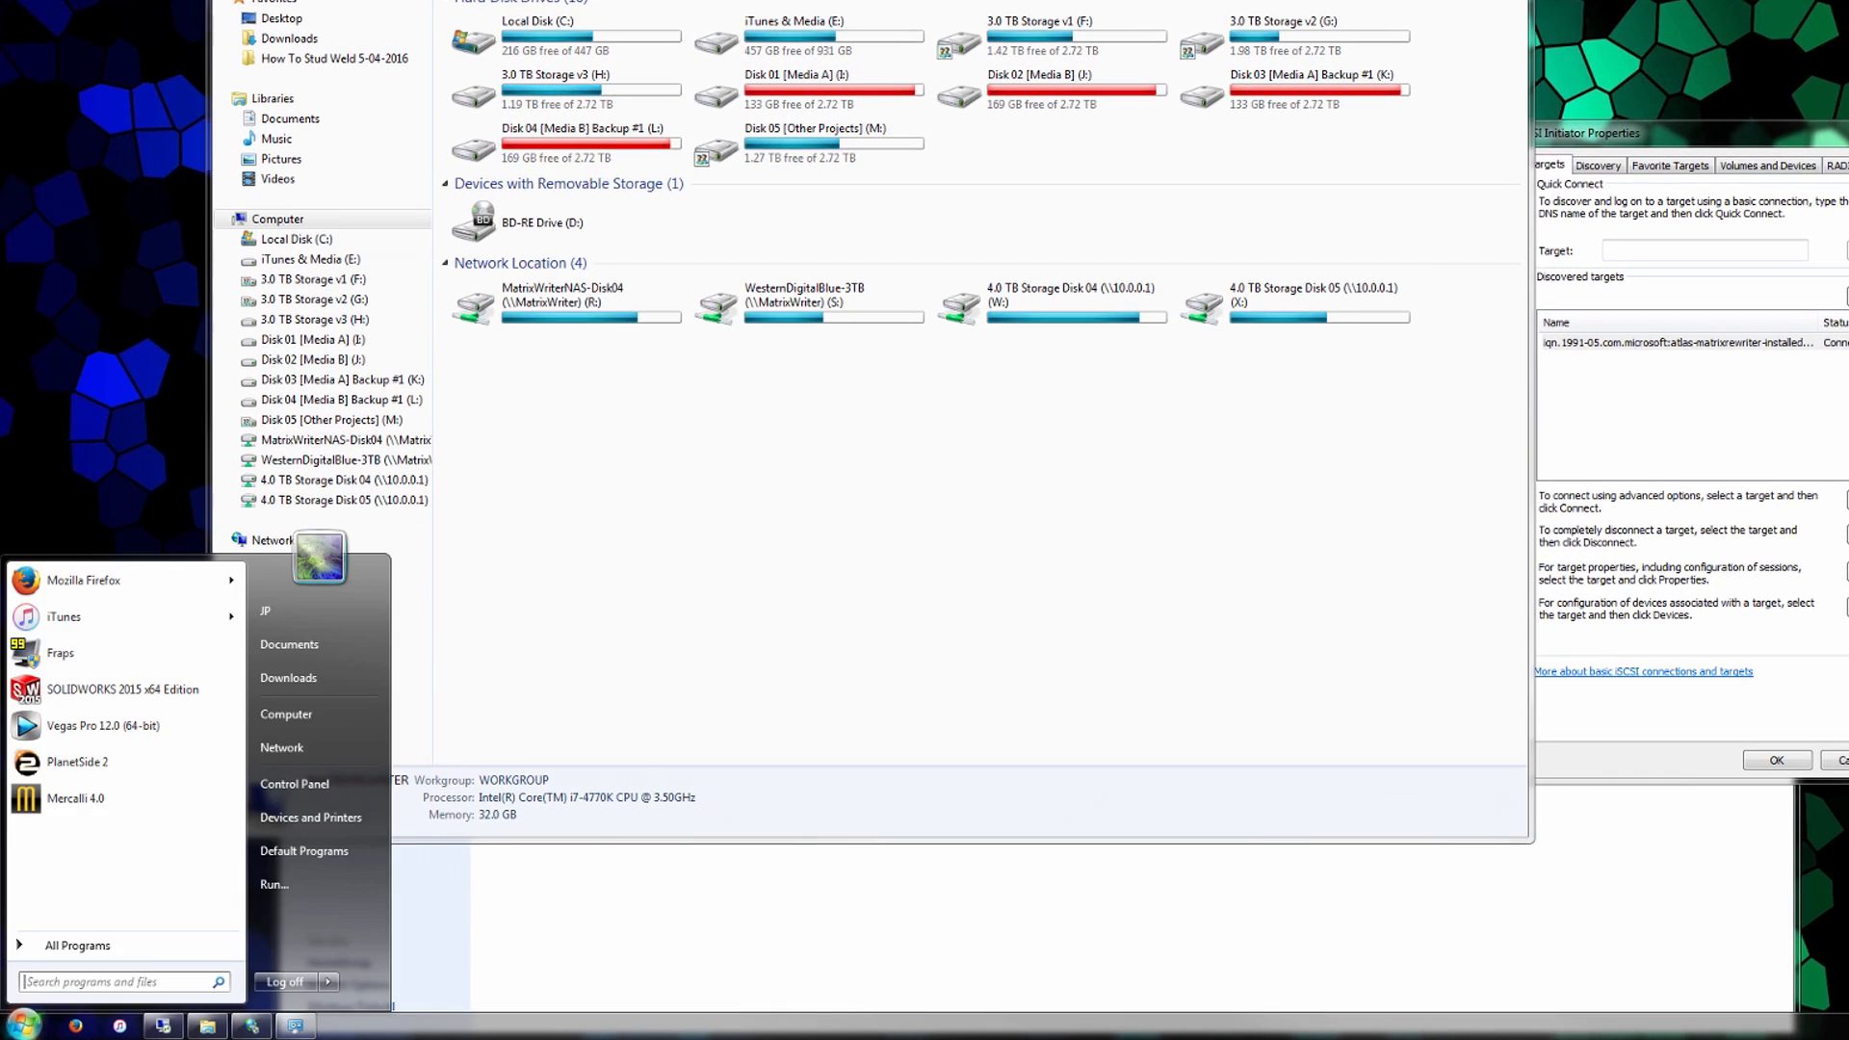
{"action": "type", "text": "computer"}
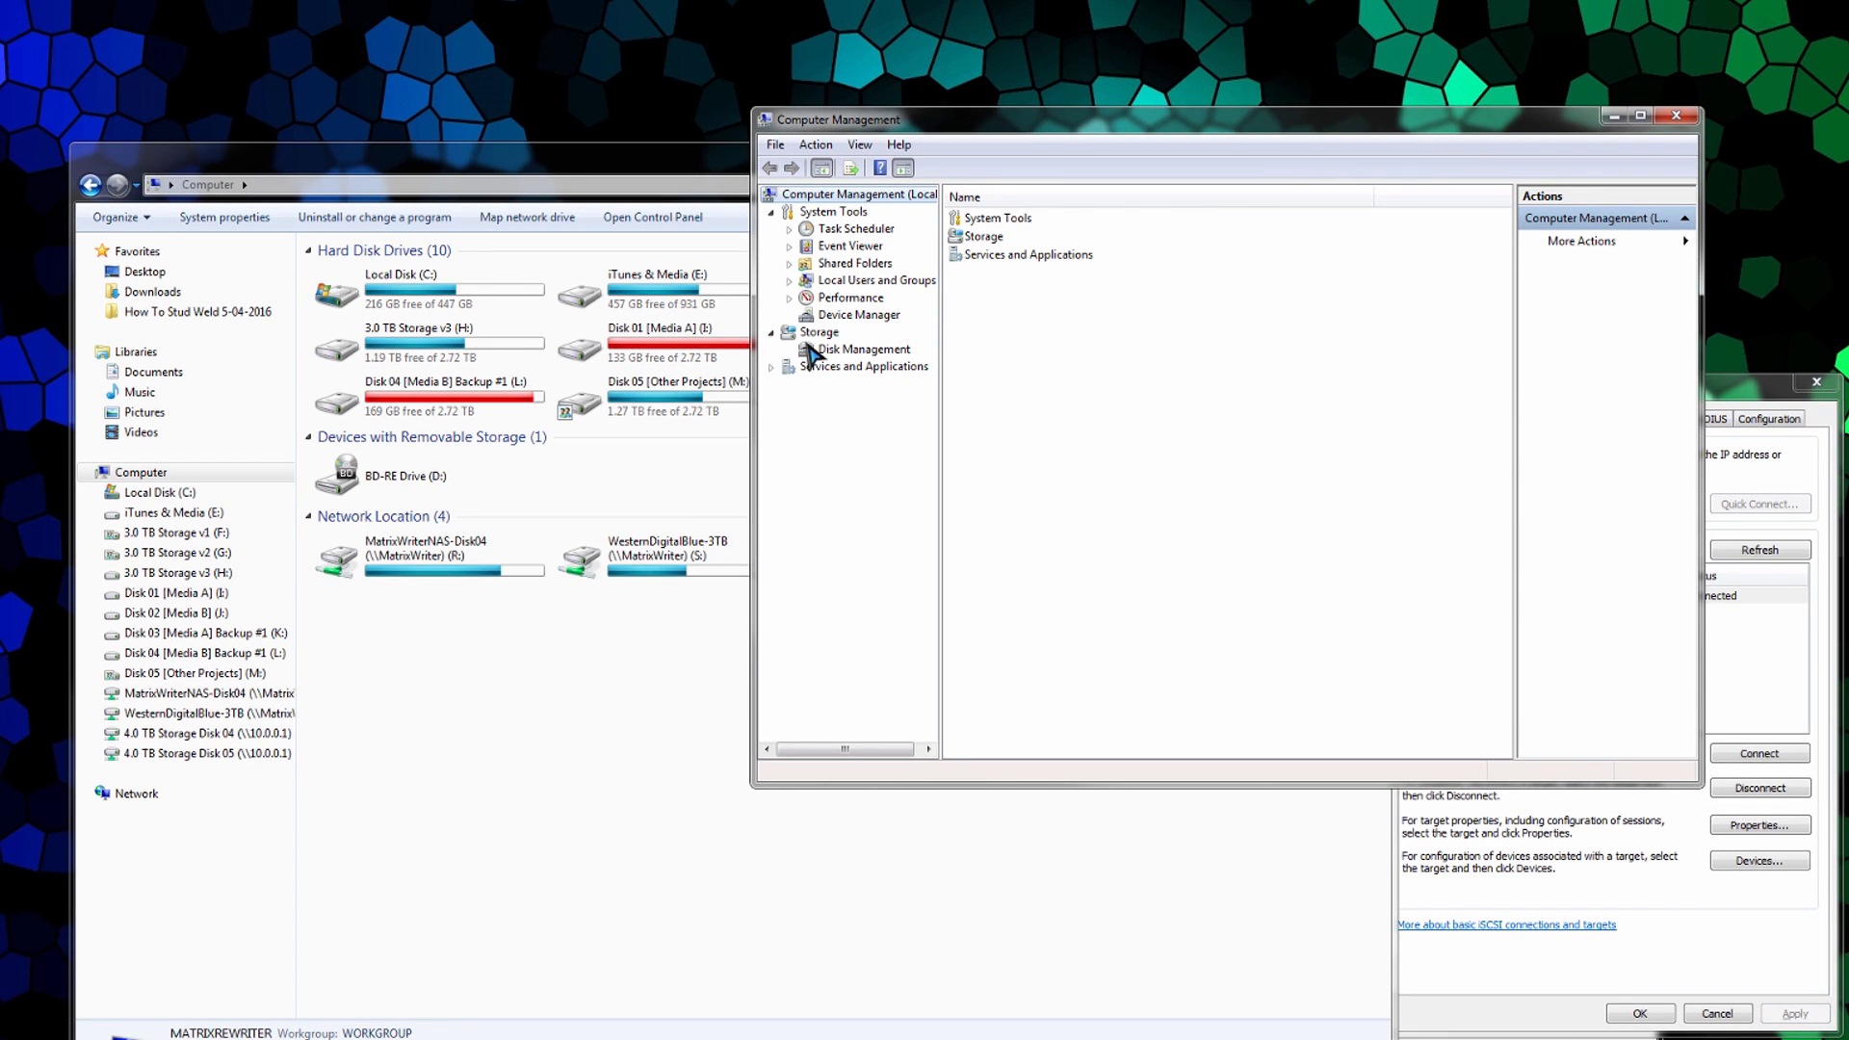
{"action": "left_click", "coordinate": [865, 347]}
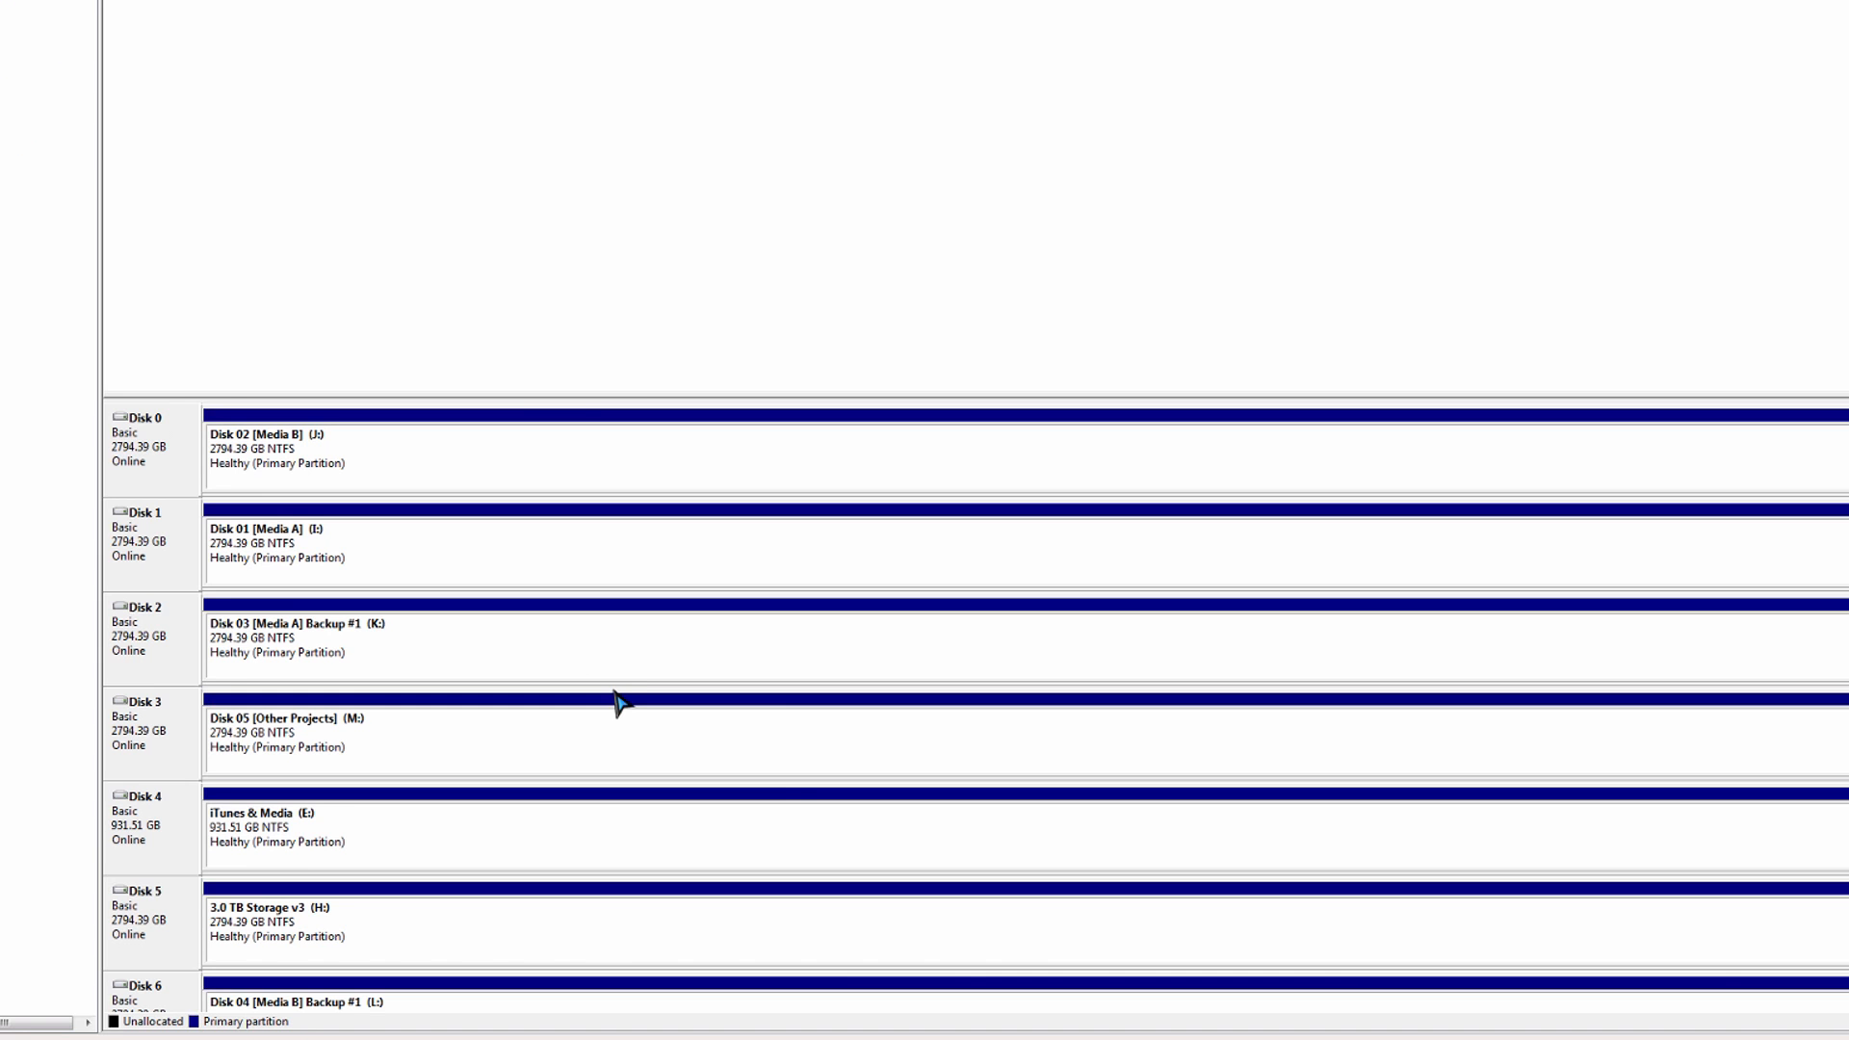
{"action": "mouse_move", "coordinate": [209, 652]}
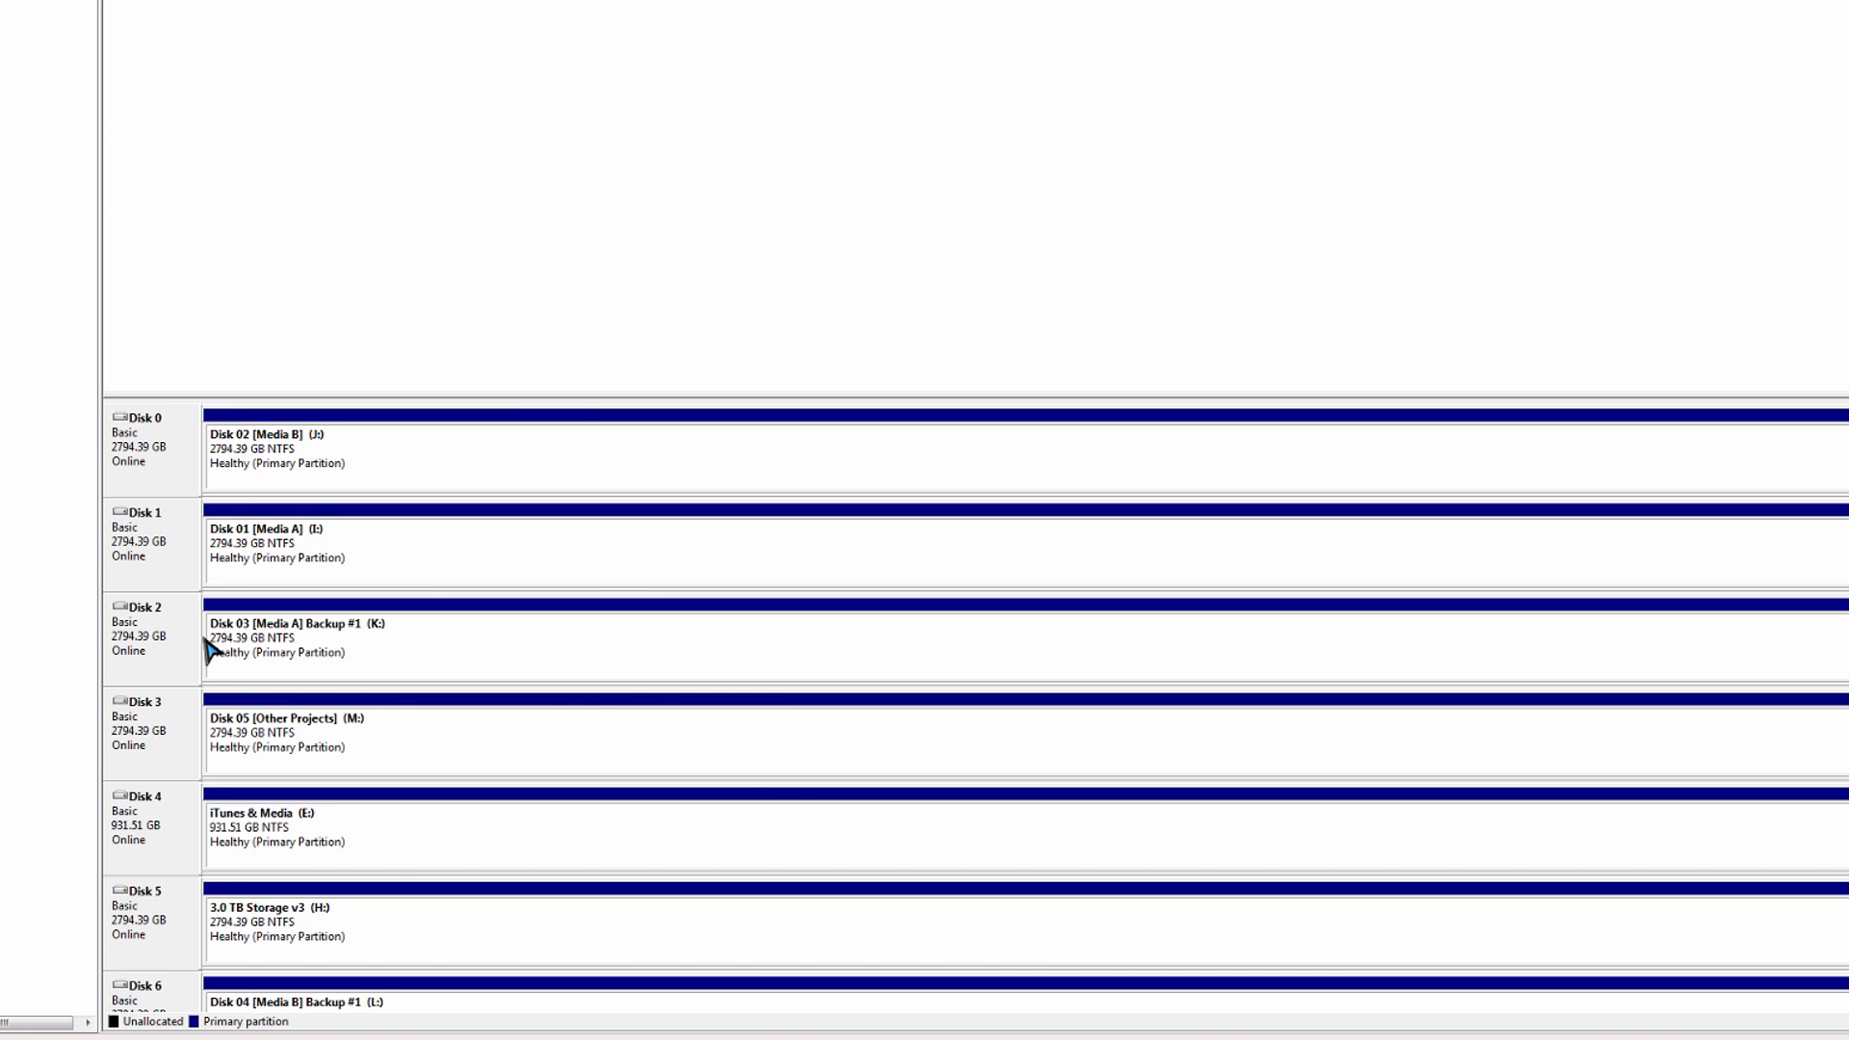
{"action": "scroll", "scroll_direction": "down", "scroll_amount": 3}
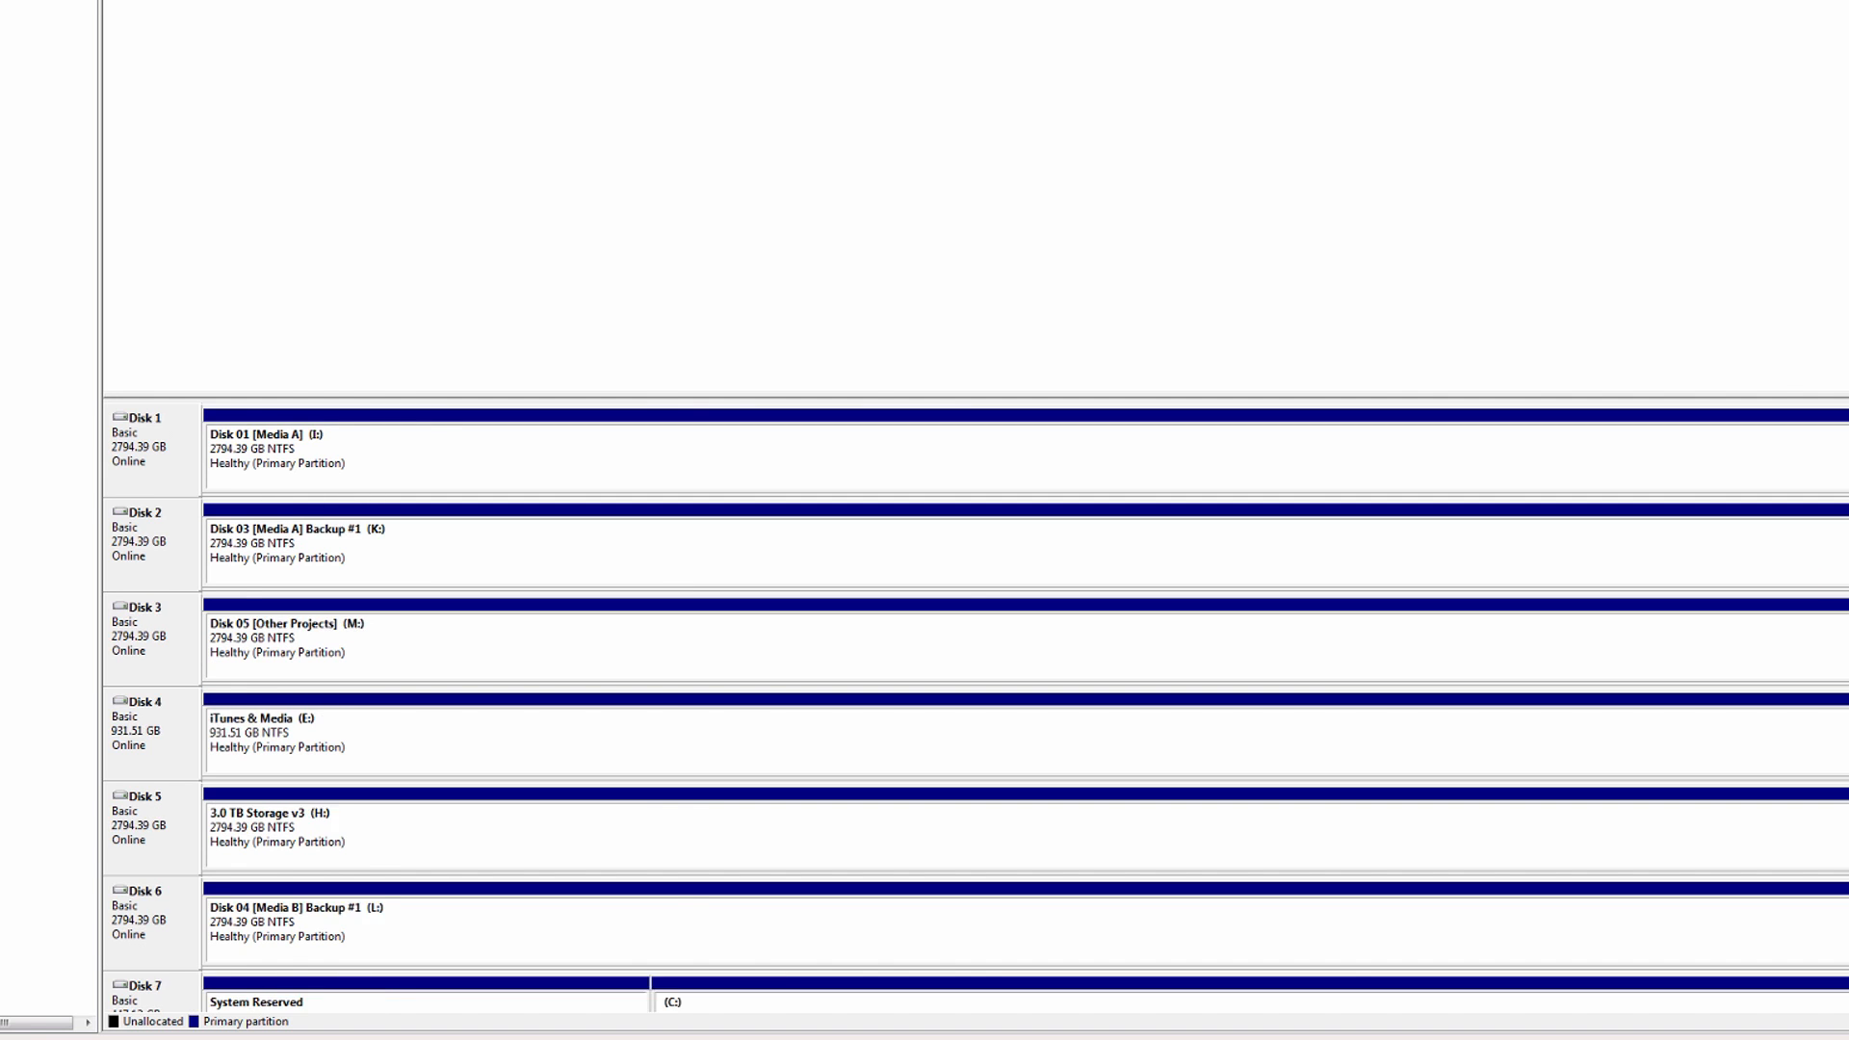
{"action": "scroll", "scroll_direction": "down", "scroll_amount": 3}
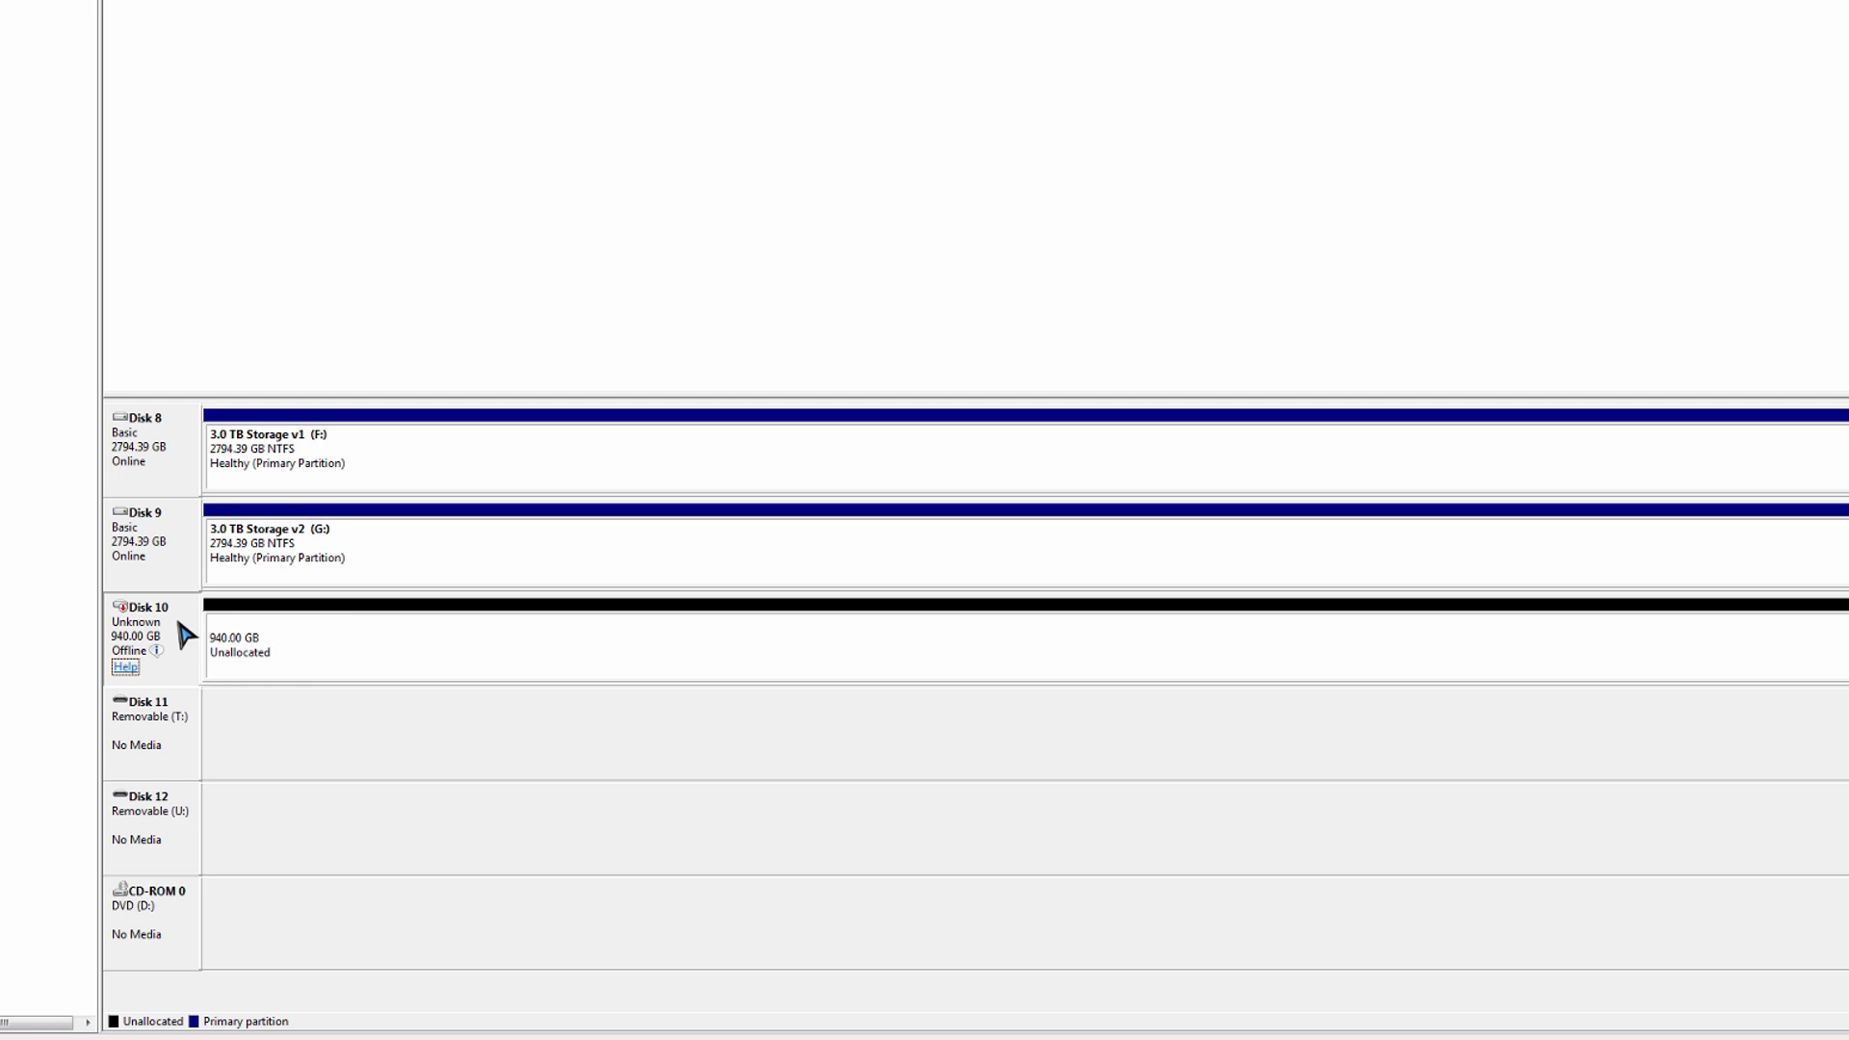
Step: Bring the 940 GB Disk 10 online and initialize it with MBR
{"action": "right_click", "coordinate": [153, 636]}
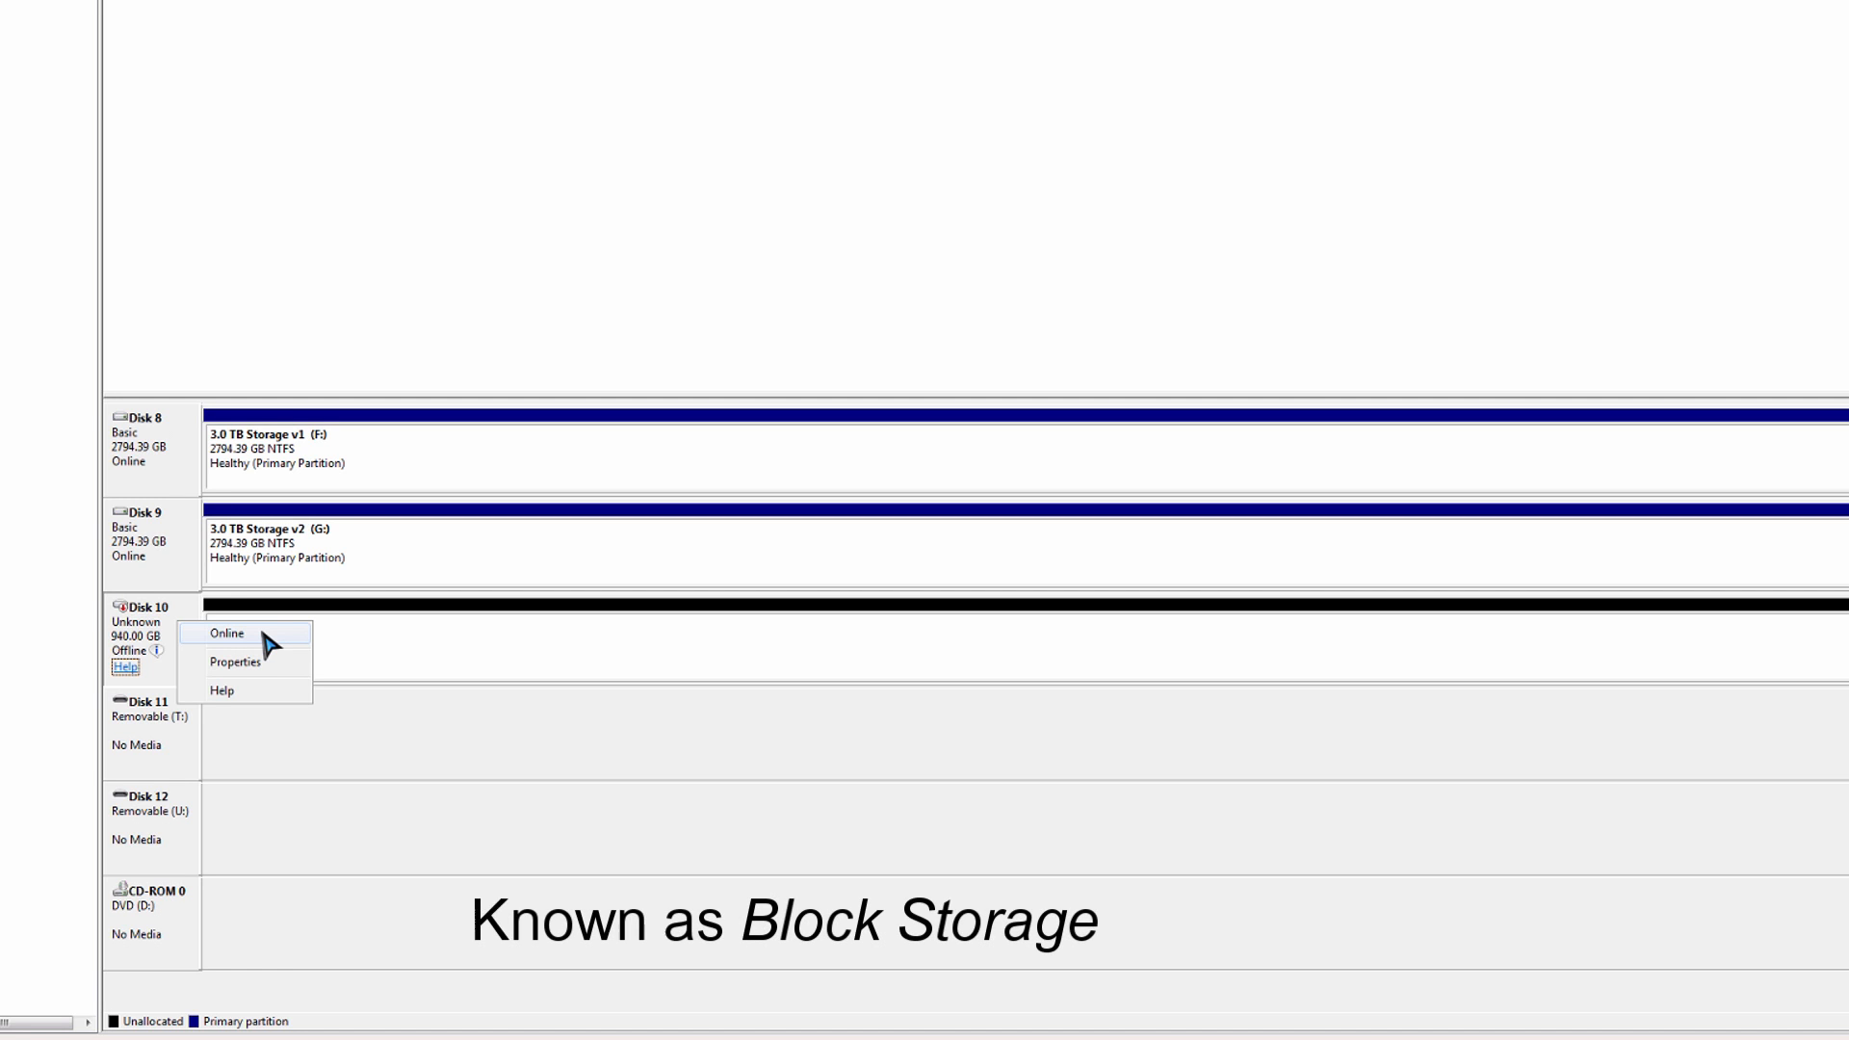
{"action": "left_click", "coordinate": [226, 634]}
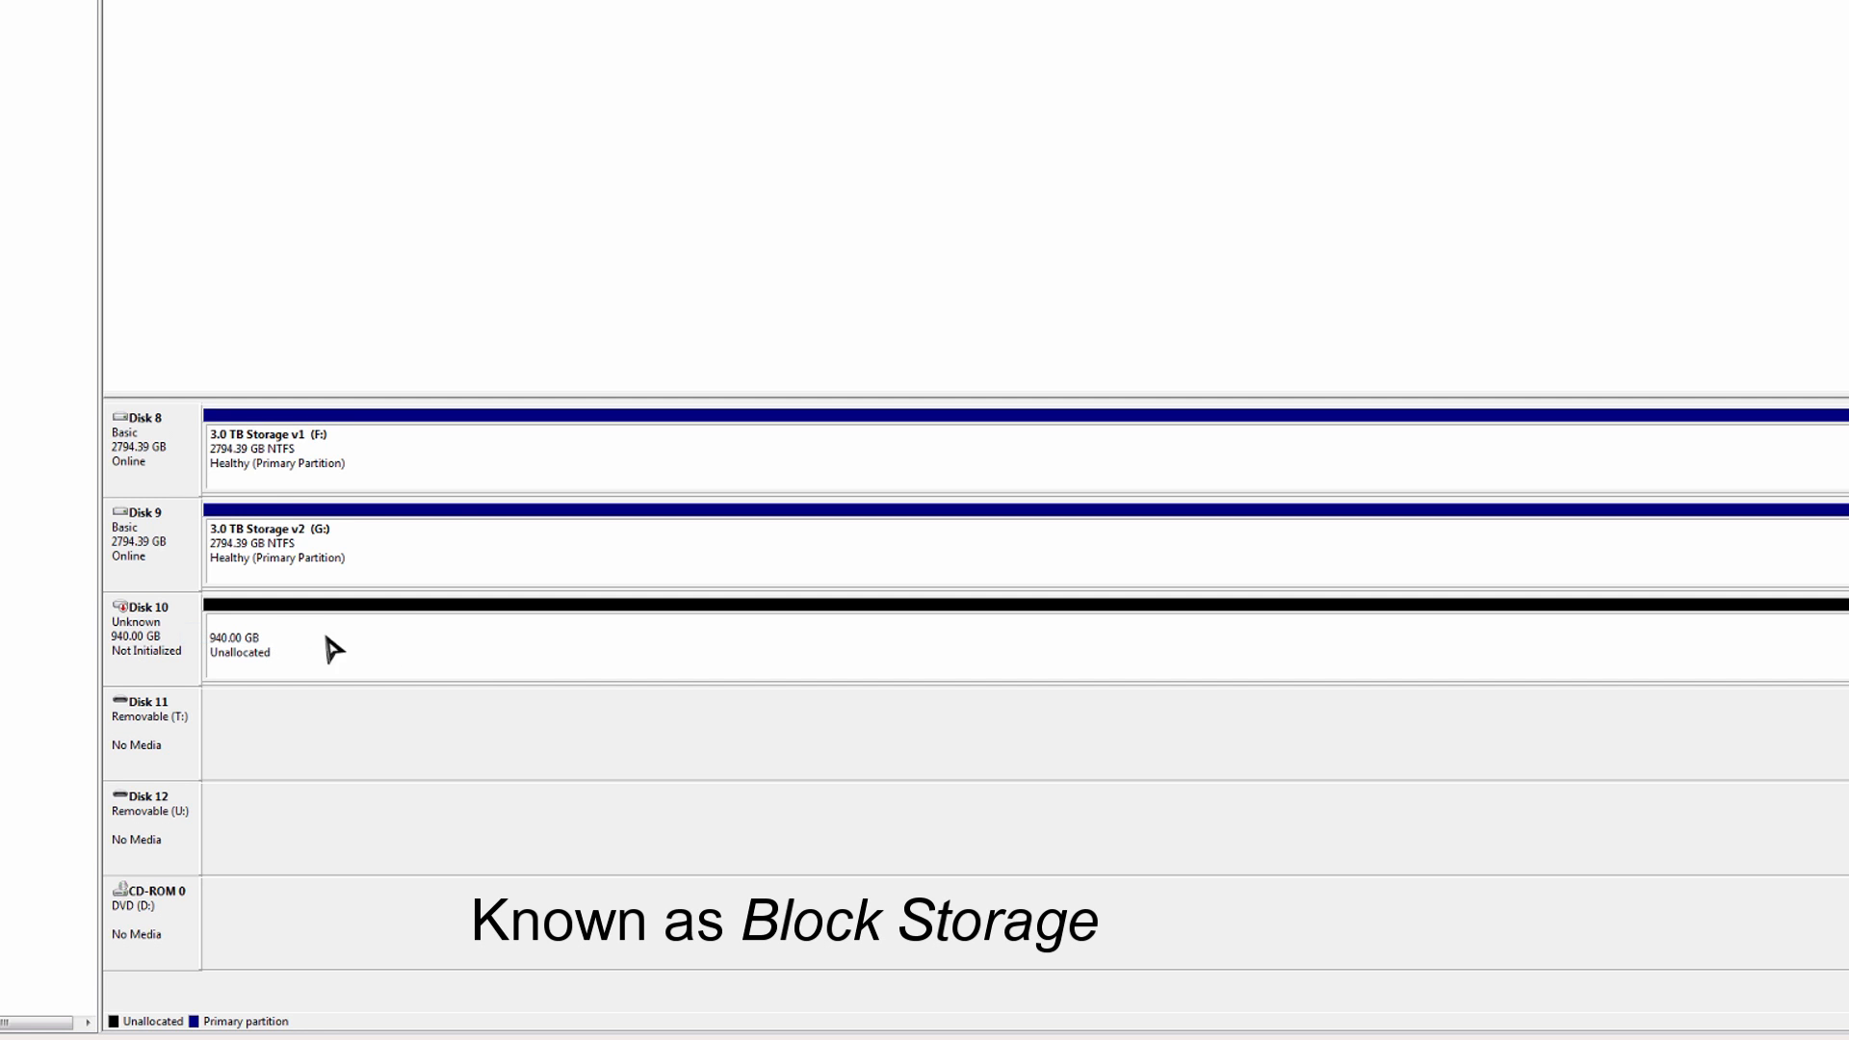
{"action": "right_click", "coordinate": [336, 647]}
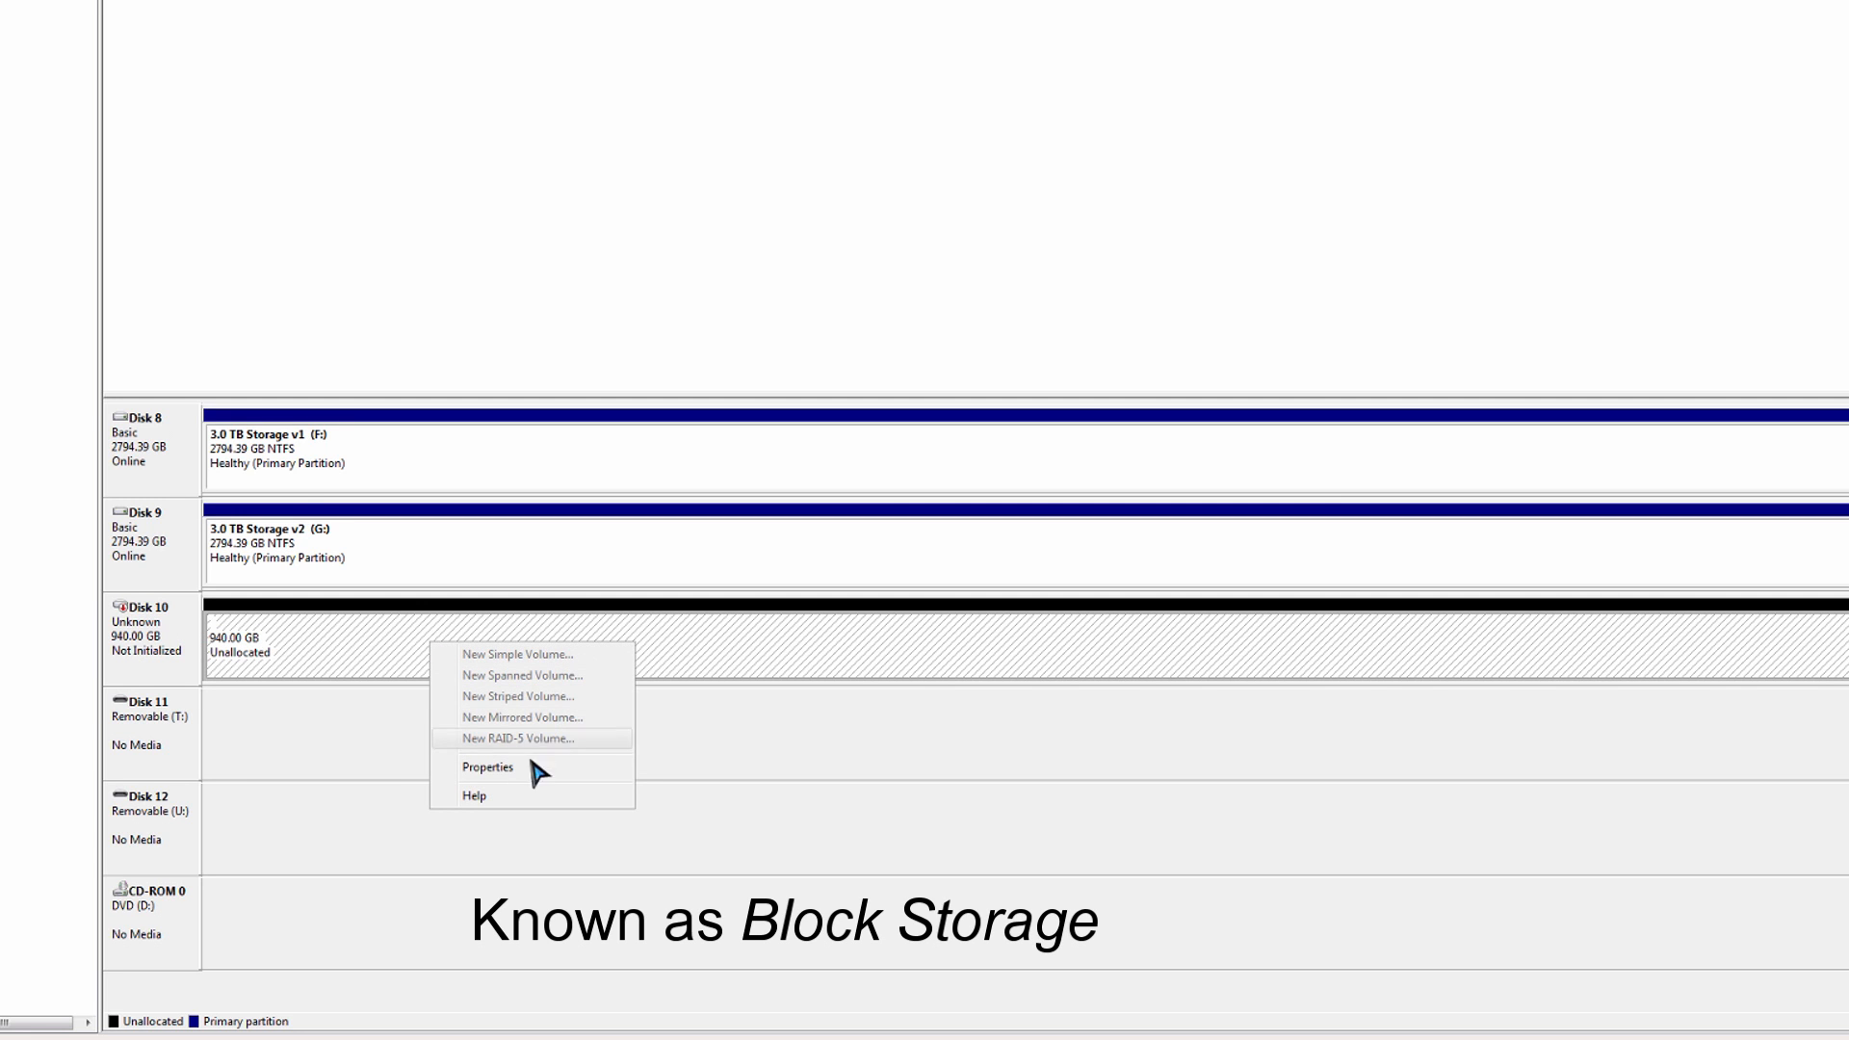
{"action": "right_click", "coordinate": [141, 624]}
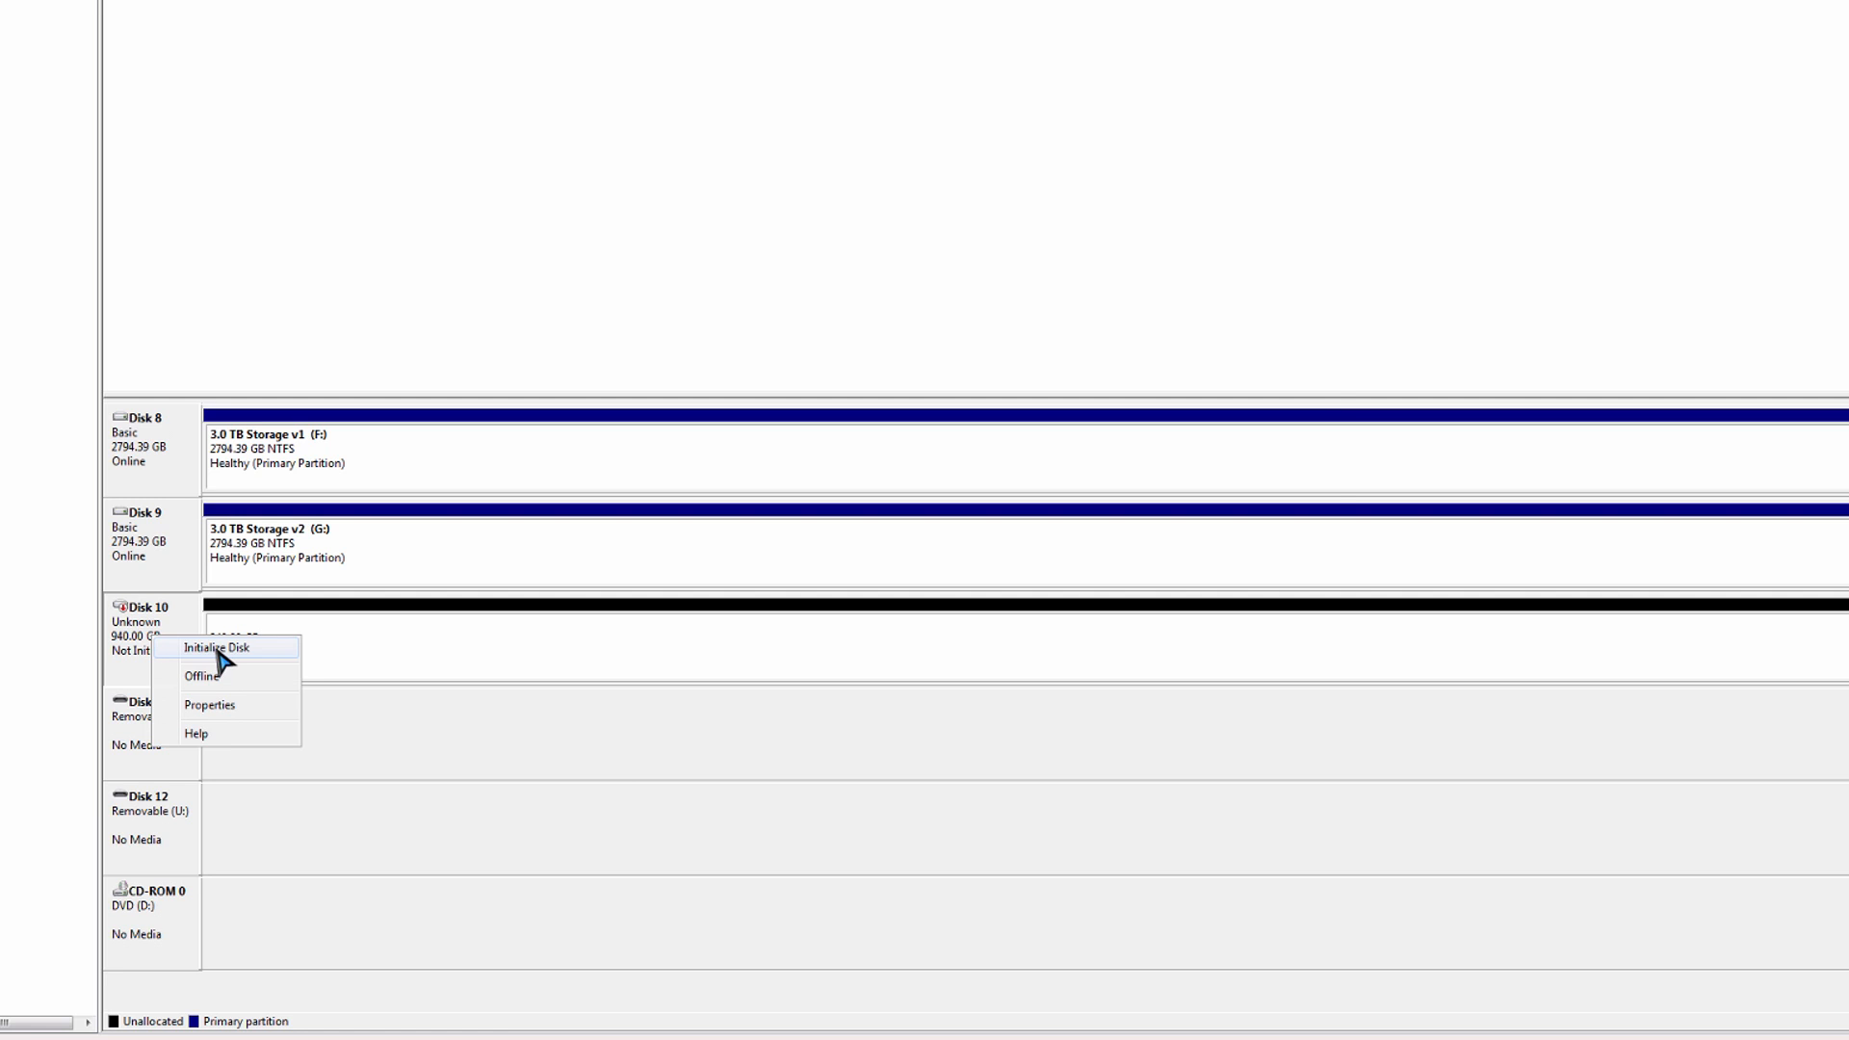
{"action": "left_click", "coordinate": [223, 648]}
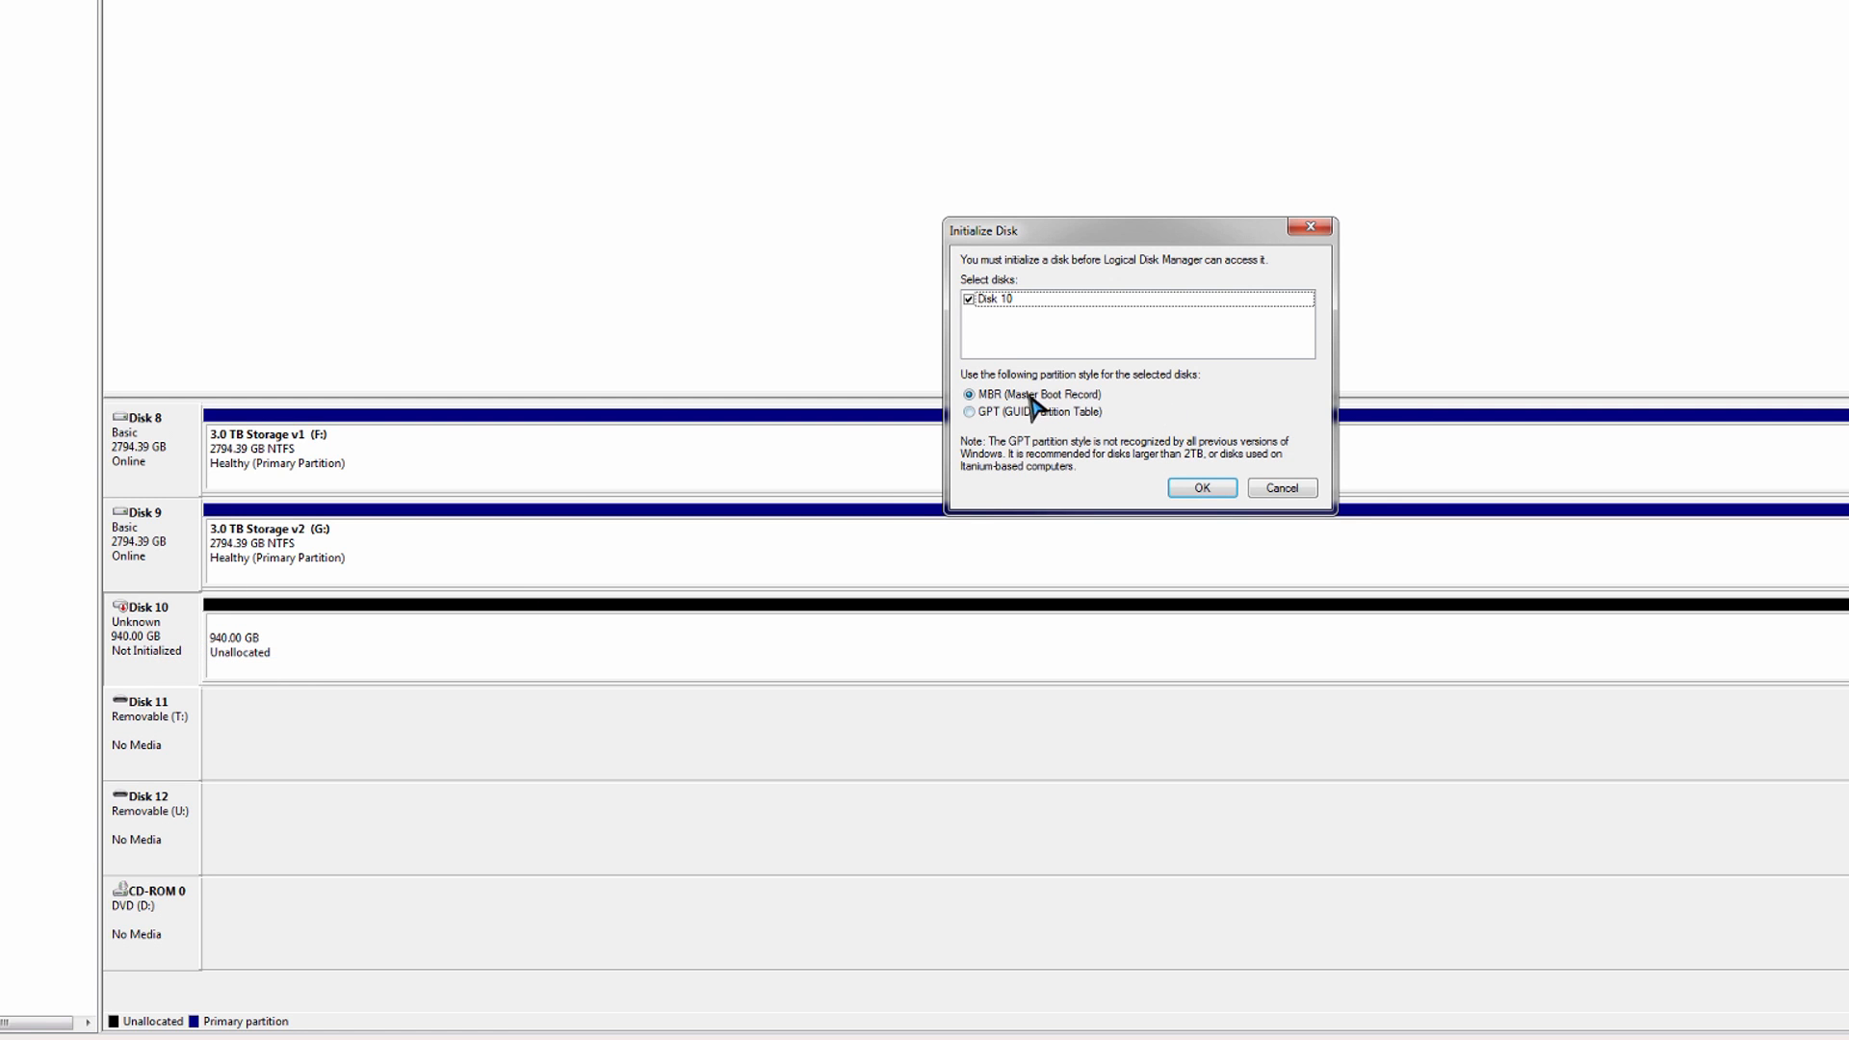
{"action": "left_click", "coordinate": [1201, 487]}
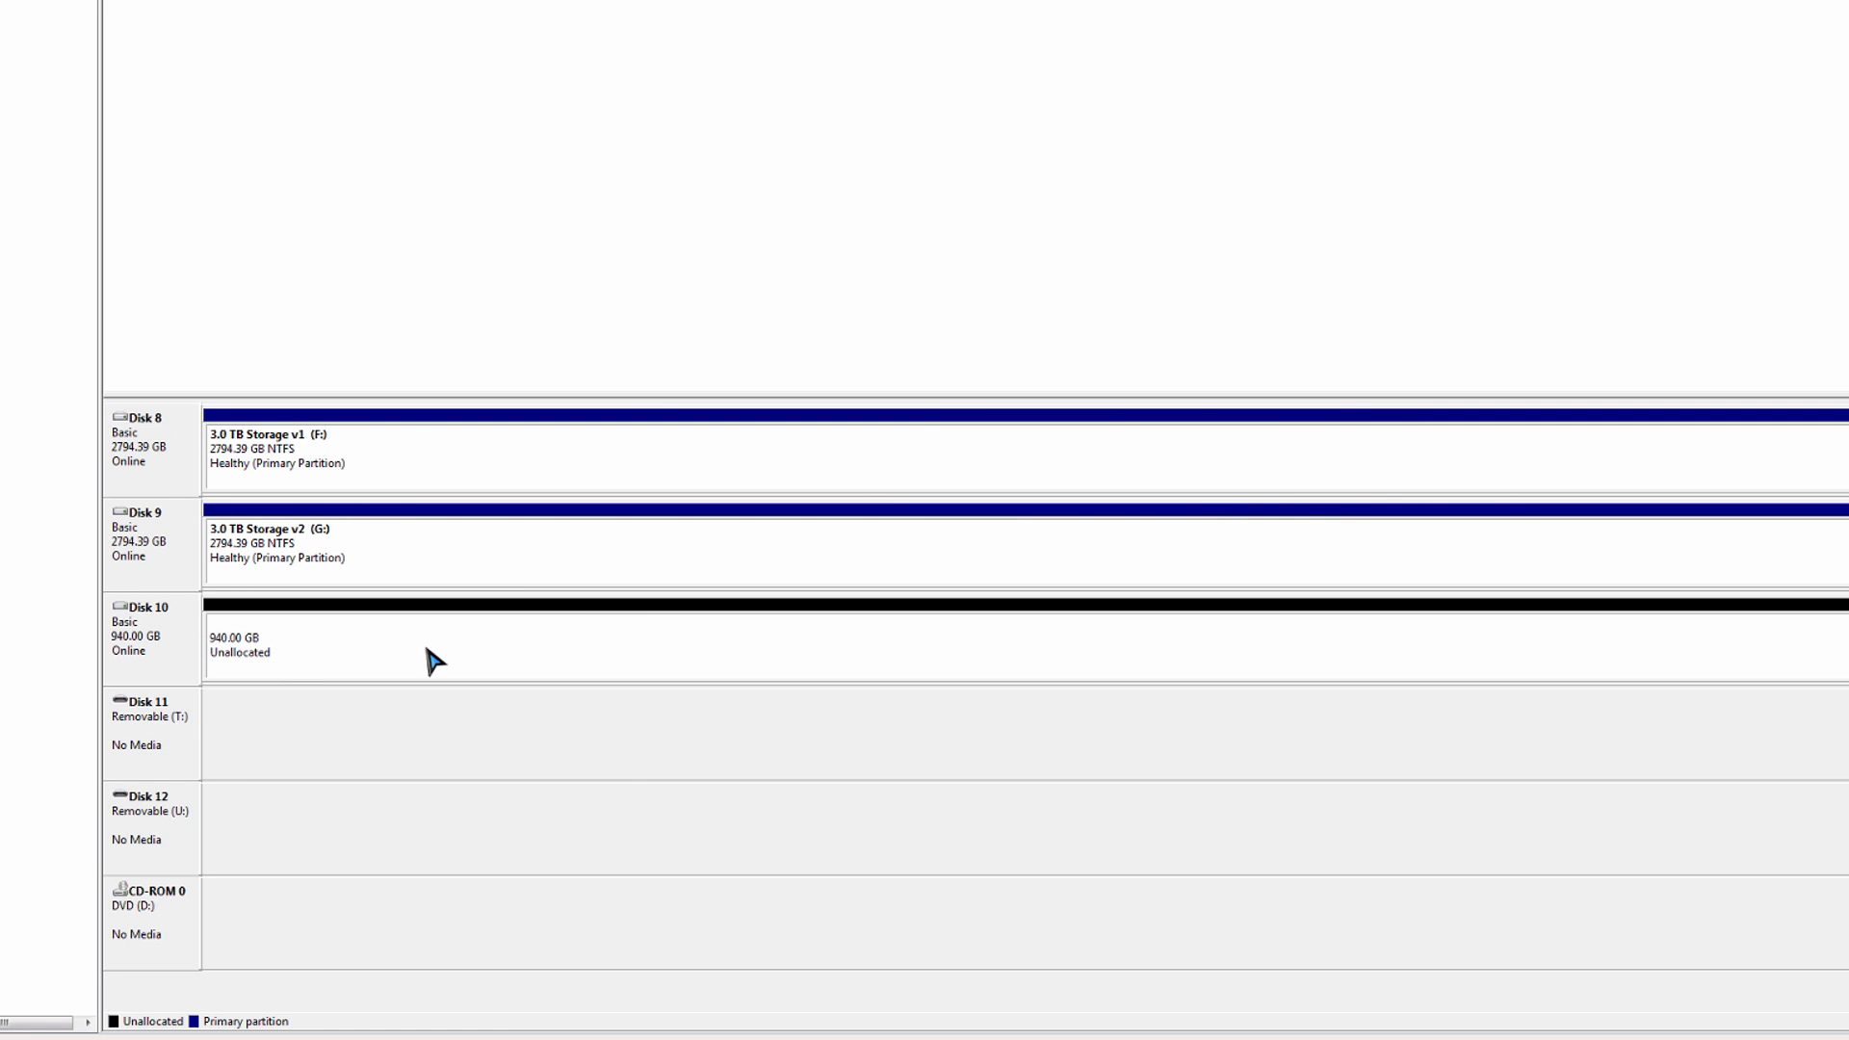
Step: Start a New Simple Volume on Disk 10's unallocated space with drive letter N
{"action": "right_click", "coordinate": [431, 658]}
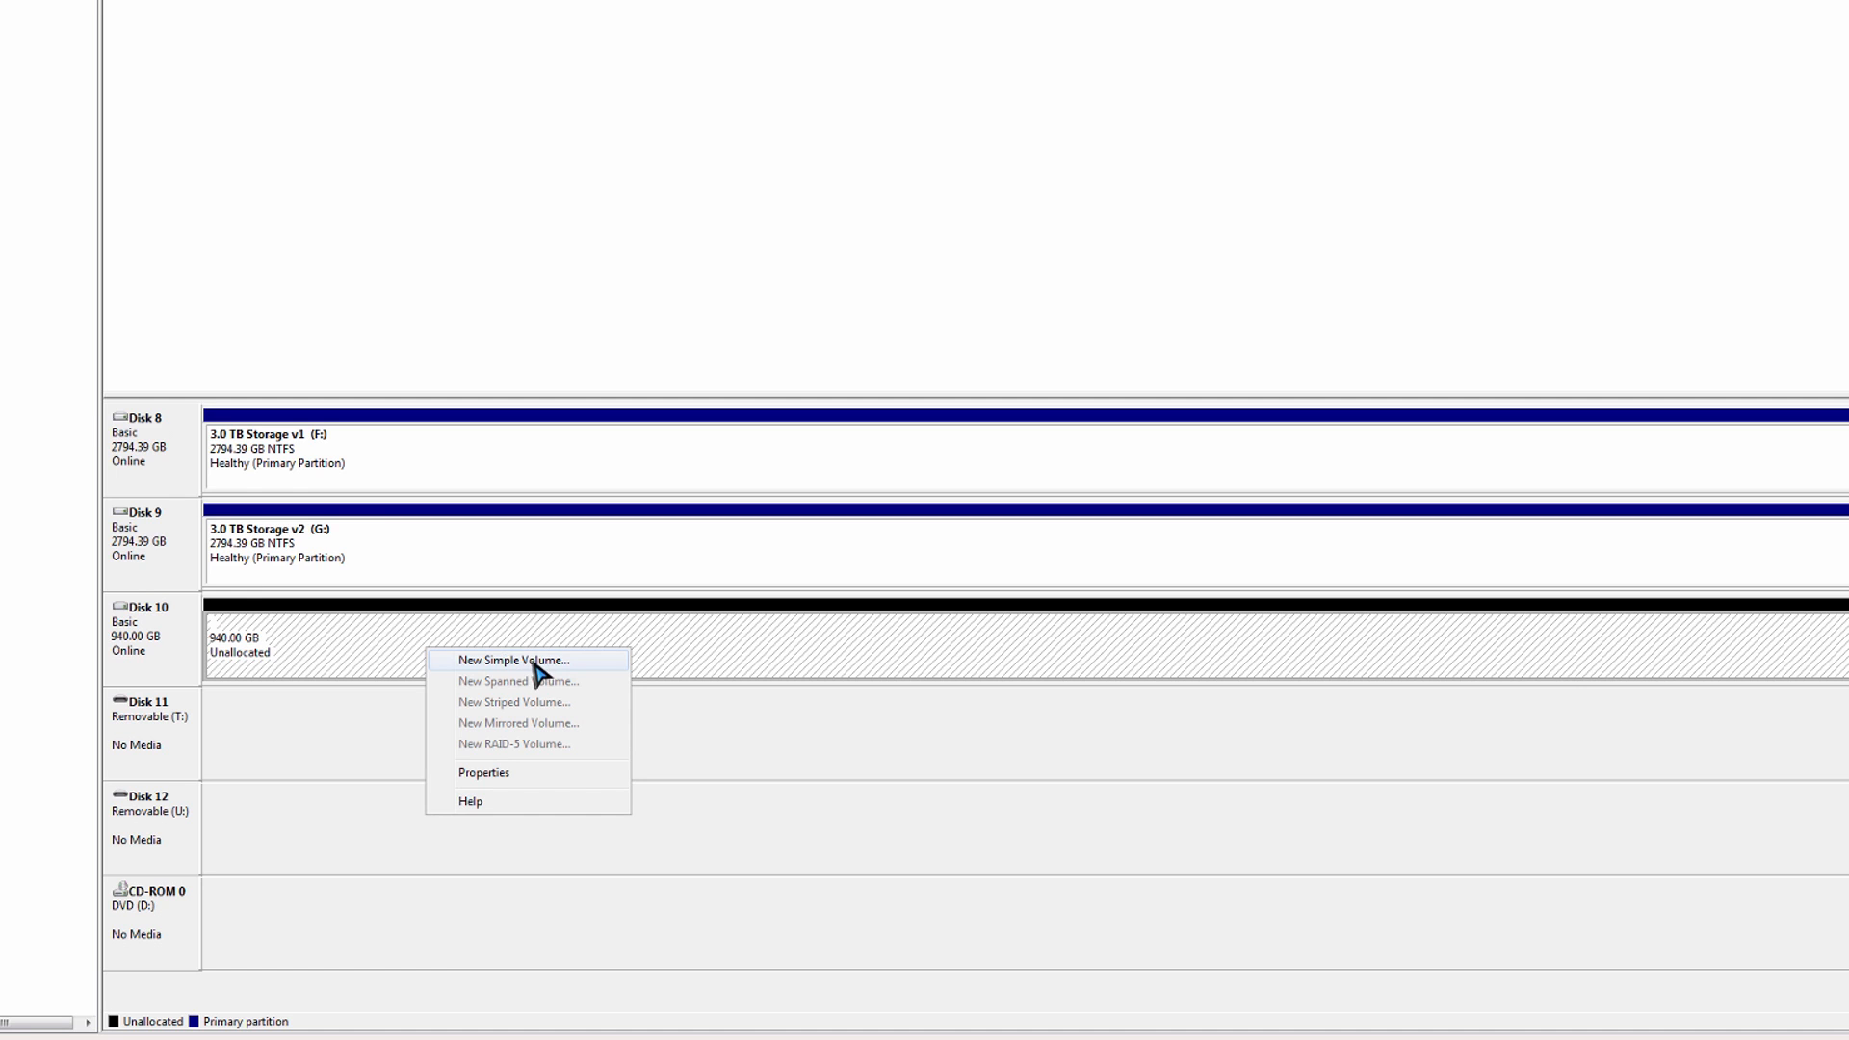
{"action": "left_click", "coordinate": [515, 660]}
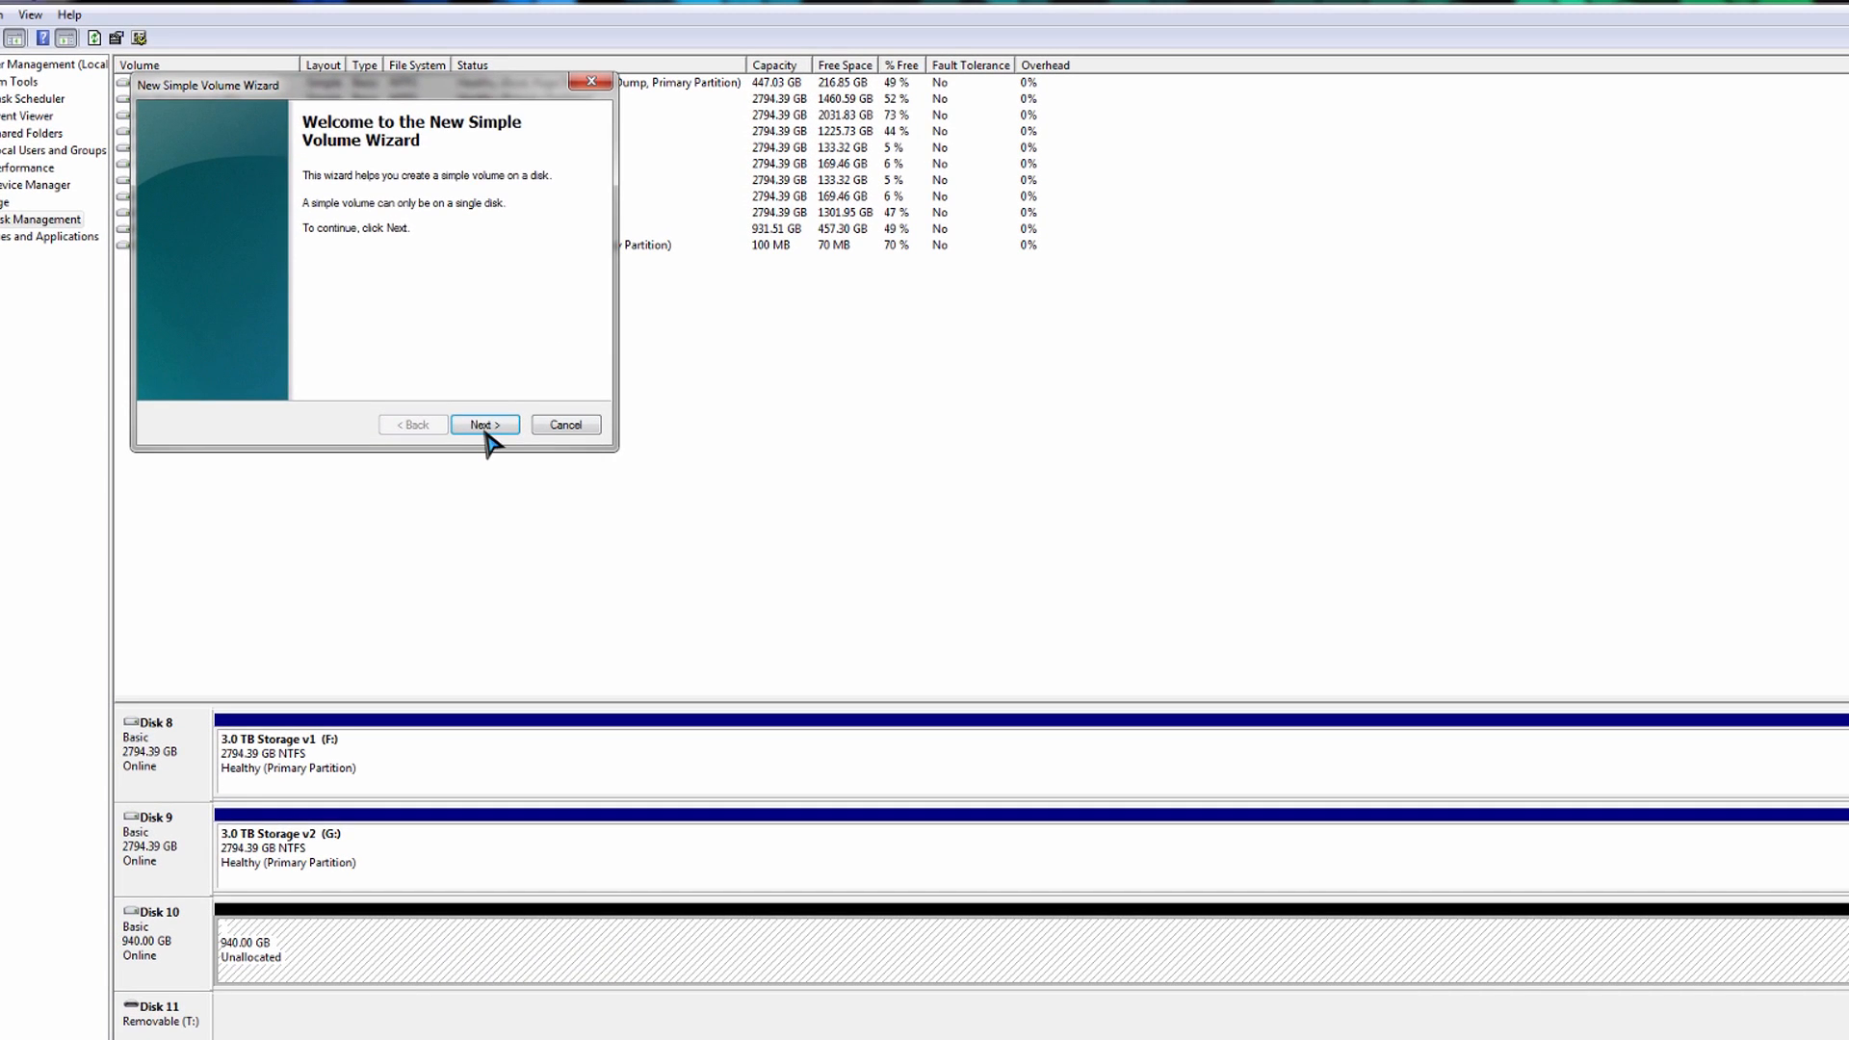
{"action": "left_click", "coordinate": [484, 425]}
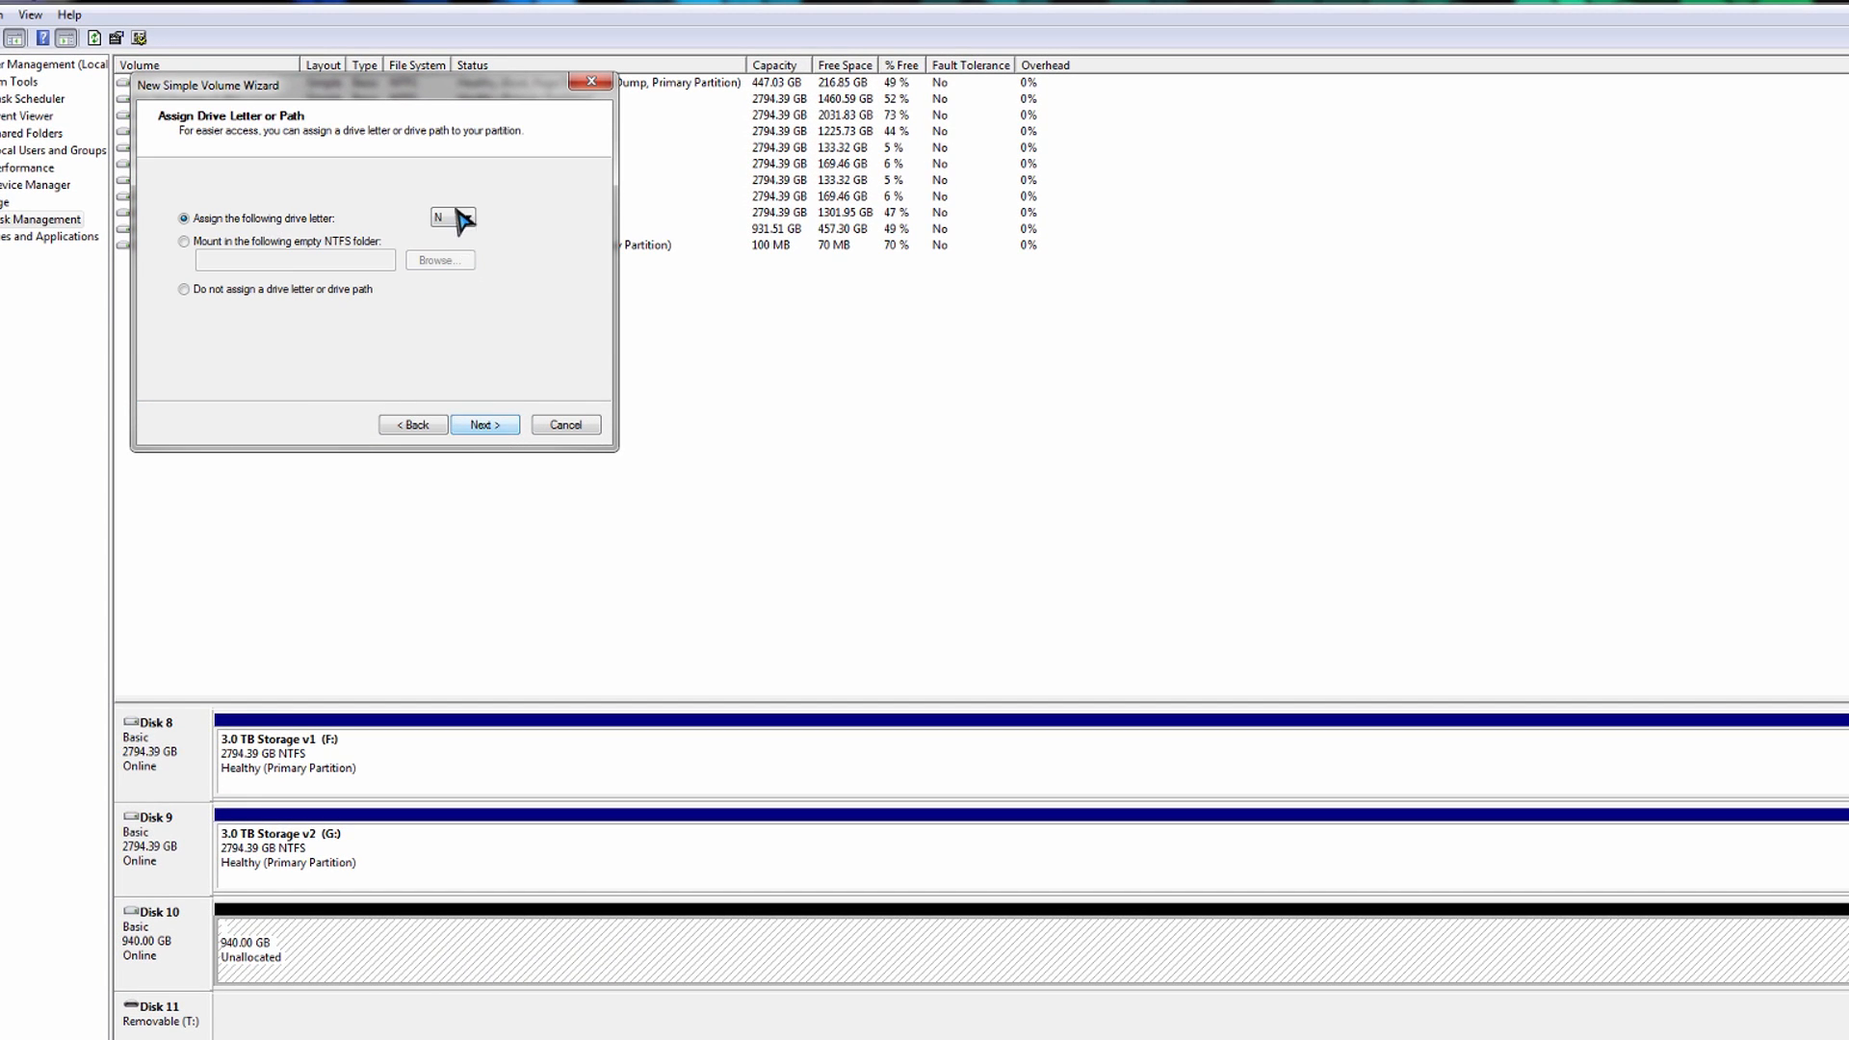
{"action": "left_click", "coordinate": [468, 217]}
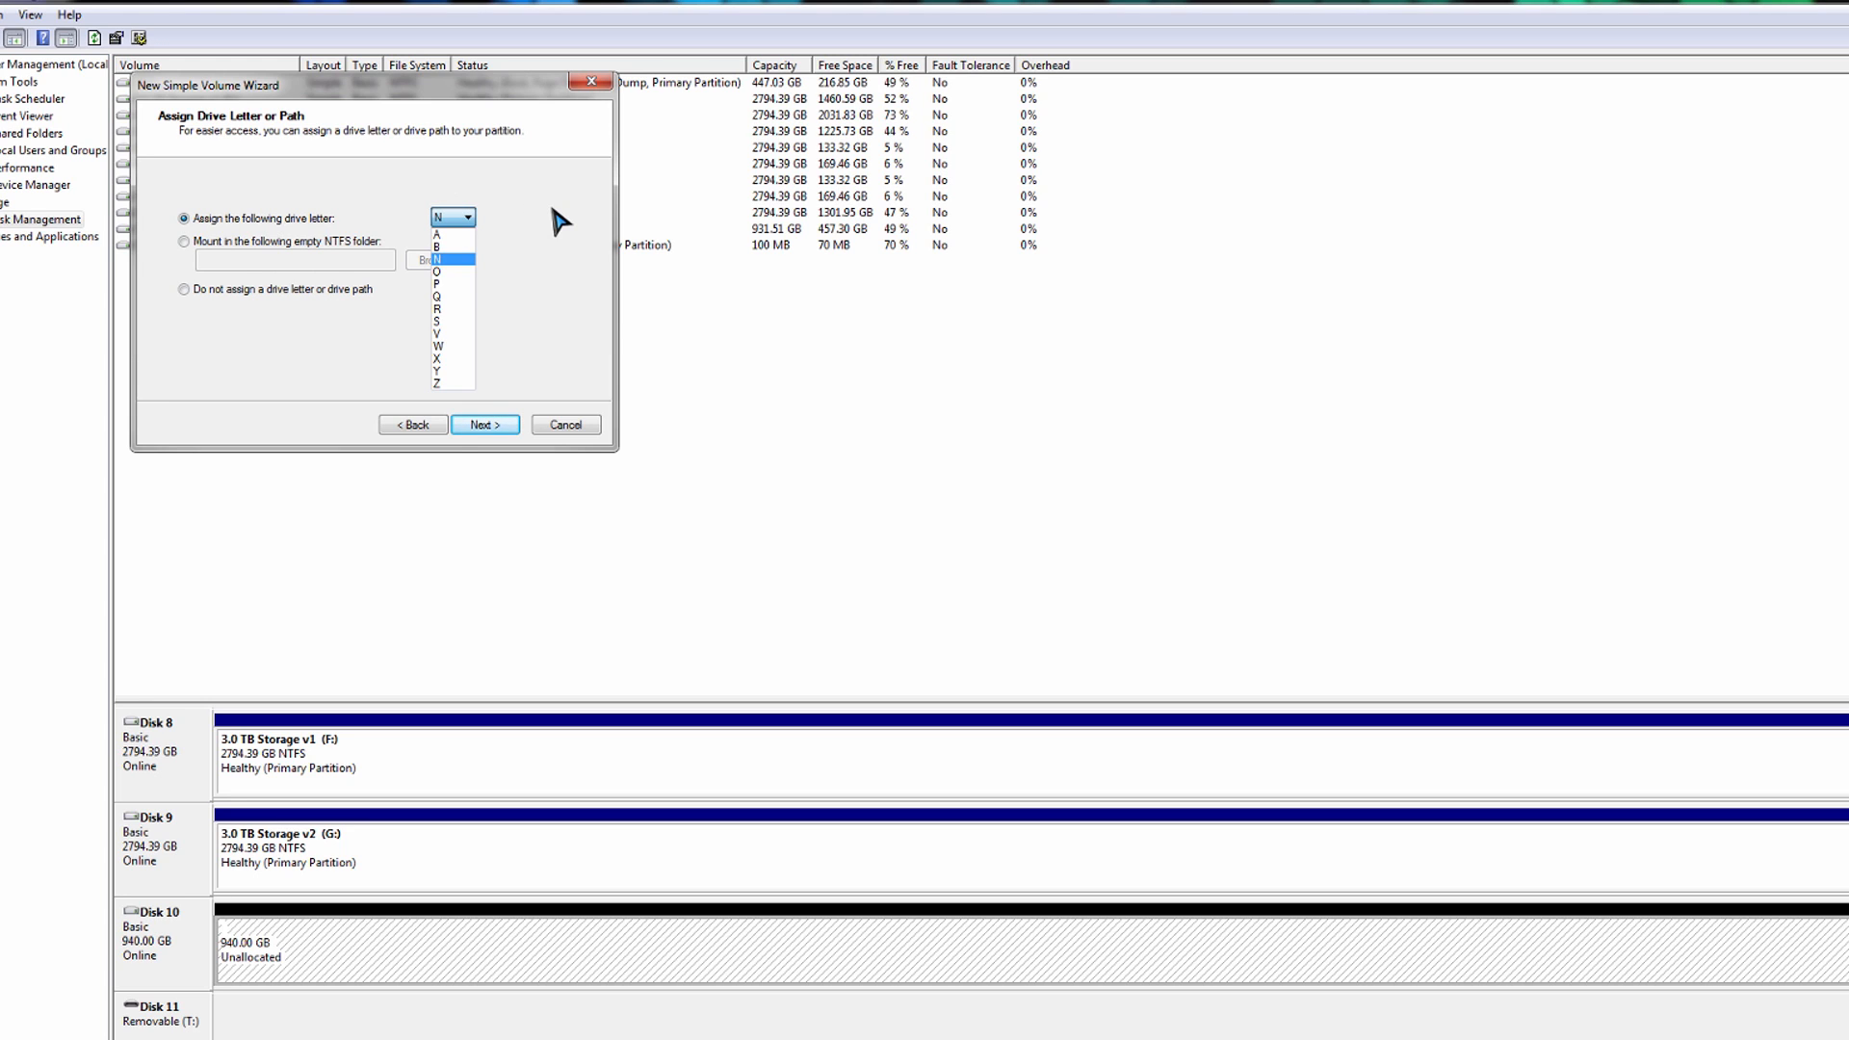
{"action": "left_click", "coordinate": [437, 259]}
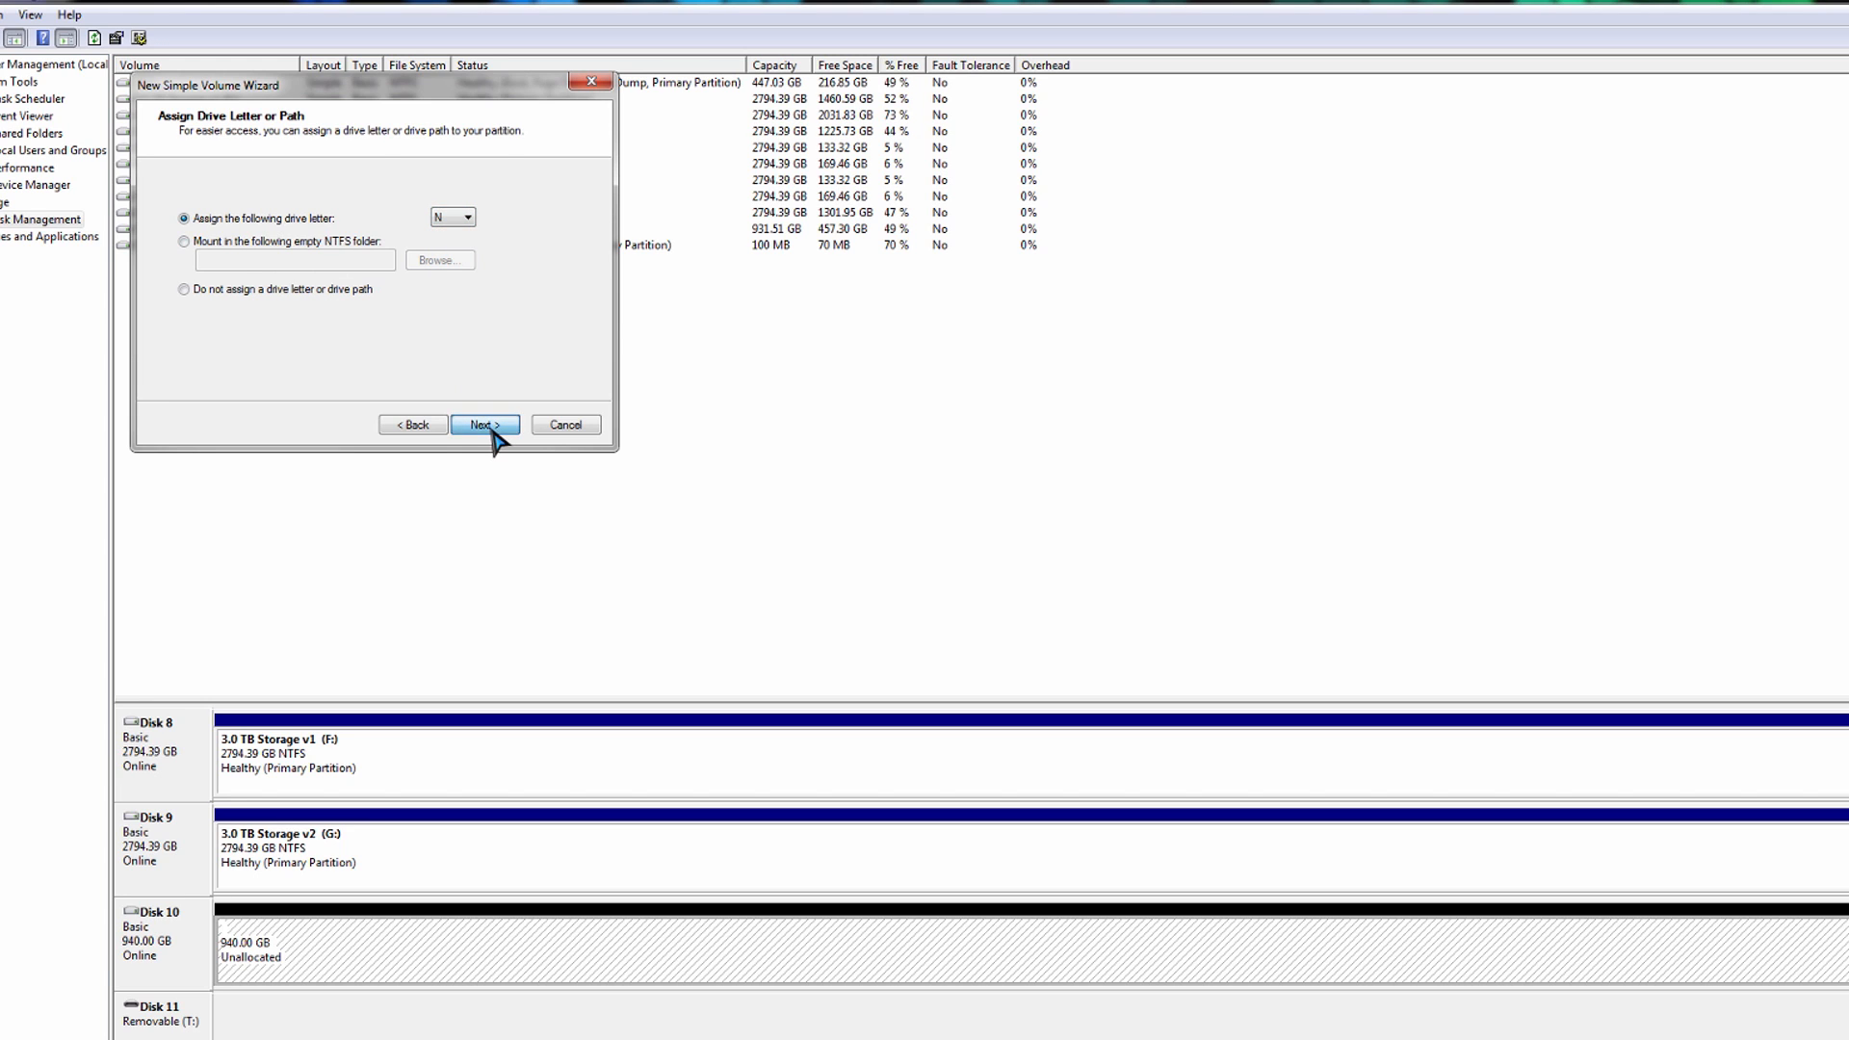
Step: Quick-format NTFS with volume label 'Installed Programs (ATLAS Shared'
{"action": "left_click", "coordinate": [484, 424]}
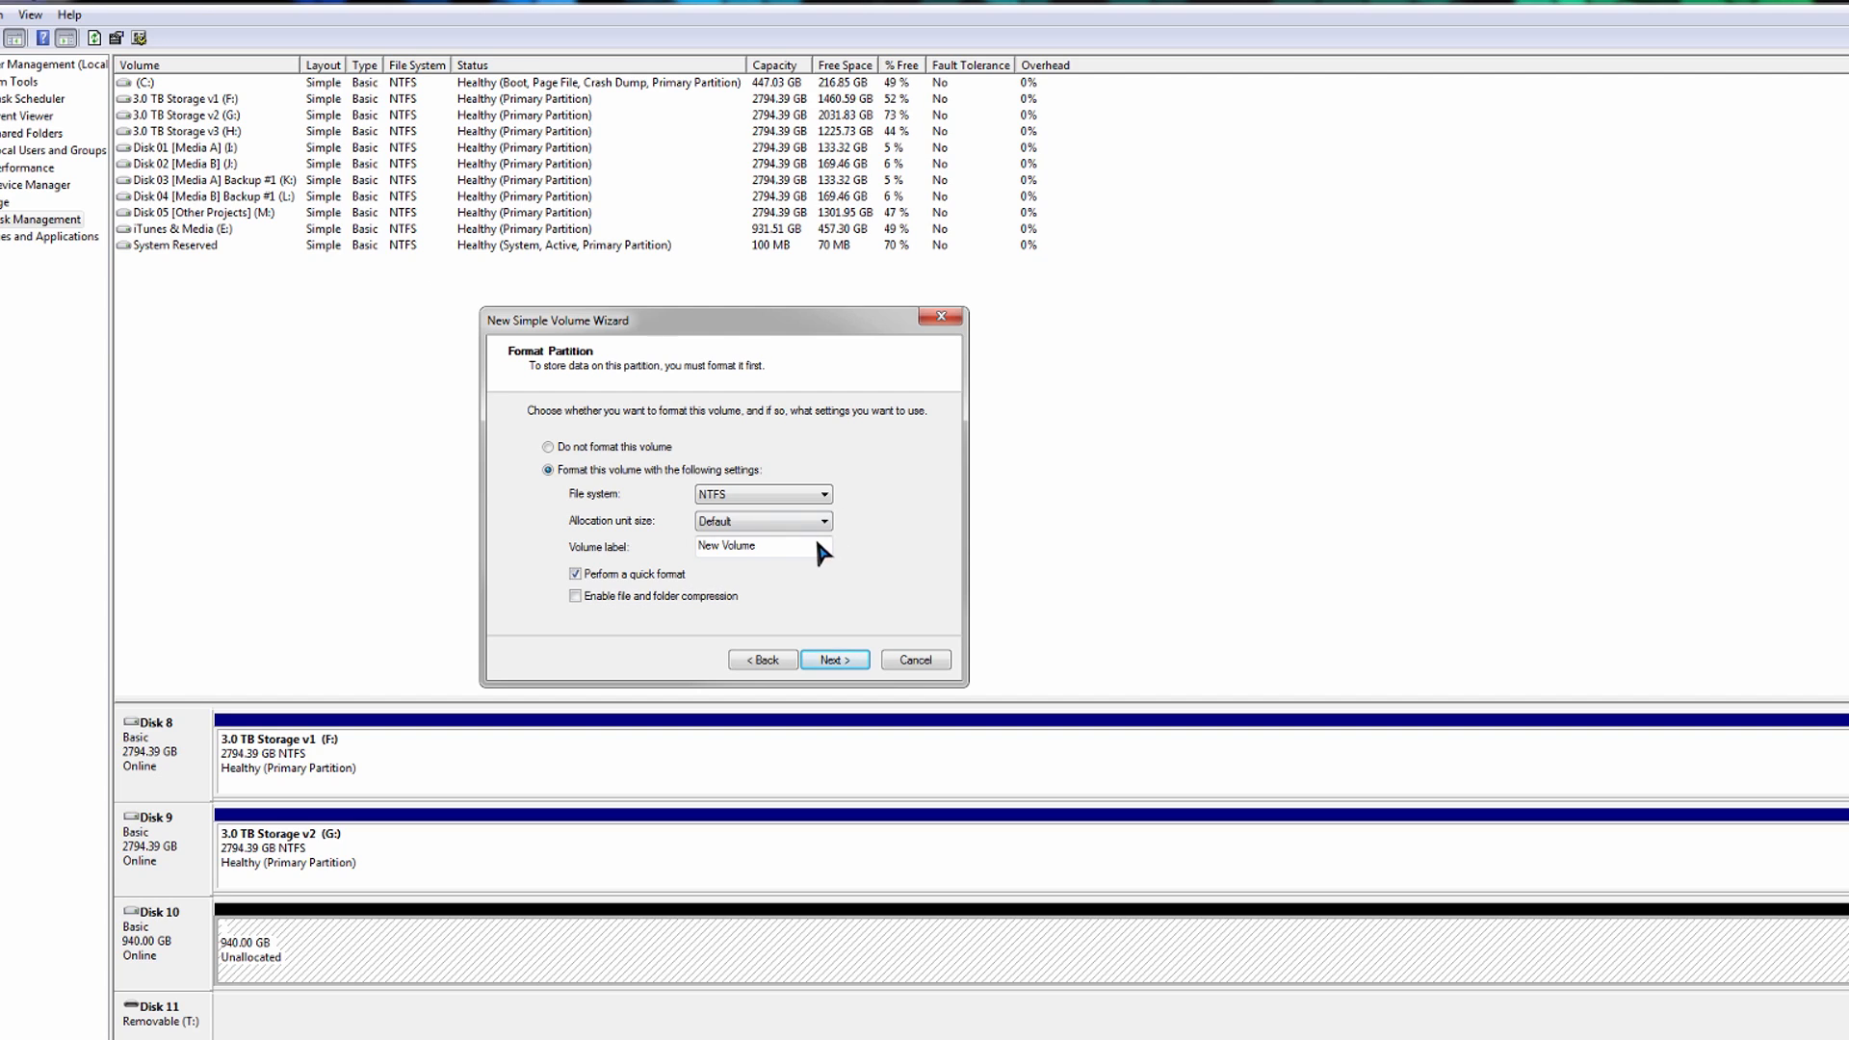
{"action": "triple_click", "coordinate": [731, 545]}
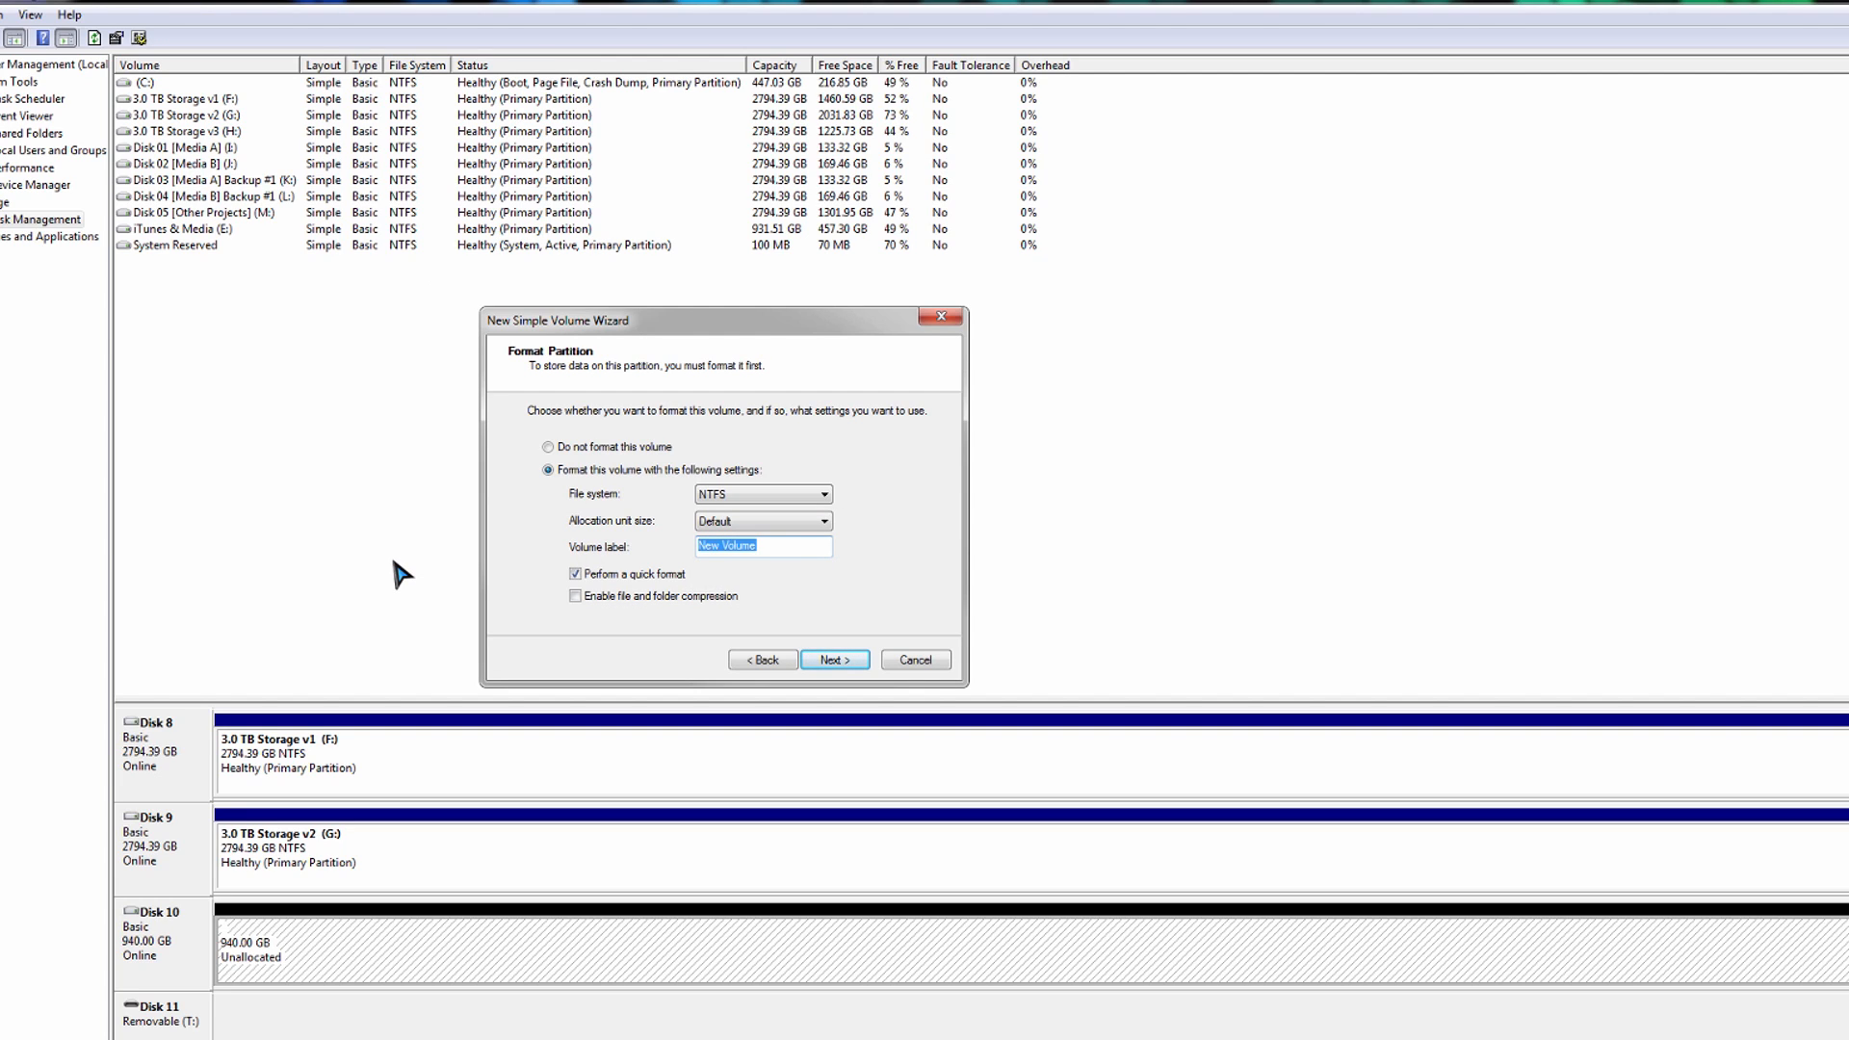
{"action": "type", "text": "Installed Pro"}
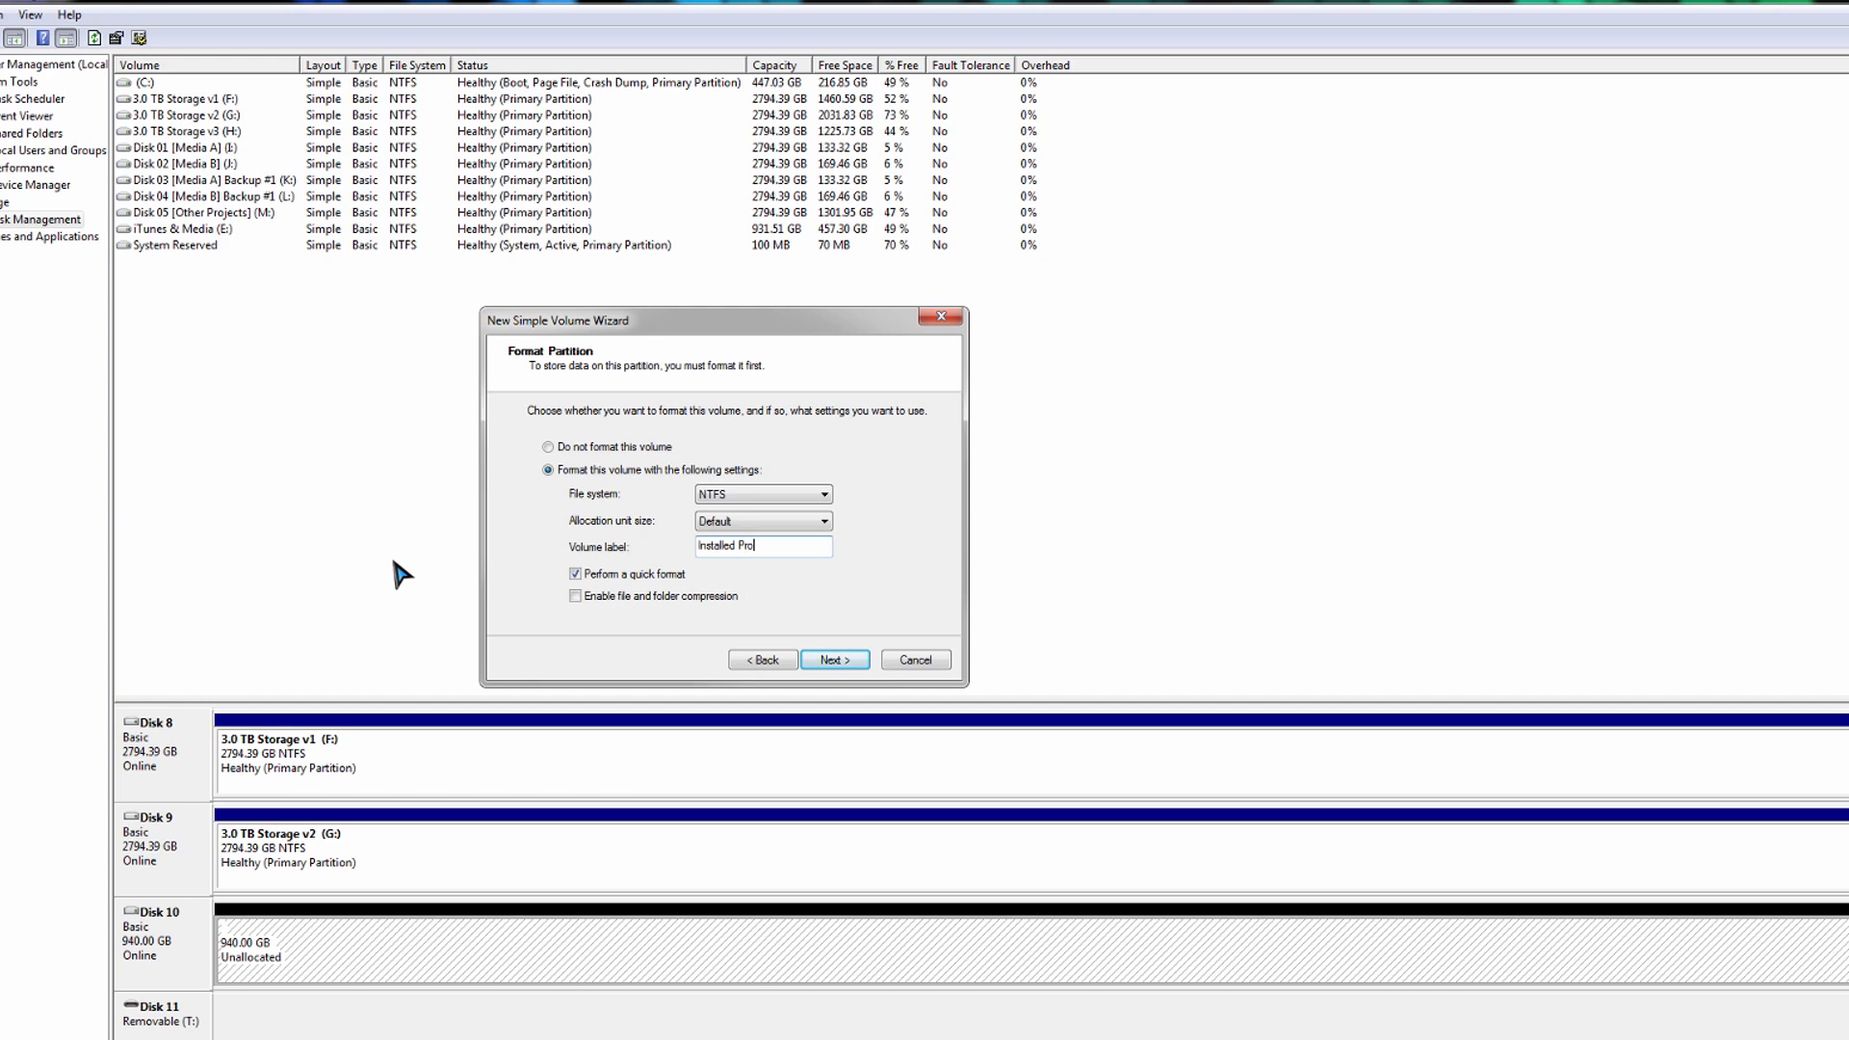
{"action": "type", "text": "grams"}
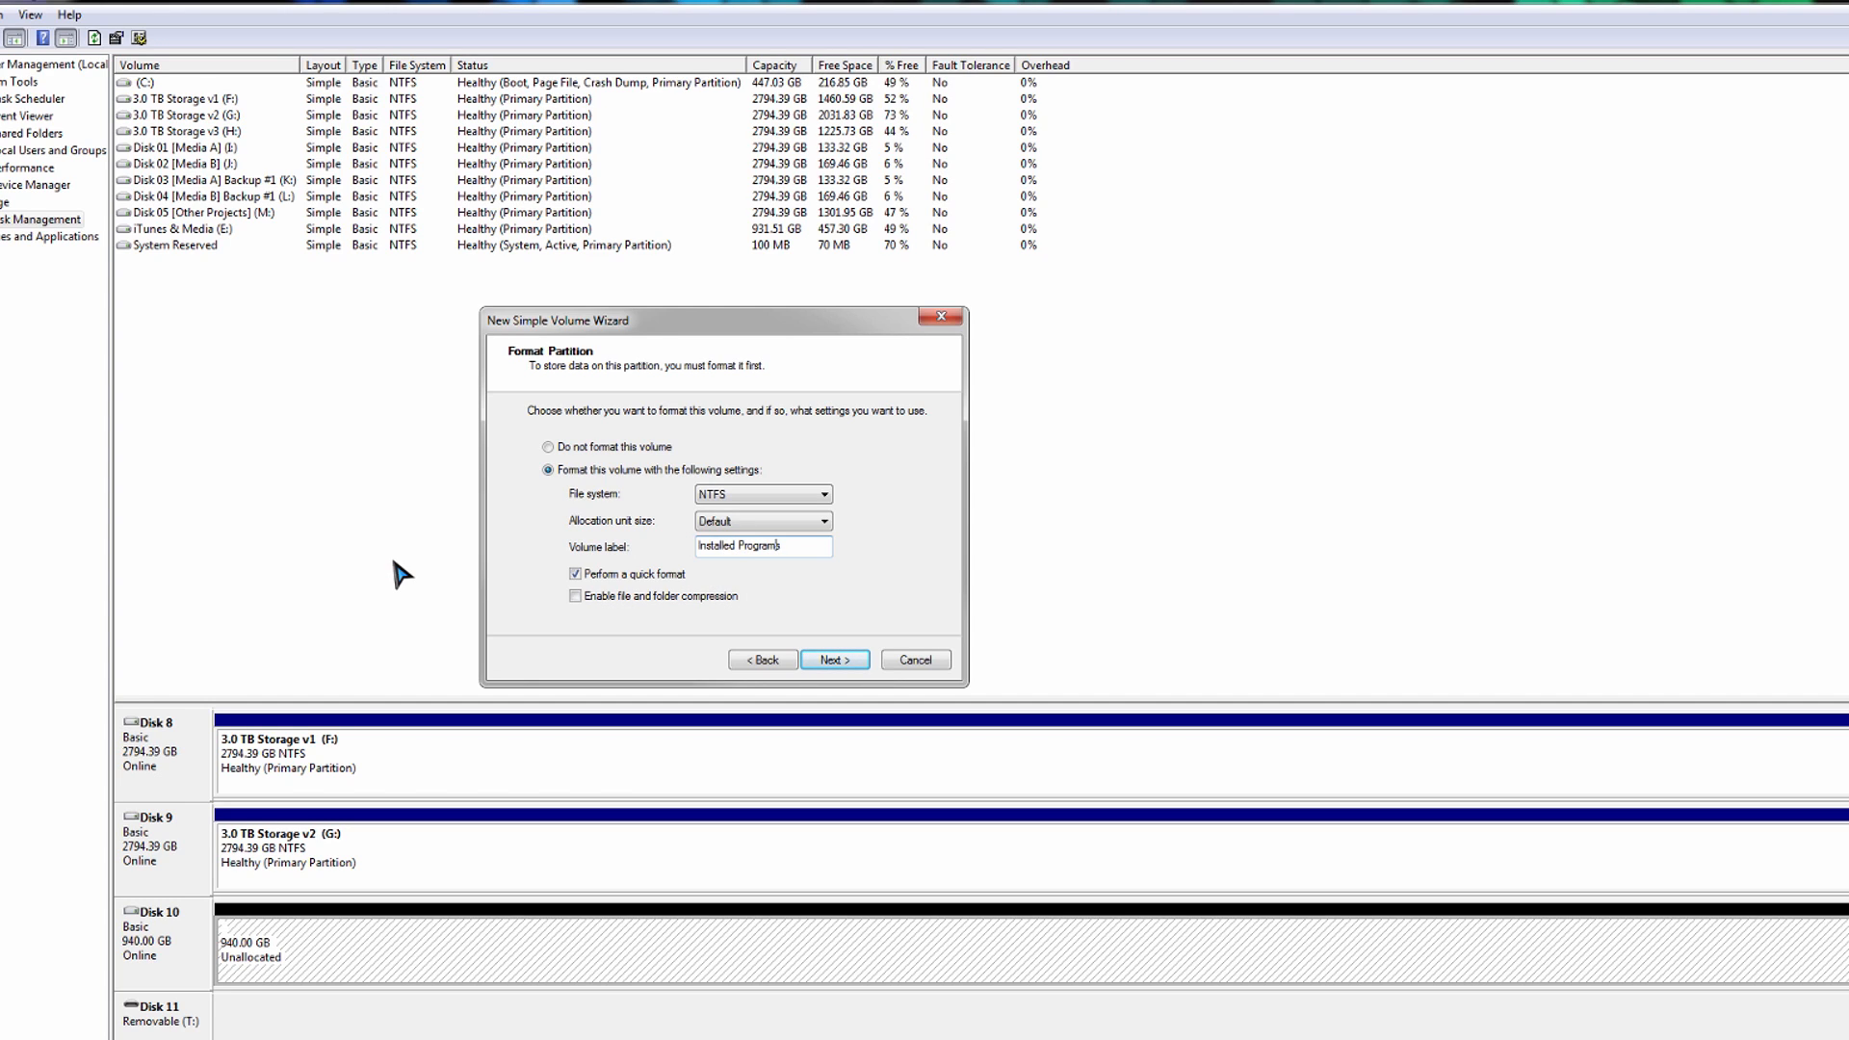
{"action": "type", "text": "MatrixRw"}
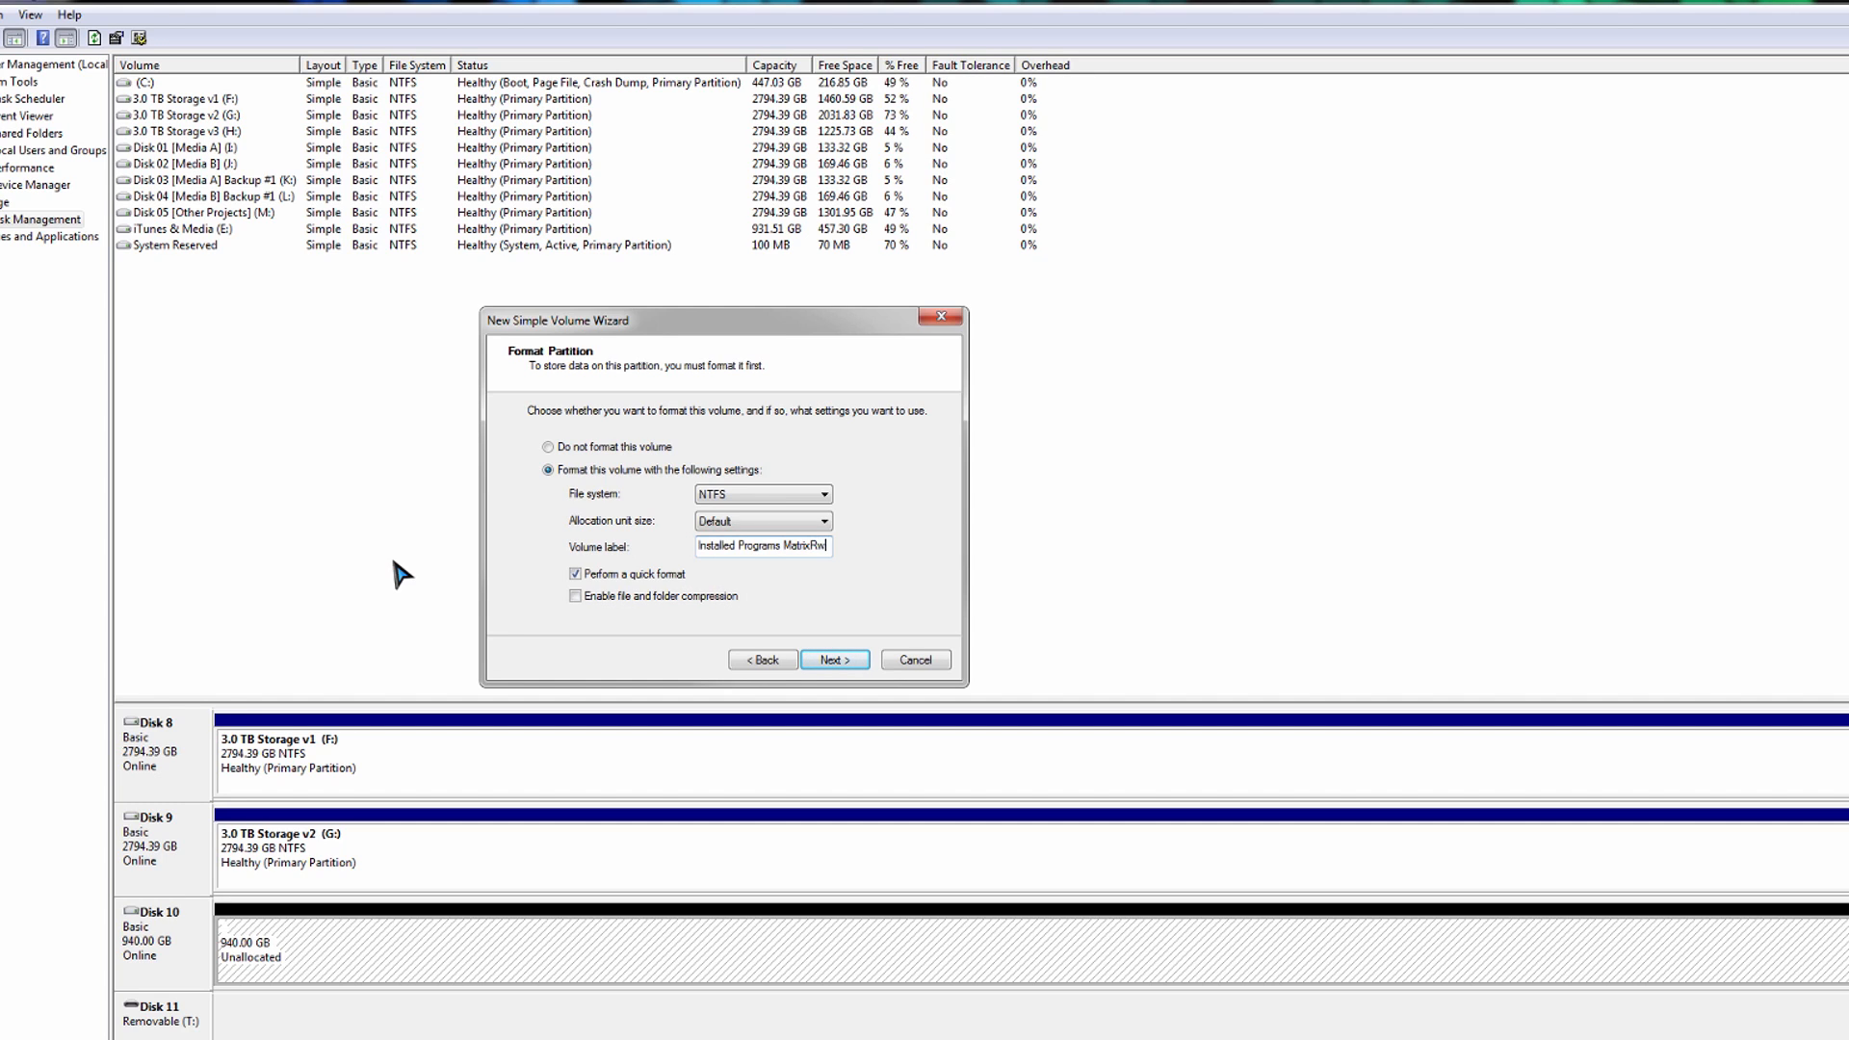
{"action": "key", "text": "Backspace"}
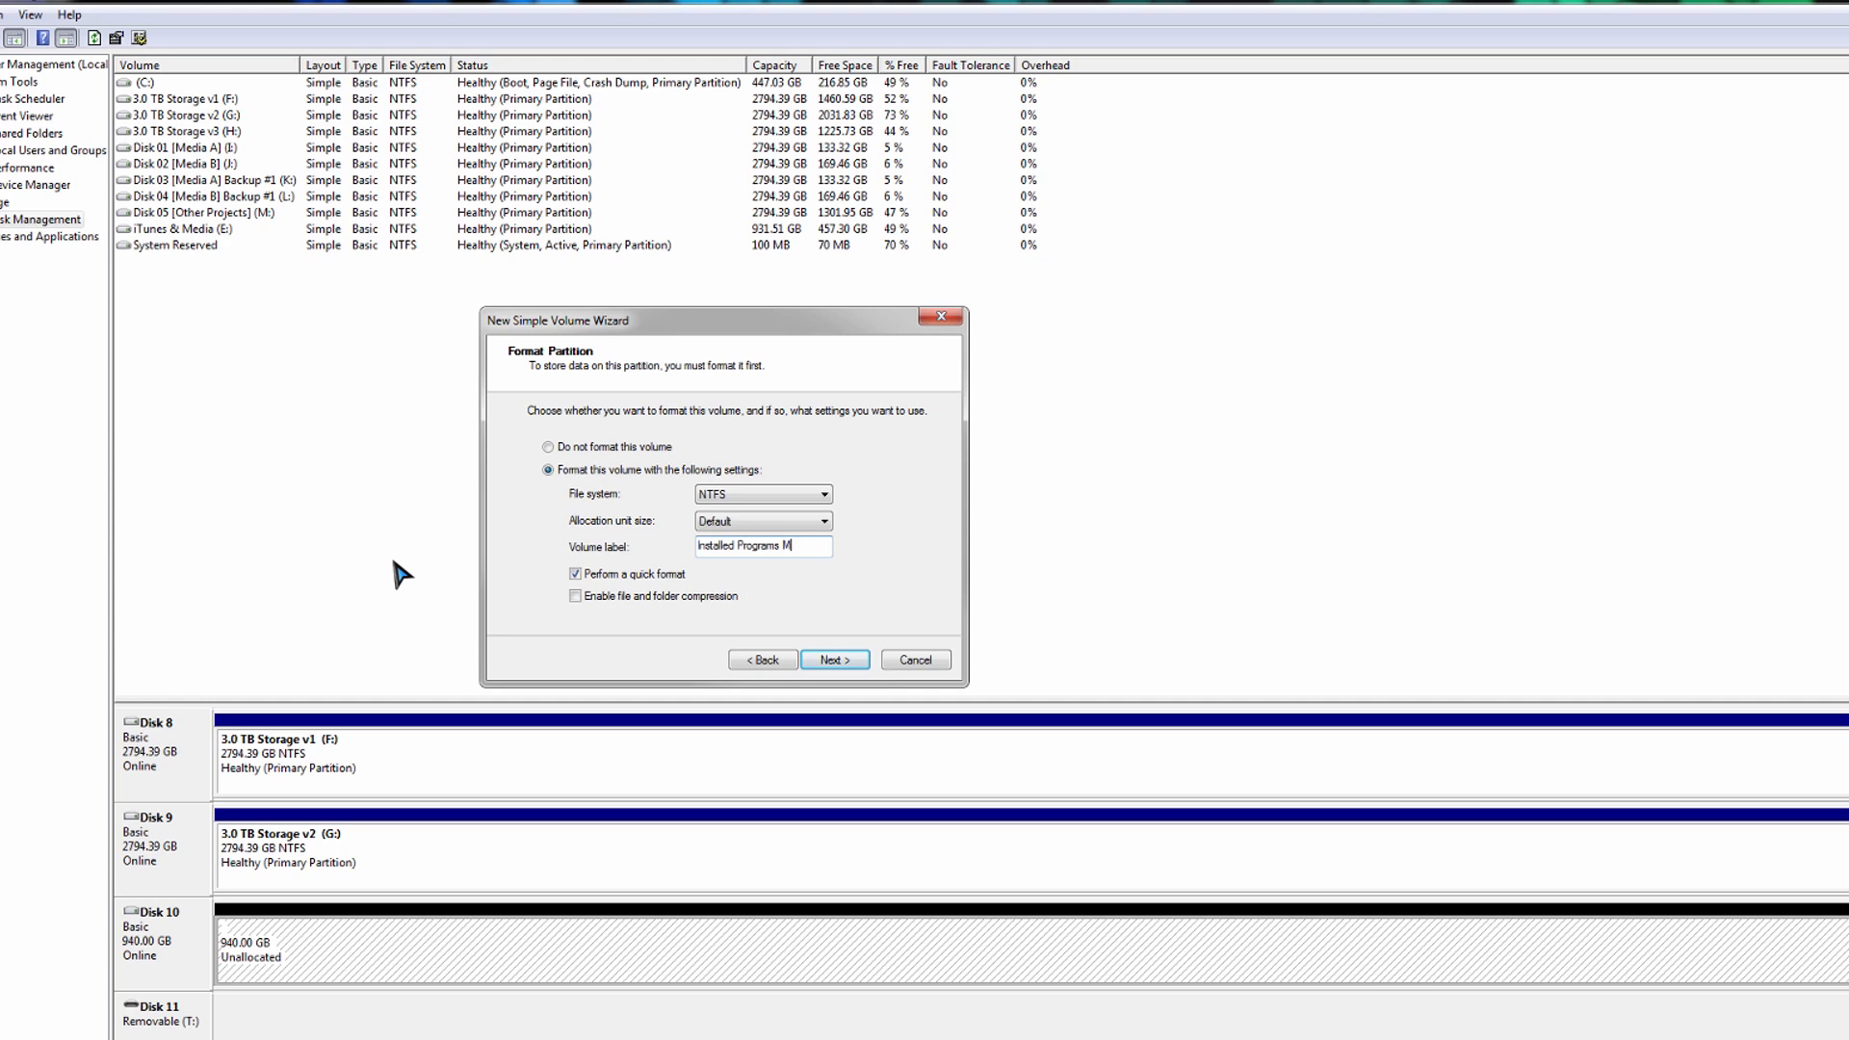
{"action": "type", "text": "("}
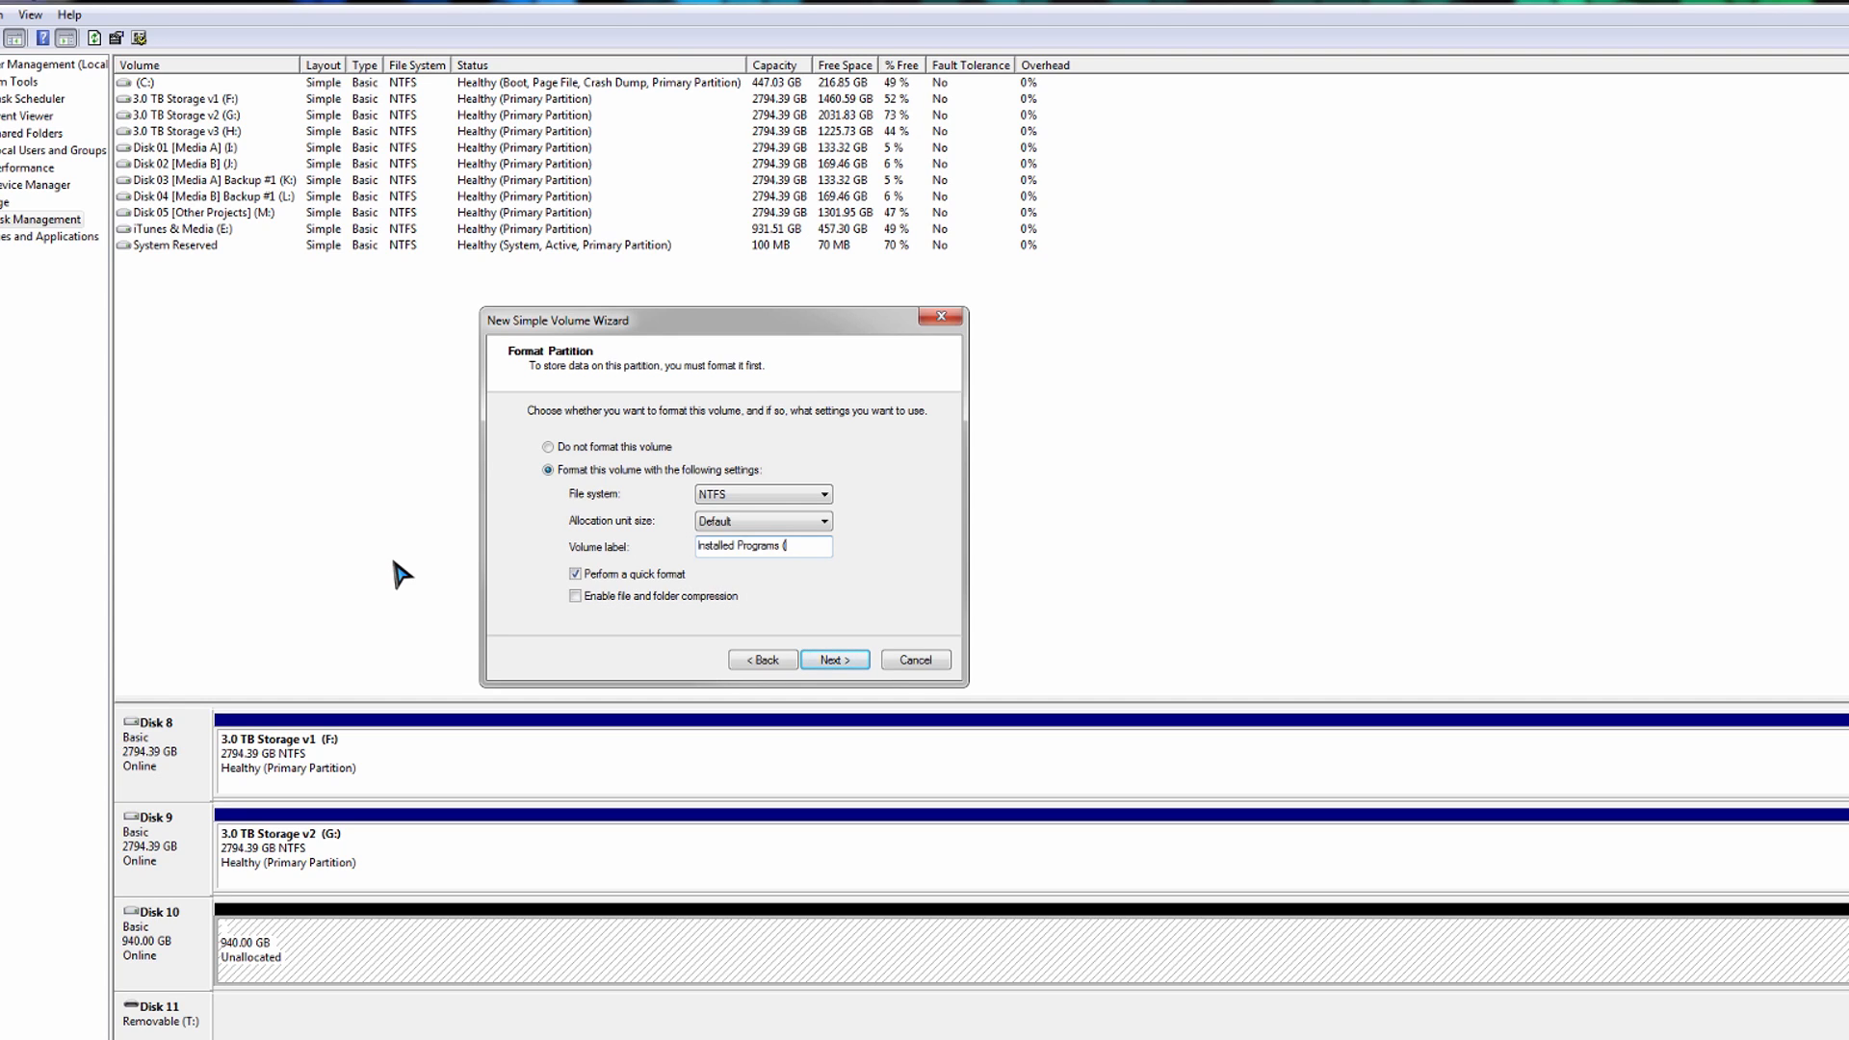
{"action": "type", "text": "A"}
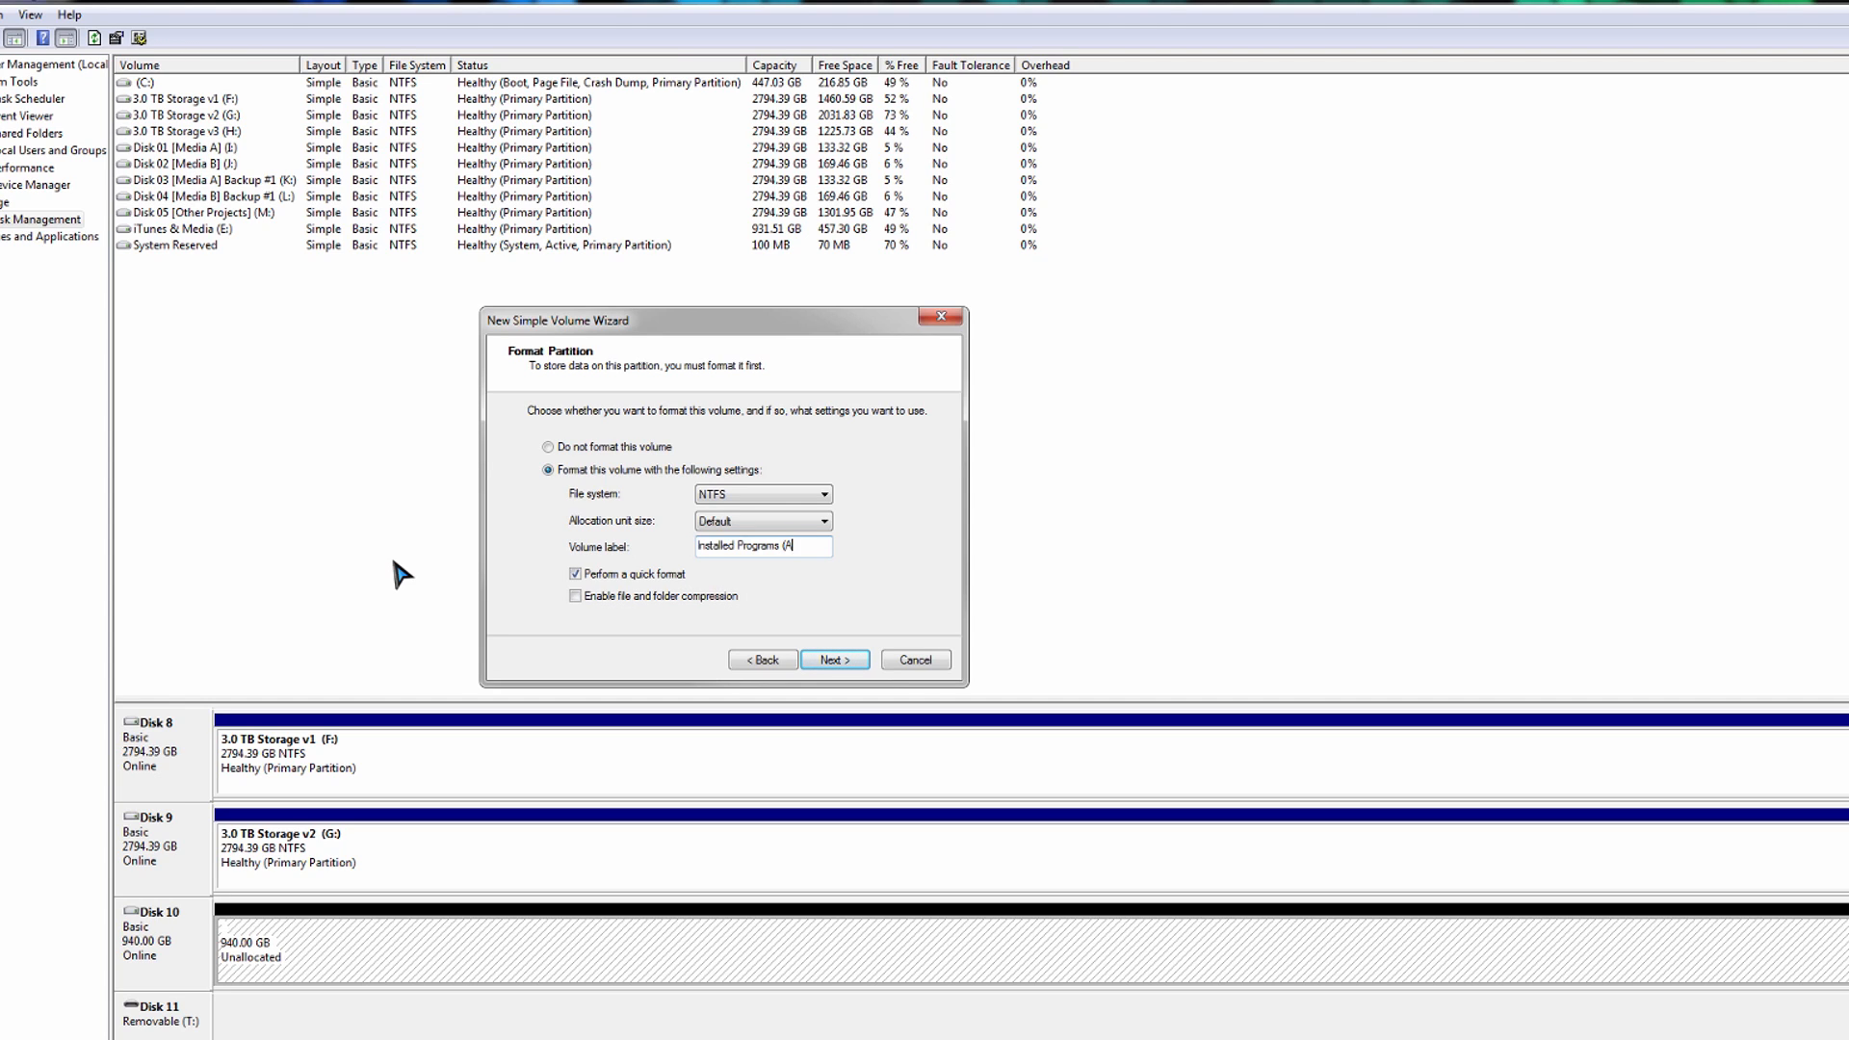
{"action": "type", "text": "TLAS"}
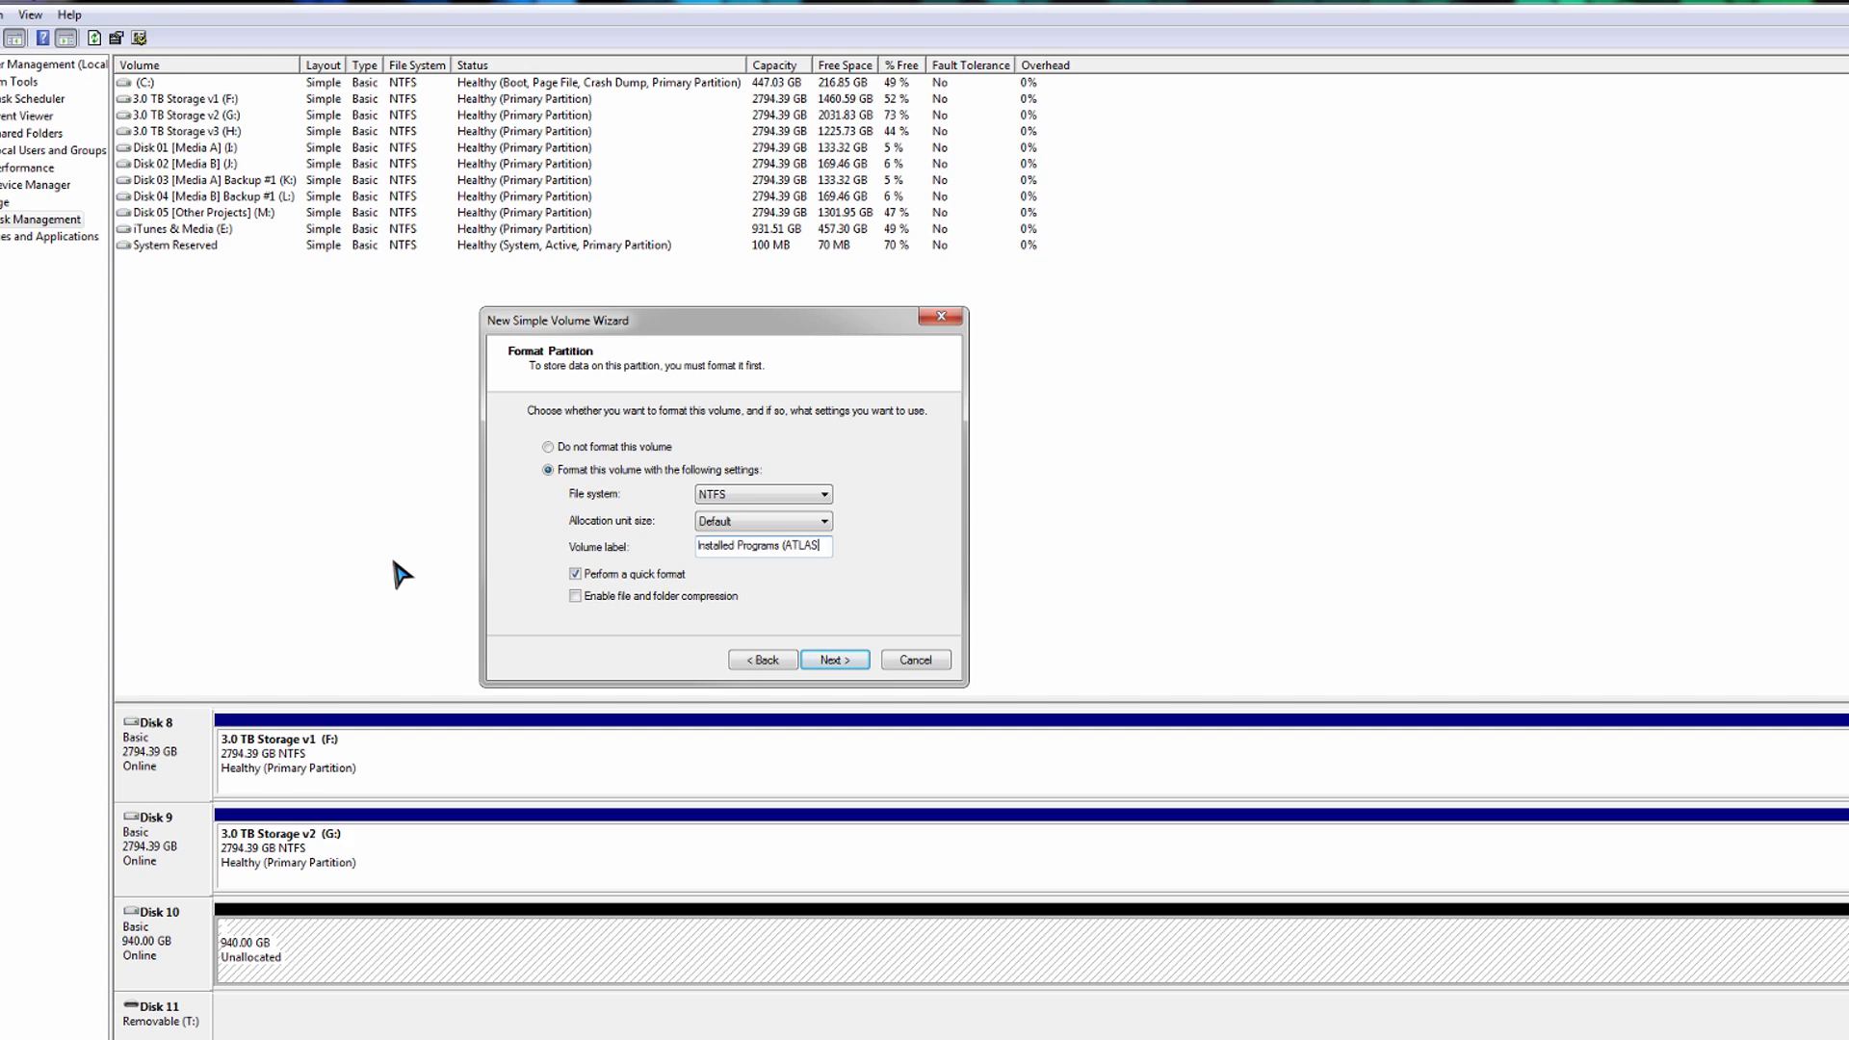
{"action": "type", "text": "Shared"}
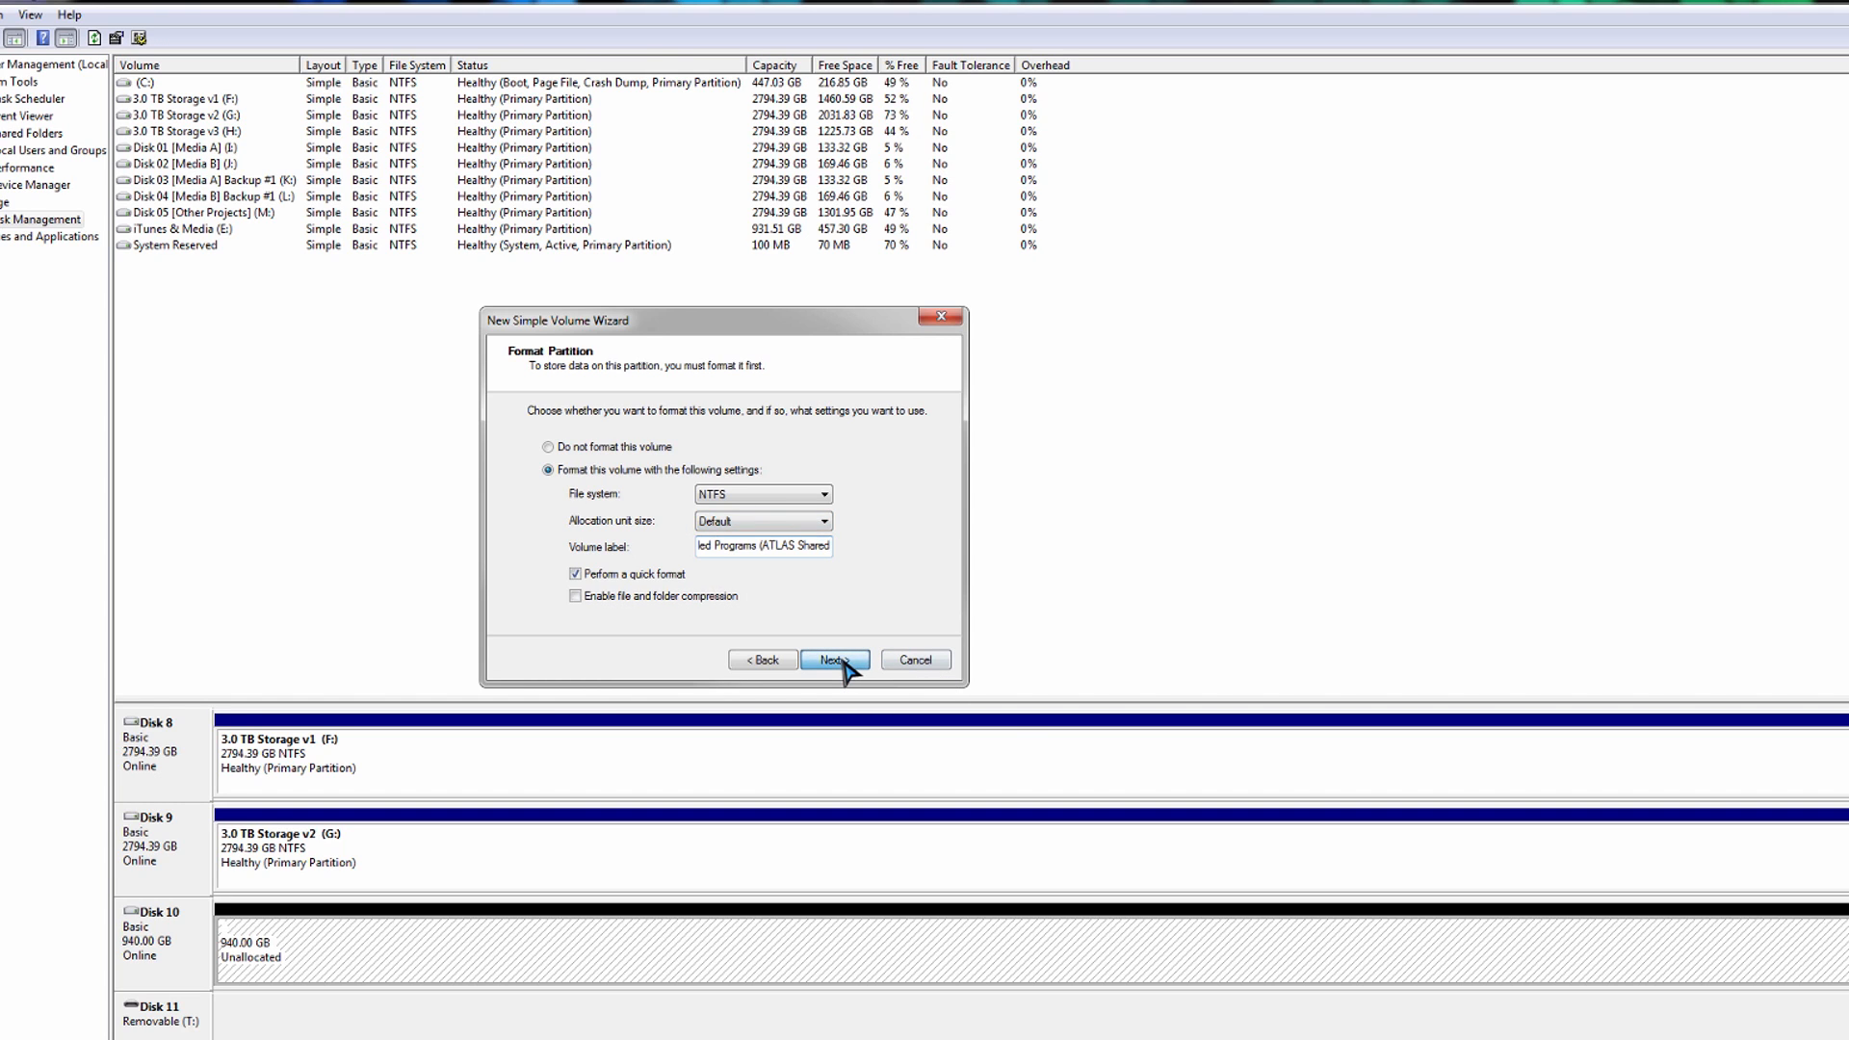
{"action": "left_click", "coordinate": [834, 659]}
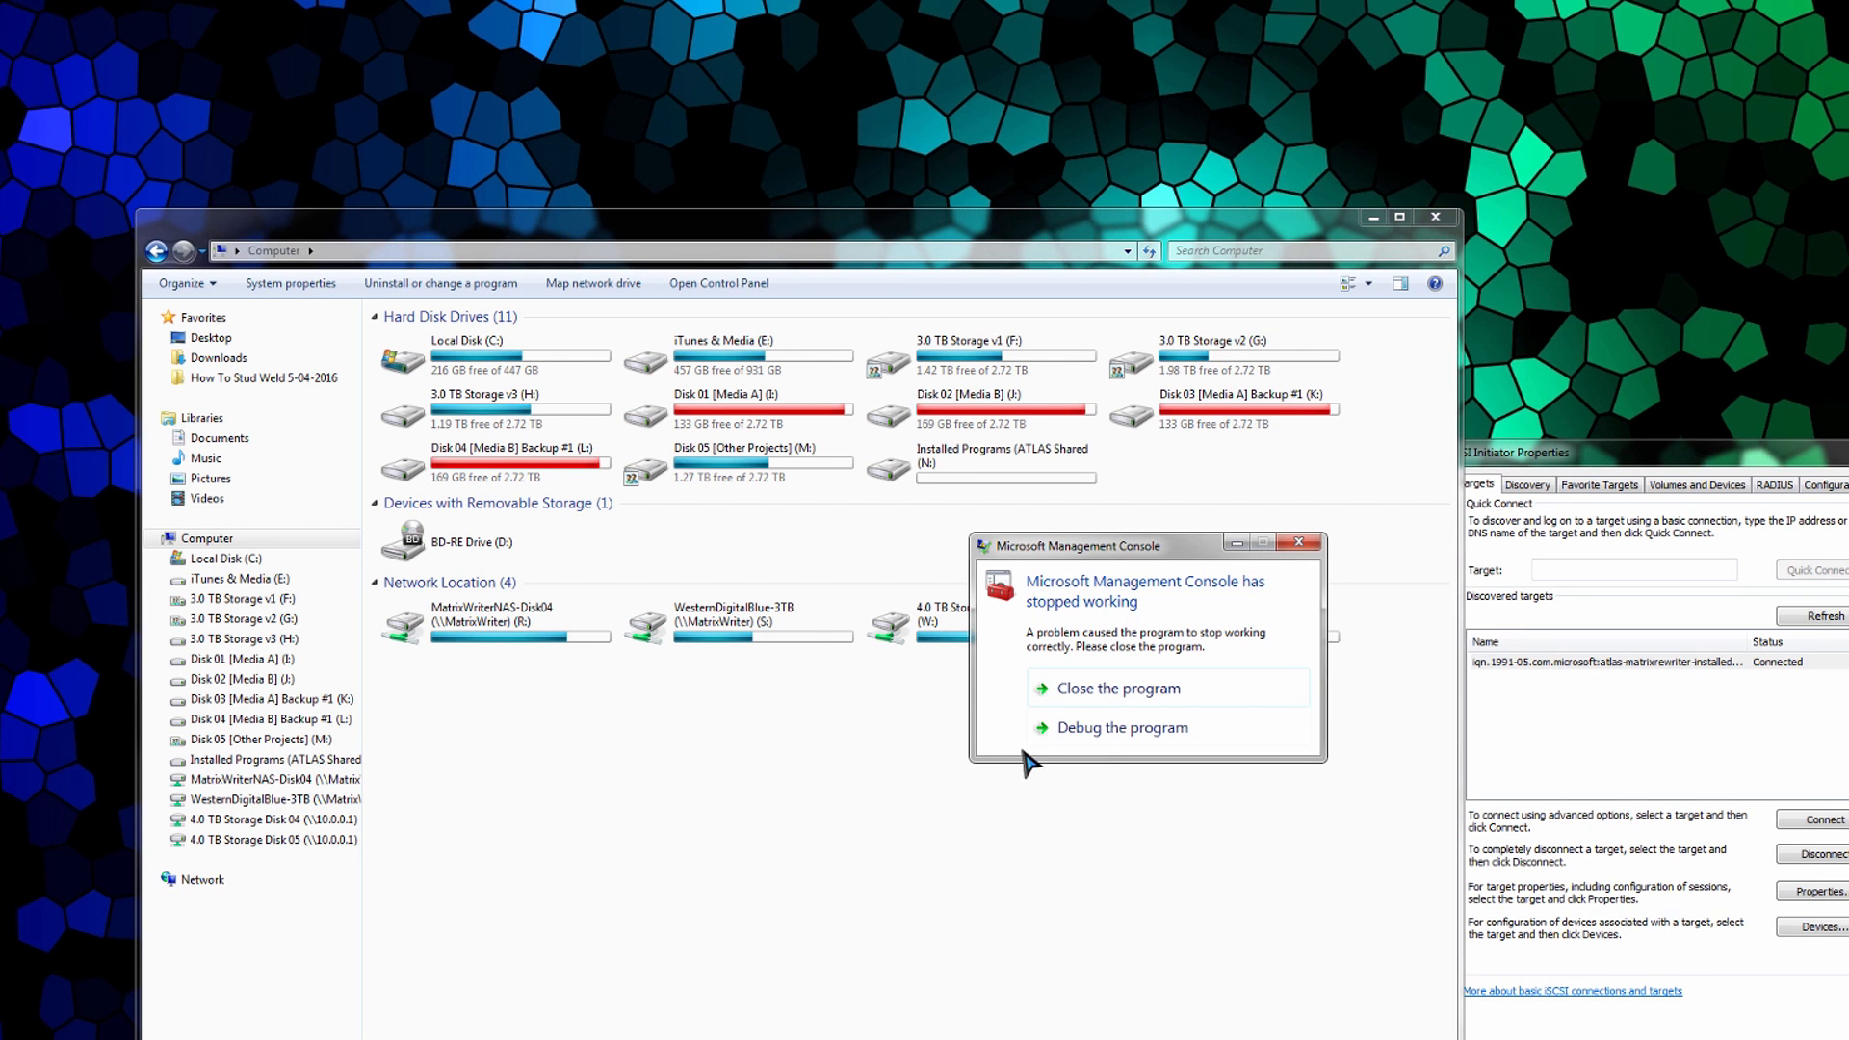
{"action": "mouse_move", "coordinate": [1120, 708]}
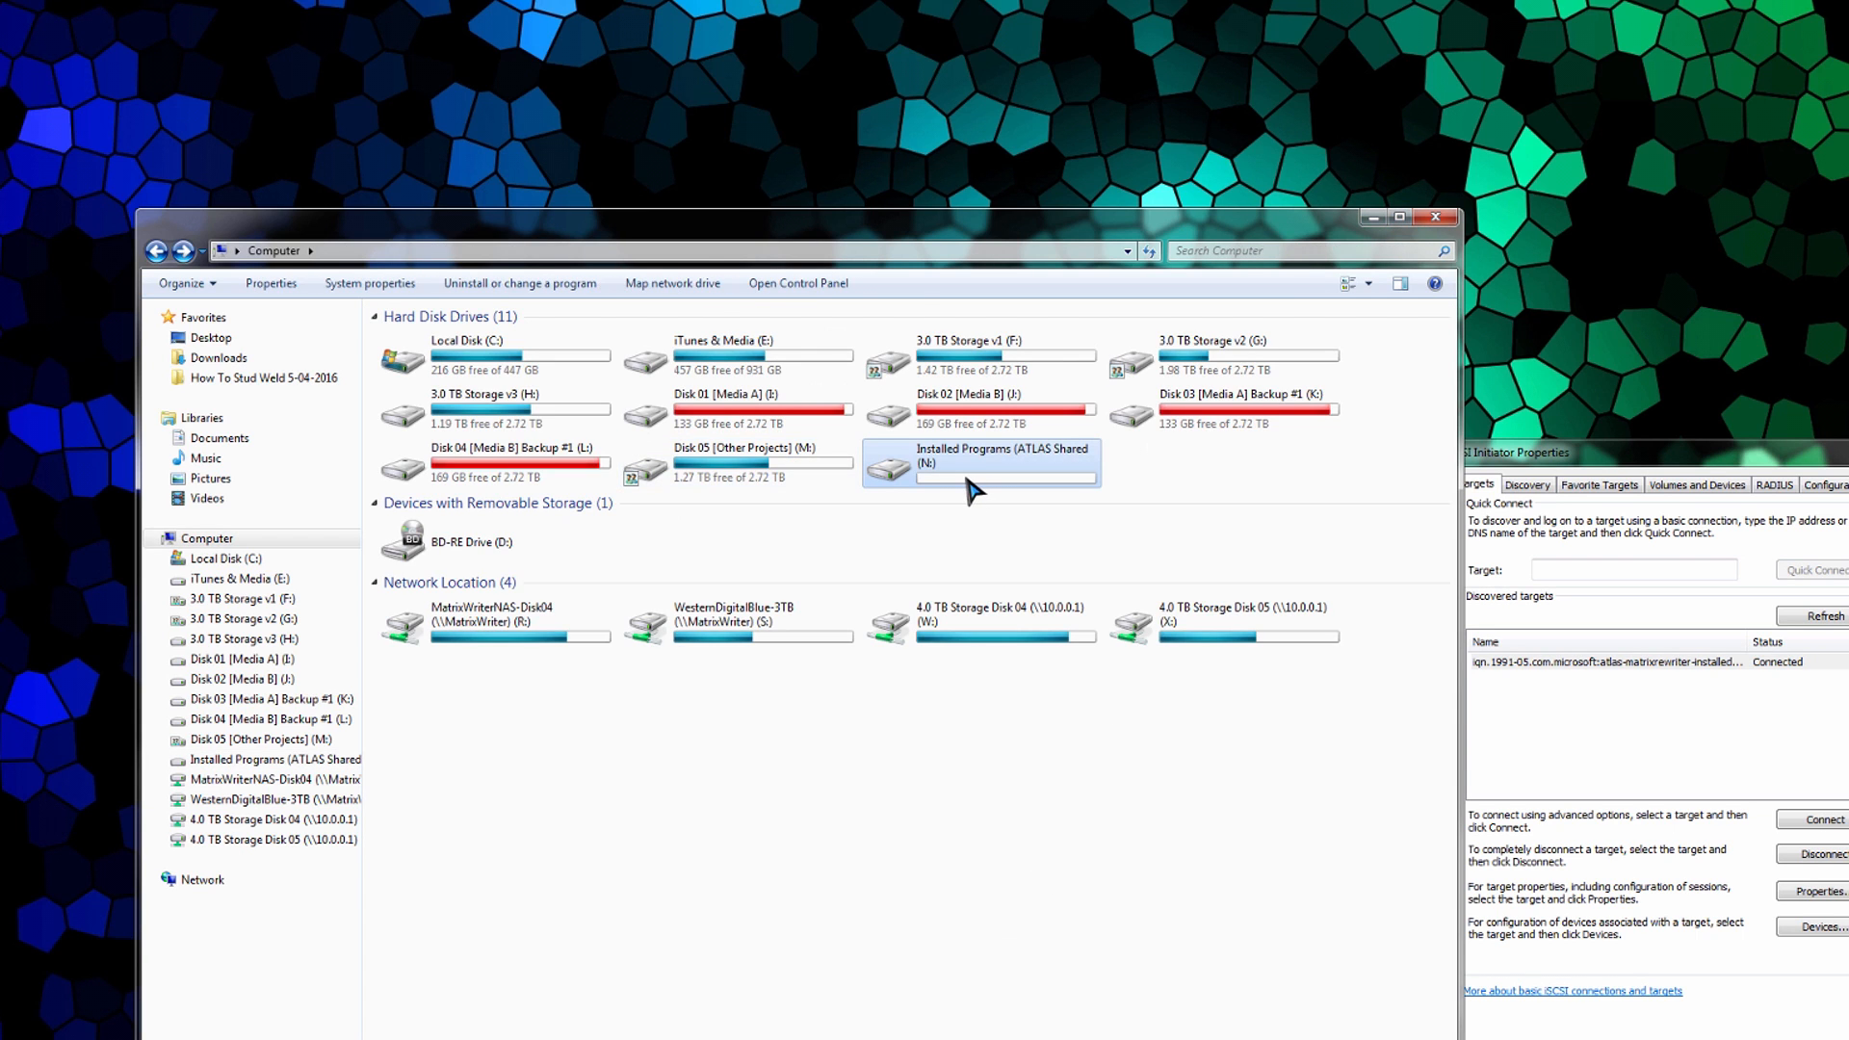
{"action": "mouse_move", "coordinate": [943, 471]}
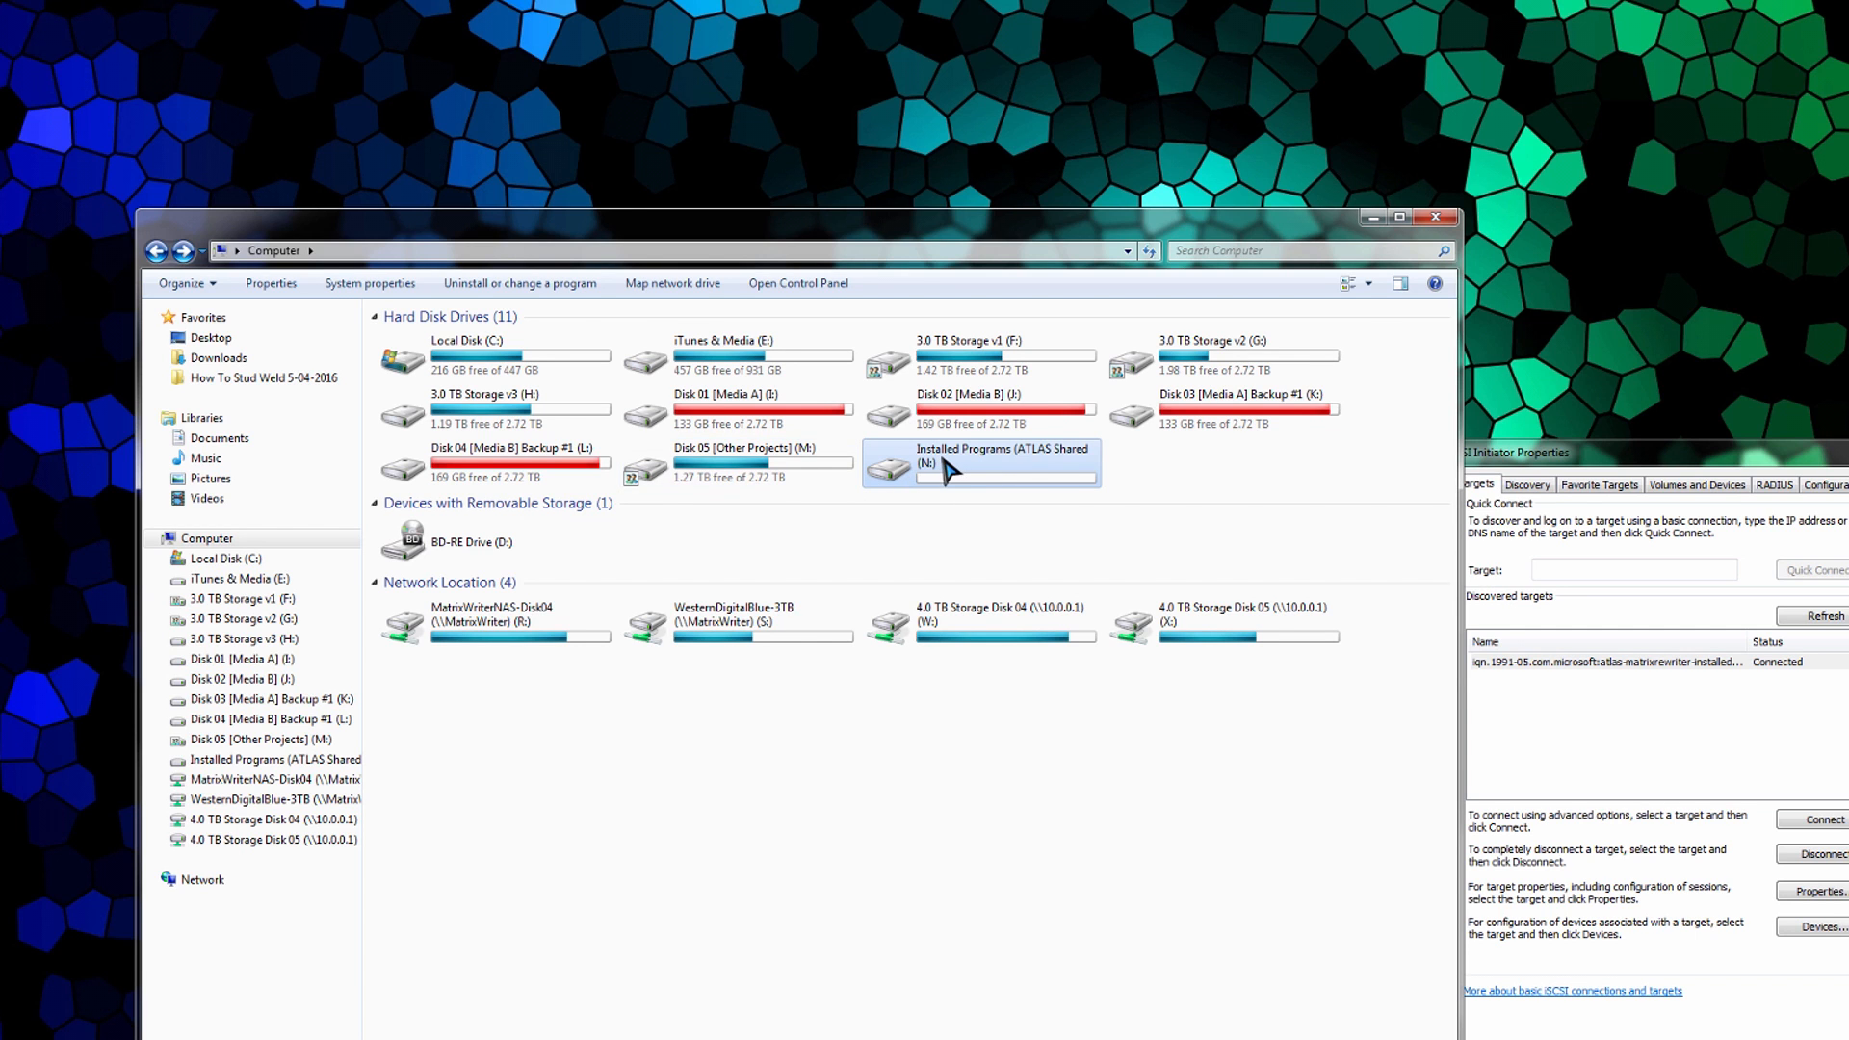
Step: Open the empty N: drive, browse to Disk 05's Produced Videos & Movies, and select Entreprenuer Project
{"action": "double_click", "coordinate": [1003, 463]}
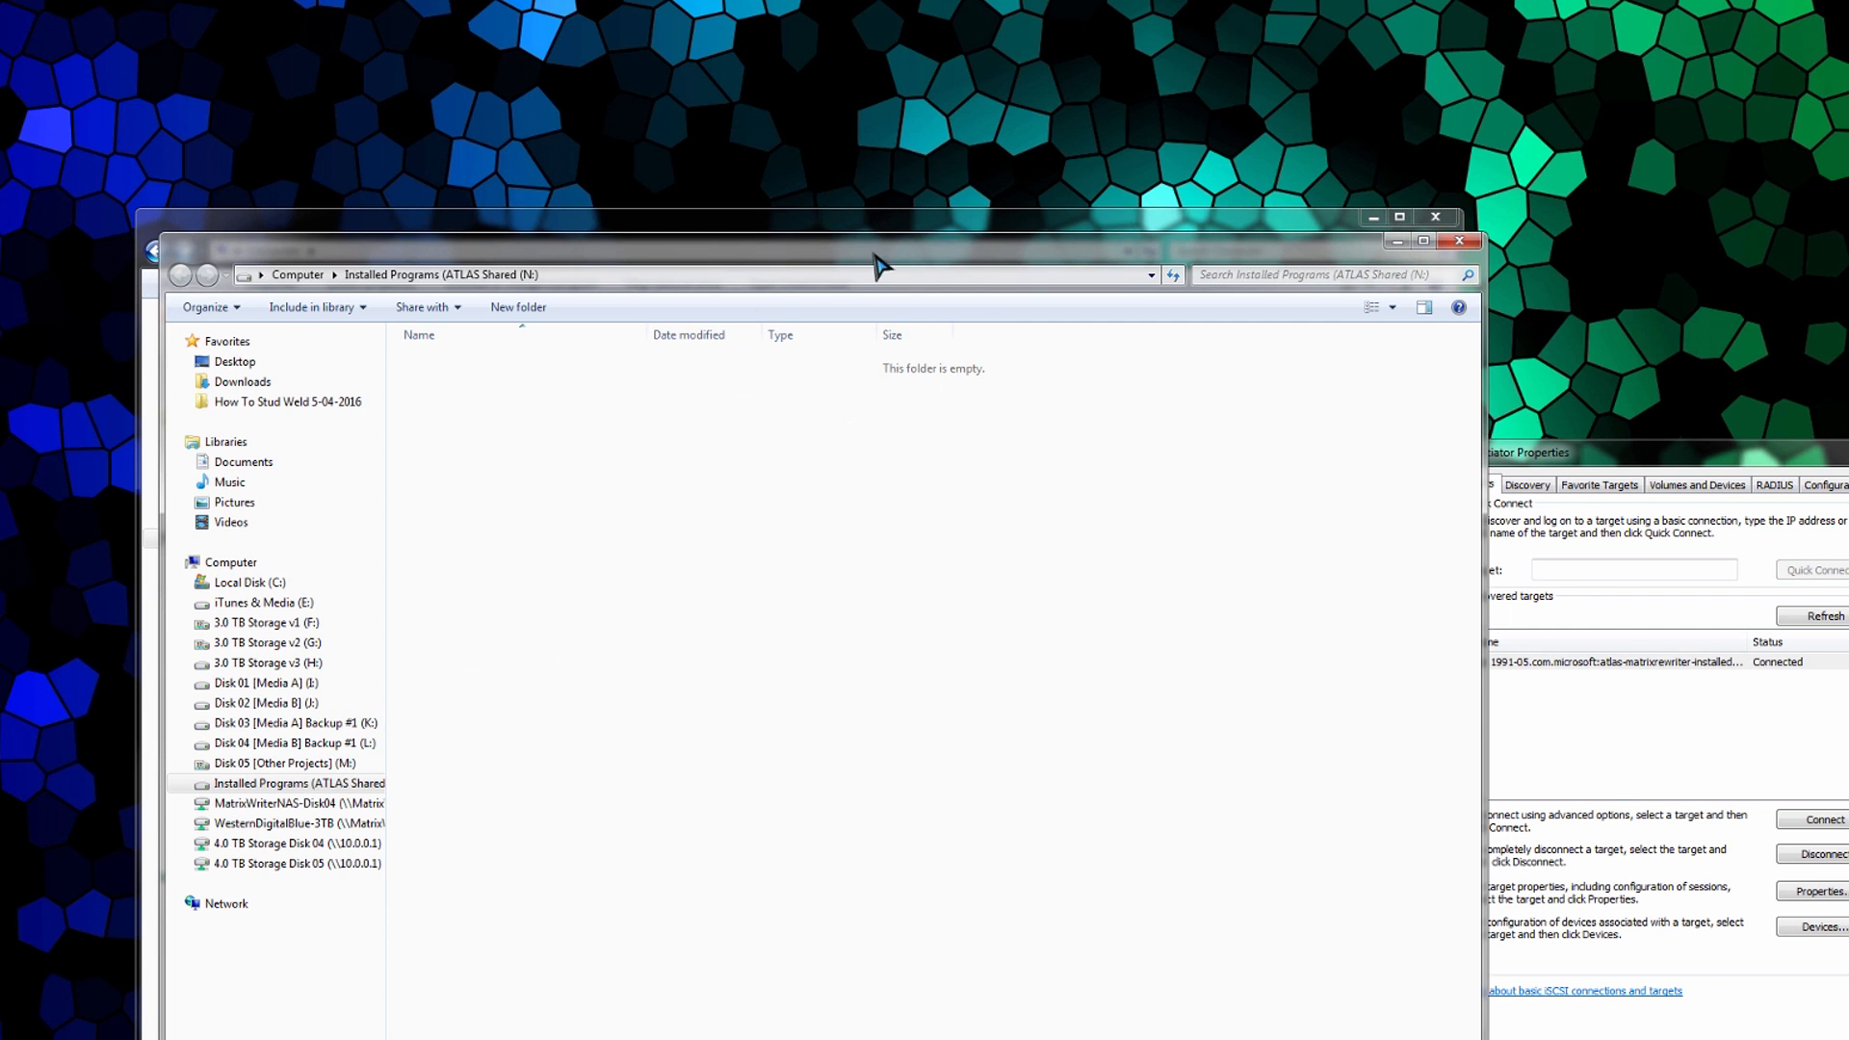
{"action": "left_click", "coordinate": [268, 762]}
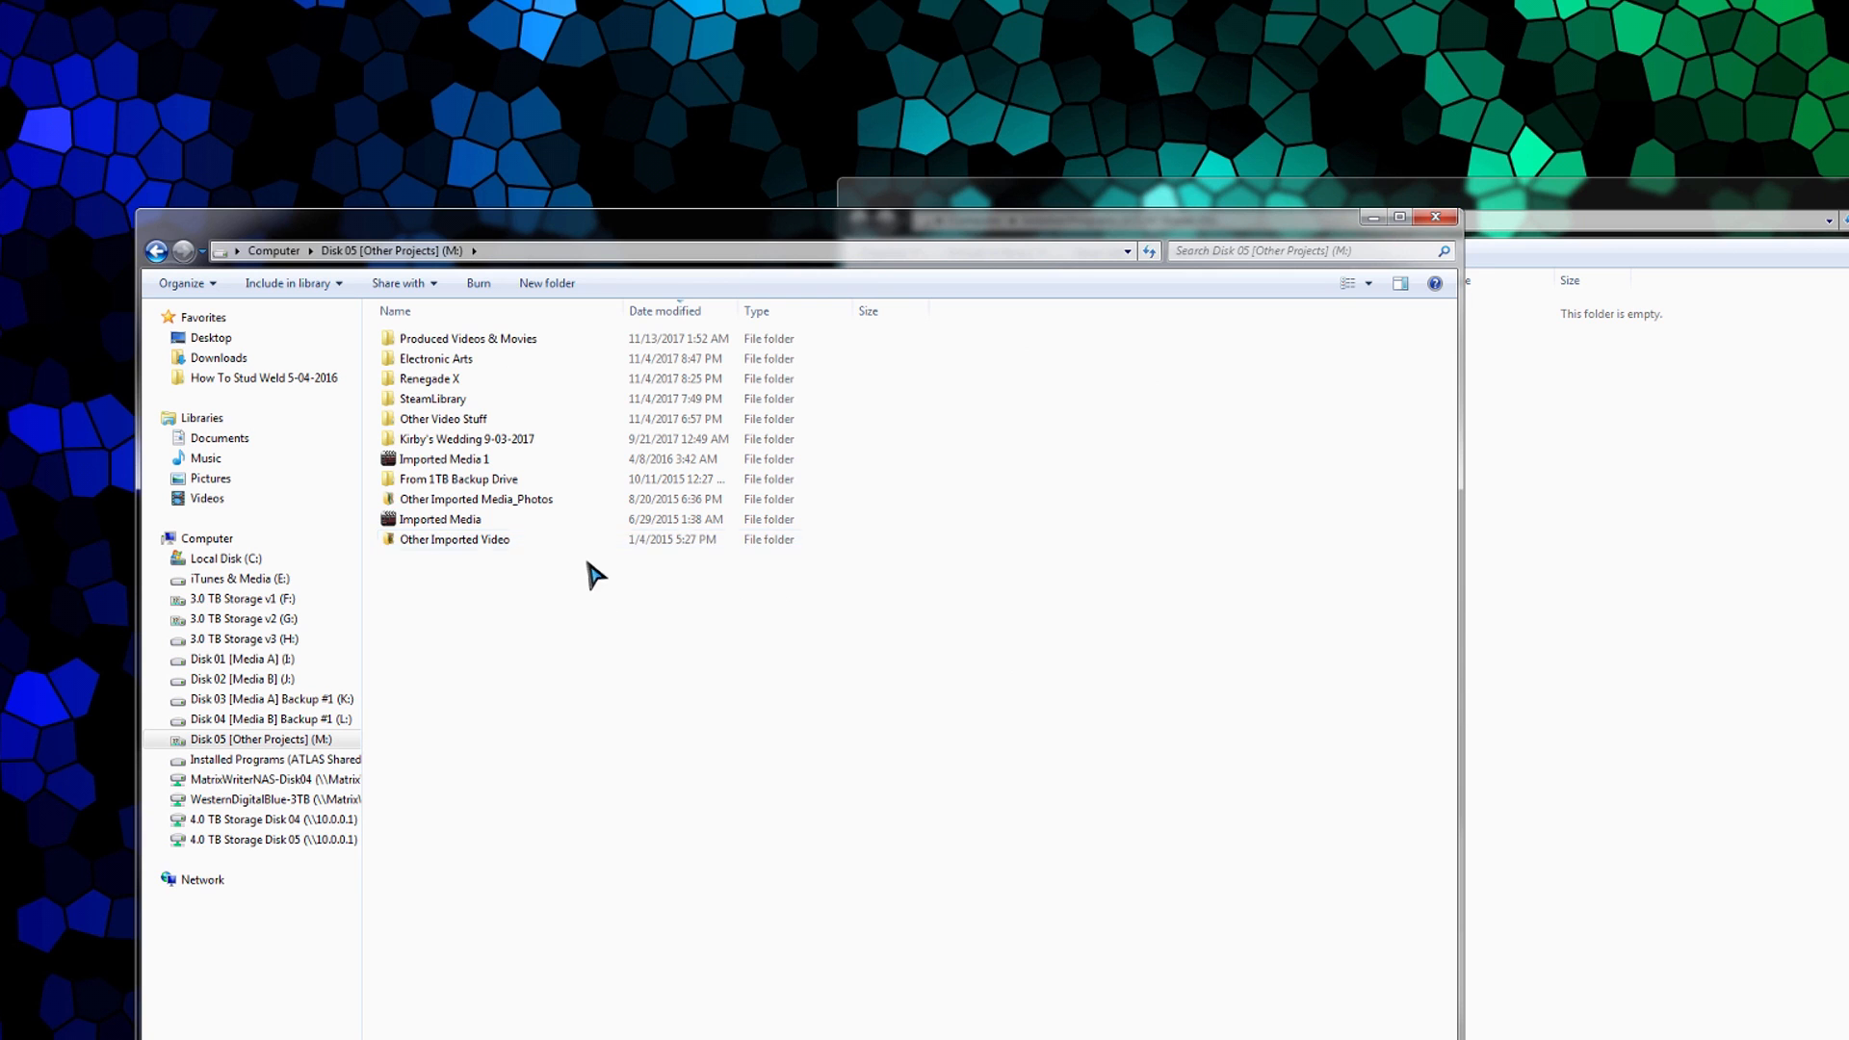
{"action": "double_click", "coordinate": [467, 338]}
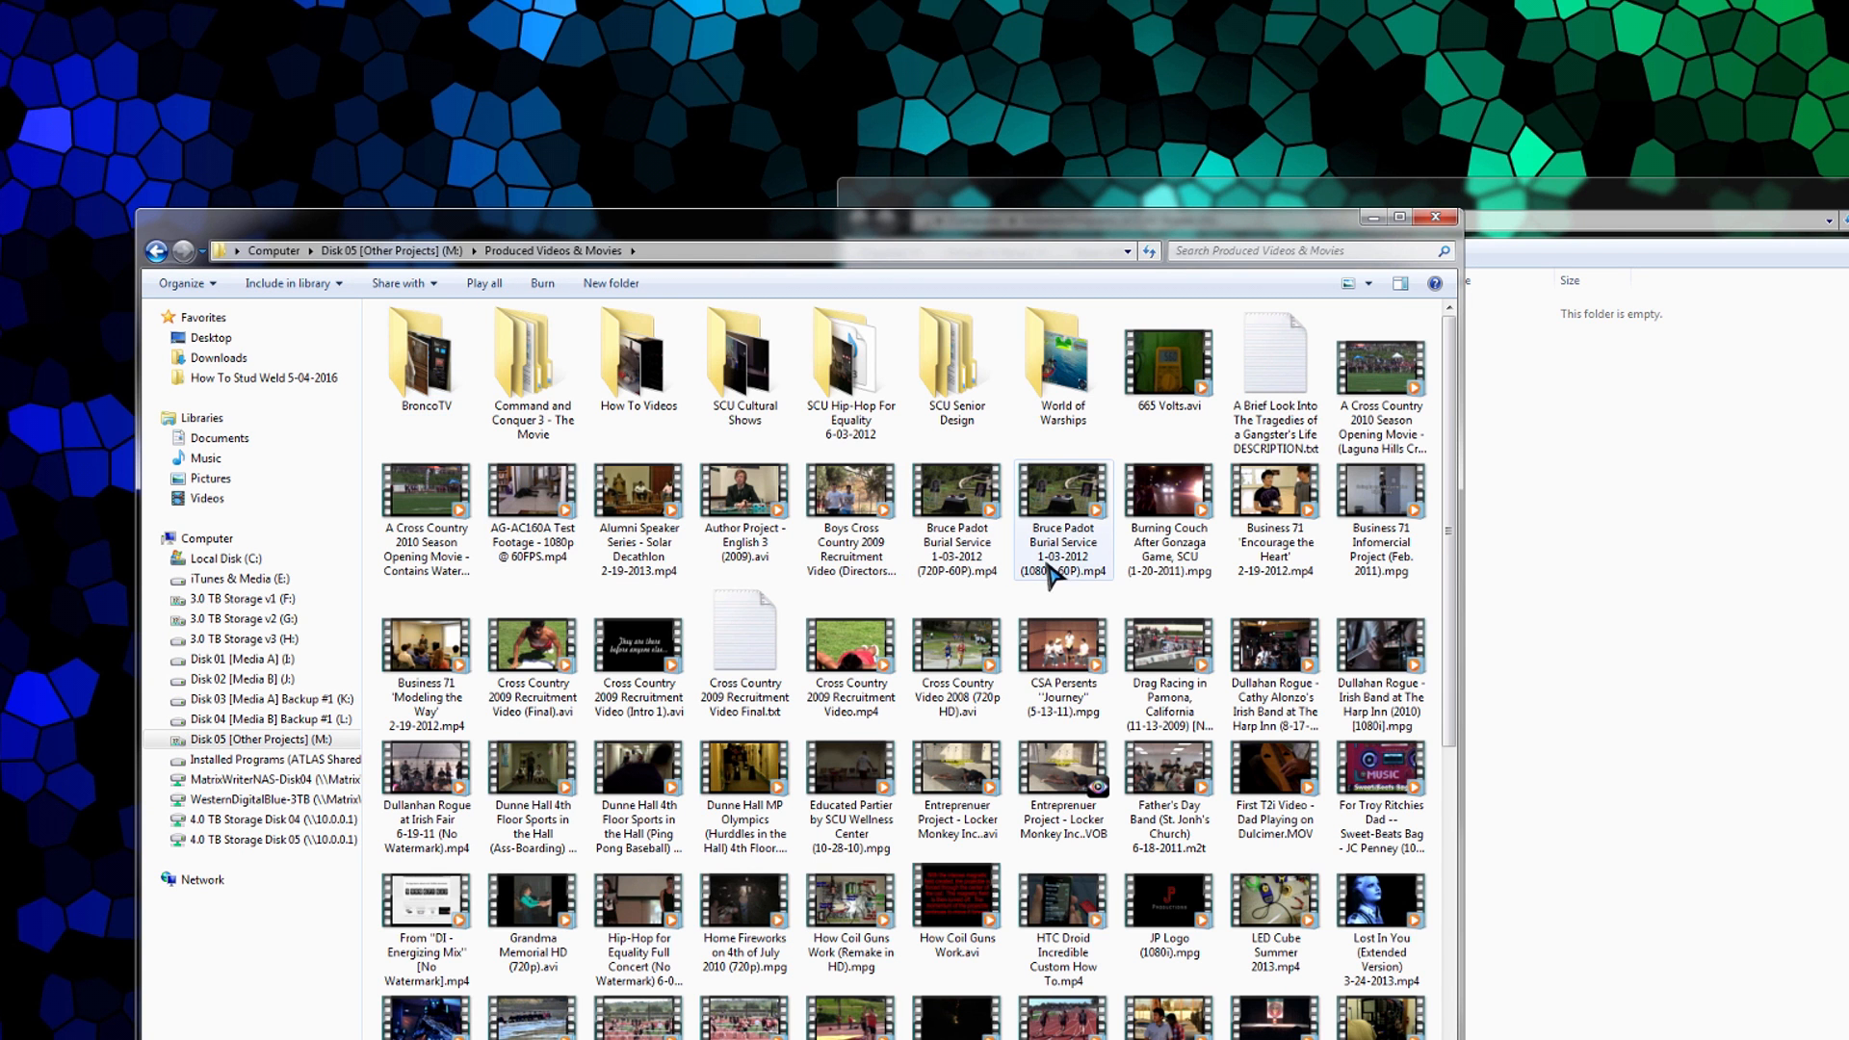
{"action": "left_click", "coordinate": [957, 784]}
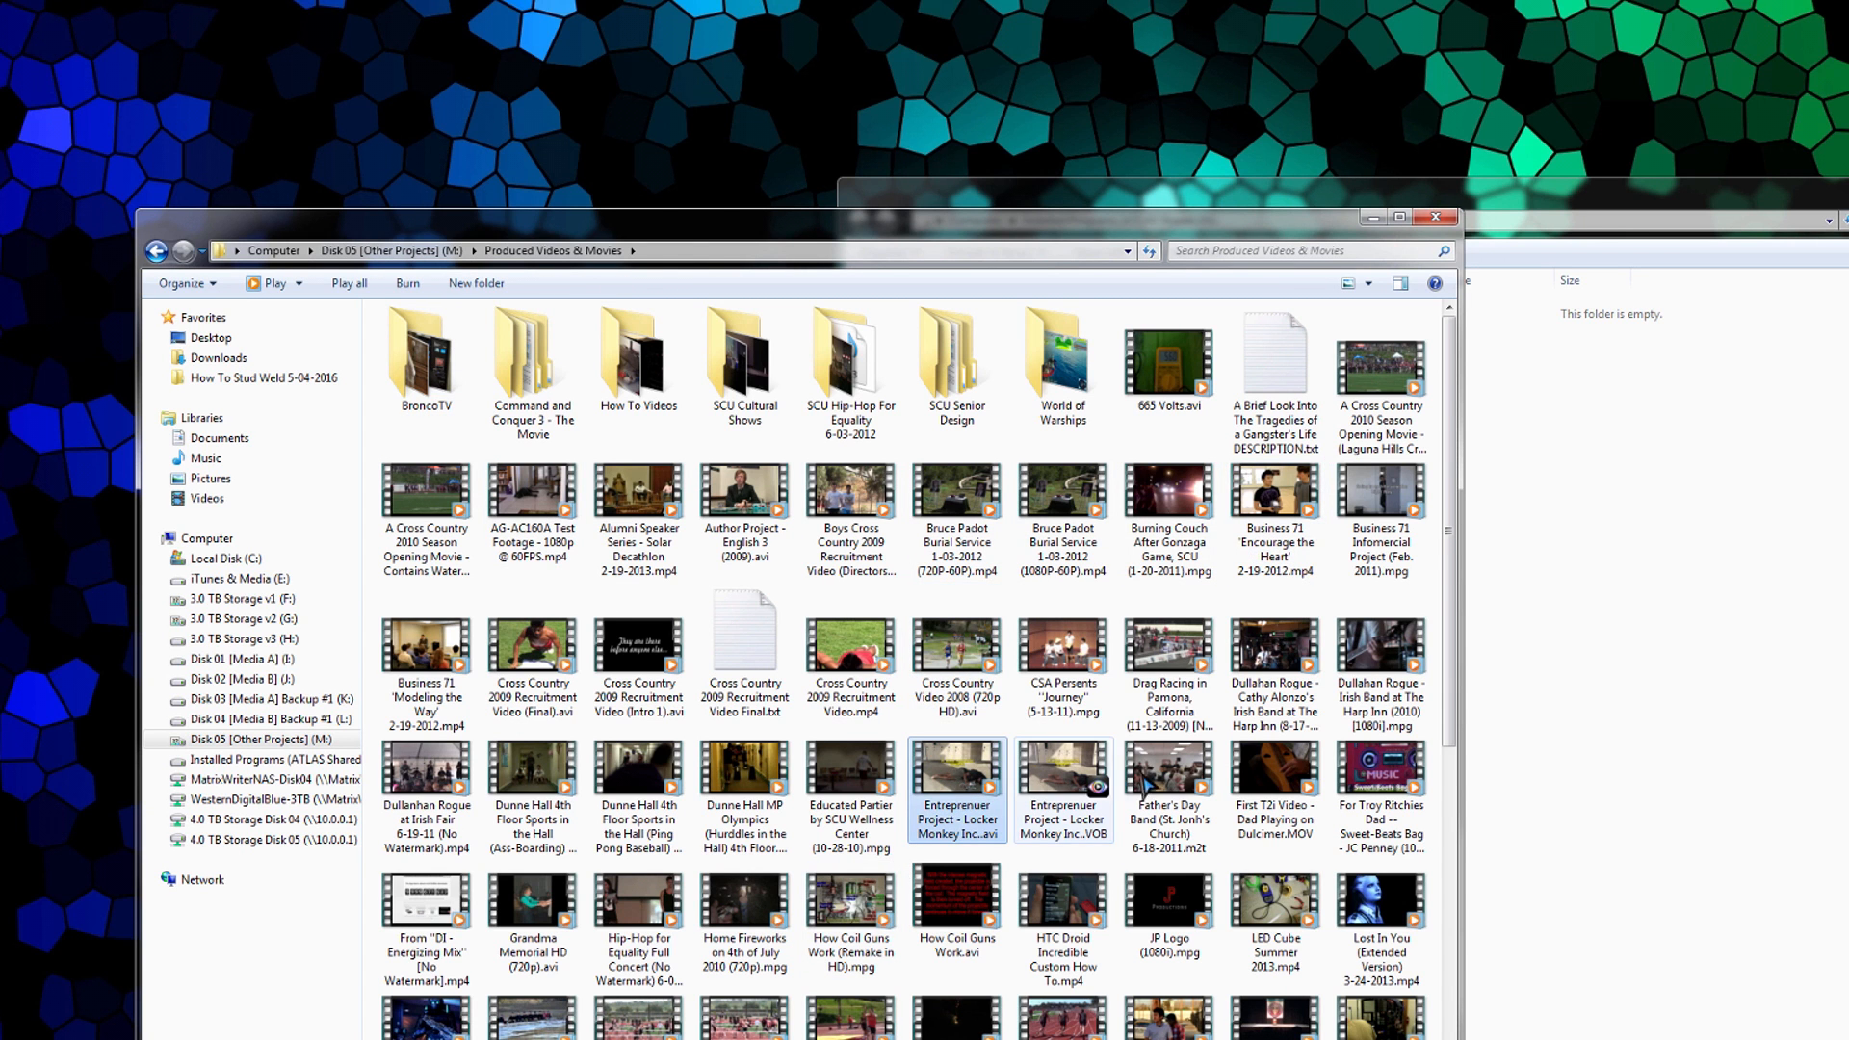
{"action": "mouse_move", "coordinate": [858, 808]}
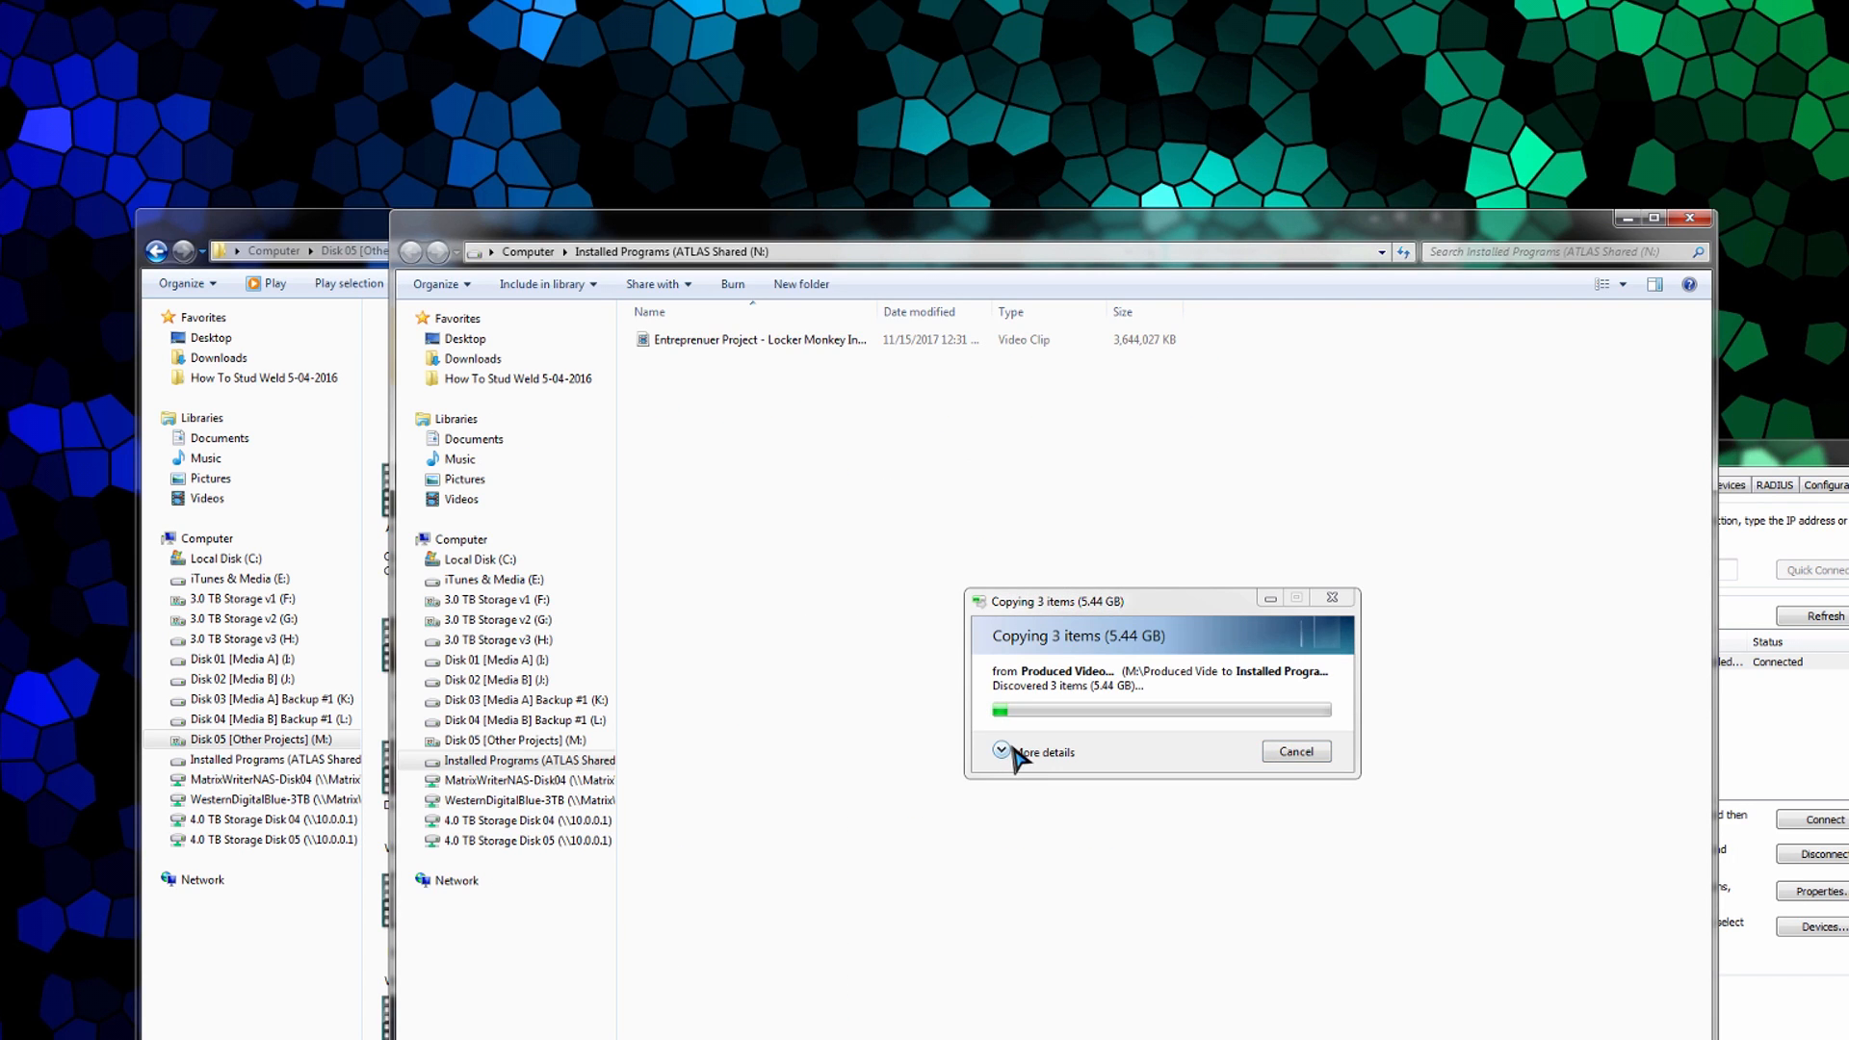
Step: Expand the copy dialog's details to watch the 5.44 GB, three-video copy to N:
{"action": "left_click", "coordinate": [1041, 752]}
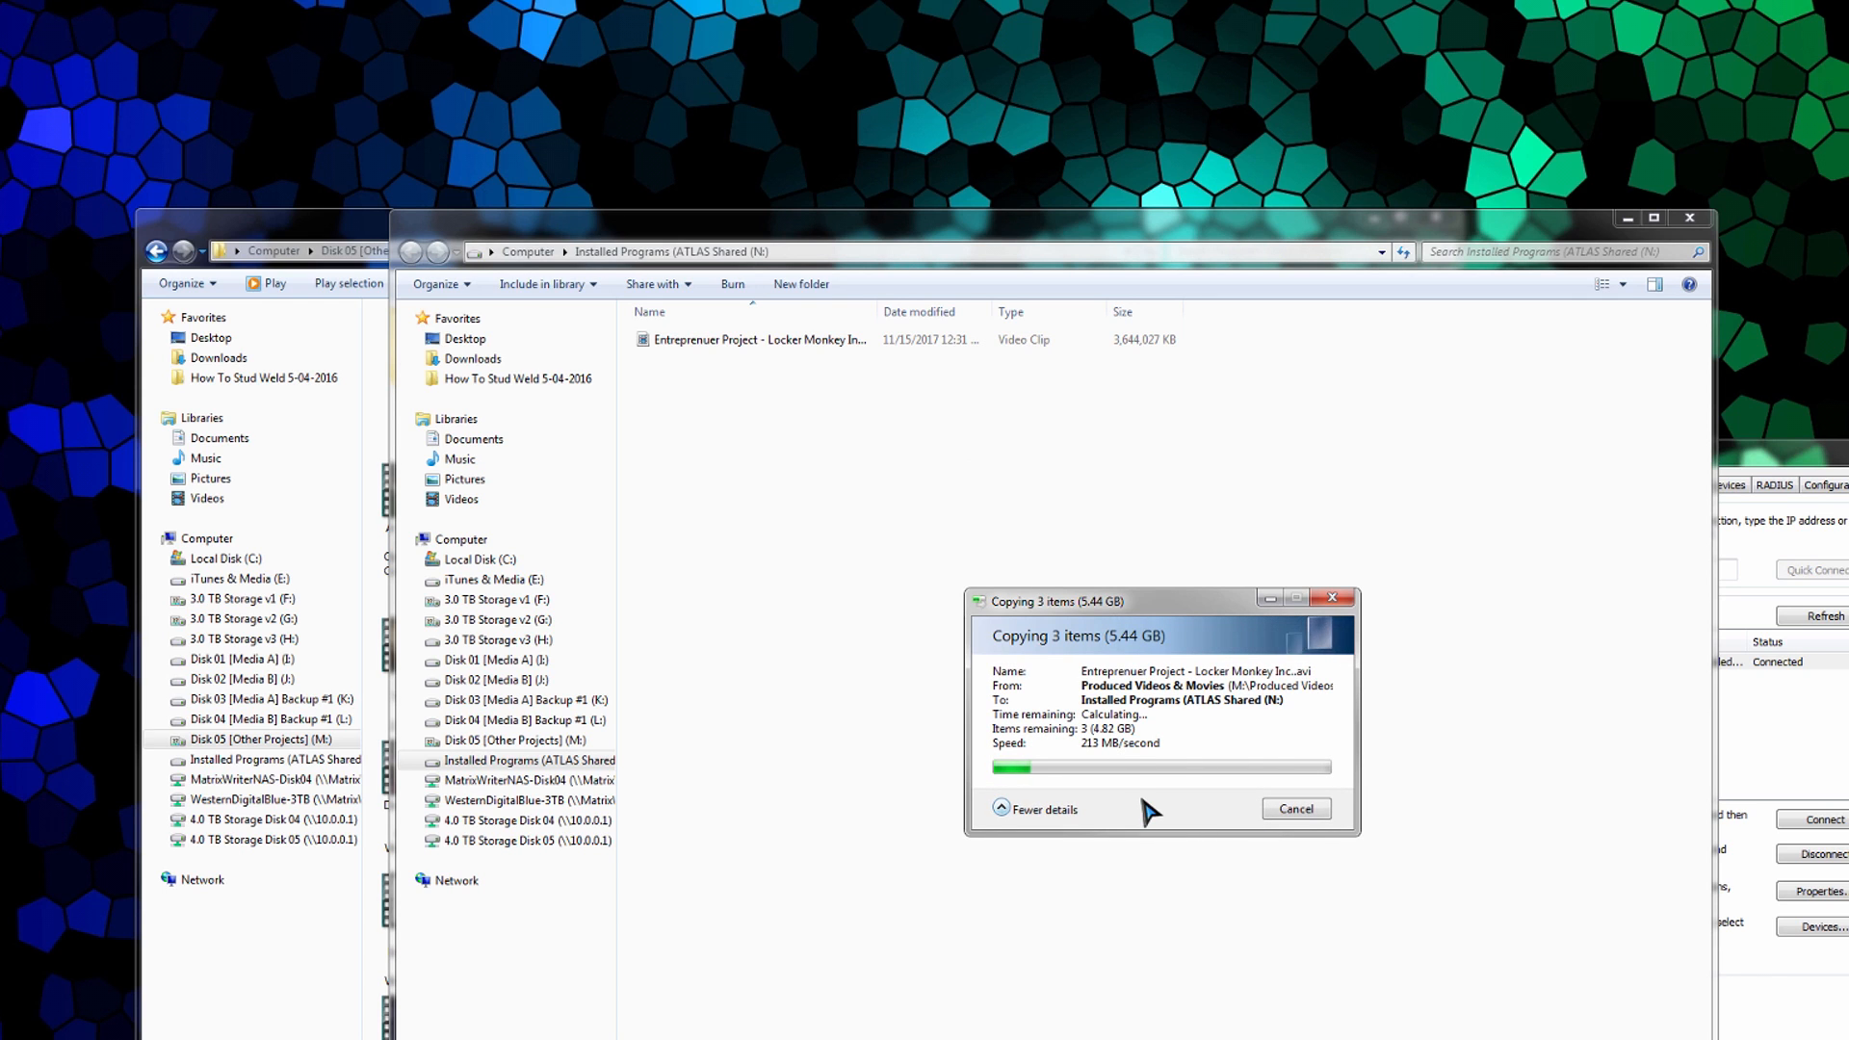
{"action": "mouse_move", "coordinate": [1172, 847]}
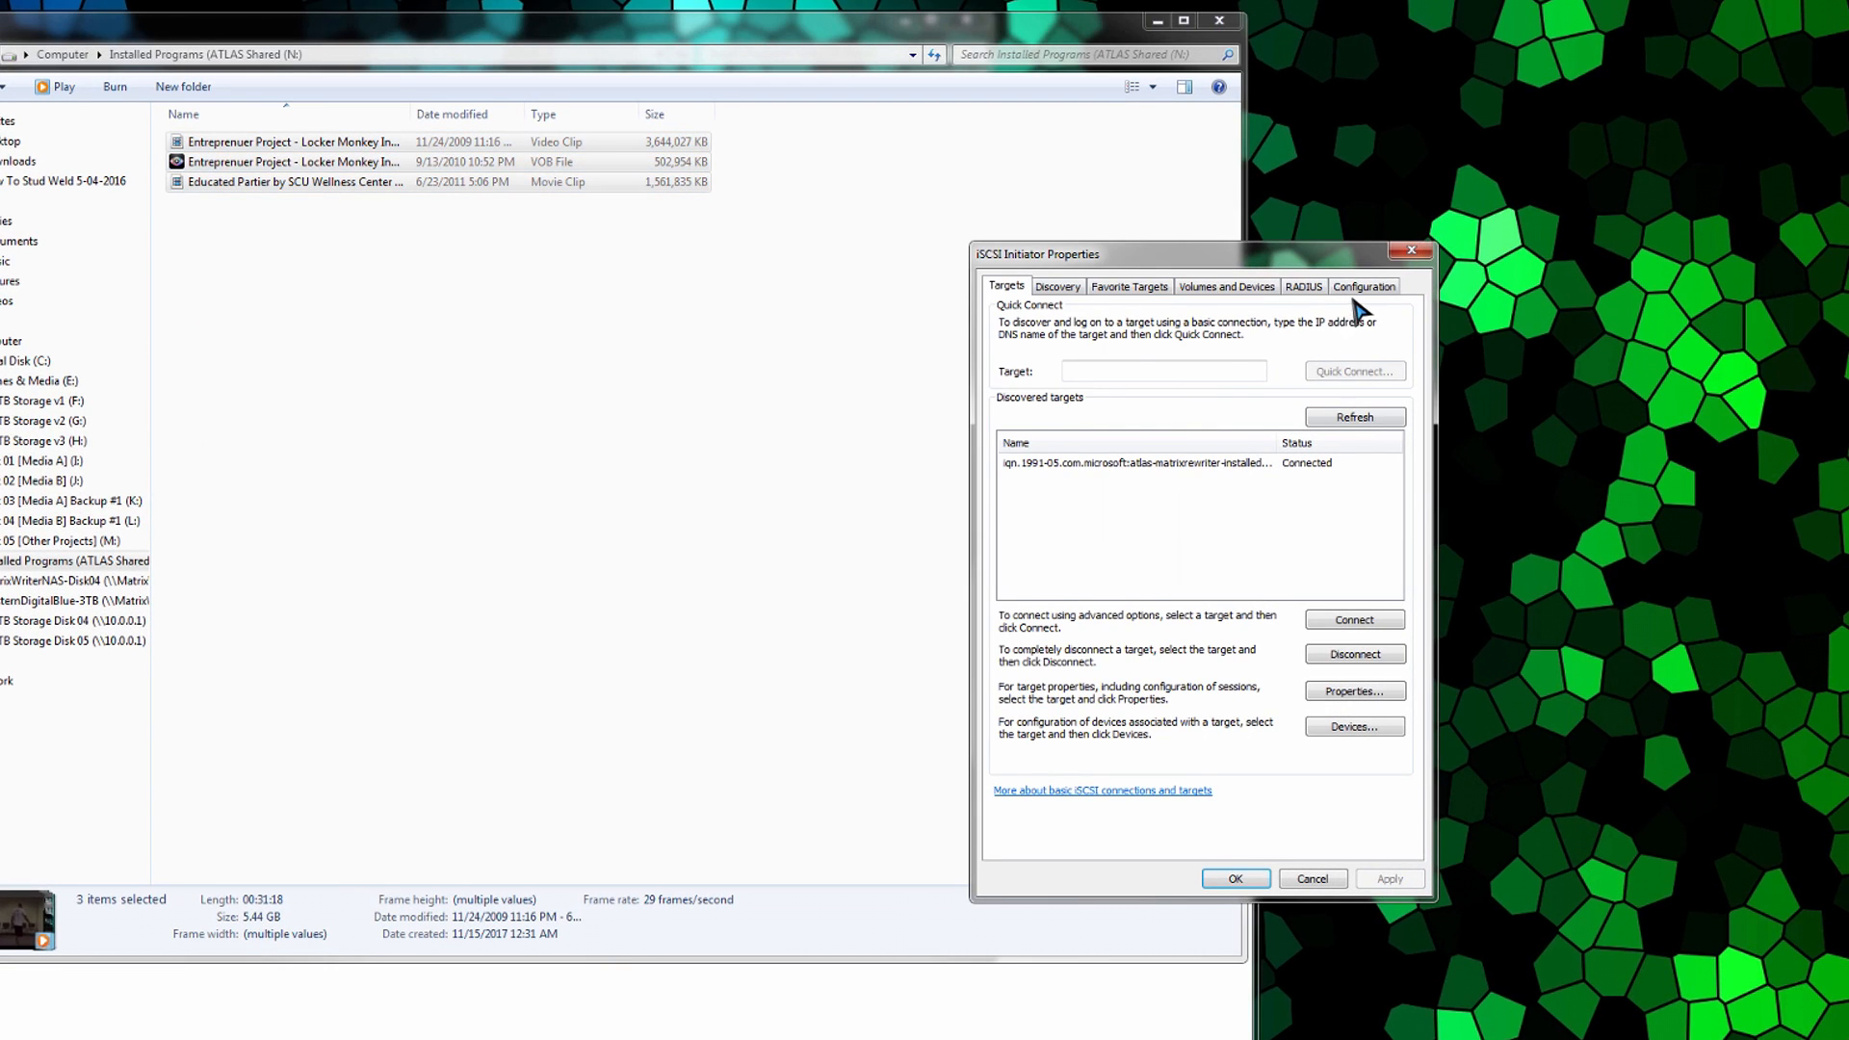
{"action": "left_click", "coordinate": [1365, 285]}
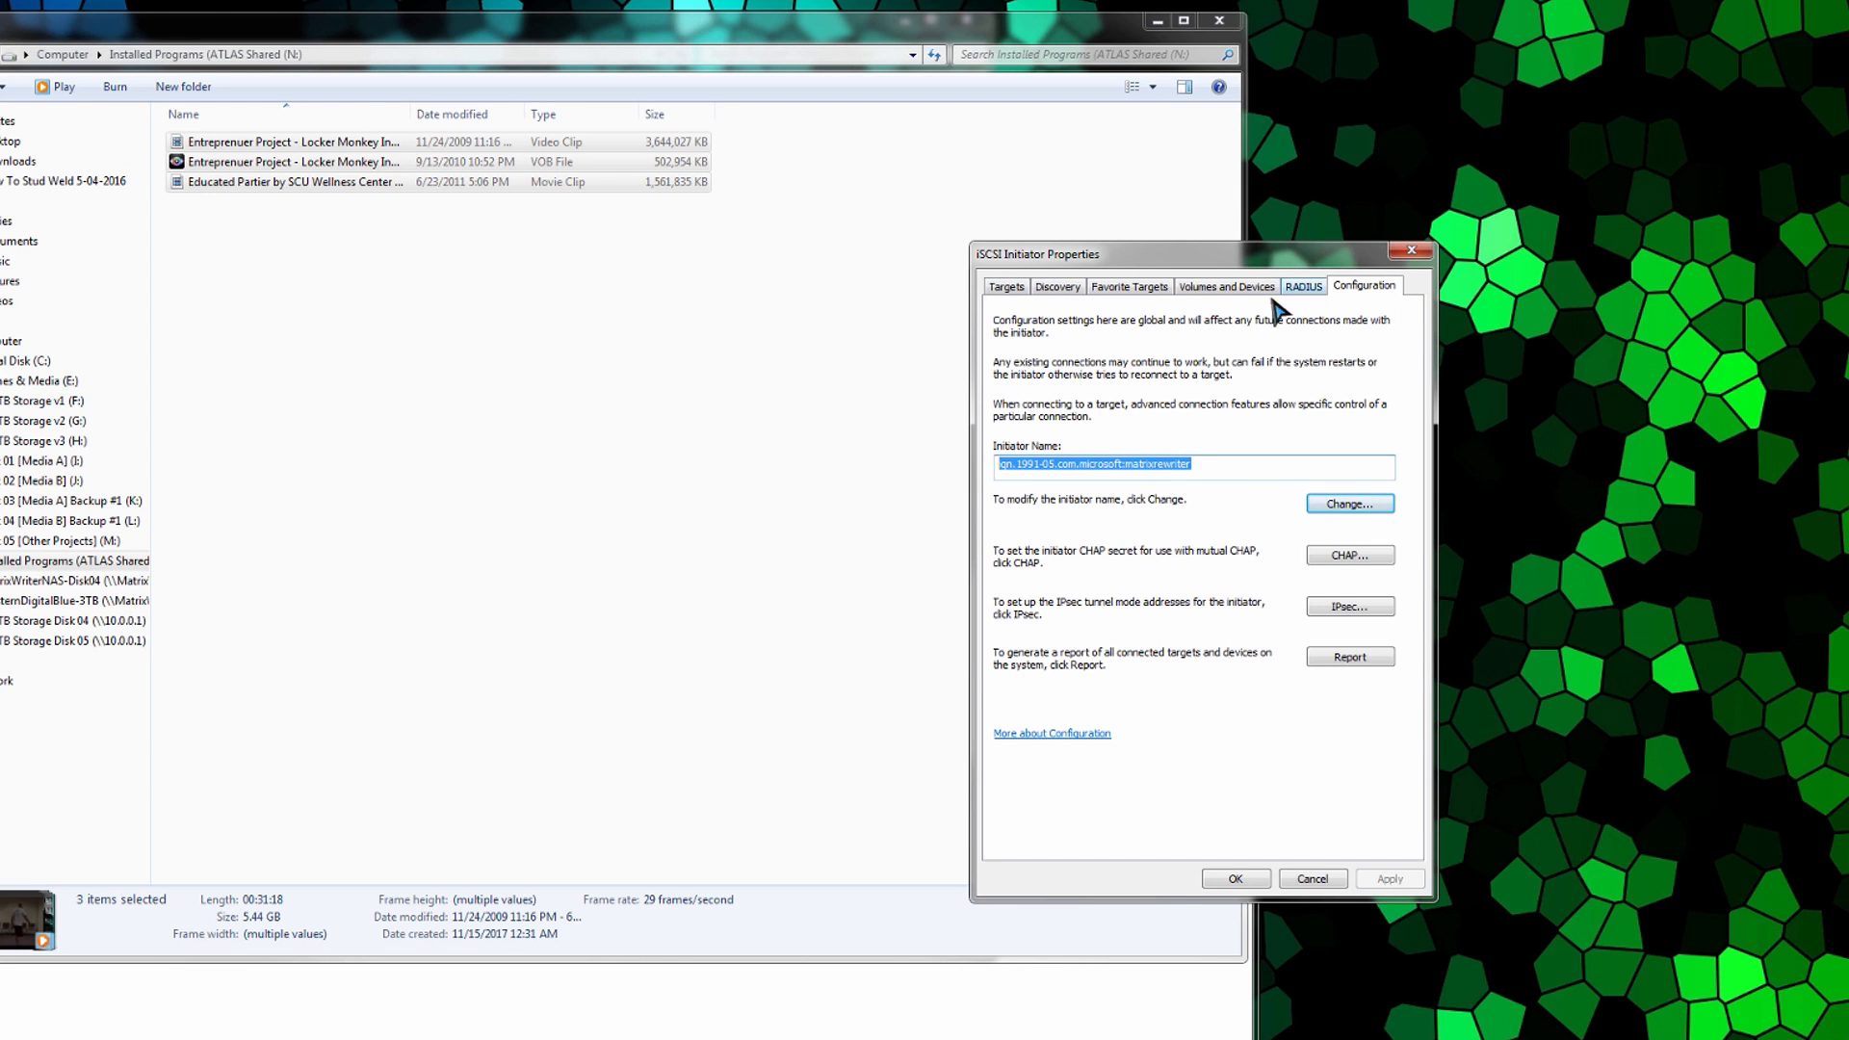
{"action": "mouse_move", "coordinate": [1076, 274]}
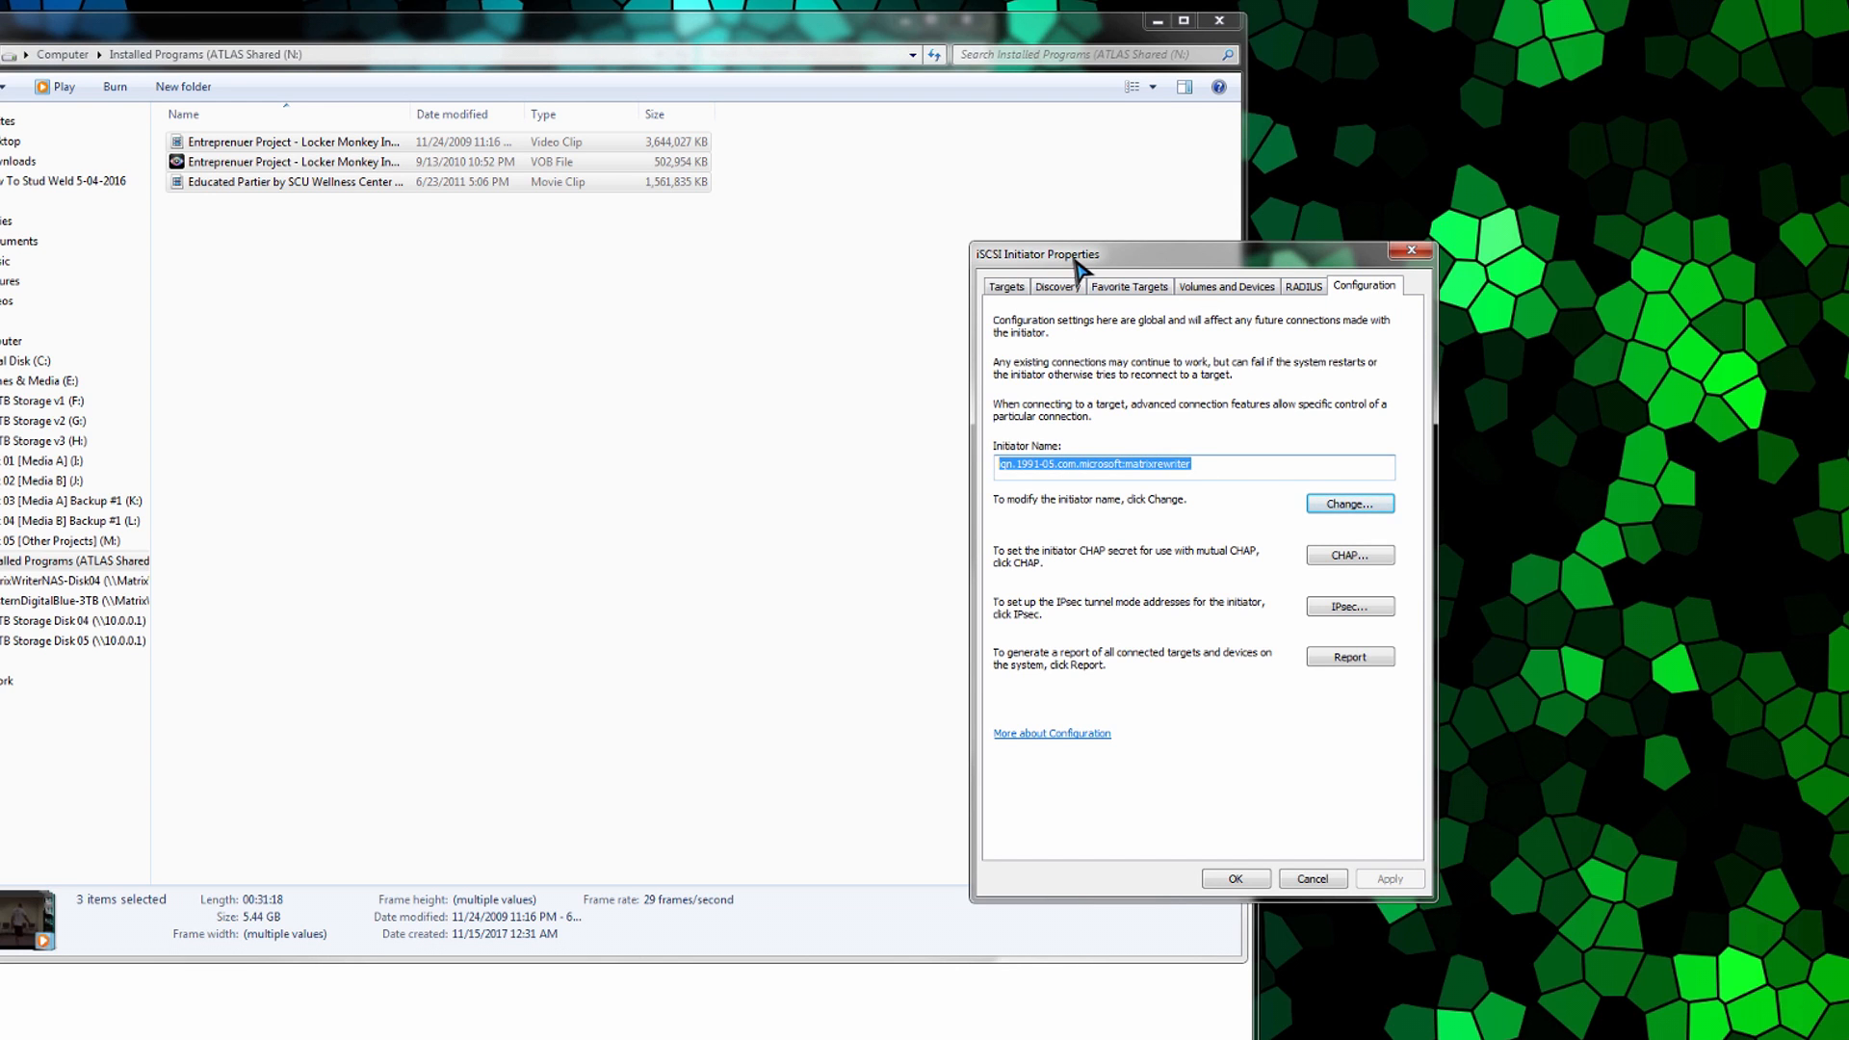
{"action": "mouse_move", "coordinate": [1167, 356]}
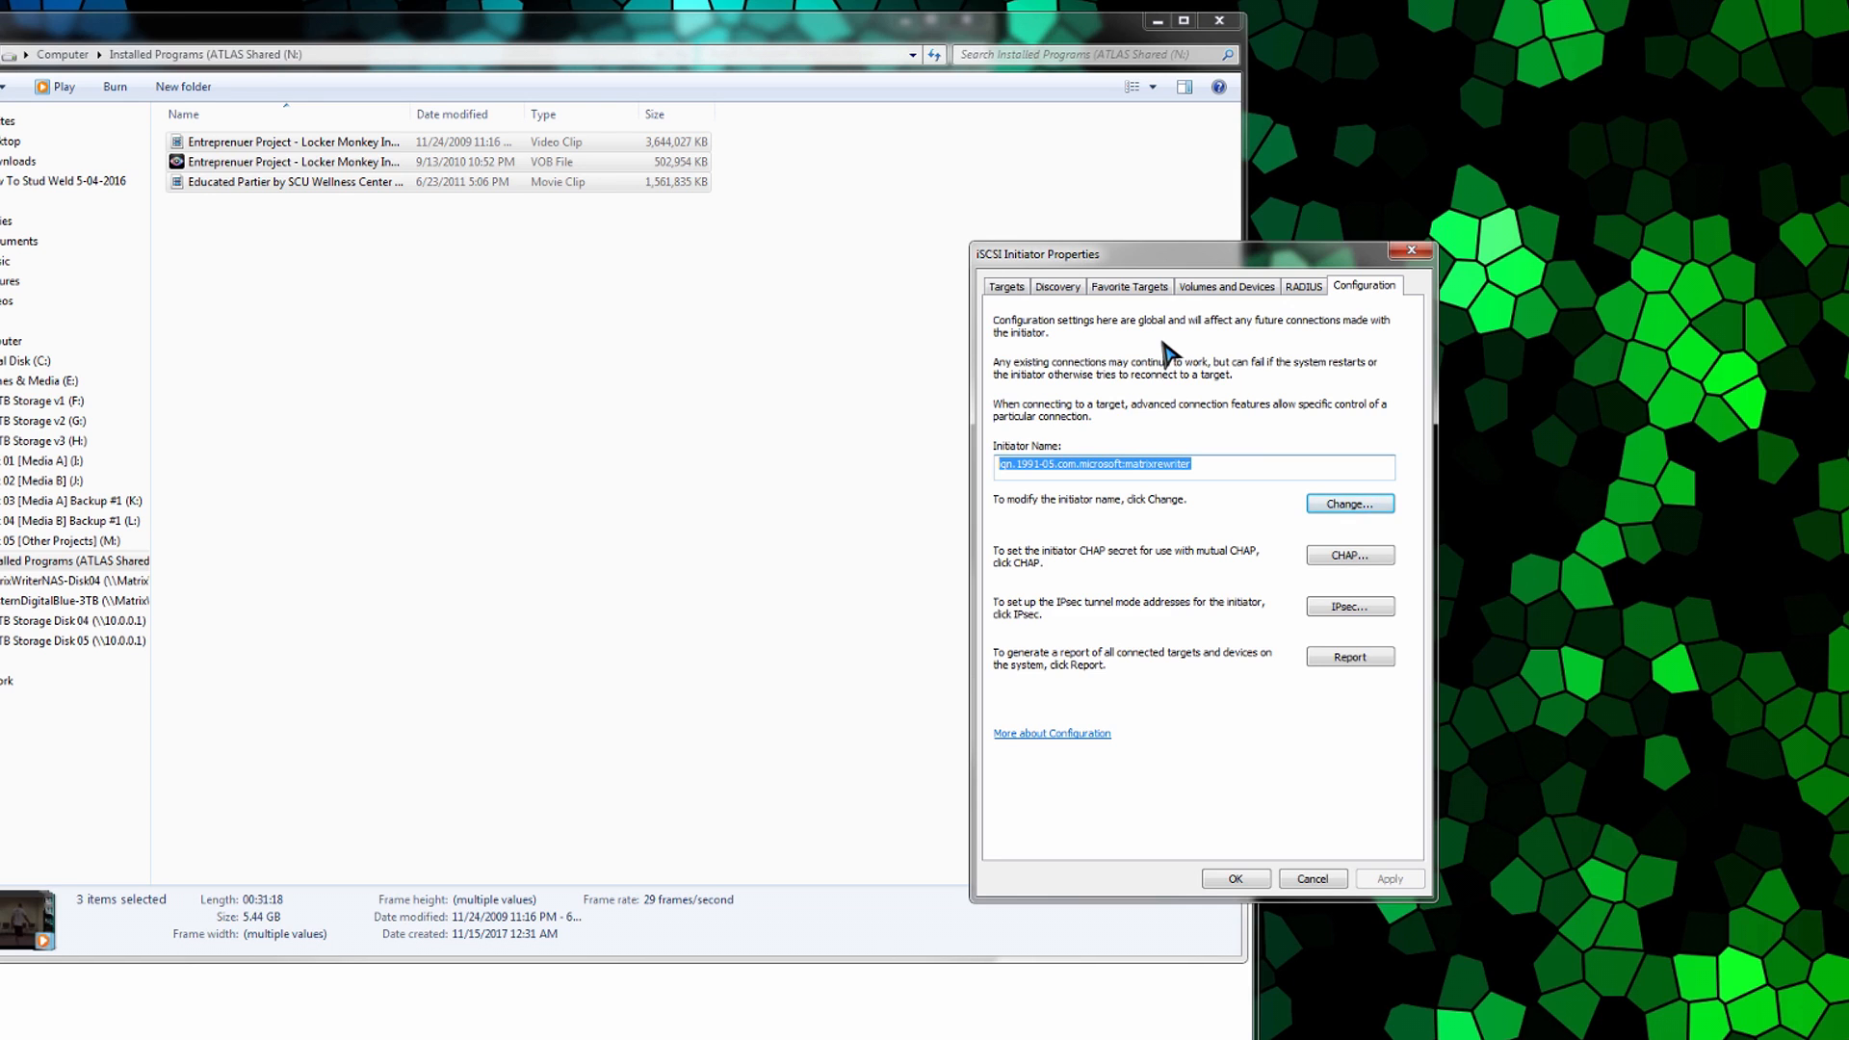
{"action": "mouse_move", "coordinate": [1371, 287]}
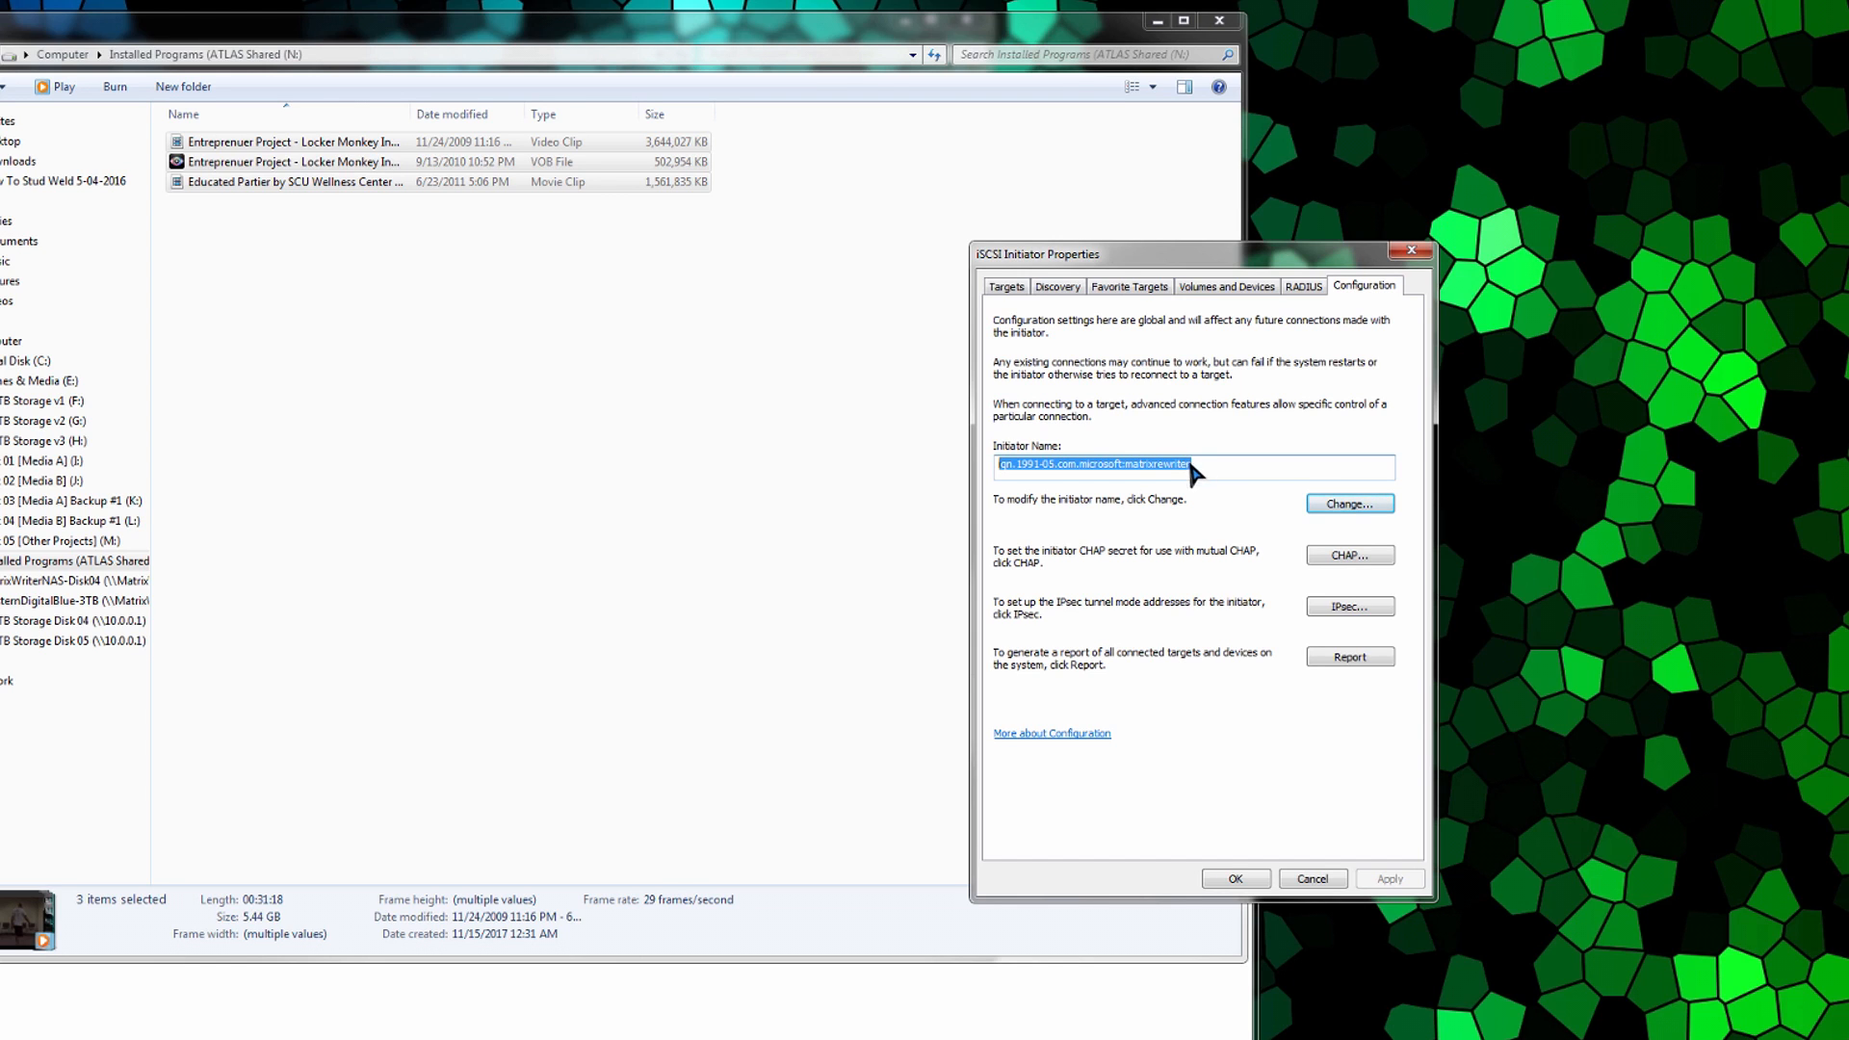
{"action": "mouse_move", "coordinate": [1076, 524]}
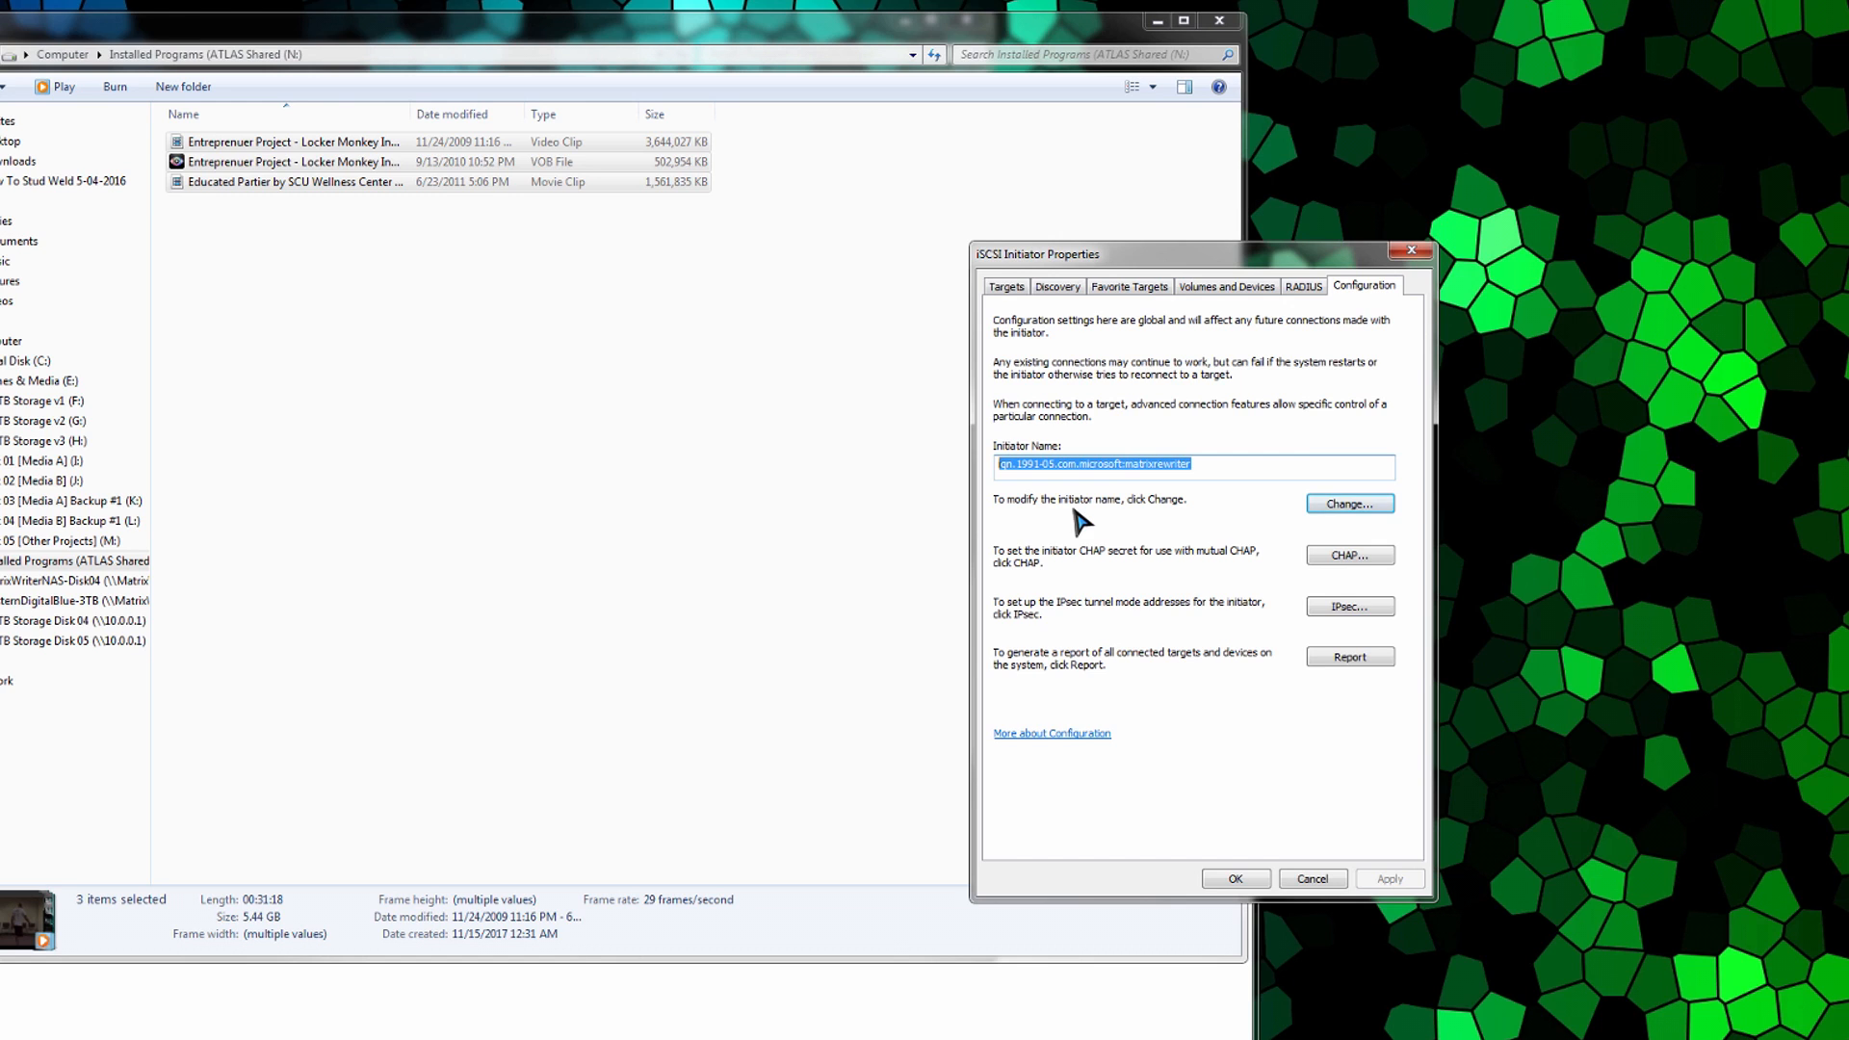
{"action": "left_click", "coordinate": [1005, 285]}
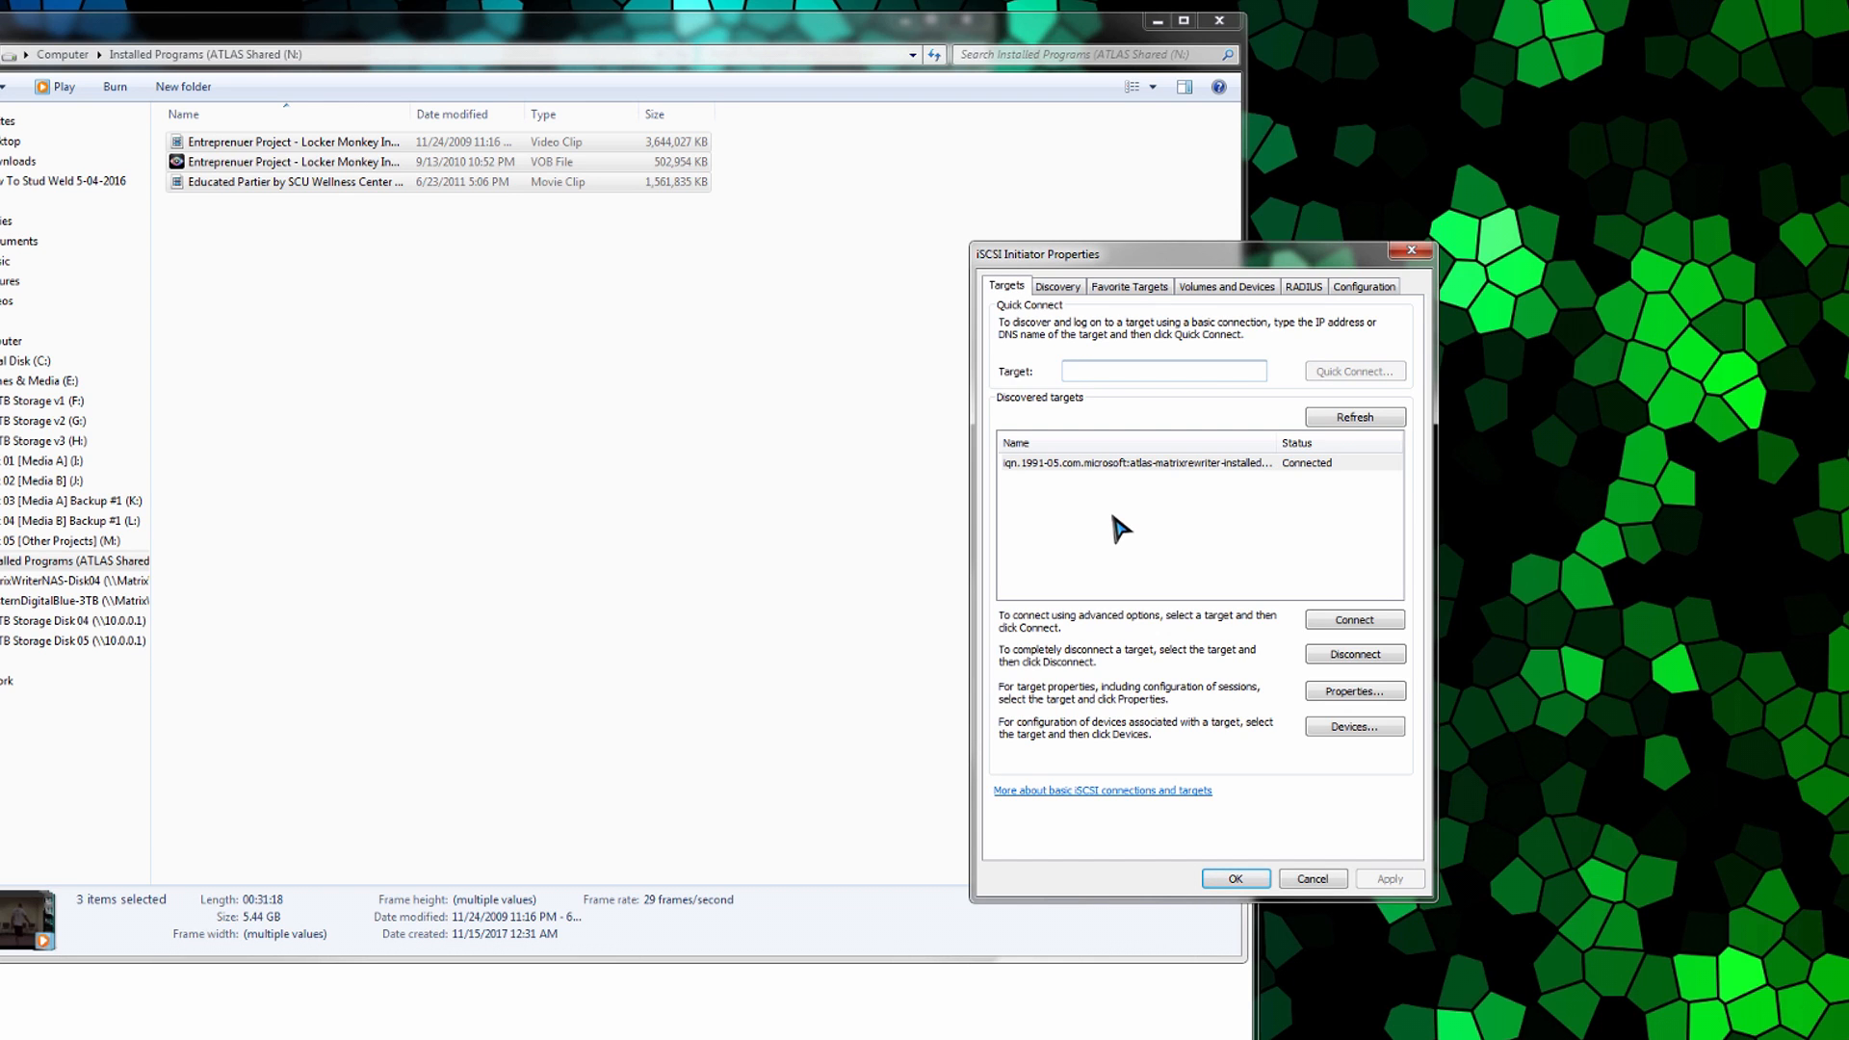
{"action": "left_click", "coordinate": [1162, 370]}
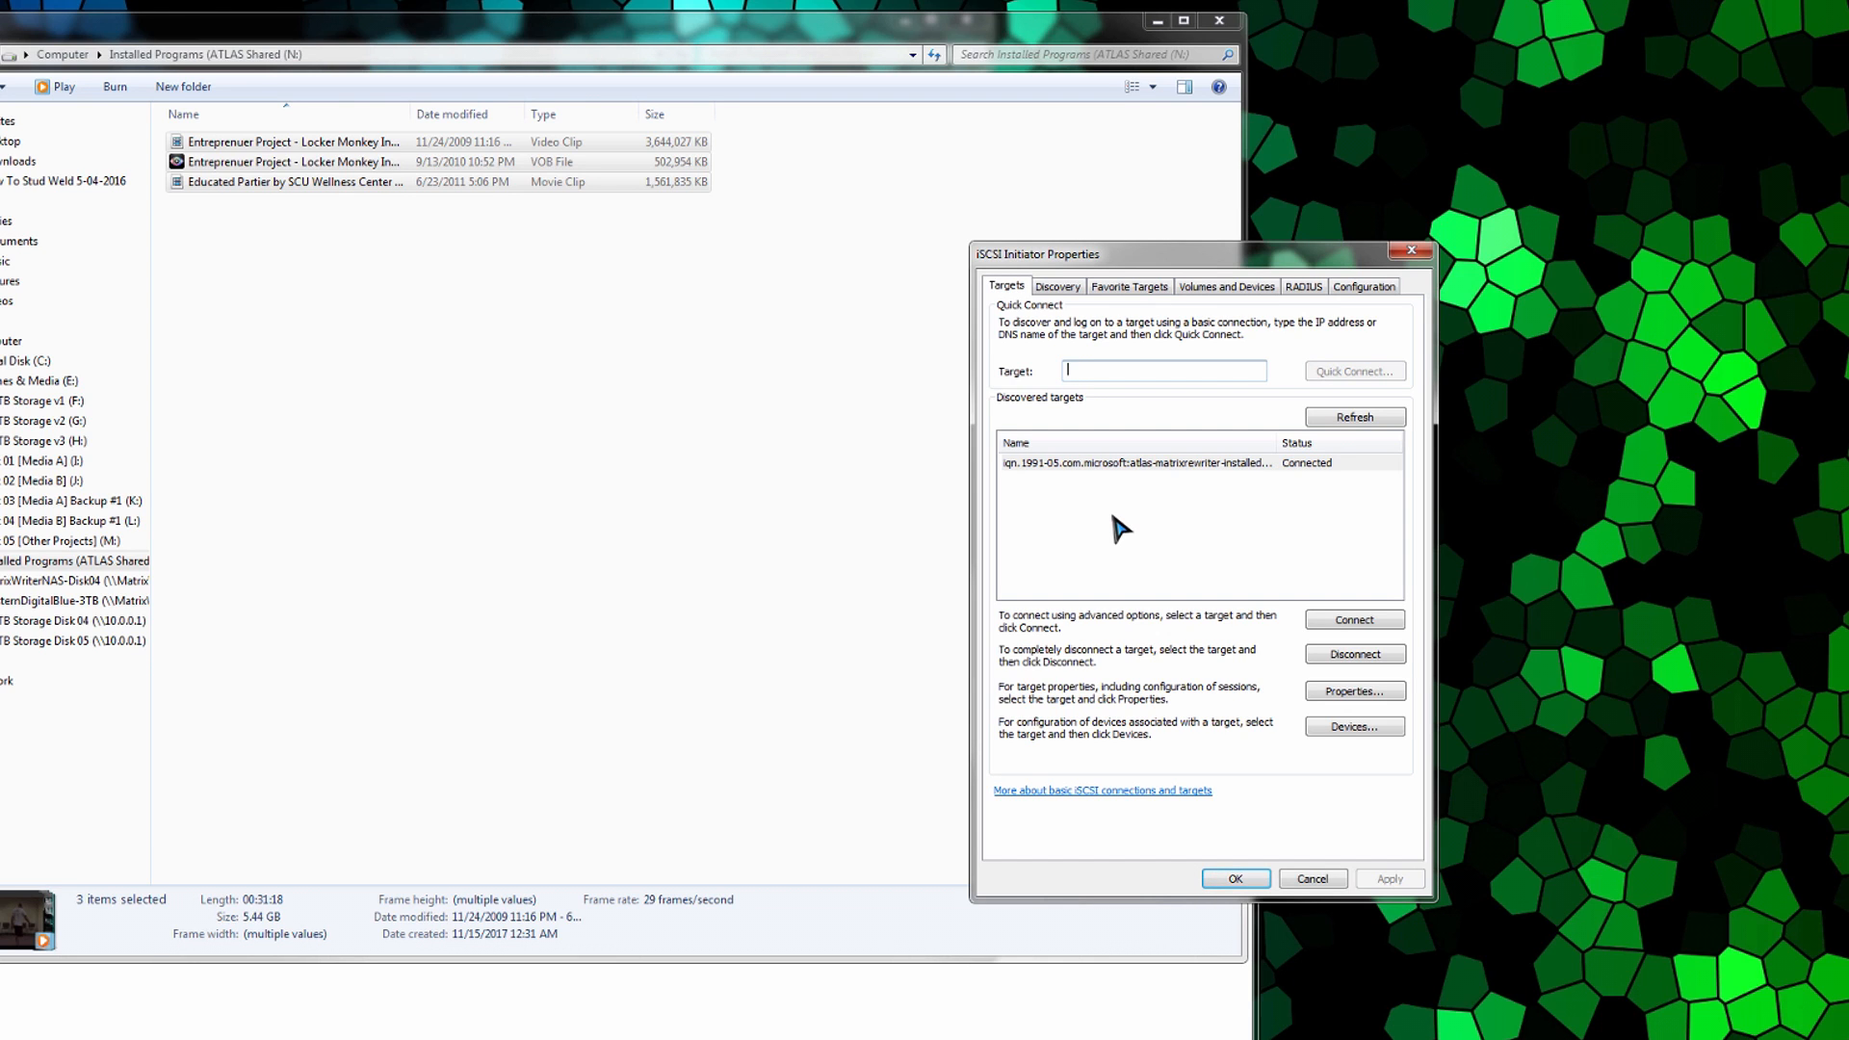